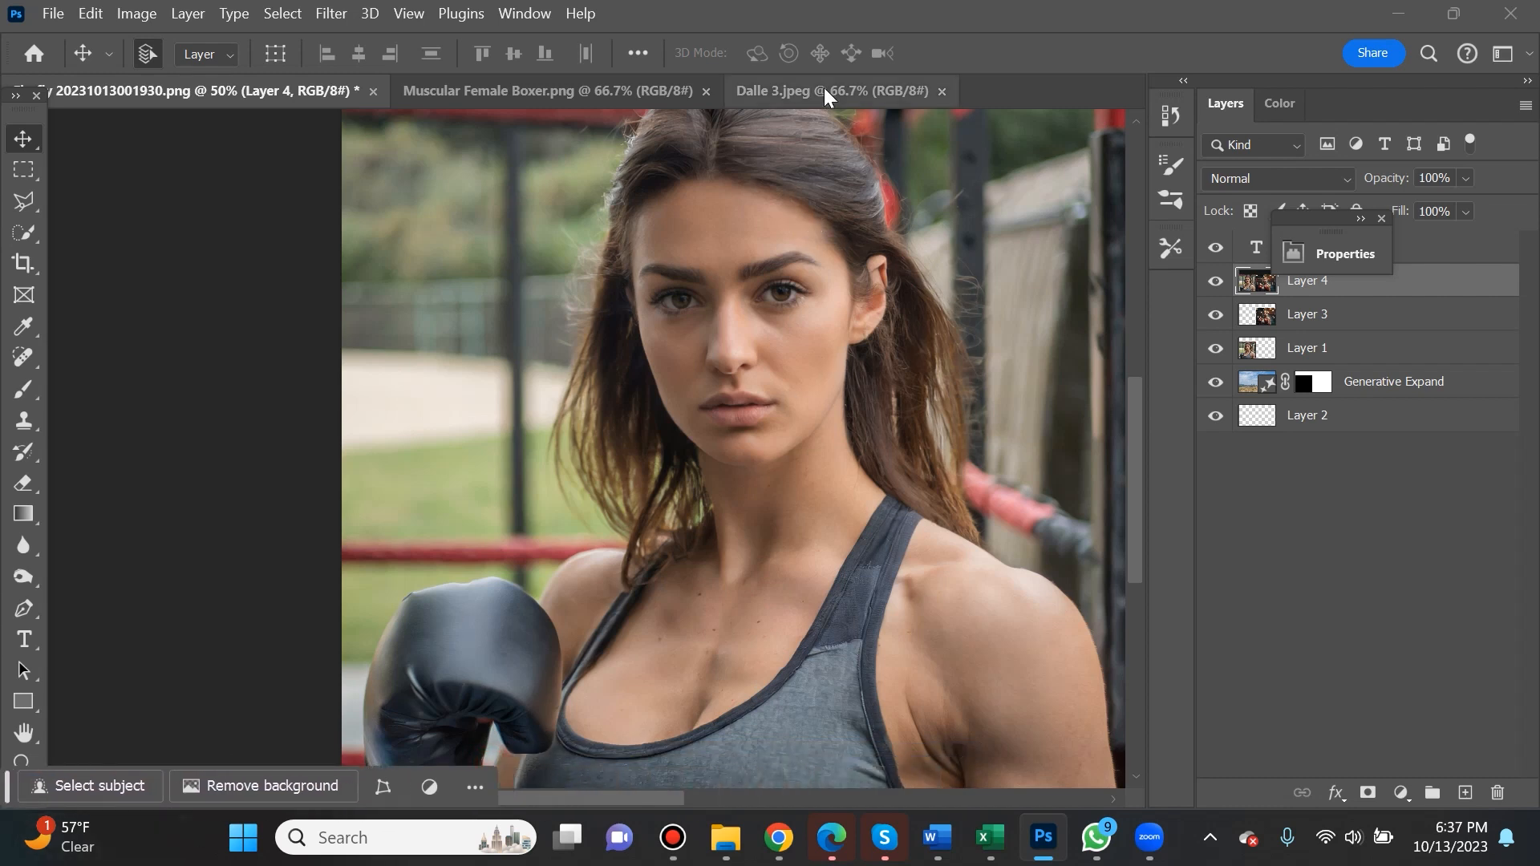
- Review the Dalle 3 boxer image, then the Muscular Female Boxer image zoomed in on the chest
click(796, 90)
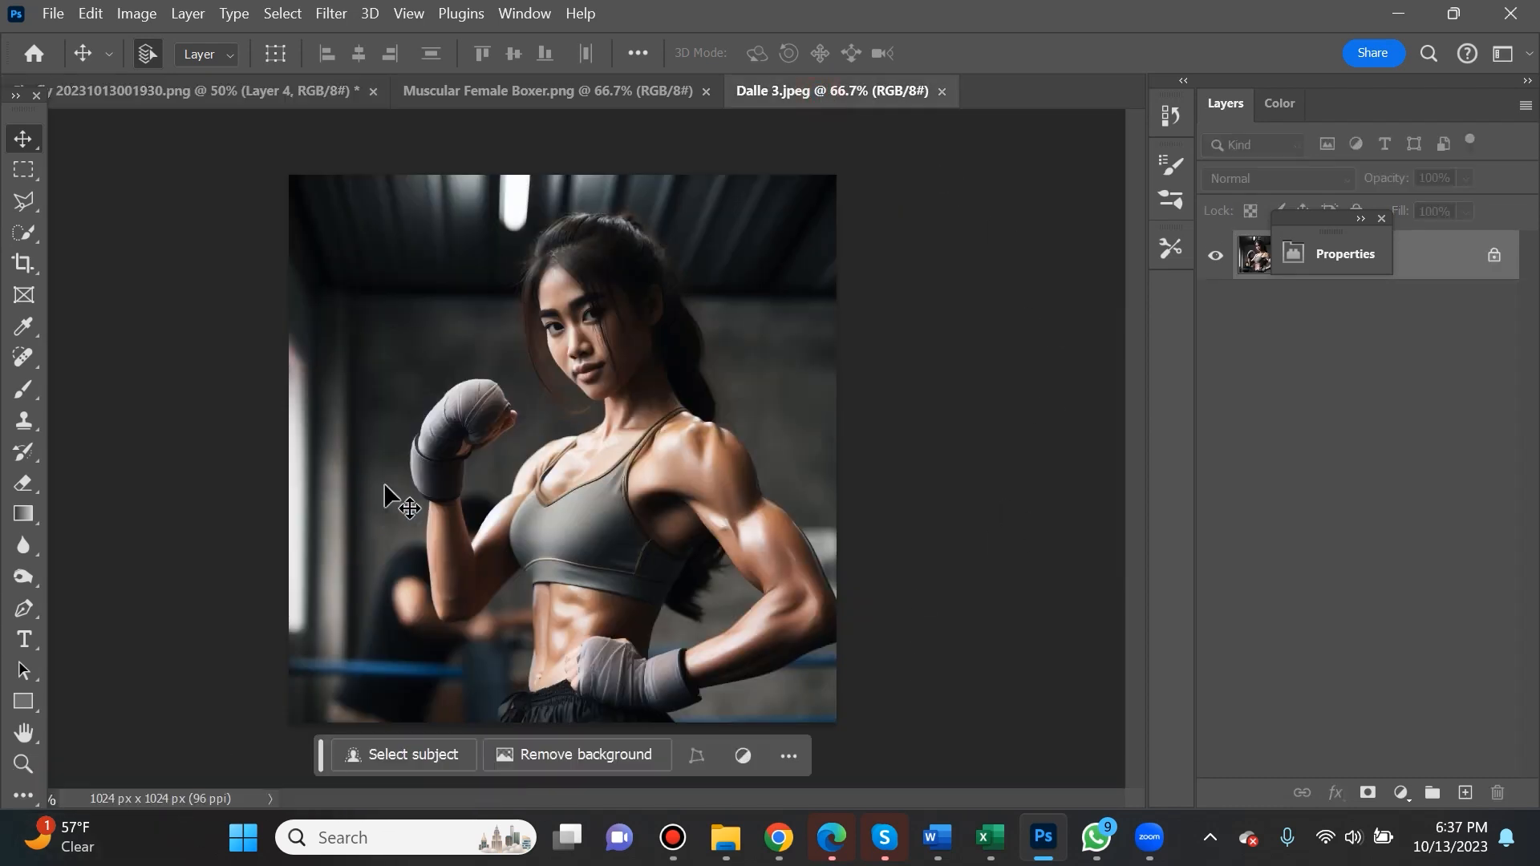
mouse_move(472, 435)
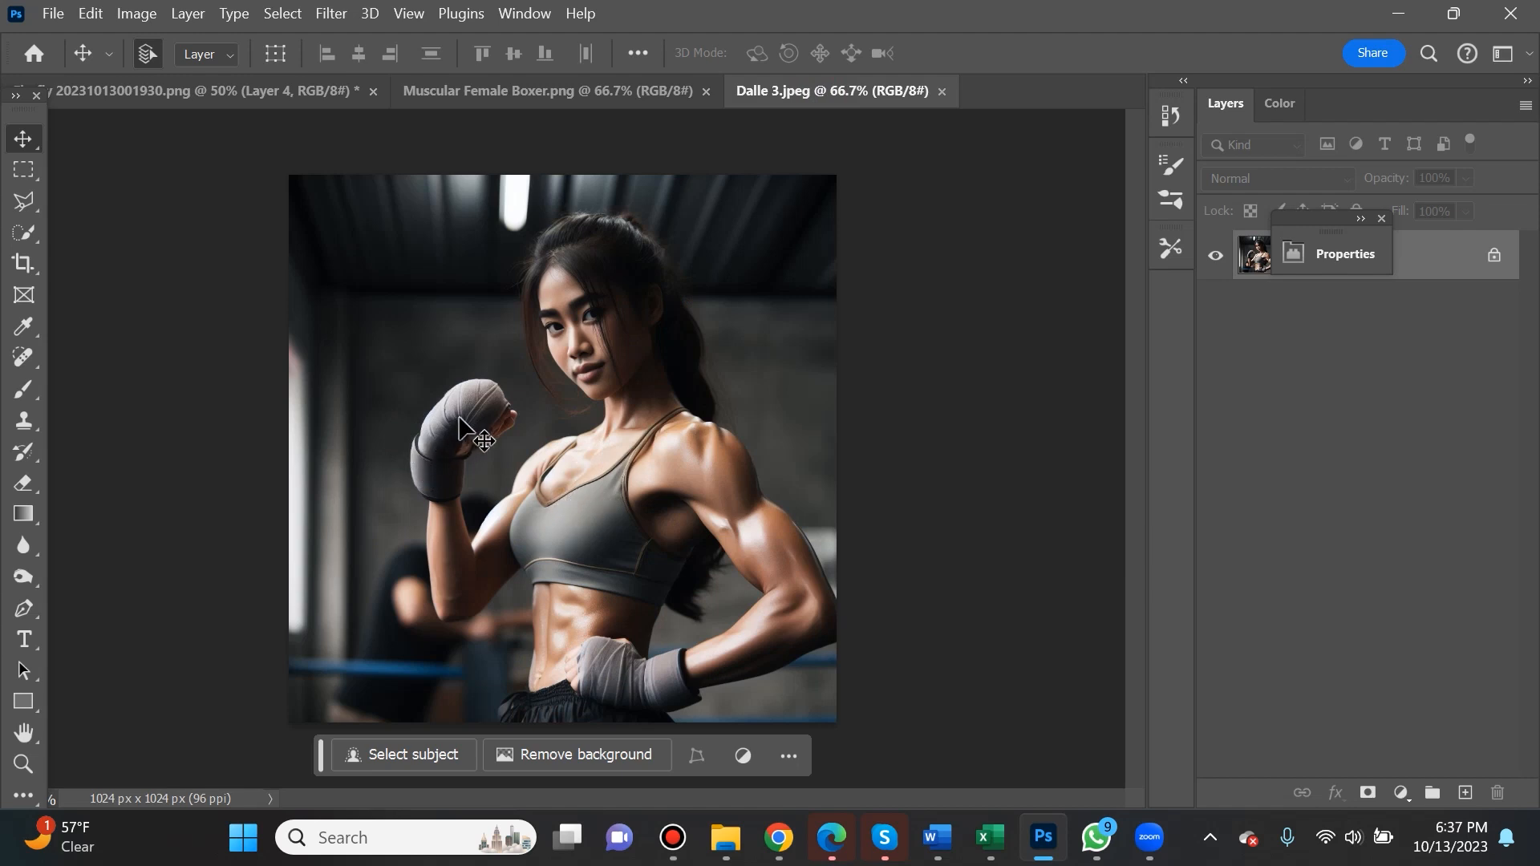
mouse_move(515, 550)
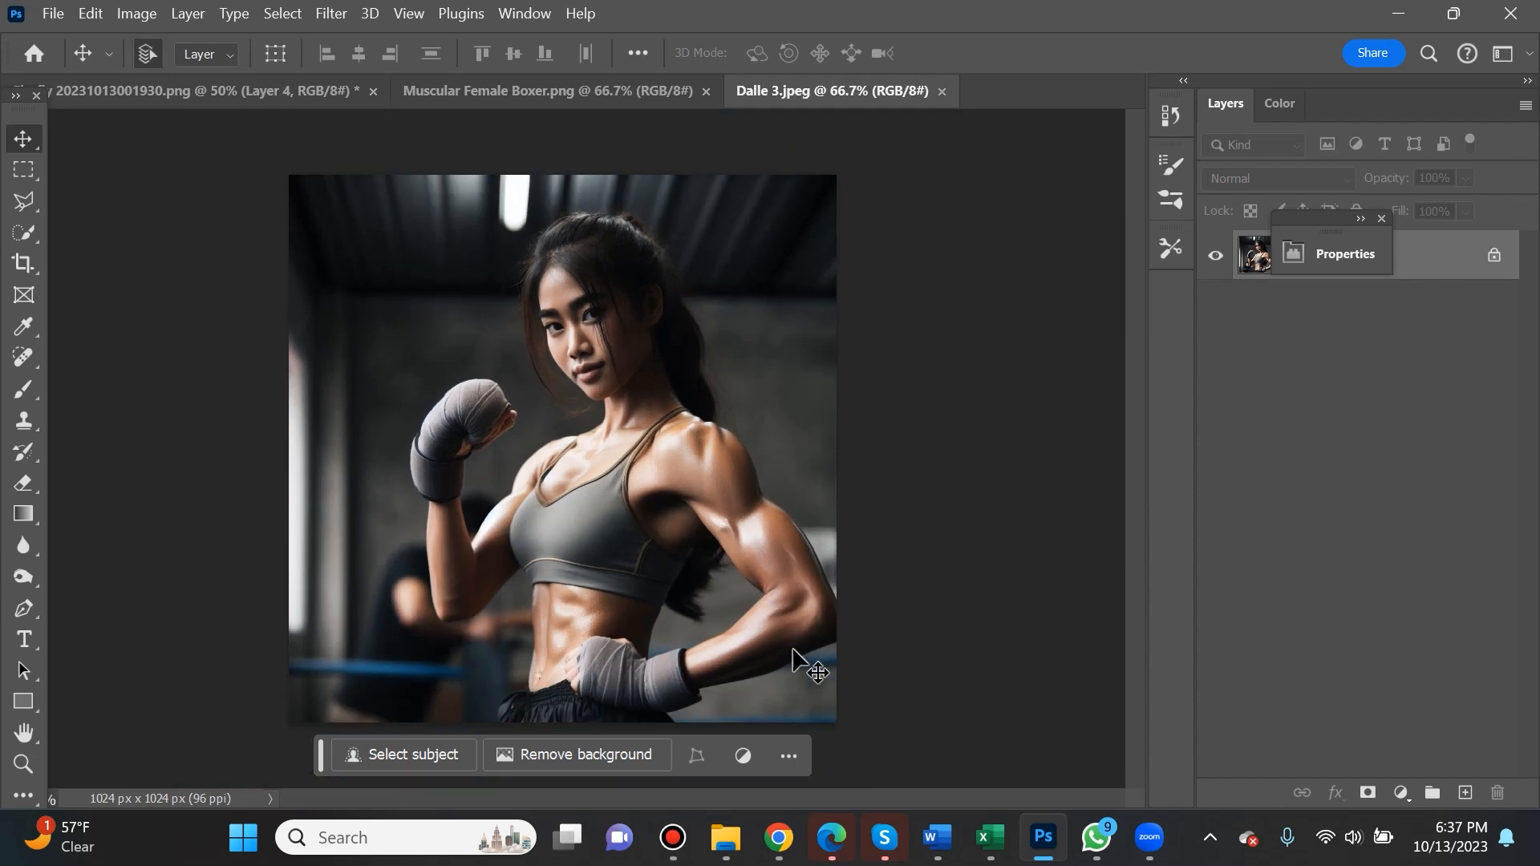
mouse_move(701, 527)
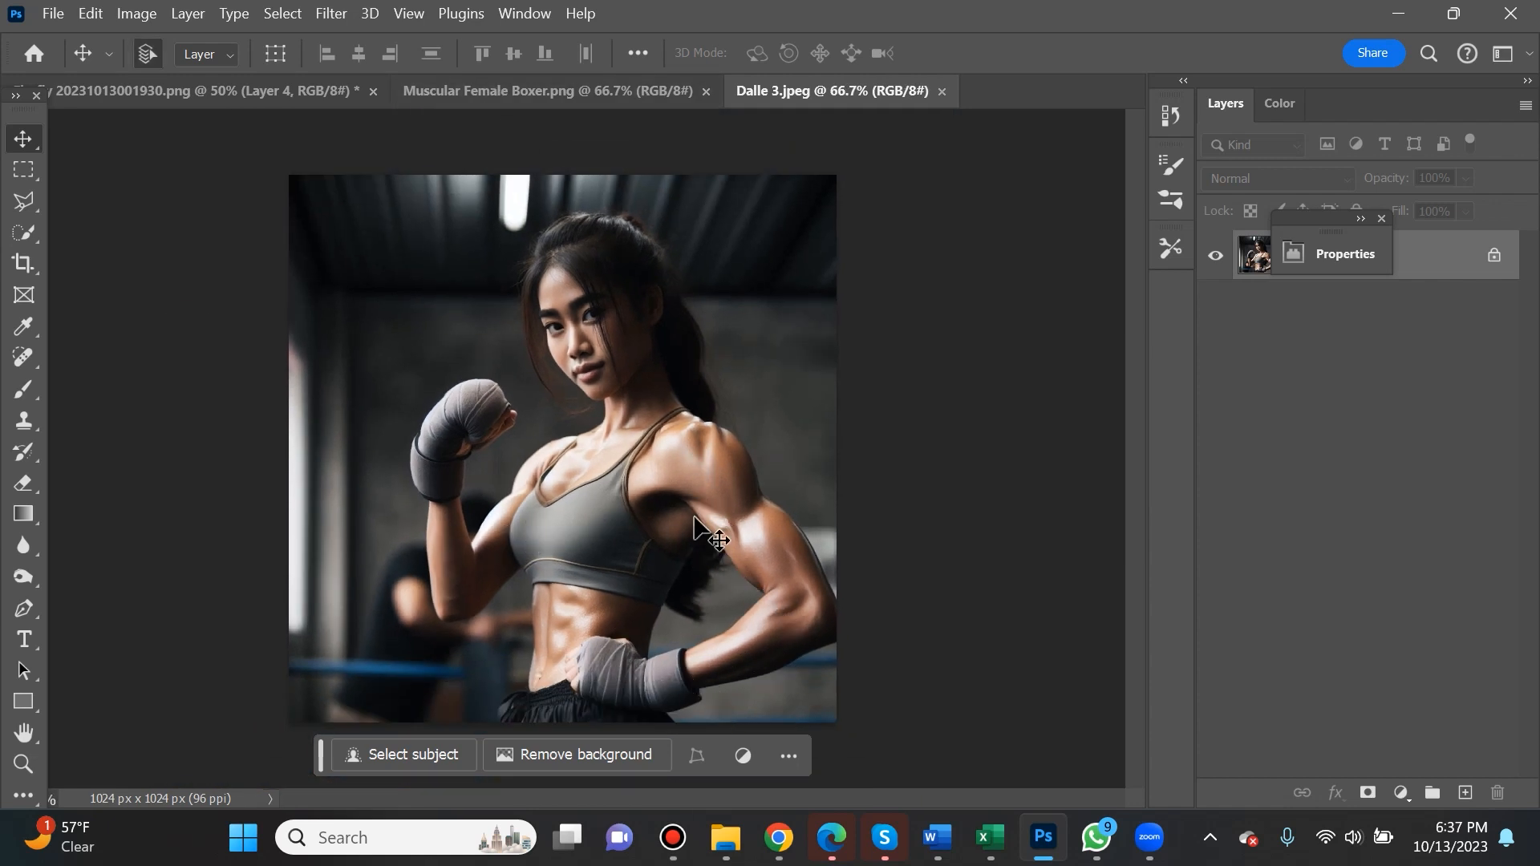
click(551, 90)
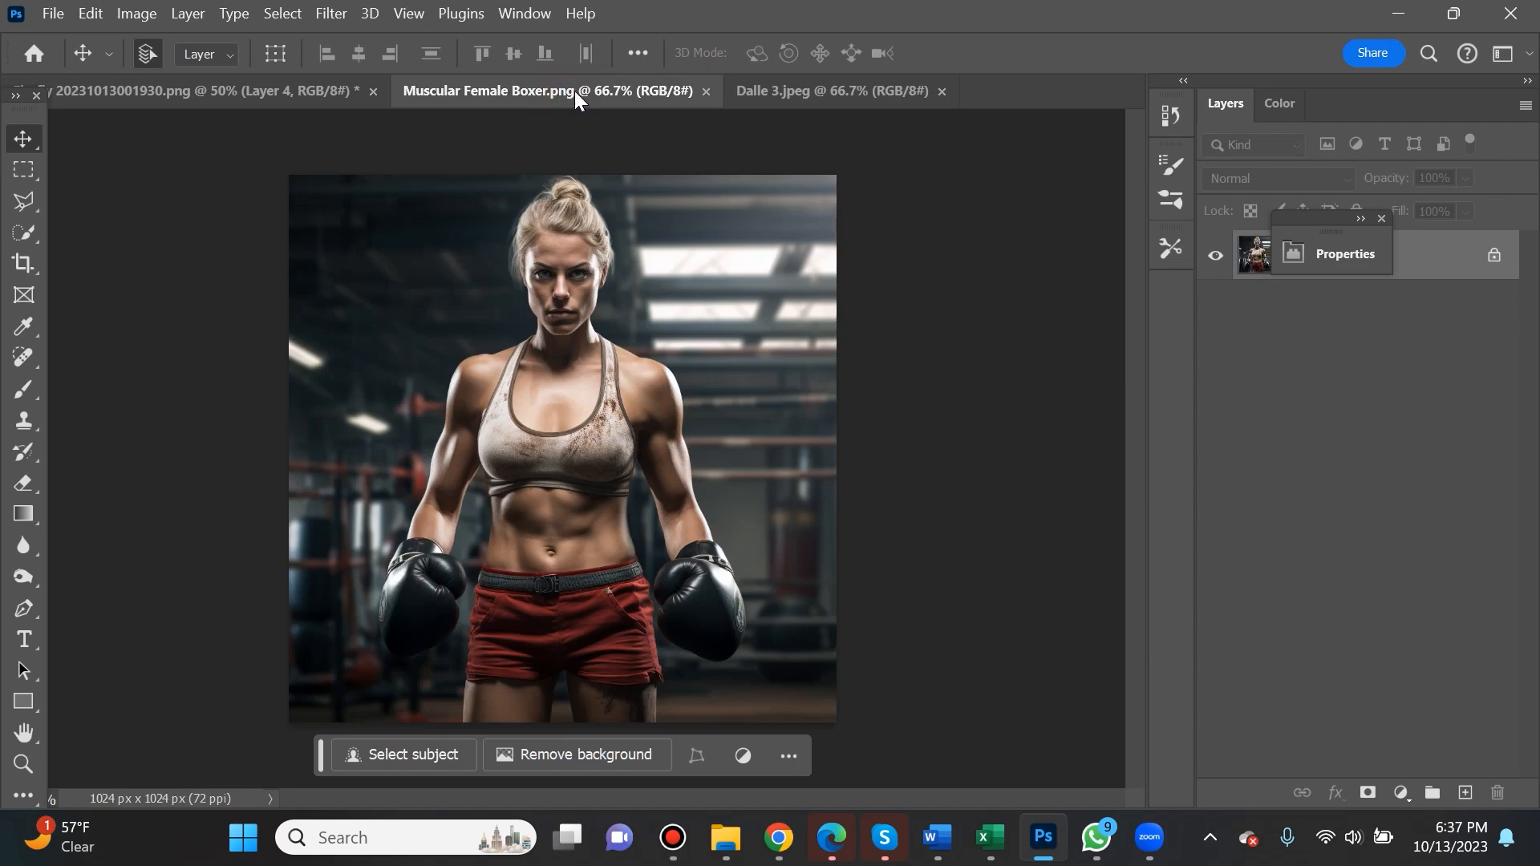
mouse_move(633, 379)
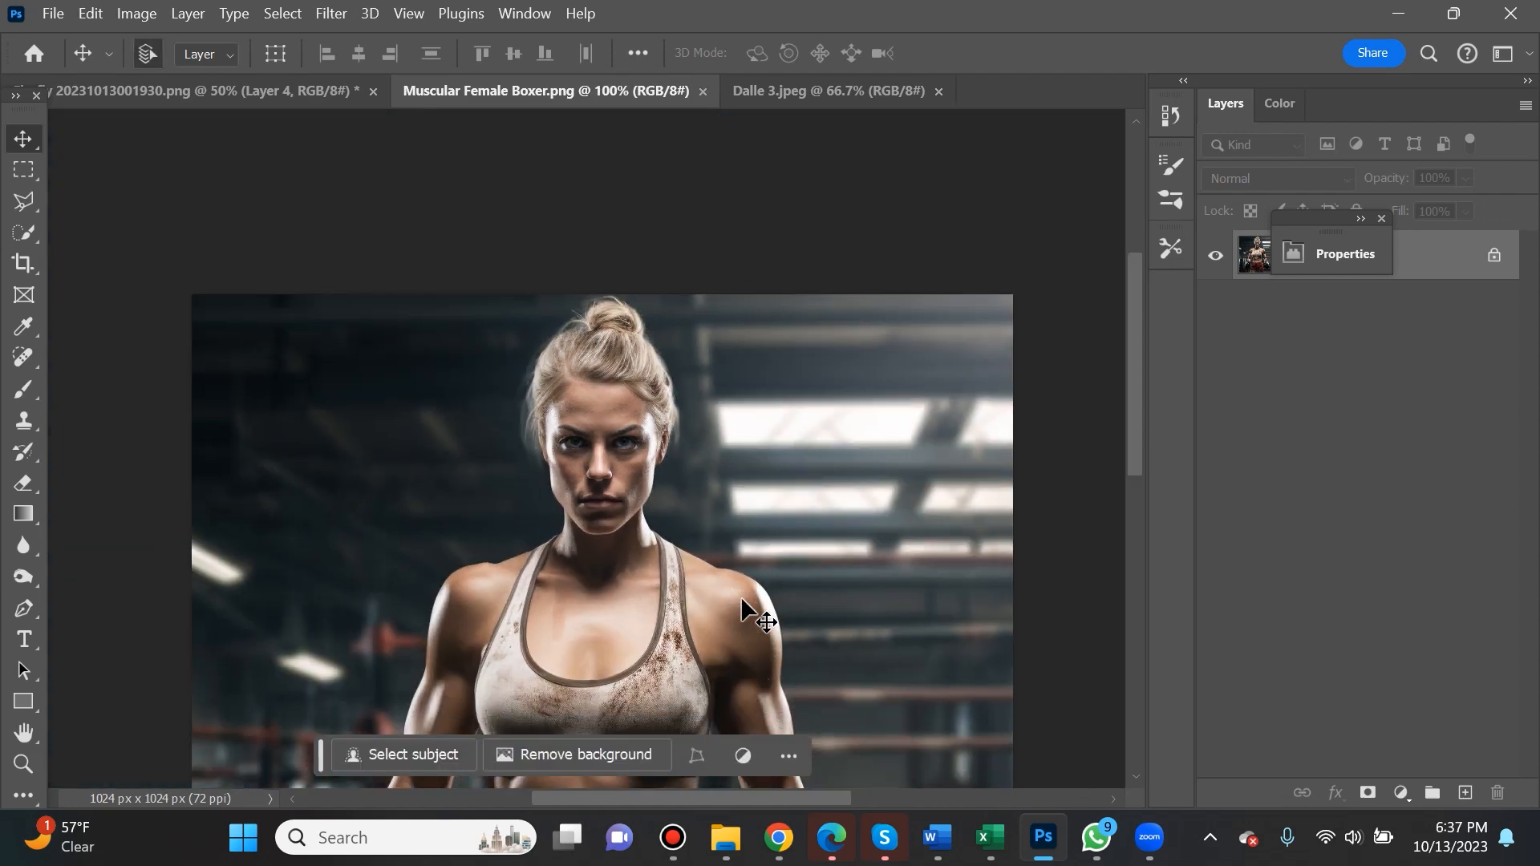
scroll(down, 3)
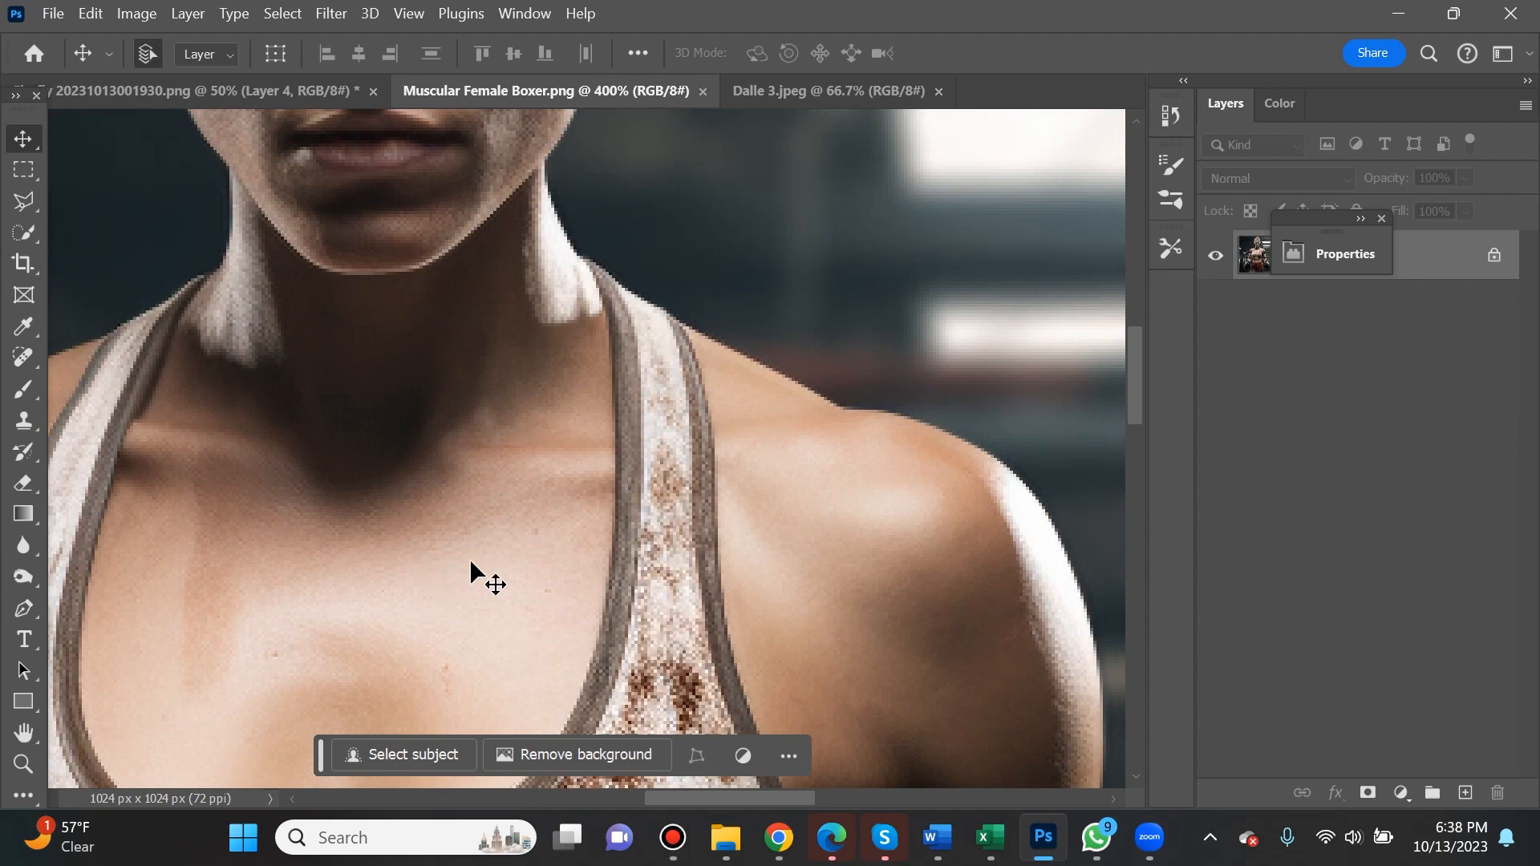
- Cycle through the brunette boxer portrait, the Muscular Female Boxer image and back to the Dalle 3 image
click(196, 90)
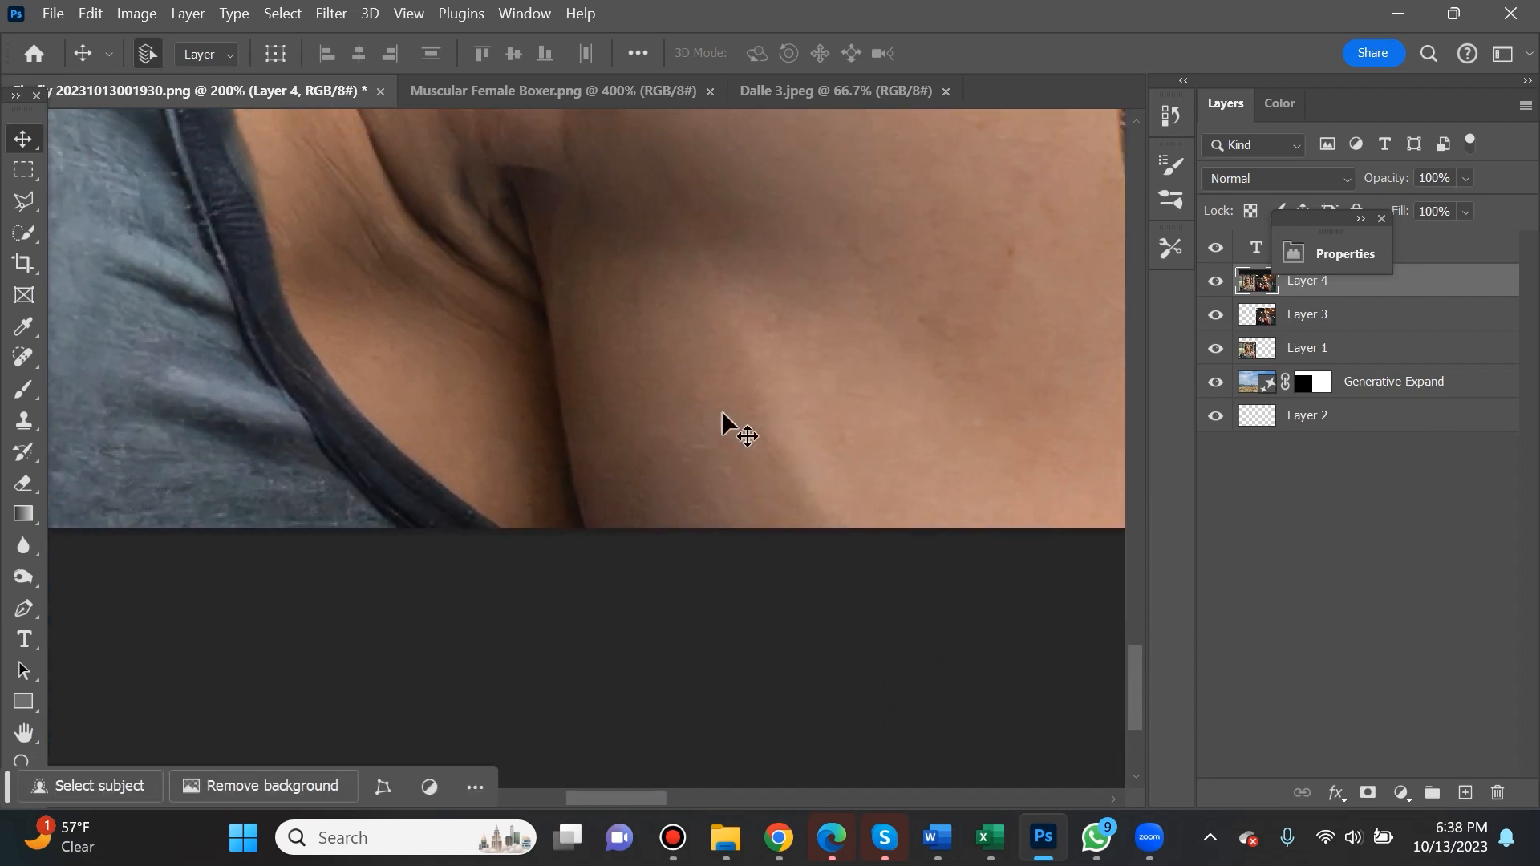
mouse_move(808, 452)
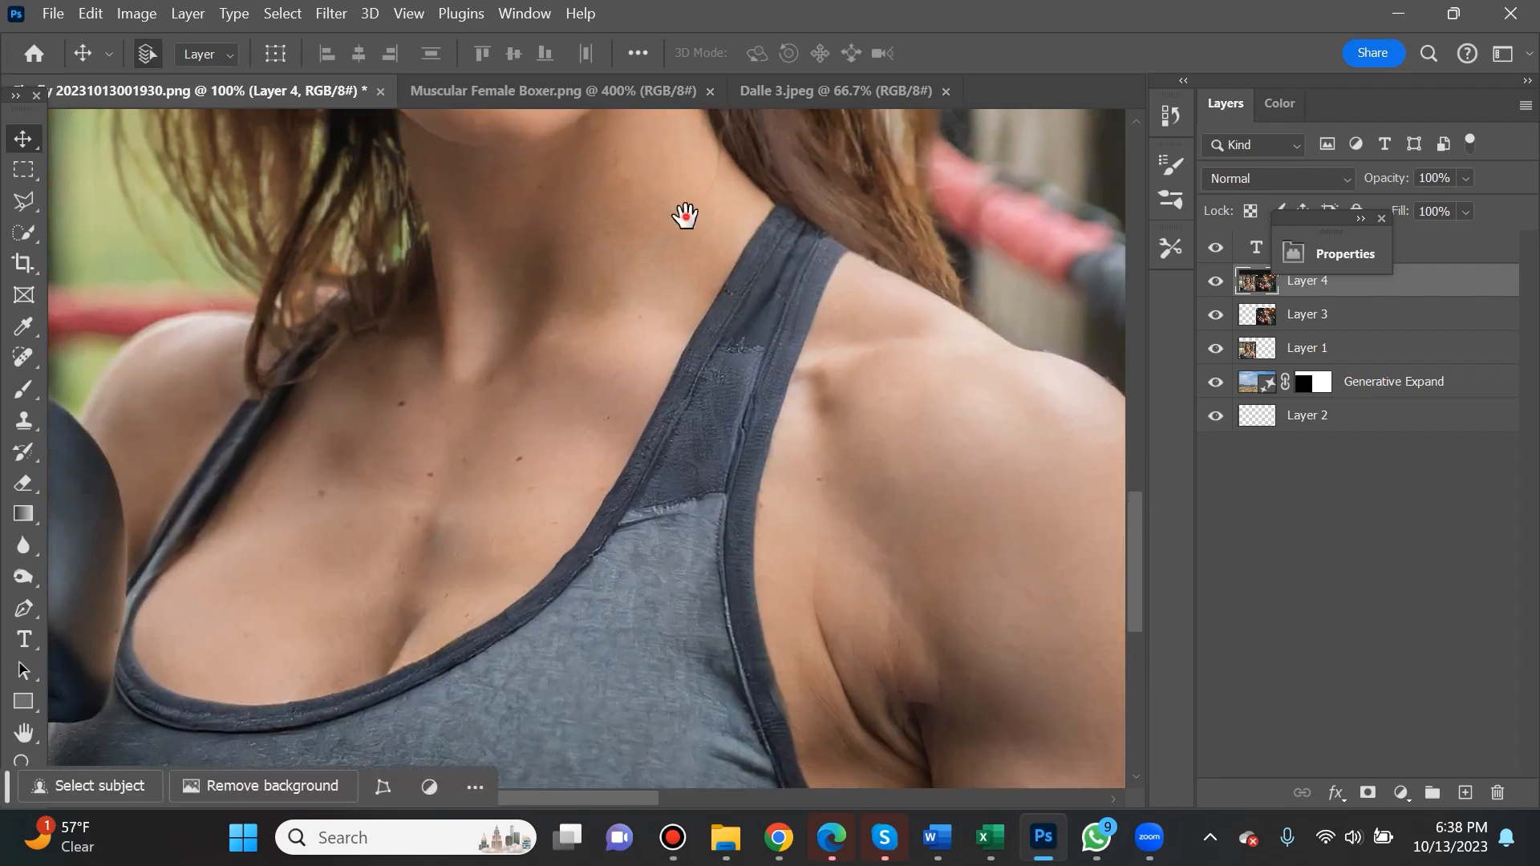
click(555, 90)
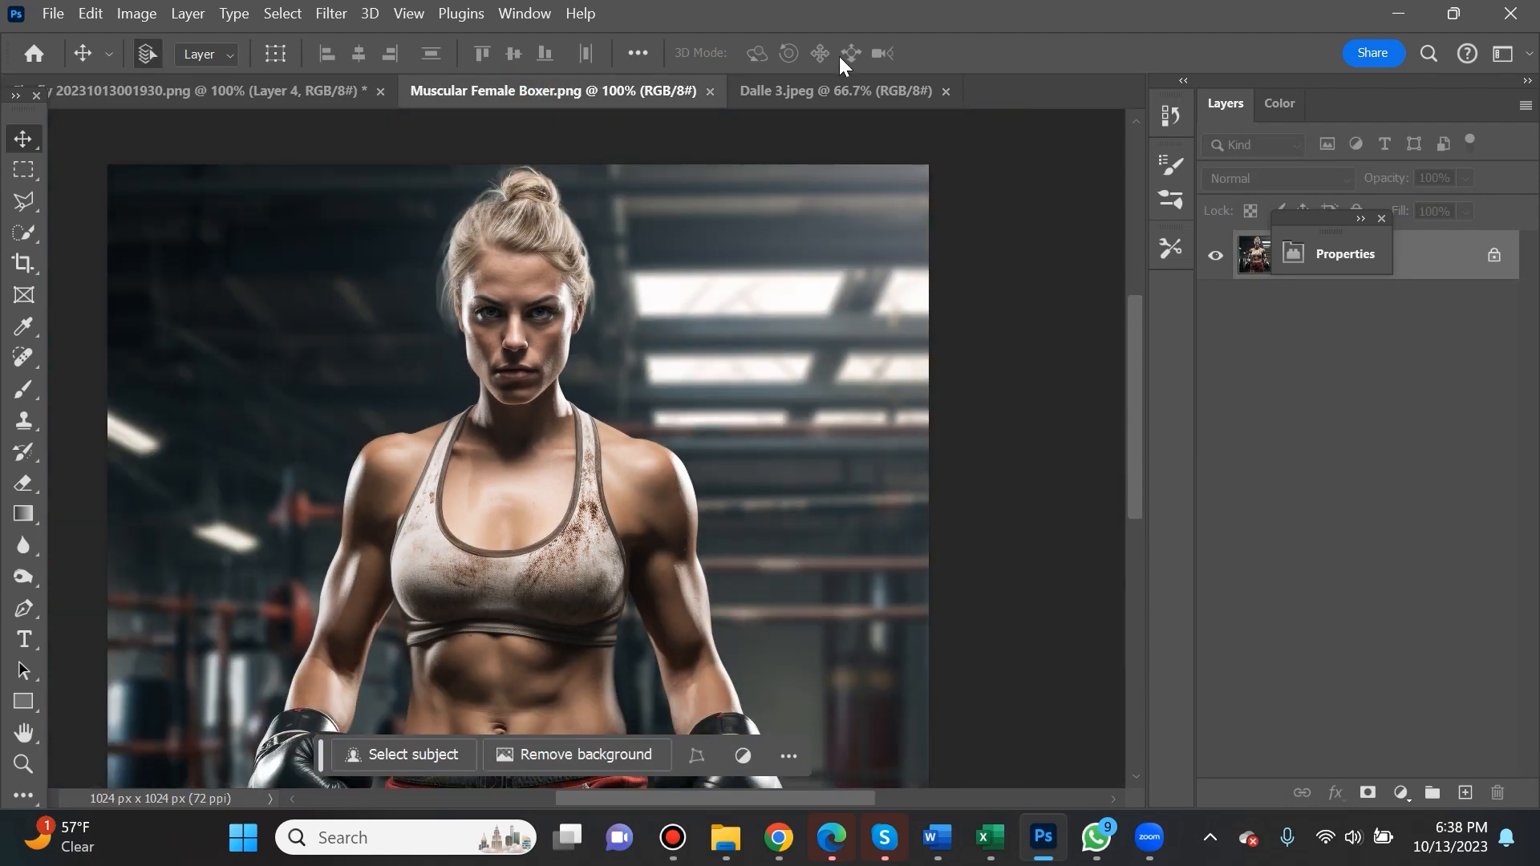
click(836, 90)
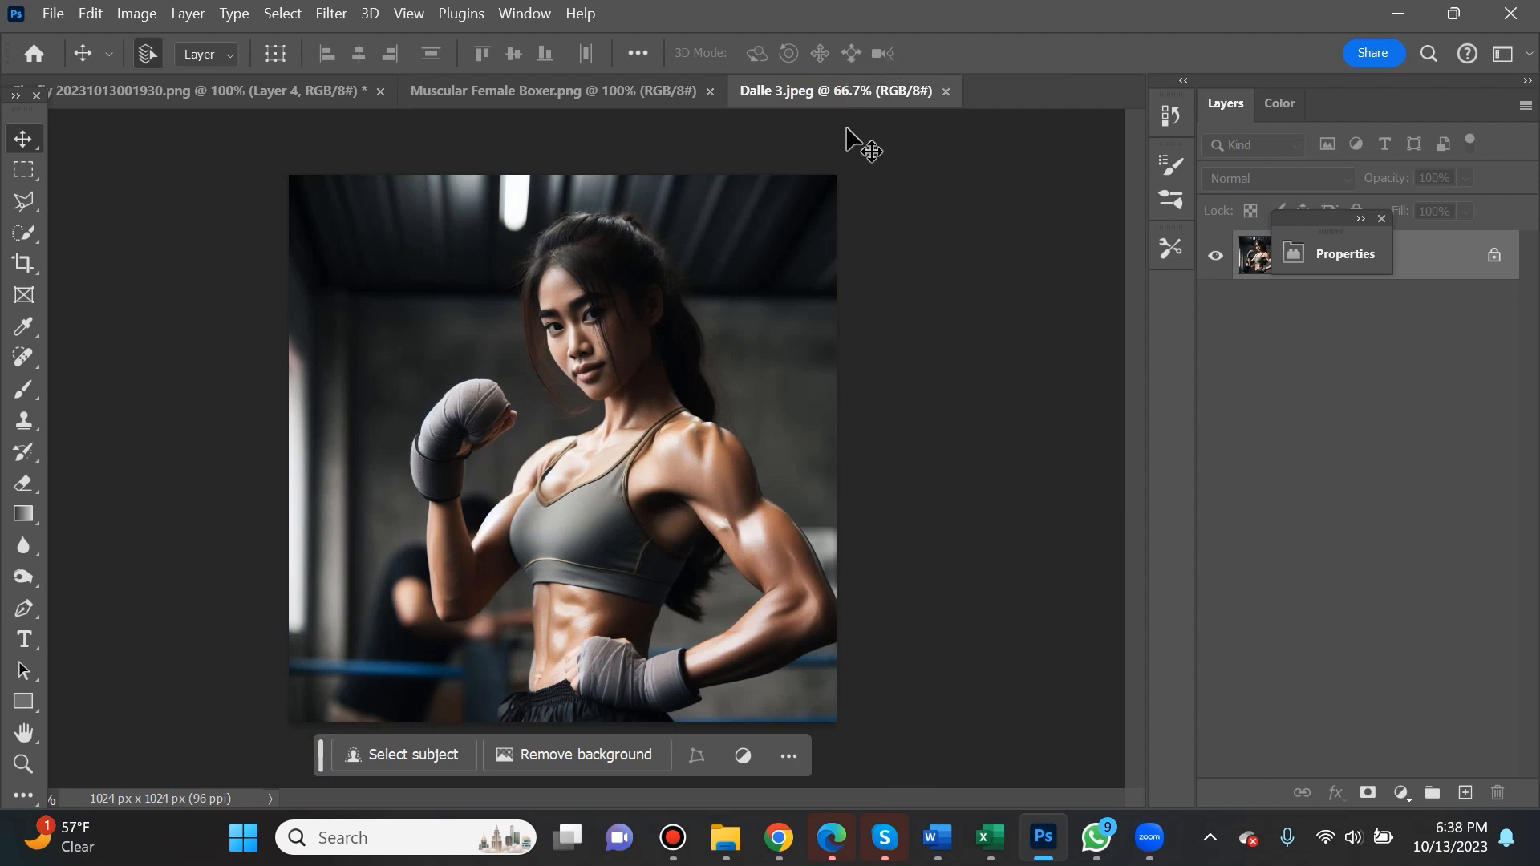
mouse_move(855, 244)
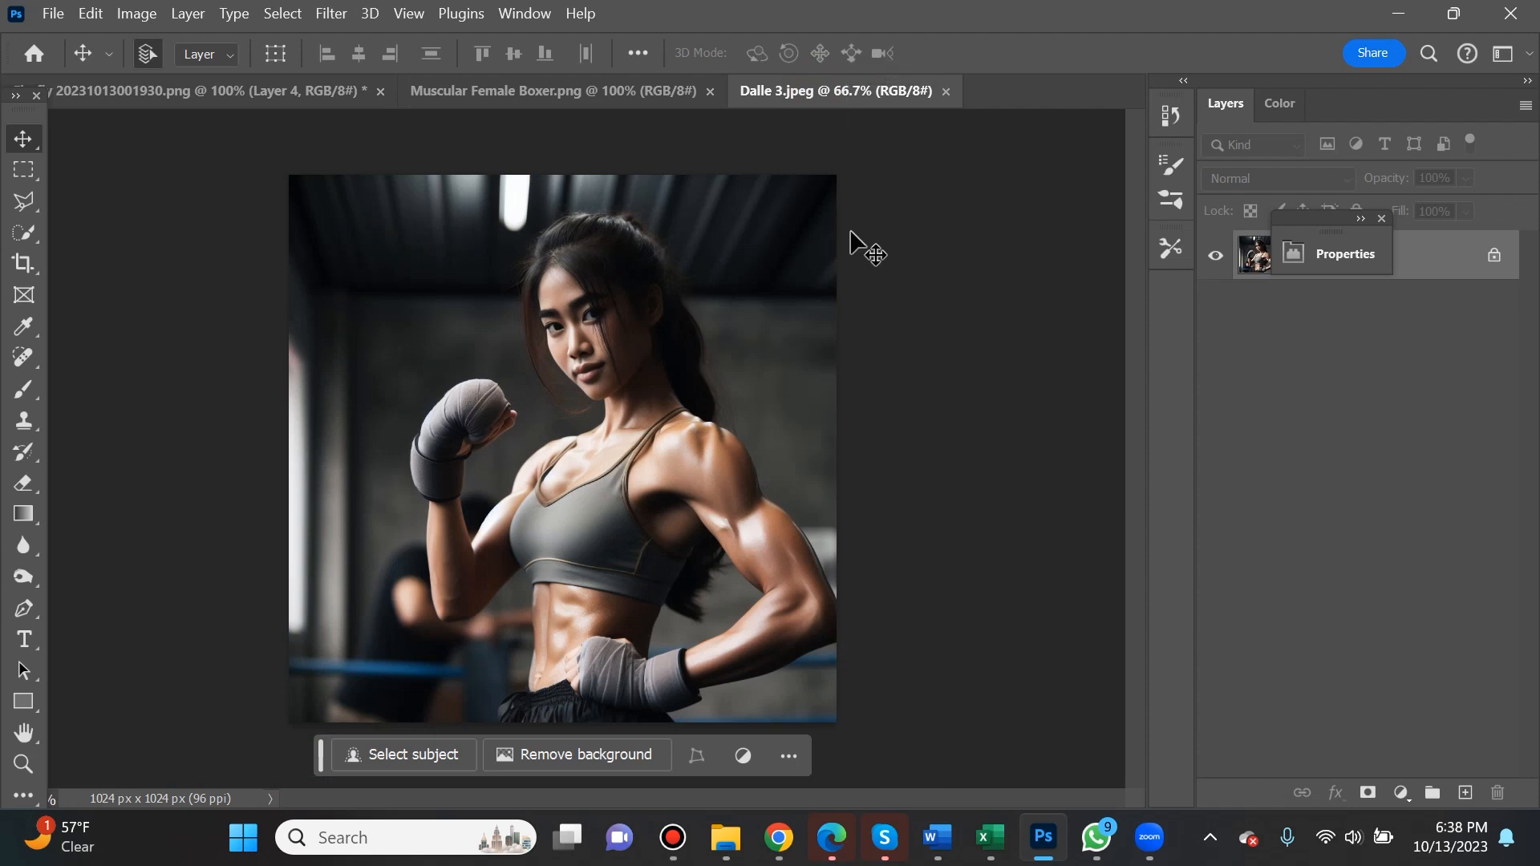
mouse_move(863, 390)
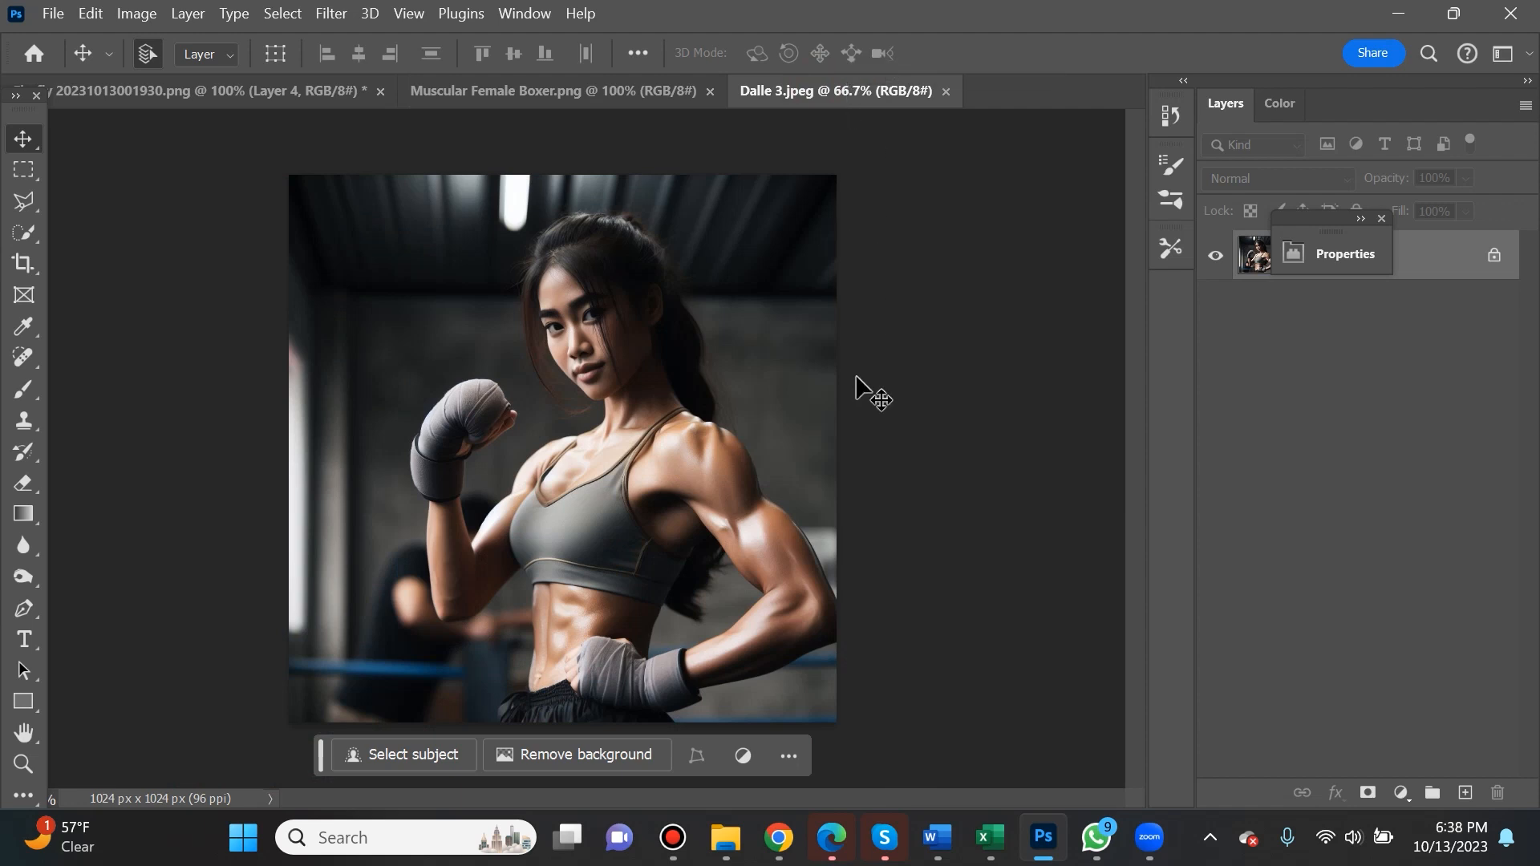
- Bring Firefly's text-to-image surgeon results forward and enlarge the first surgeon portrait
click(776, 837)
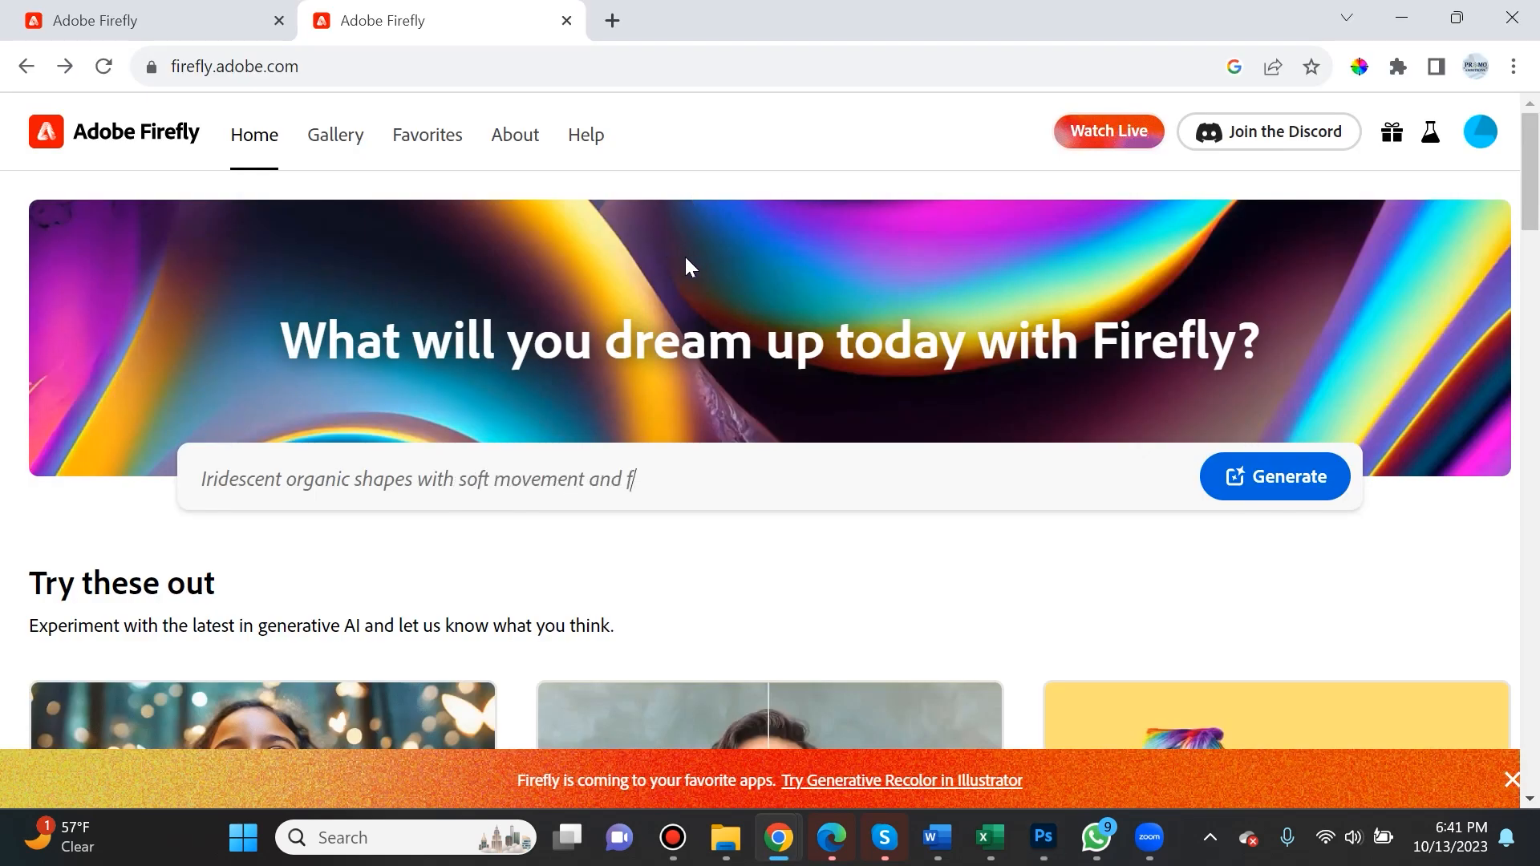
text(ow)
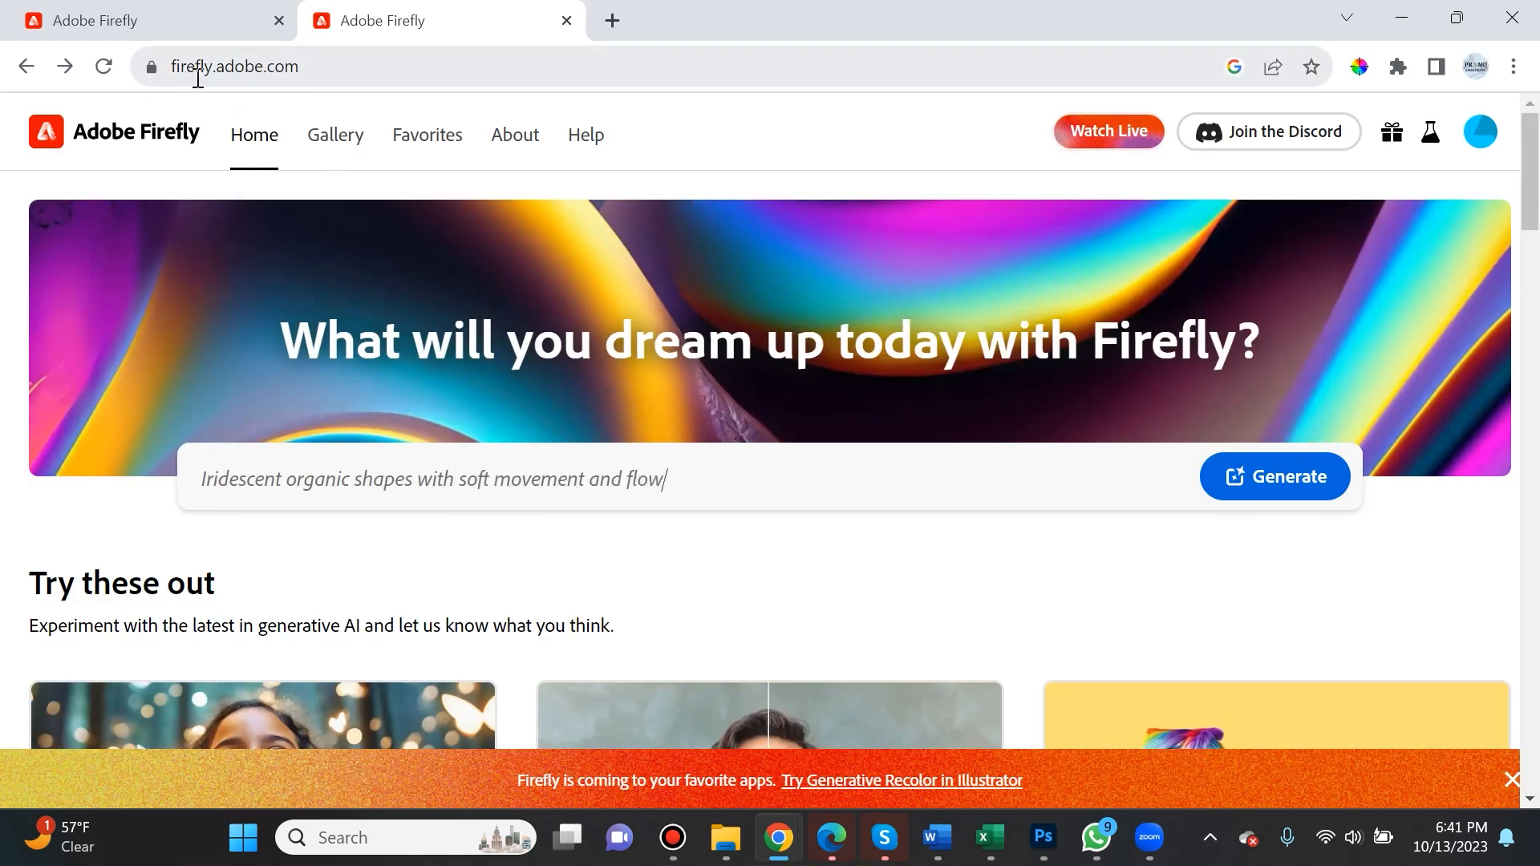
key(Backspace)
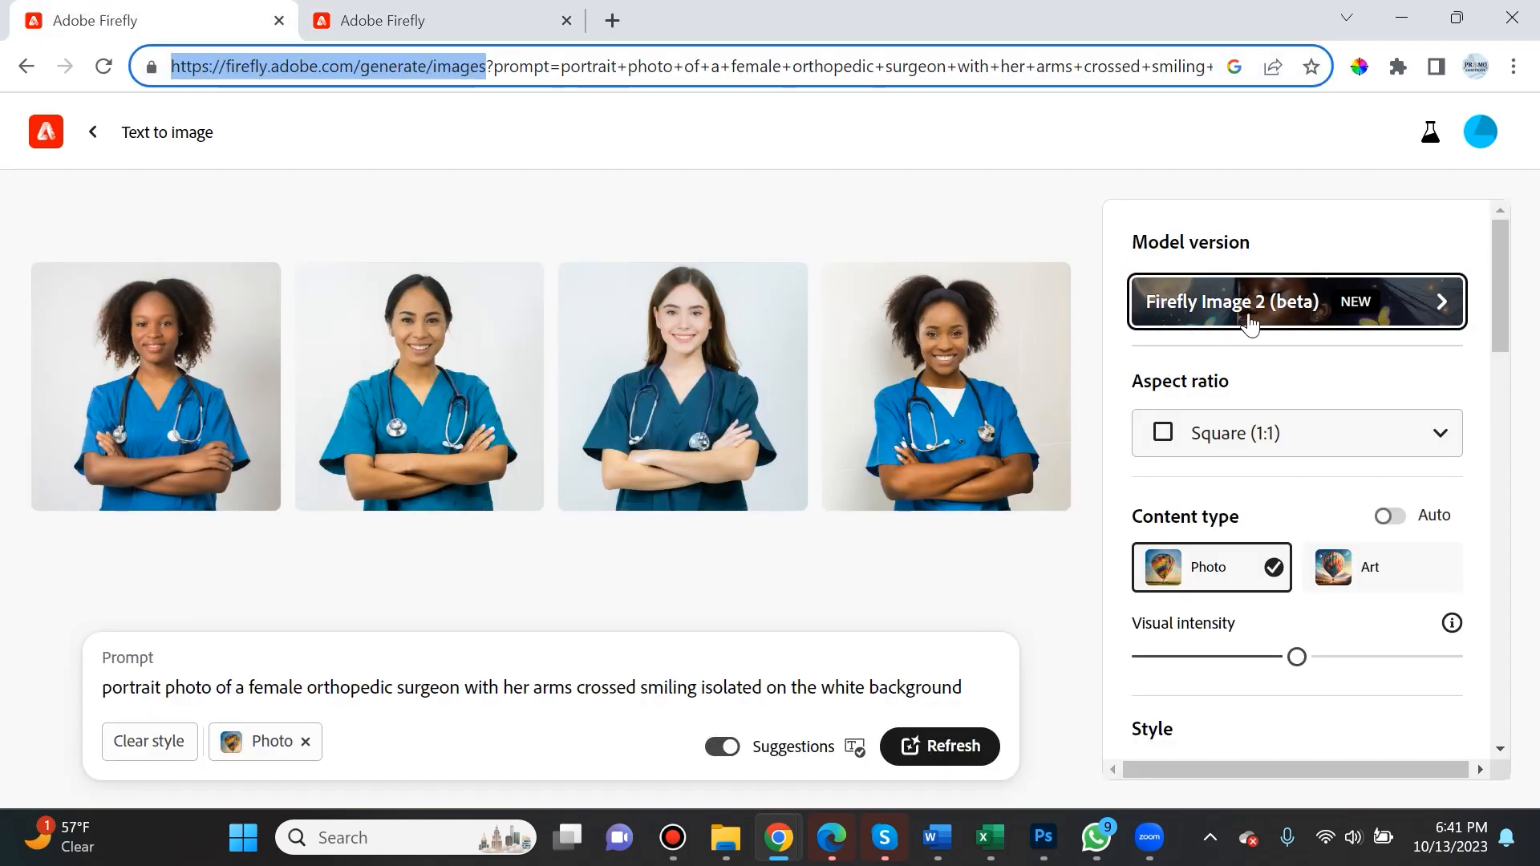
mouse_move(1095, 436)
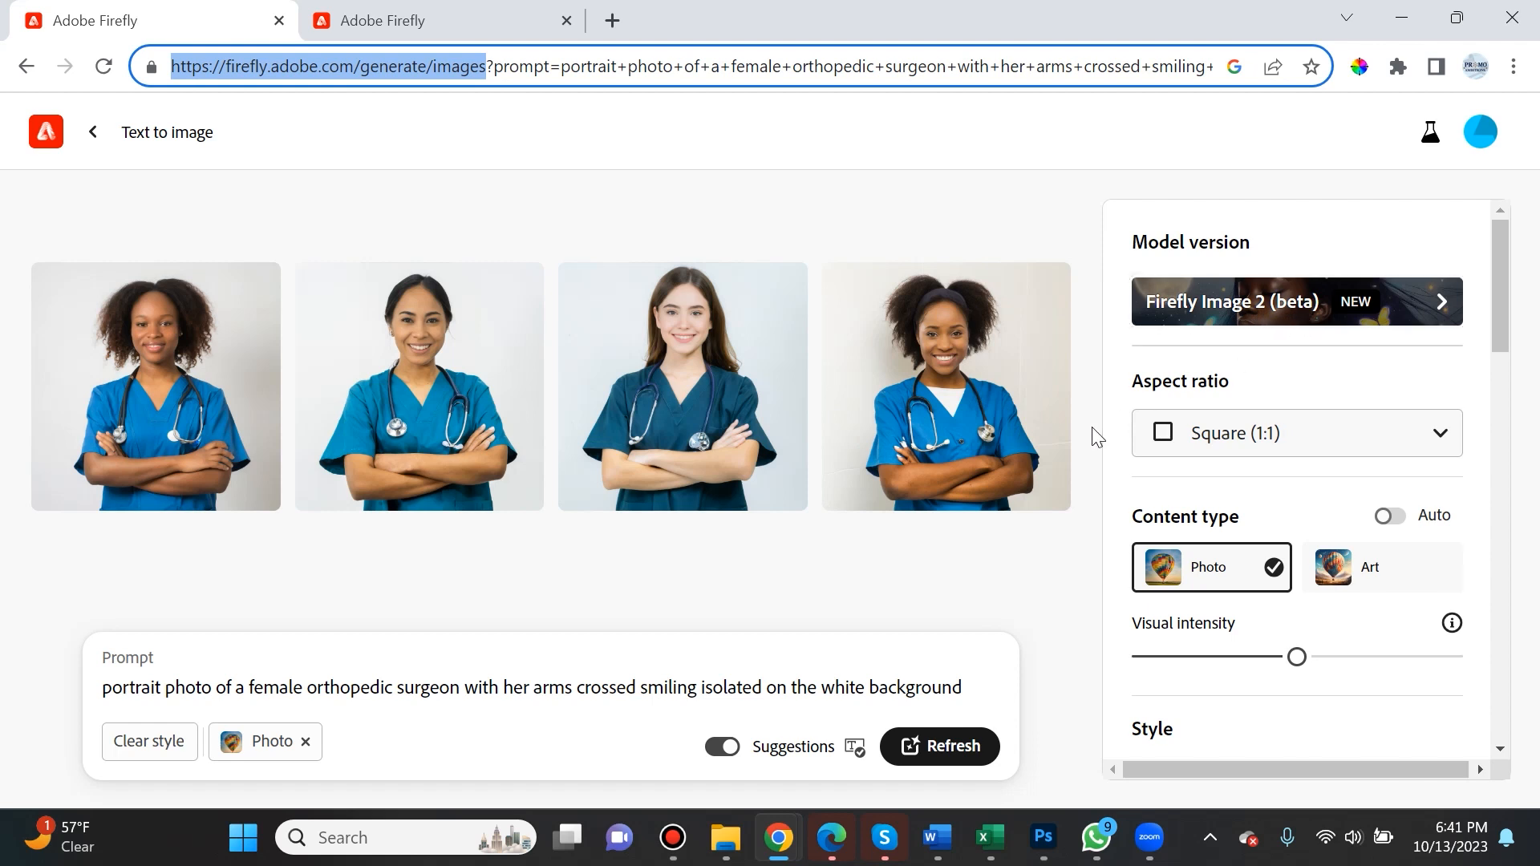
mouse_move(813, 587)
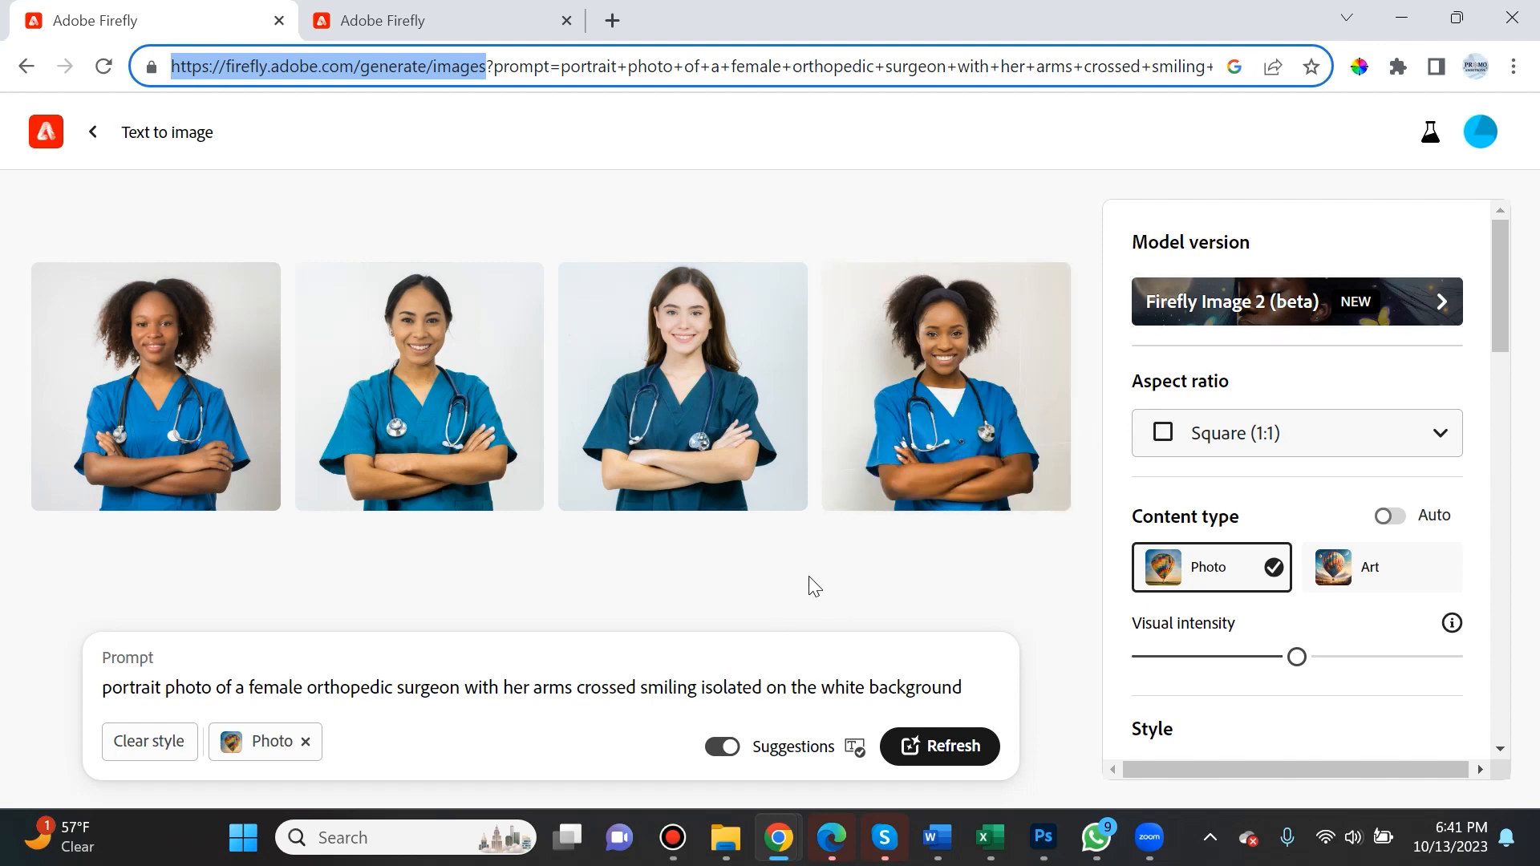
mouse_move(1067, 483)
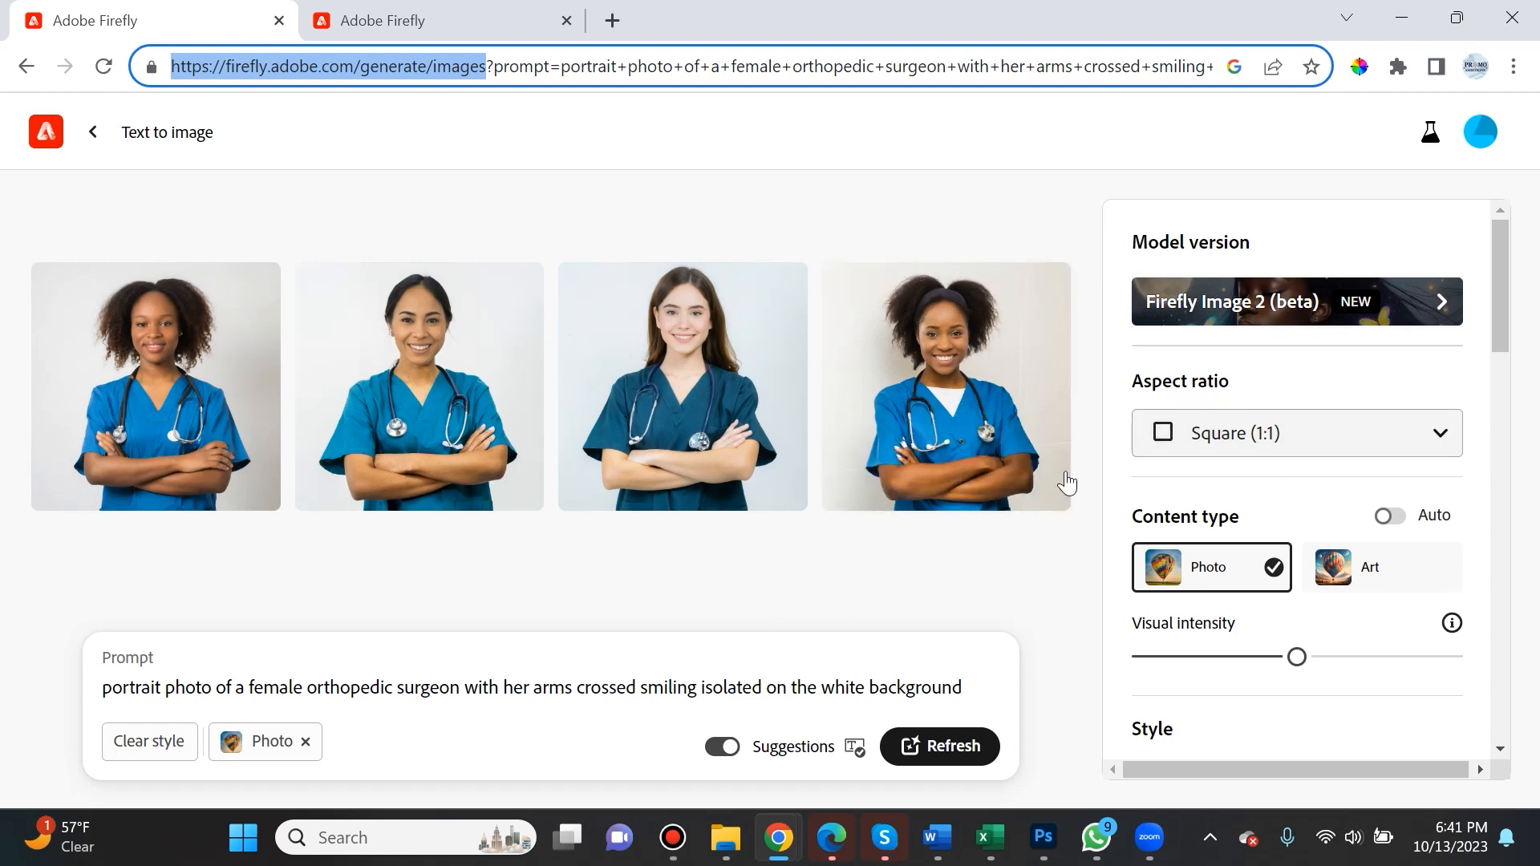
mouse_move(696, 589)
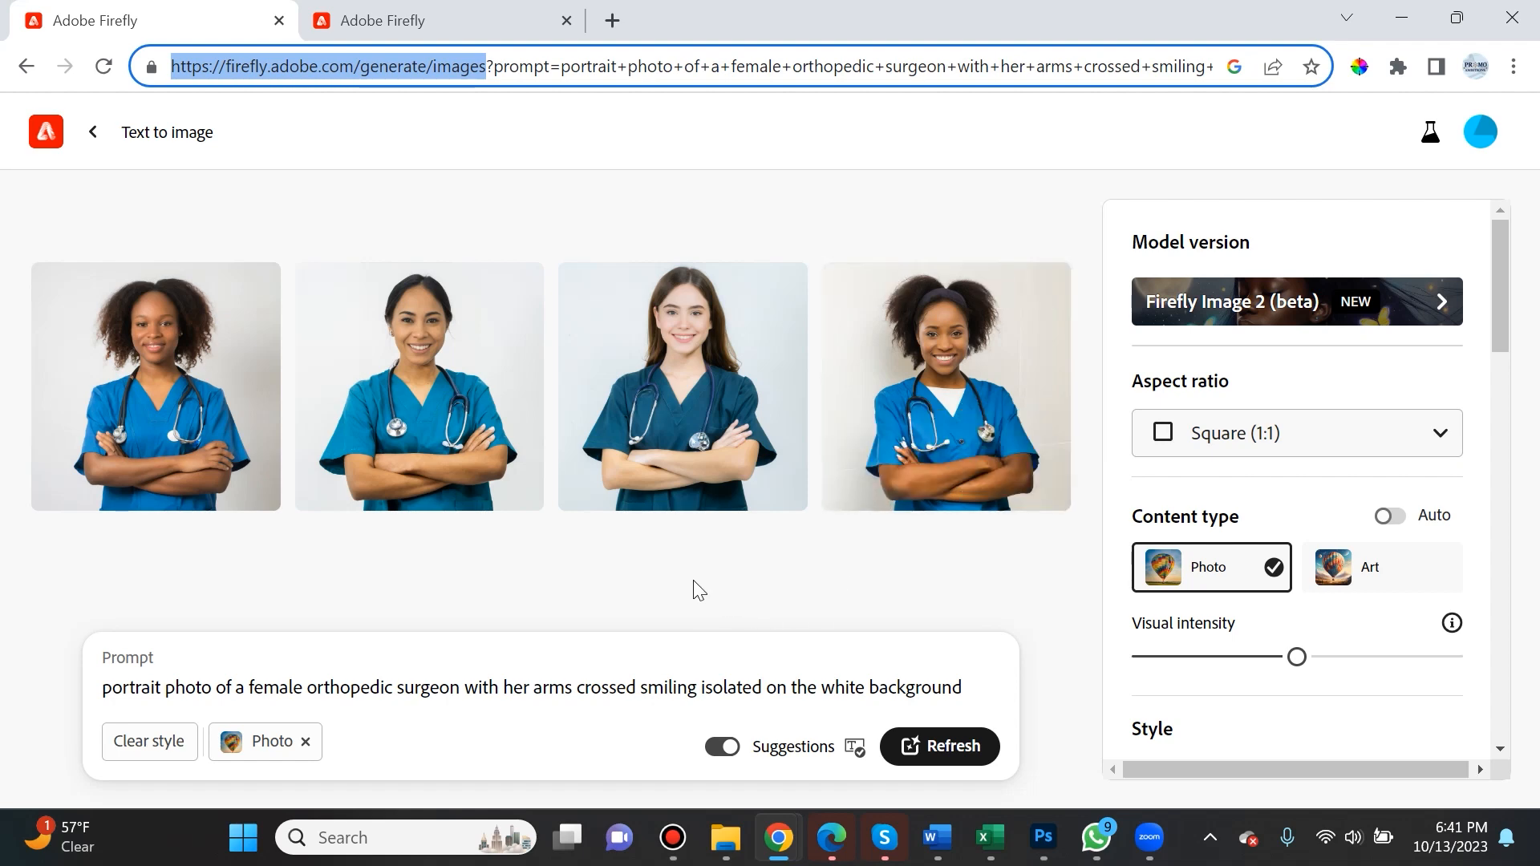
click(154, 385)
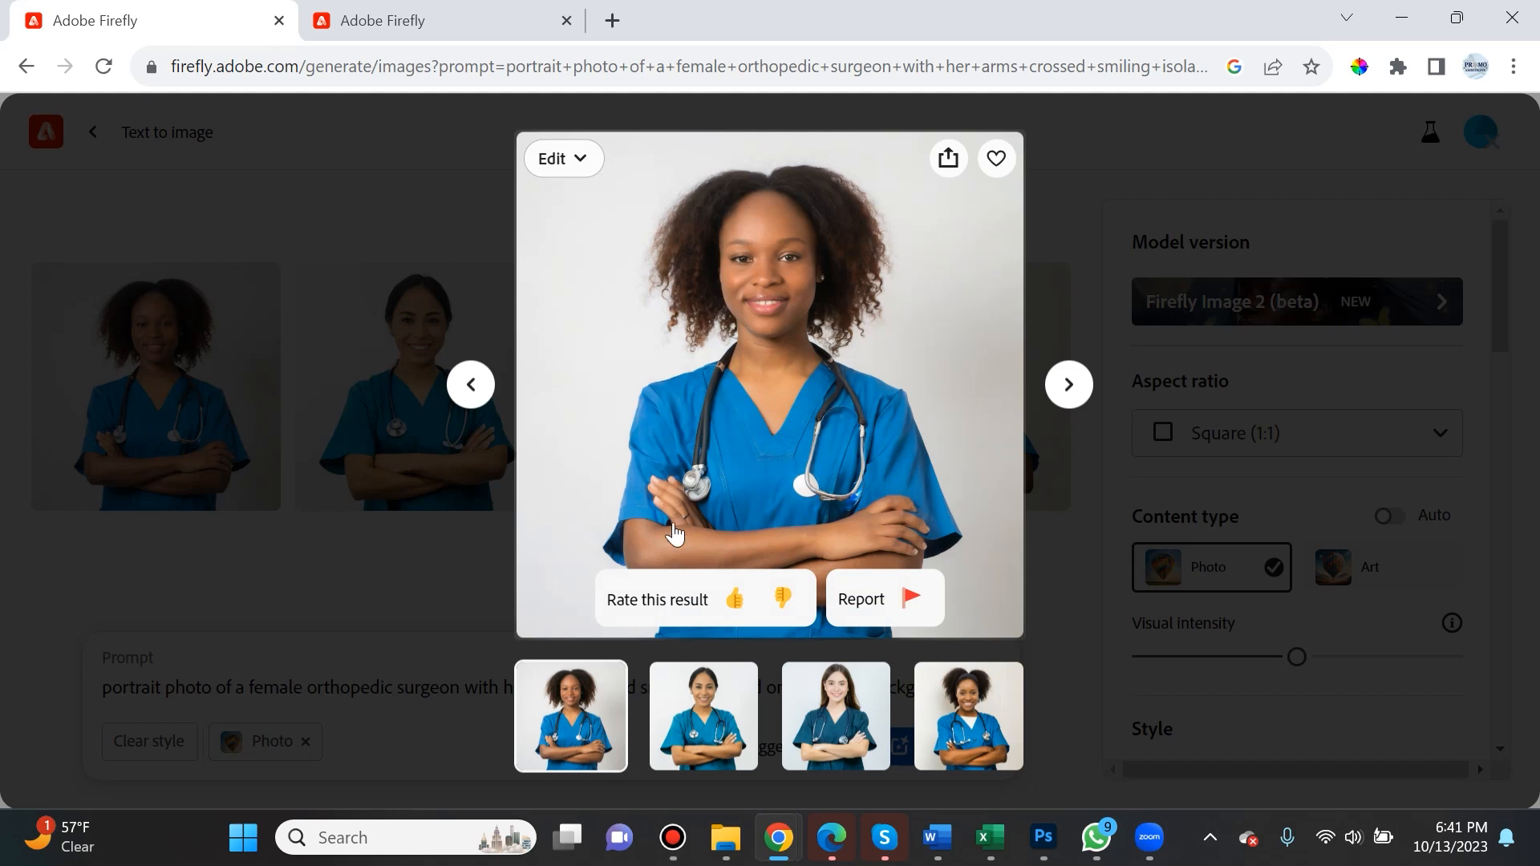
mouse_move(637, 439)
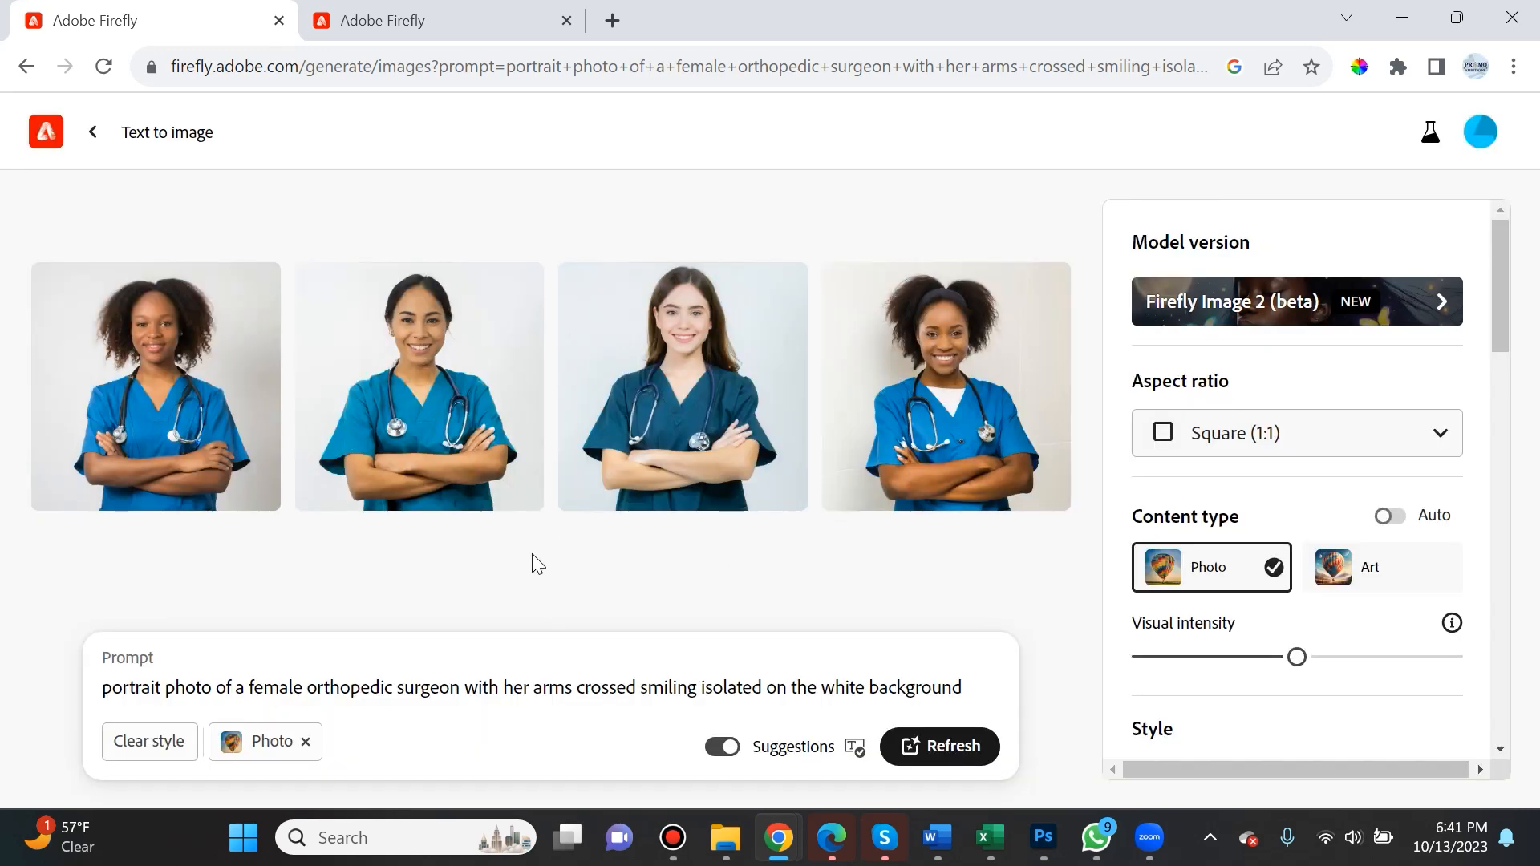
mouse_move(637, 589)
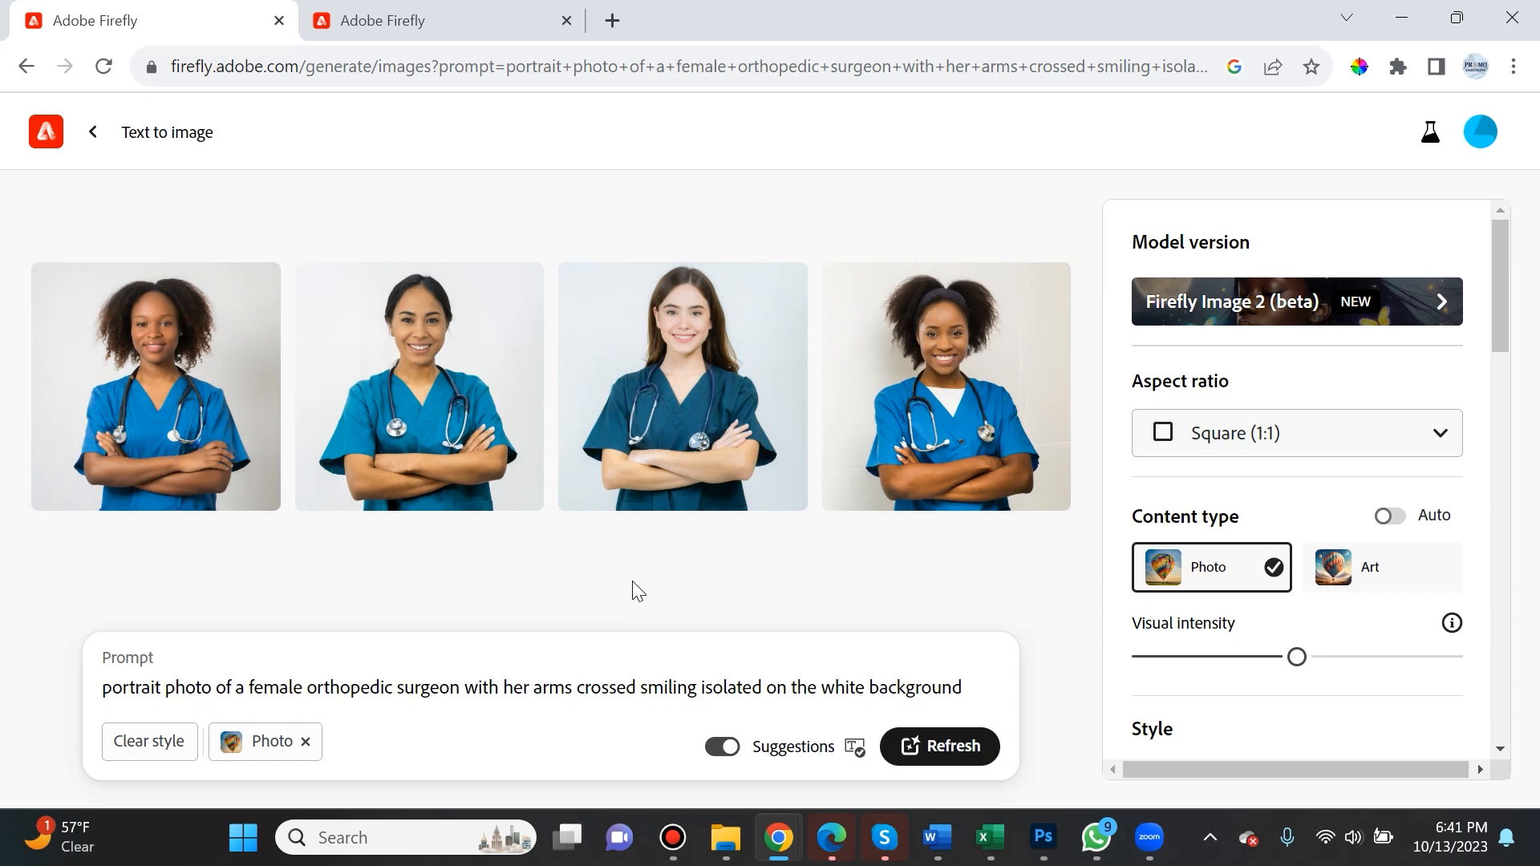
mouse_move(666, 611)
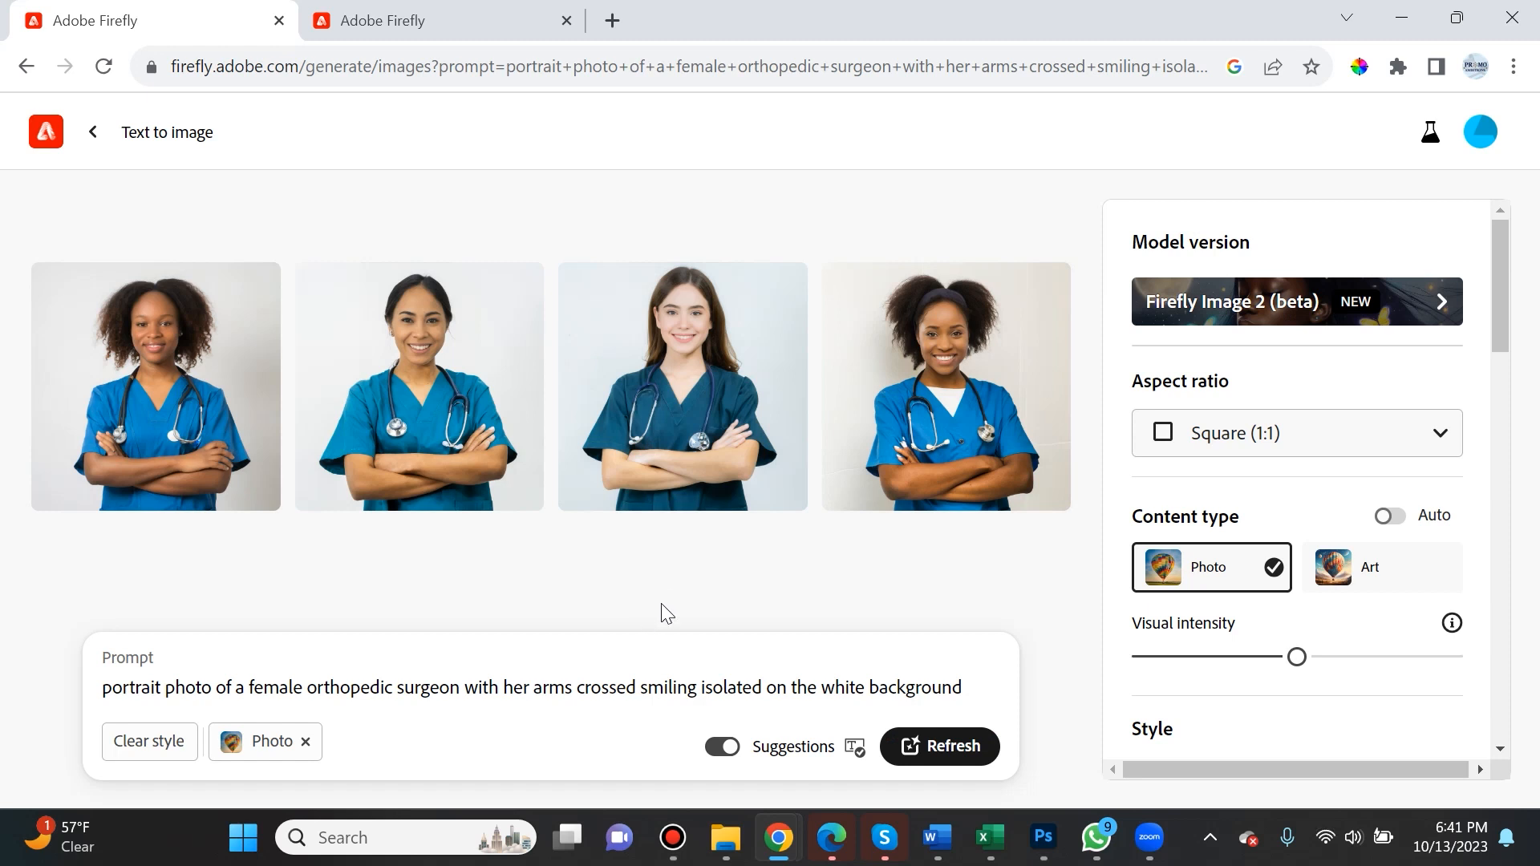
mouse_move(1437, 292)
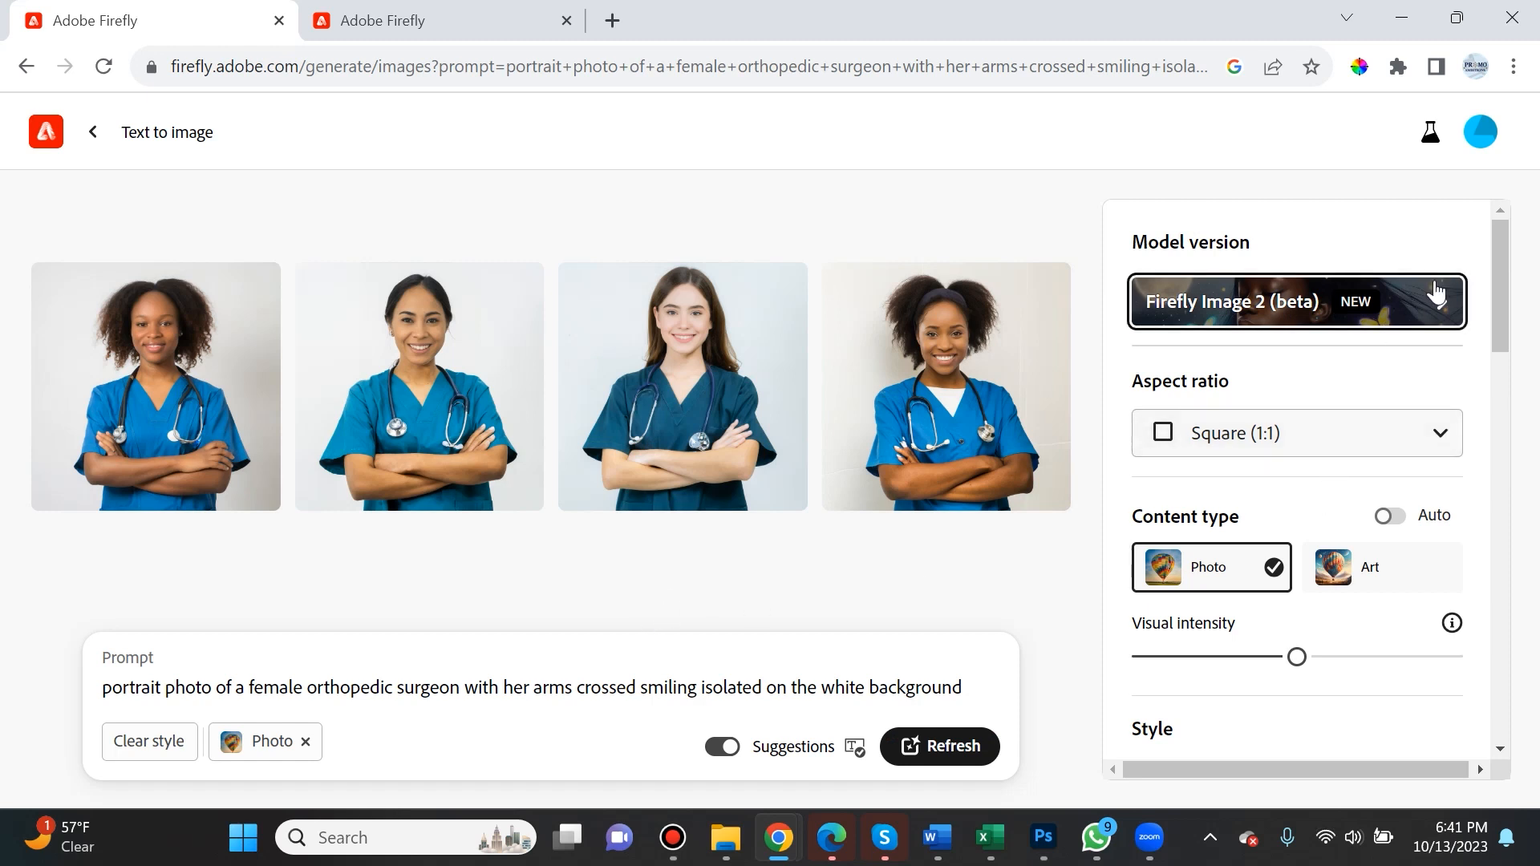
click(1294, 302)
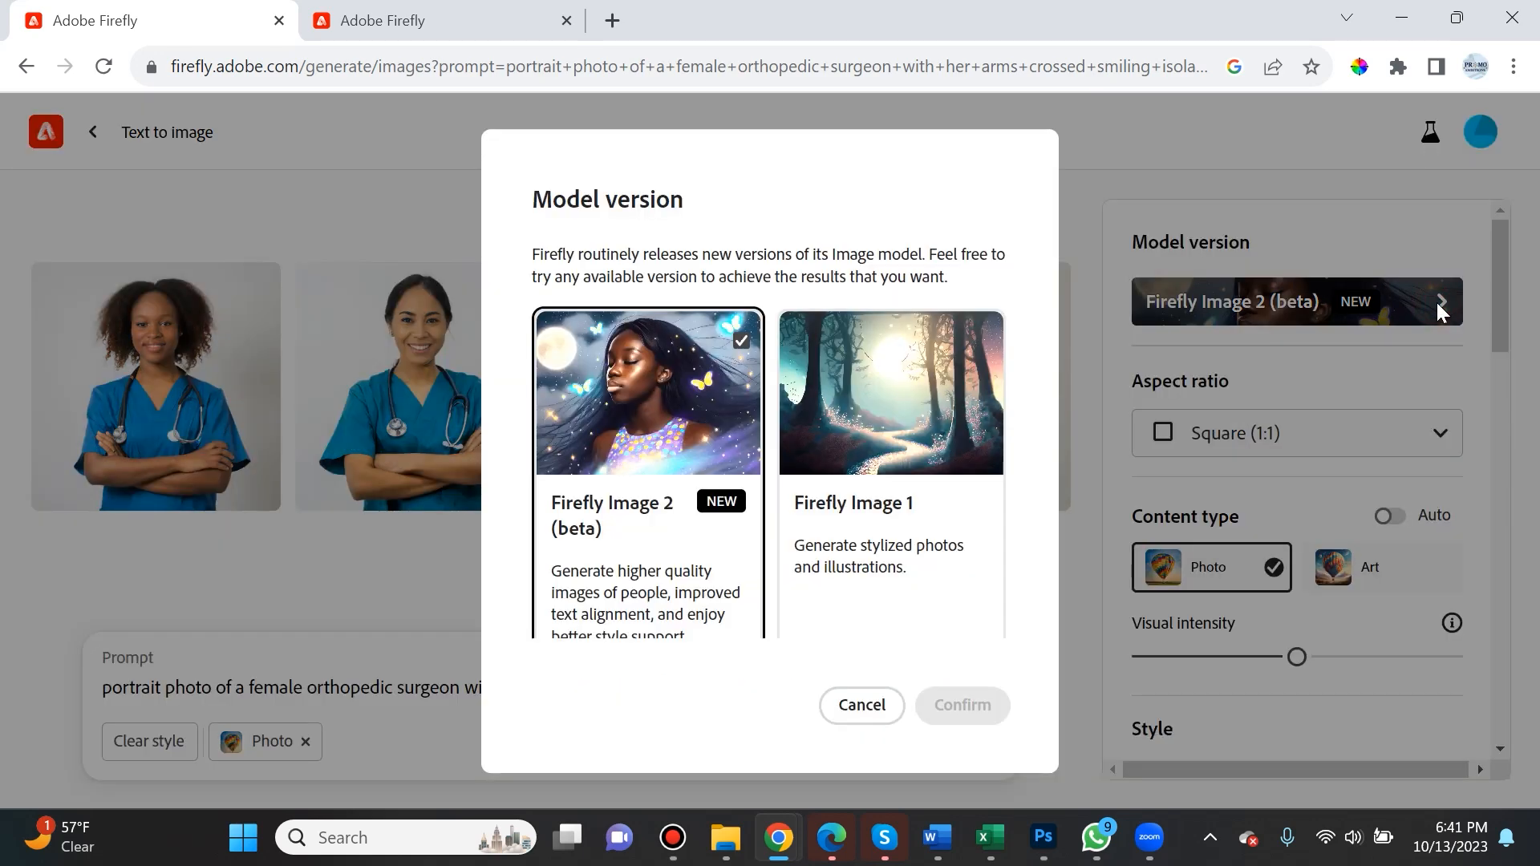
mouse_move(644, 558)
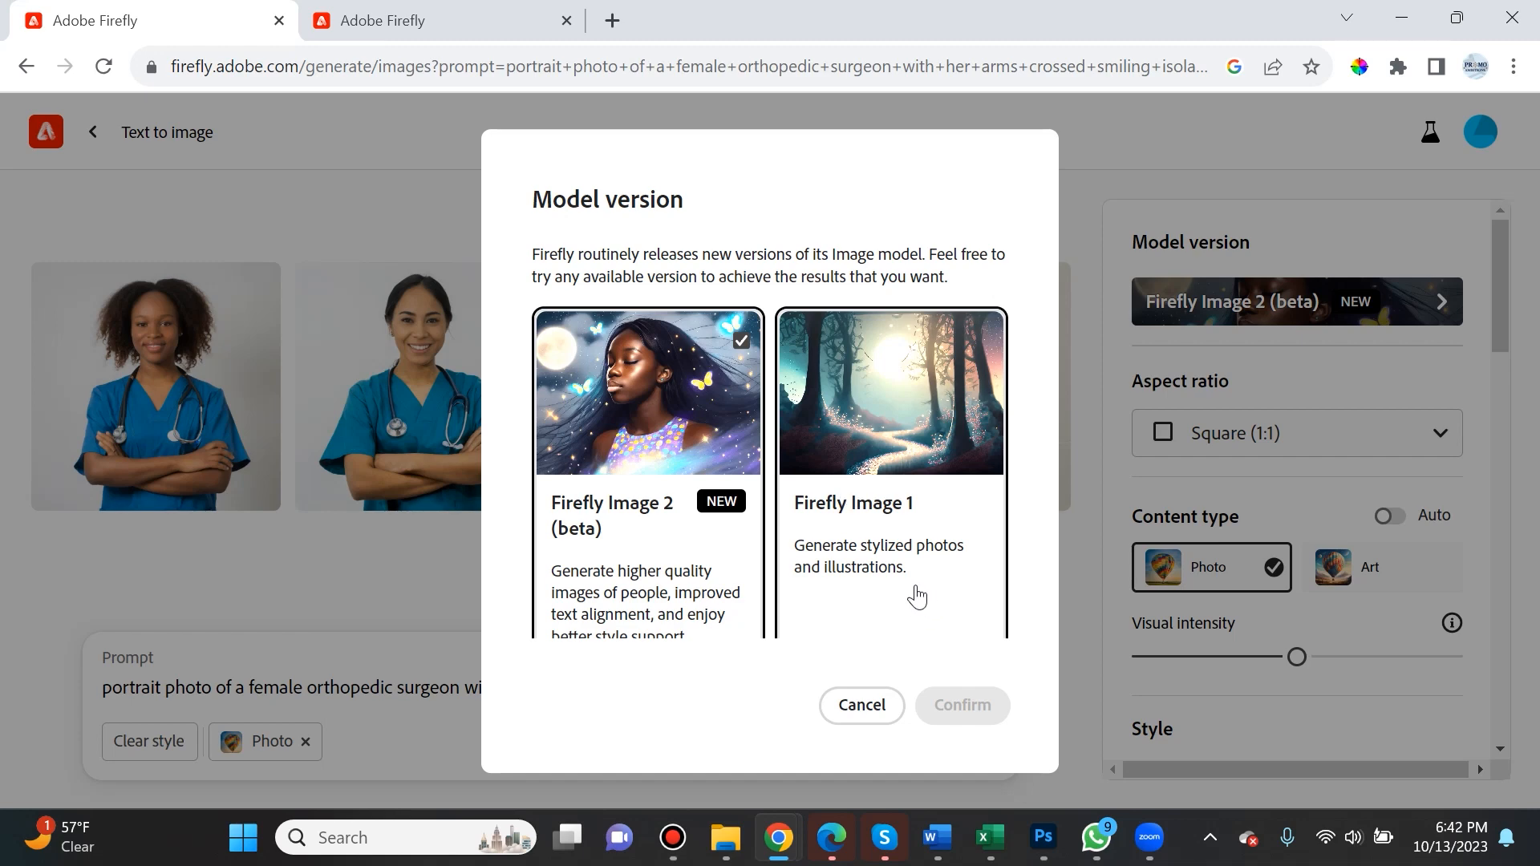
mouse_move(862, 705)
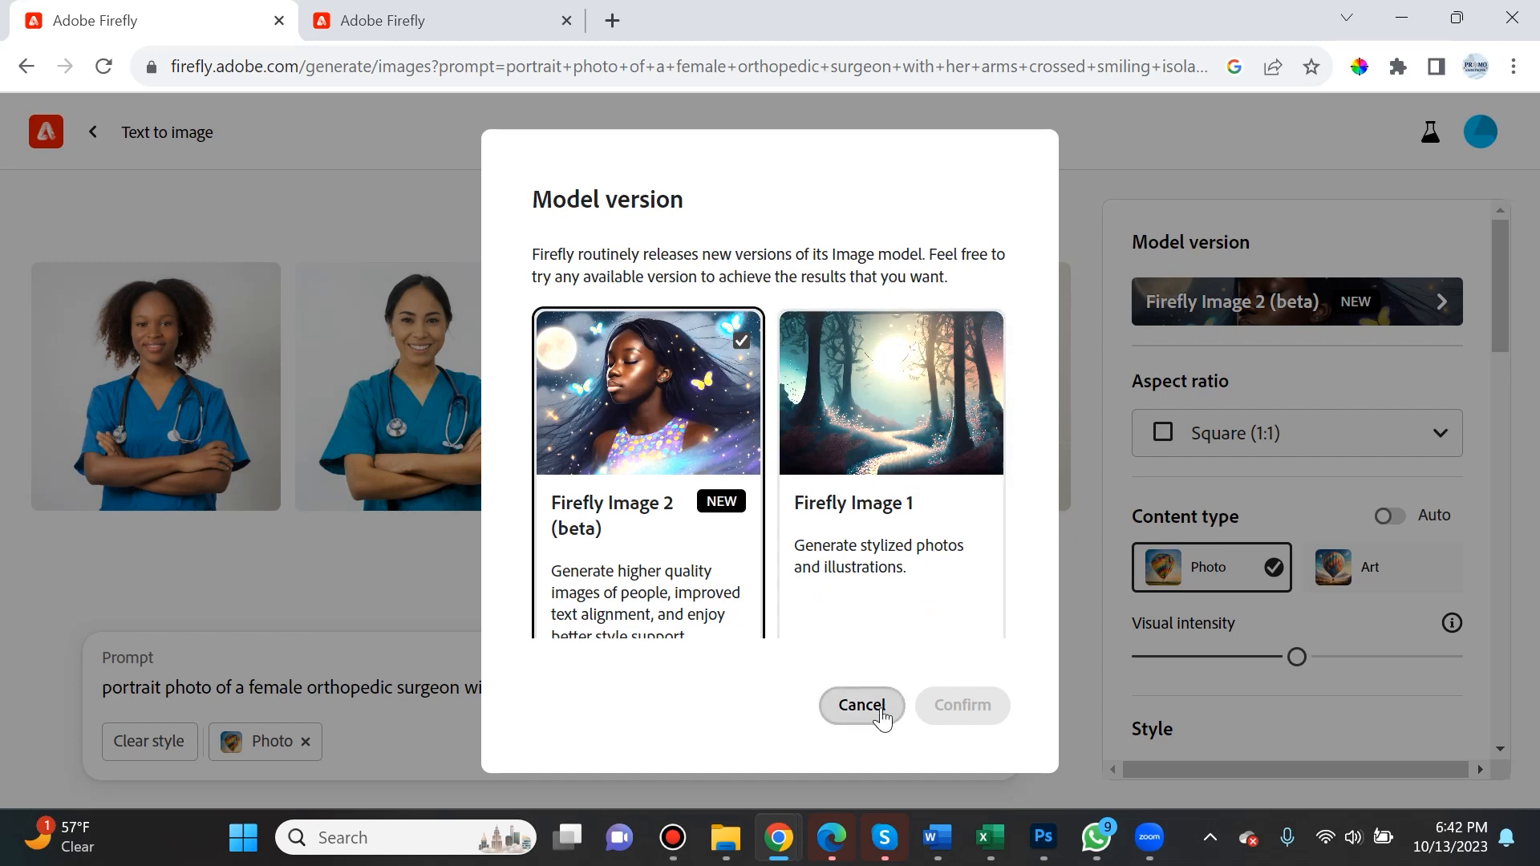
click(860, 706)
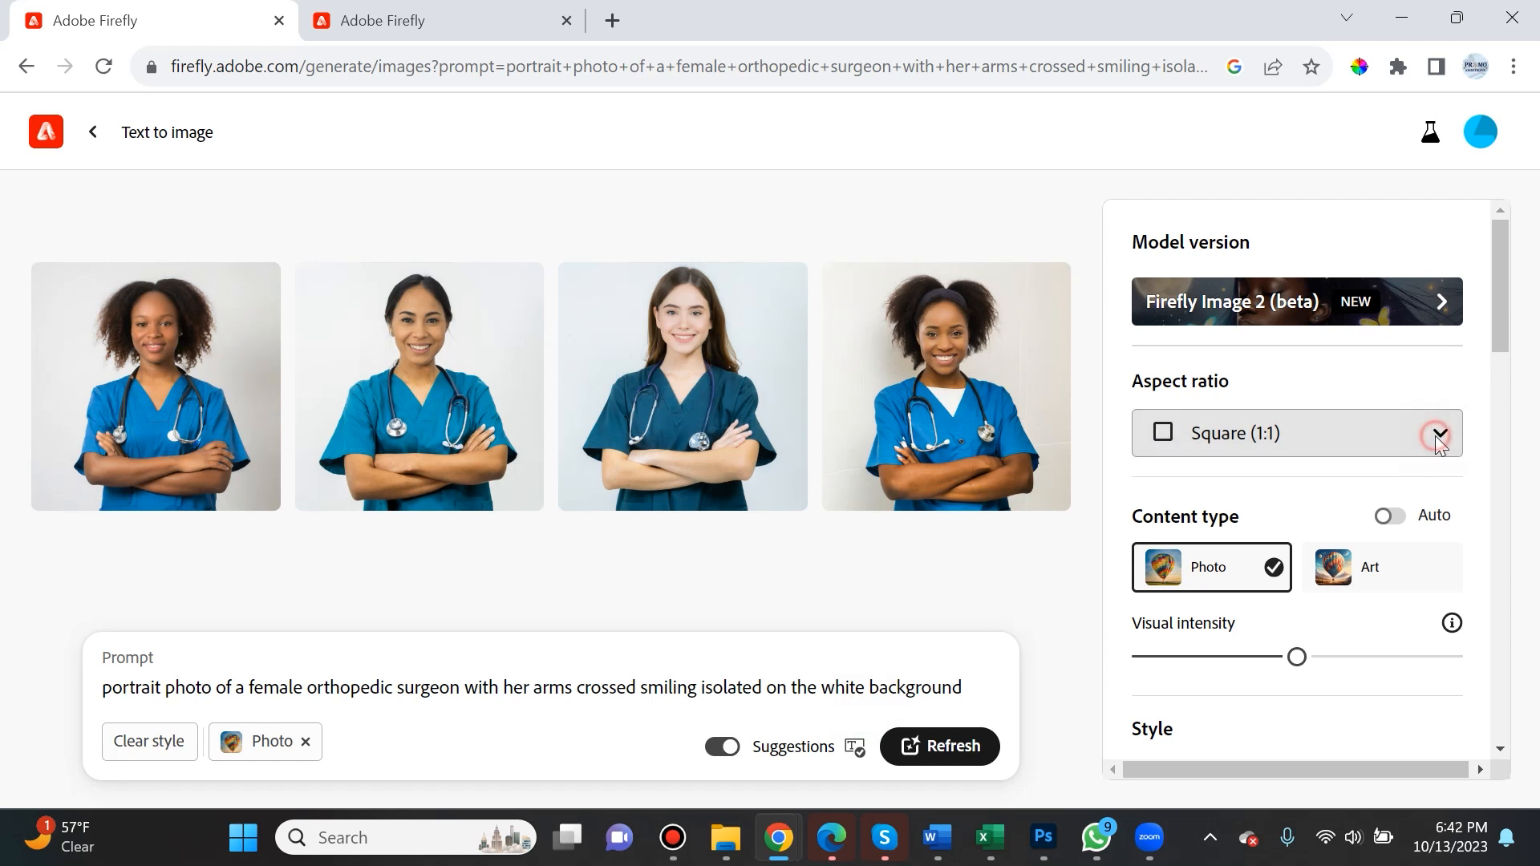
click(1437, 431)
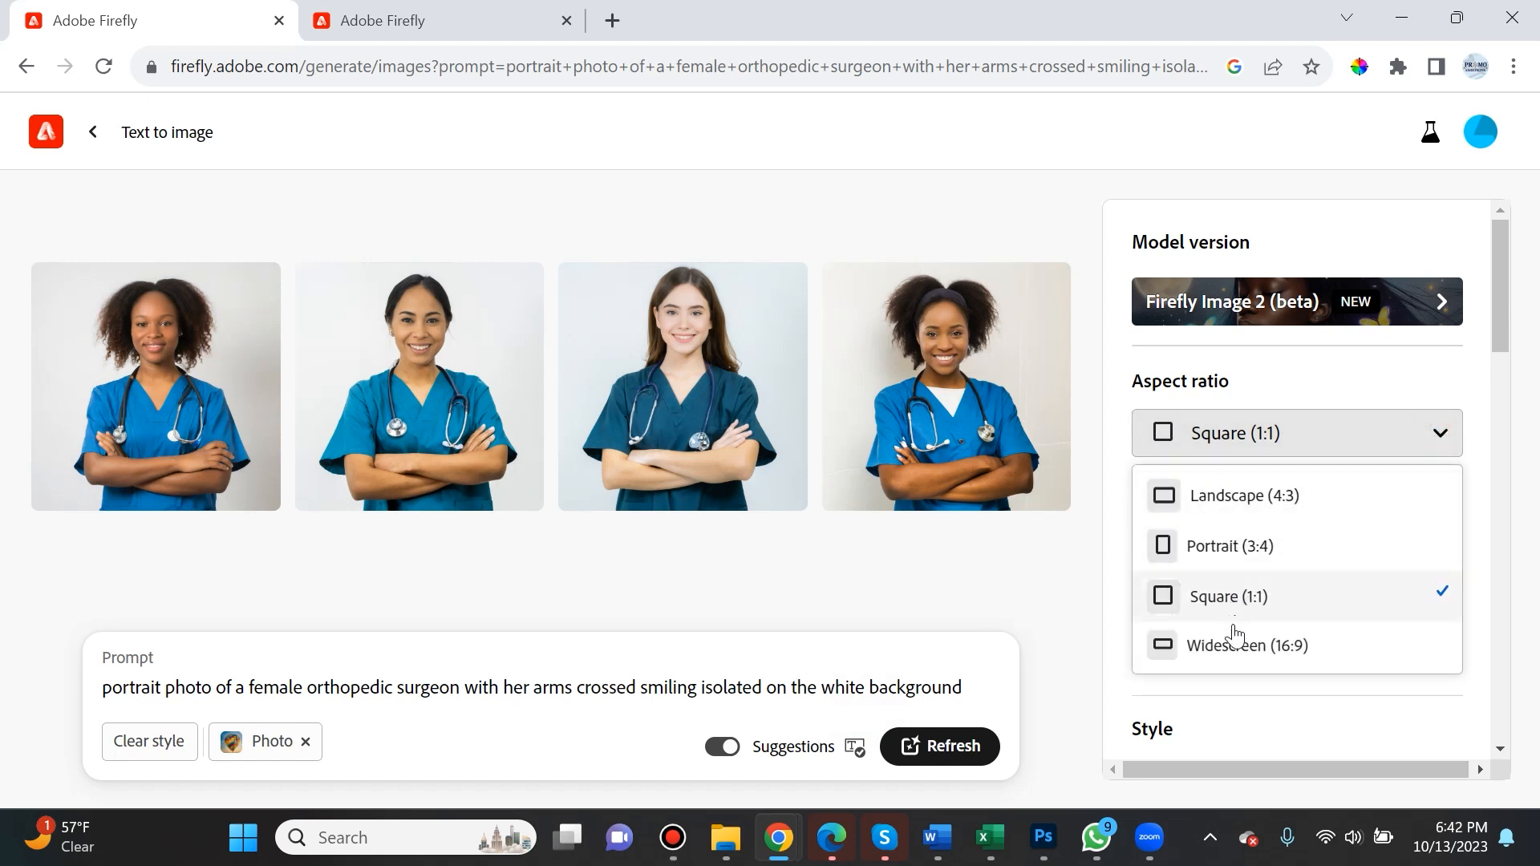
mouse_move(1222, 556)
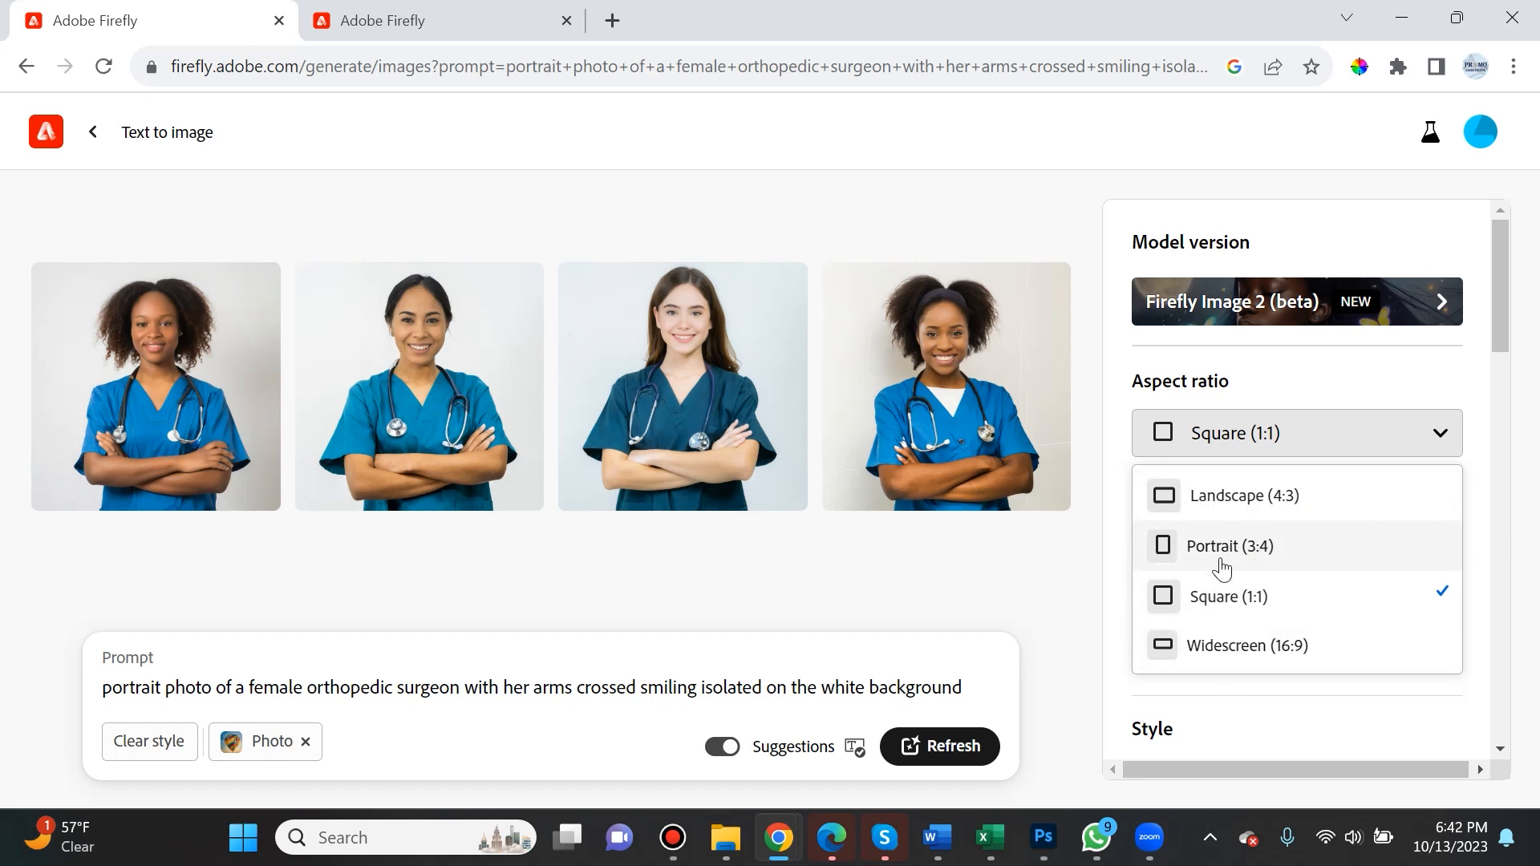
mouse_move(1270, 505)
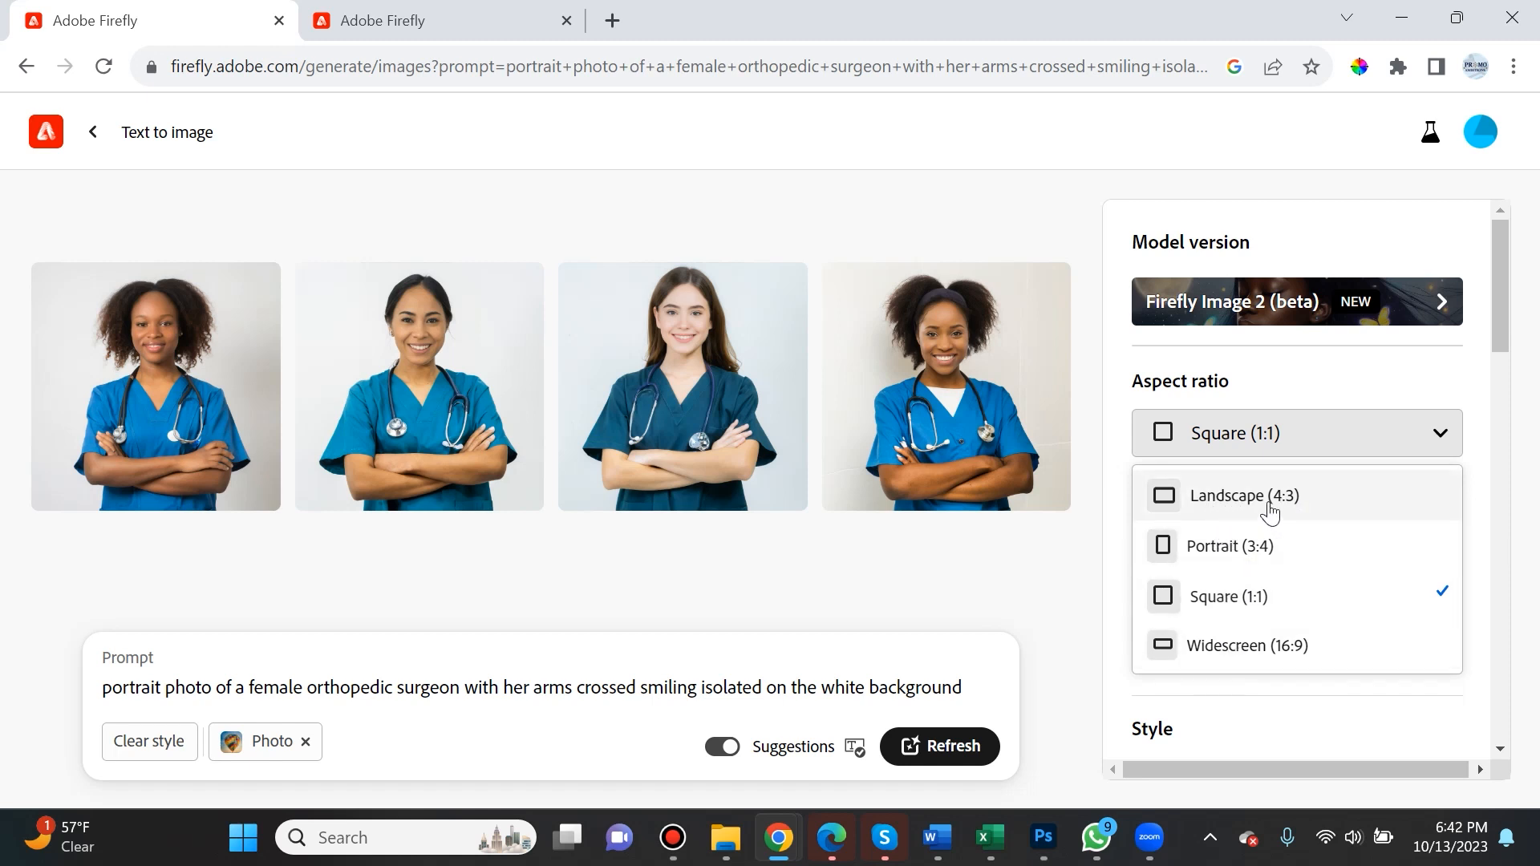
mouse_move(1282, 510)
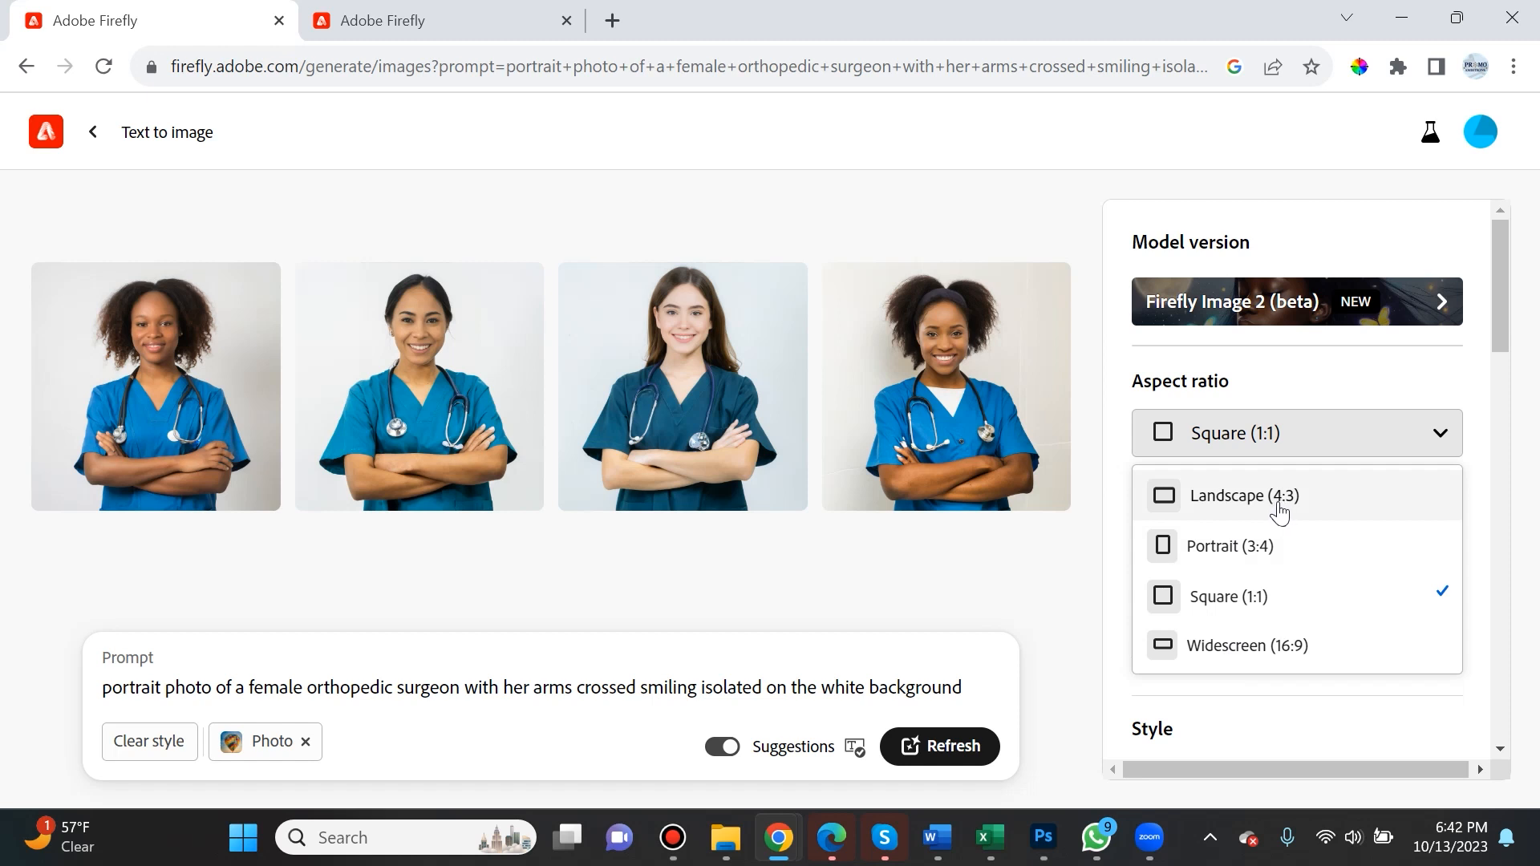
mouse_move(1284, 511)
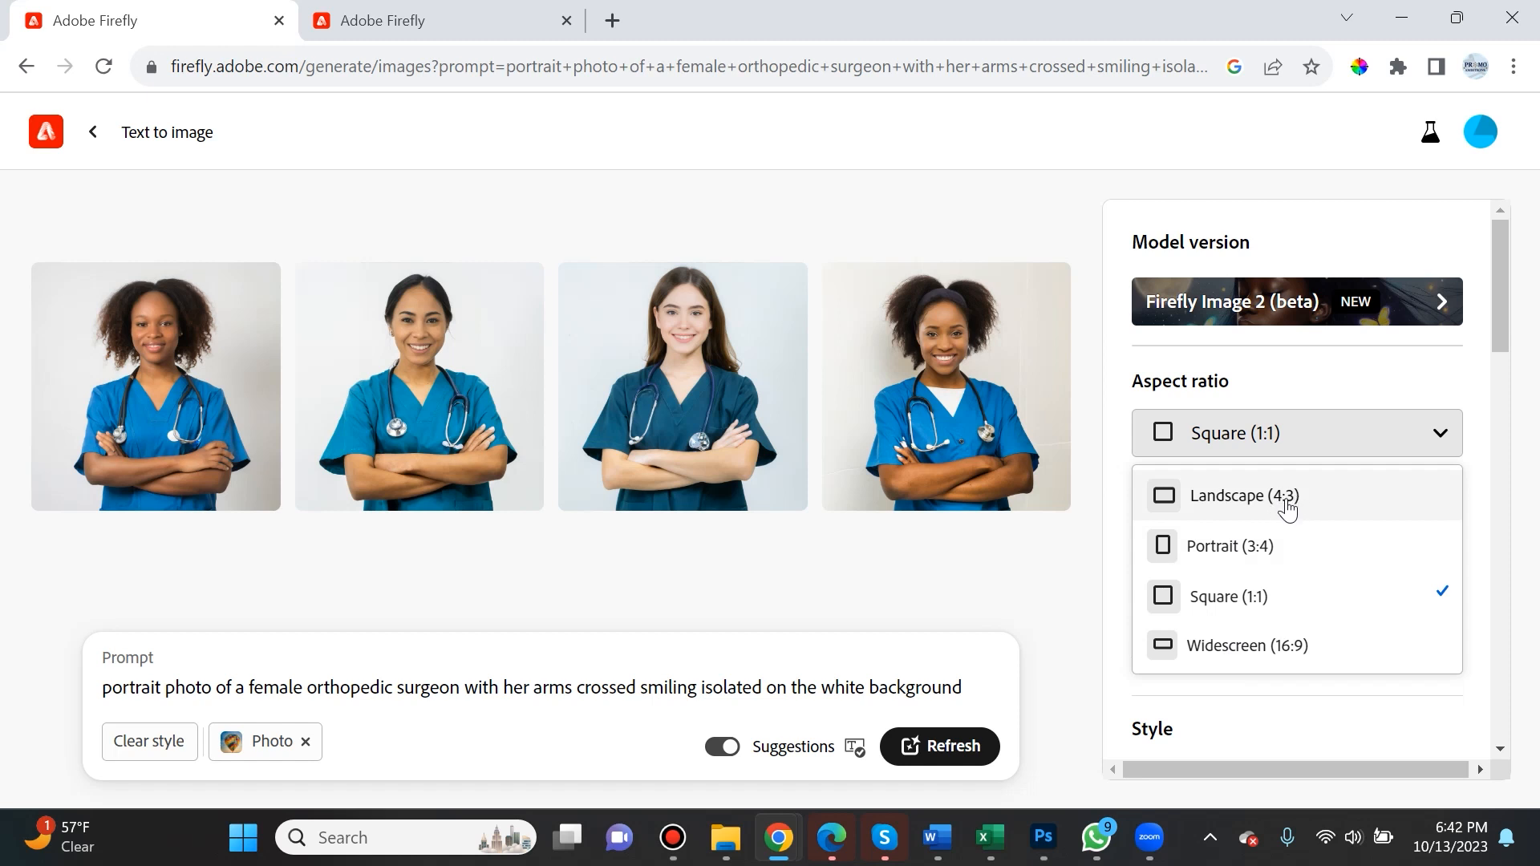
mouse_move(1249, 596)
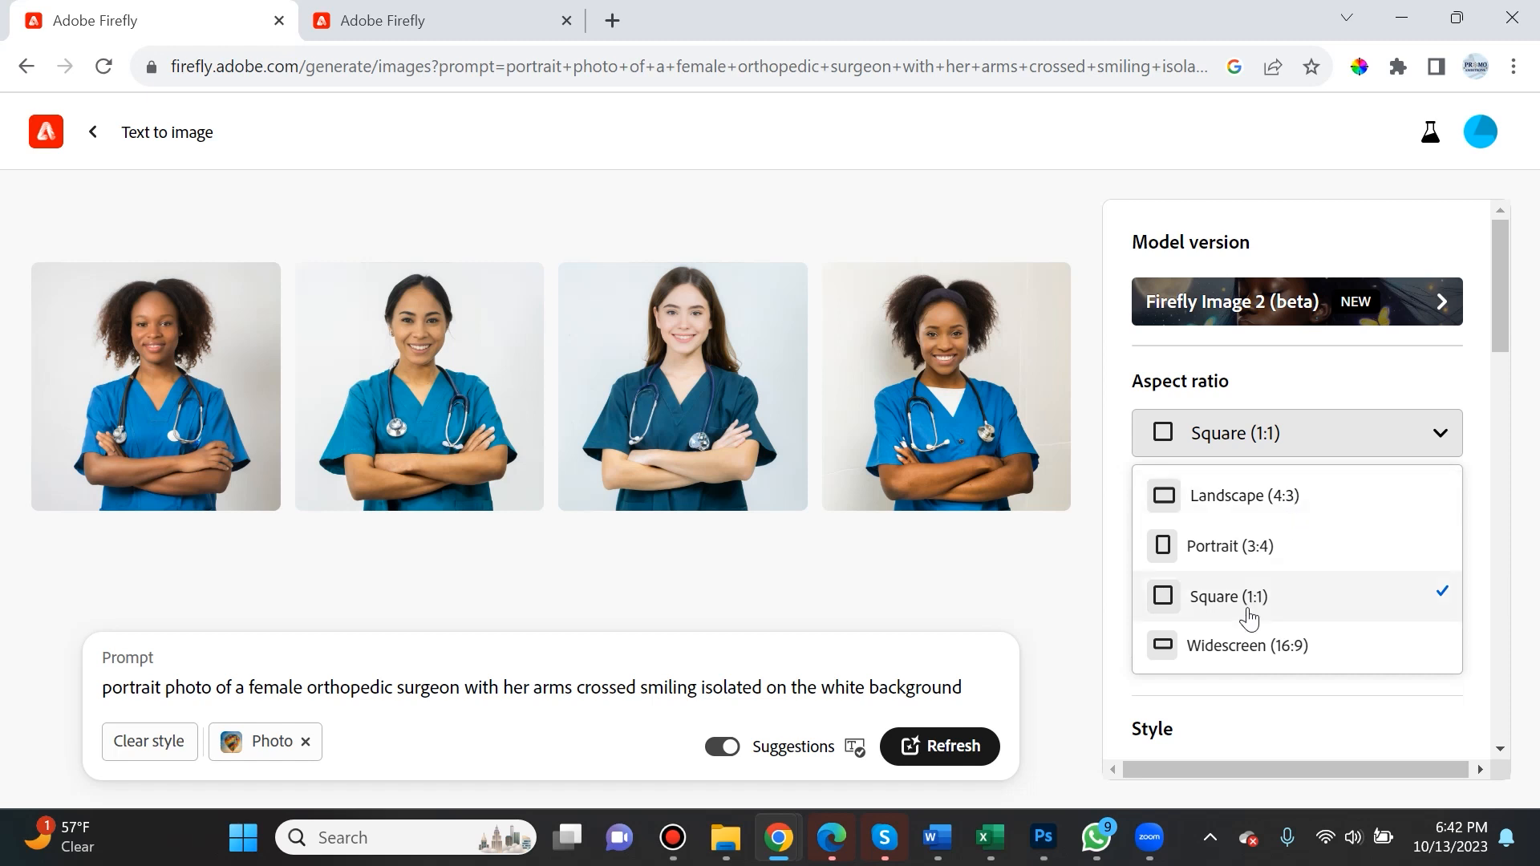
mouse_move(1222, 570)
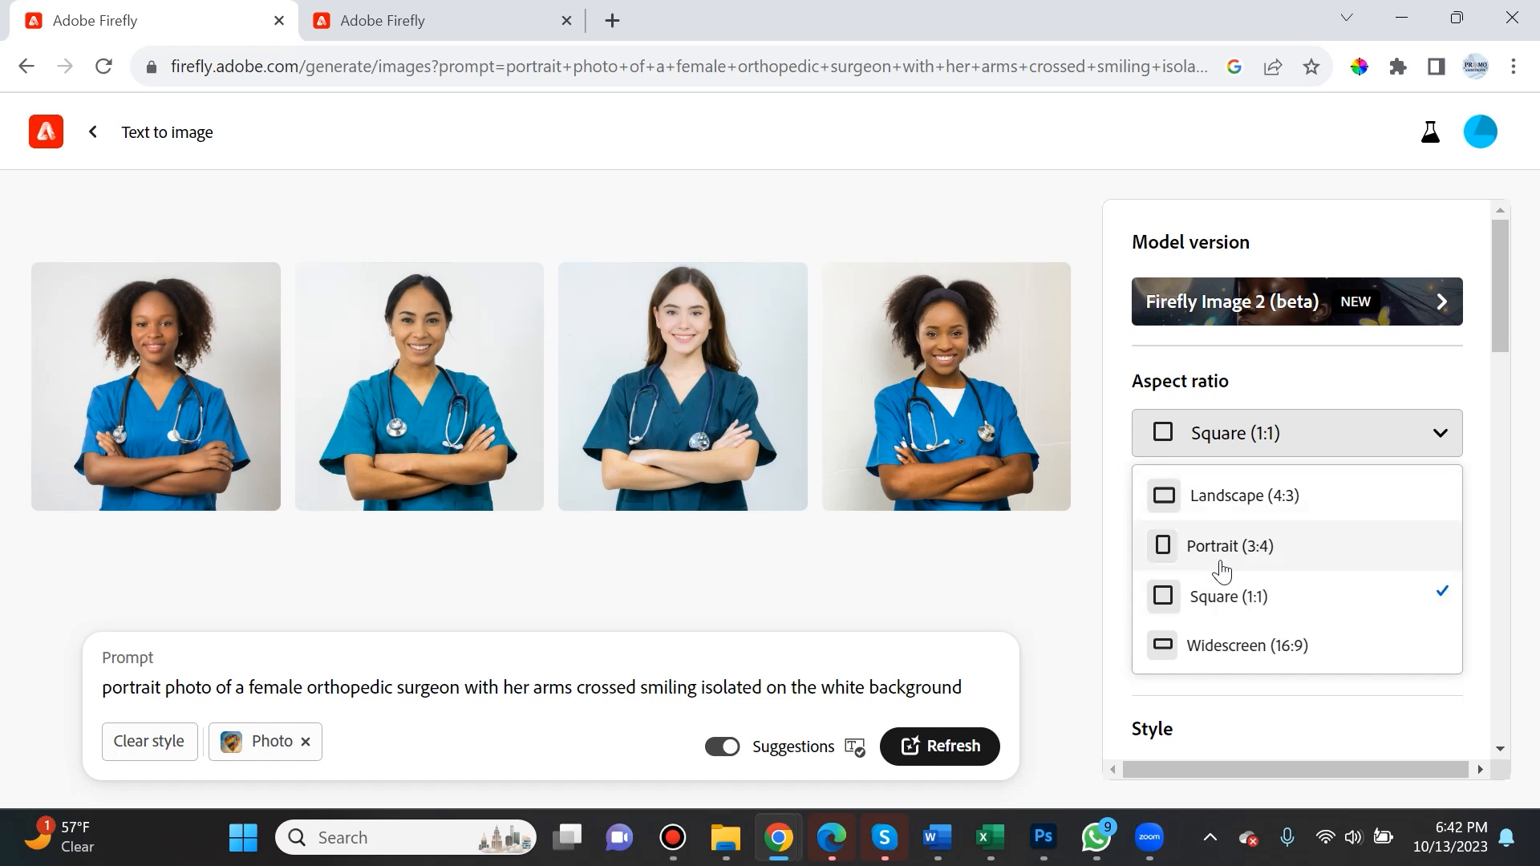
mouse_move(1277, 657)
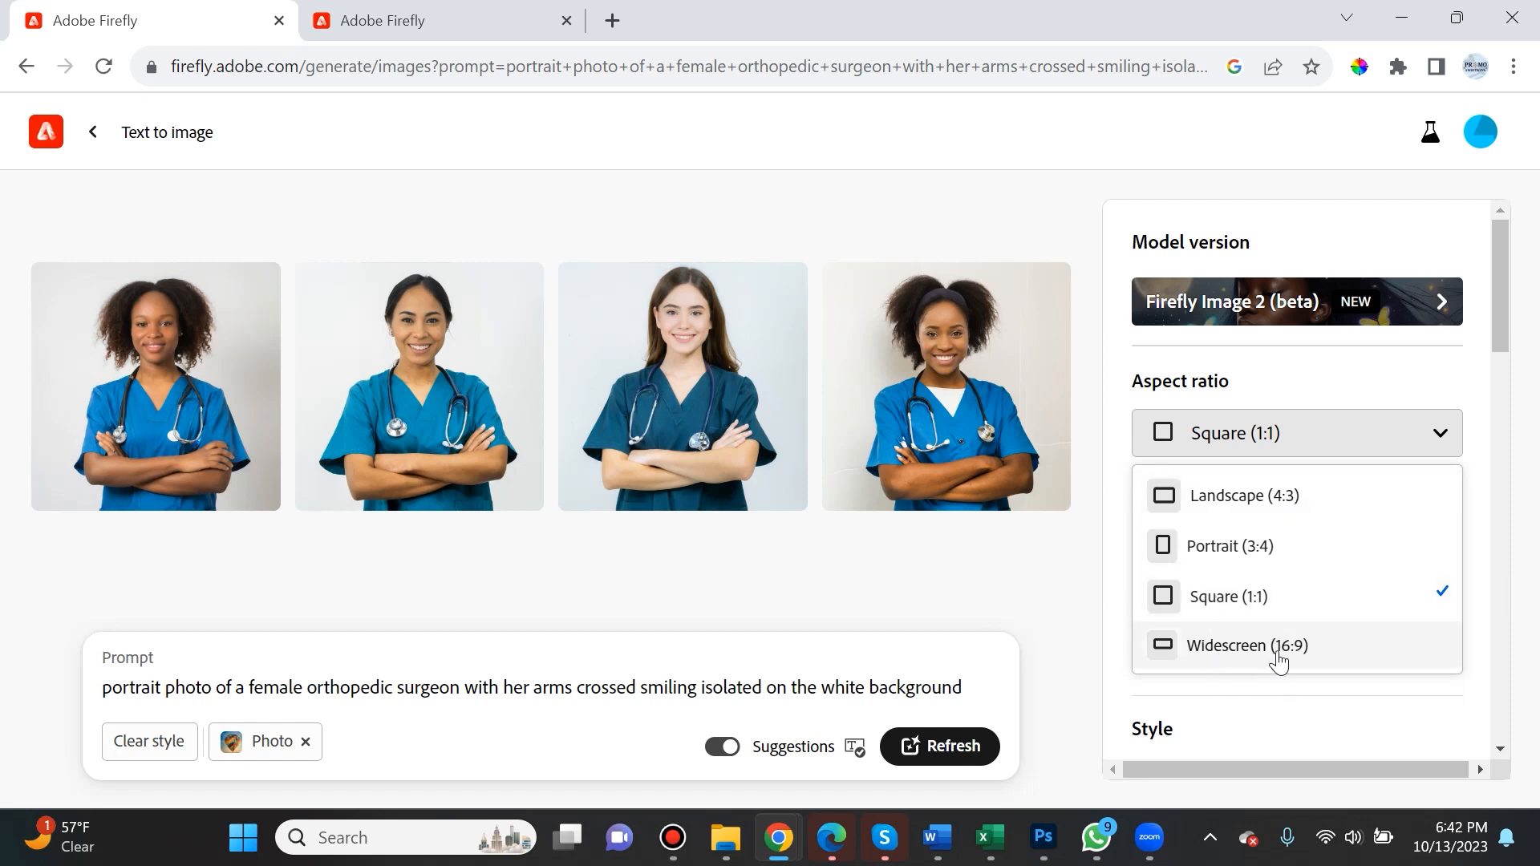
mouse_move(1261, 656)
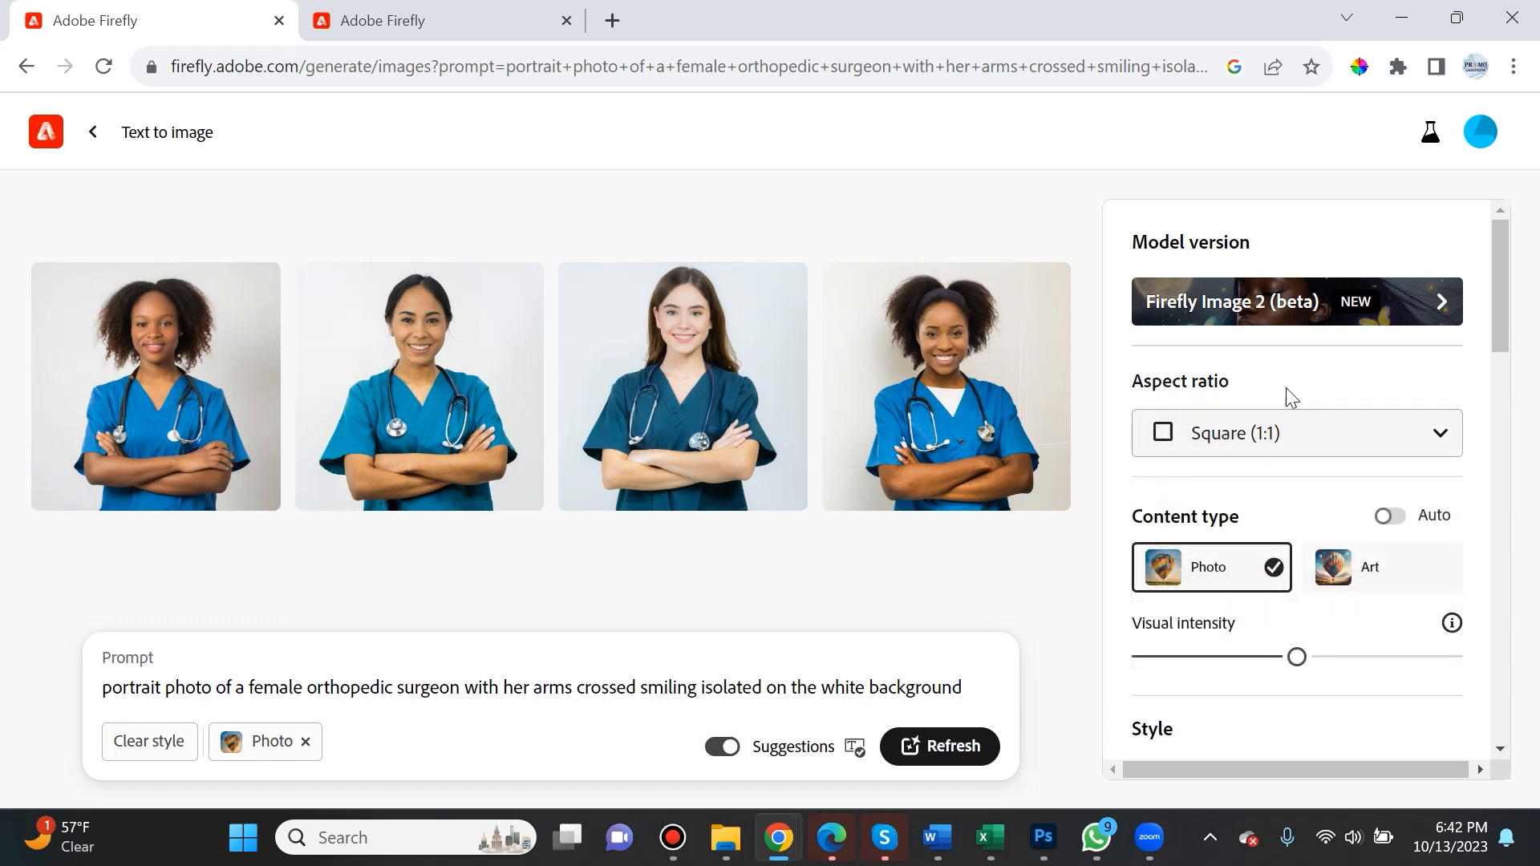
scroll(down, 3)
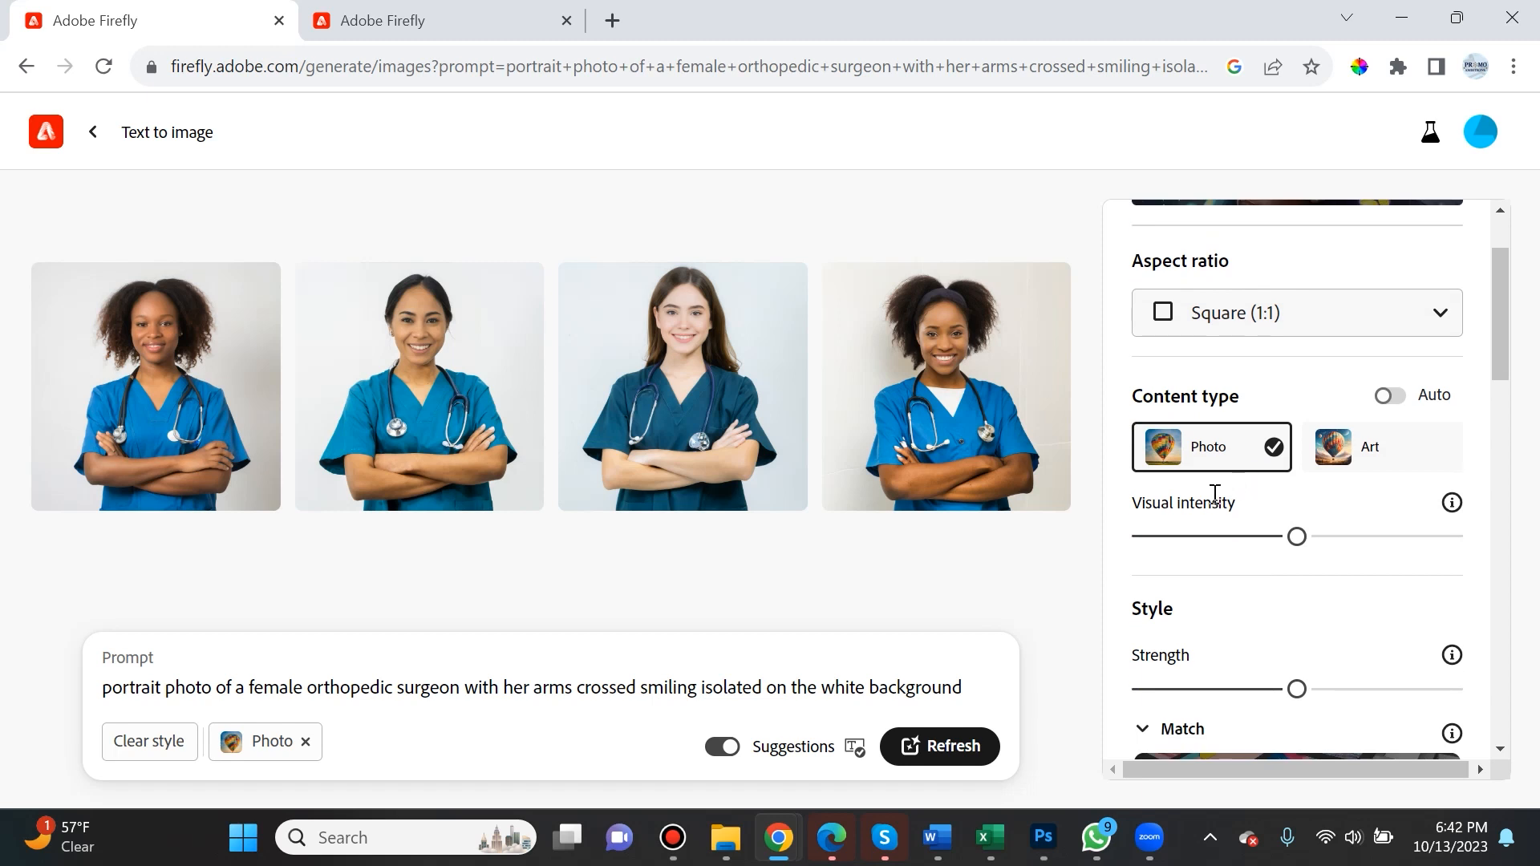
scroll(down, 3)
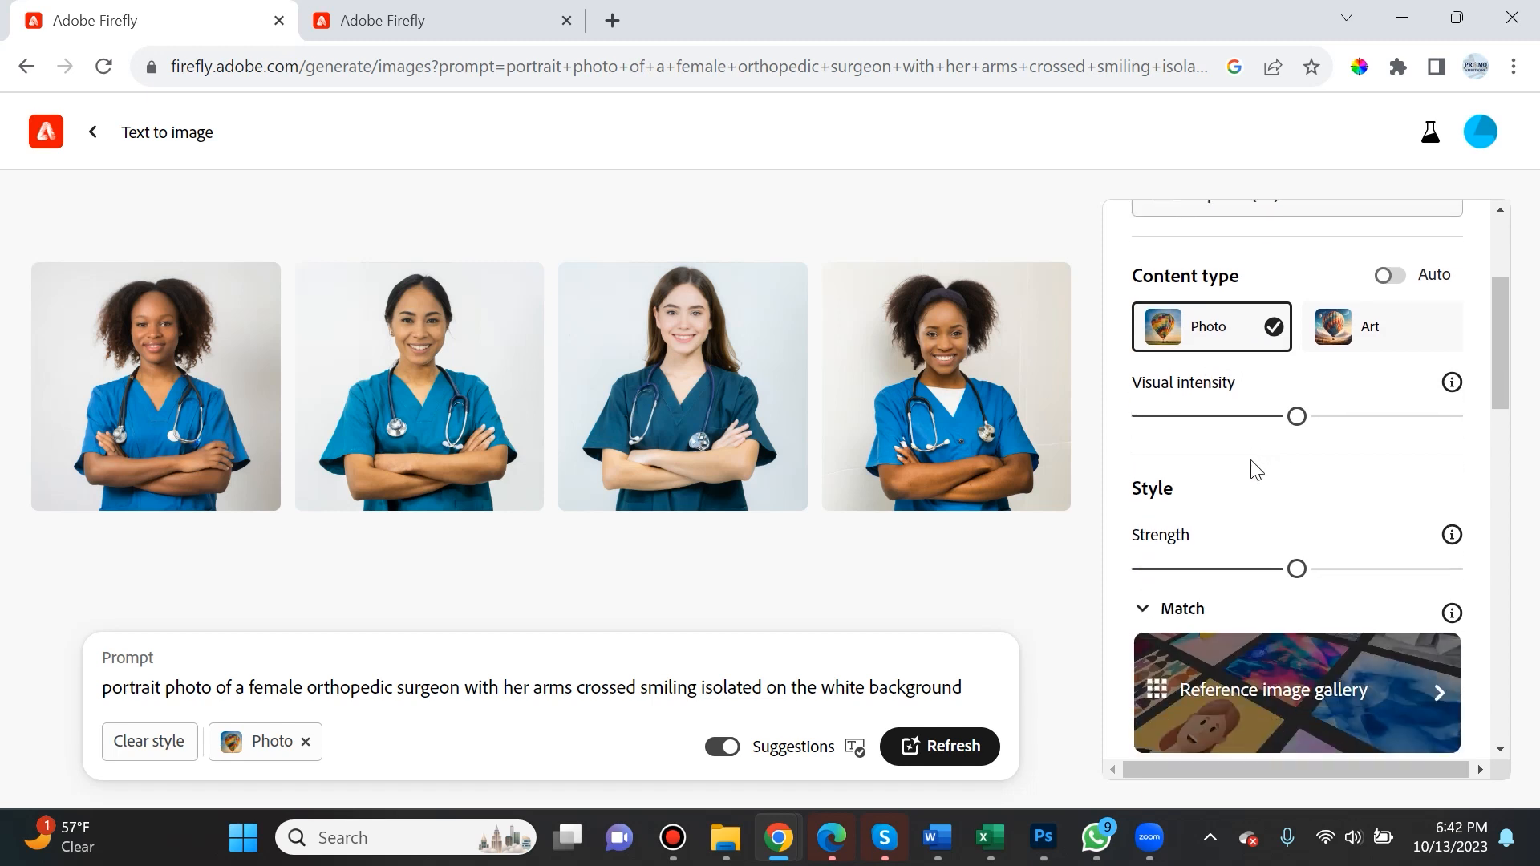
mouse_move(1239, 336)
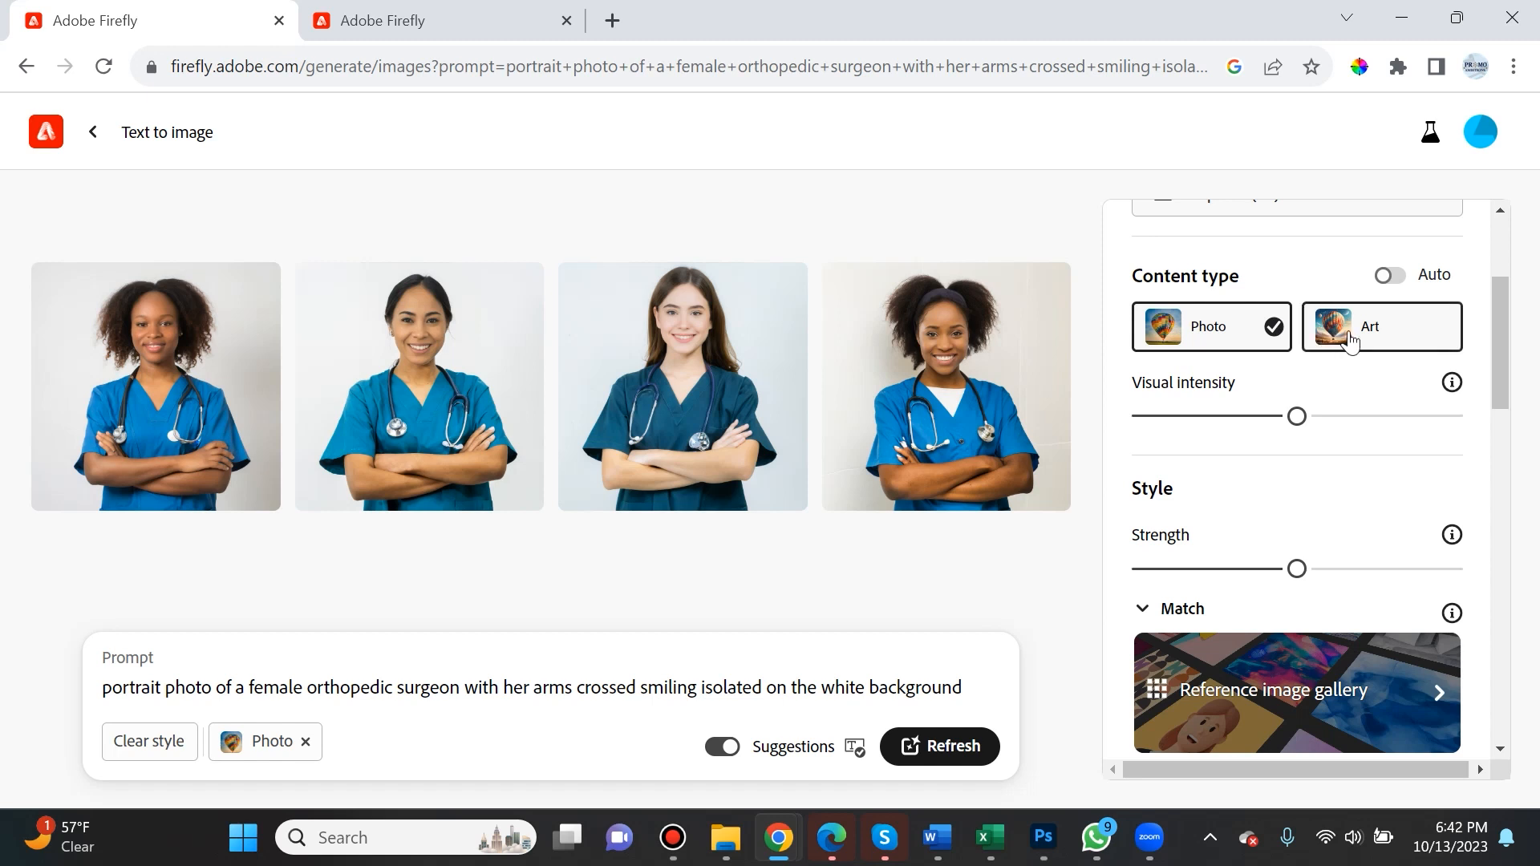
mouse_move(1378, 336)
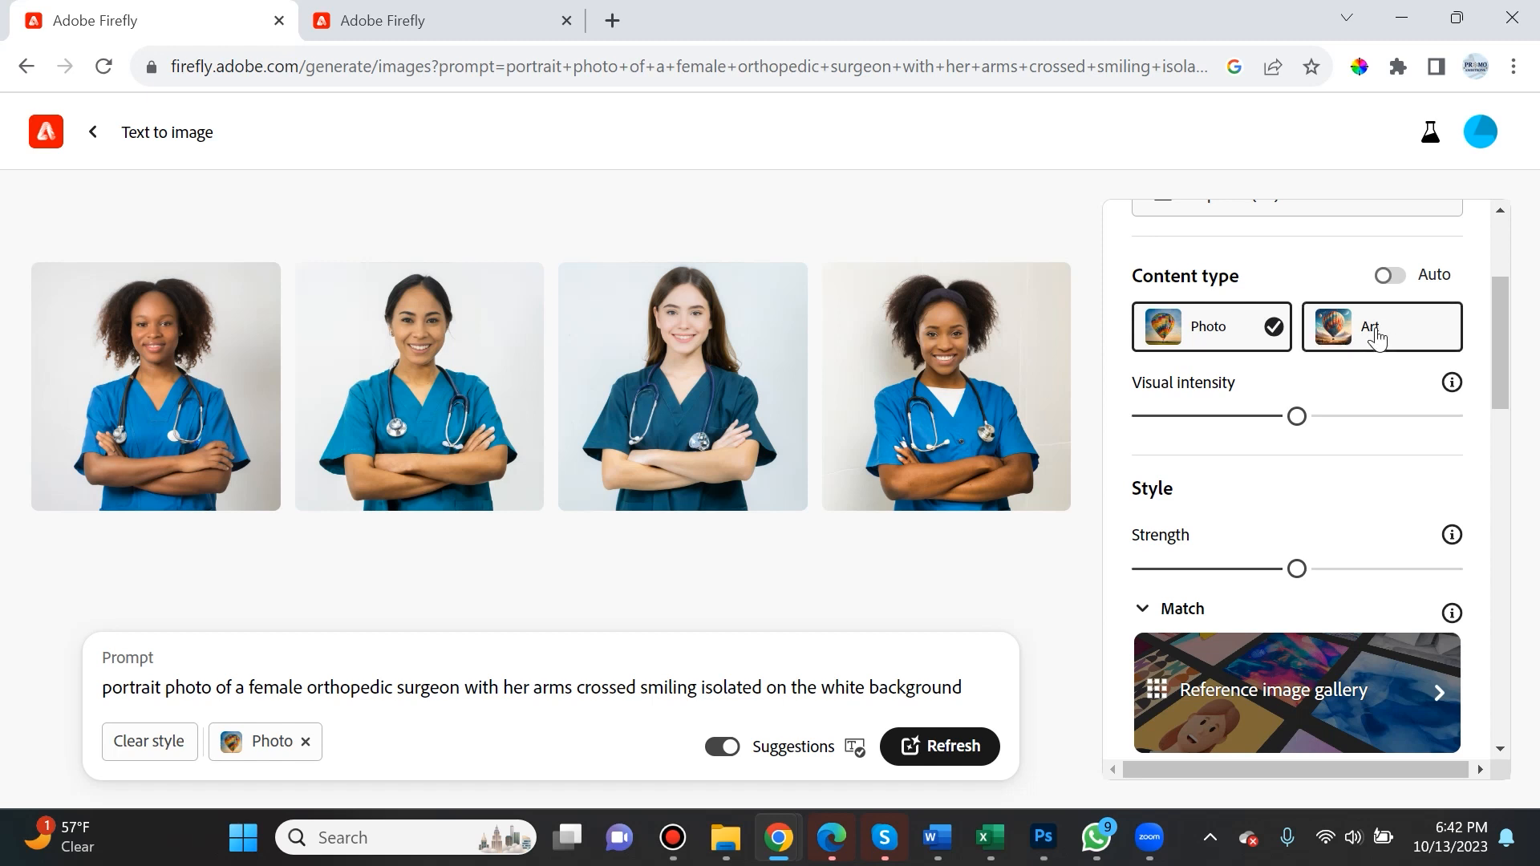
click(1379, 326)
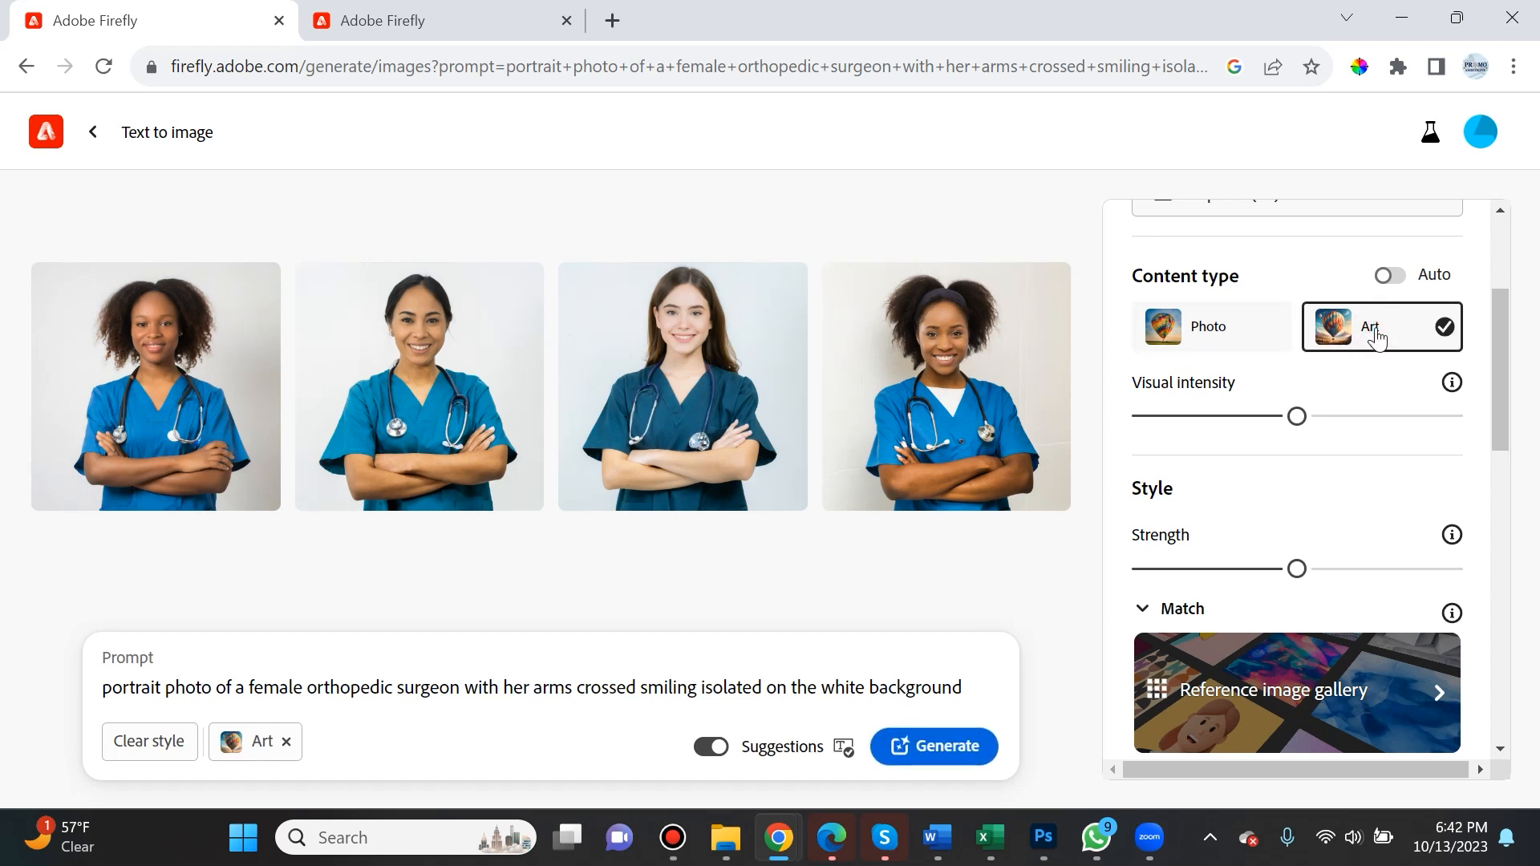
click(1209, 325)
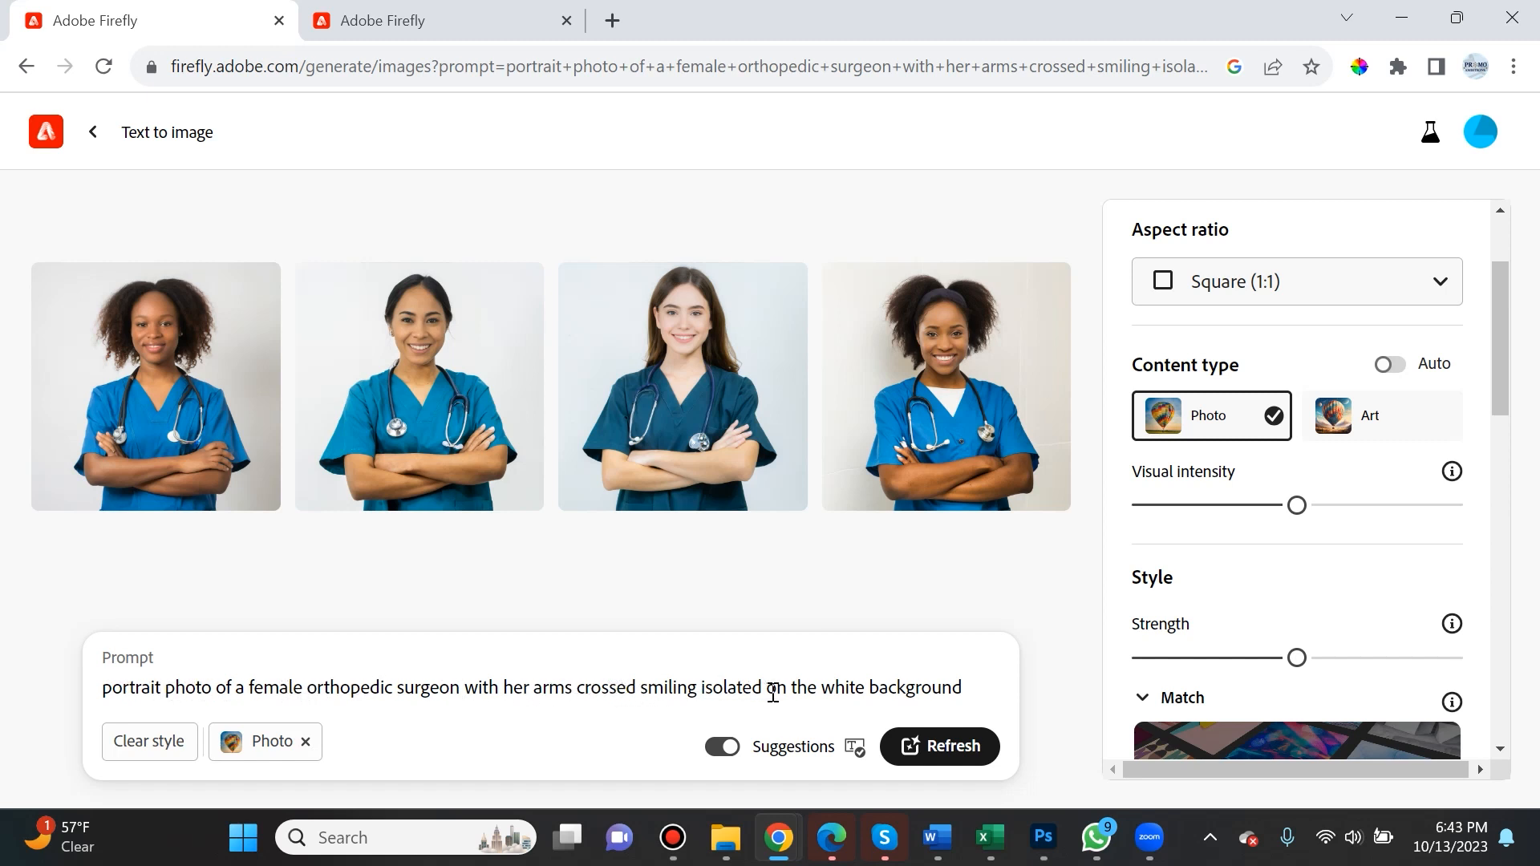
mouse_move(996, 714)
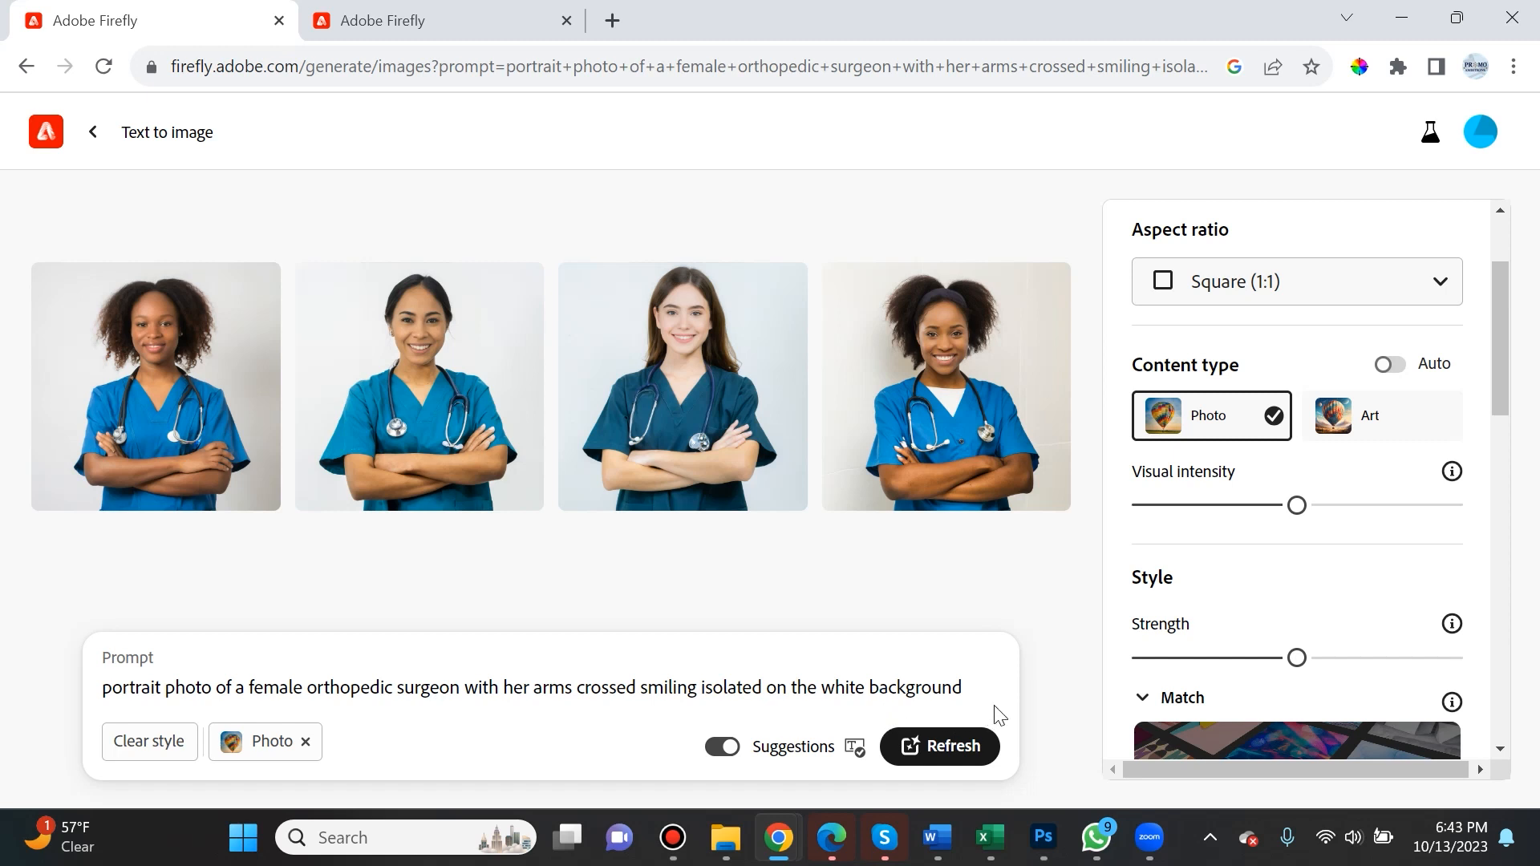
mouse_move(449, 629)
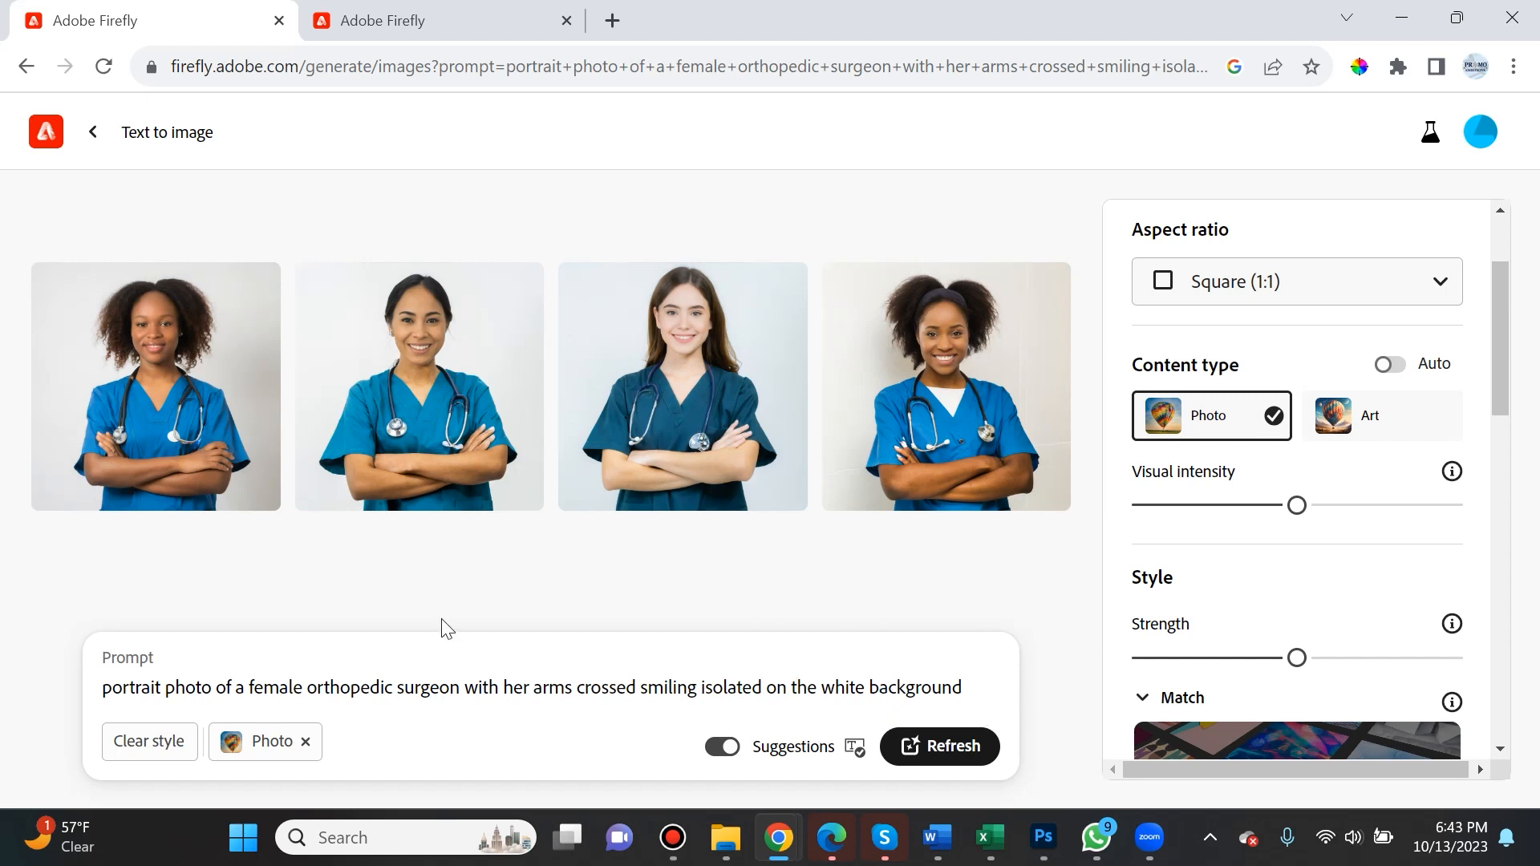
mouse_move(1049, 245)
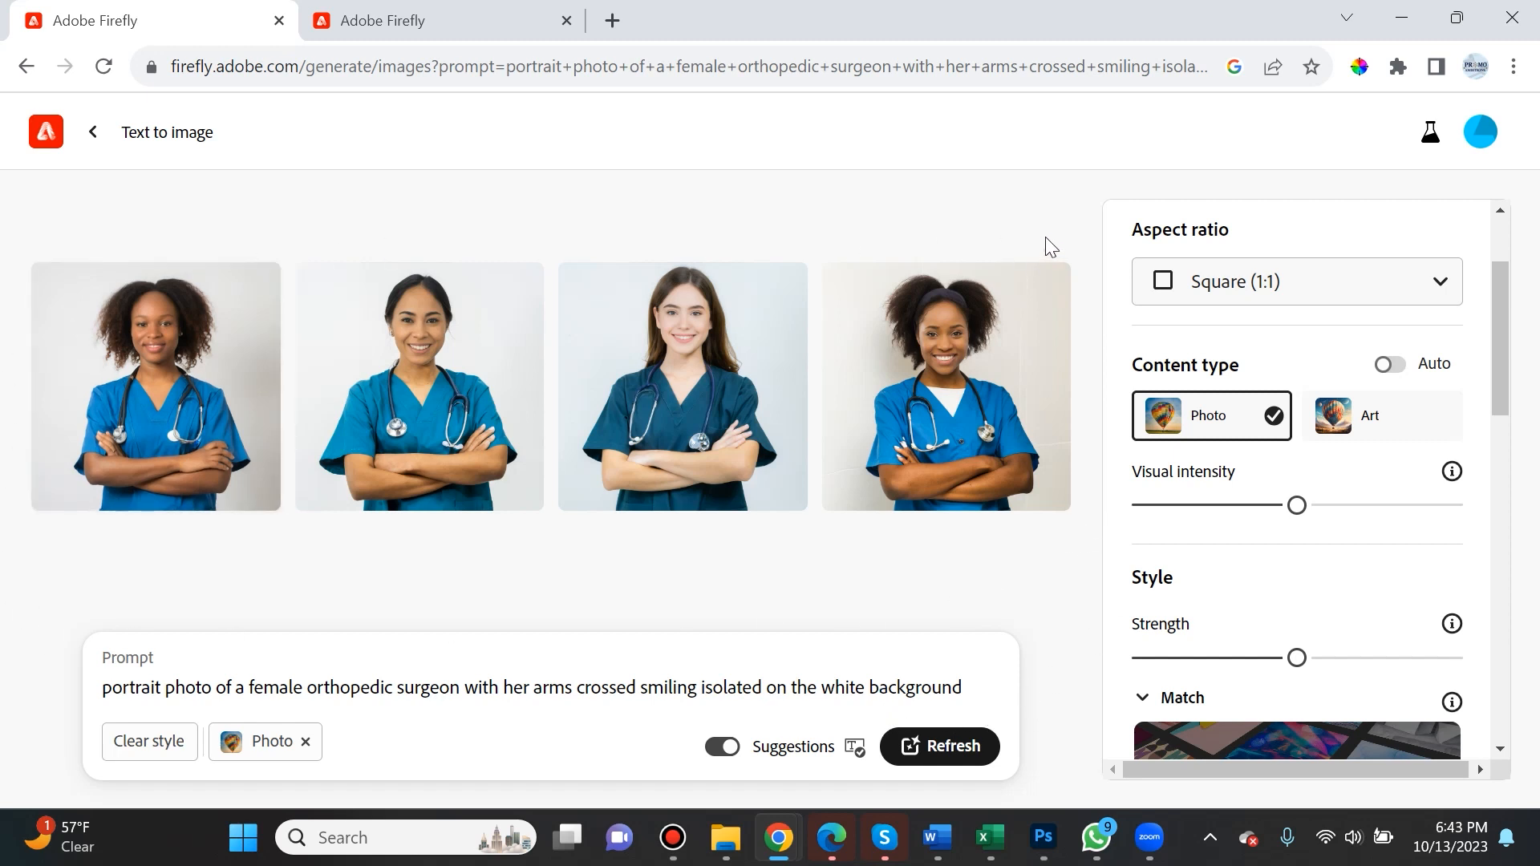
mouse_move(717, 574)
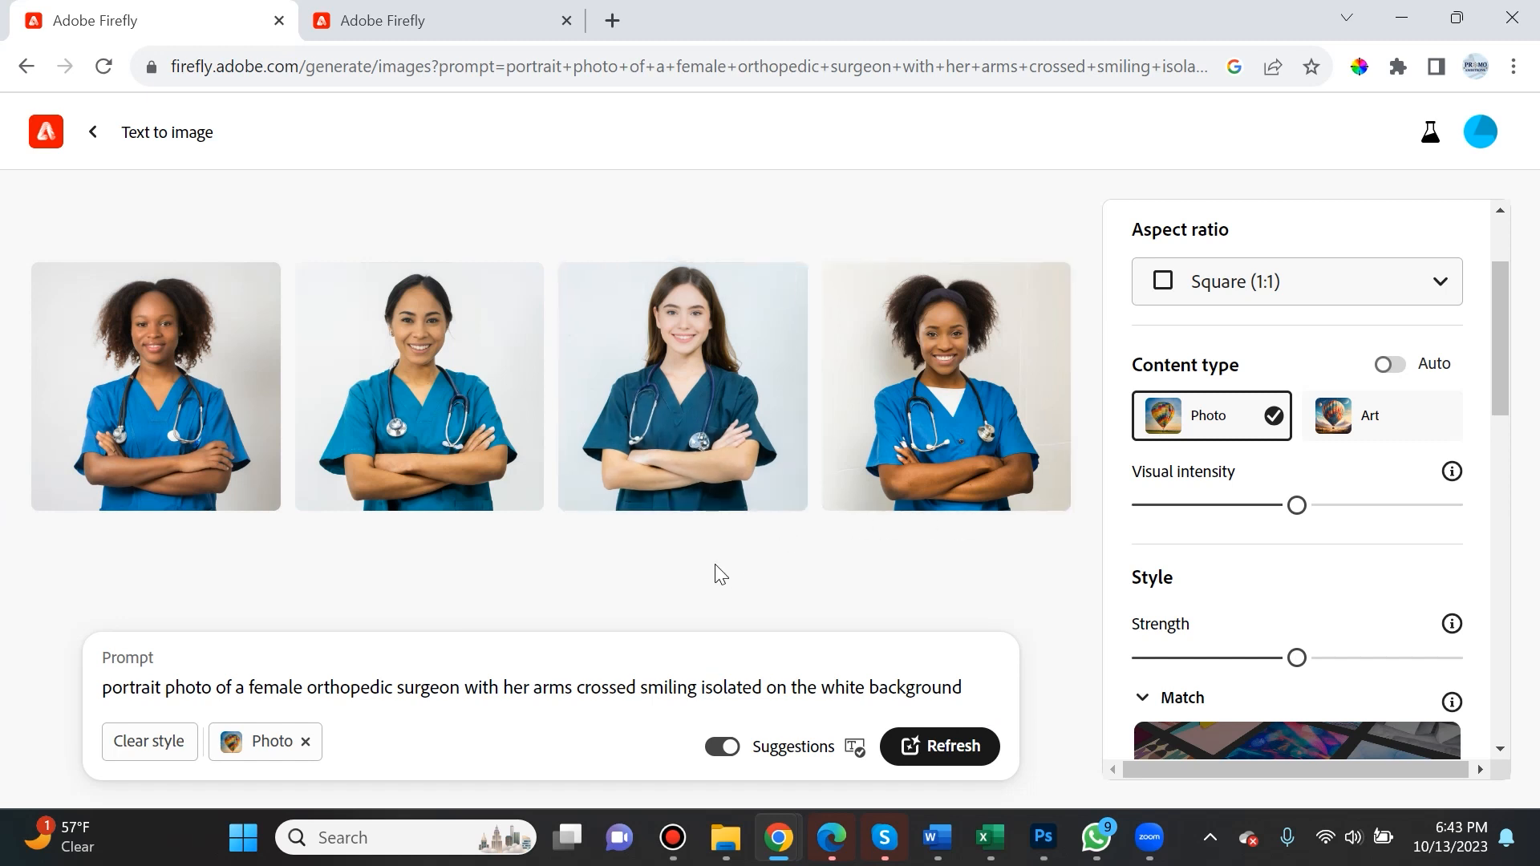
mouse_move(1311, 528)
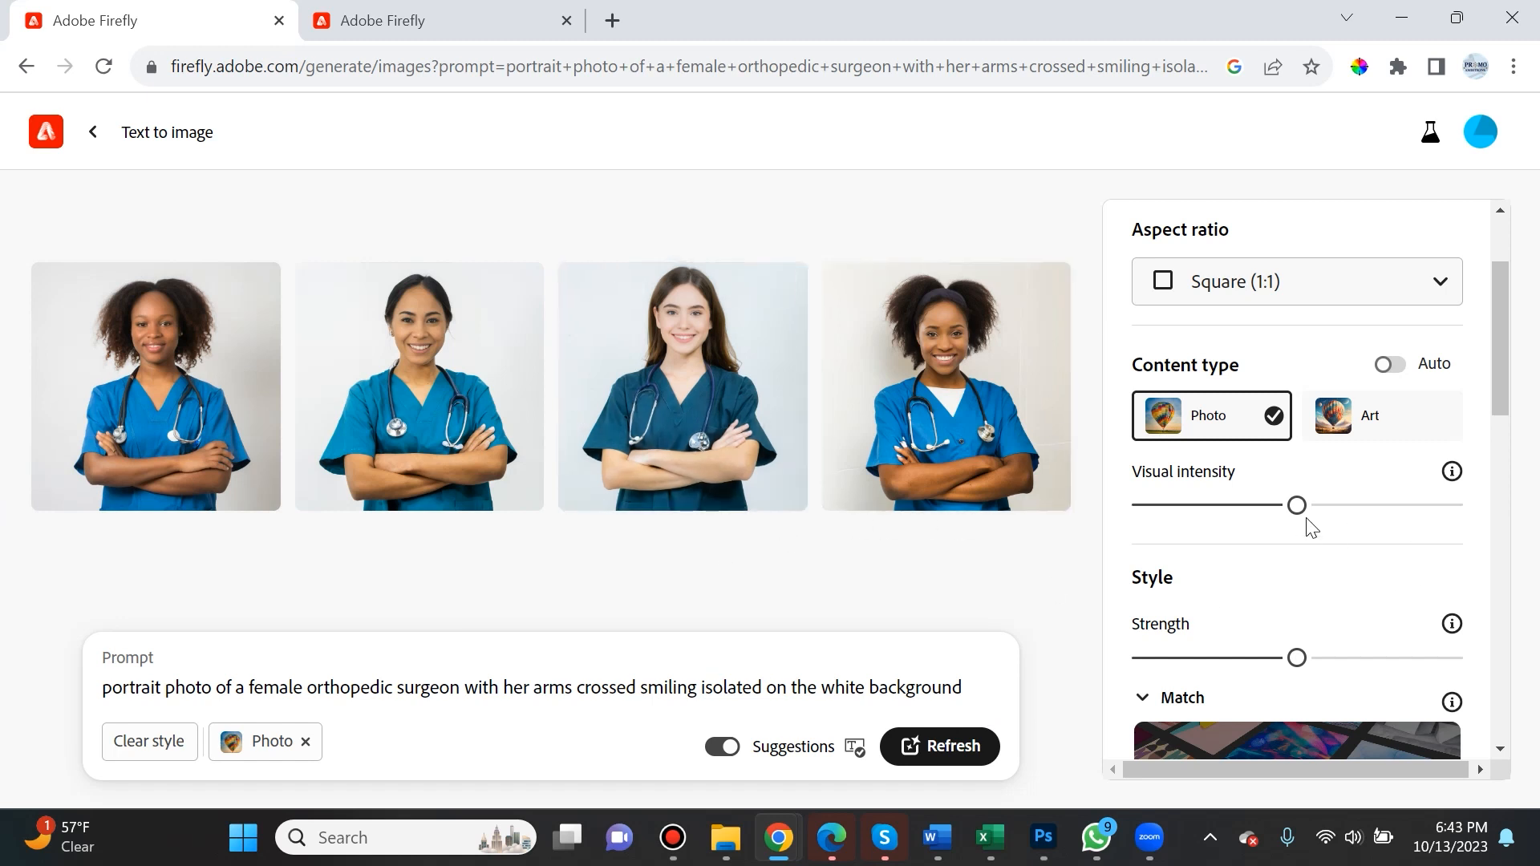
mouse_move(1452, 471)
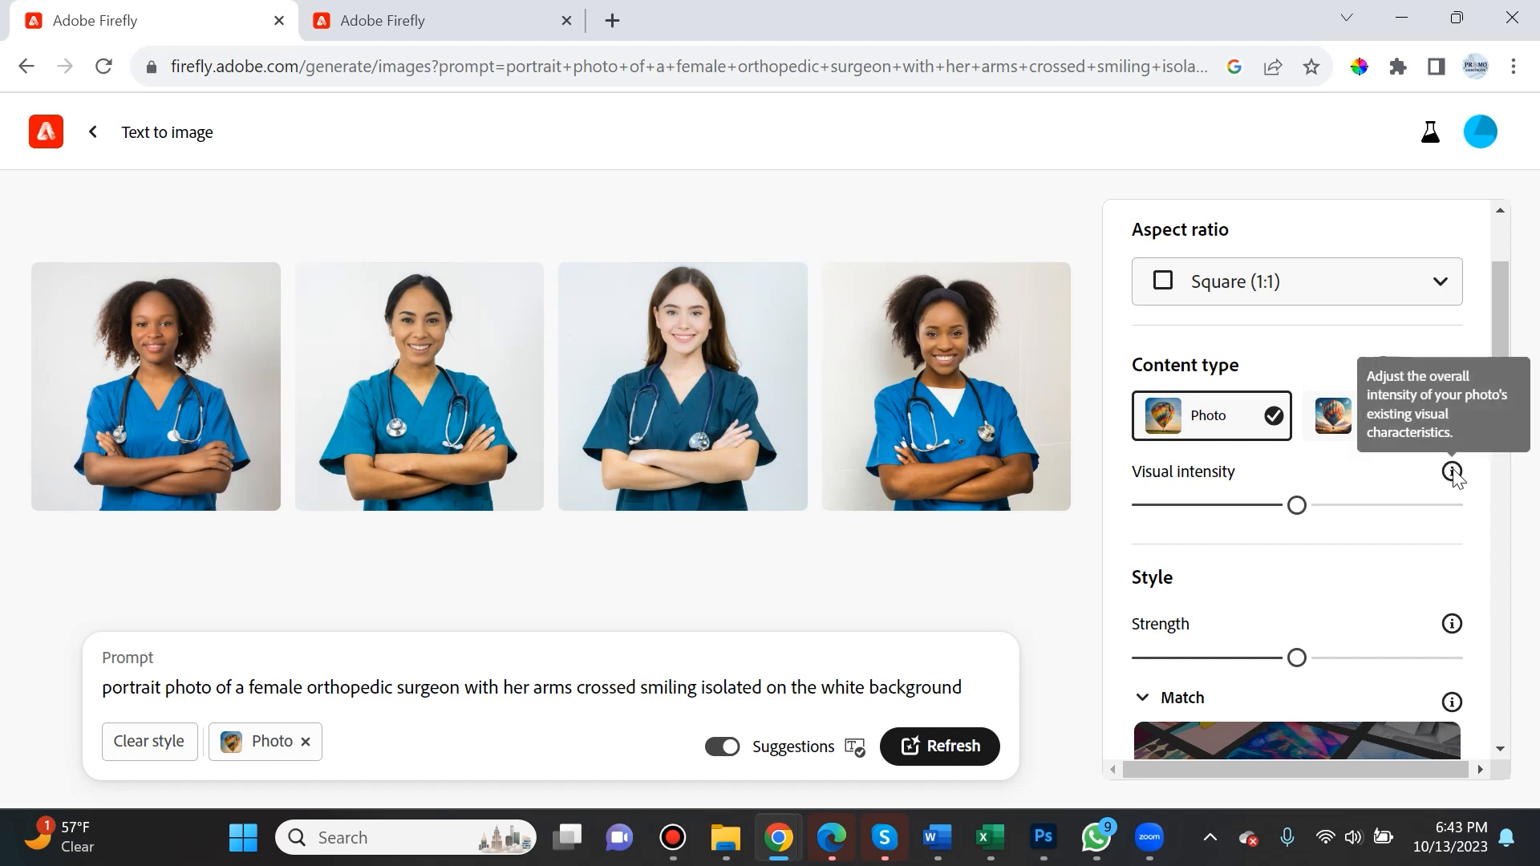
mouse_move(1476, 505)
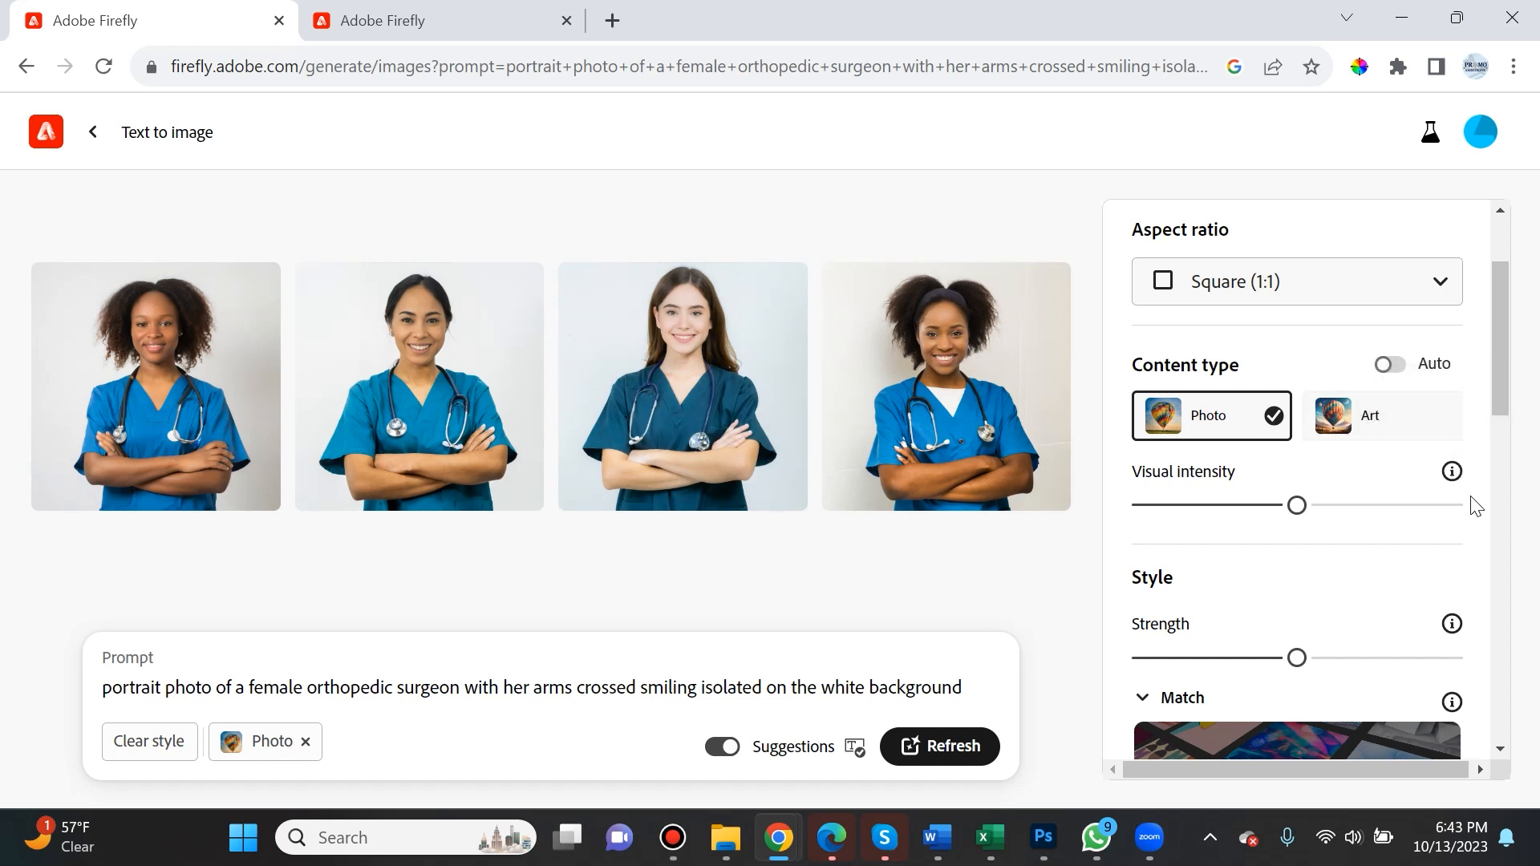
mouse_move(1452, 471)
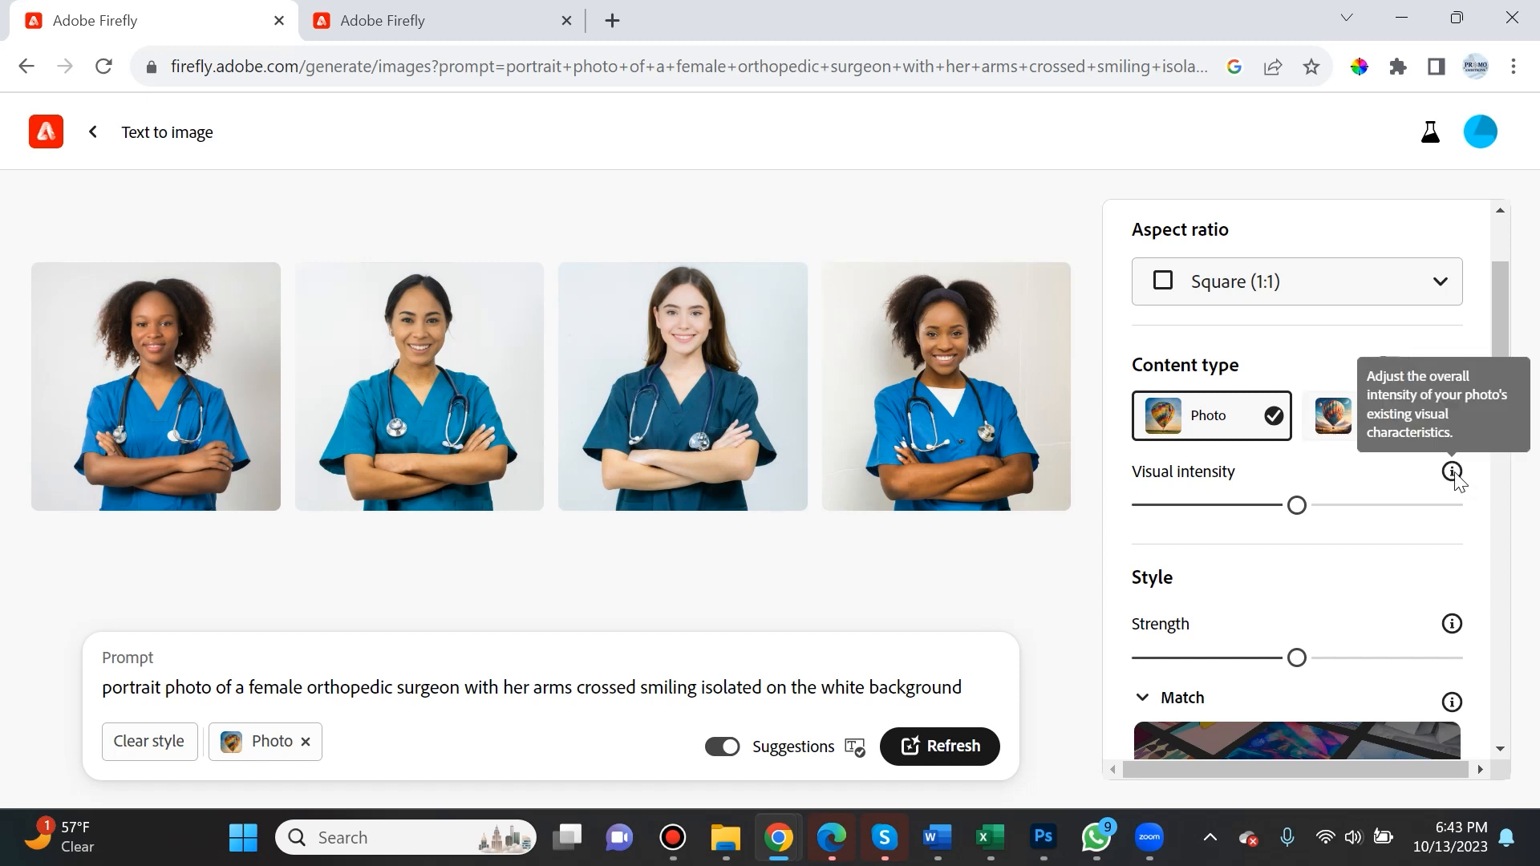
mouse_move(1297, 526)
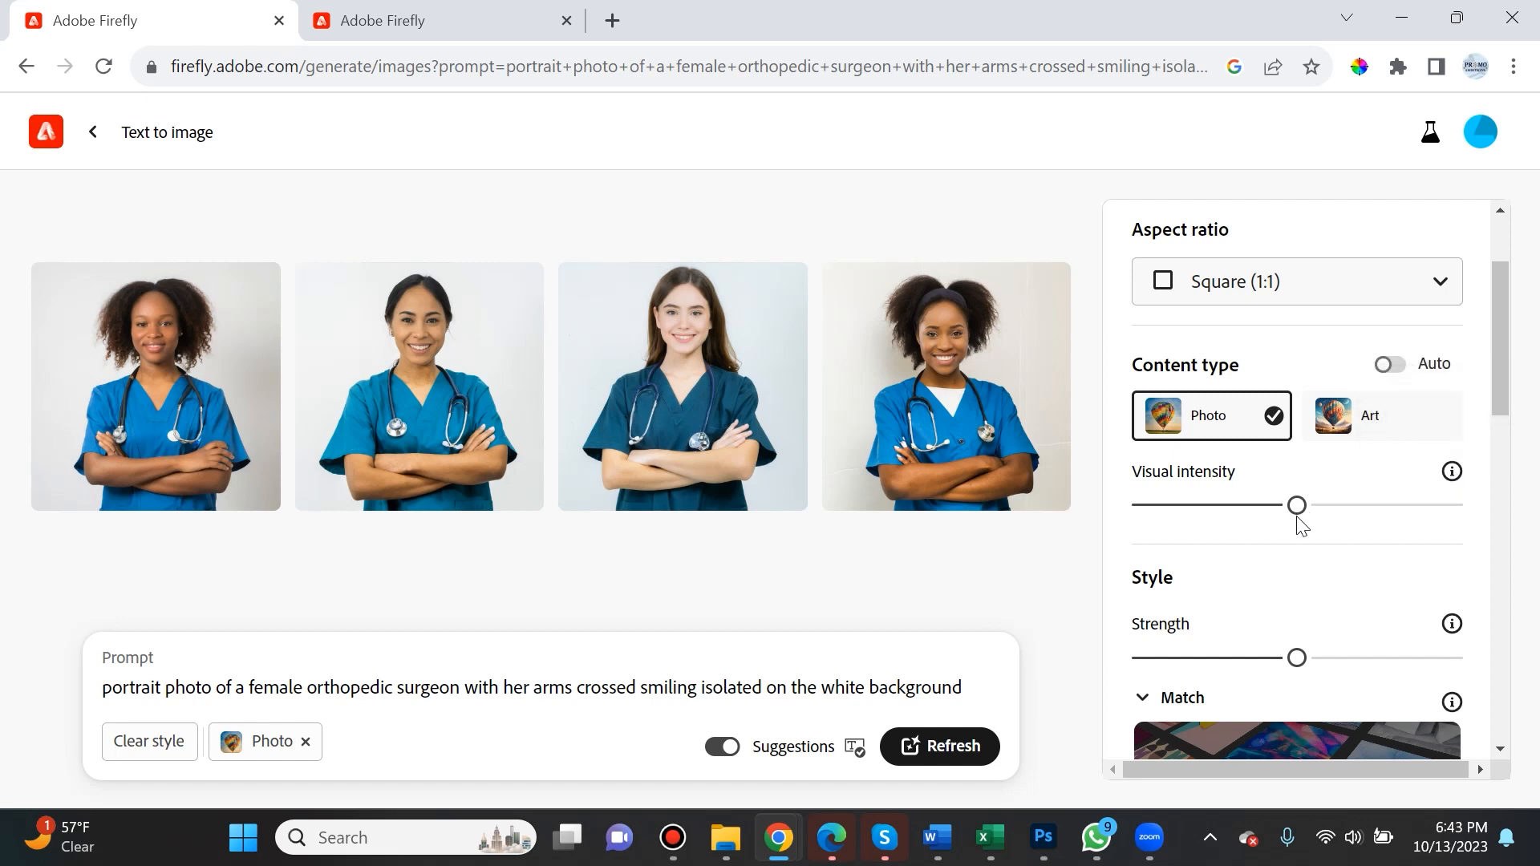
mouse_move(1214, 492)
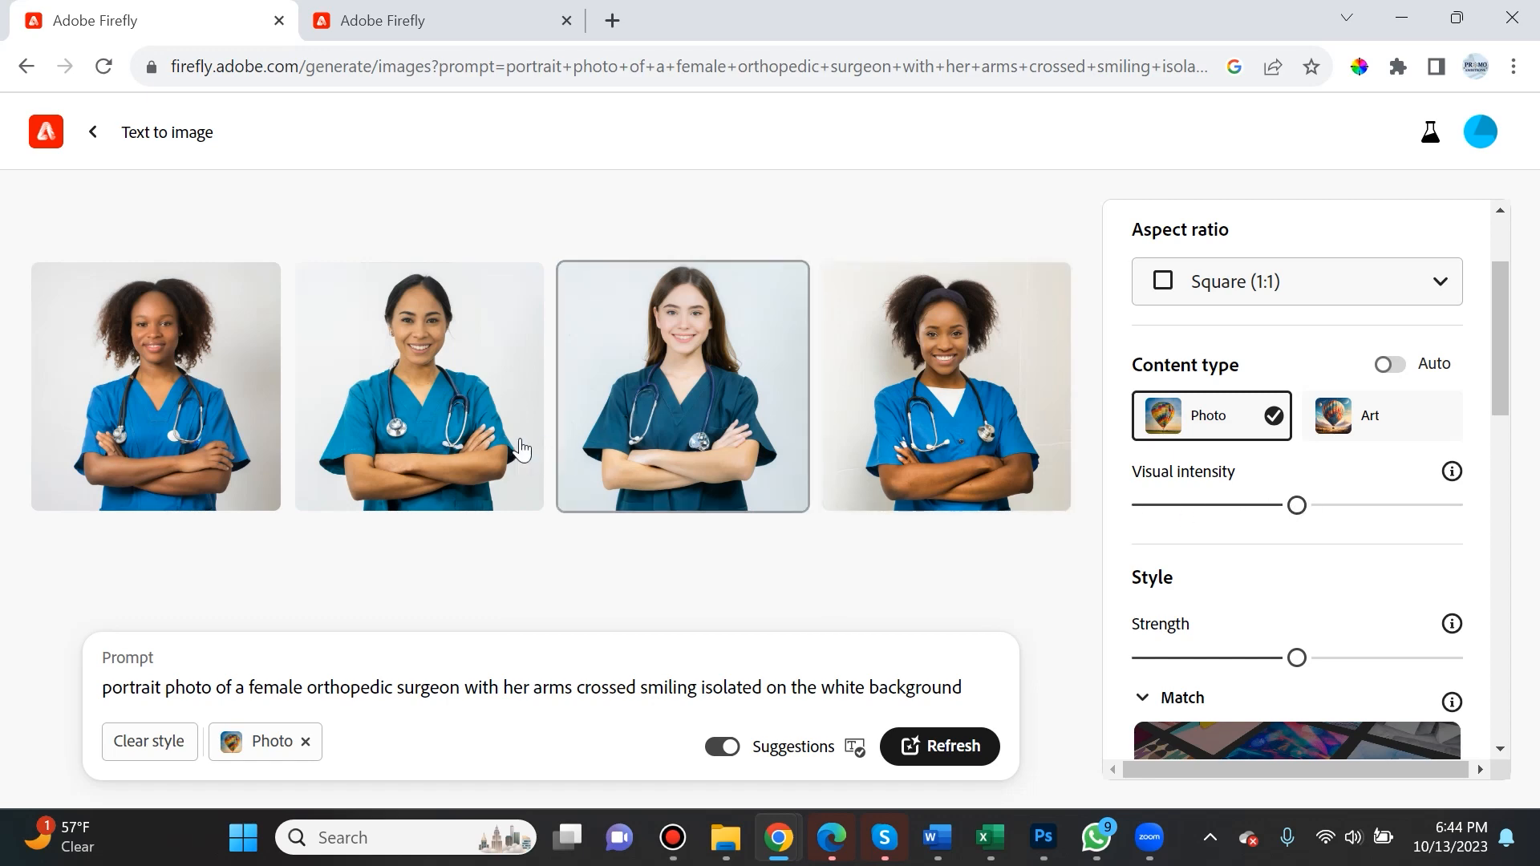
- Enlarge and browse the second surgeon portrait before and after the low-intensity regeneration
click(419, 387)
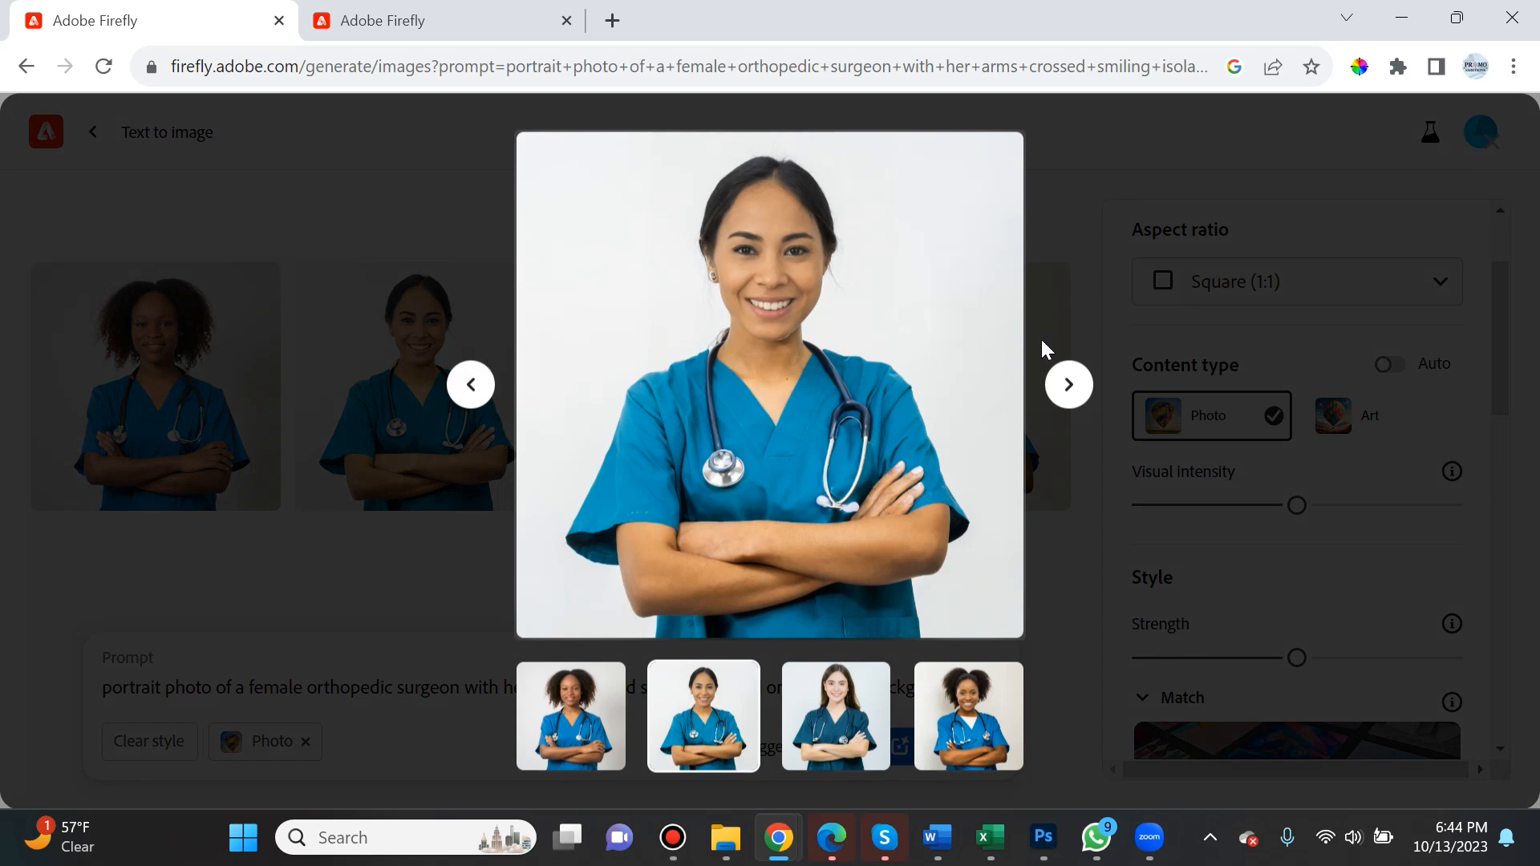
click(1068, 383)
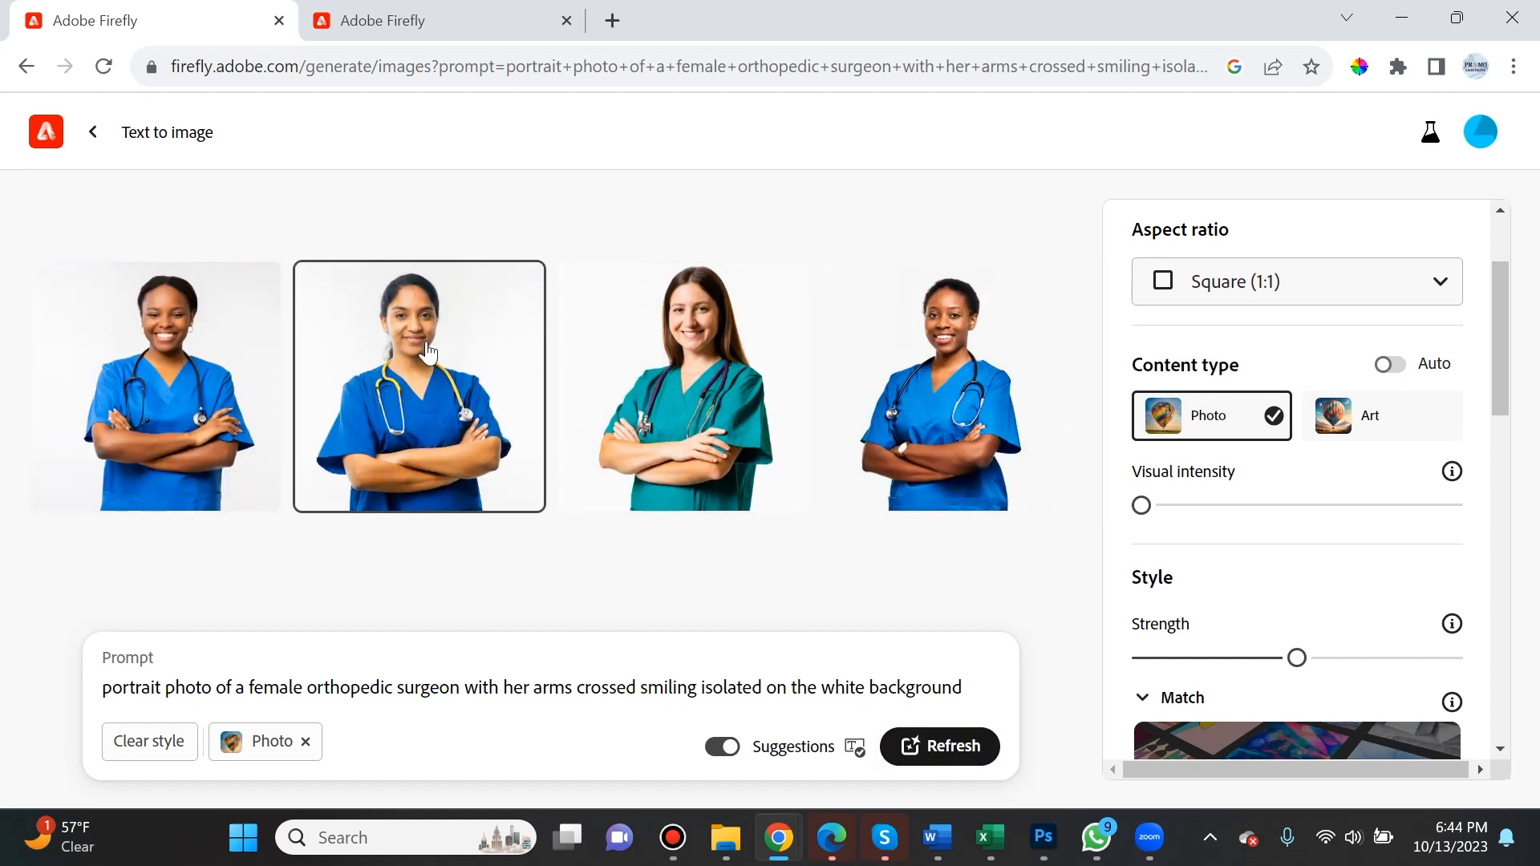
click(418, 385)
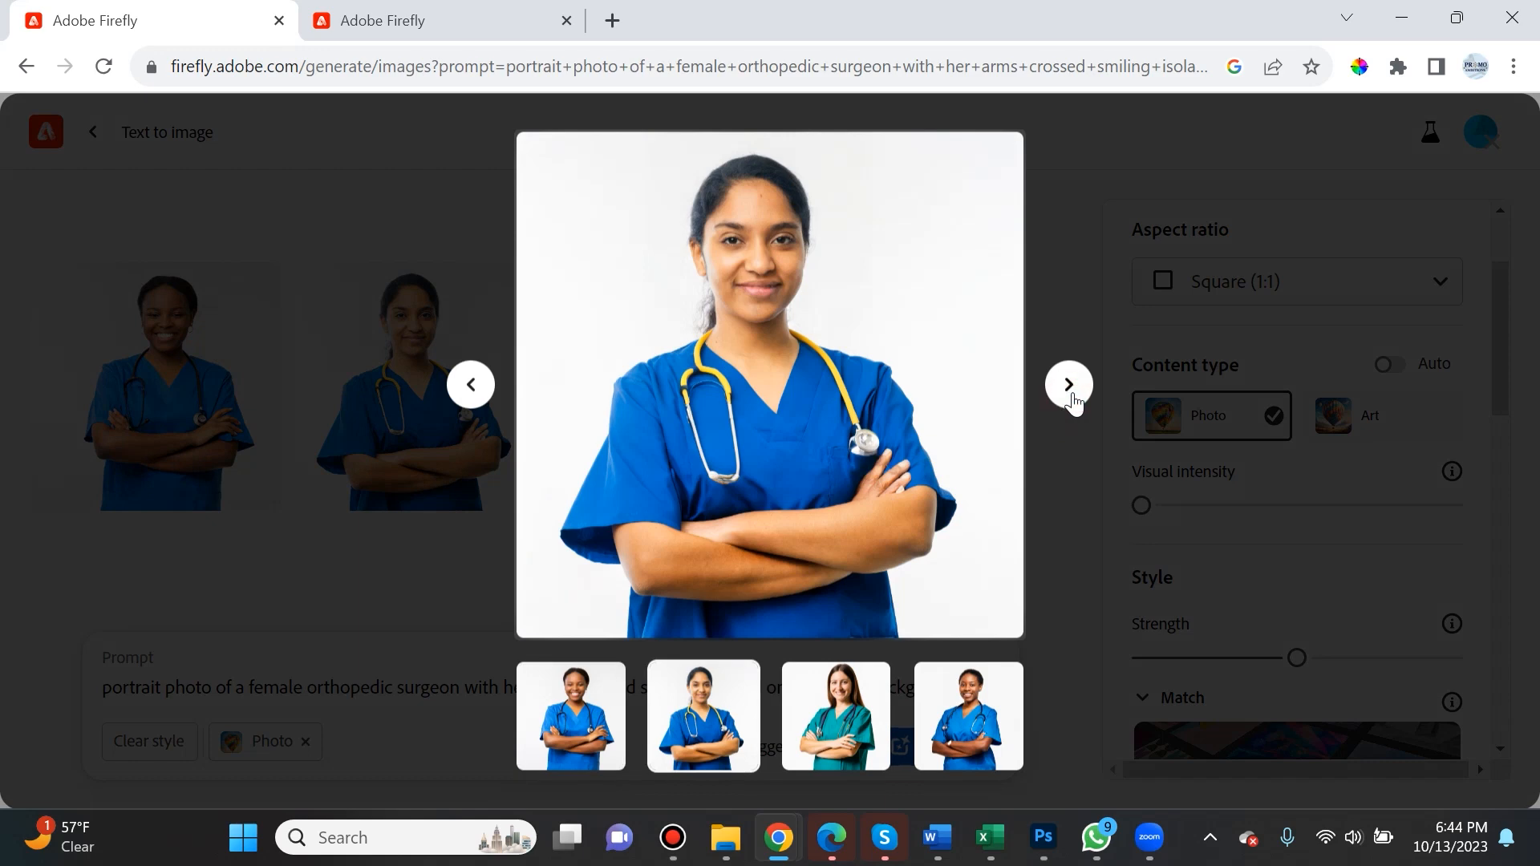
click(1068, 383)
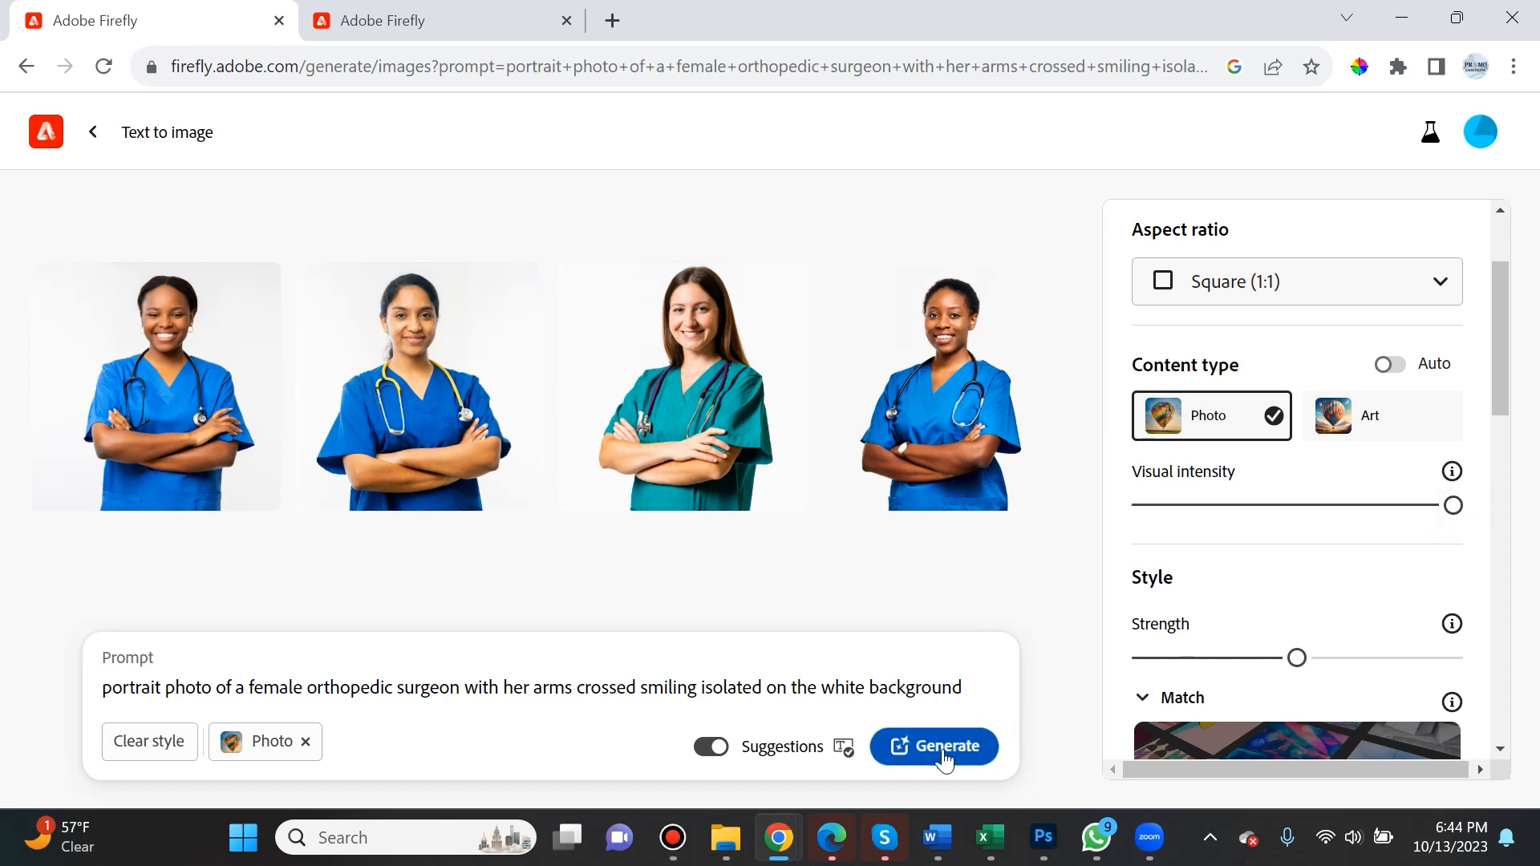
- Generate surgeon portraits at maximum visual intensity and browse them enlarged
click(945, 745)
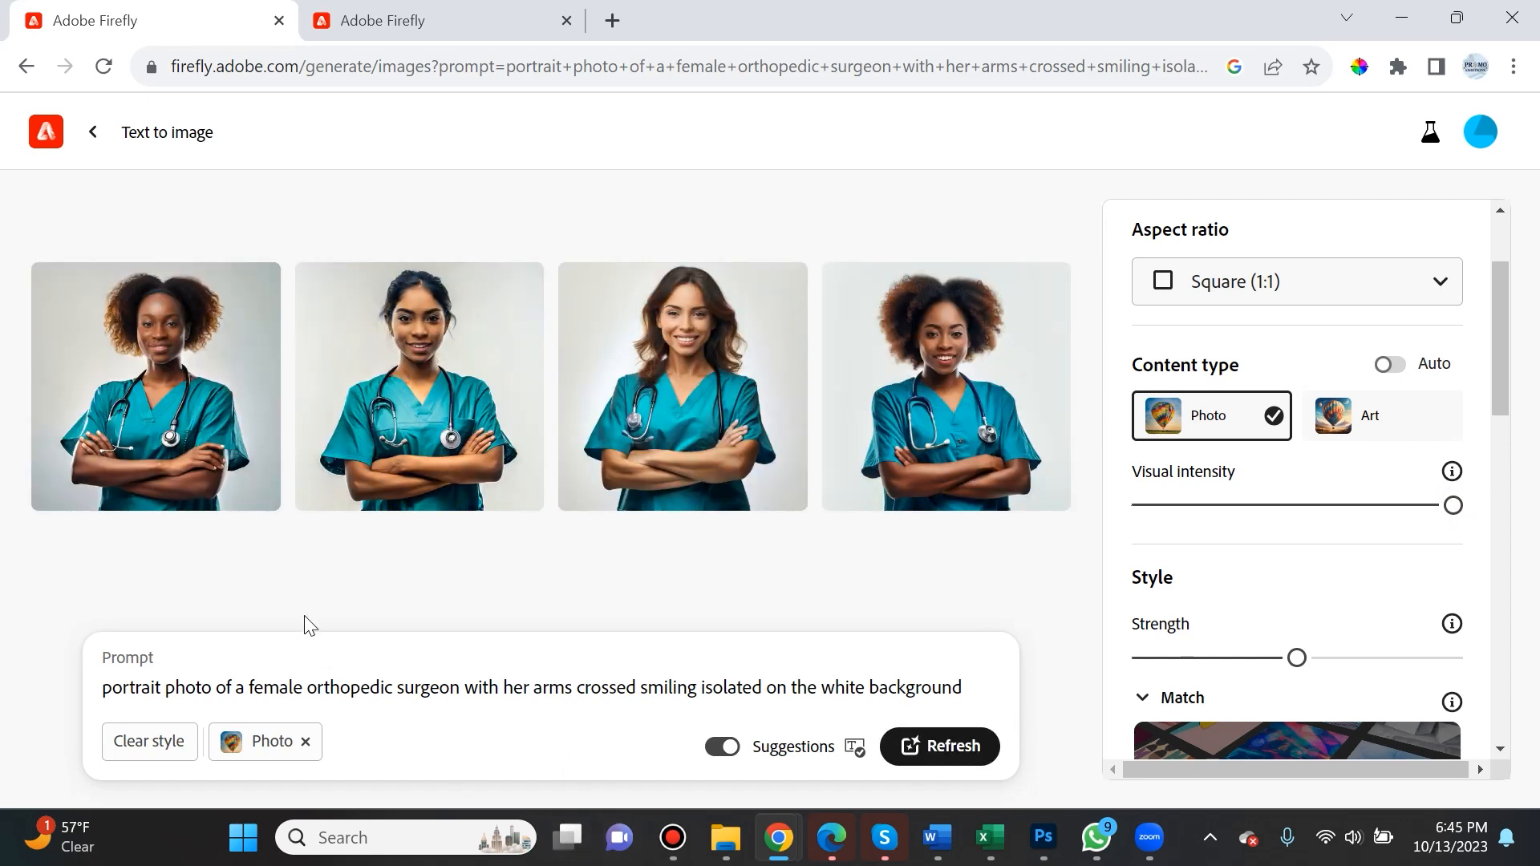
click(154, 387)
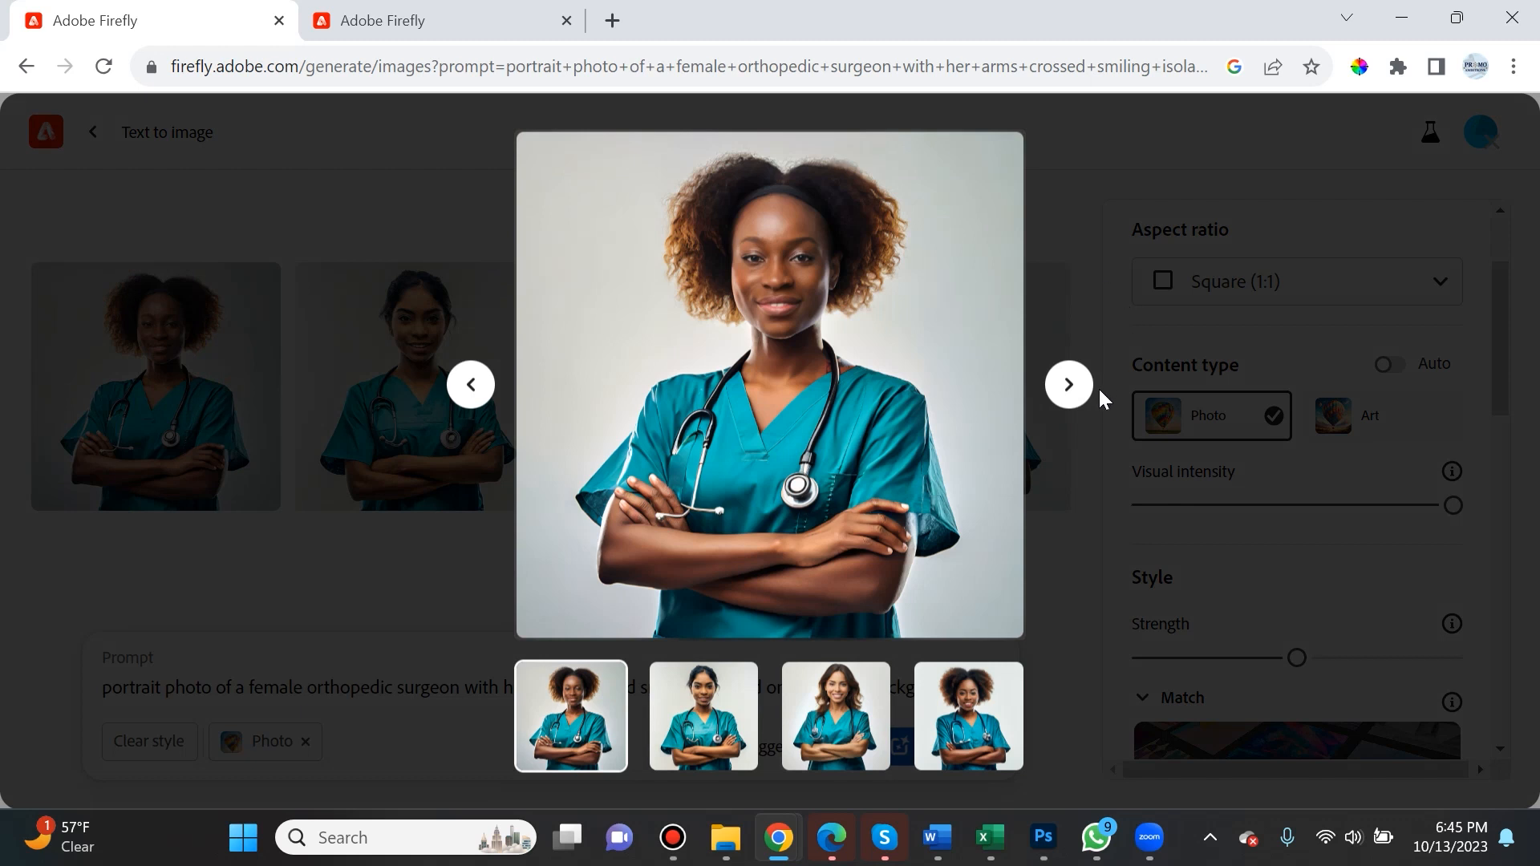
click(1068, 384)
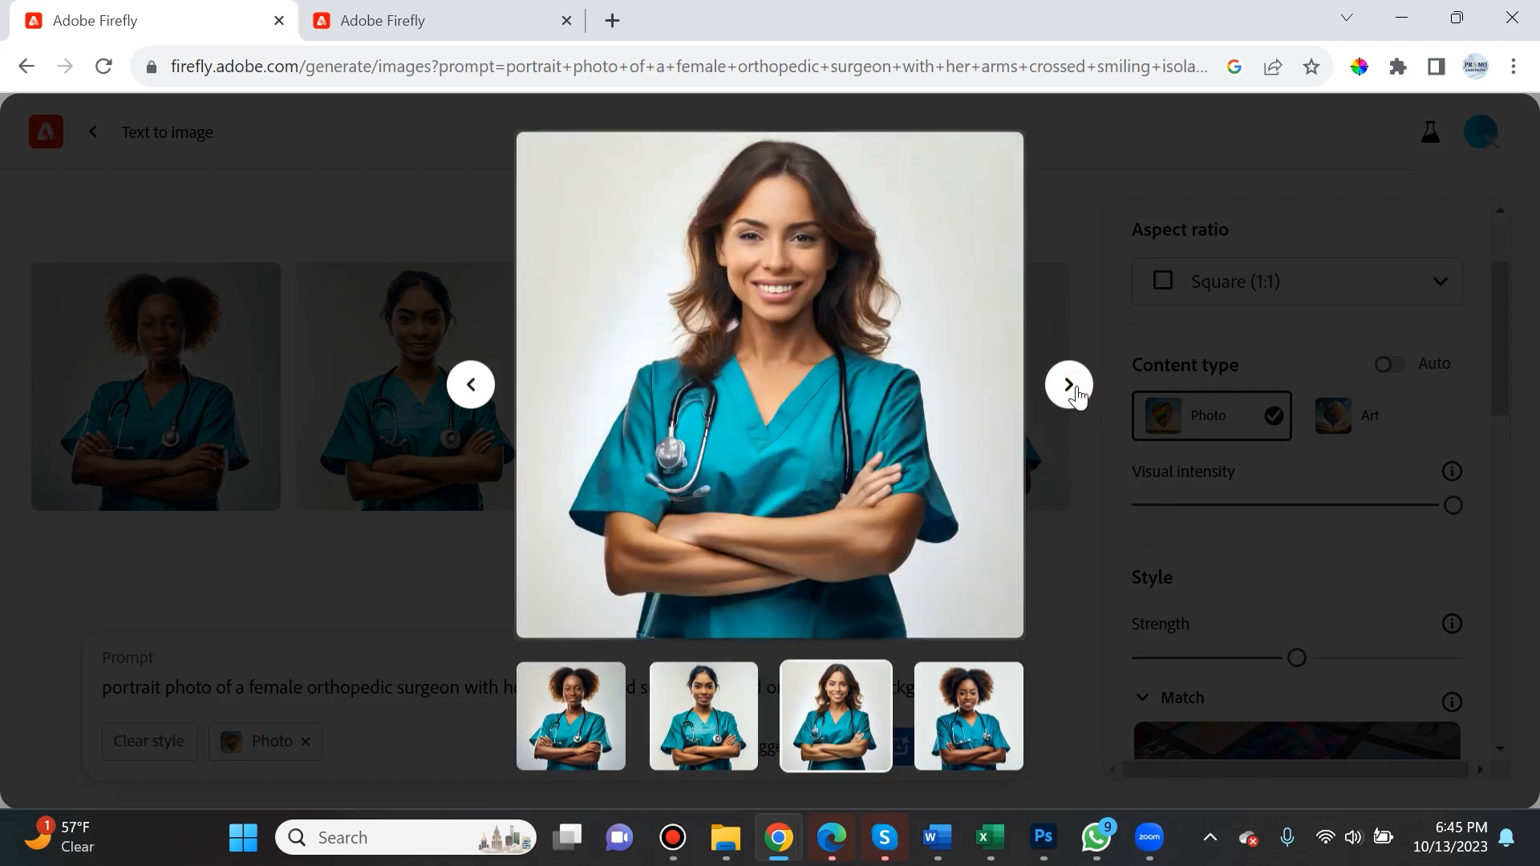
mouse_move(692, 199)
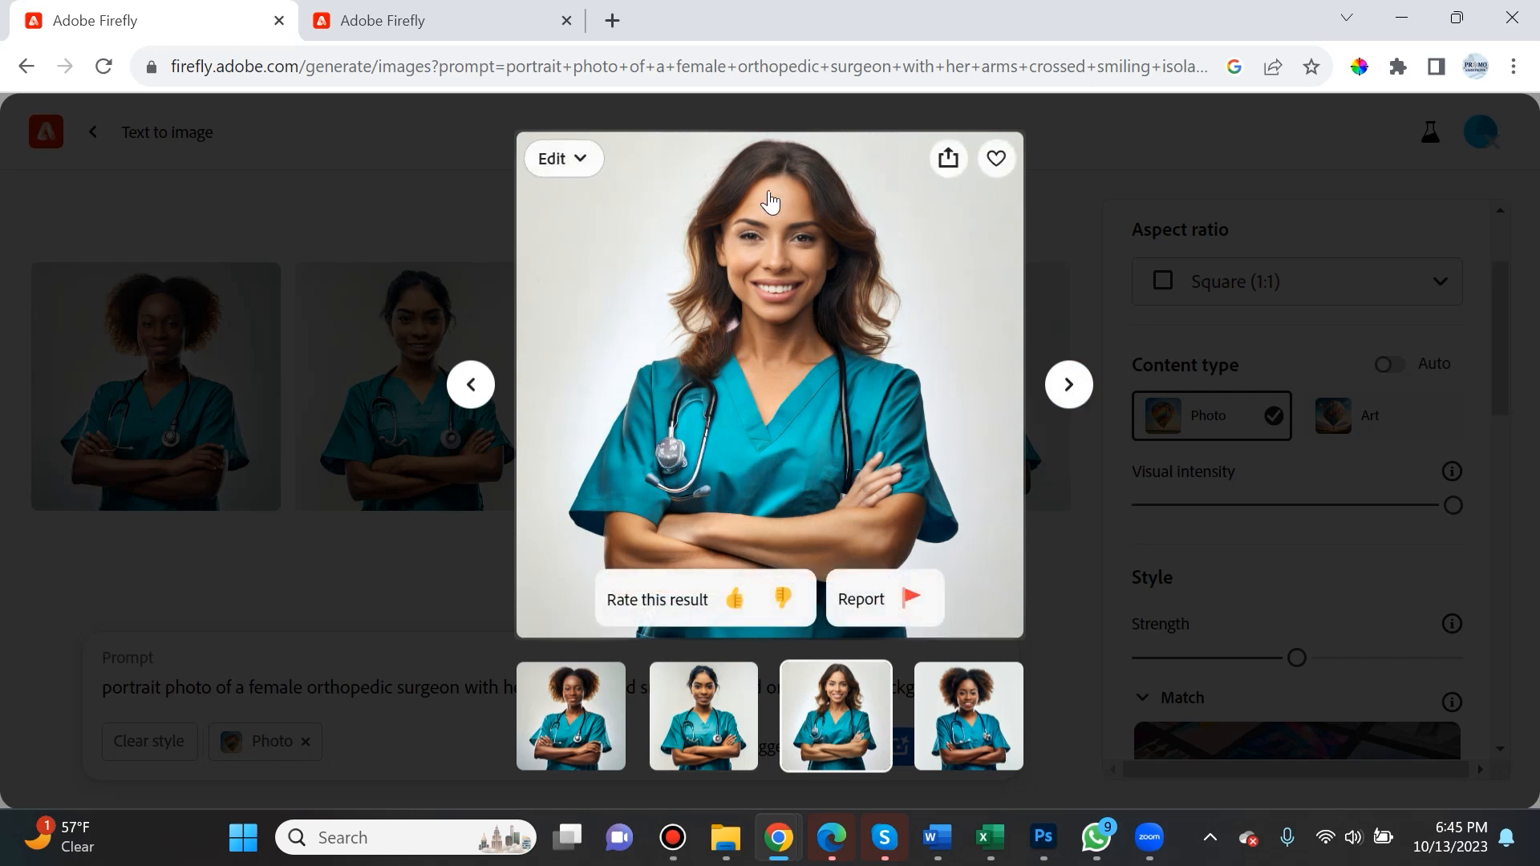
mouse_move(587, 479)
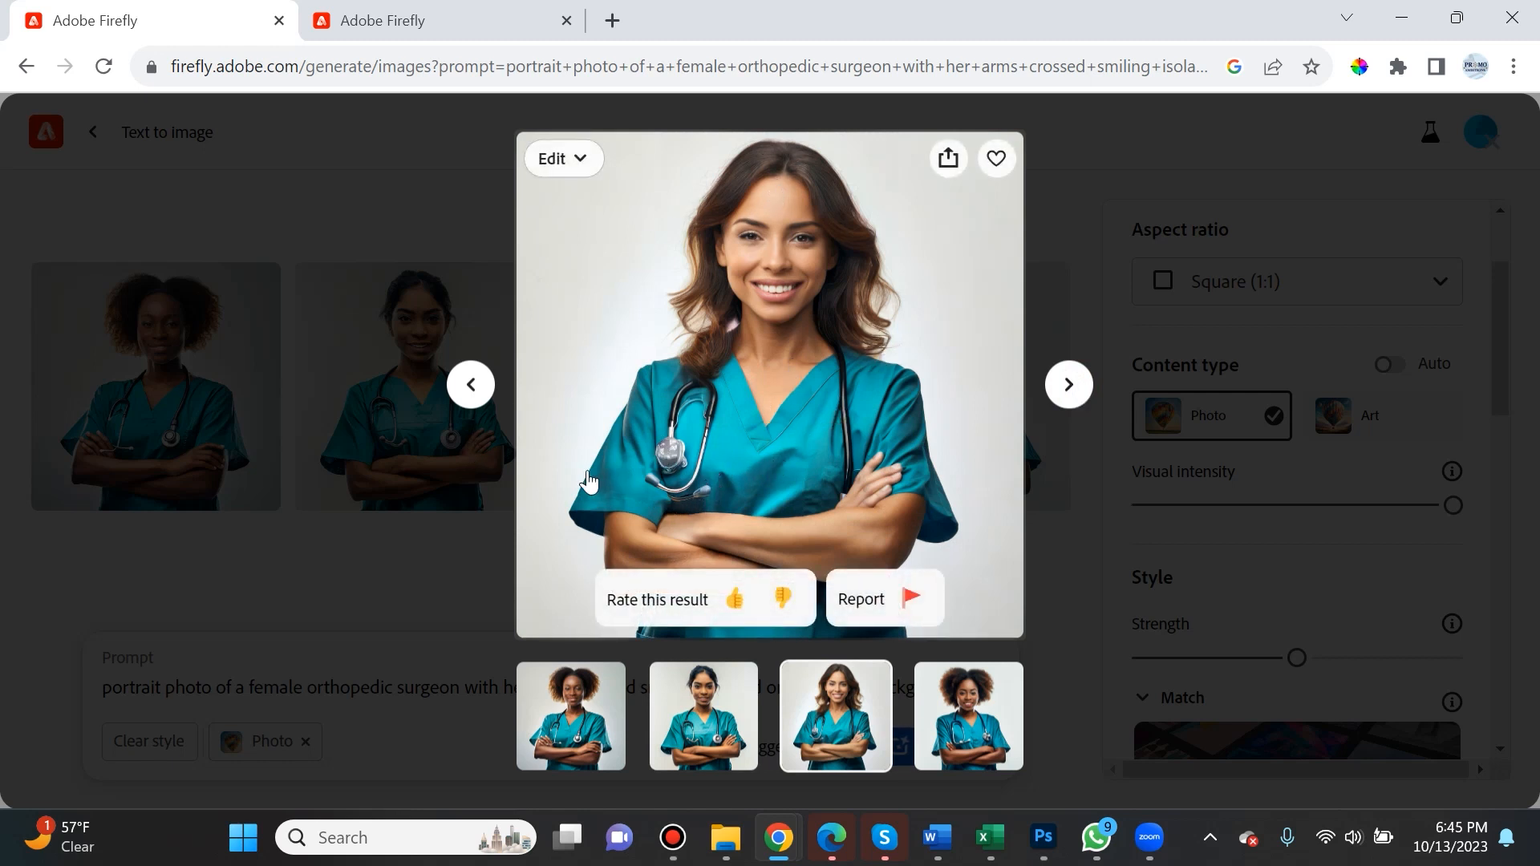
mouse_move(662, 627)
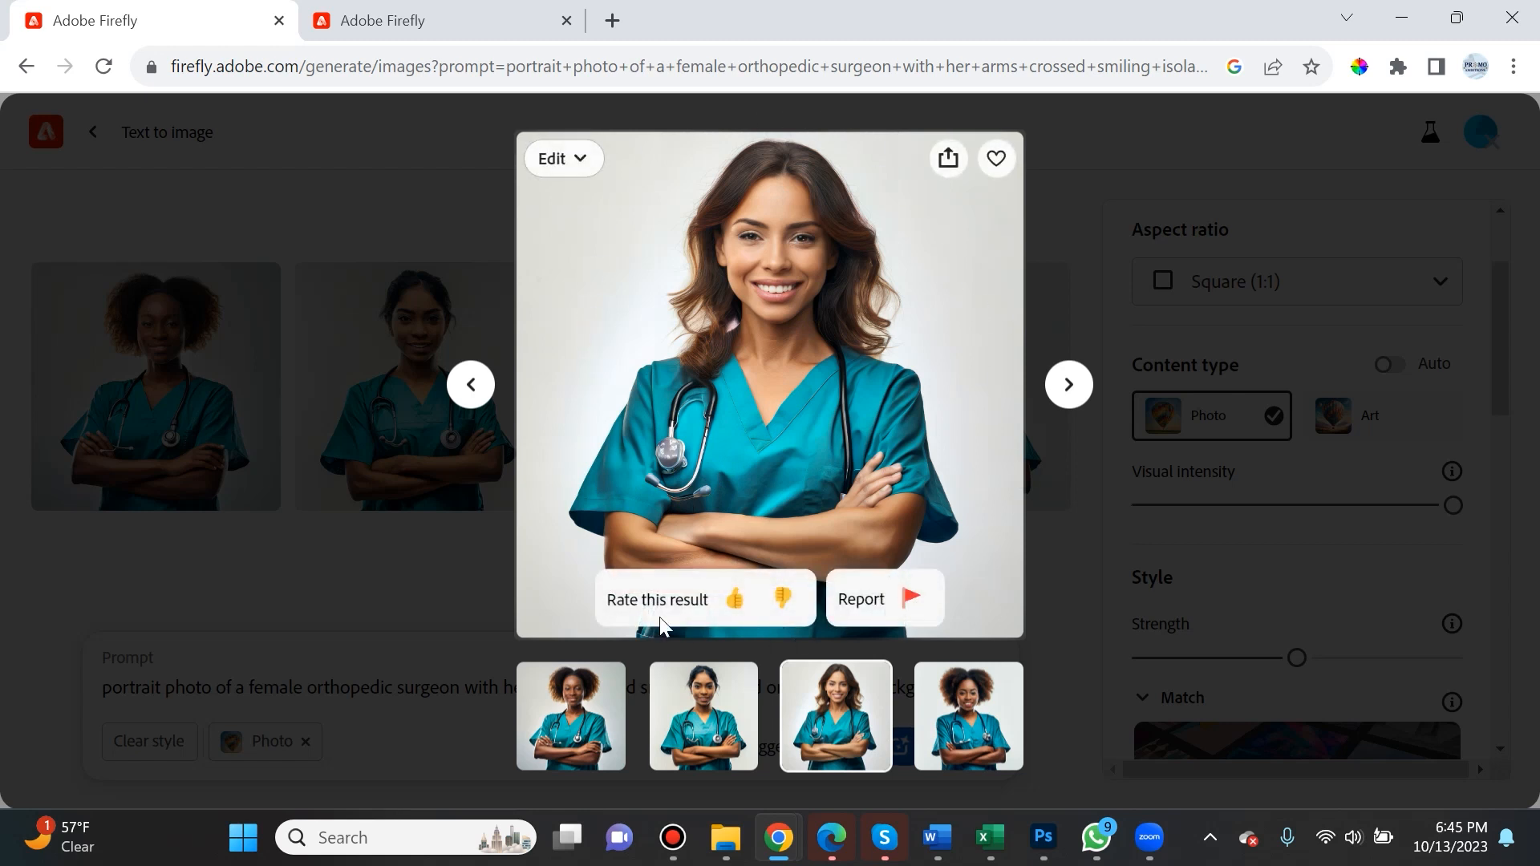
mouse_move(898, 189)
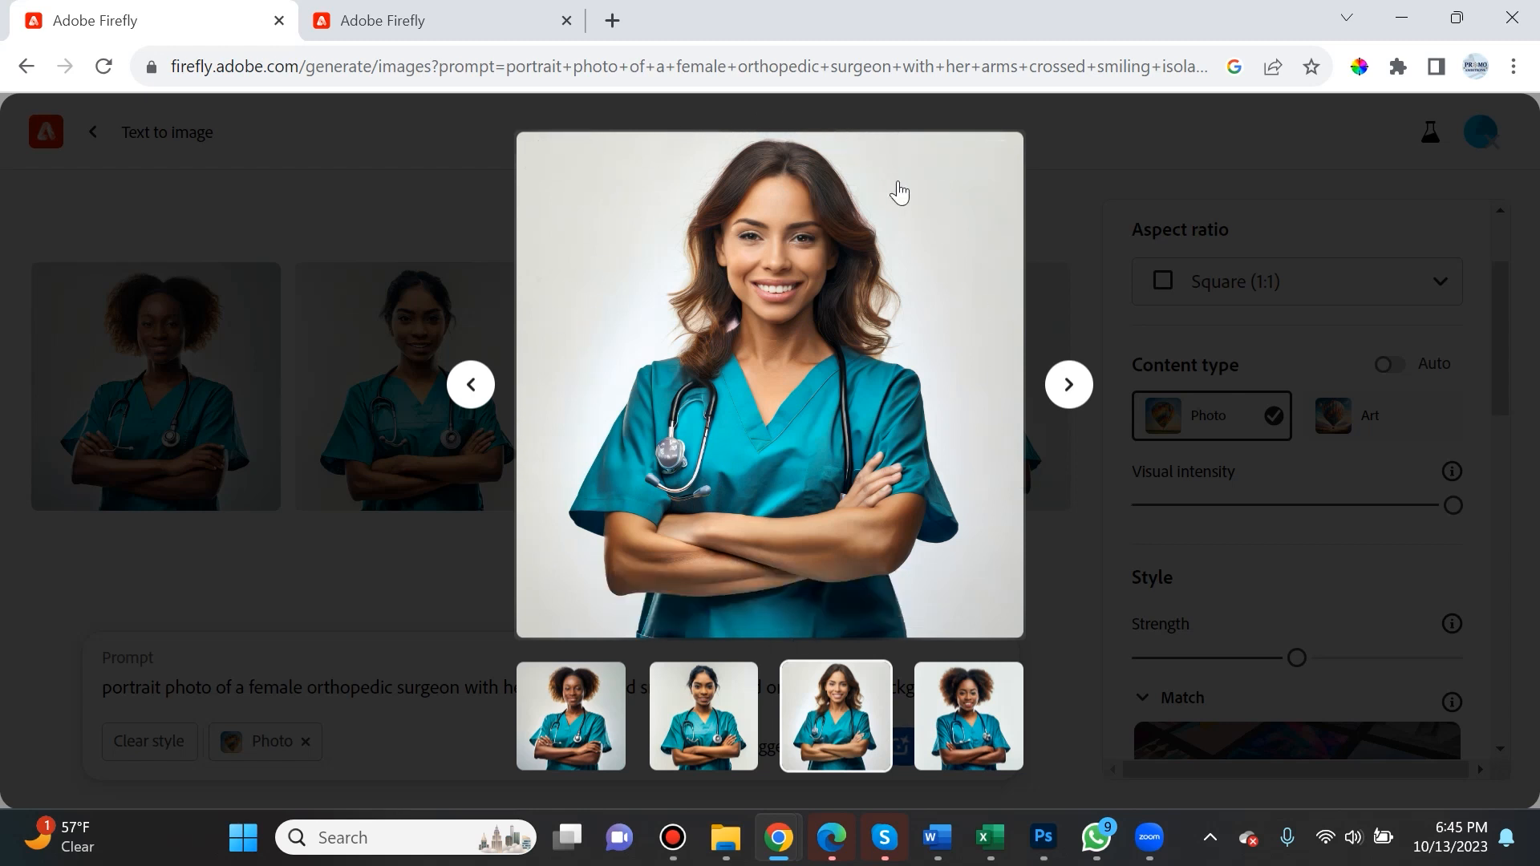
mouse_move(781, 361)
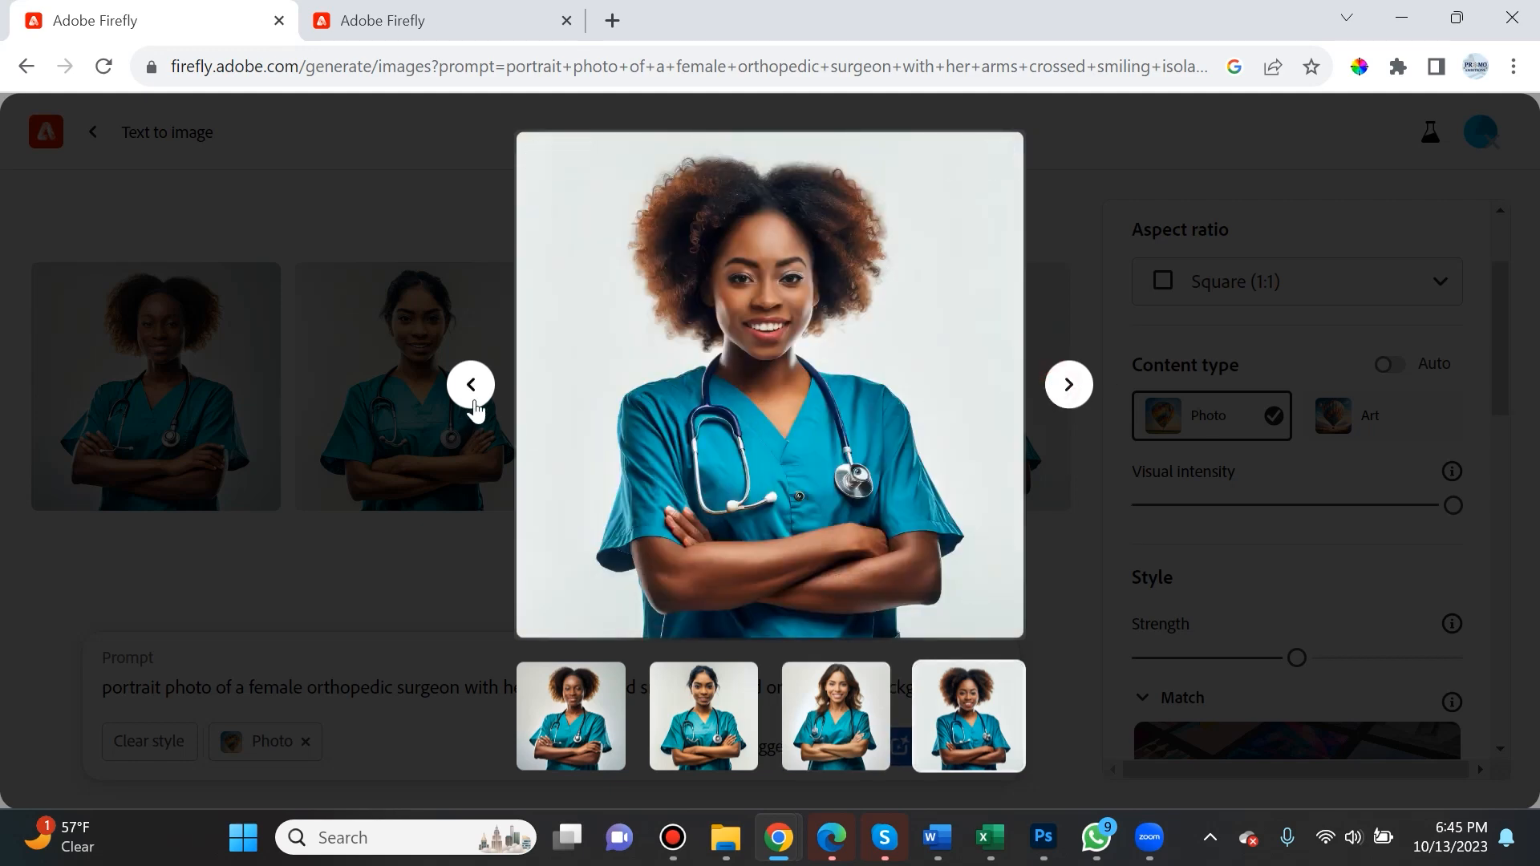
mouse_move(697, 246)
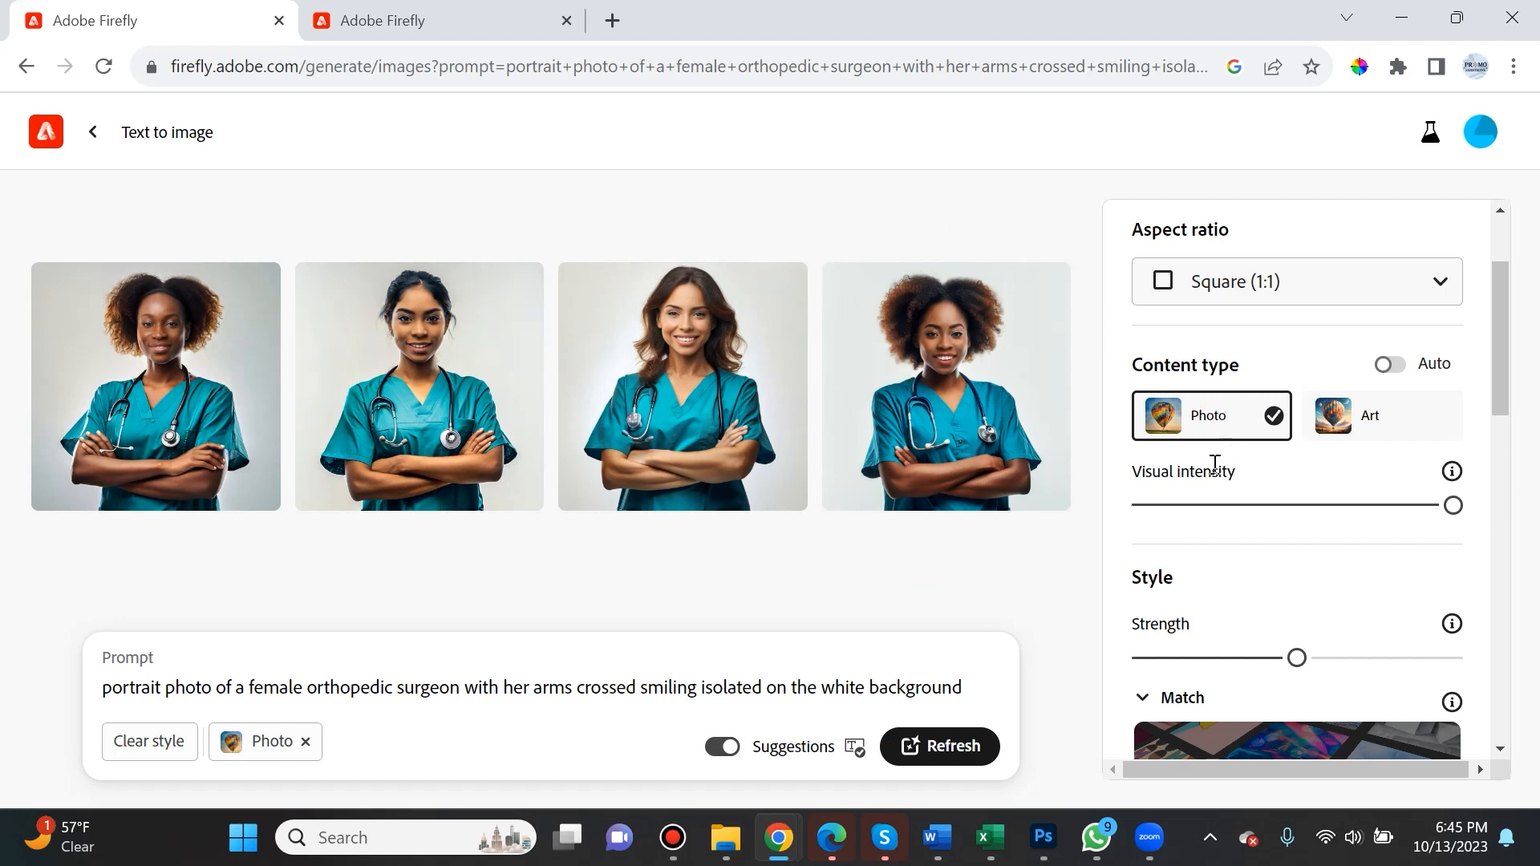
mouse_move(1218, 515)
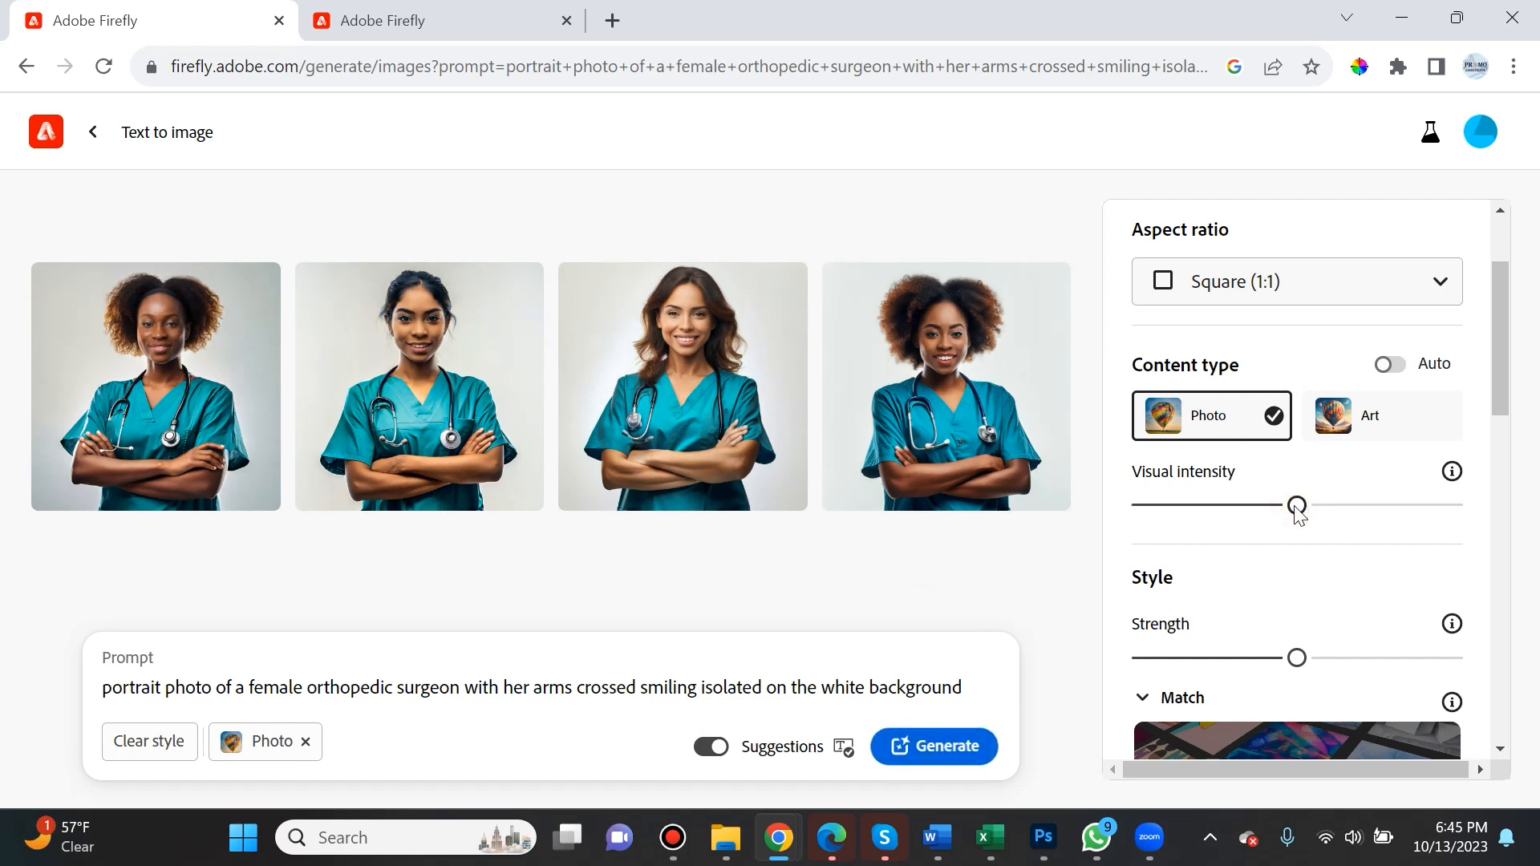
mouse_move(1142, 468)
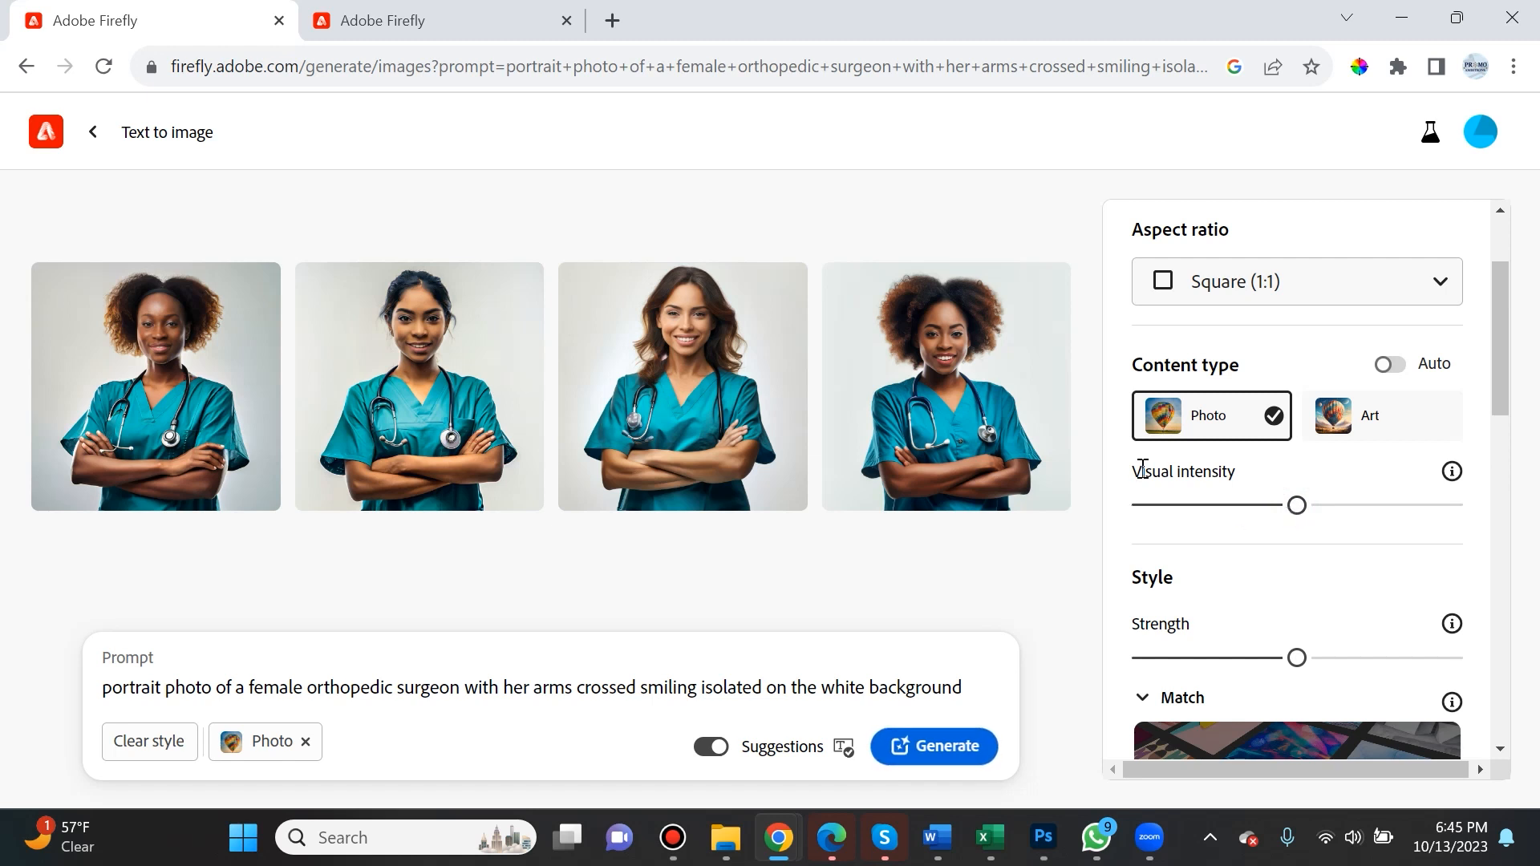
mouse_move(1297, 531)
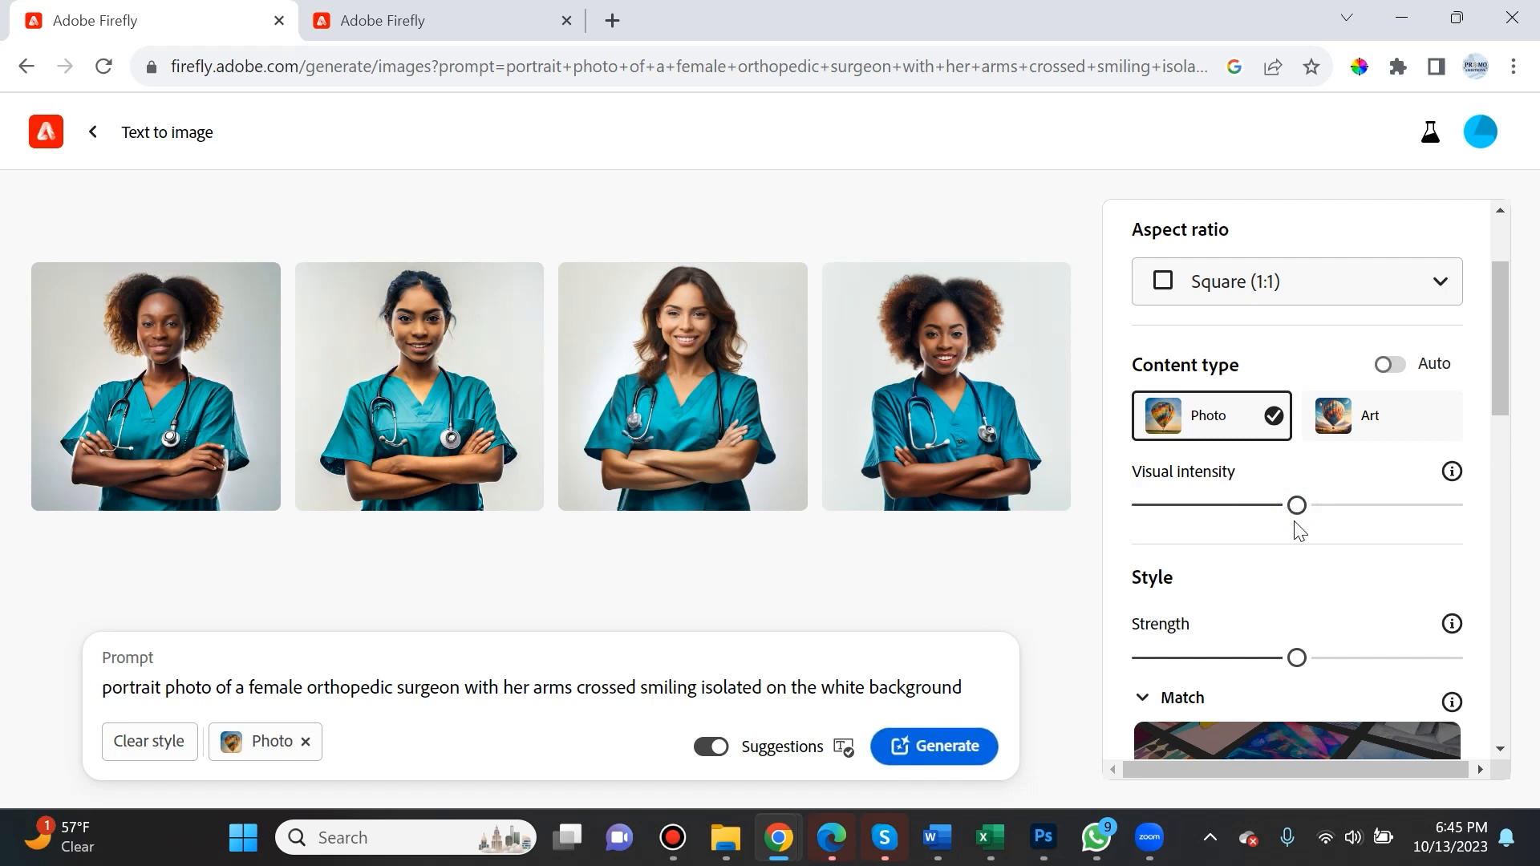
mouse_move(1142, 518)
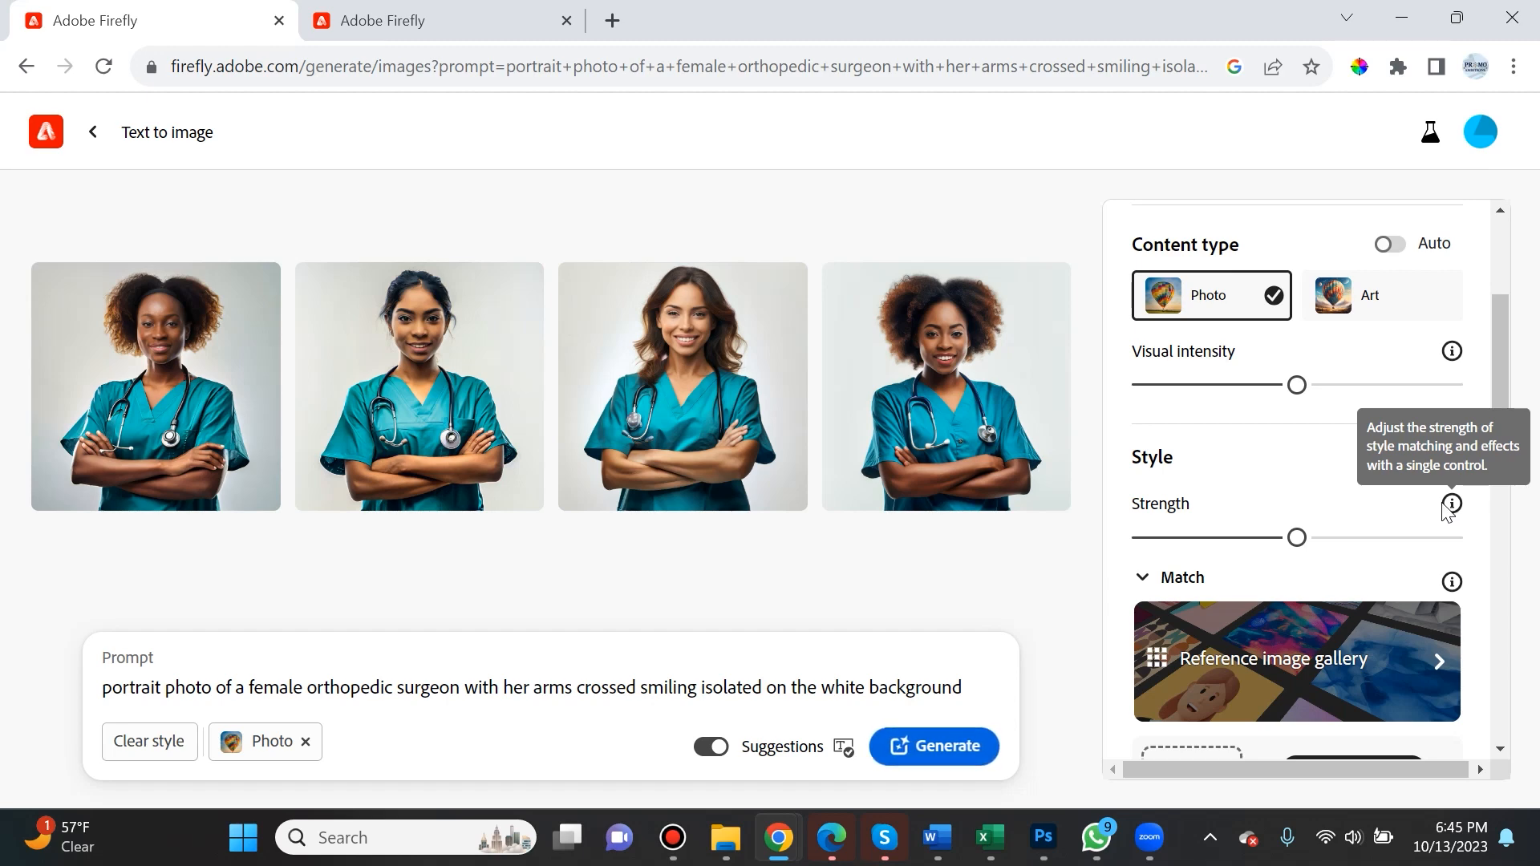
scroll(down, 3)
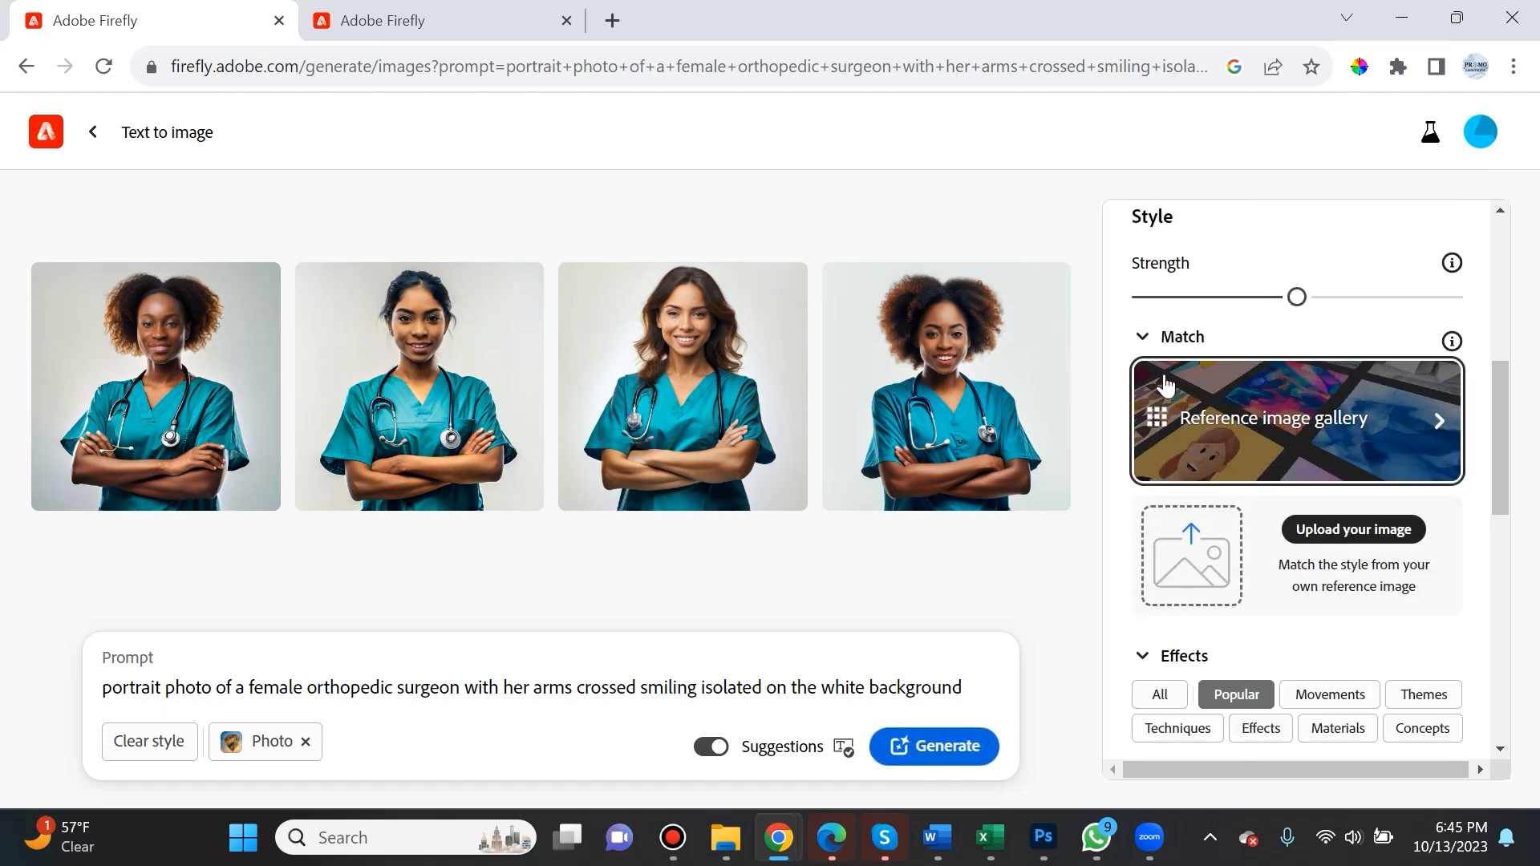
mouse_move(1188, 553)
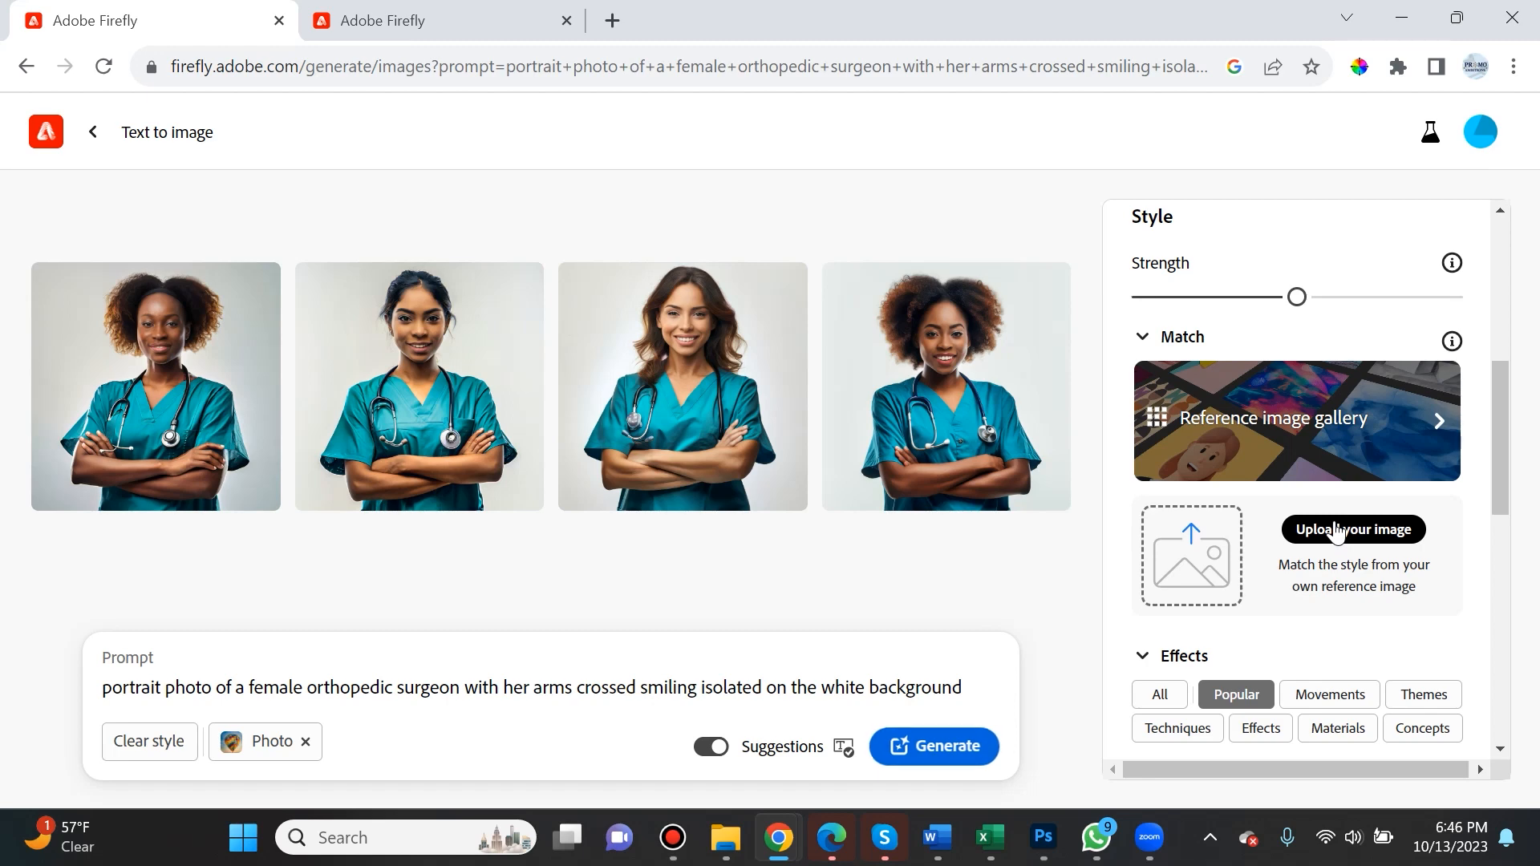
scroll(down, 3)
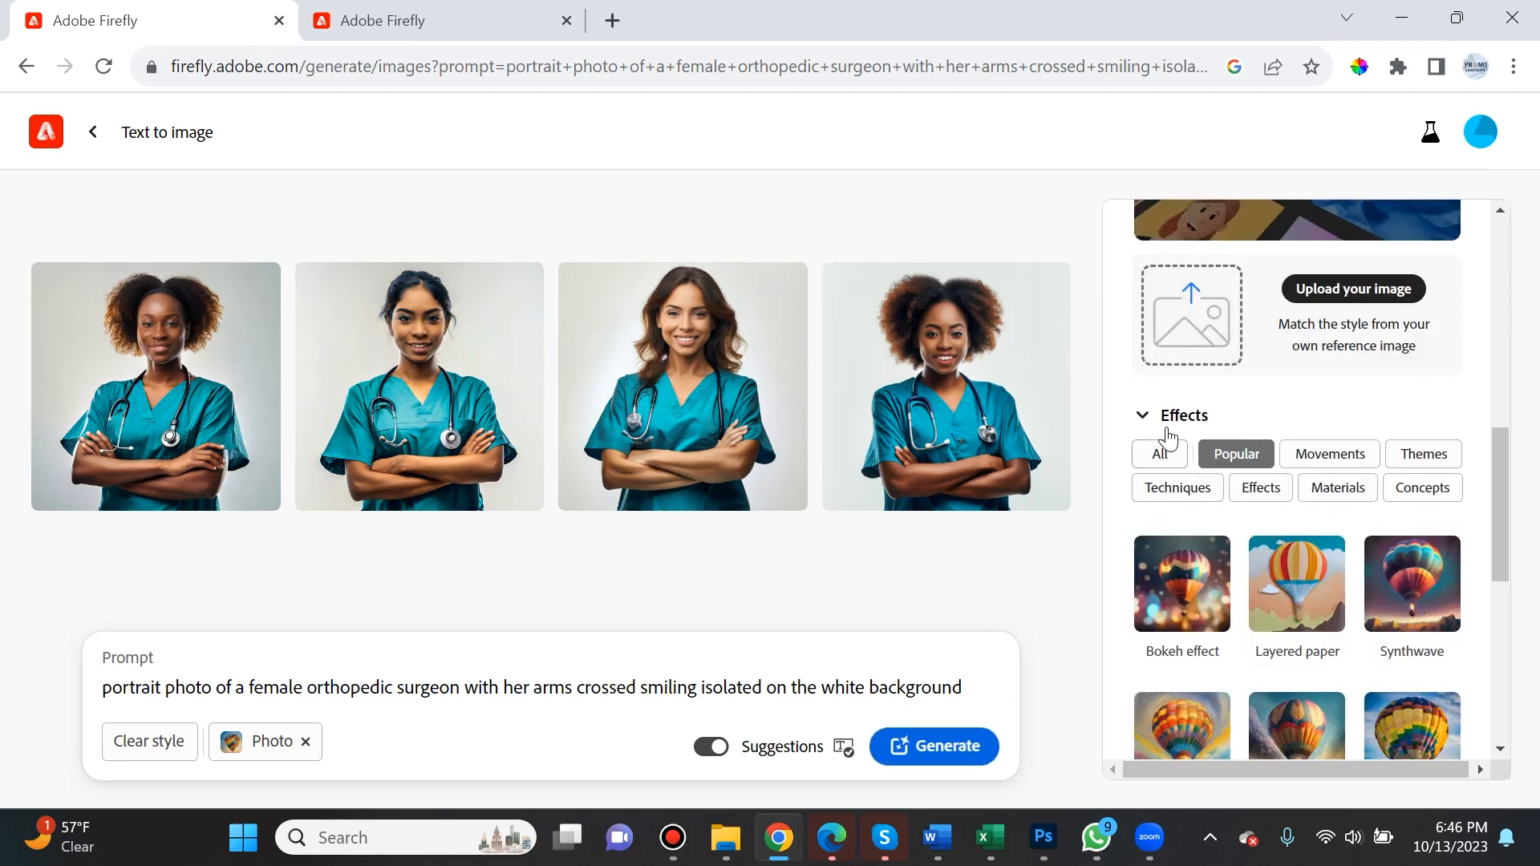
scroll(down, 3)
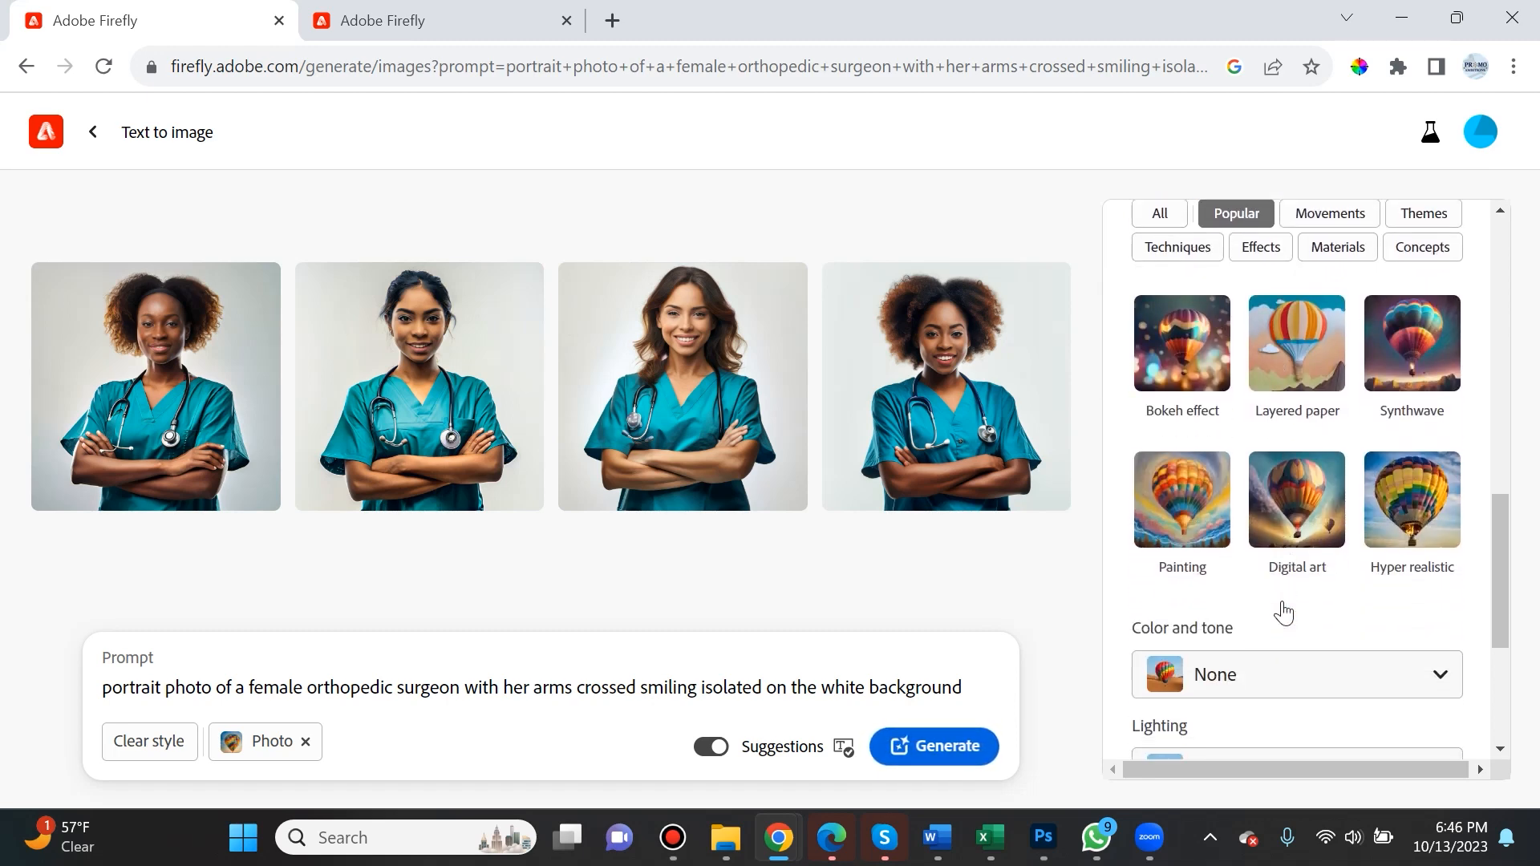
mouse_move(1201, 510)
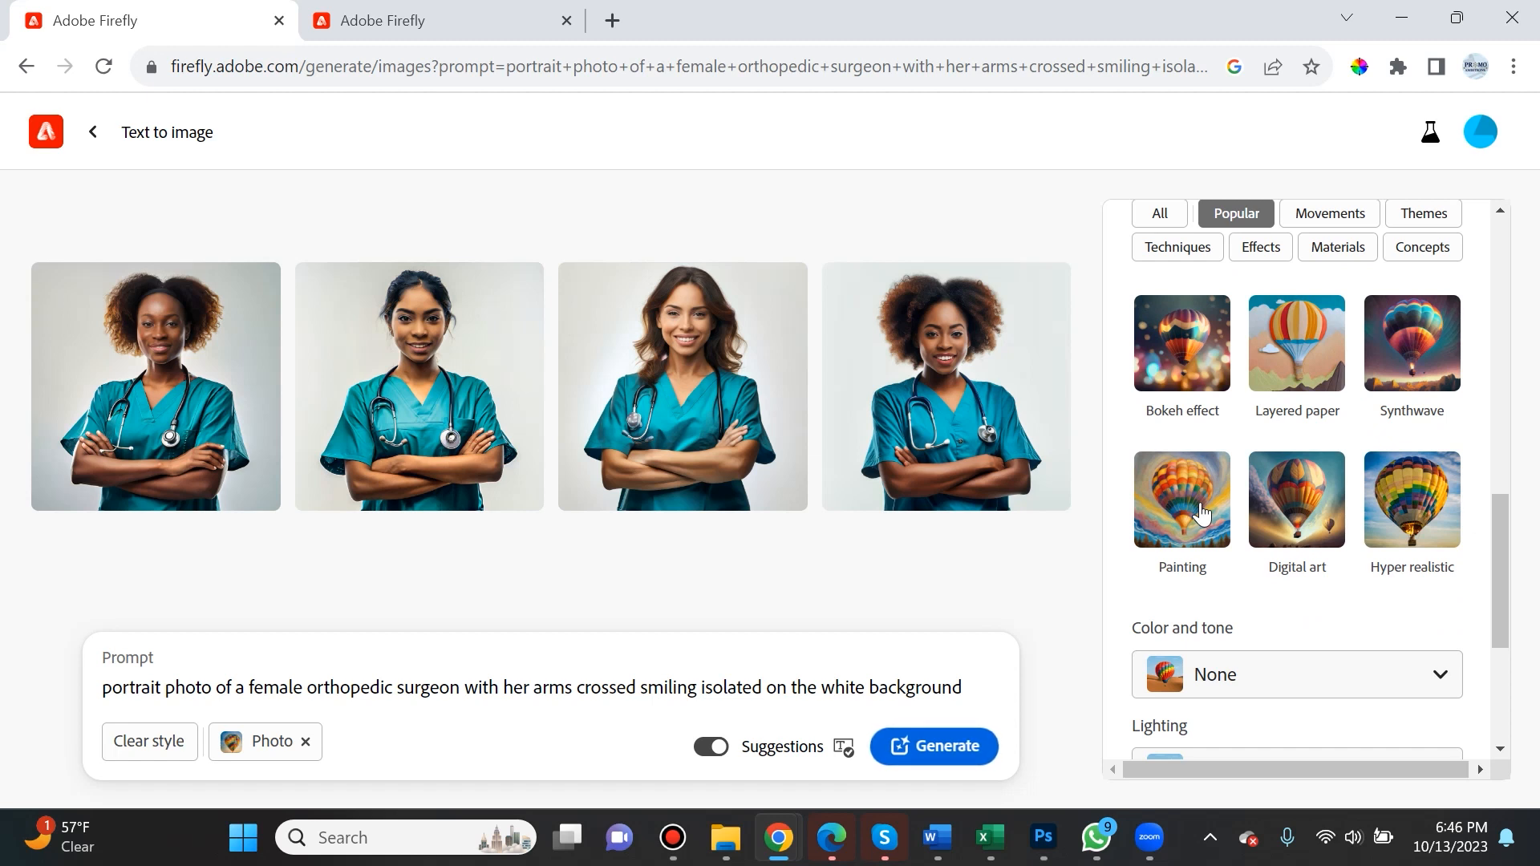
mouse_move(1320, 514)
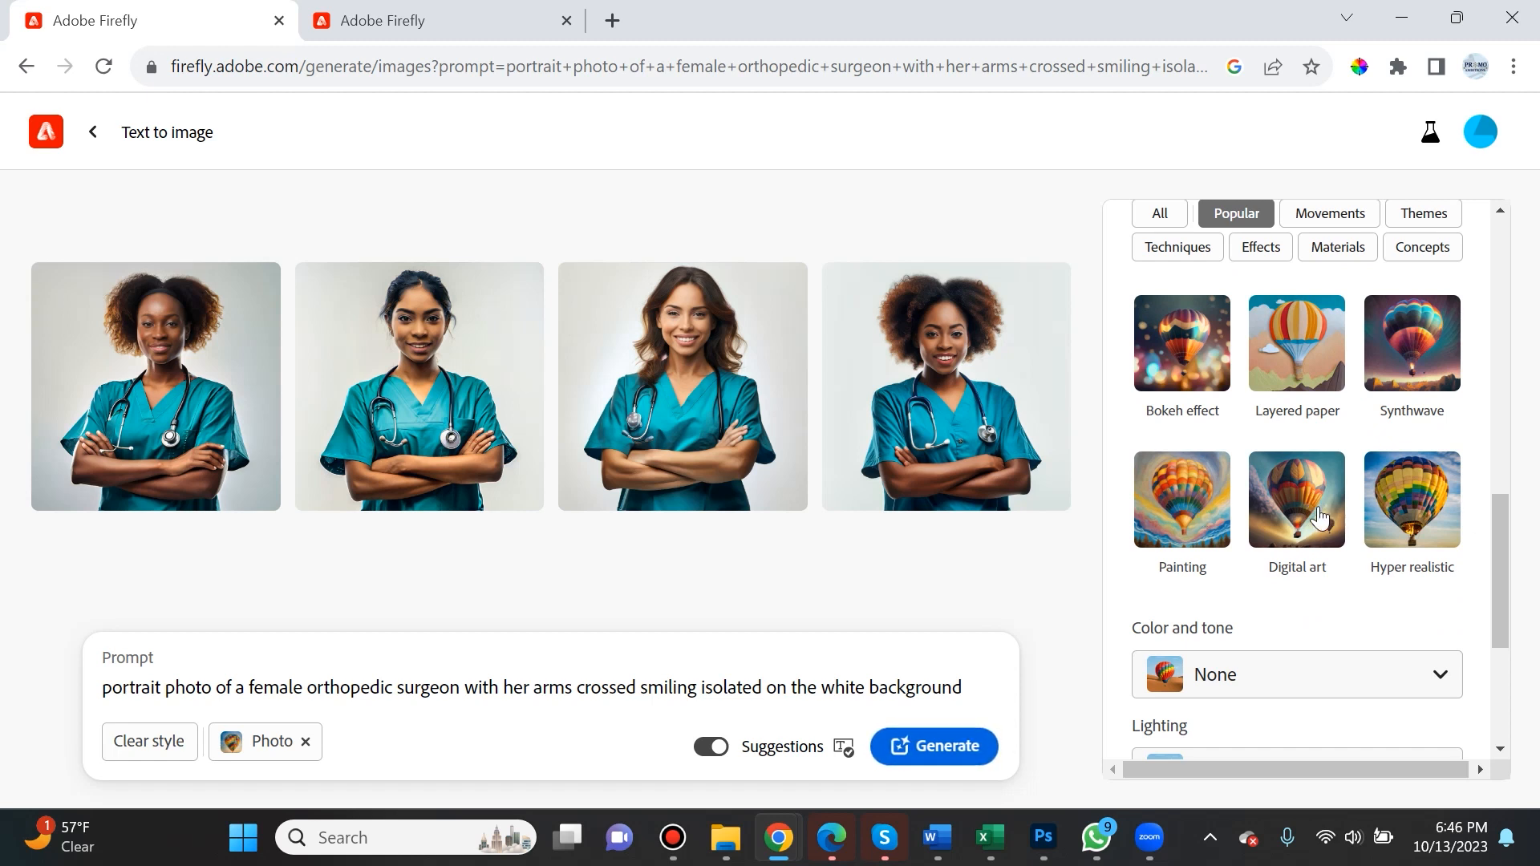
mouse_move(1303, 527)
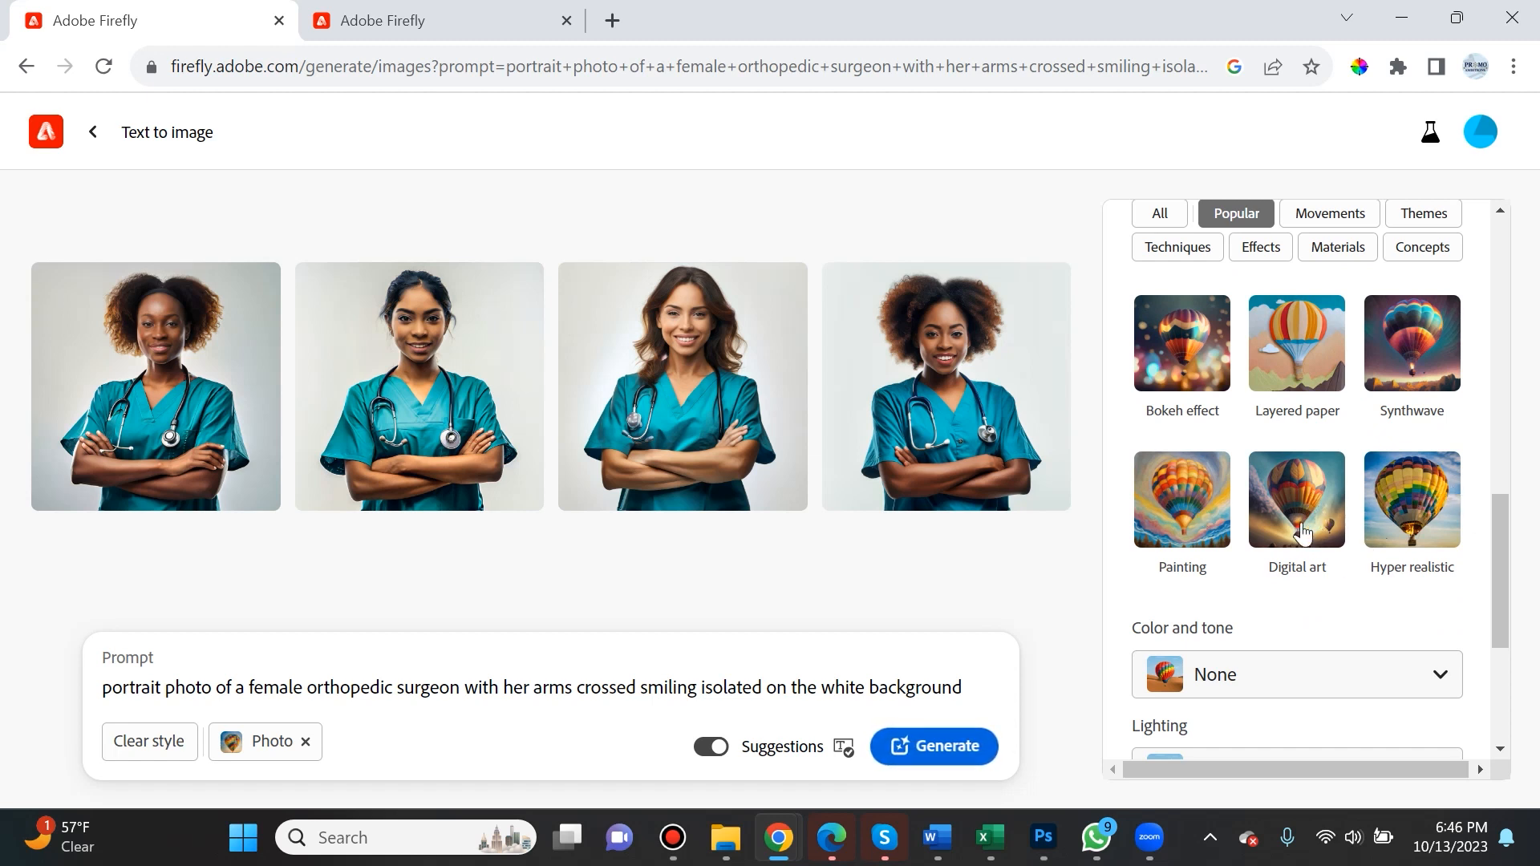
scroll(down, 3)
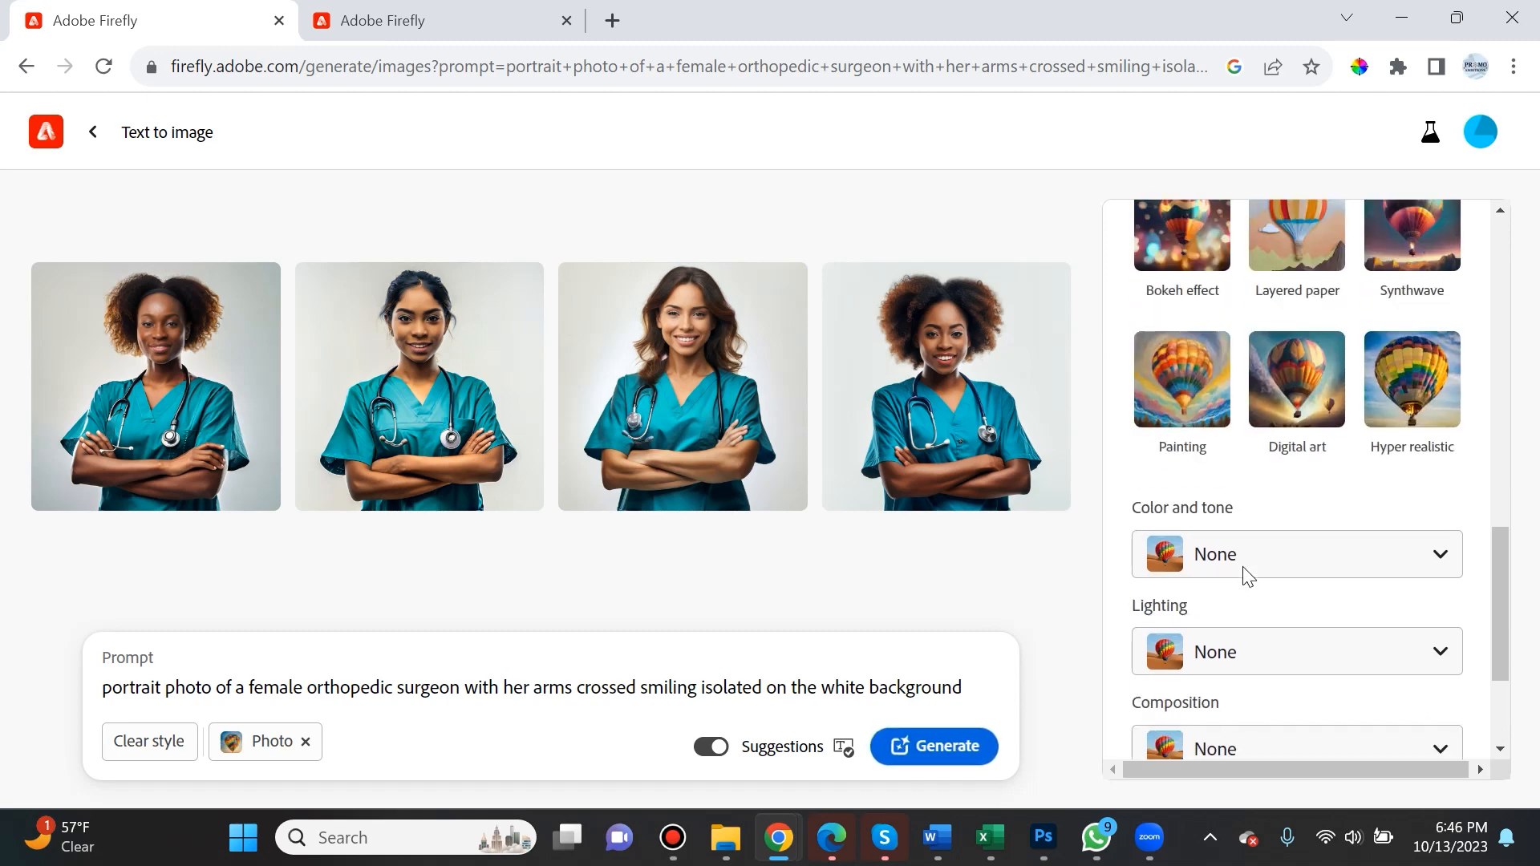
scroll(down, 3)
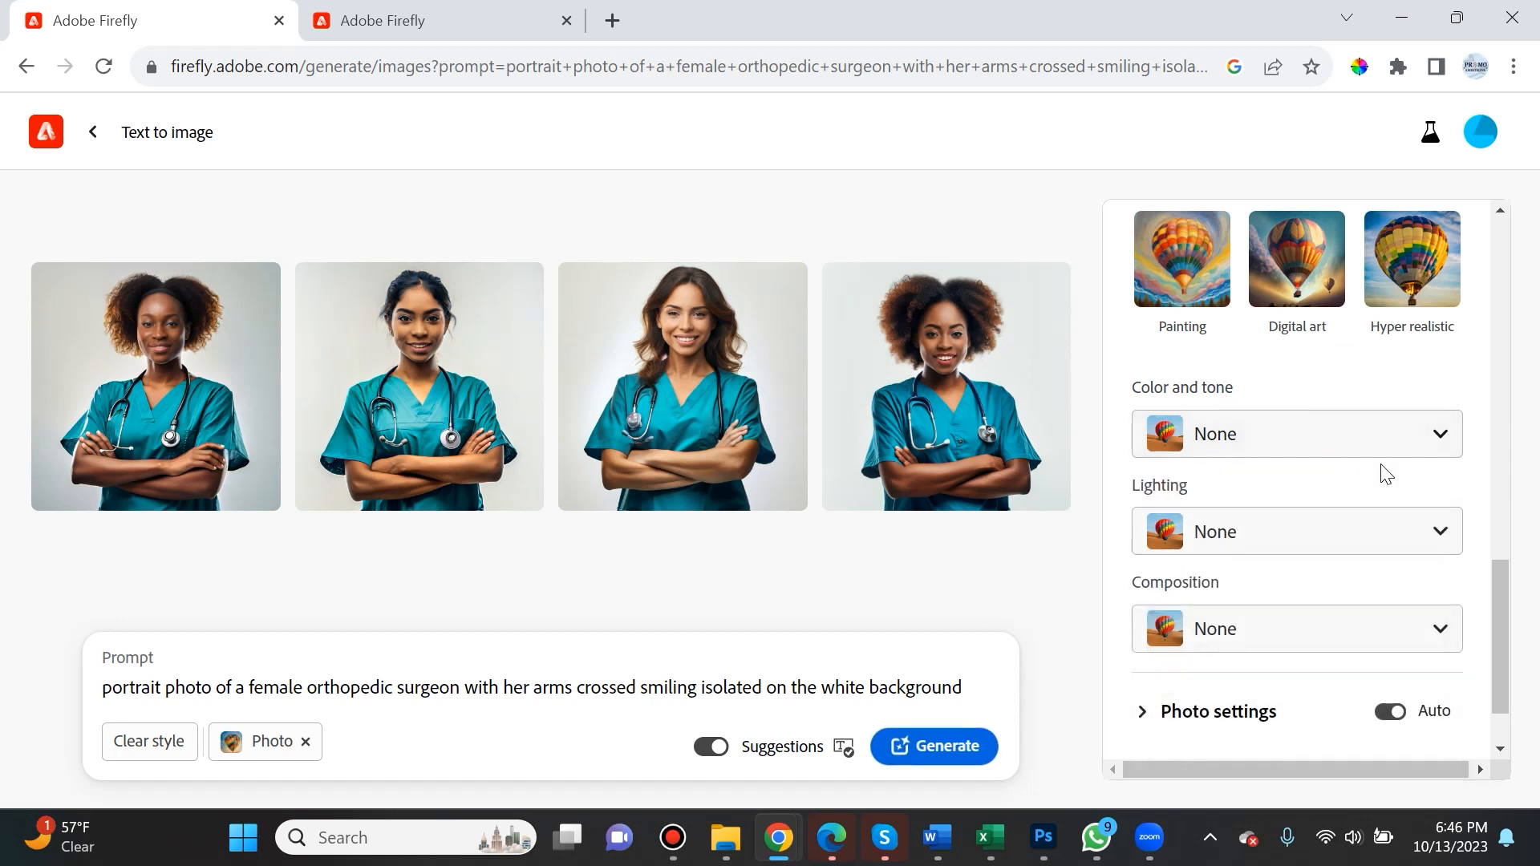
click(1296, 531)
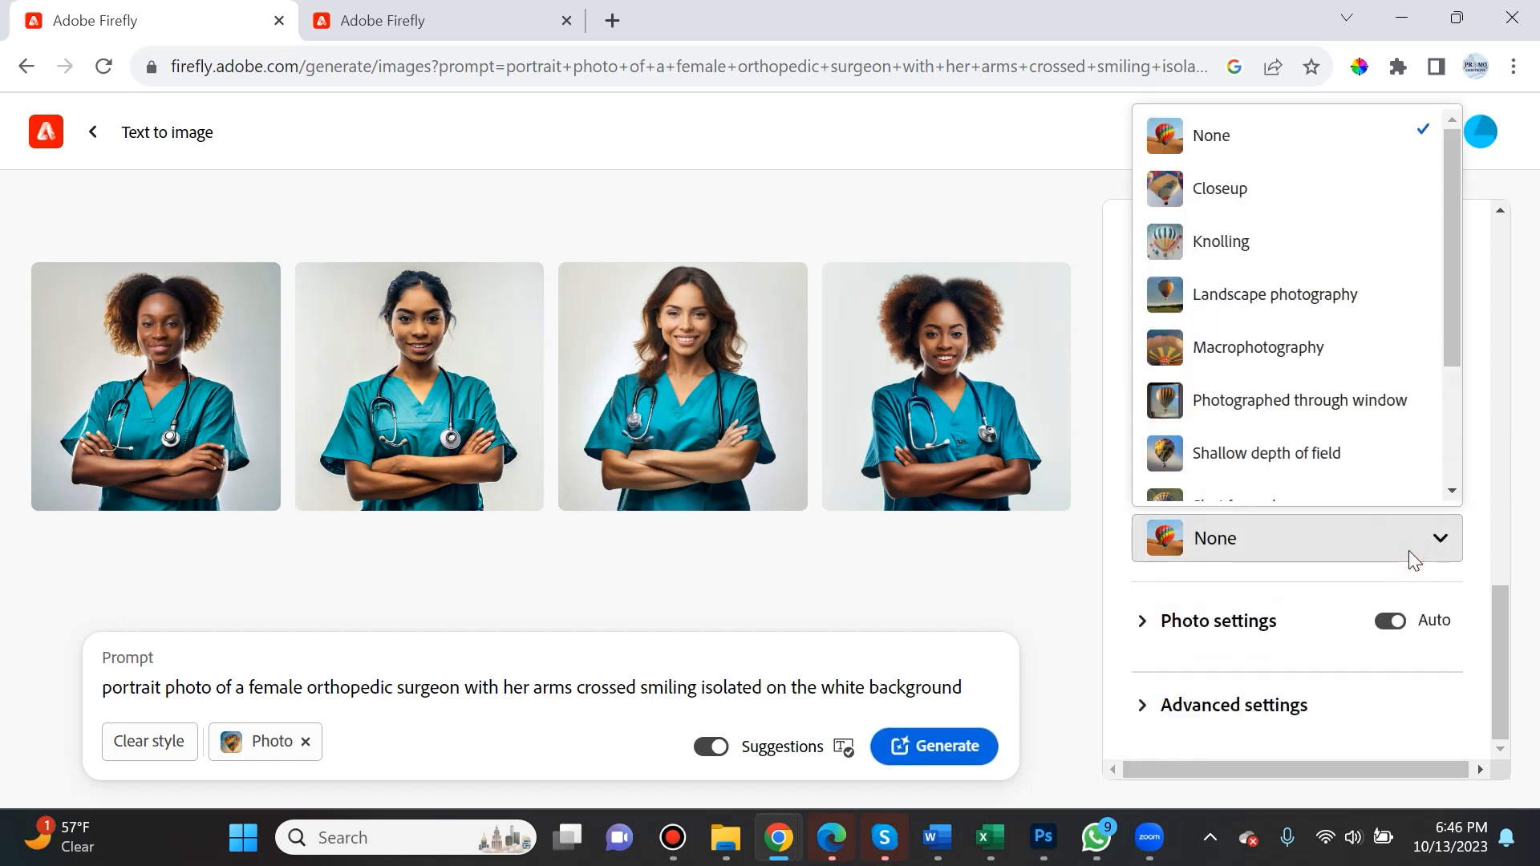
scroll(down, 3)
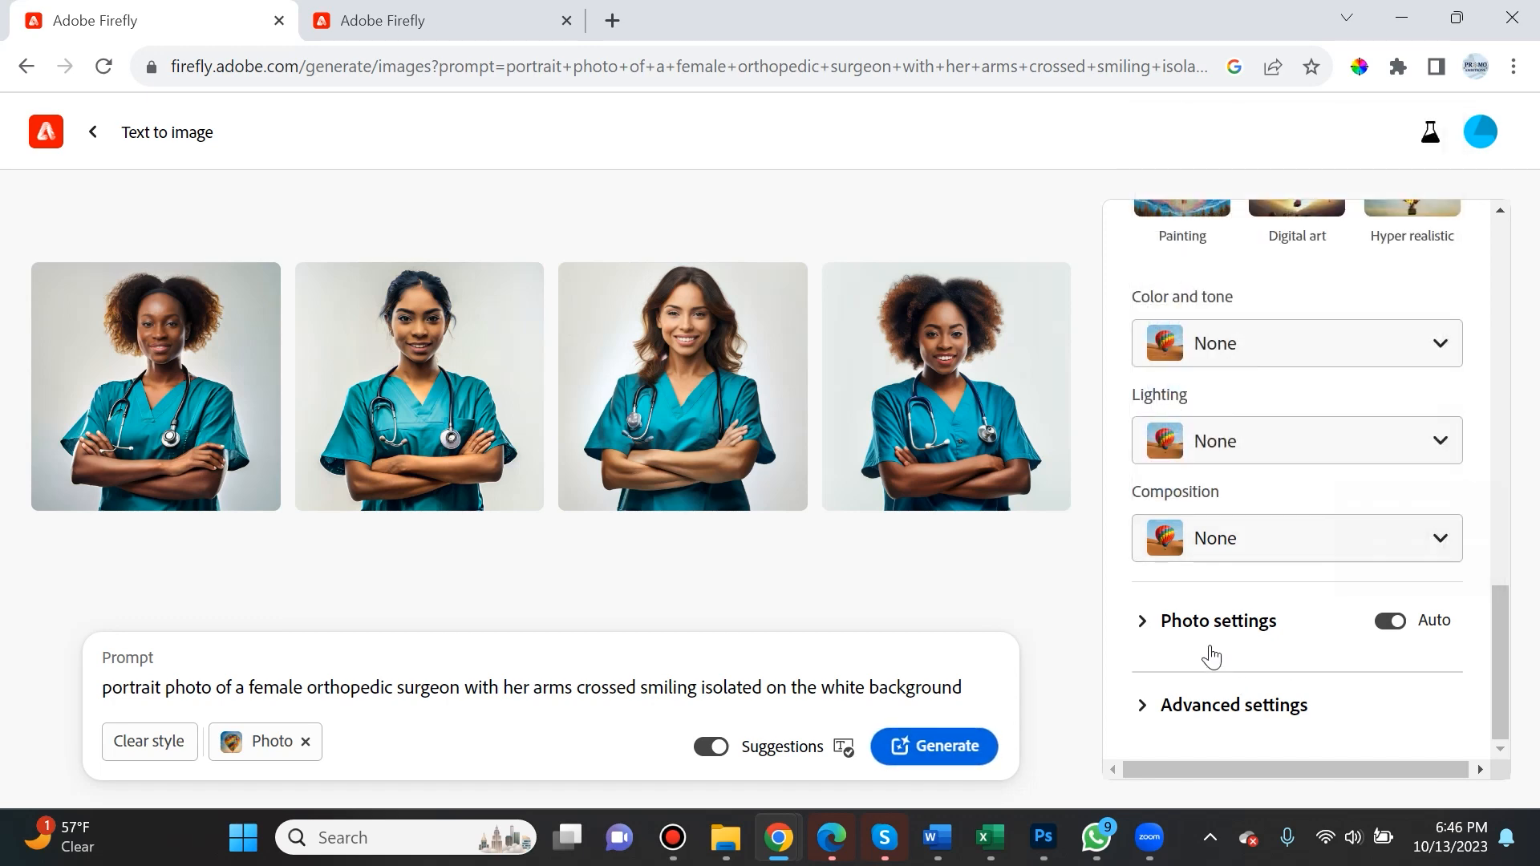
- Expand the Photo settings panel showing aperture, shutter speed and field of view
click(1219, 619)
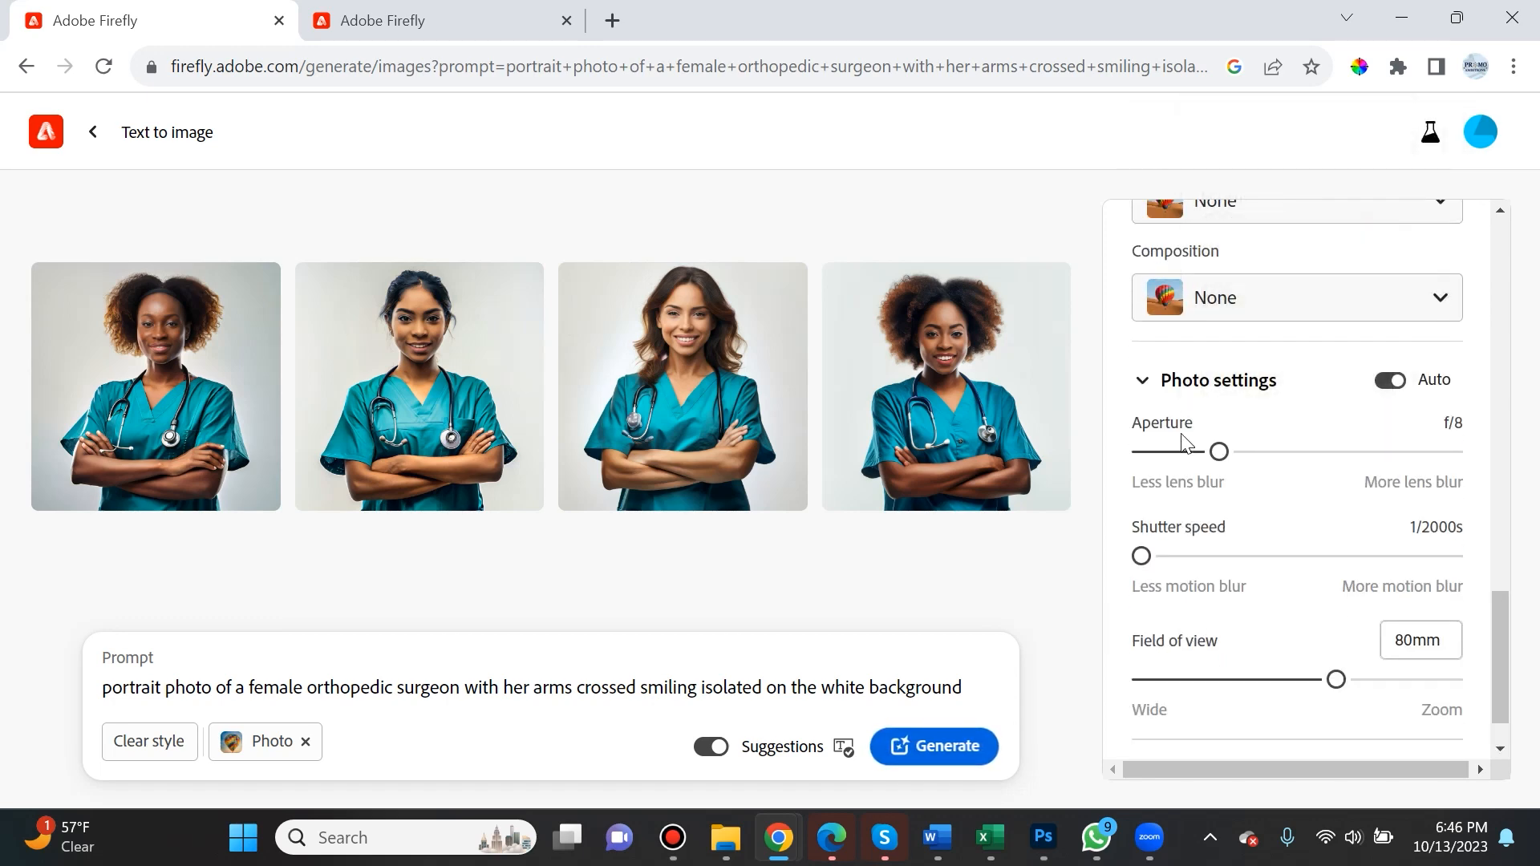
mouse_move(1174, 640)
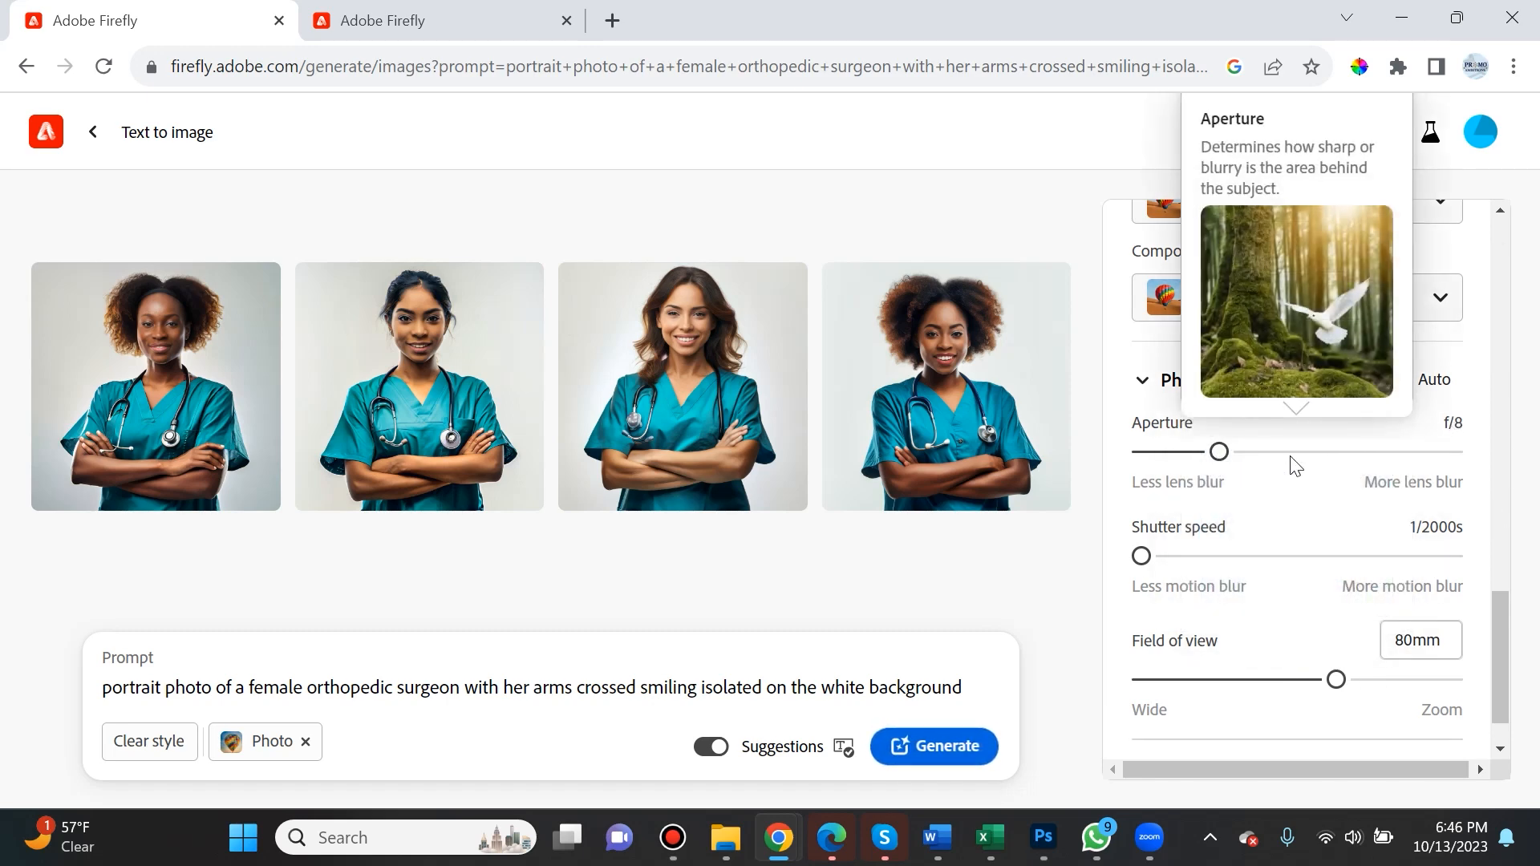
mouse_move(1344, 466)
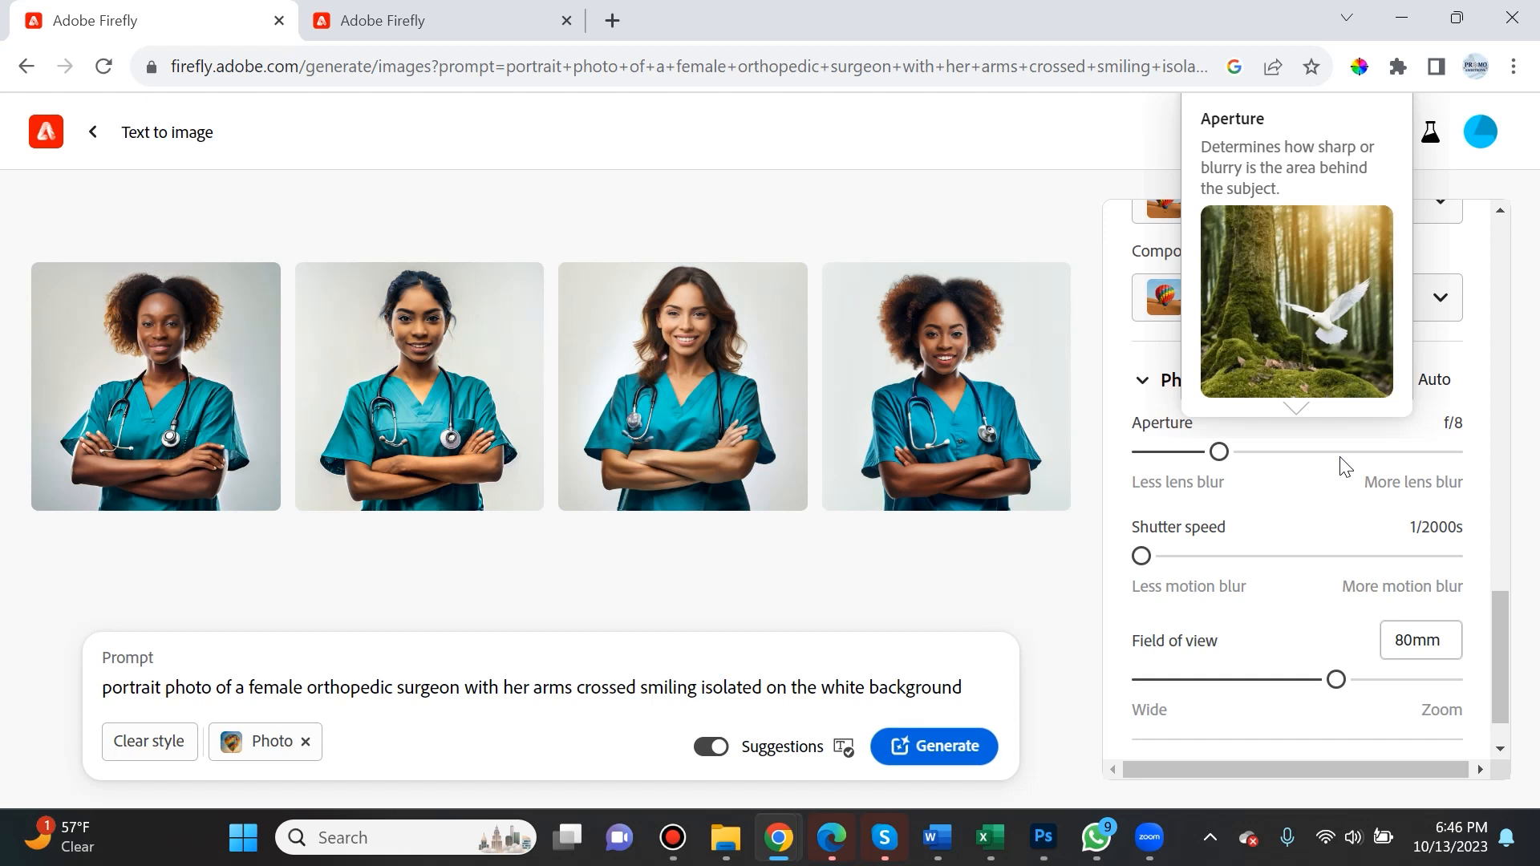
mouse_move(1317, 476)
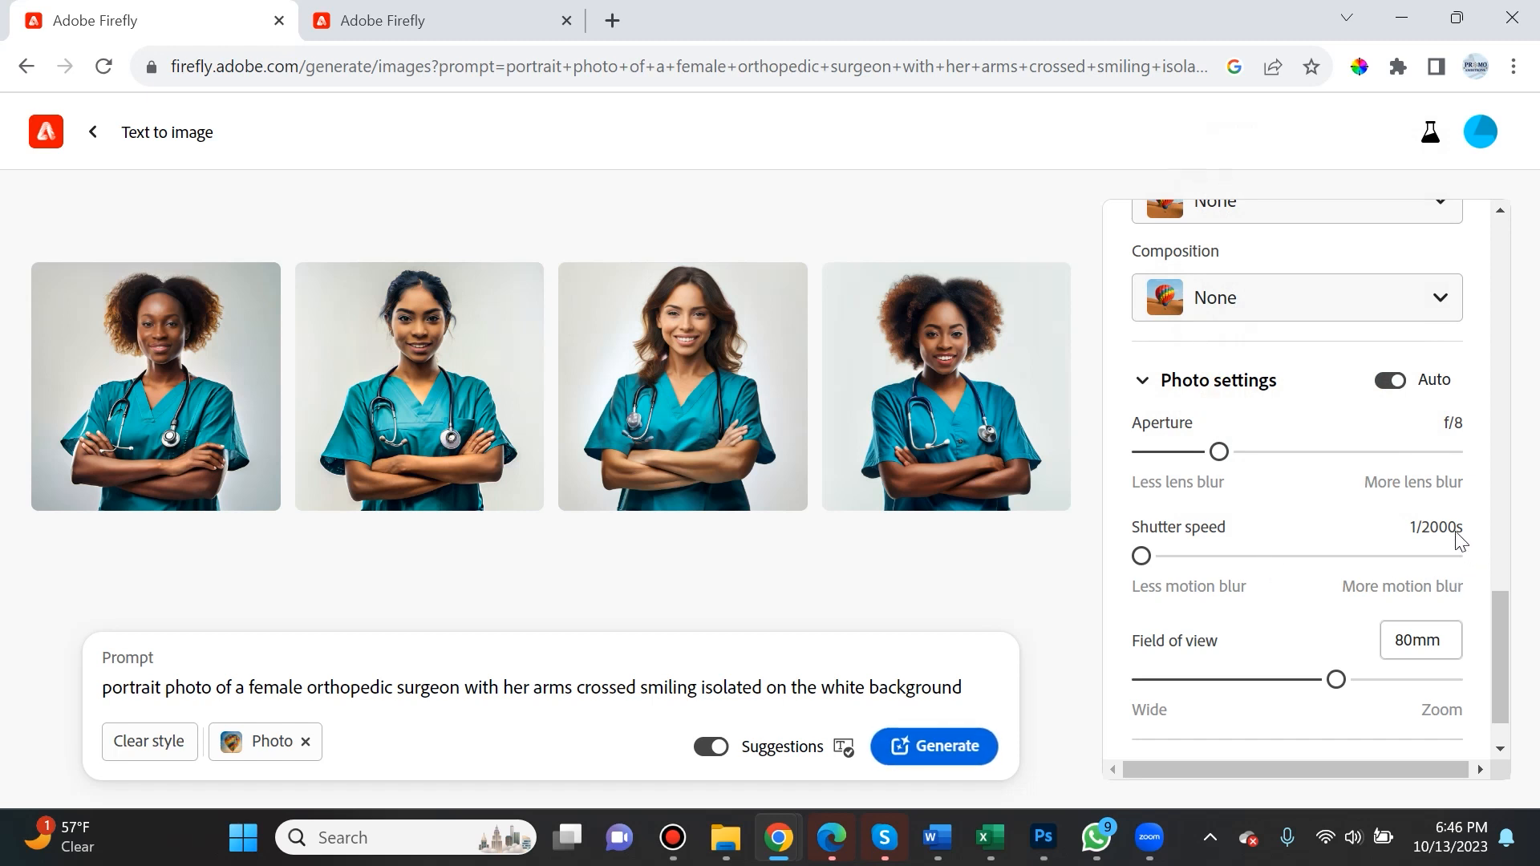
mouse_move(1179, 526)
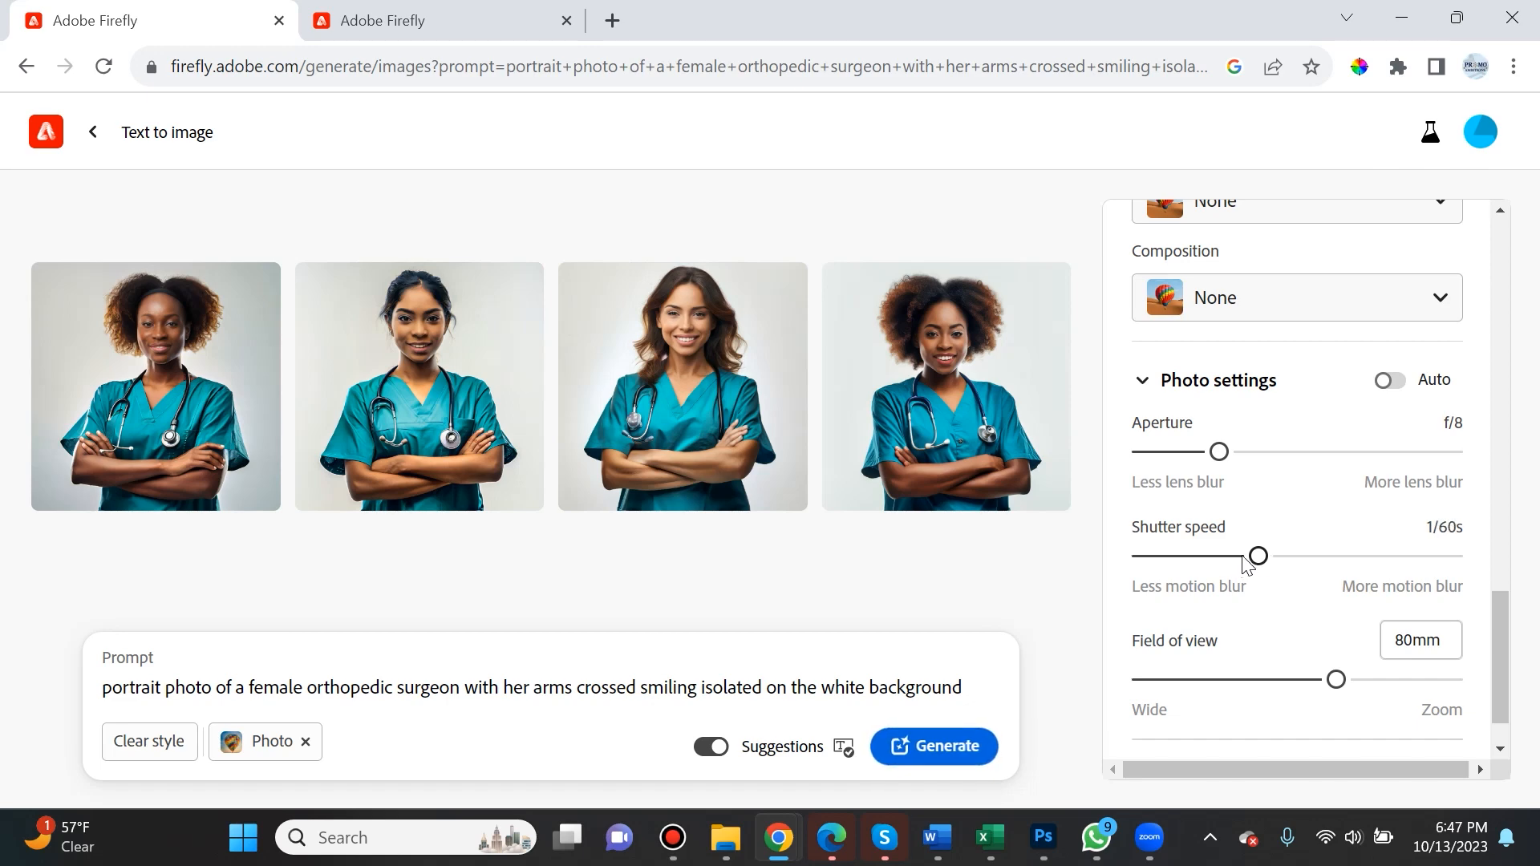
mouse_move(1371, 626)
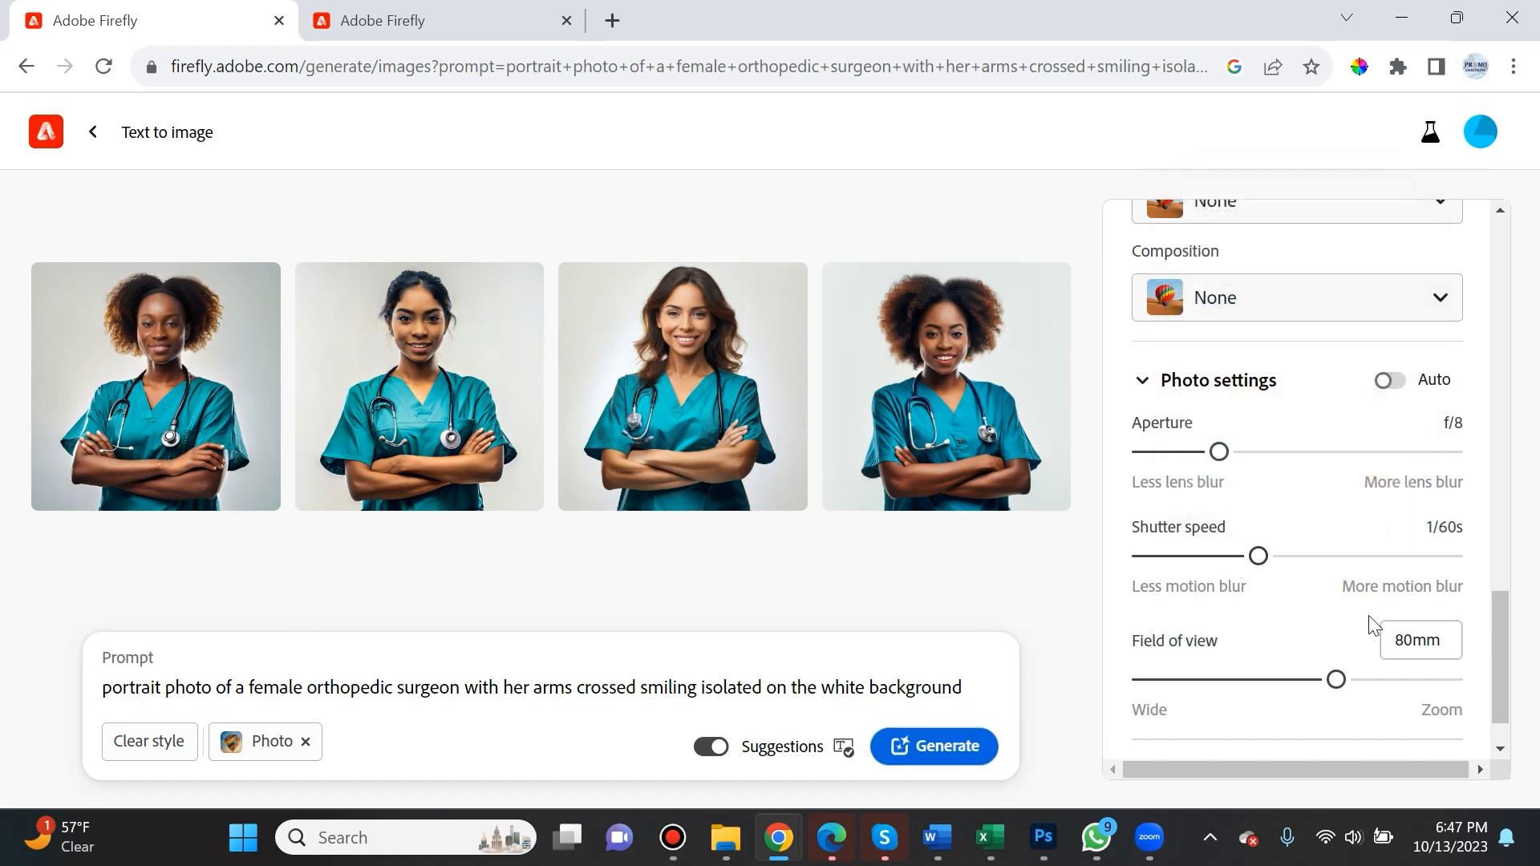
mouse_move(1336, 679)
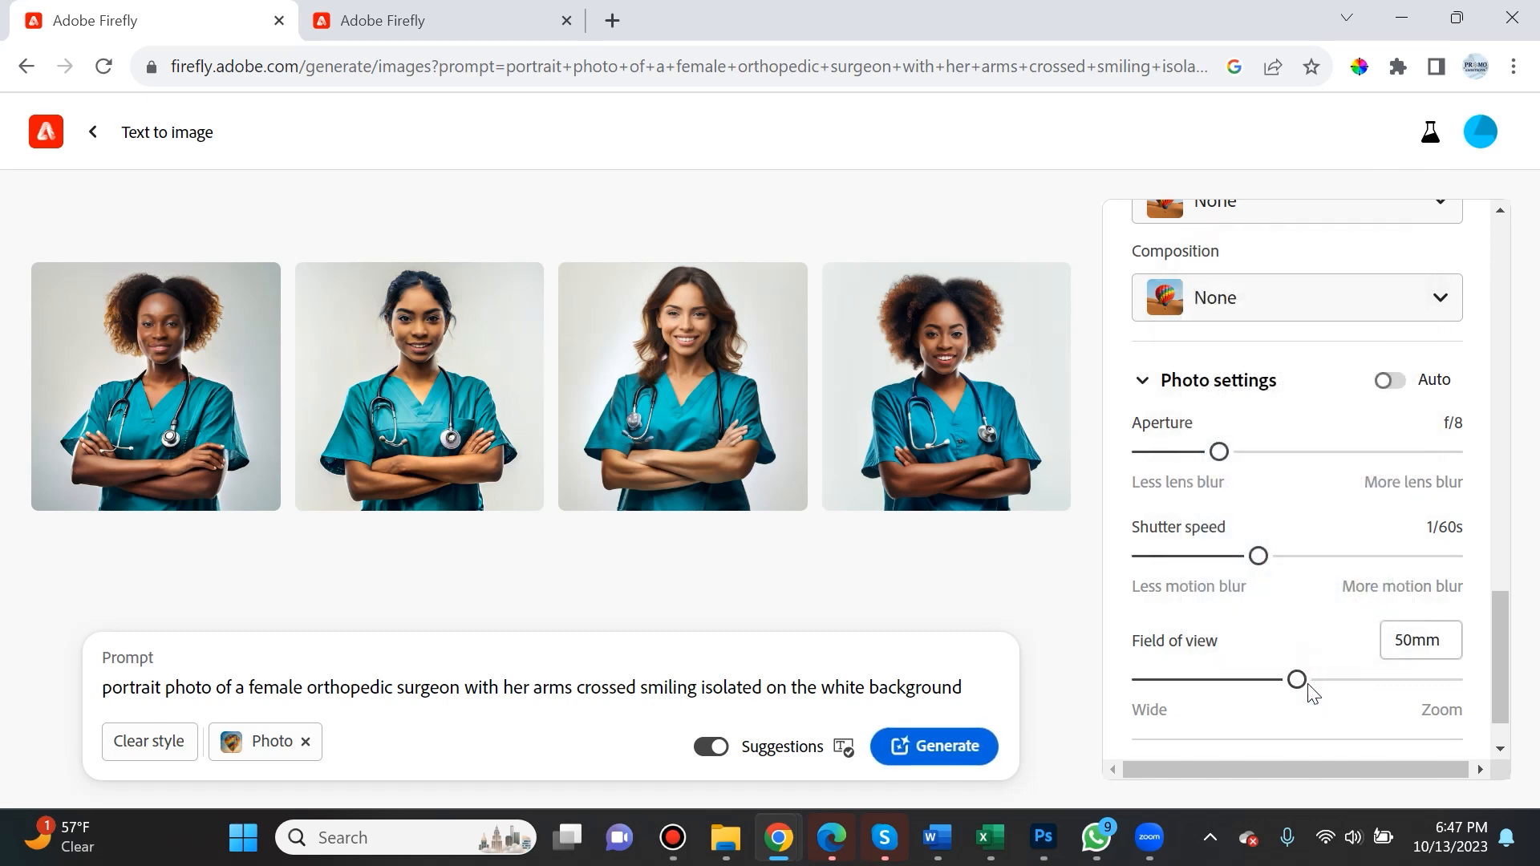
mouse_move(1174, 640)
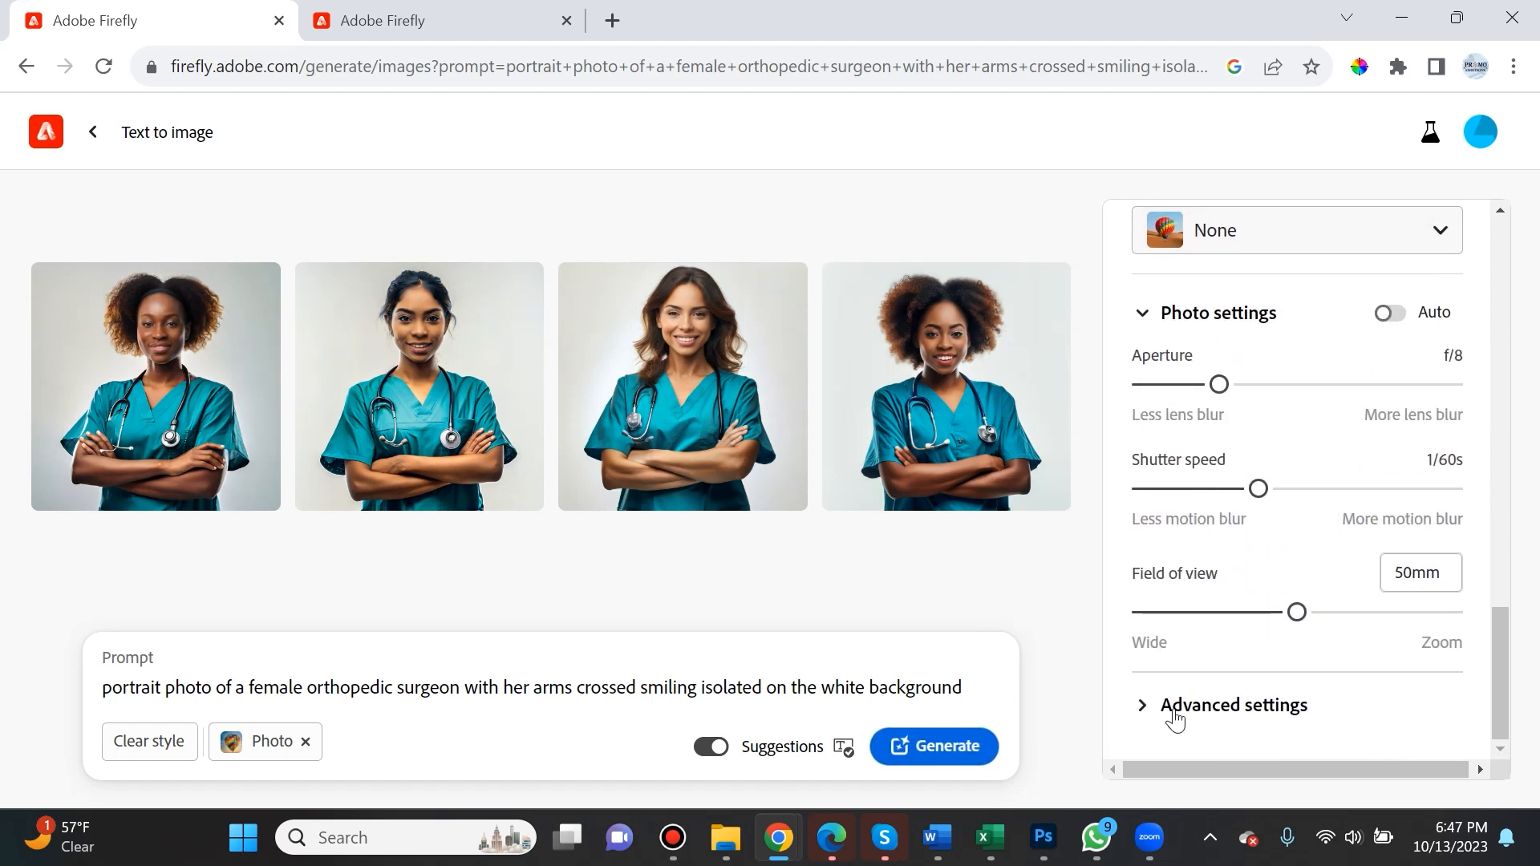
- Reveal the Exclude from image option and apply the Hyper realistic effect to the prompt
click(1235, 704)
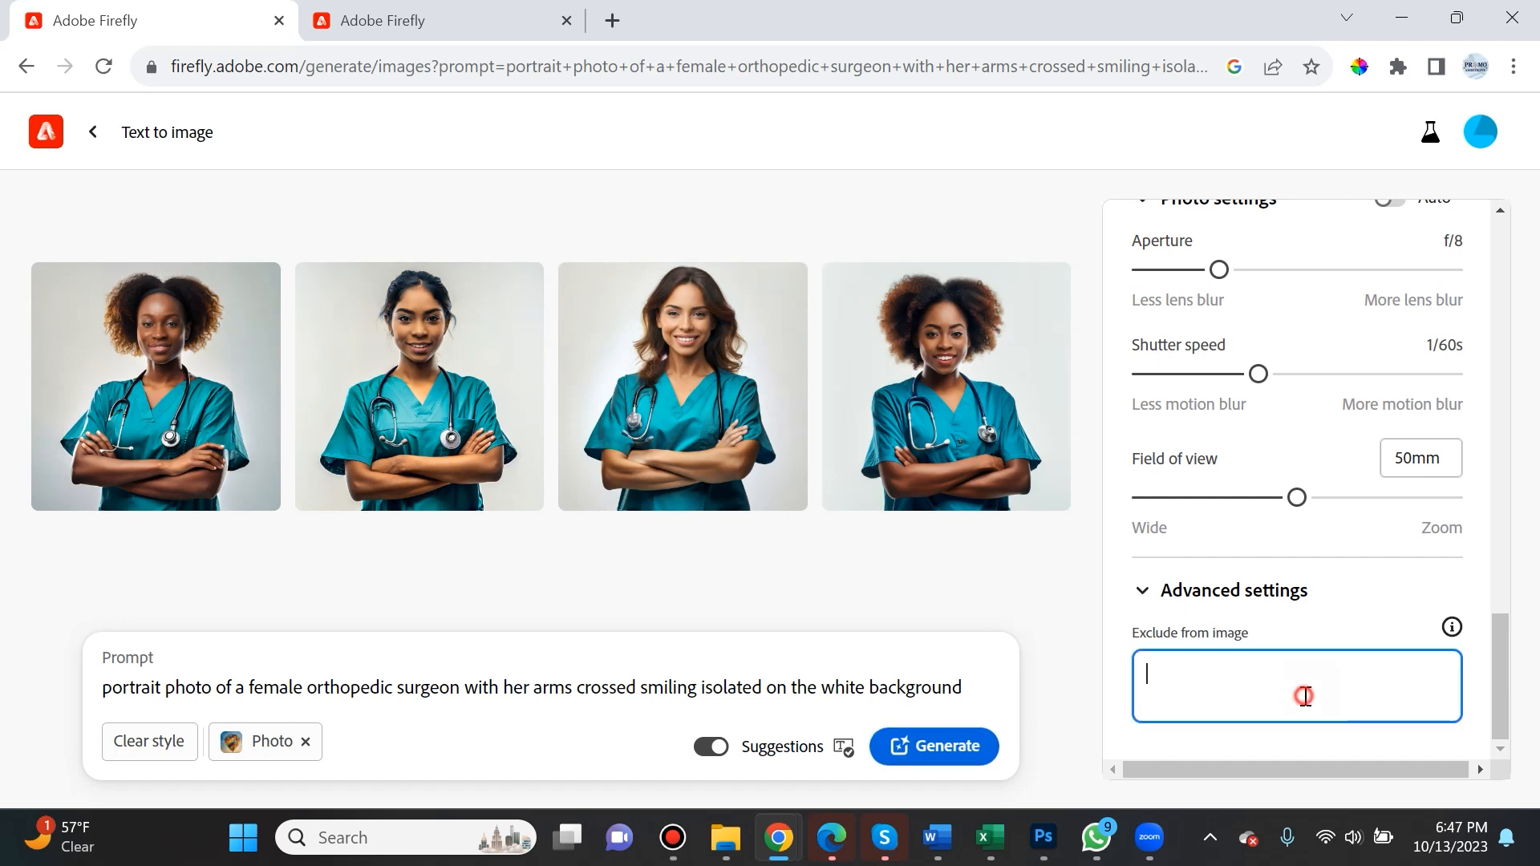
mouse_move(681, 413)
text(stethoscr)
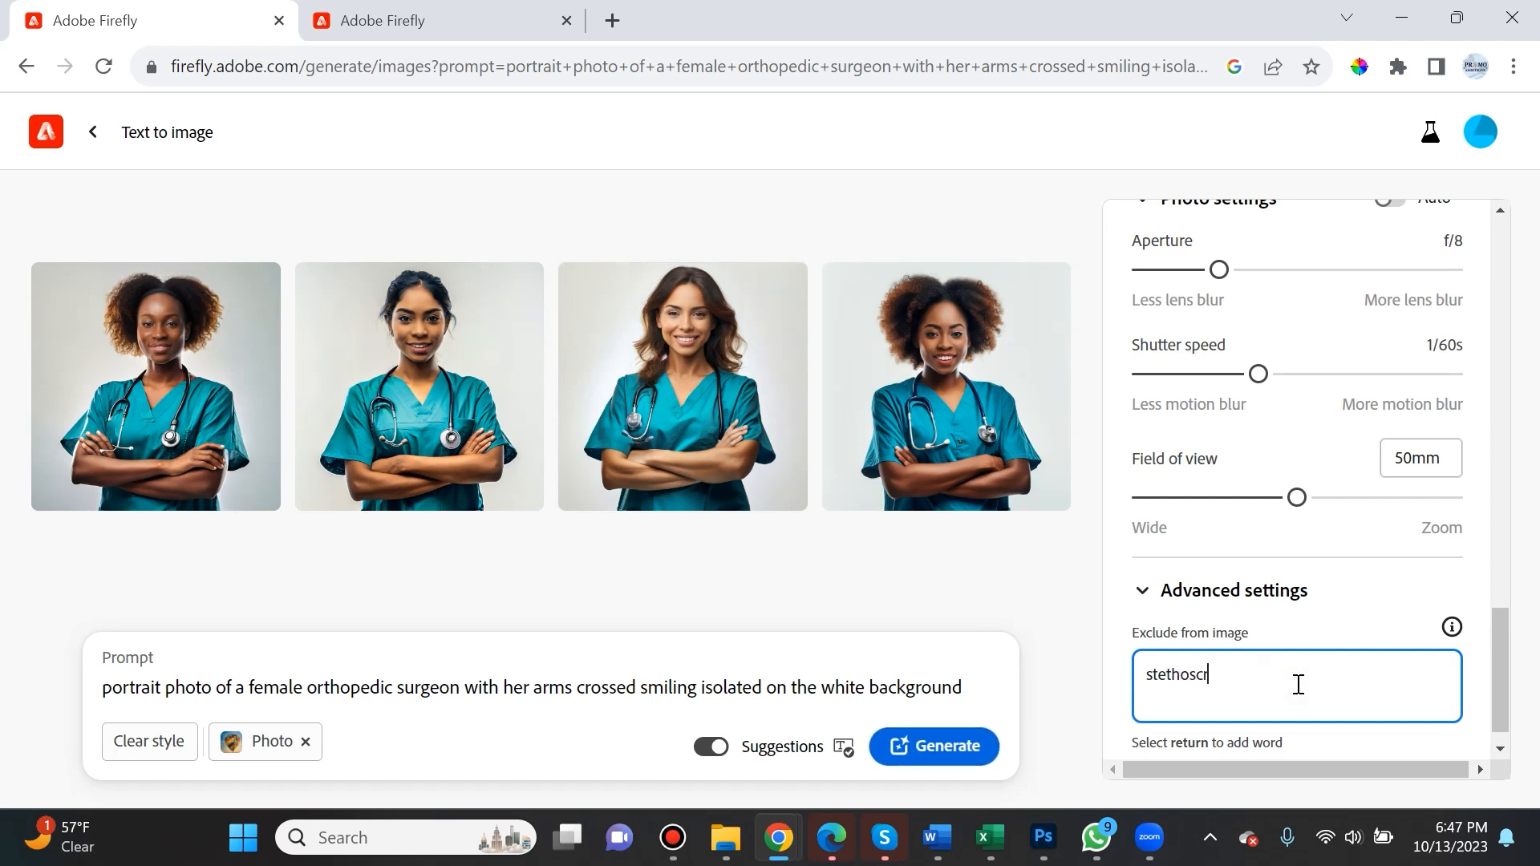
text(ope)
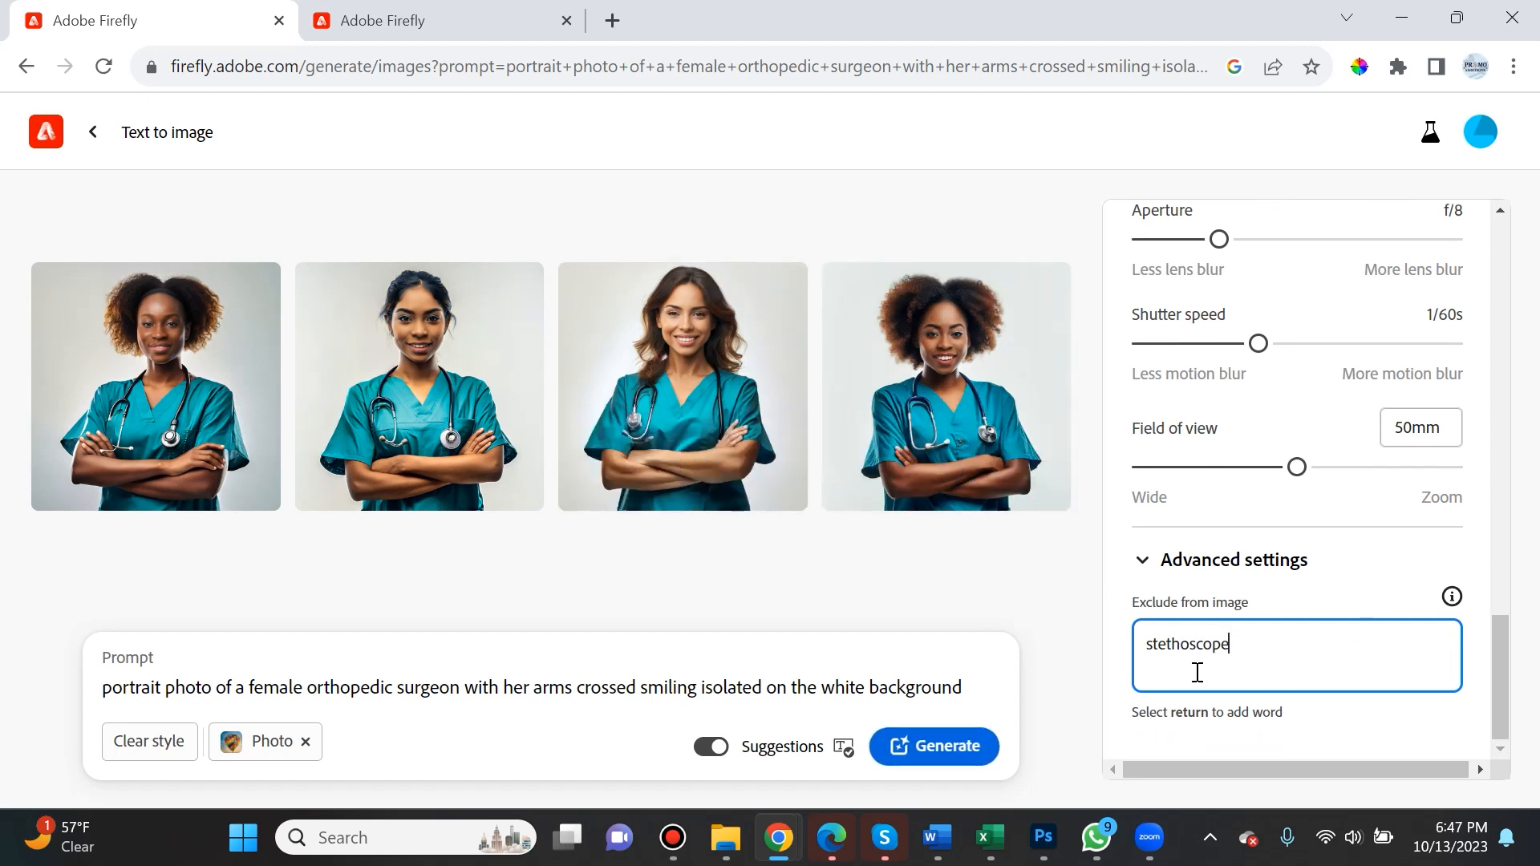
scroll(up, 3)
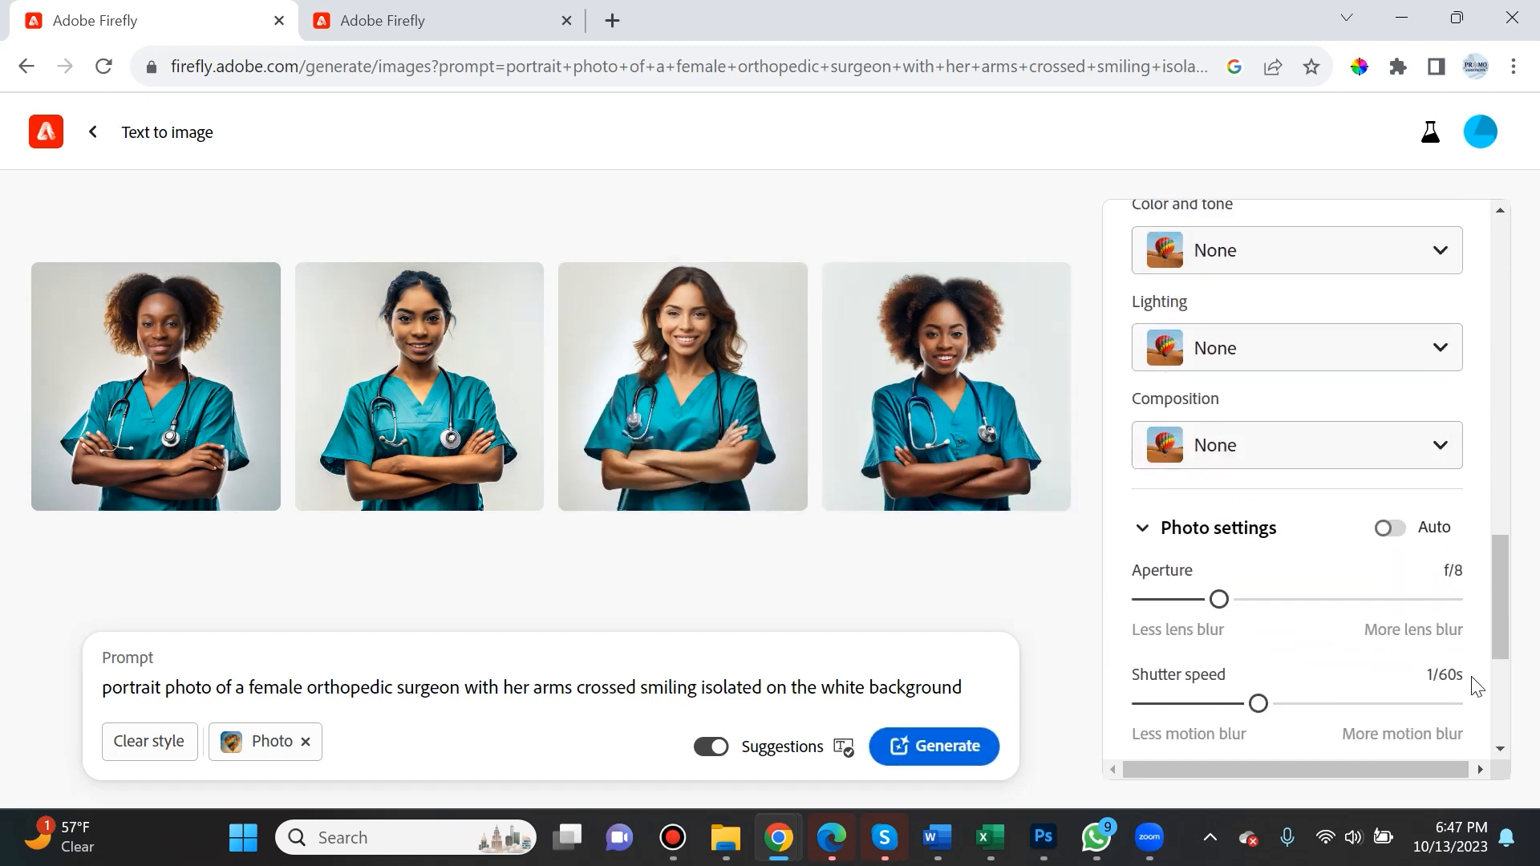
scroll(up, 3)
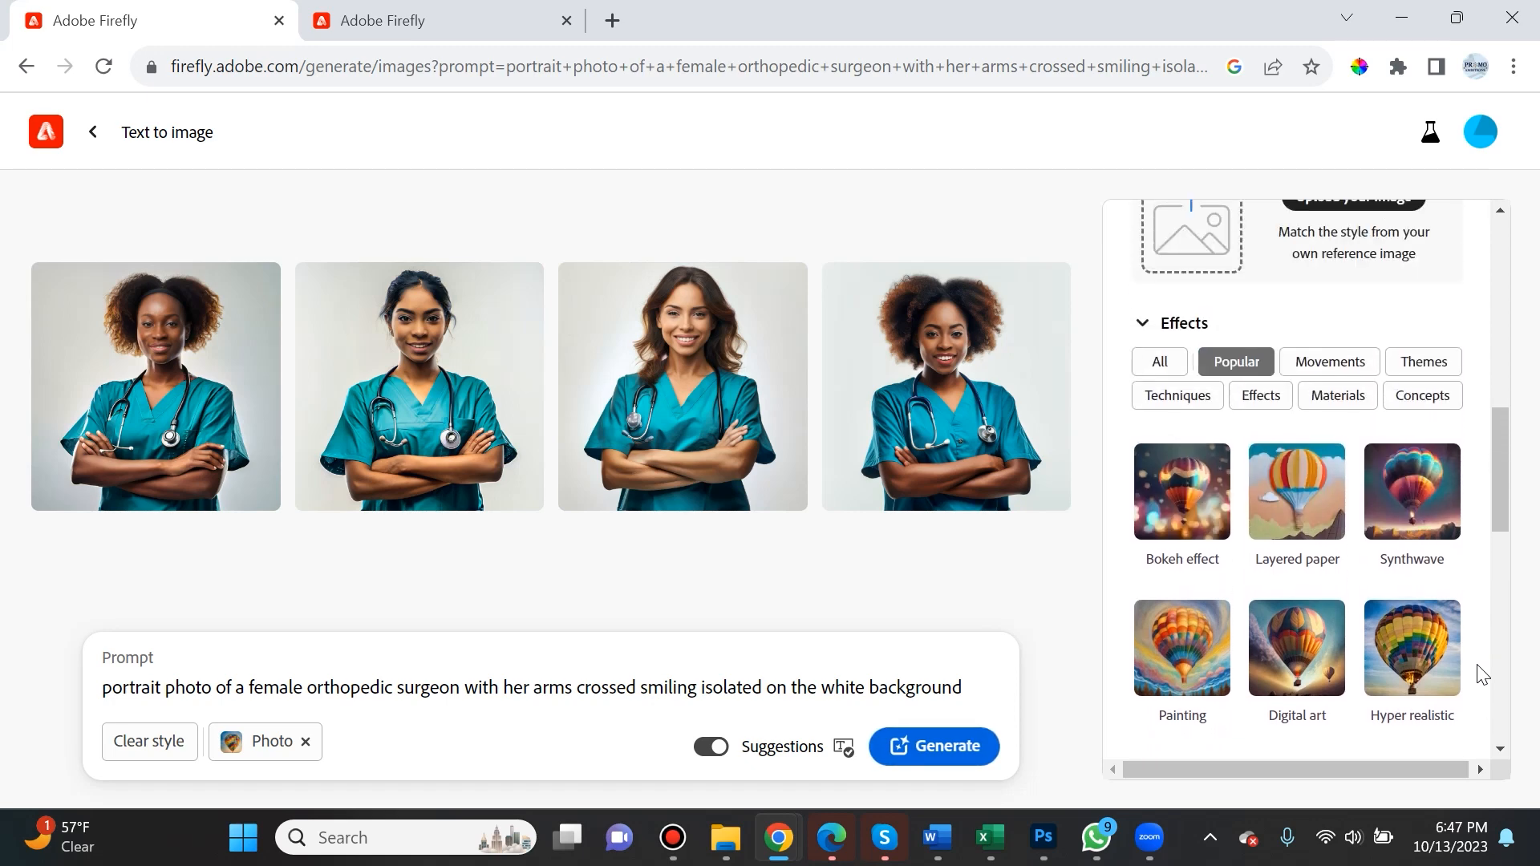
click(1409, 648)
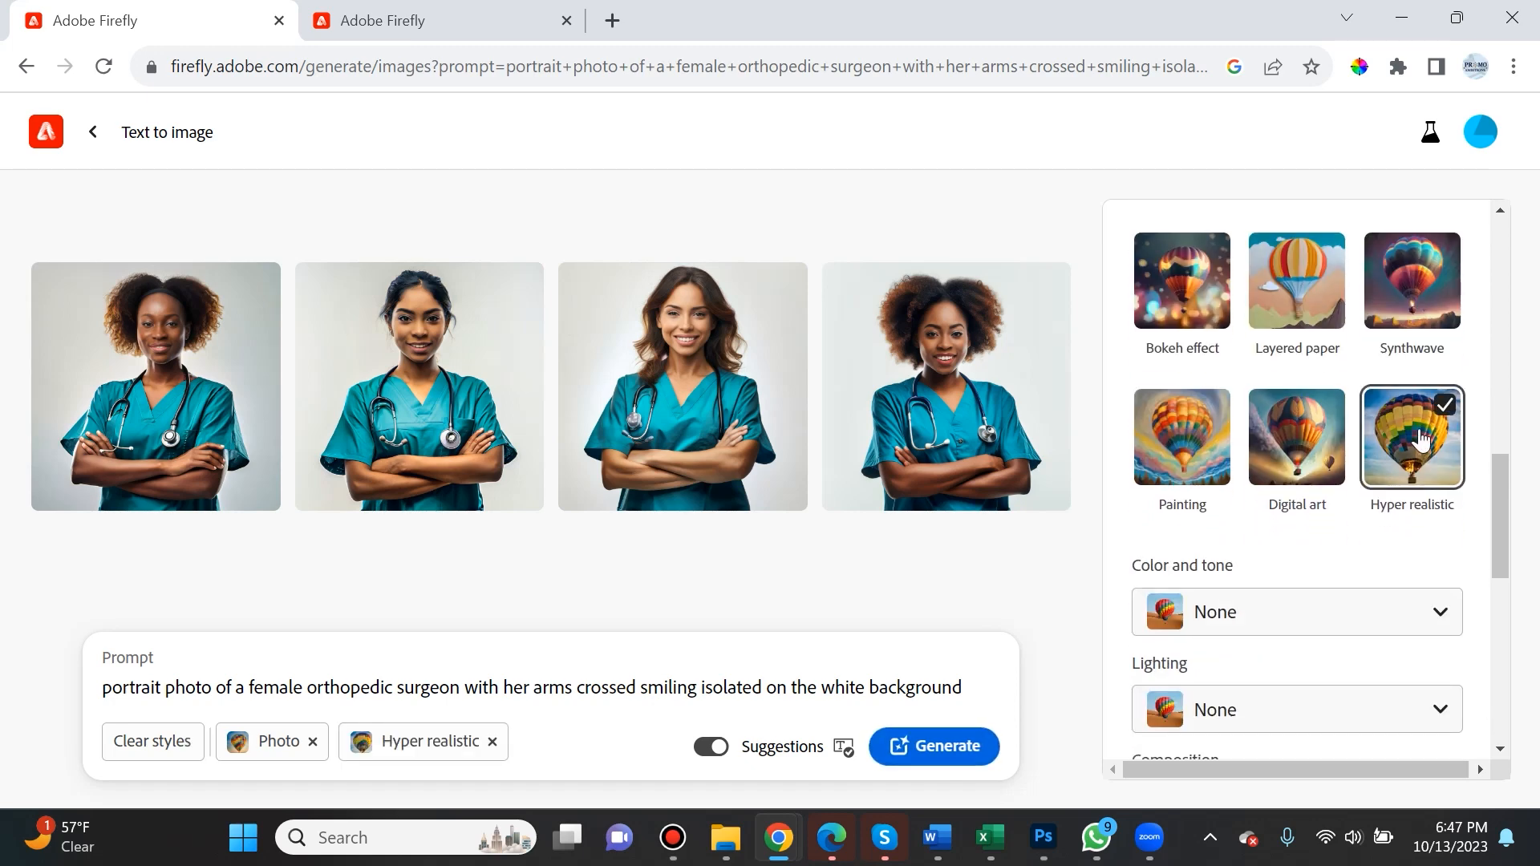
scroll(up, 3)
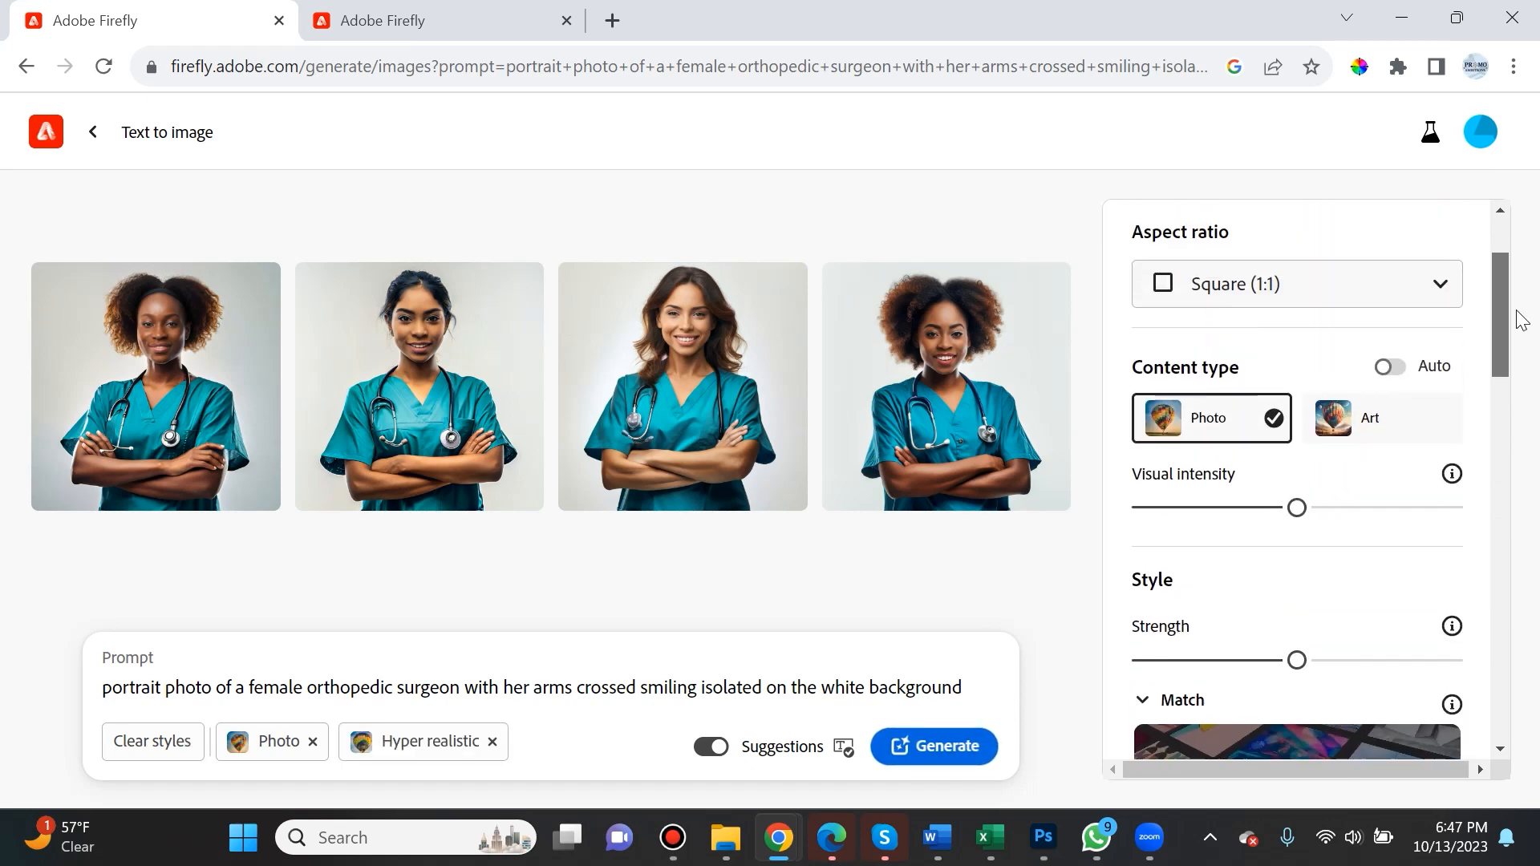
scroll(down, 3)
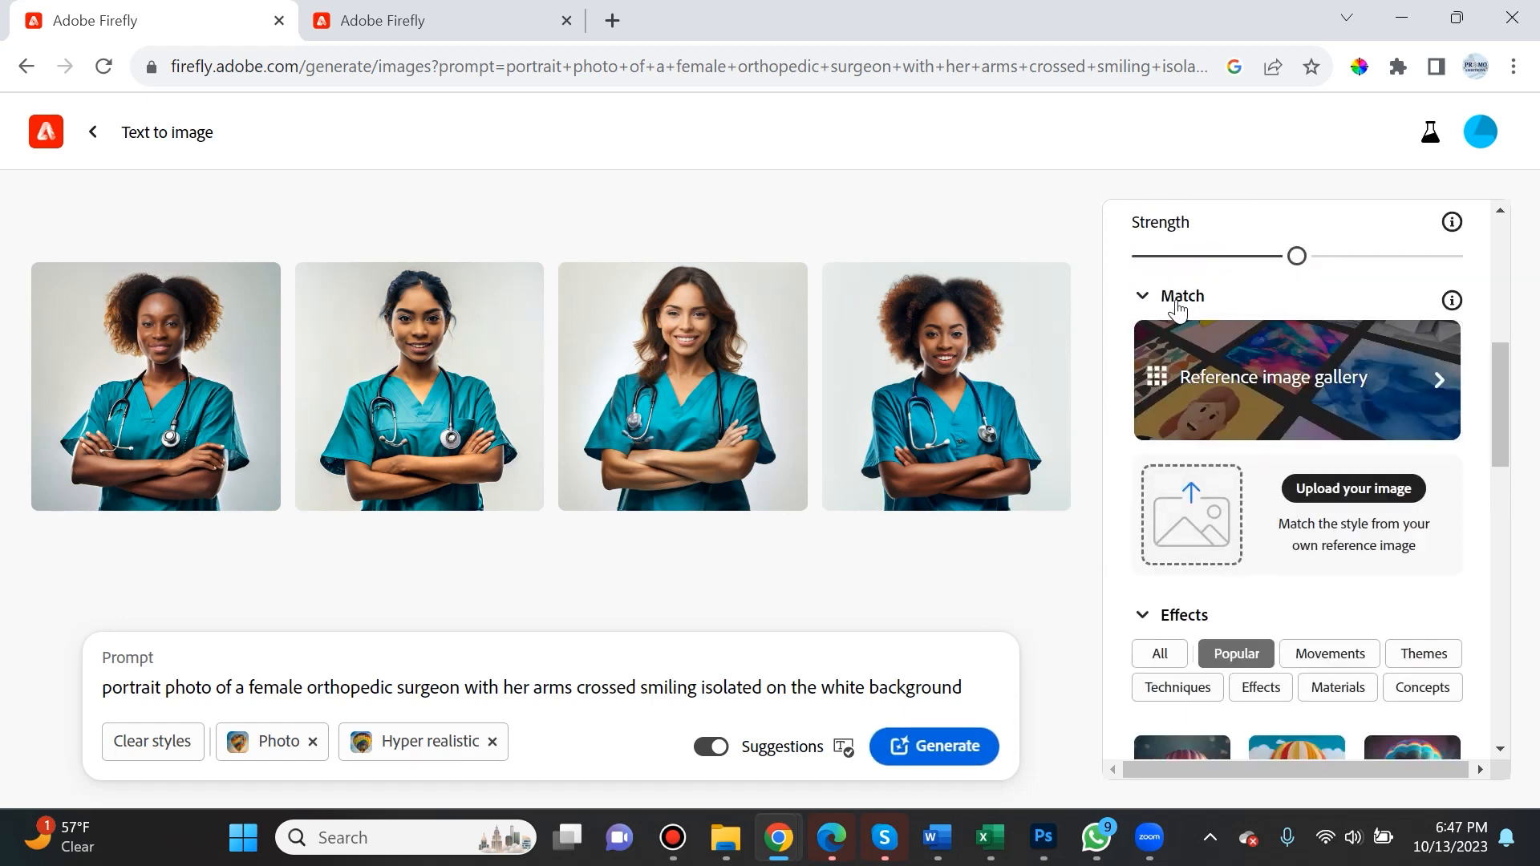
mouse_move(1204, 417)
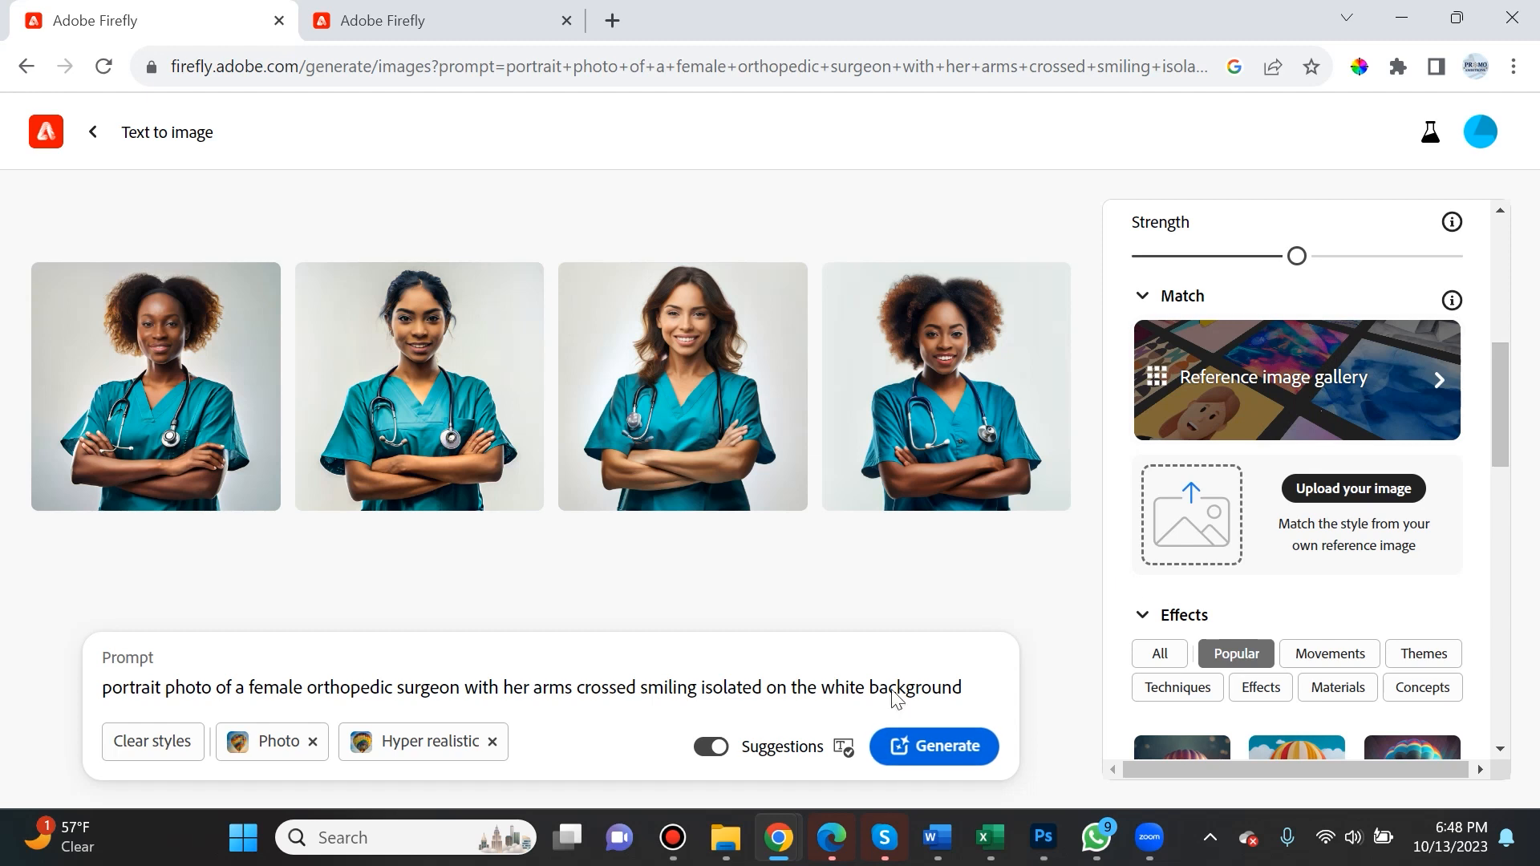
mouse_move(943, 746)
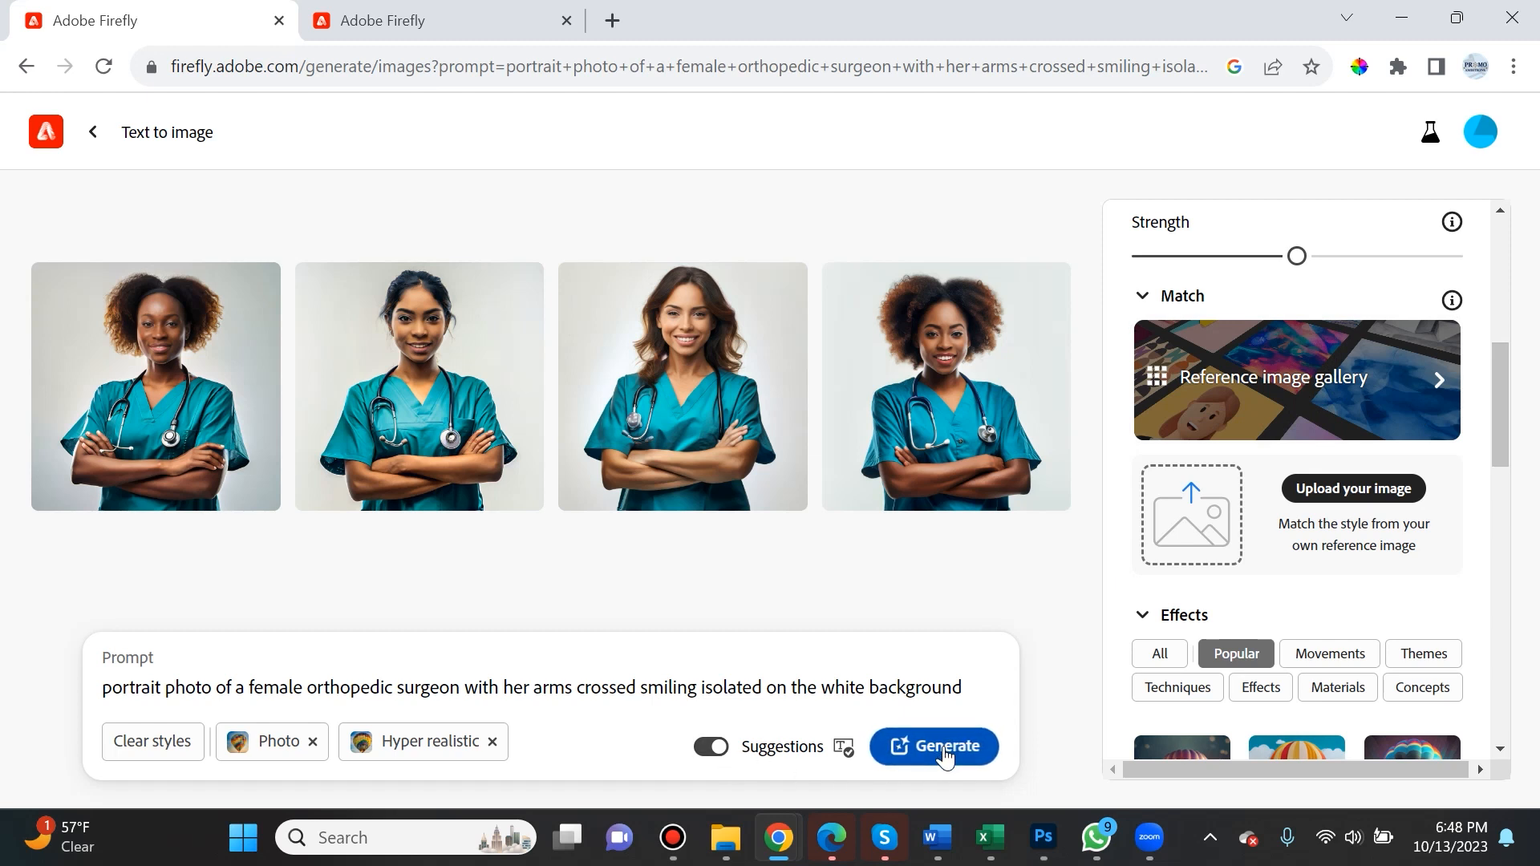
mouse_move(972, 374)
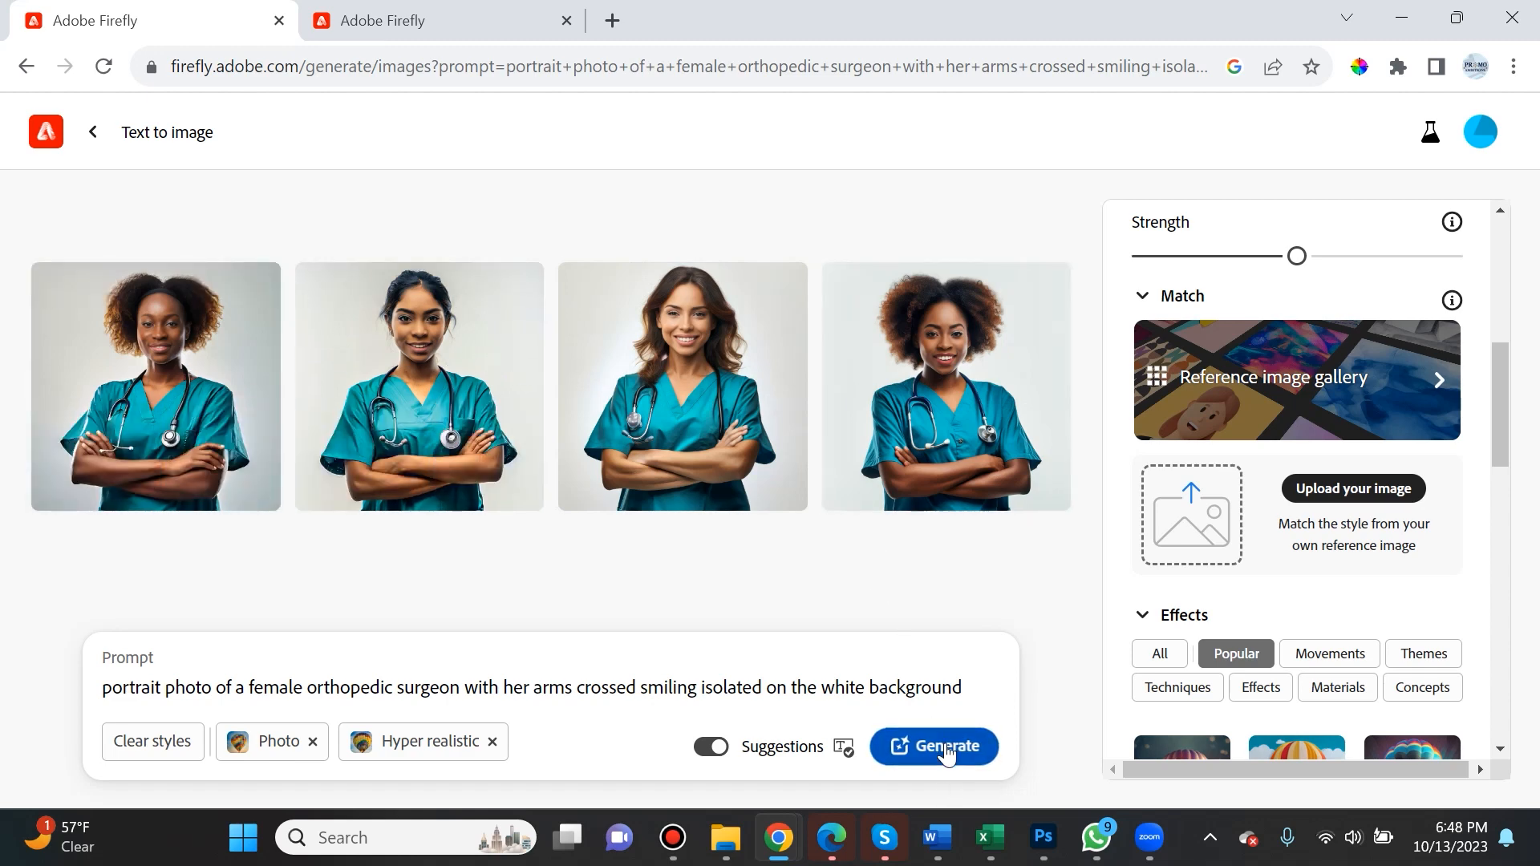
- Add 'stethoscope' as an excluded word under Exclude from image
click(931, 746)
text(stethoscope)
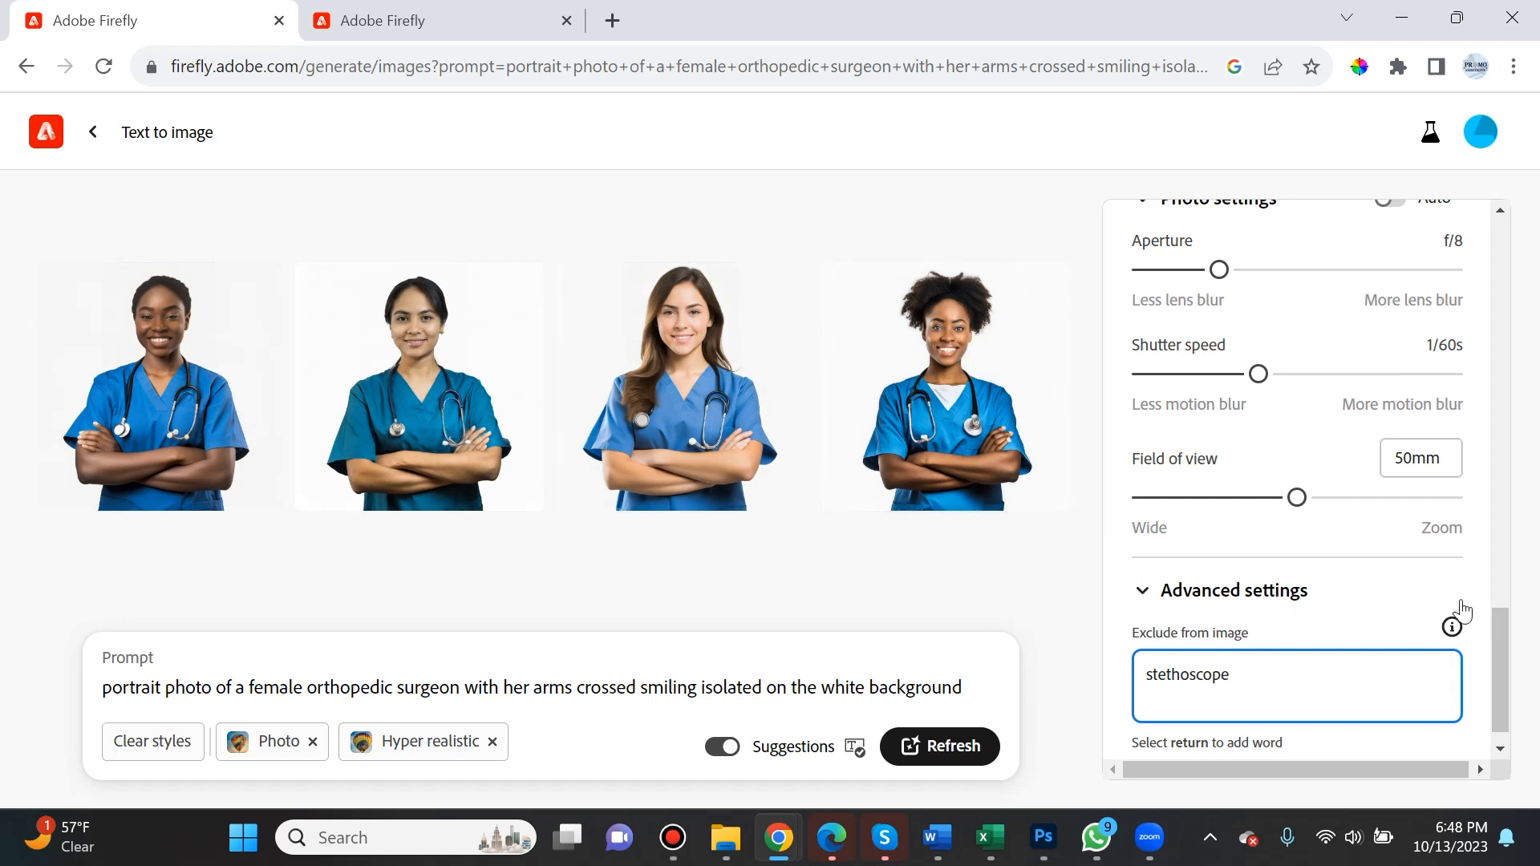
mouse_move(1453, 629)
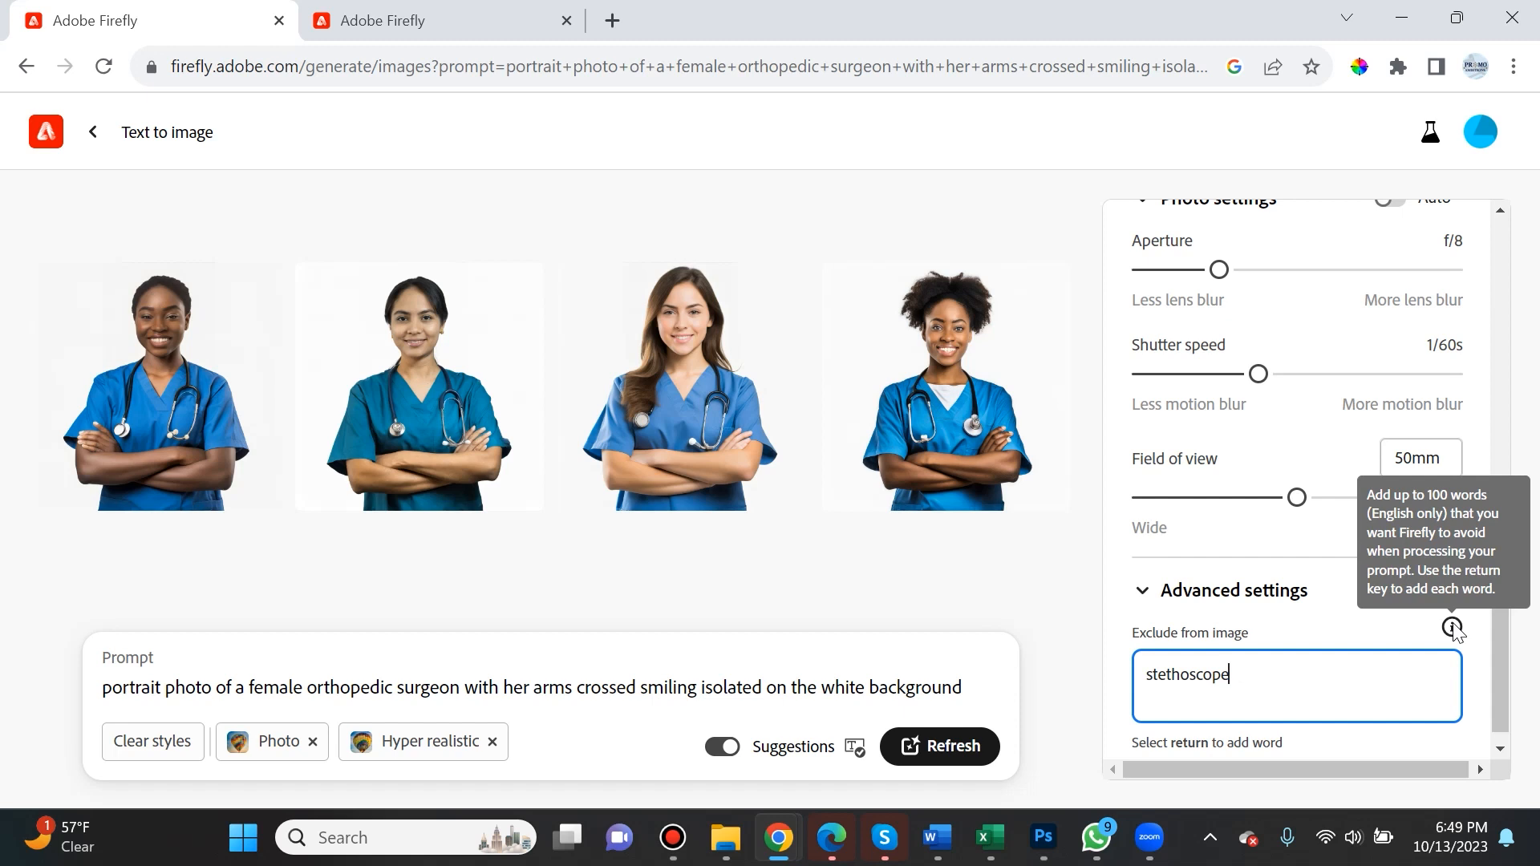
mouse_move(1323, 695)
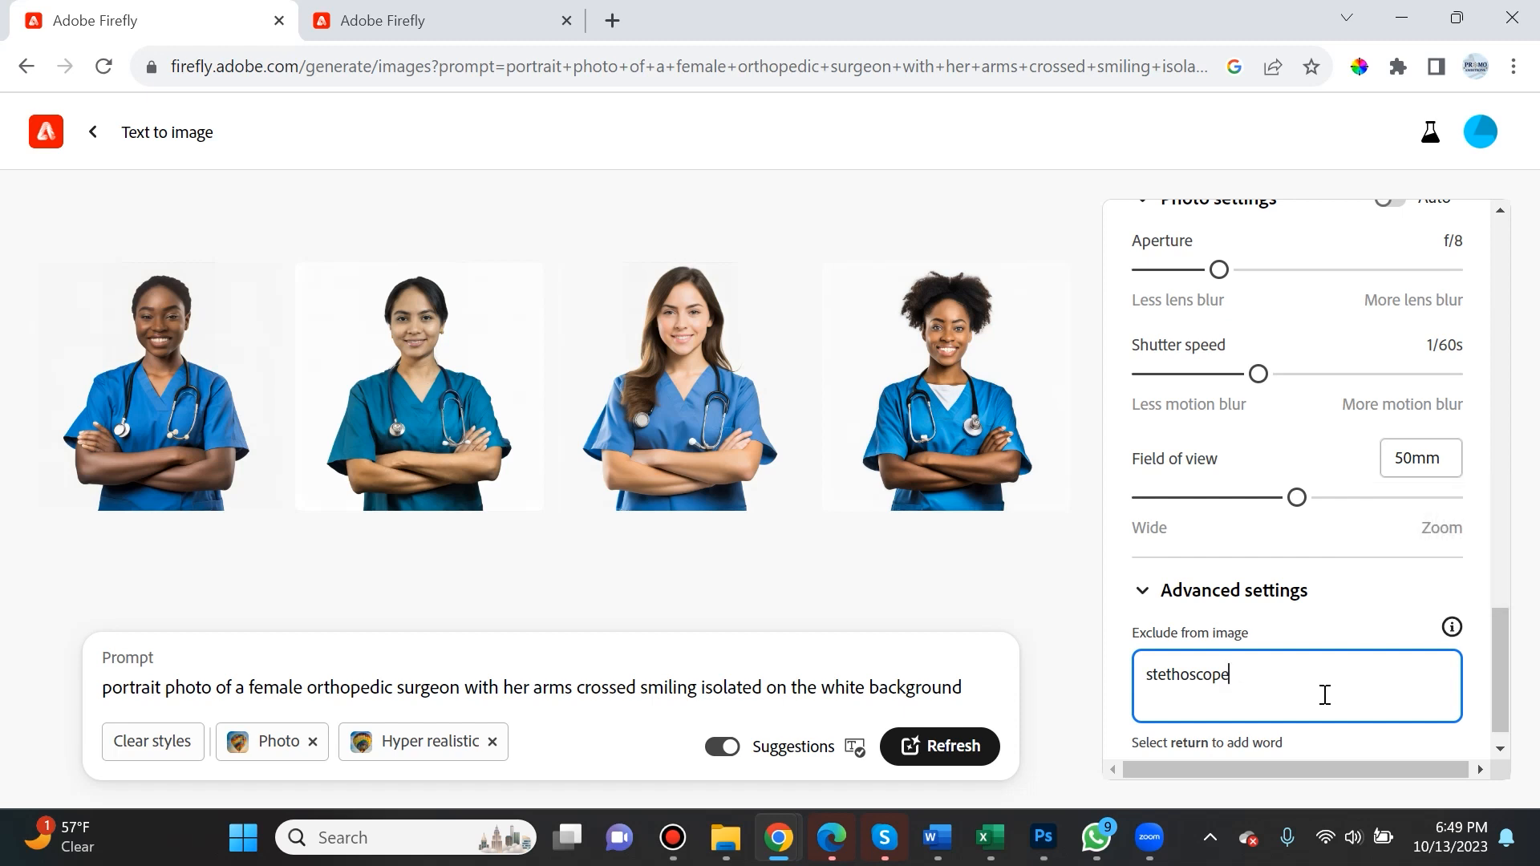
key(Return)
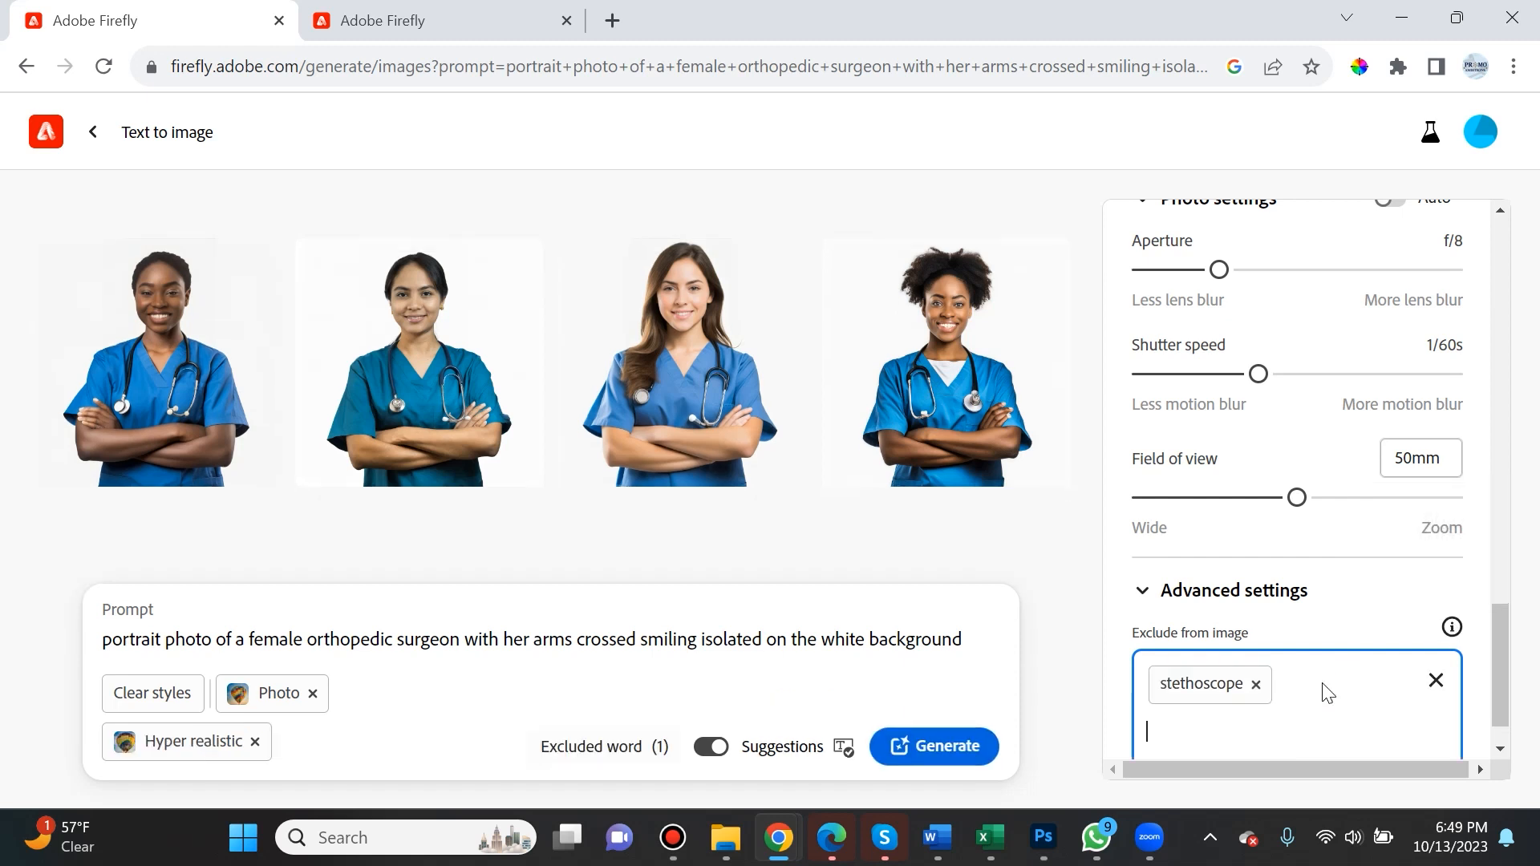
mouse_move(1225, 697)
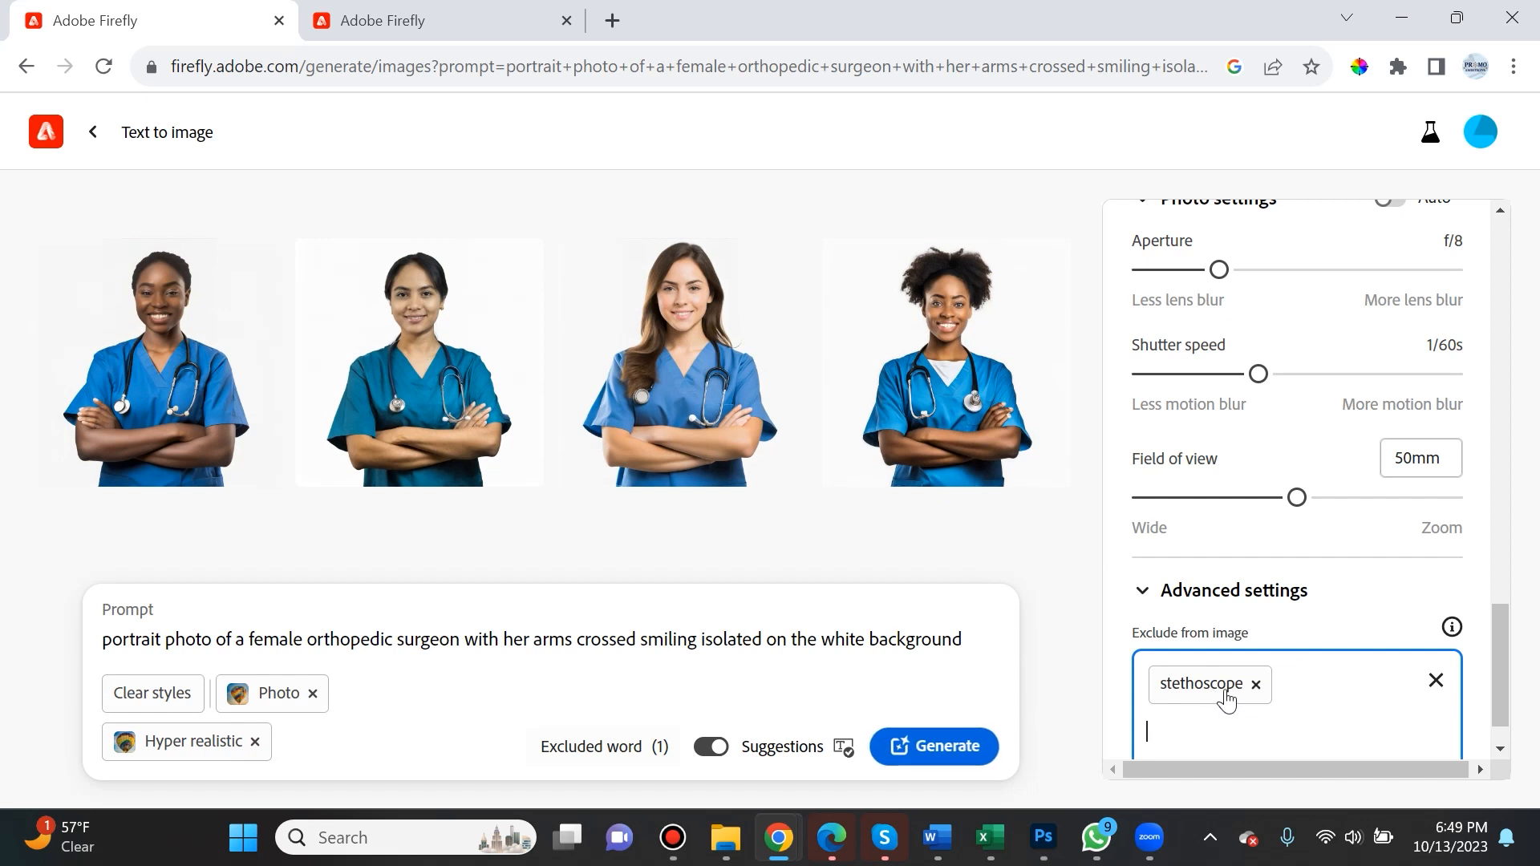
scroll(down, 3)
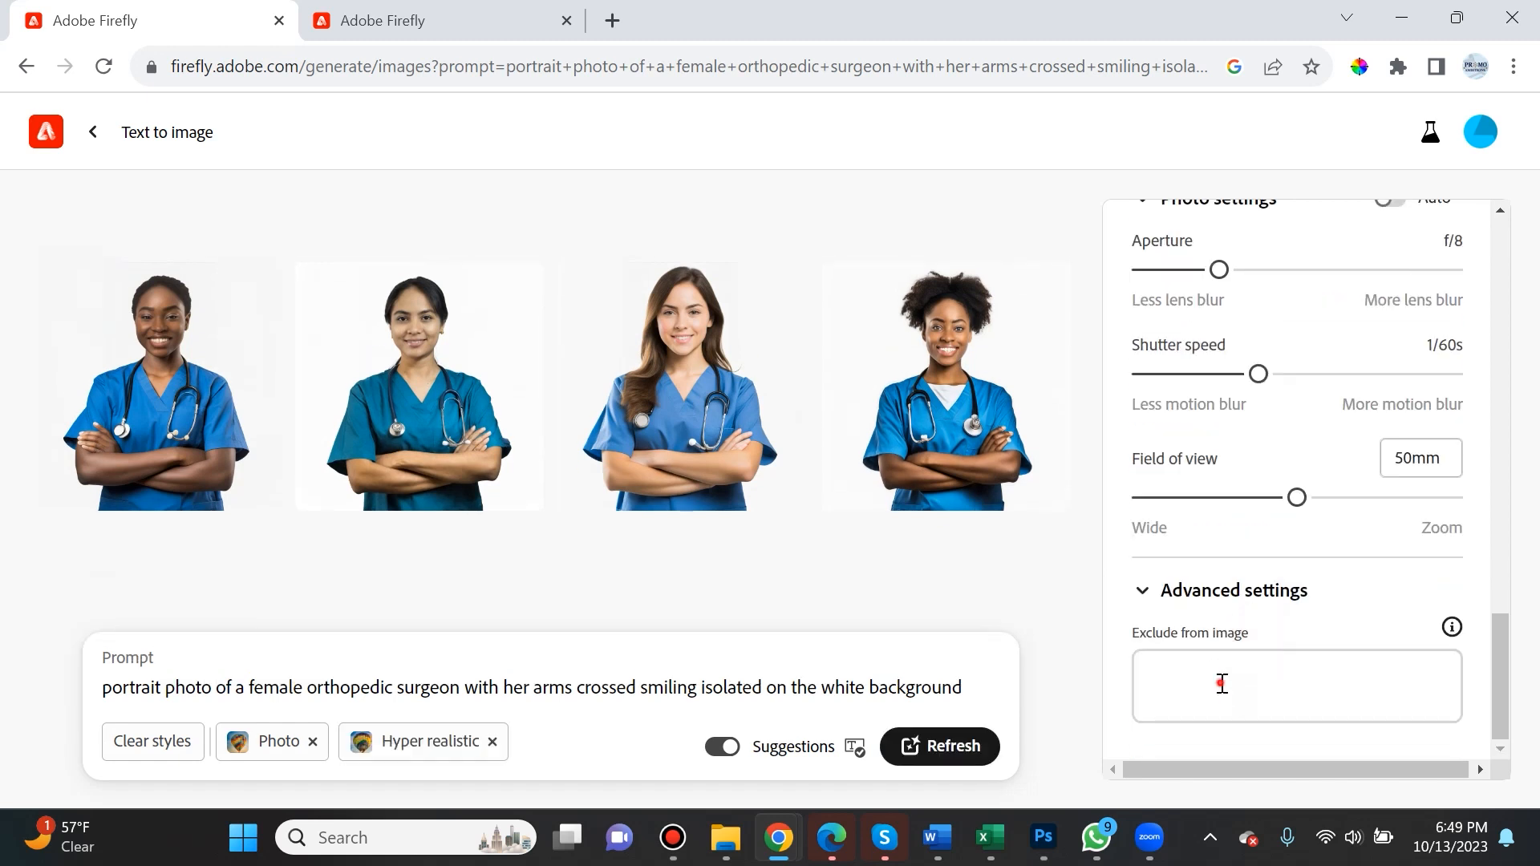
text(stethos)
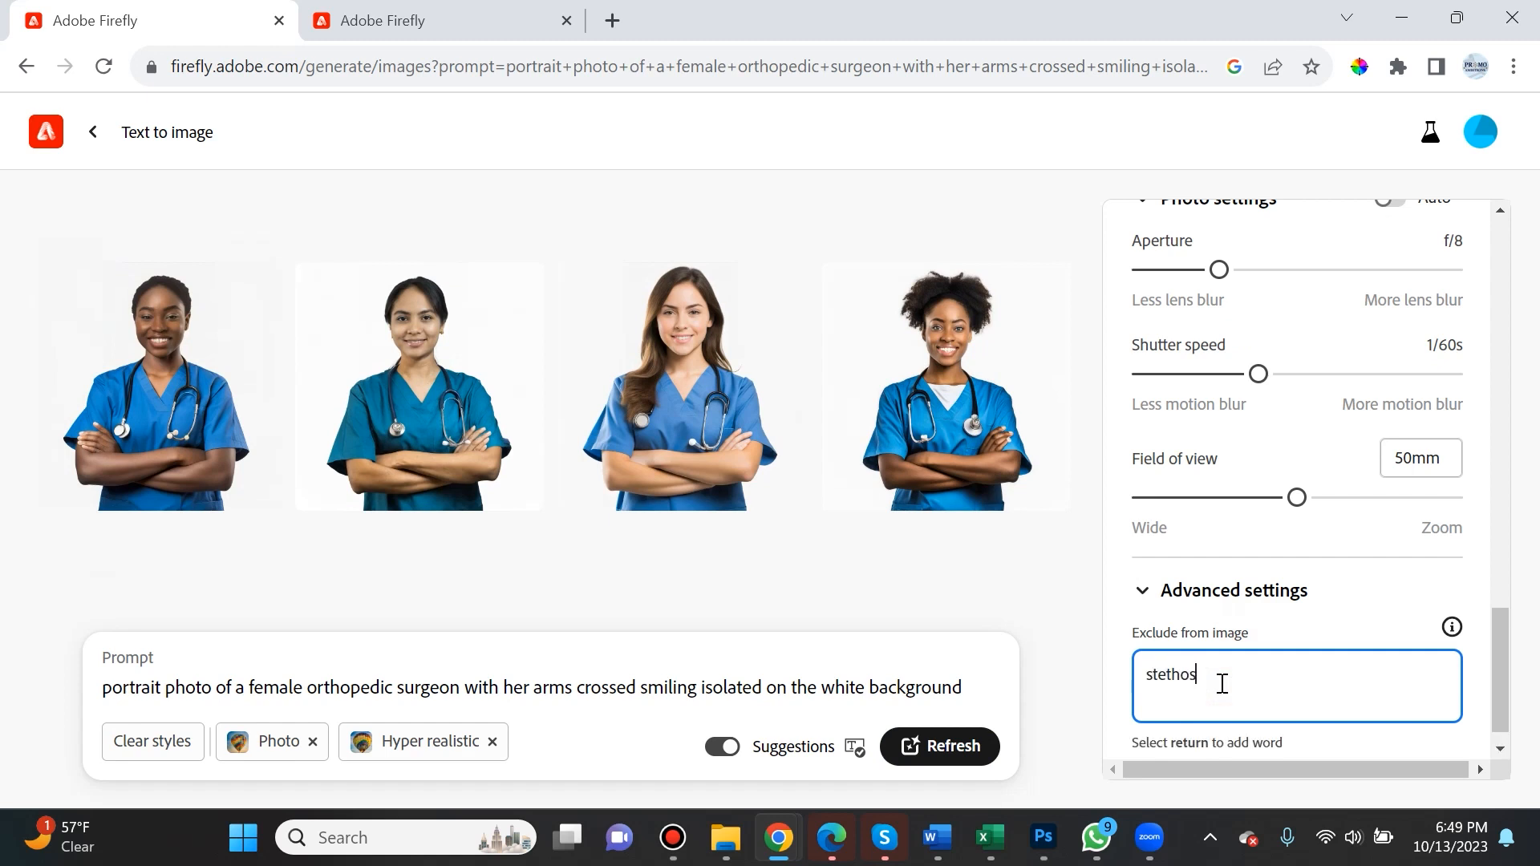
text(cope)
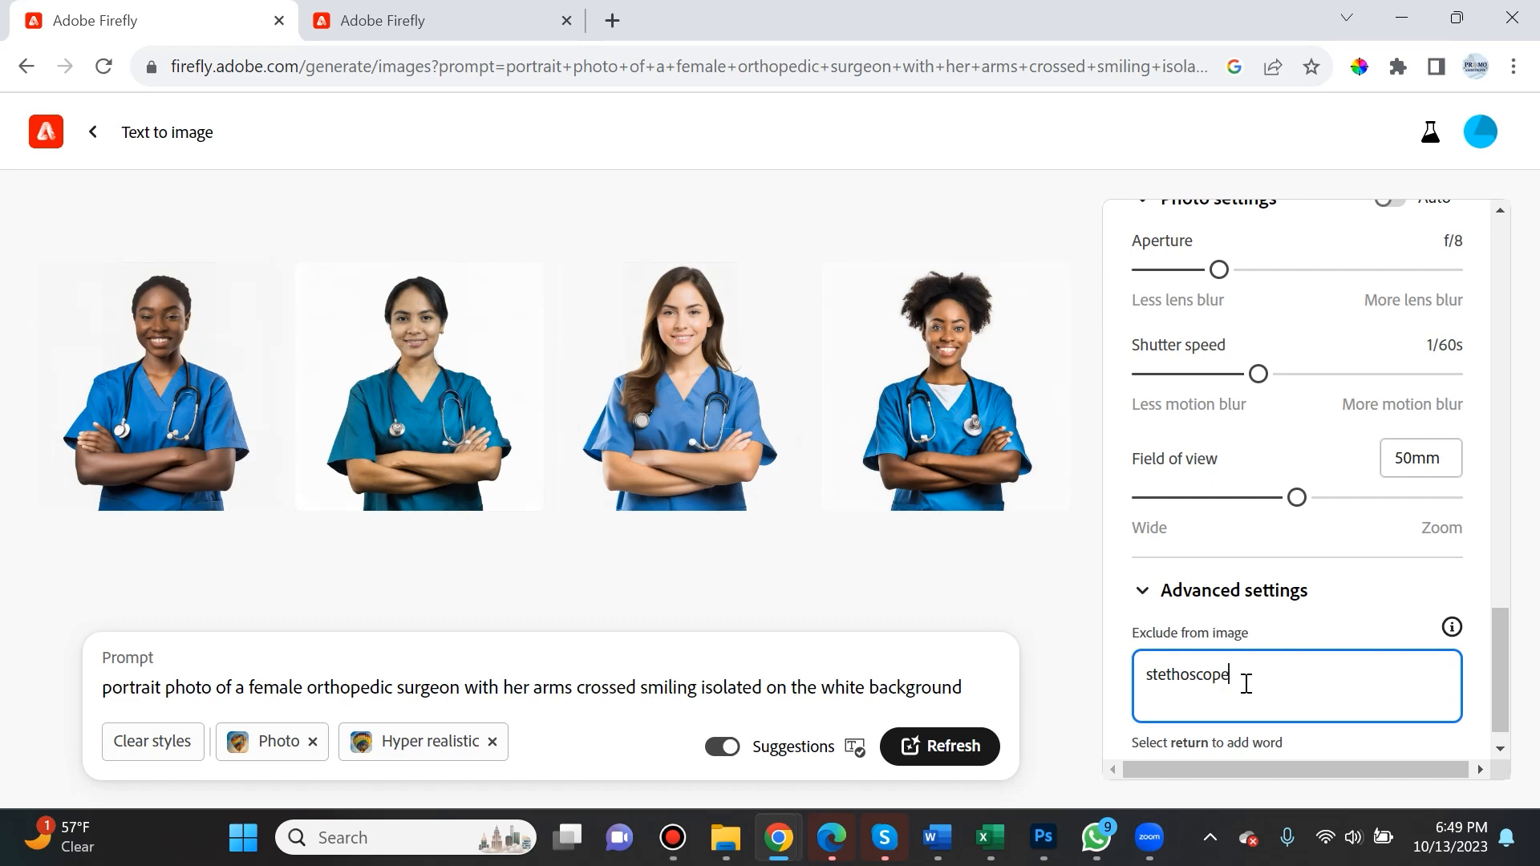
key(return)
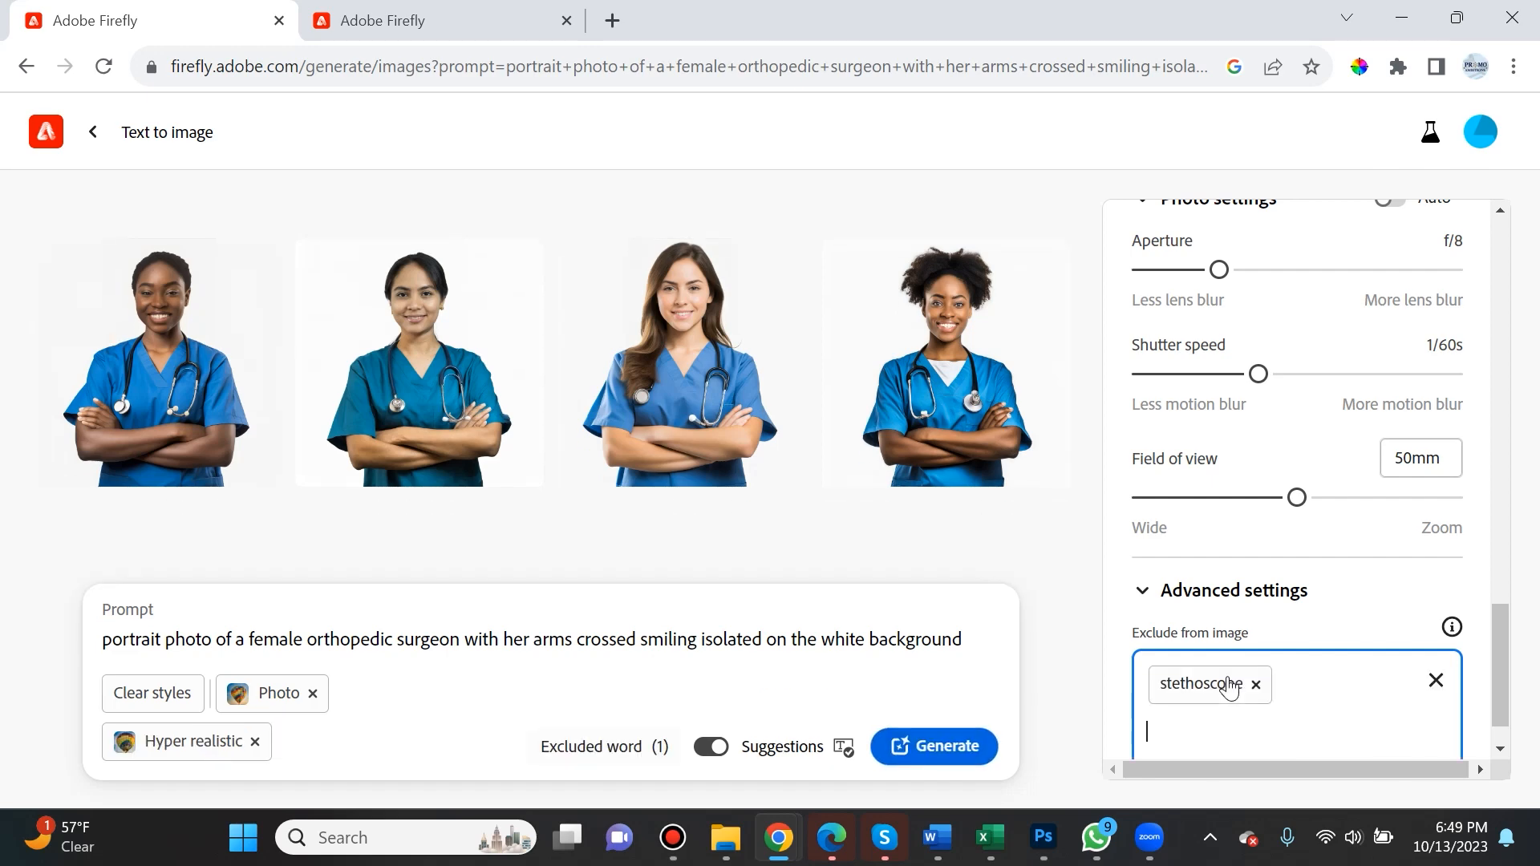
scroll(up, 3)
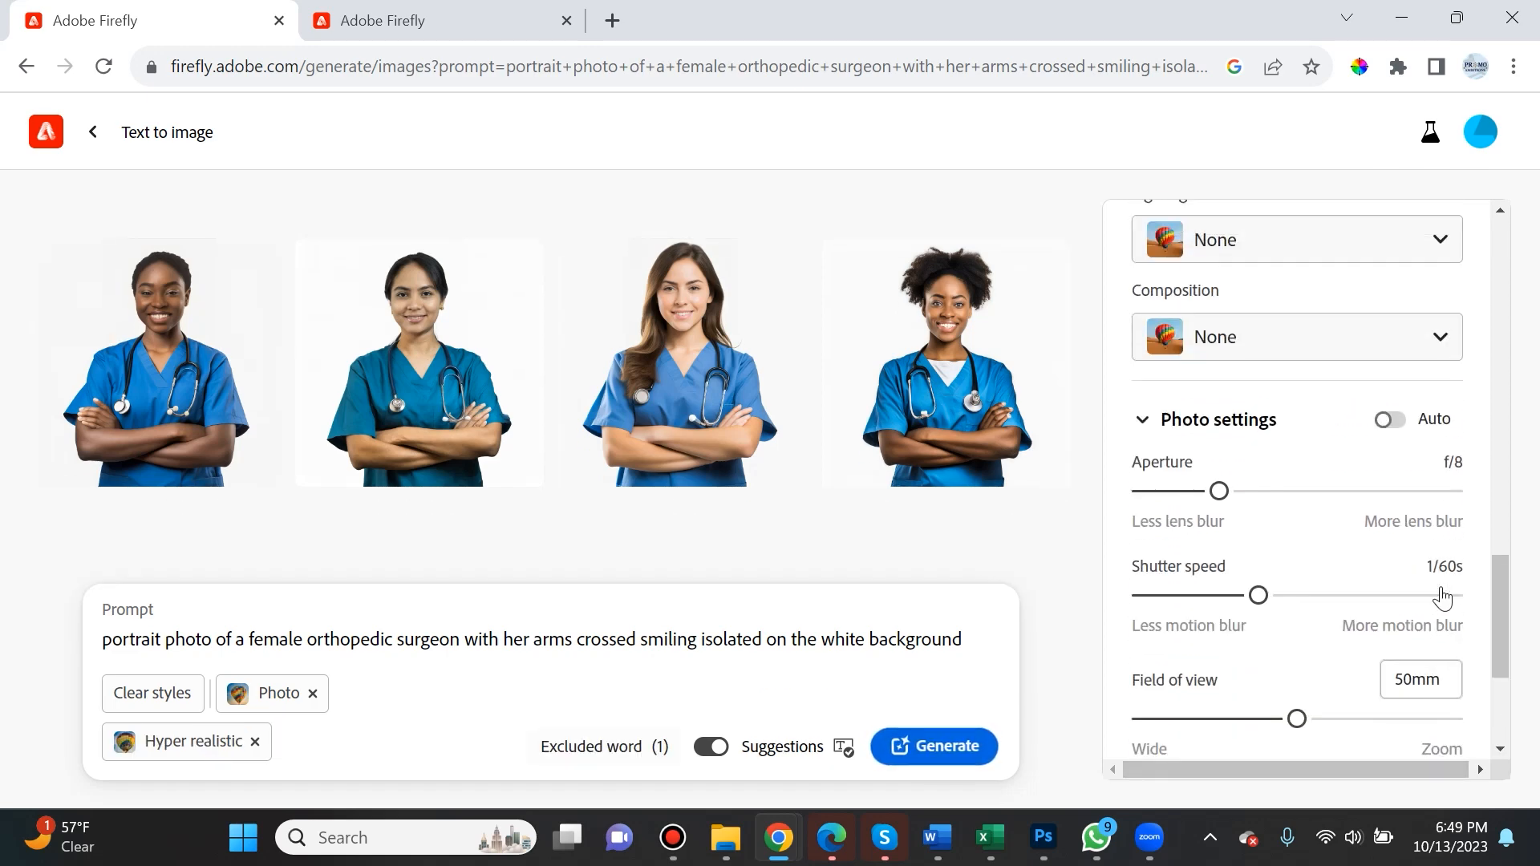
scroll(up, 3)
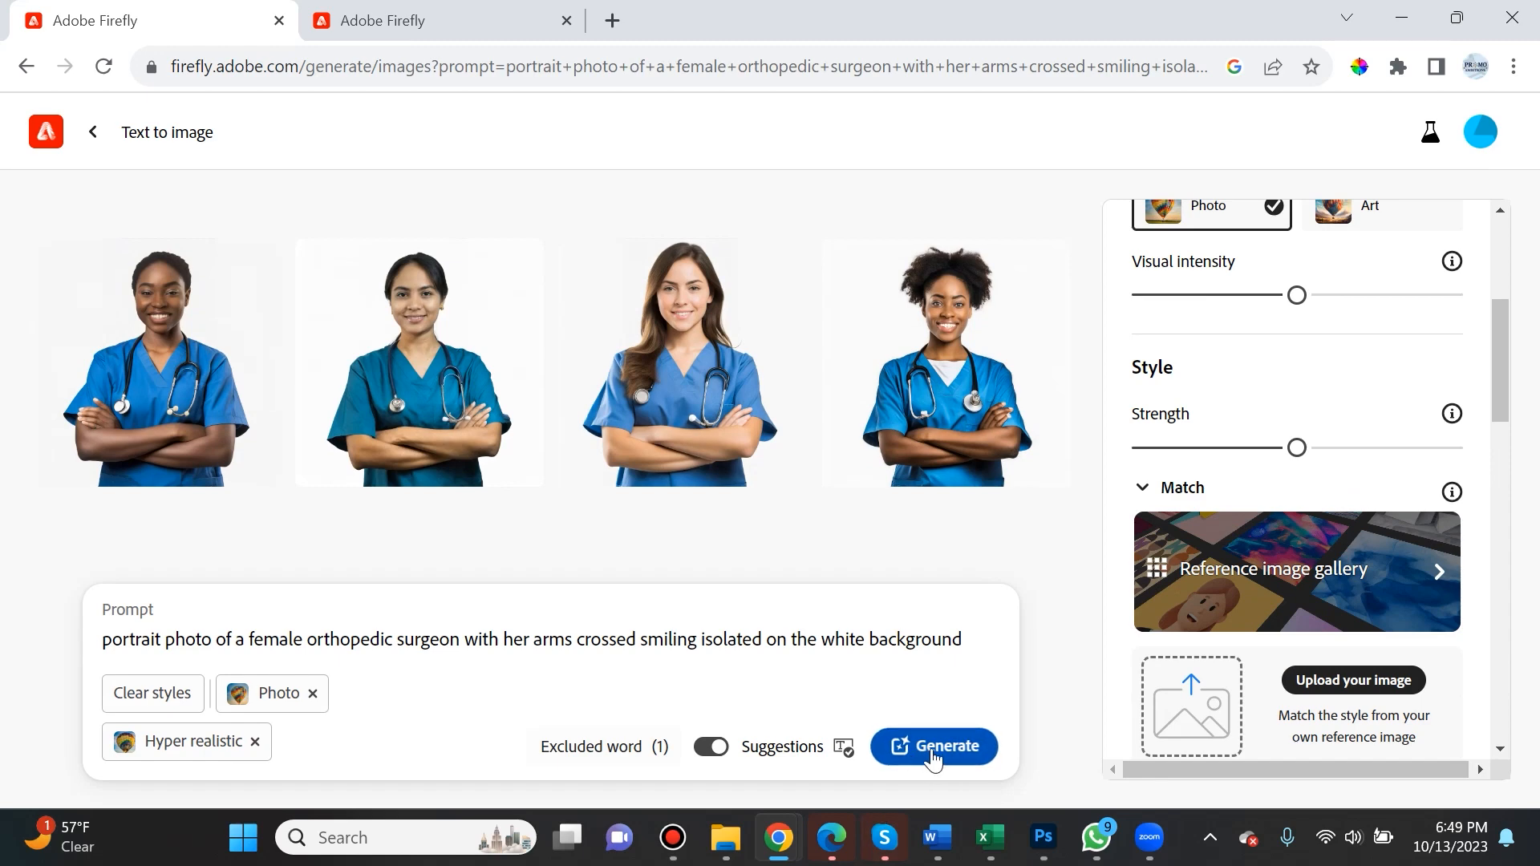
- Generate surgeon portraits without stethoscopes and preview the first two enlarged
click(932, 746)
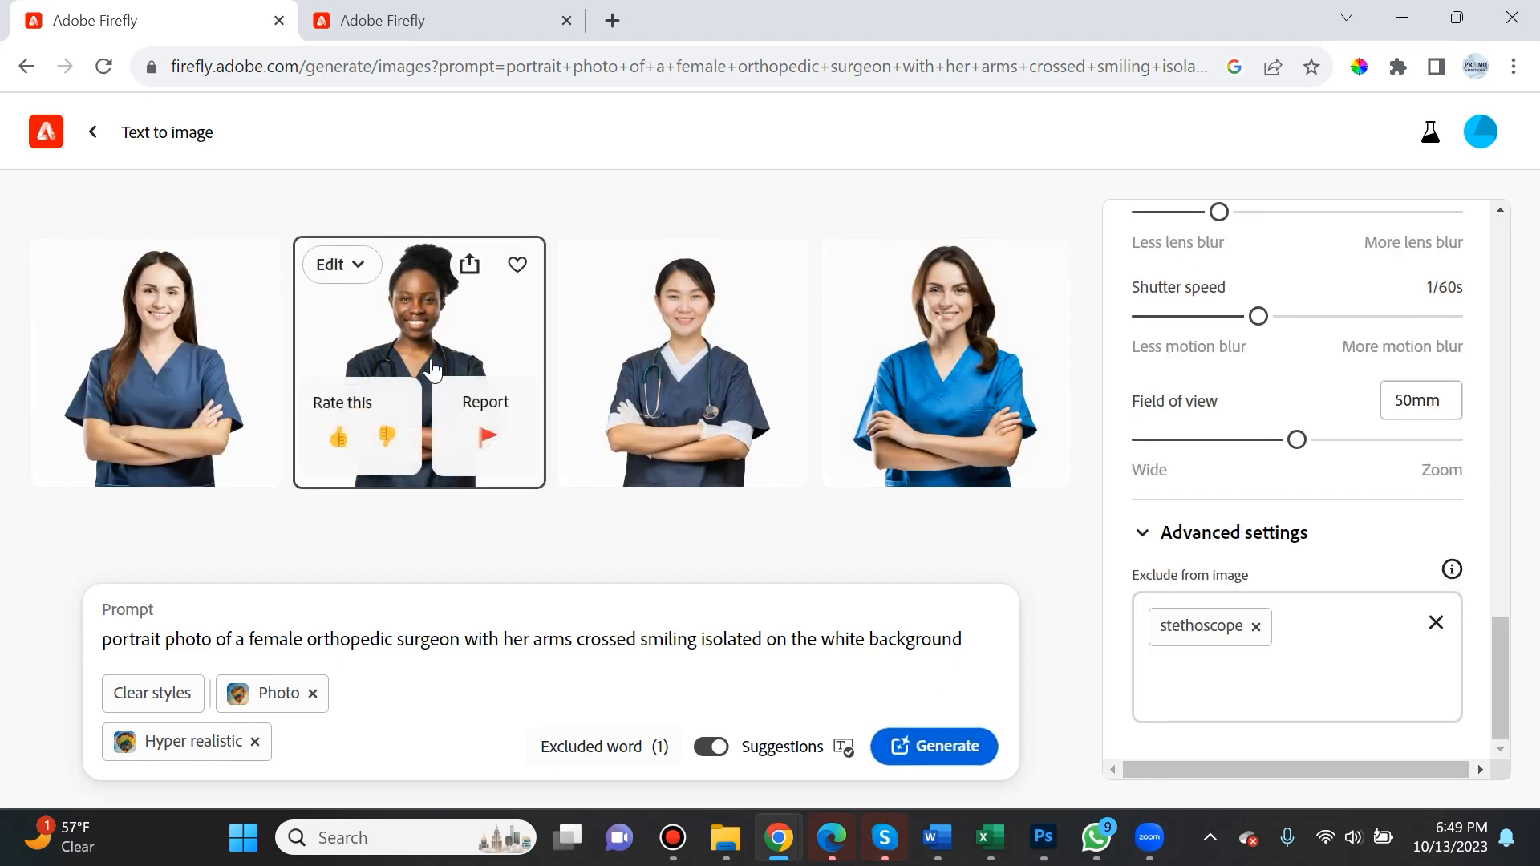
click(154, 361)
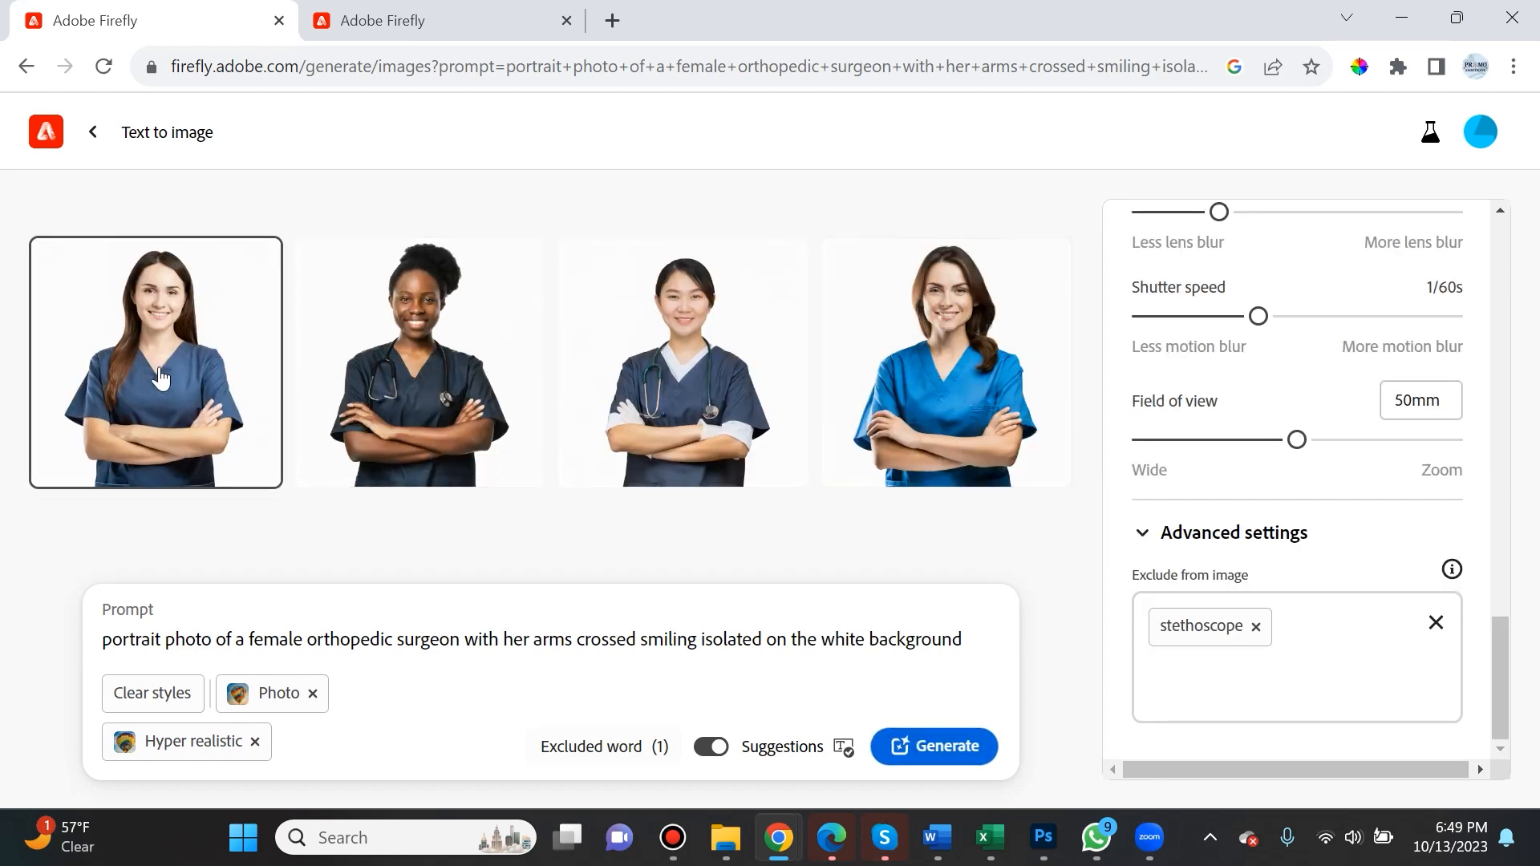
click(417, 361)
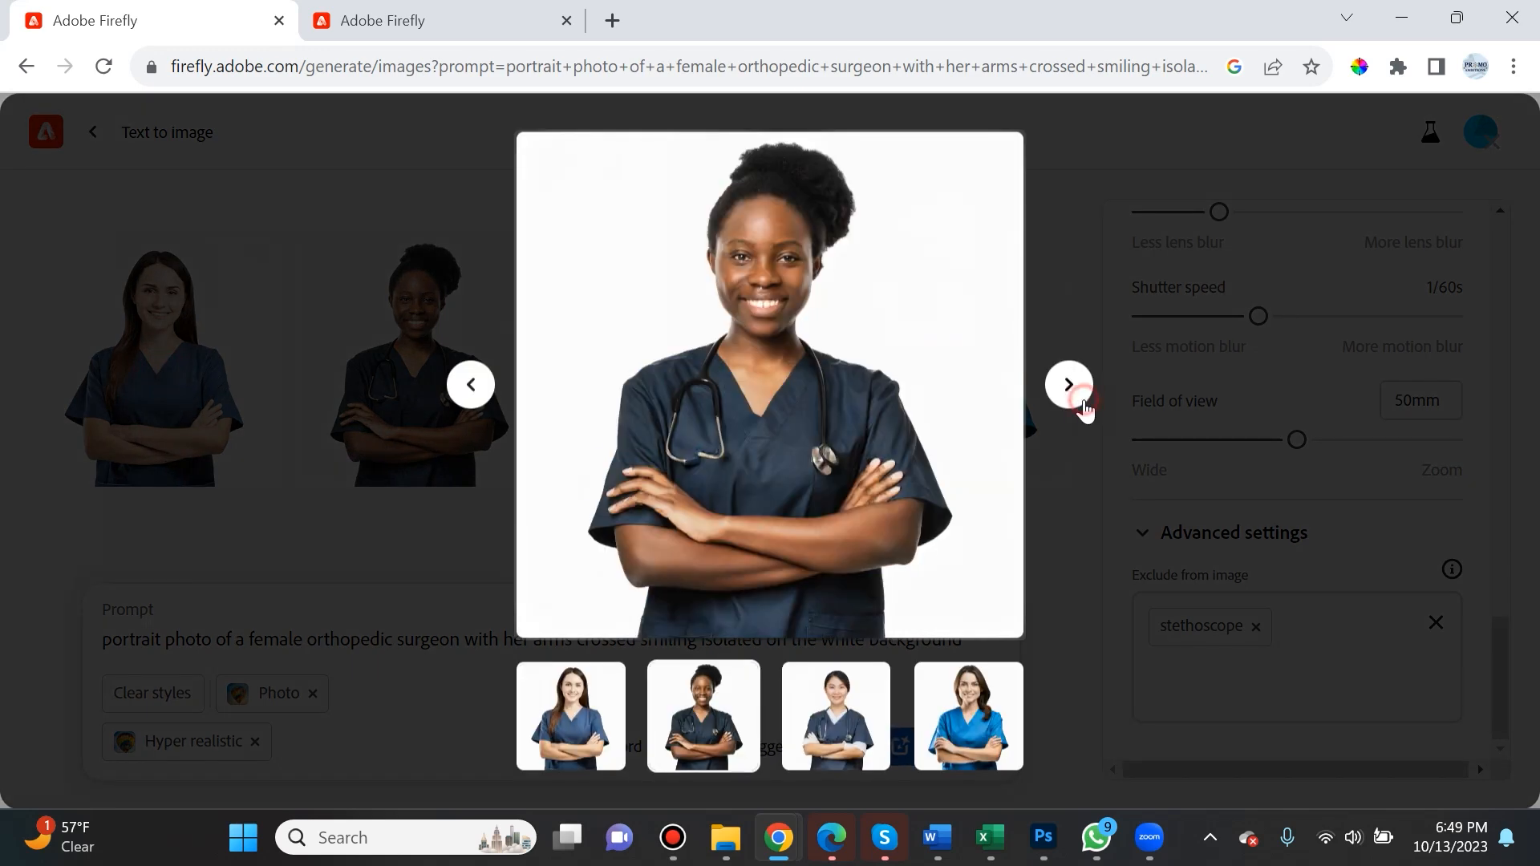
click(1068, 383)
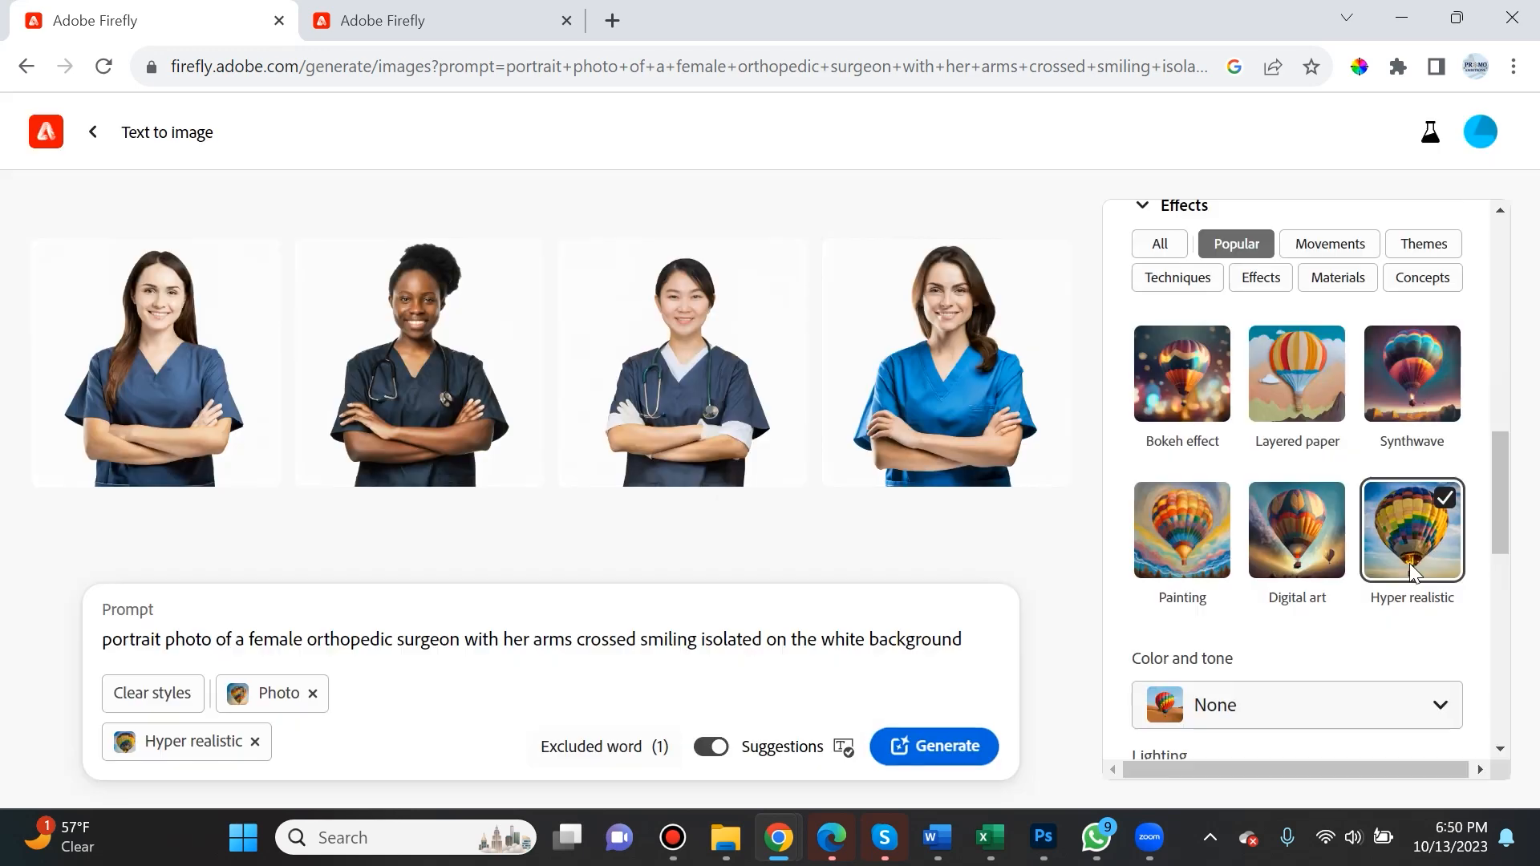
- Remove the Hyper realistic effect, leaving Photo, and generate new surgeon portraits
click(1410, 531)
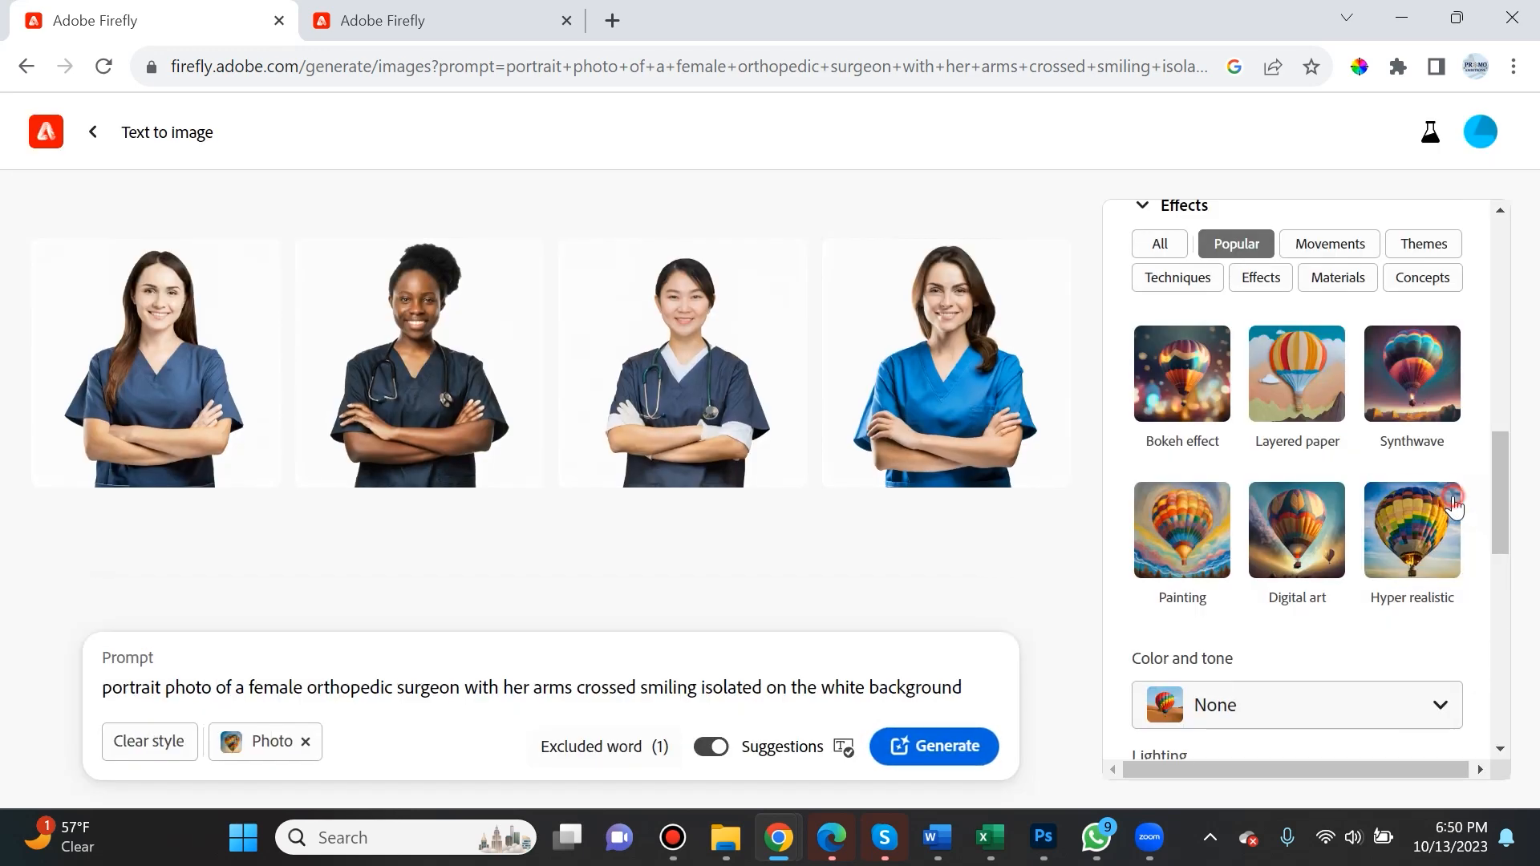
click(934, 746)
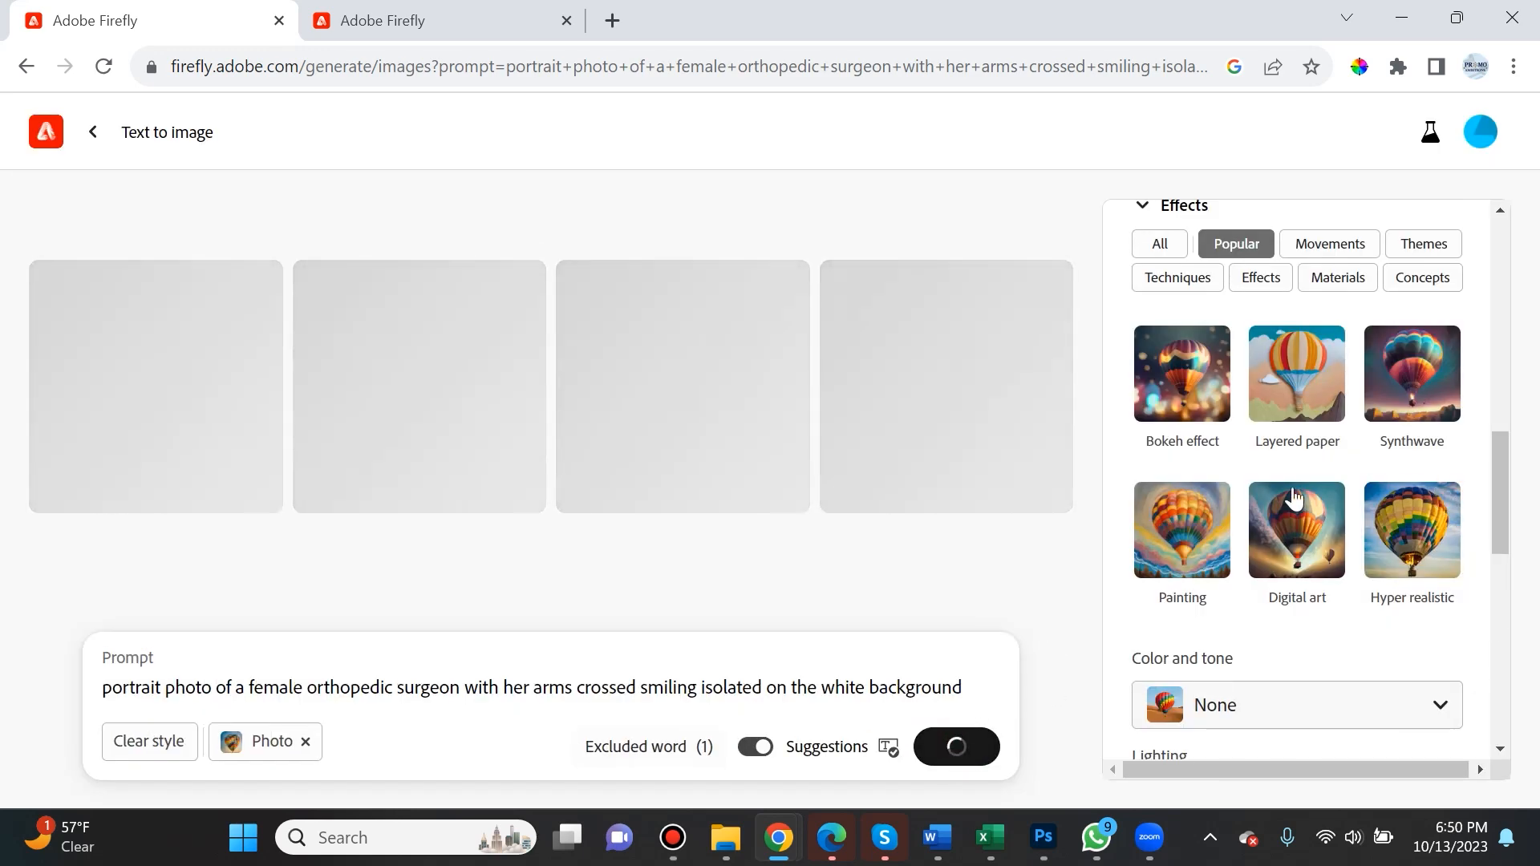
scroll(up, 3)
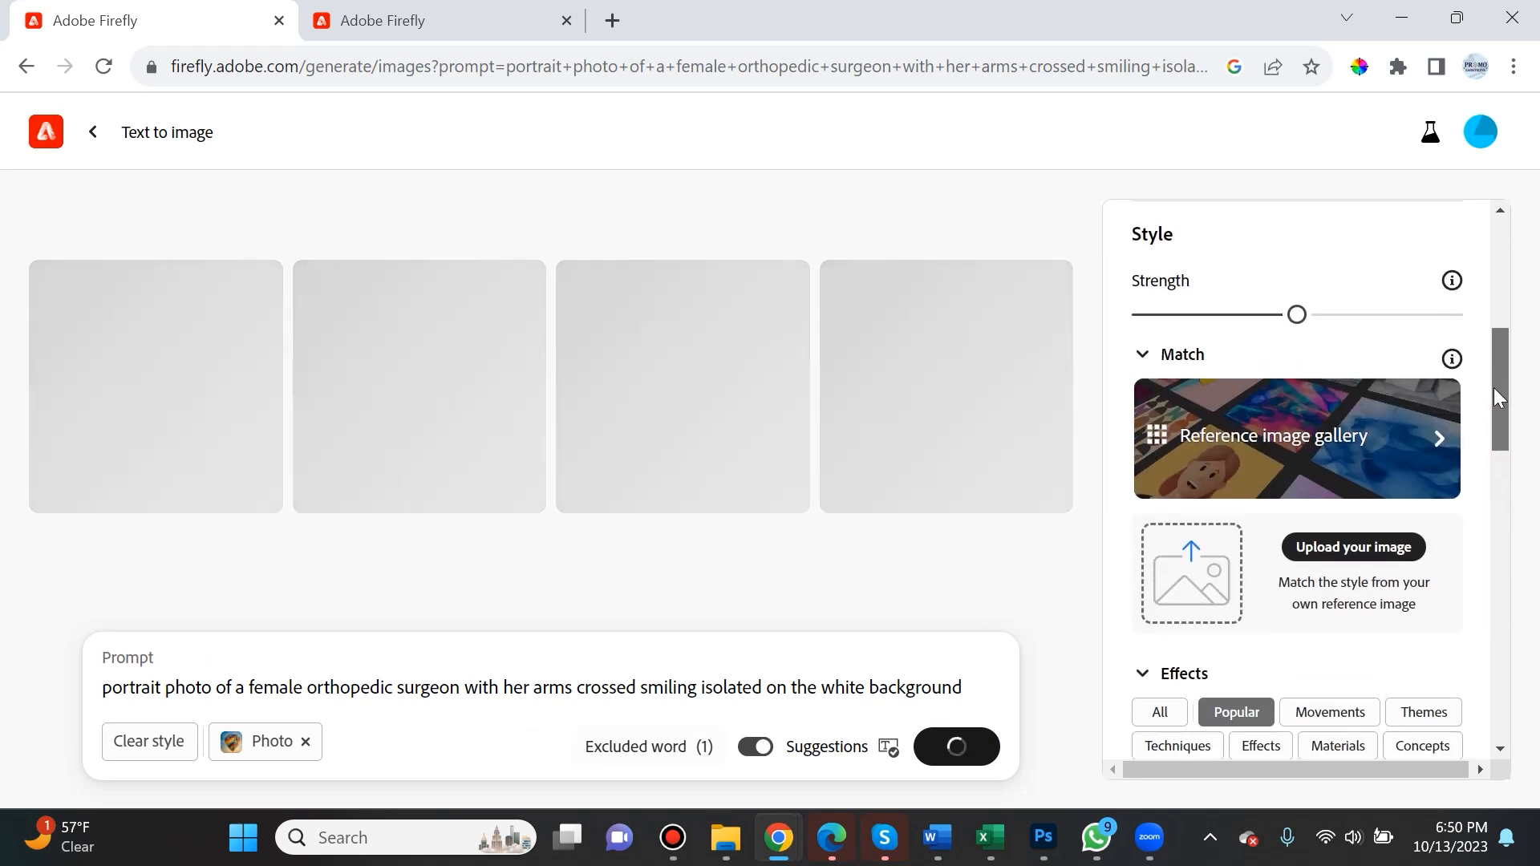
scroll(up, 3)
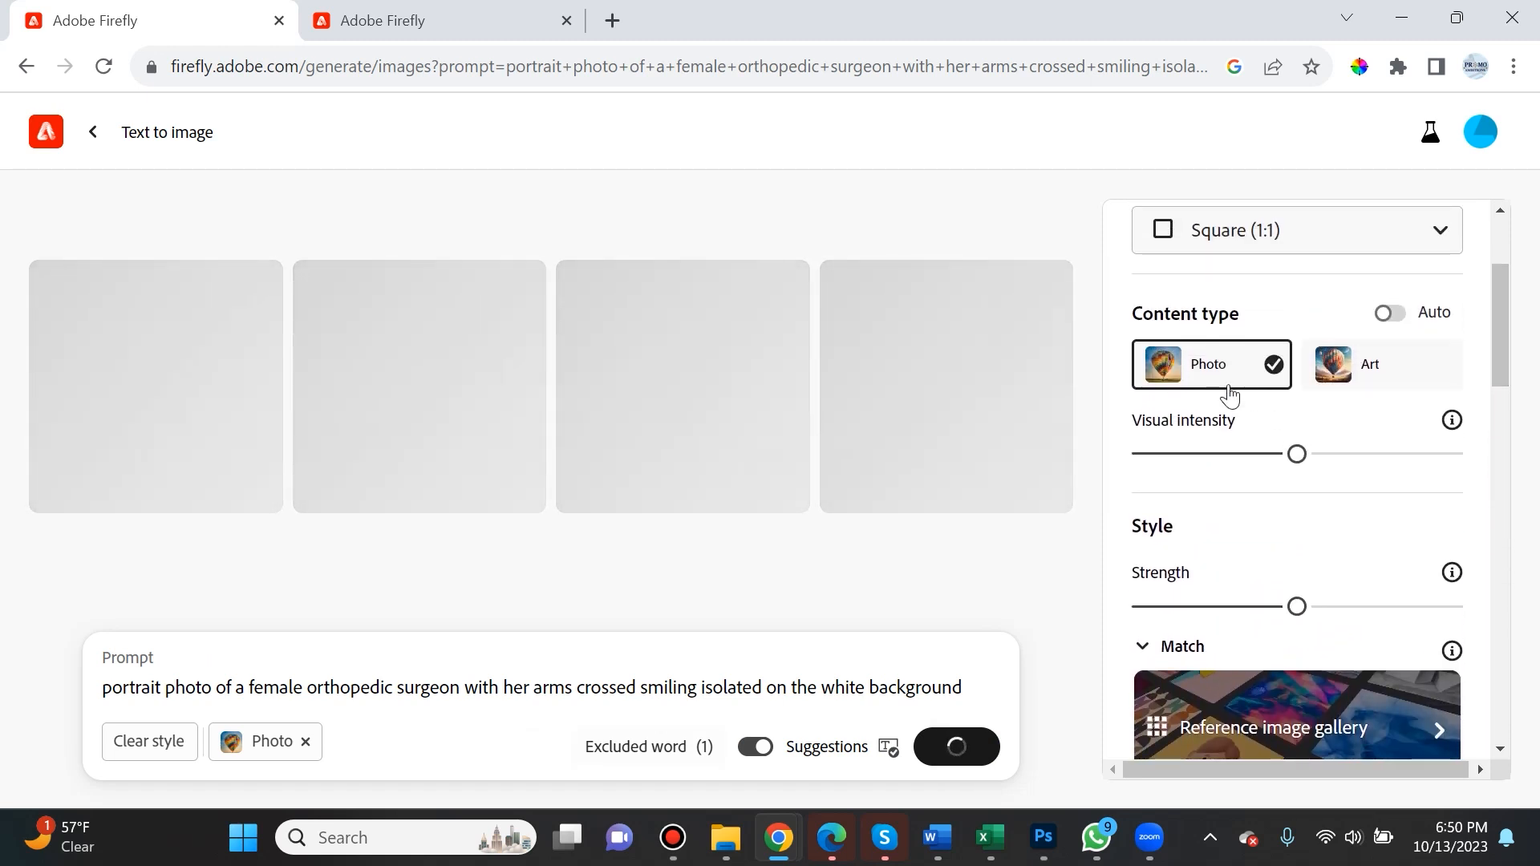
mouse_move(1225, 387)
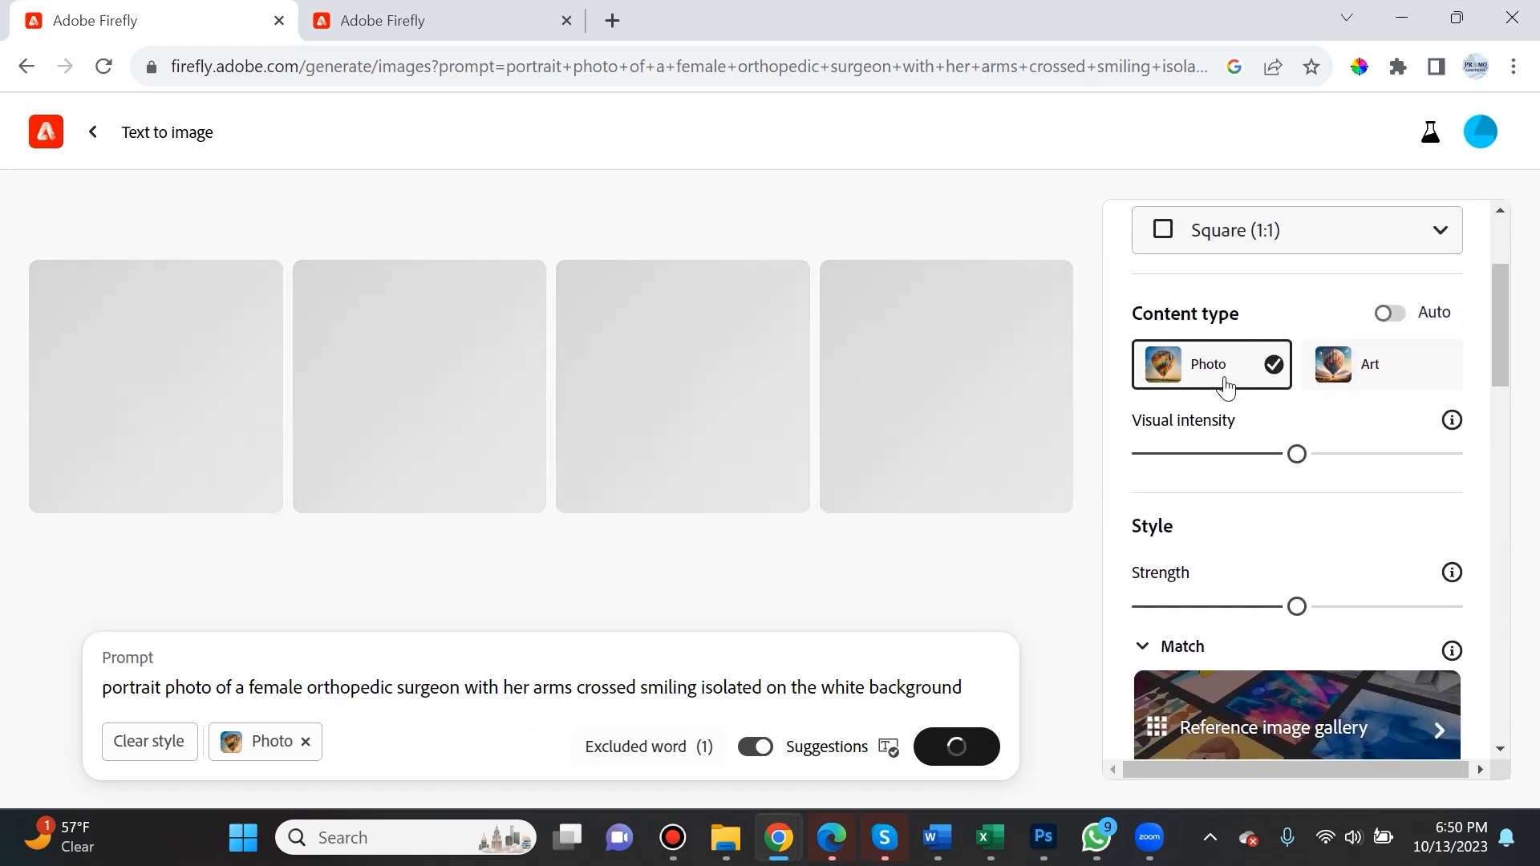
mouse_move(1248, 386)
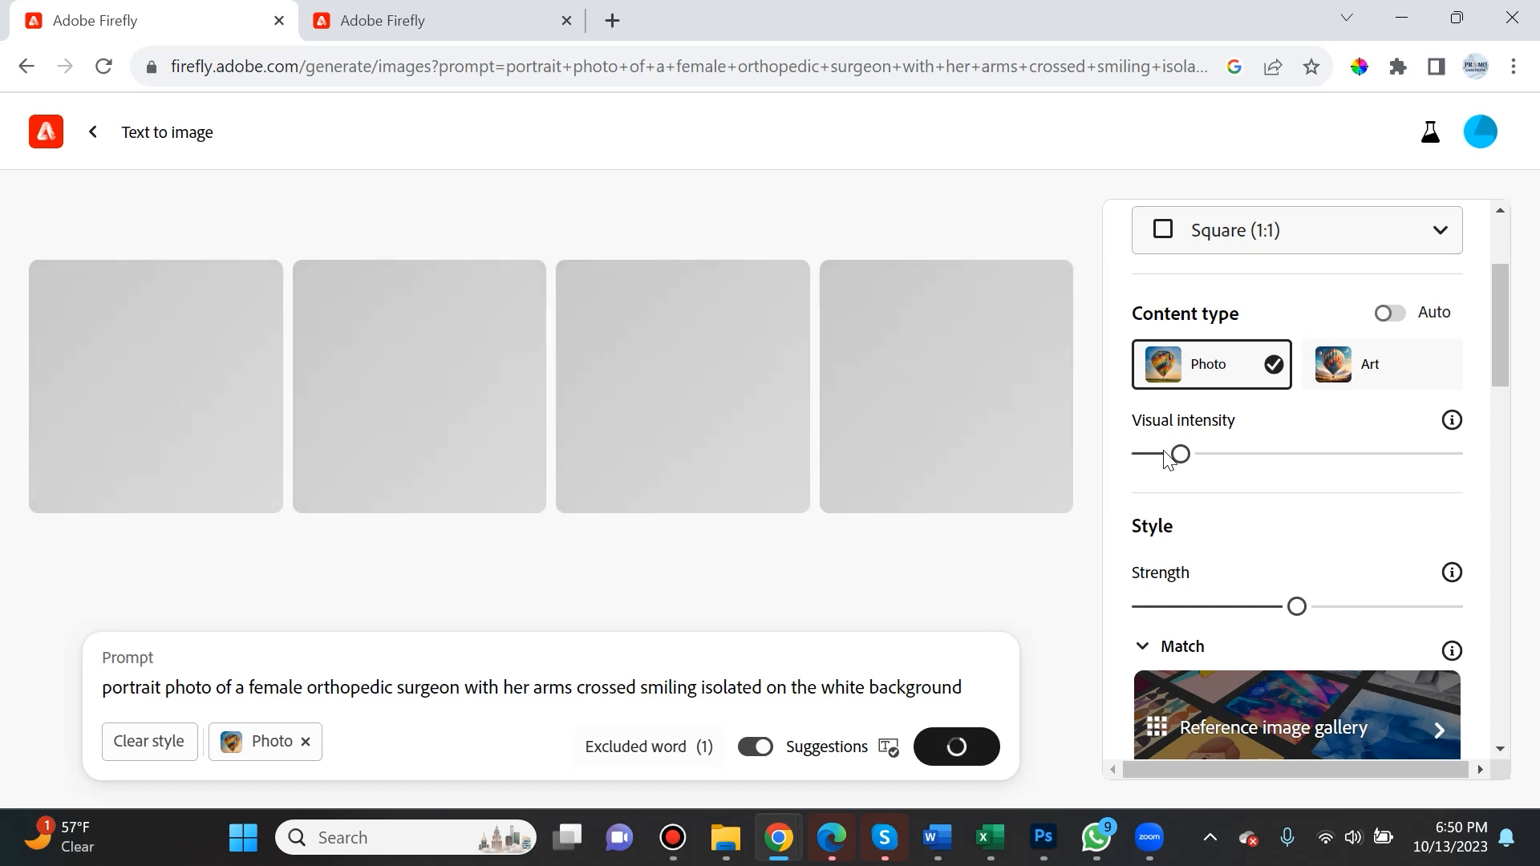
mouse_move(1113, 466)
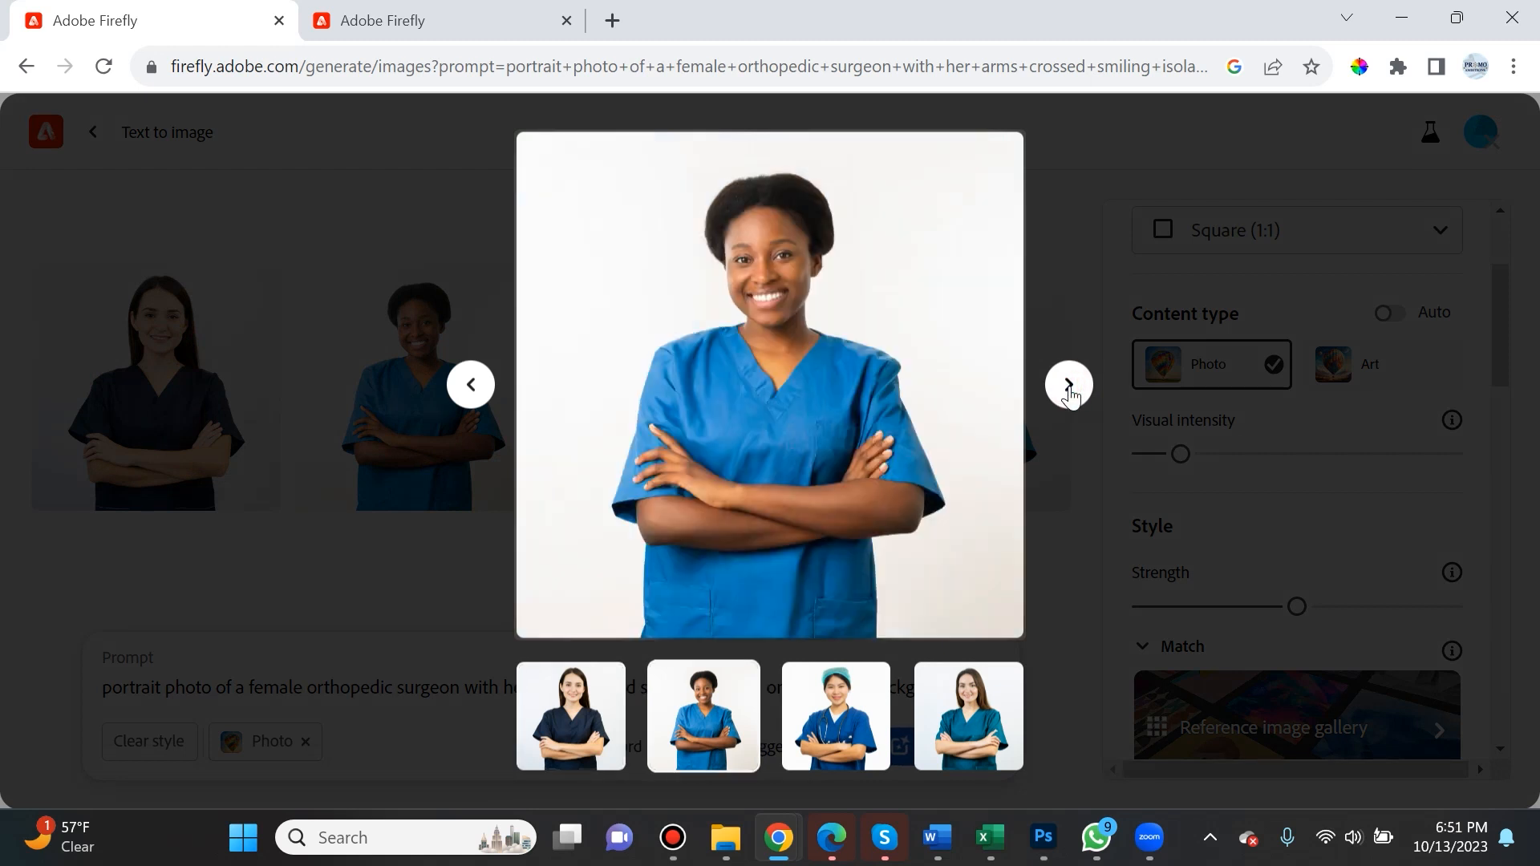
- Browse the four enlarged surgeon portraits one by one and return to the results grid
click(1068, 383)
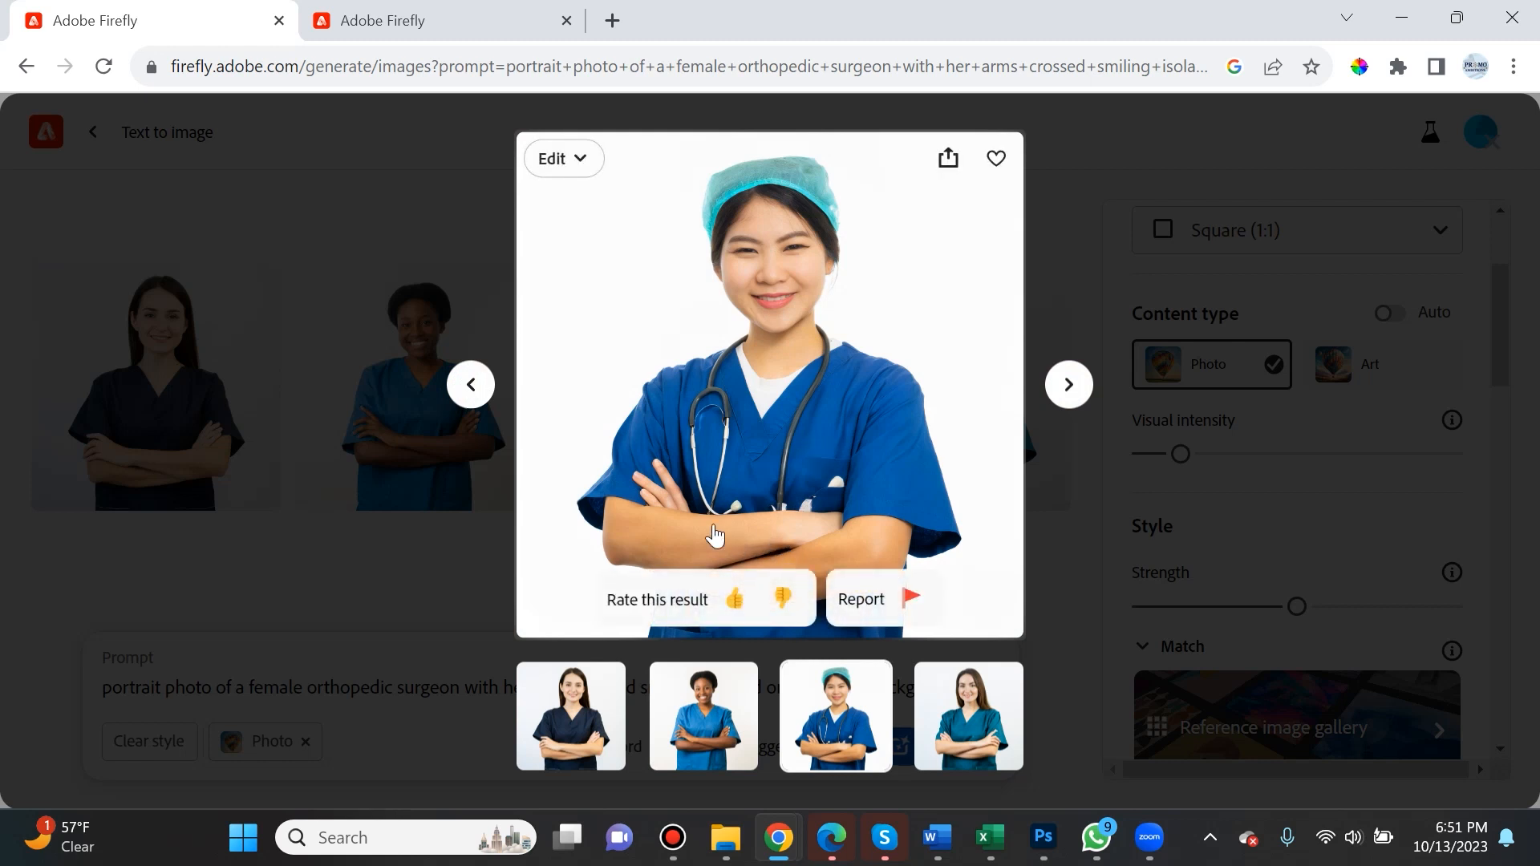
click(965, 715)
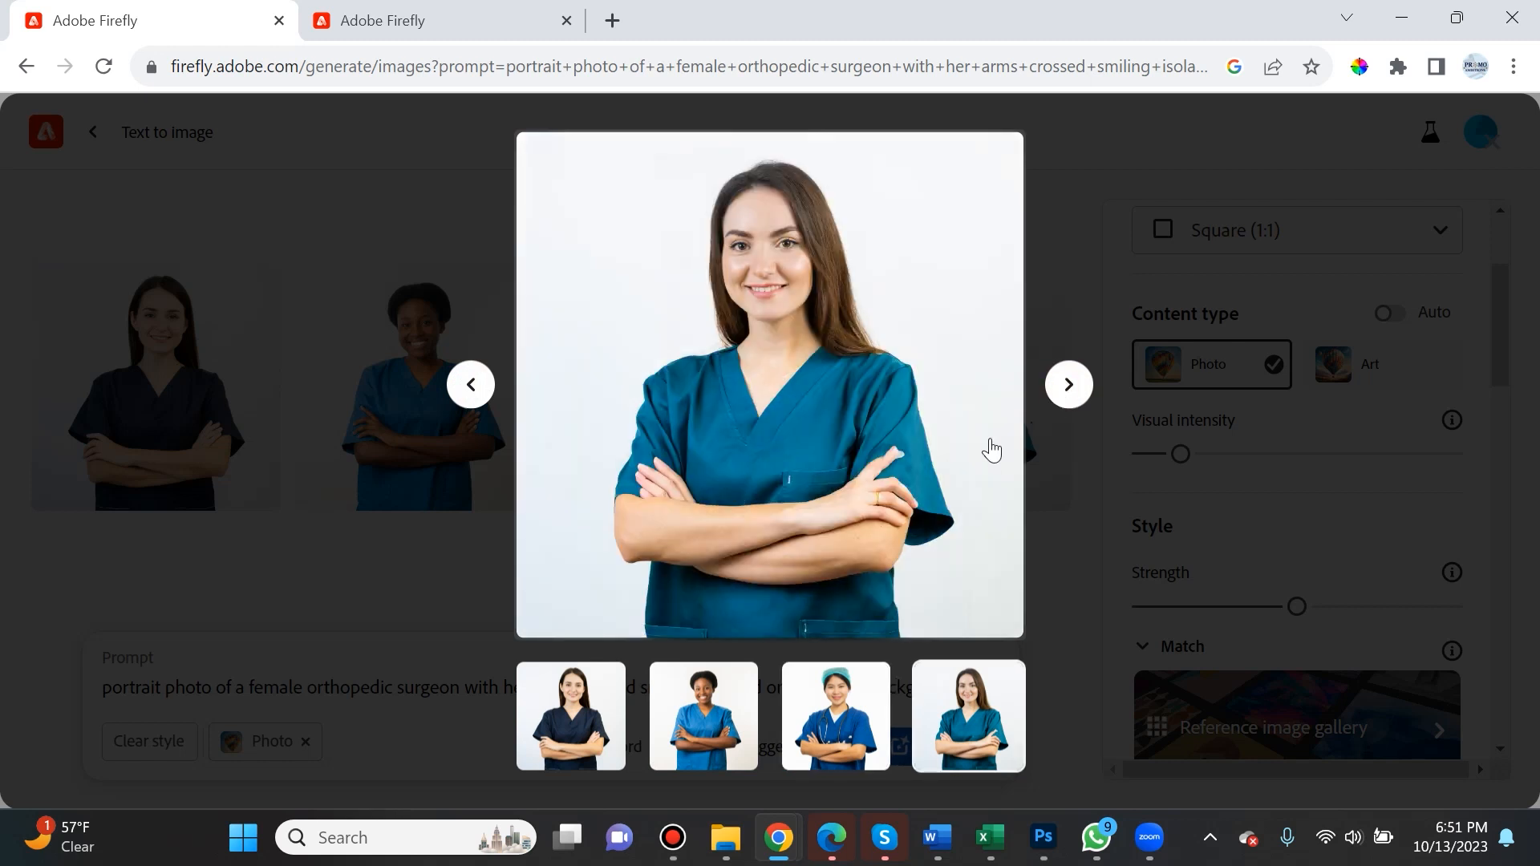
mouse_move(479, 406)
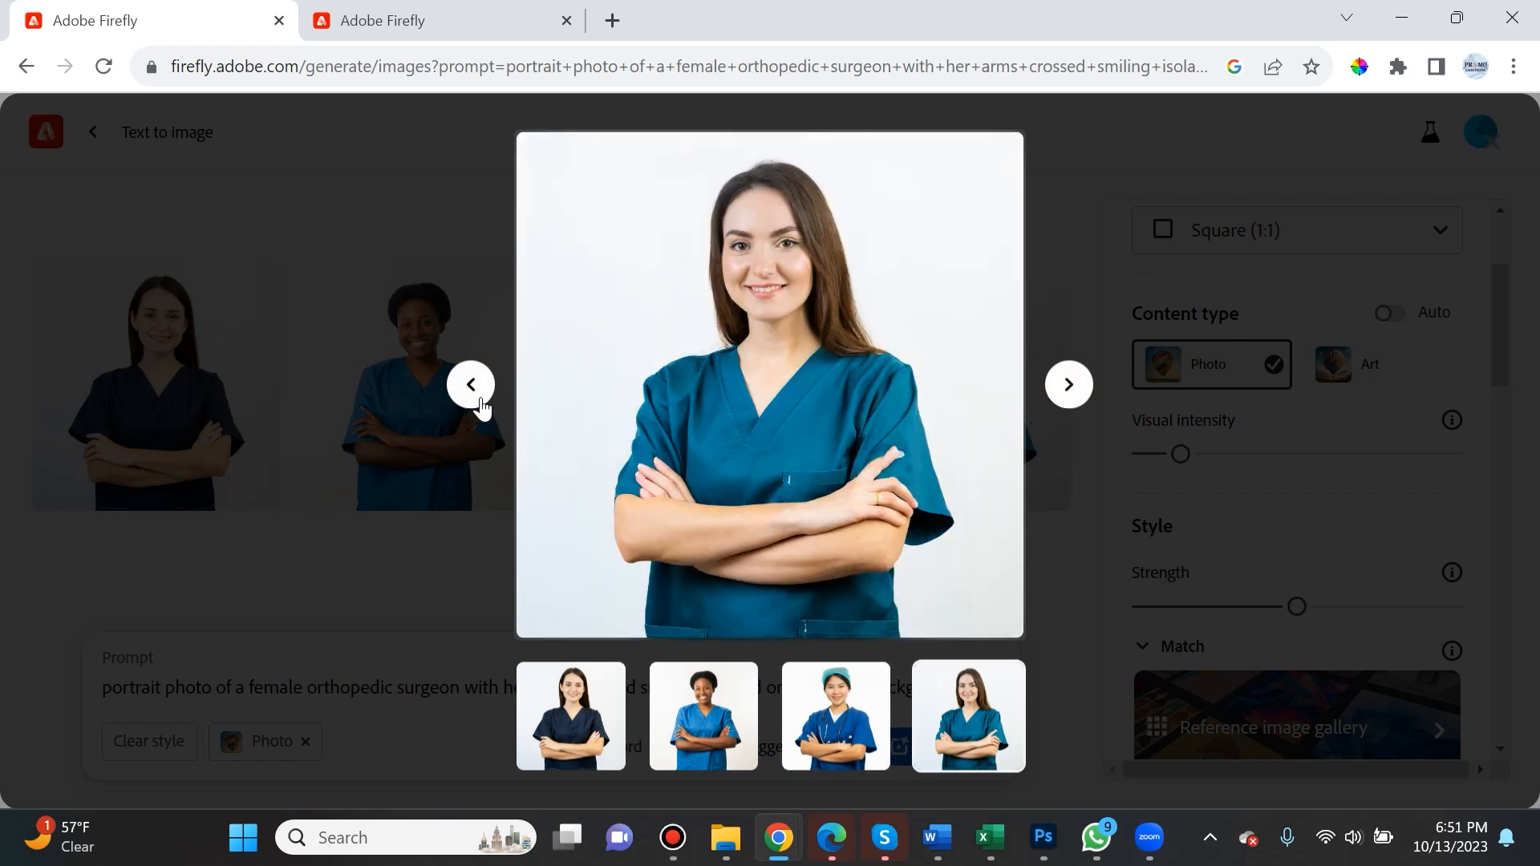
mouse_move(790, 288)
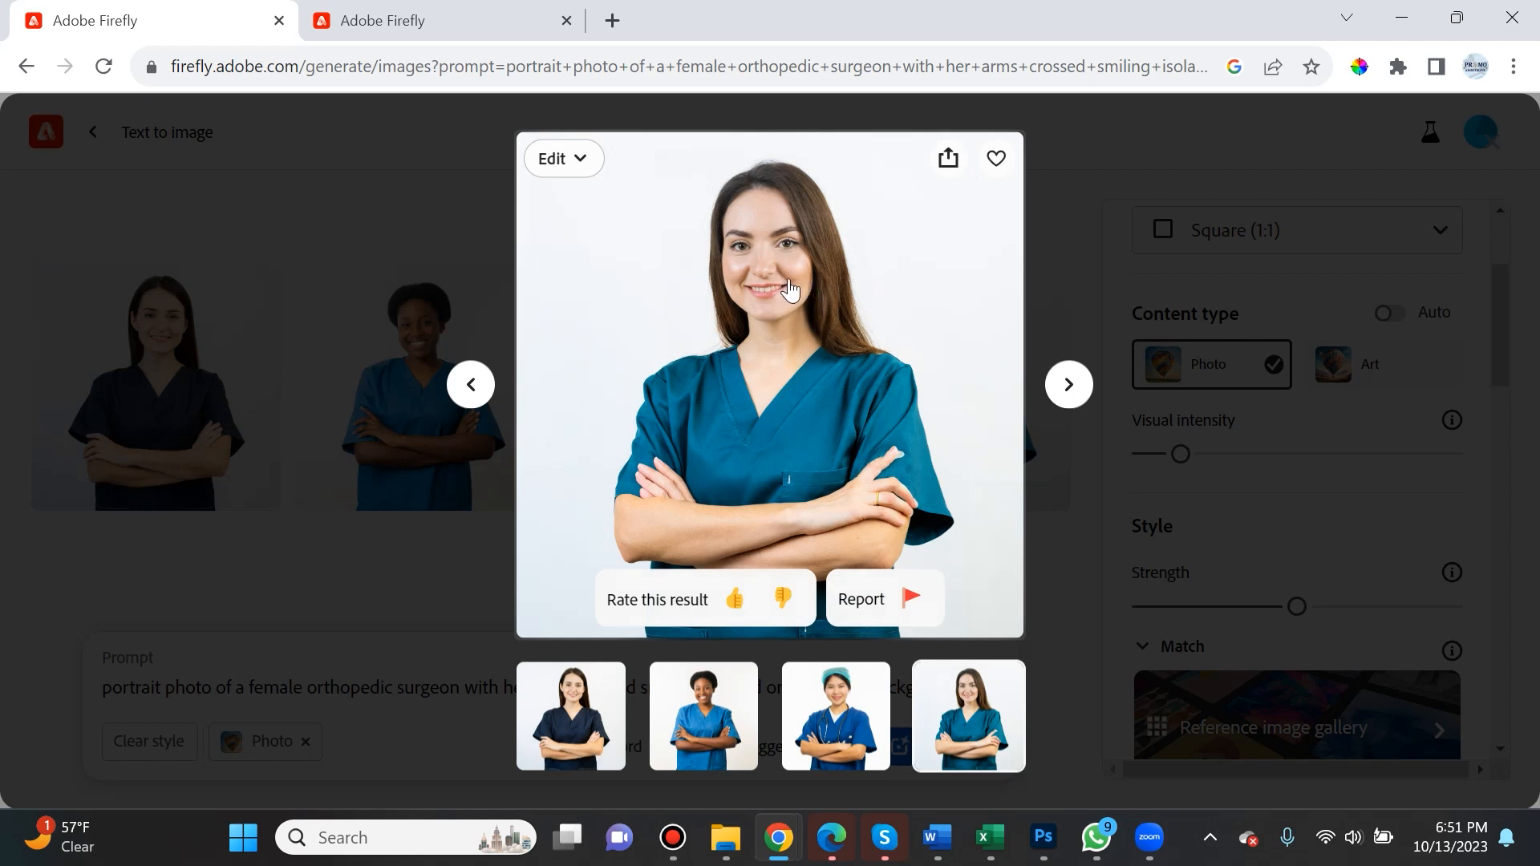
mouse_move(807, 288)
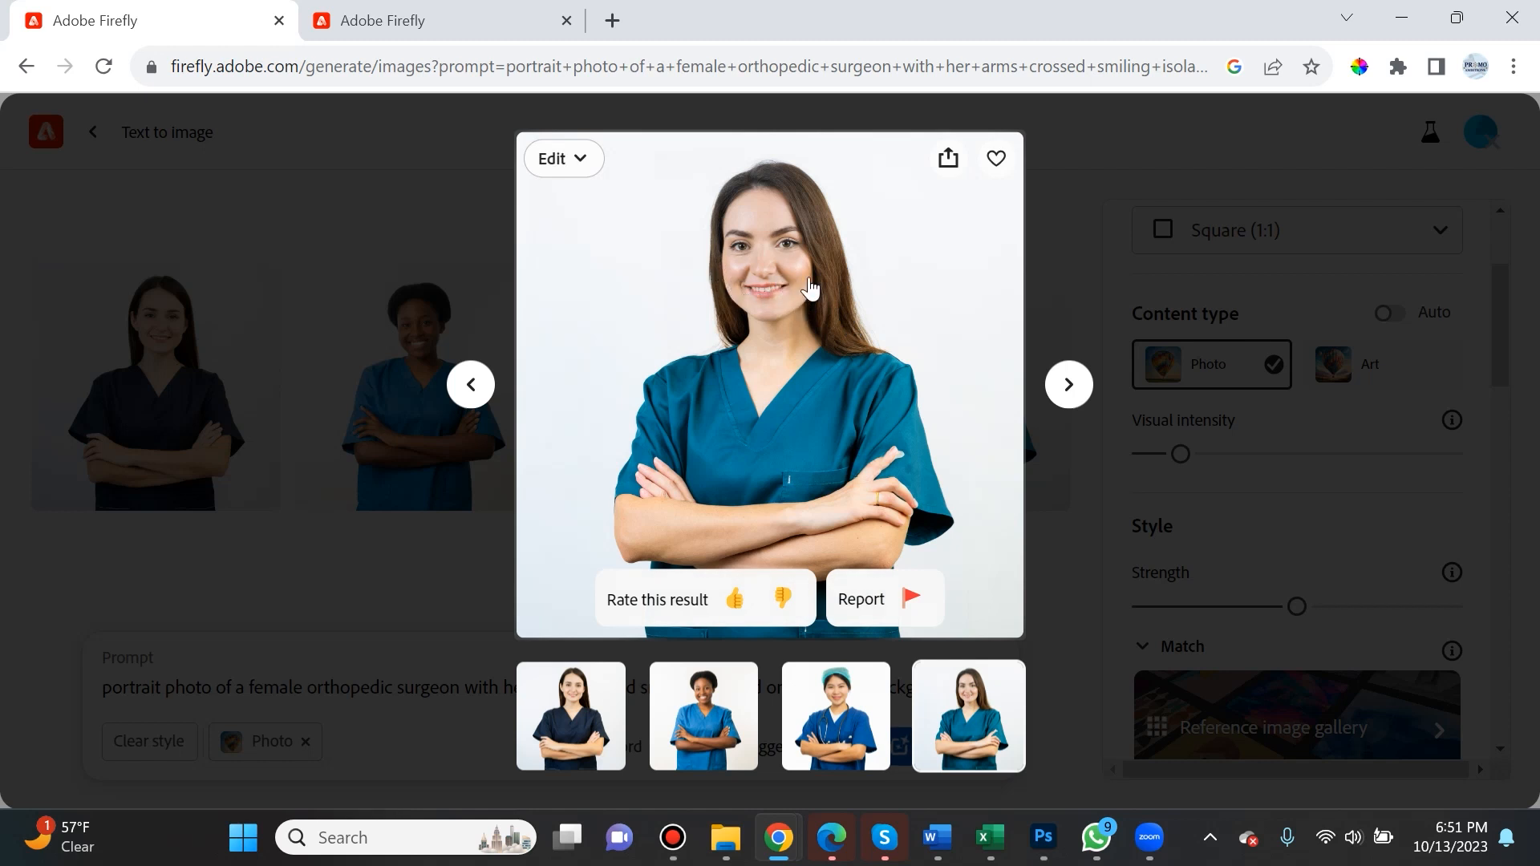
mouse_move(900, 457)
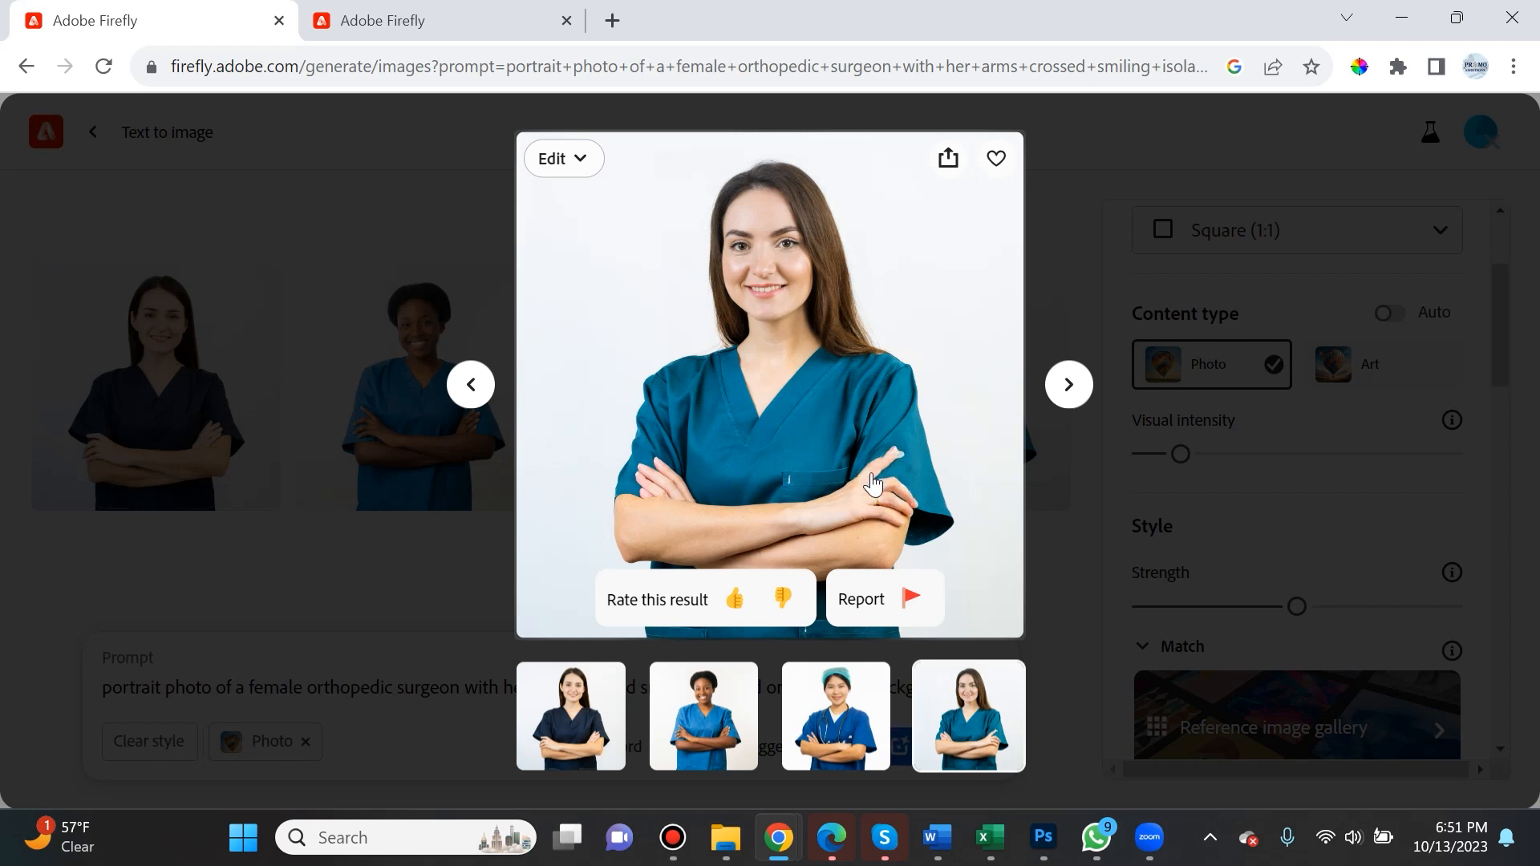
mouse_move(861, 509)
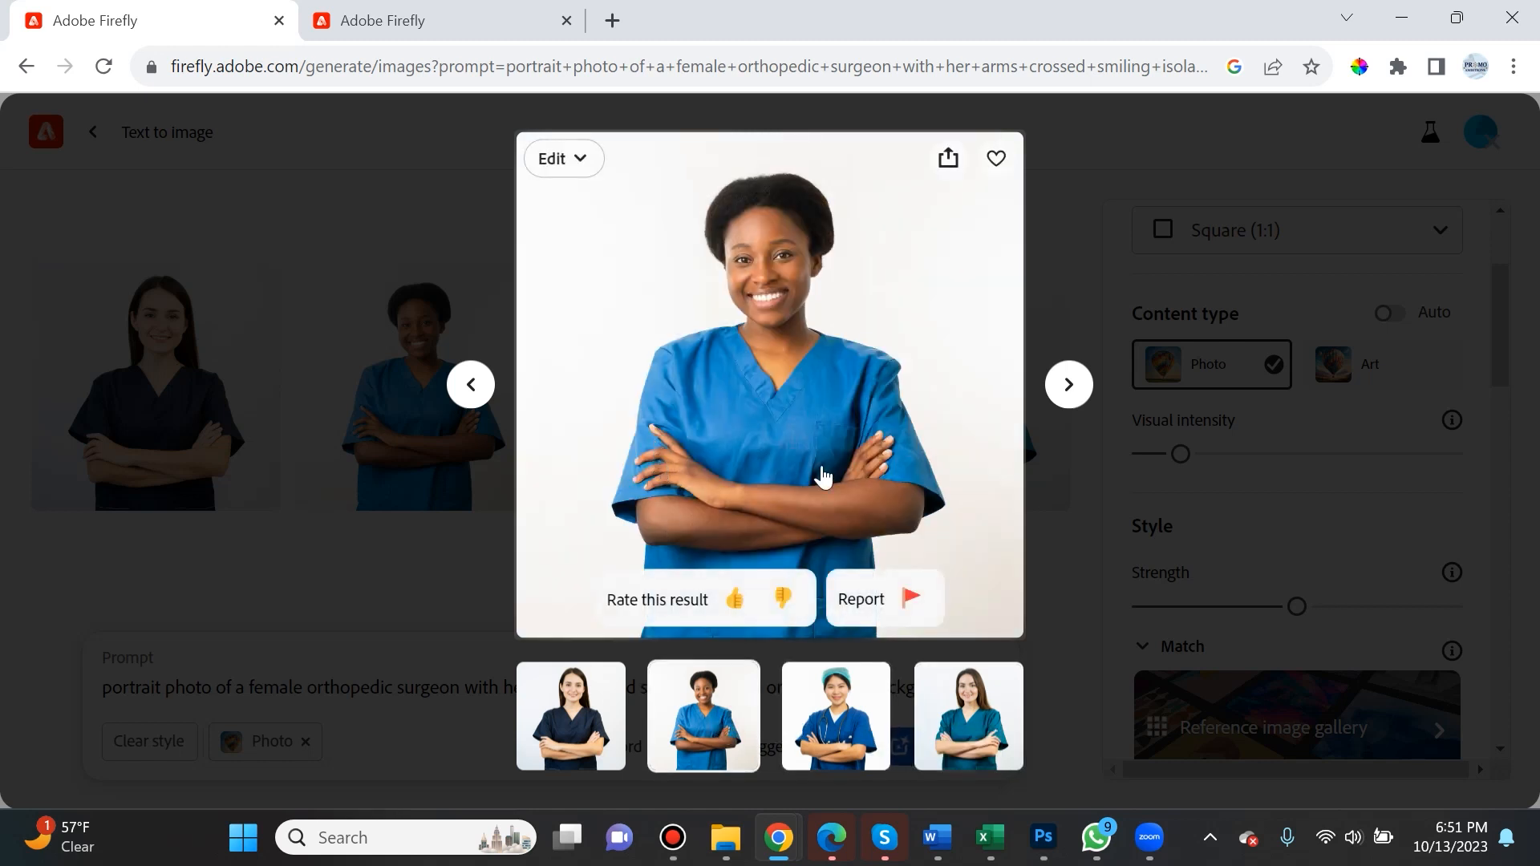
mouse_move(960, 440)
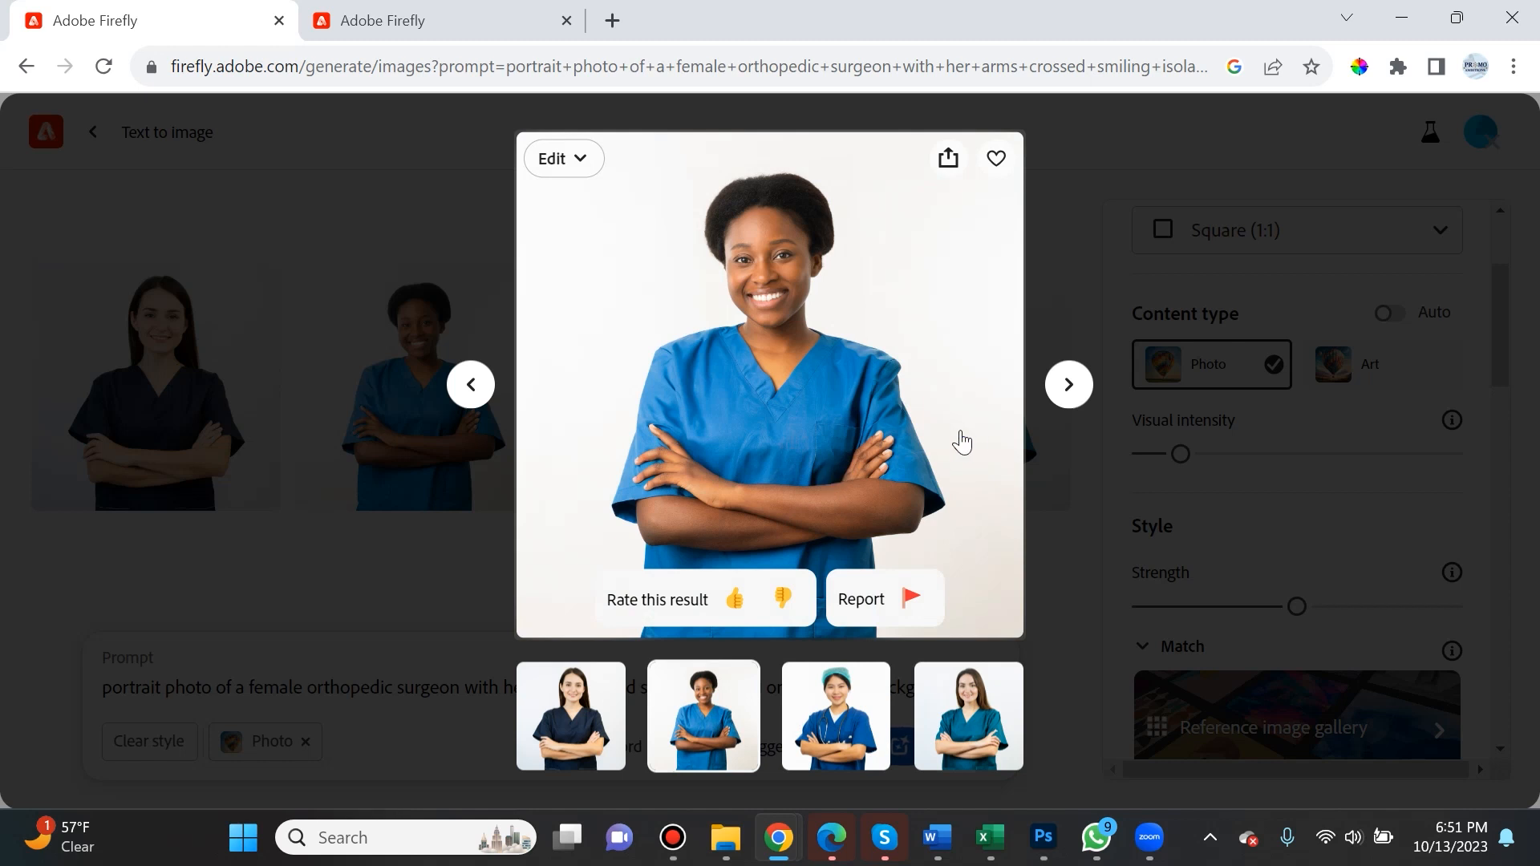
mouse_move(801, 467)
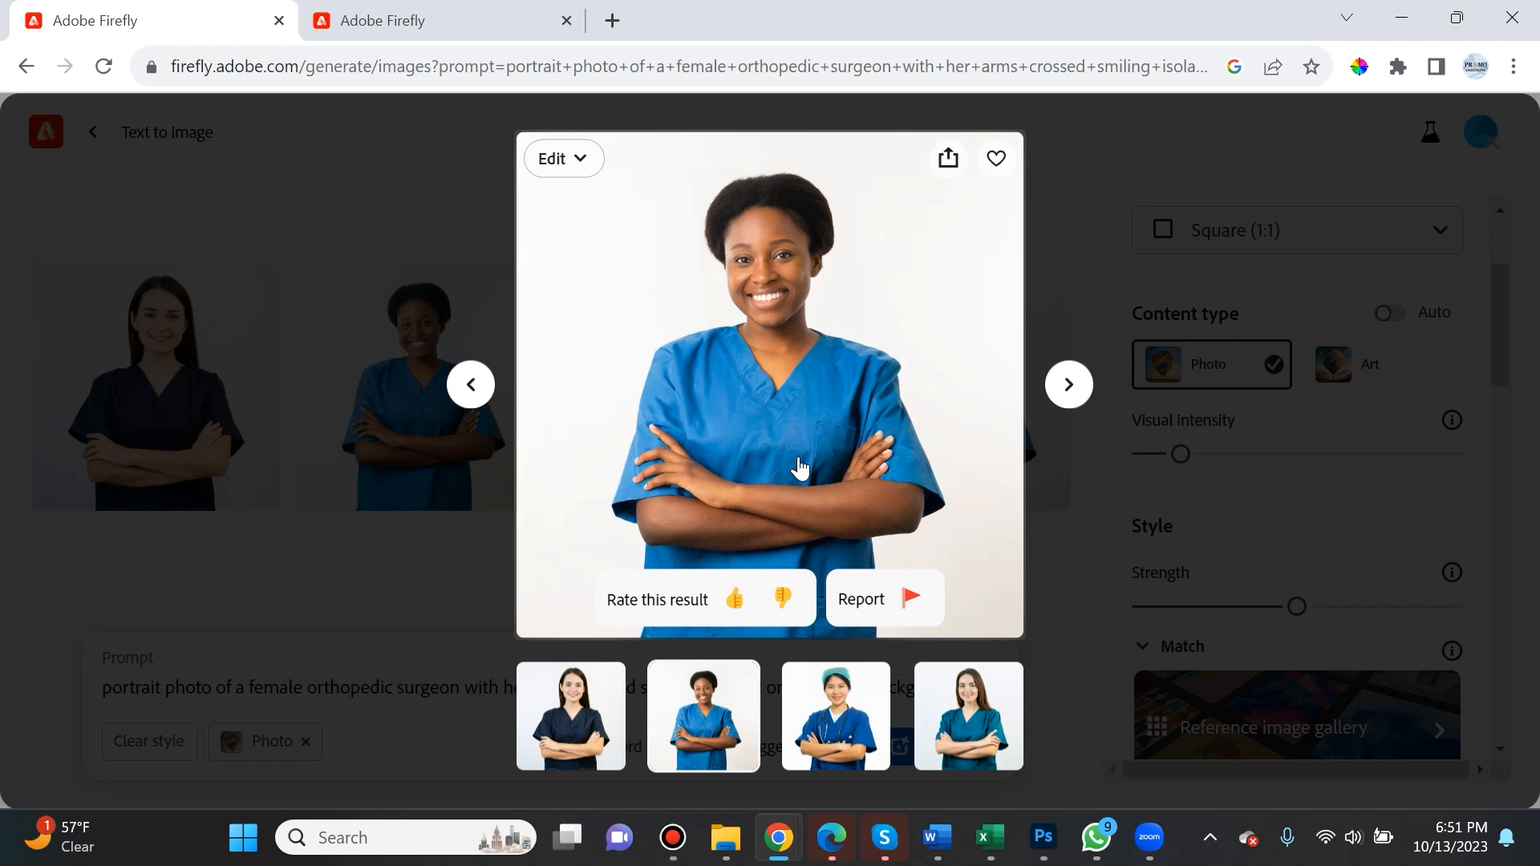
mouse_move(823, 427)
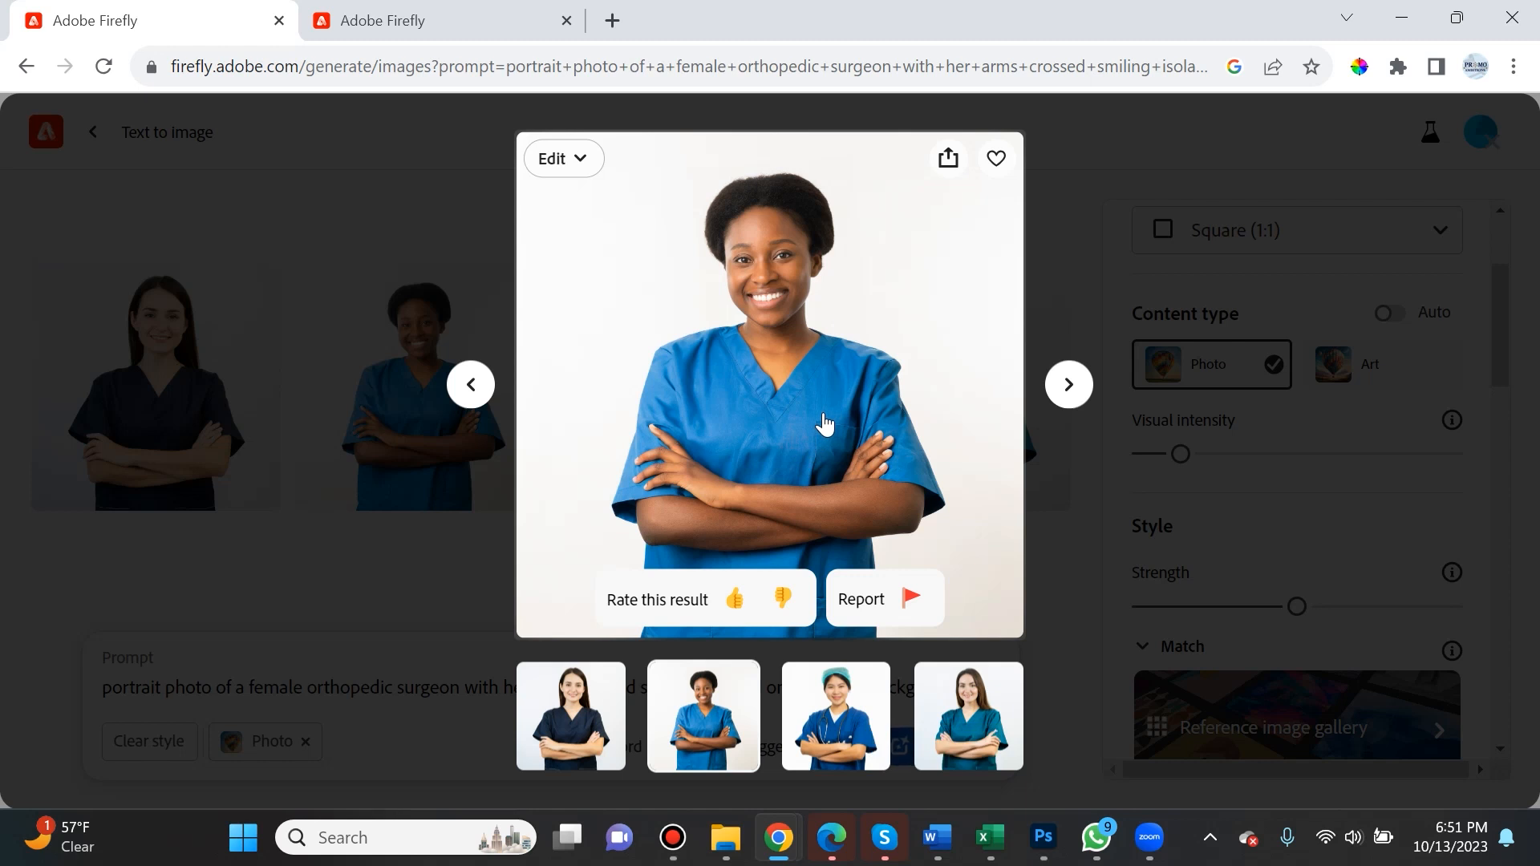
mouse_move(1100, 382)
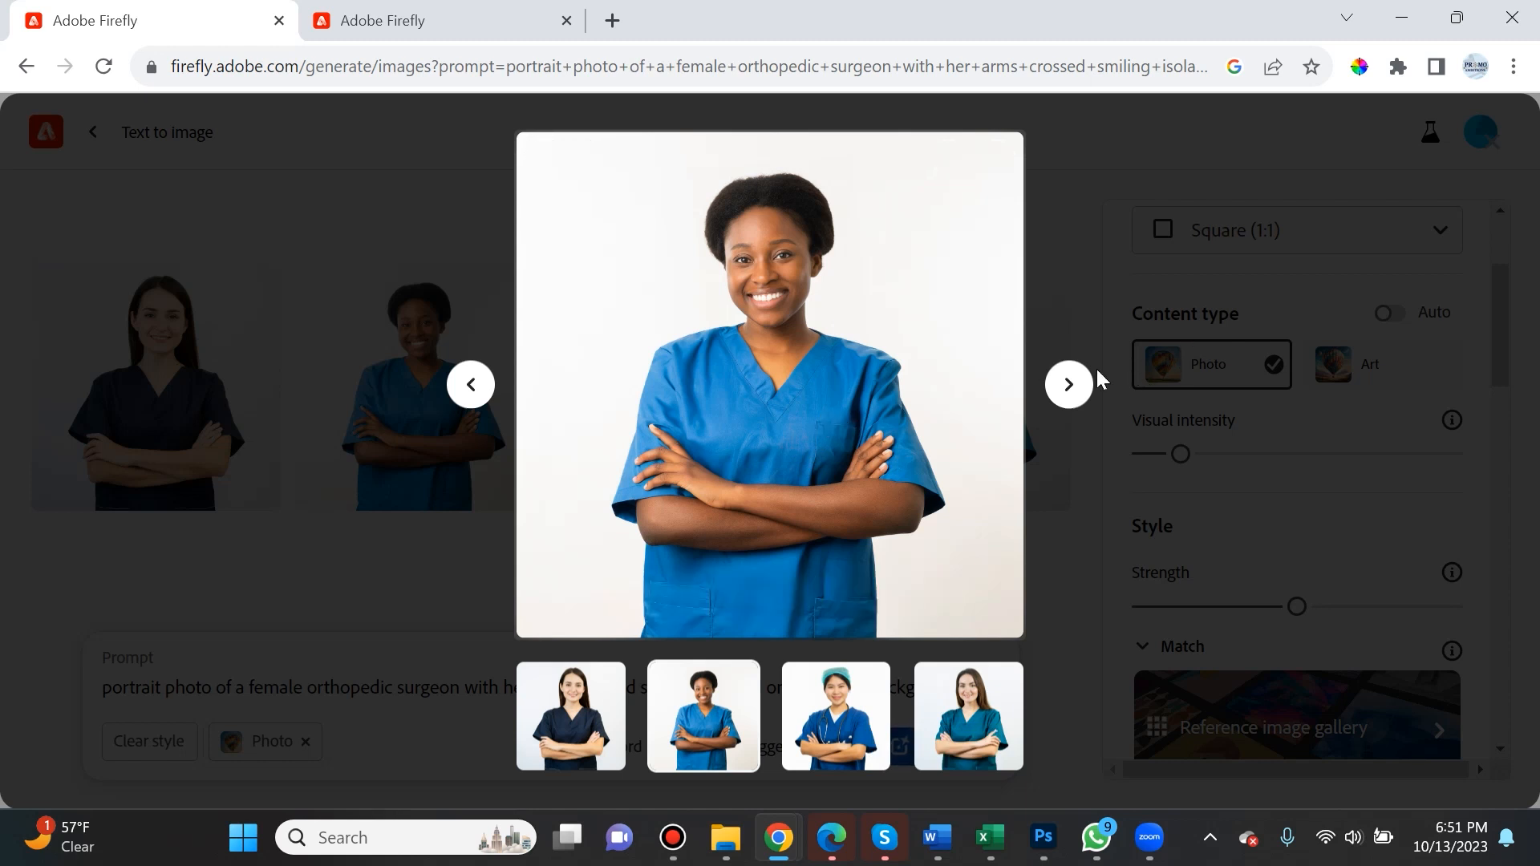
click(1069, 383)
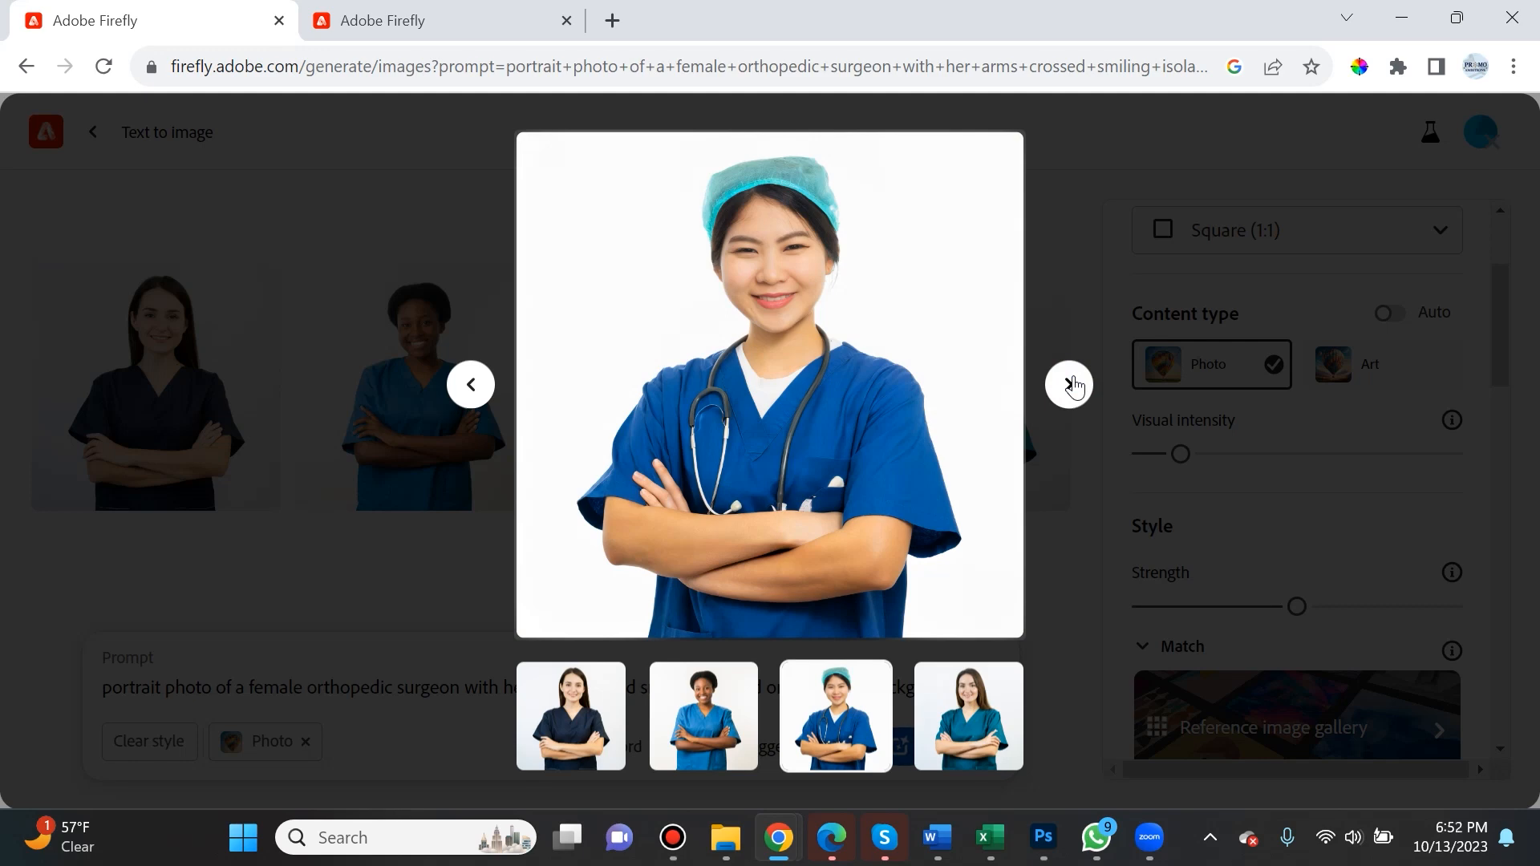
click(1351, 454)
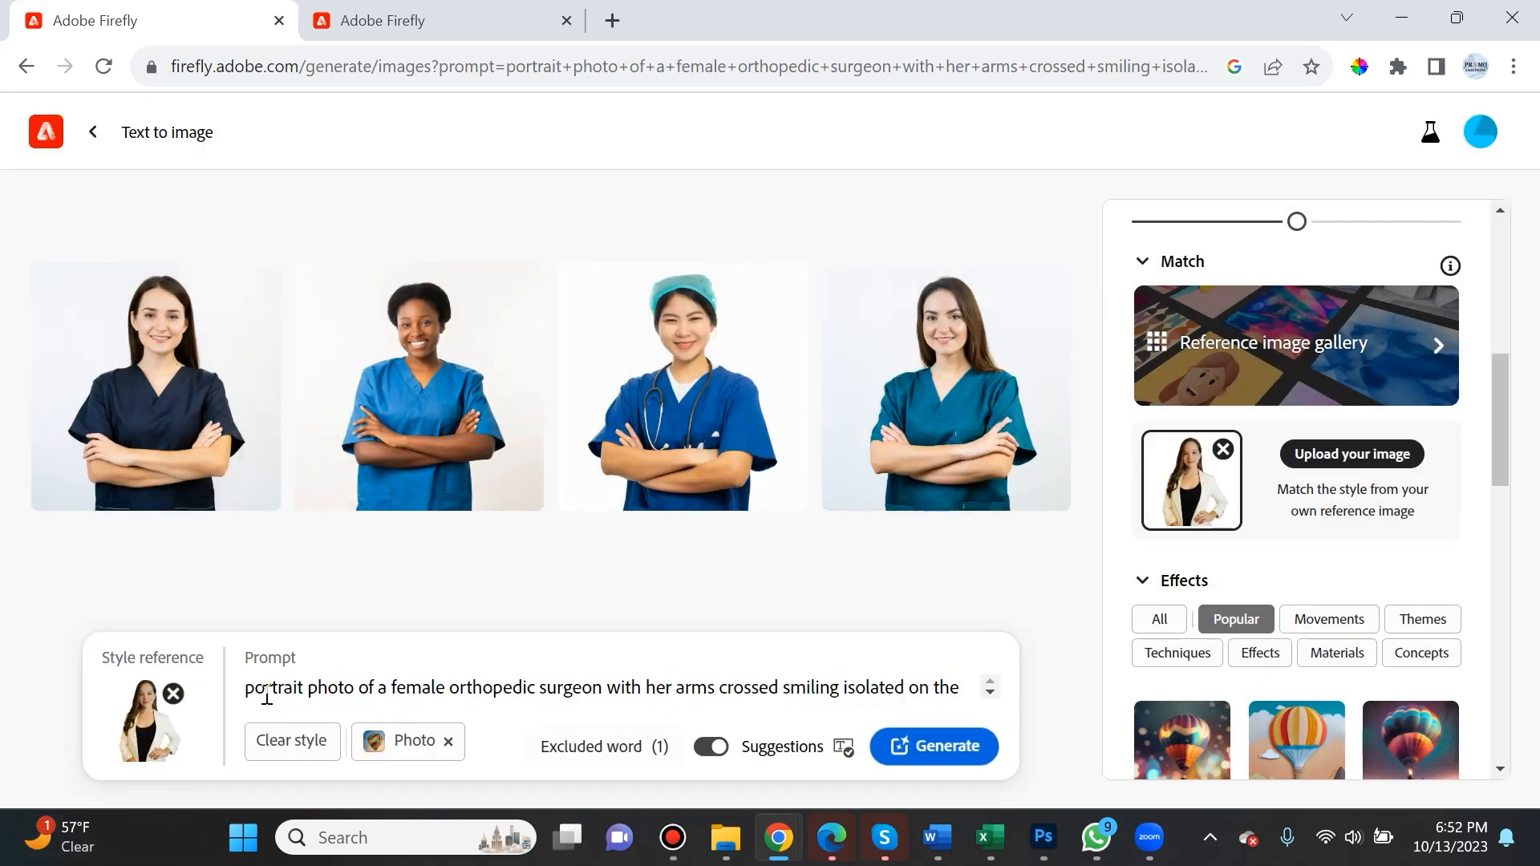
mouse_move(158, 732)
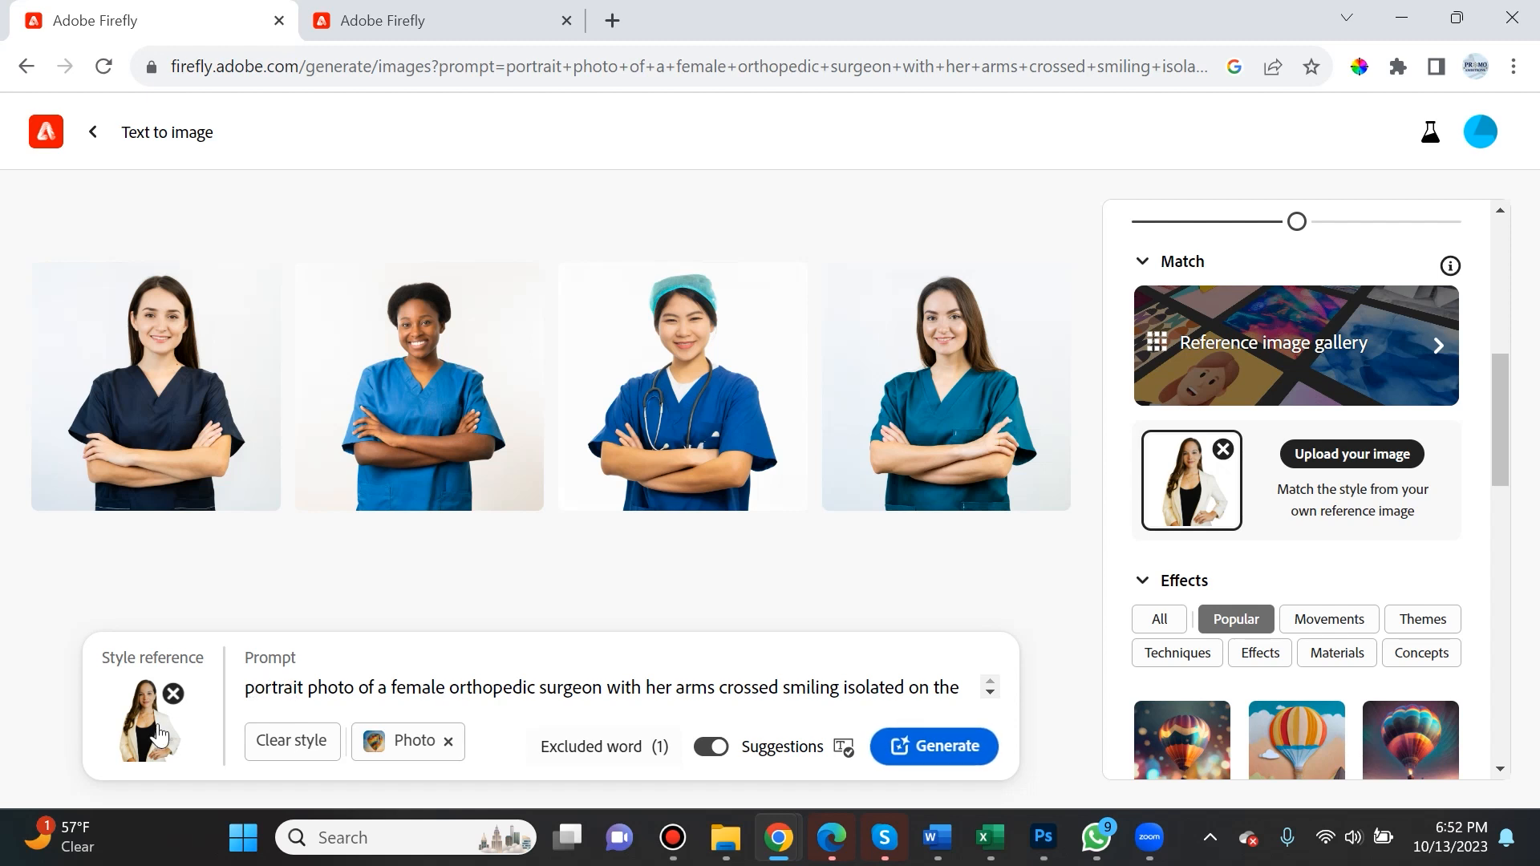
mouse_move(1142, 548)
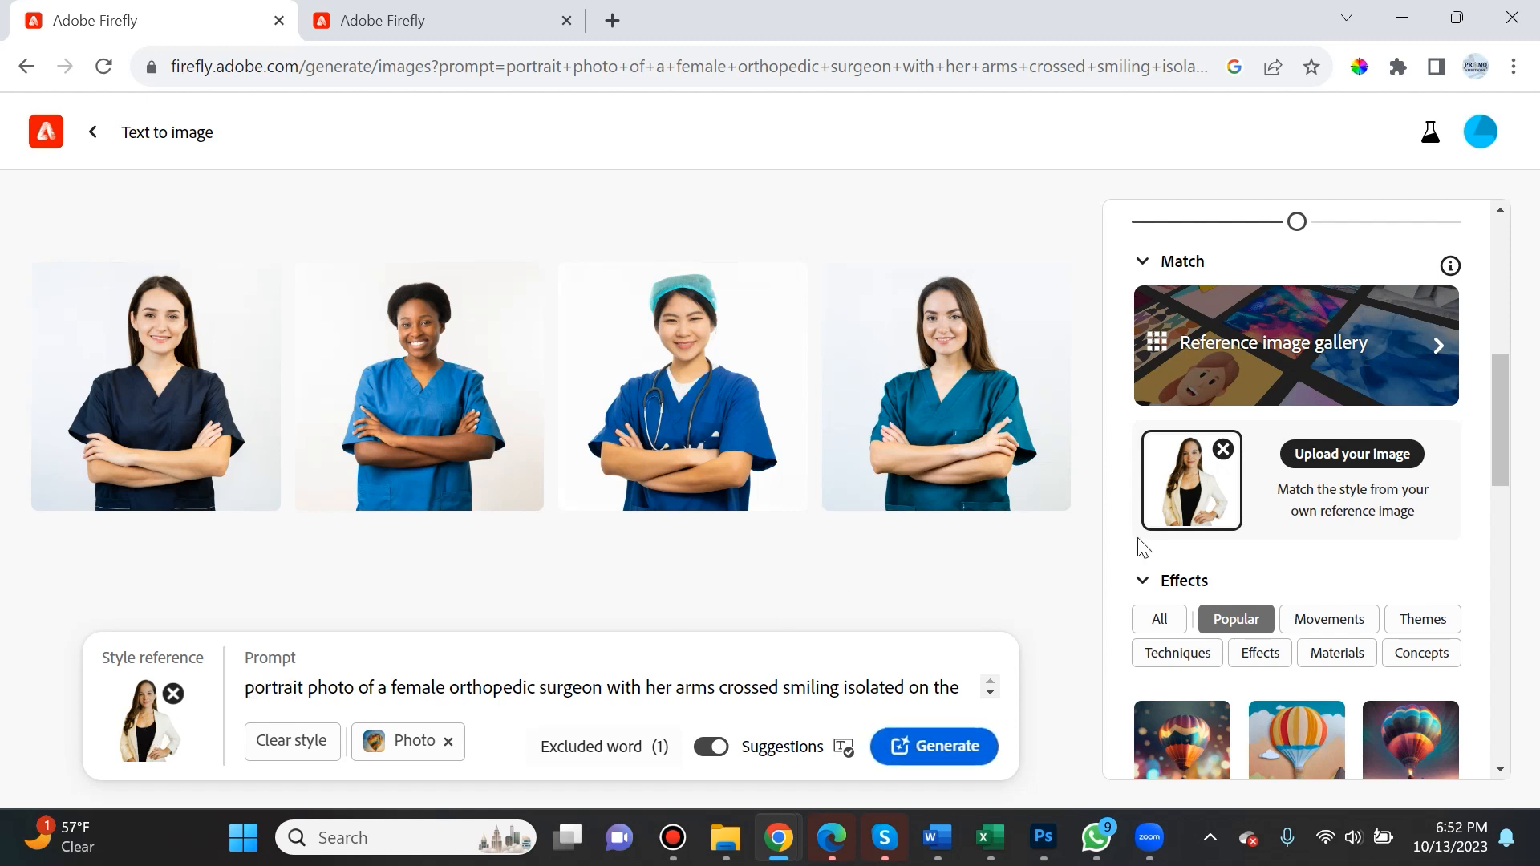
mouse_move(1206, 488)
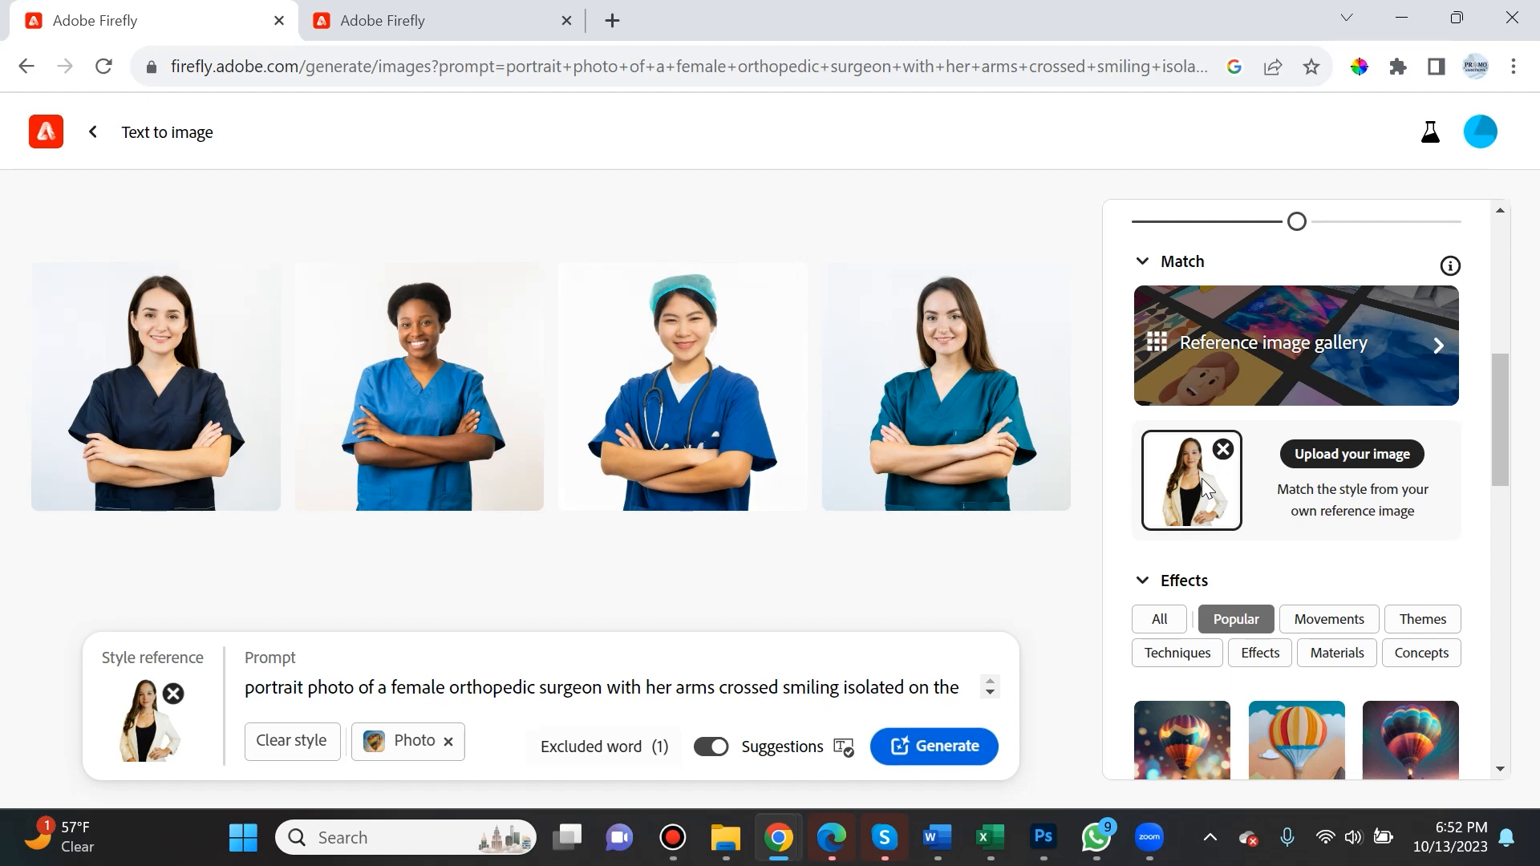
click(1042, 837)
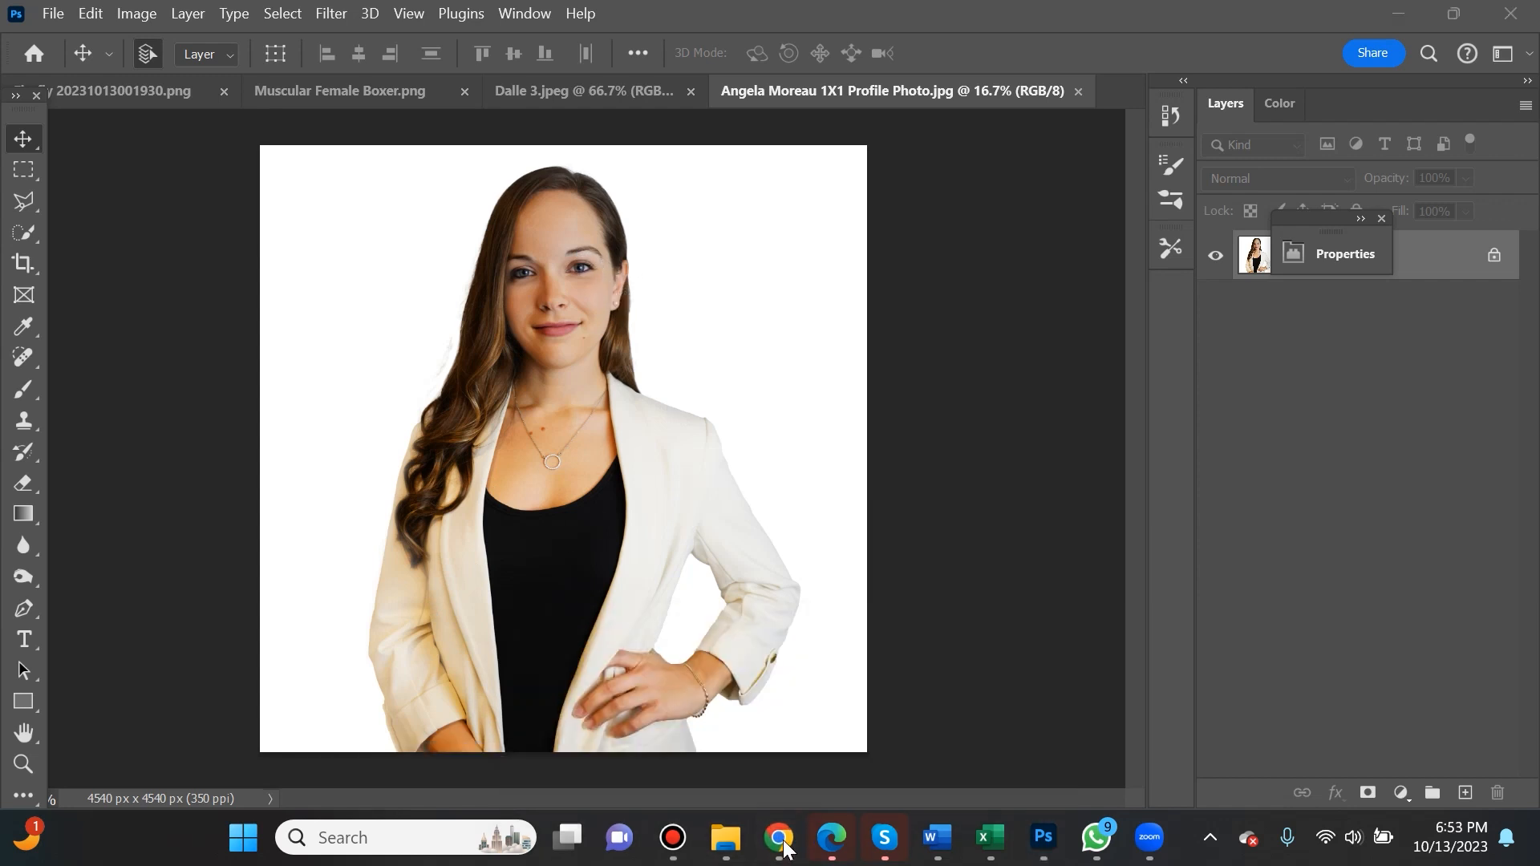
click(776, 837)
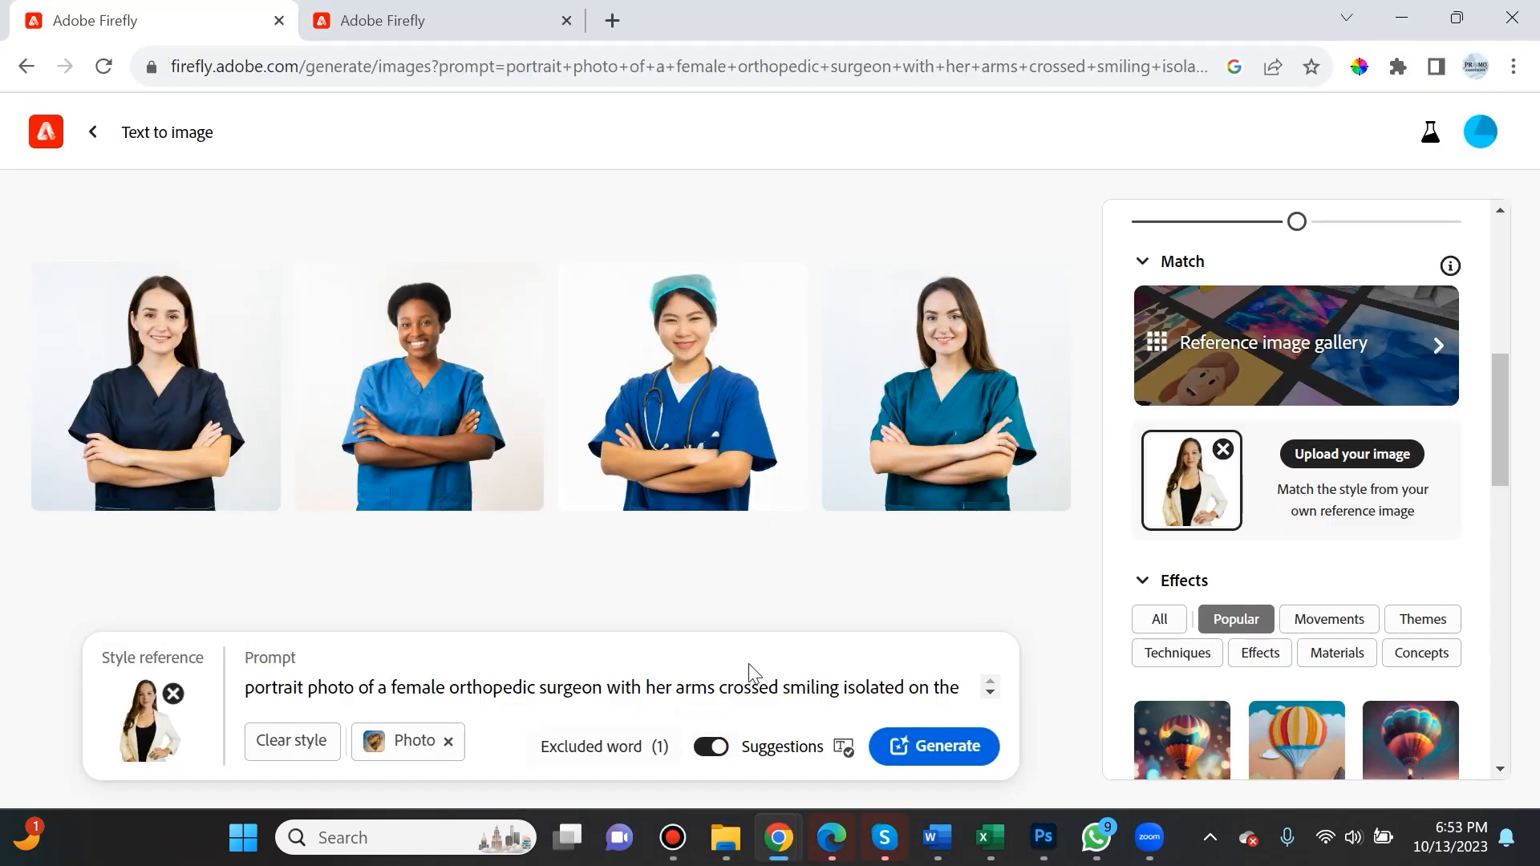
mouse_move(1402, 500)
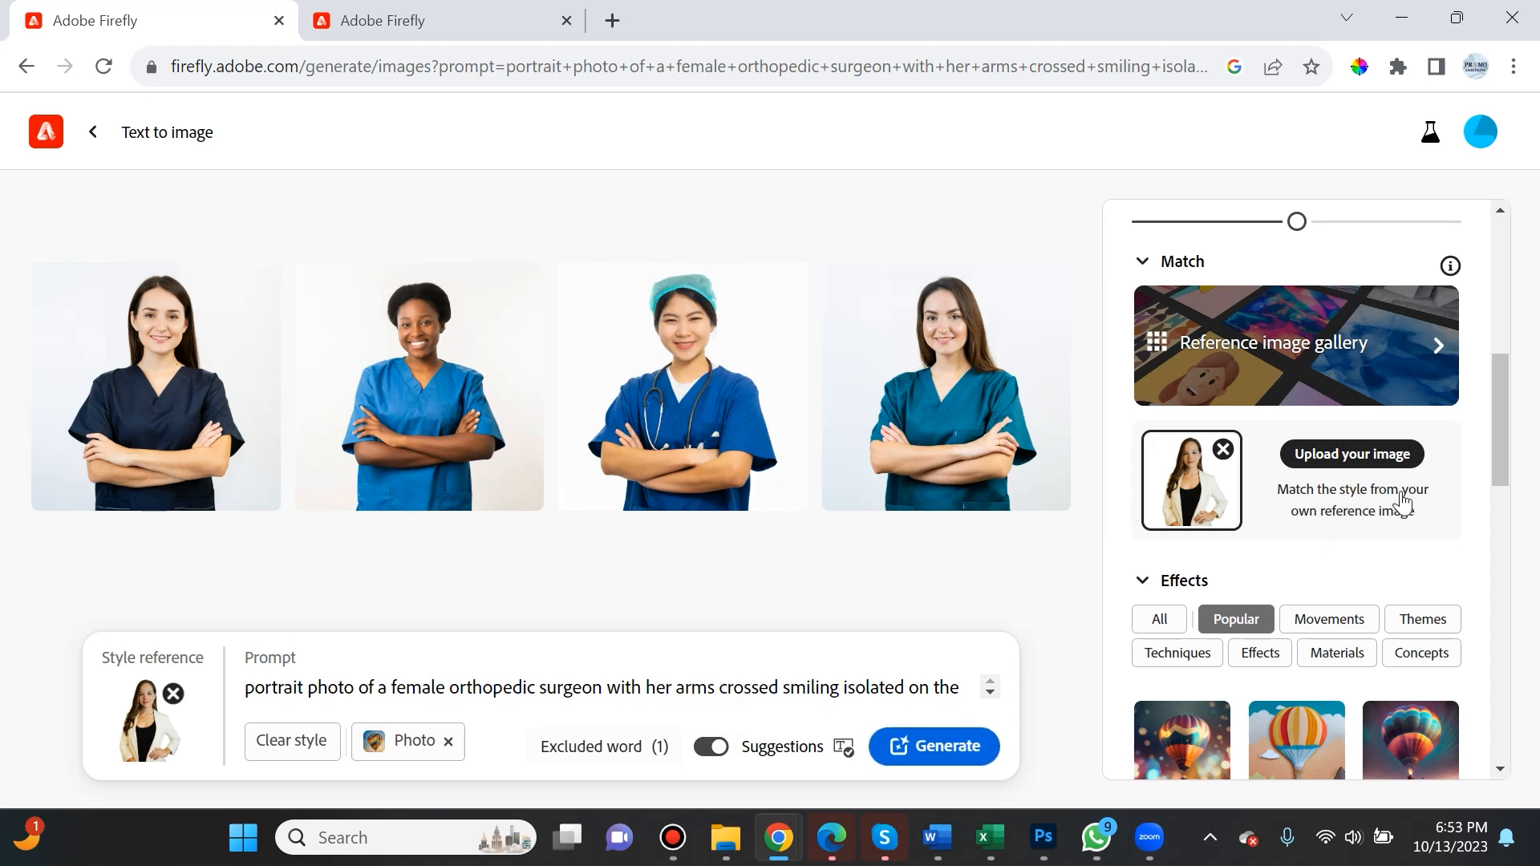
mouse_move(1305, 537)
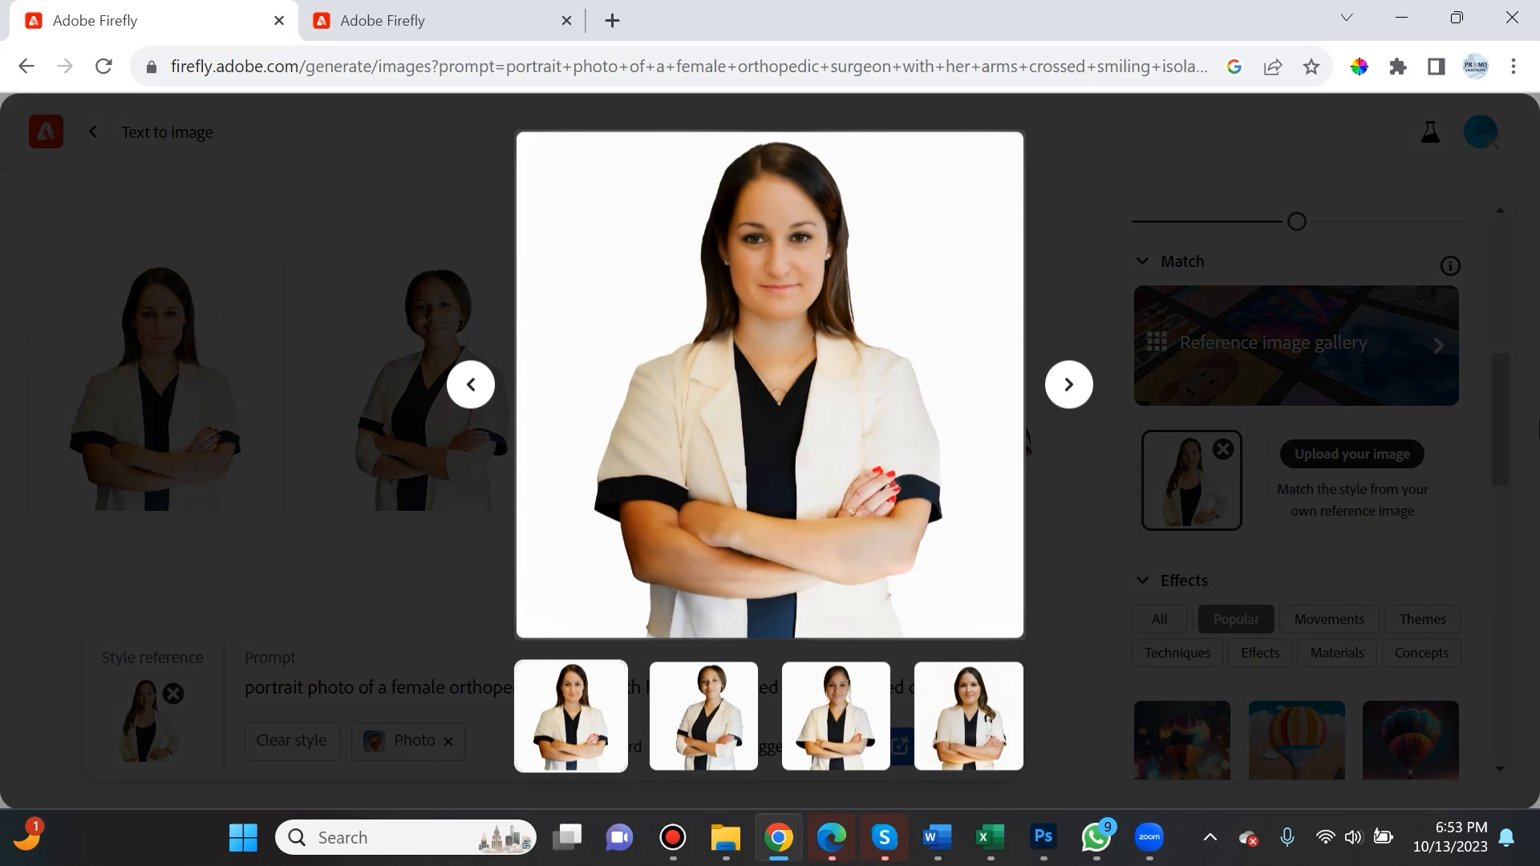
- Click through the white-coat surgeon results, switching to Photoshop twice to compare with the blazer reference
click(1067, 383)
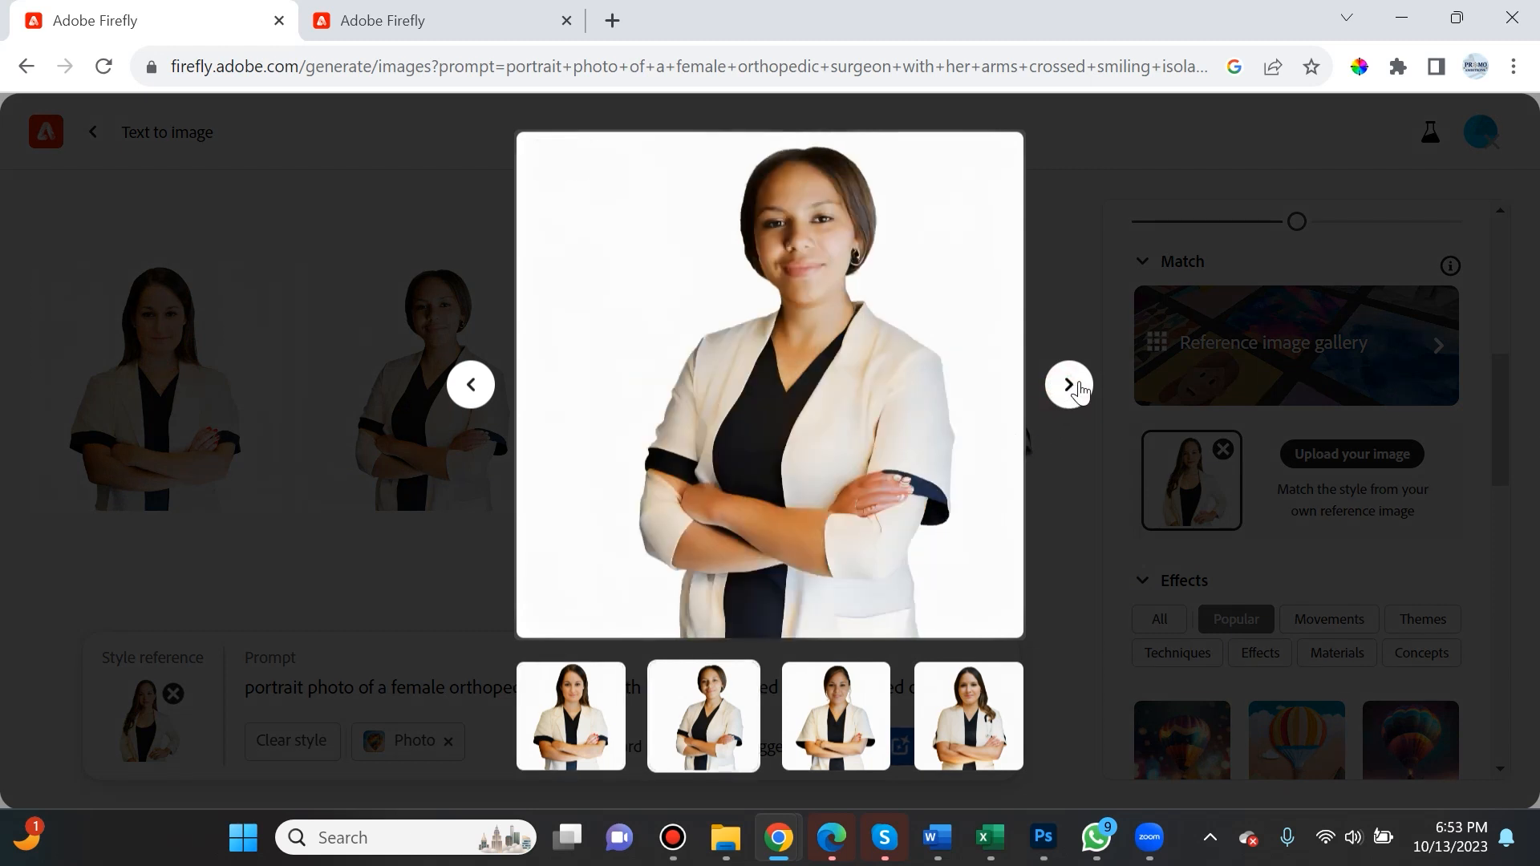
click(1068, 384)
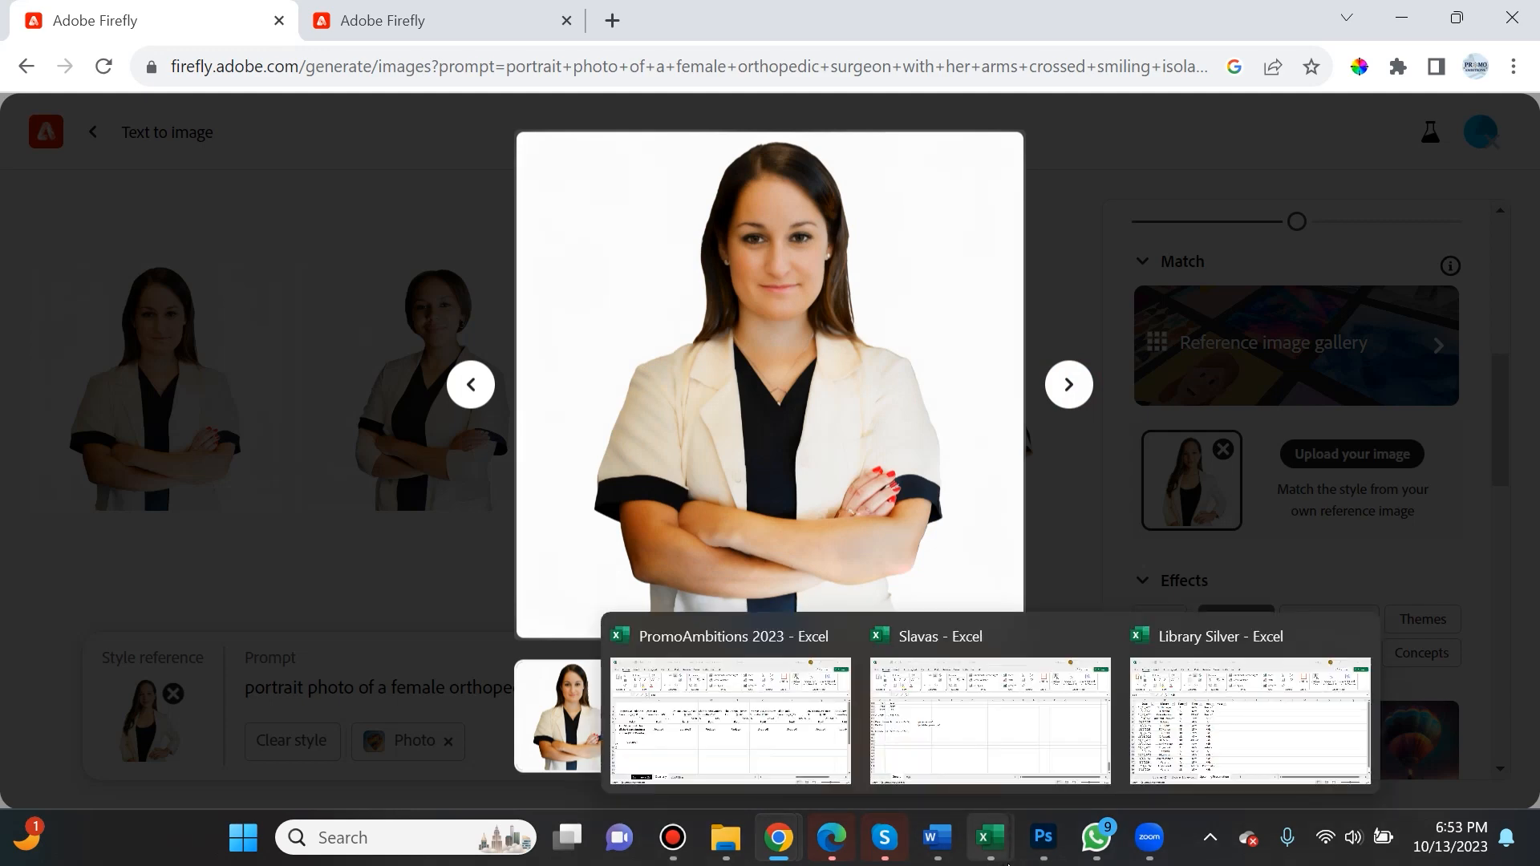
click(1042, 837)
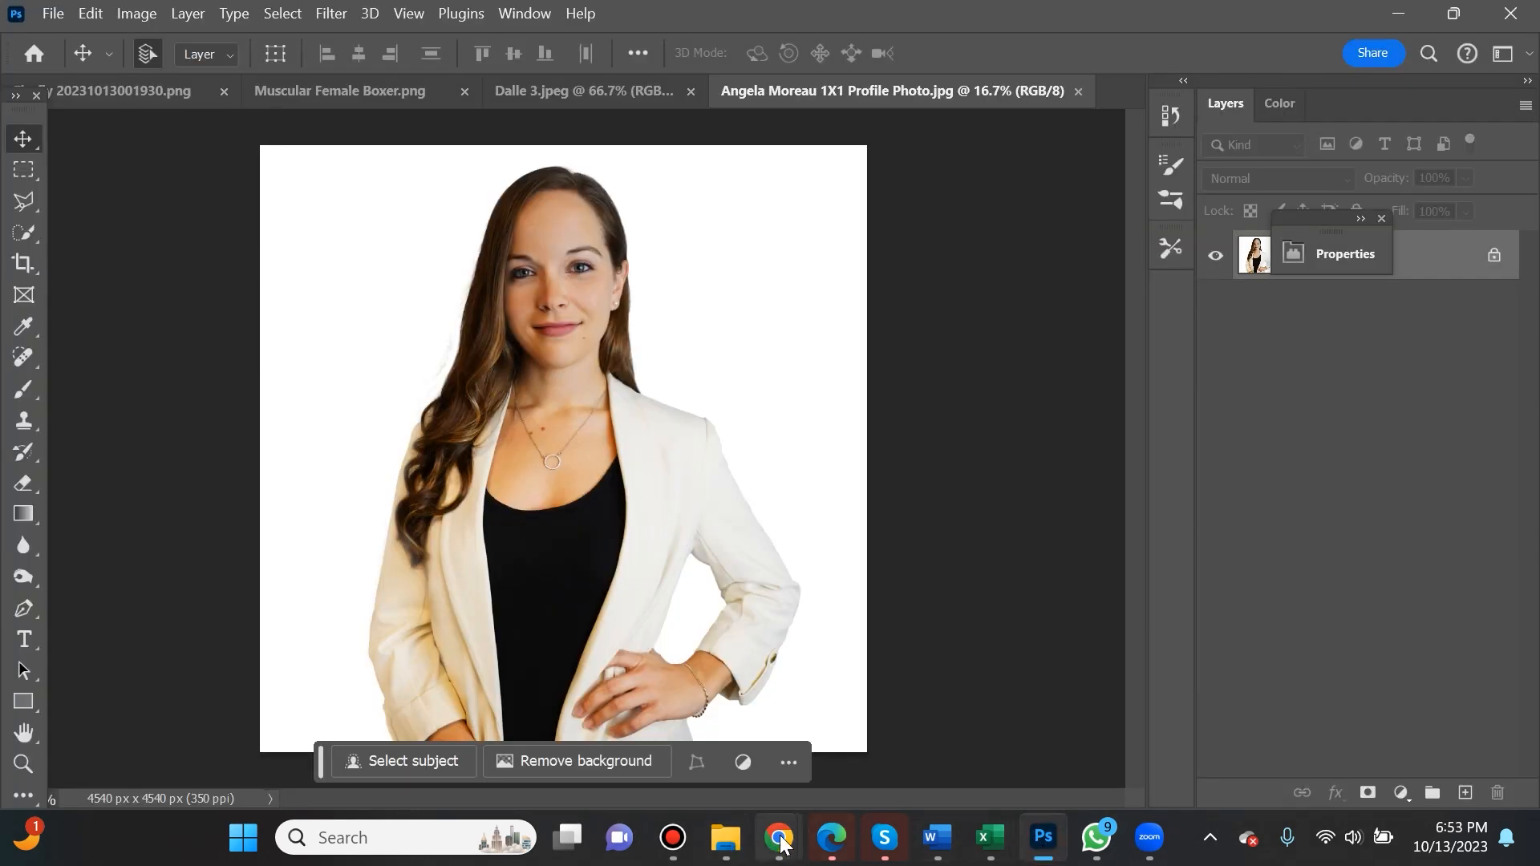
click(780, 837)
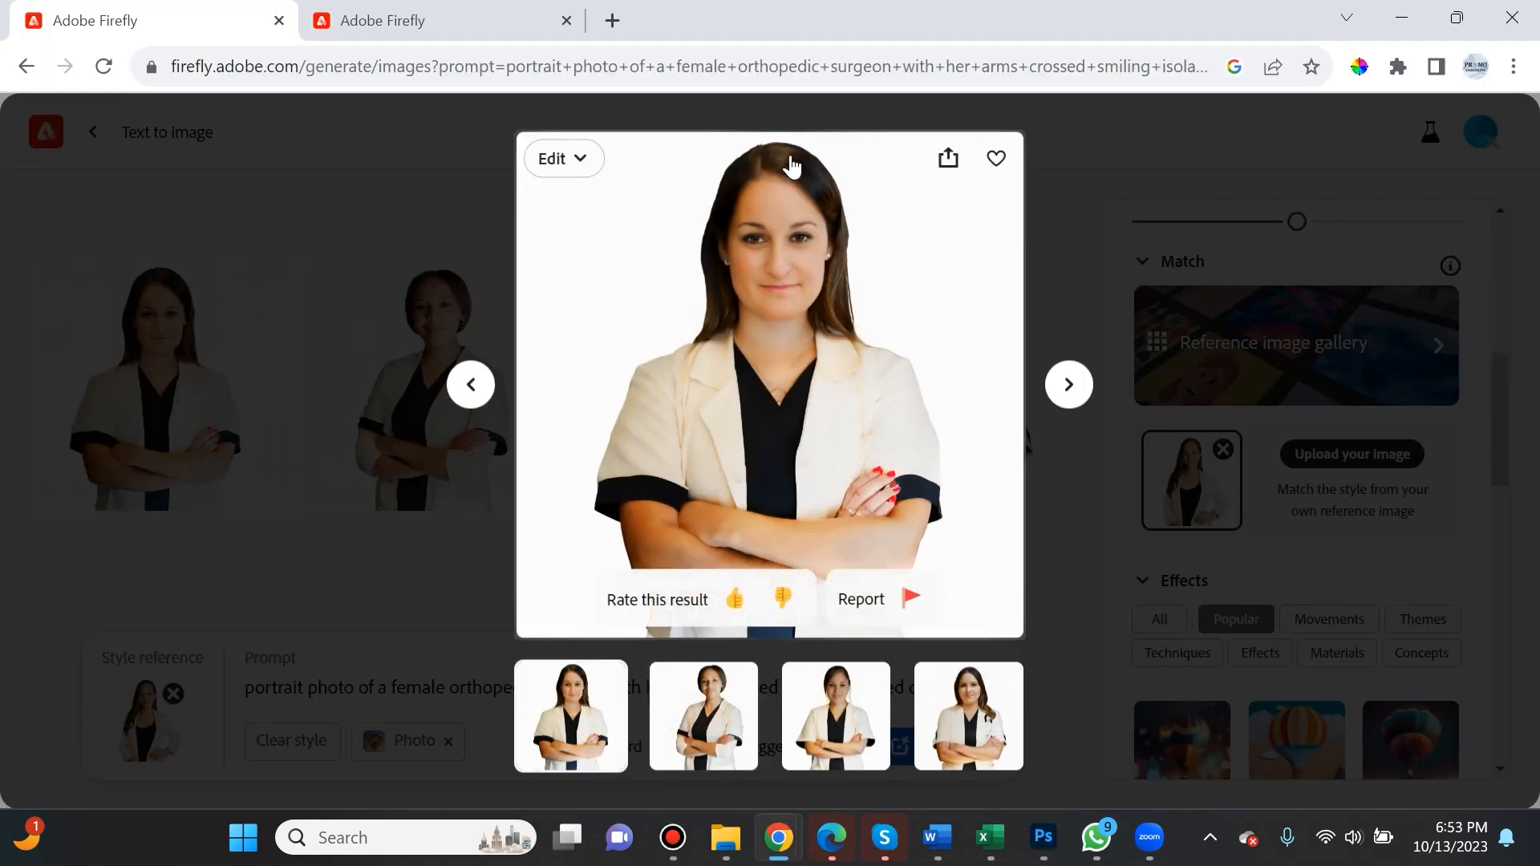
mouse_move(1147, 837)
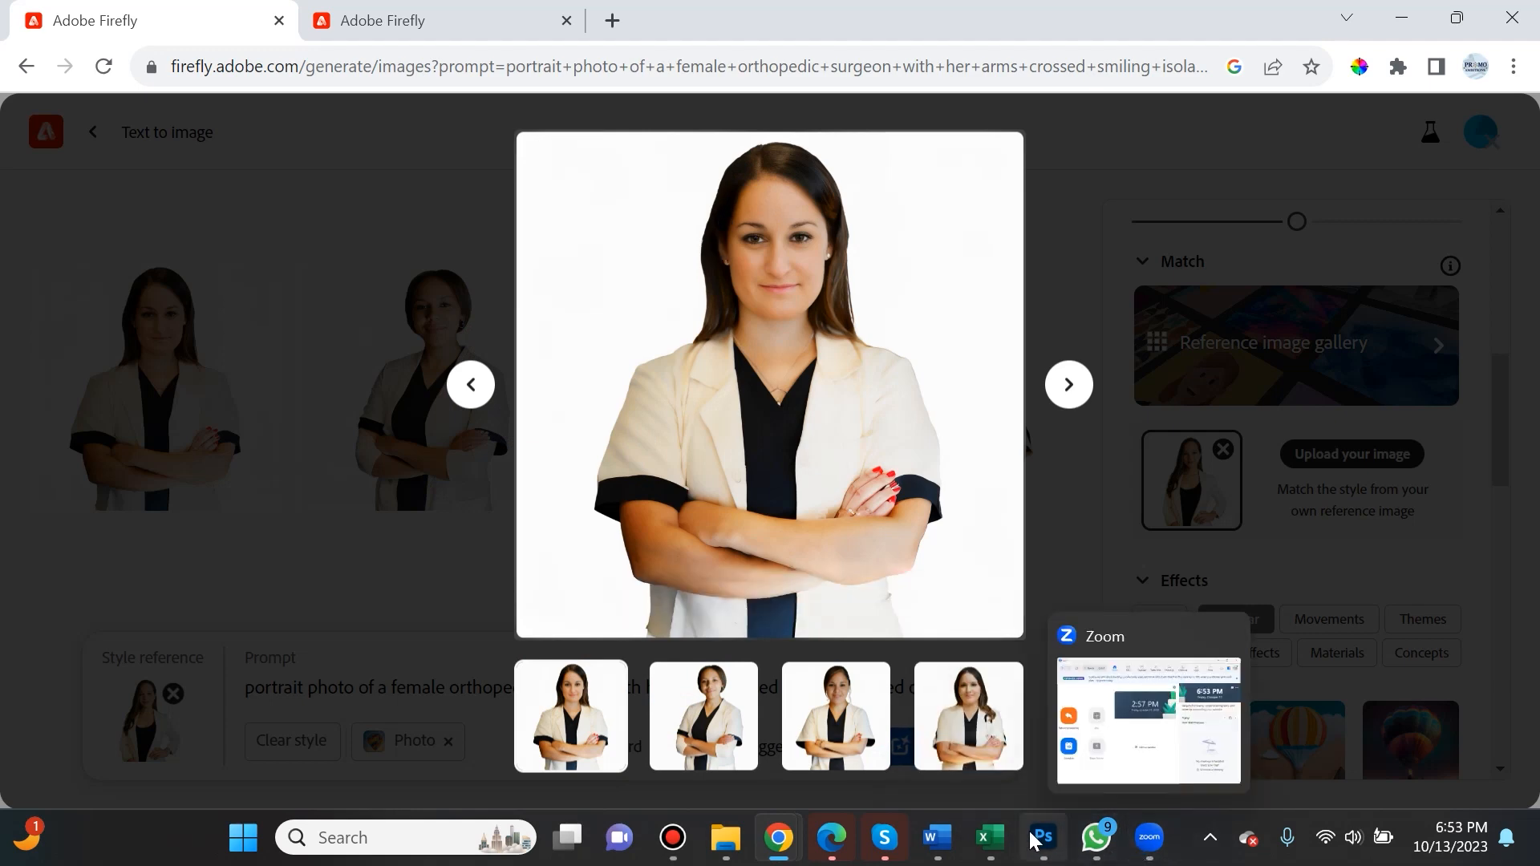
click(1040, 837)
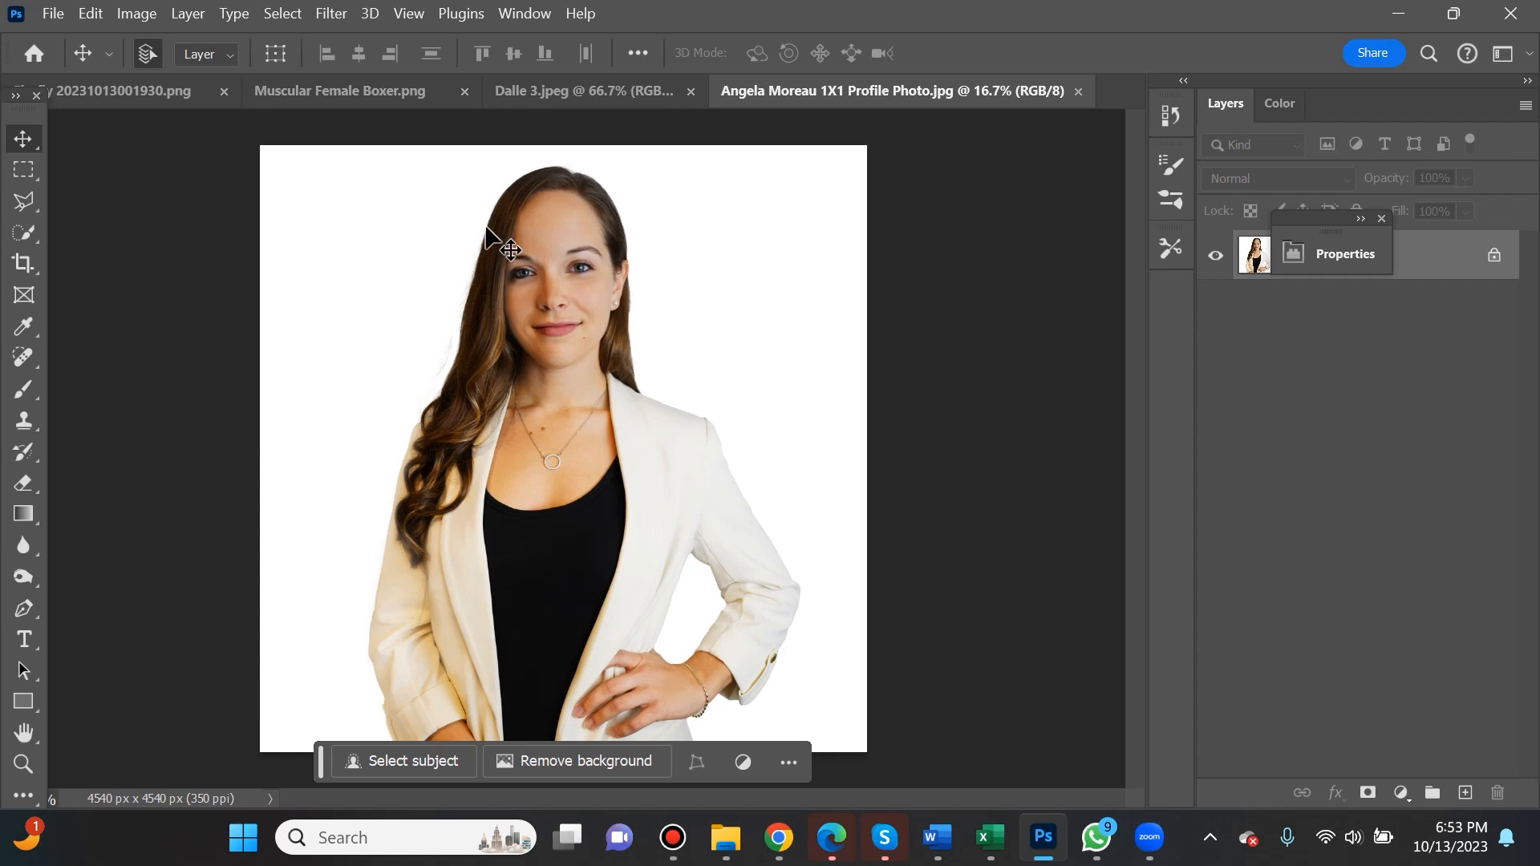
mouse_move(640, 356)
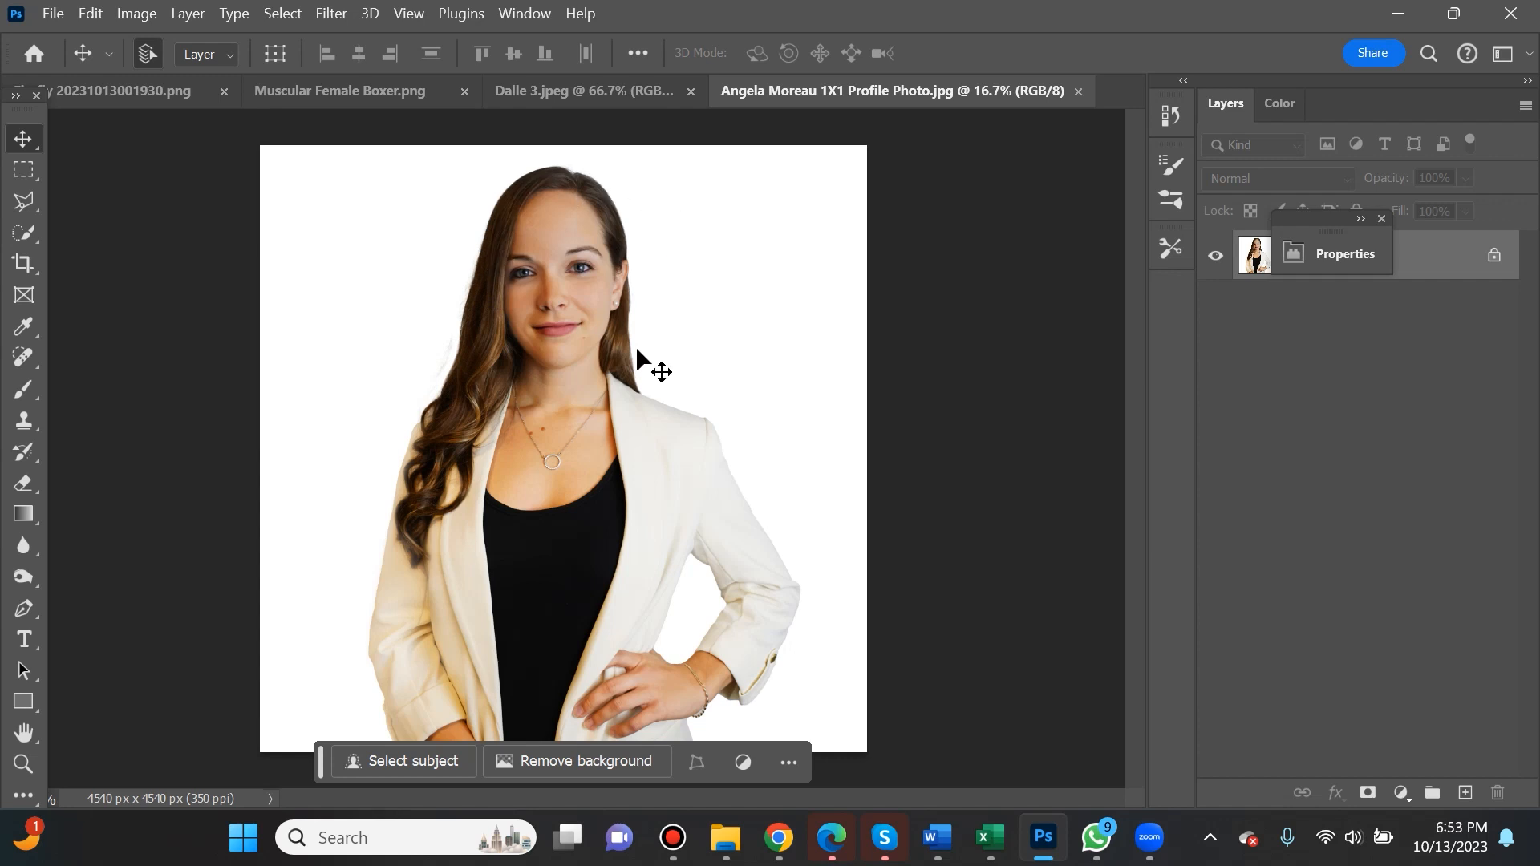
mouse_move(777, 840)
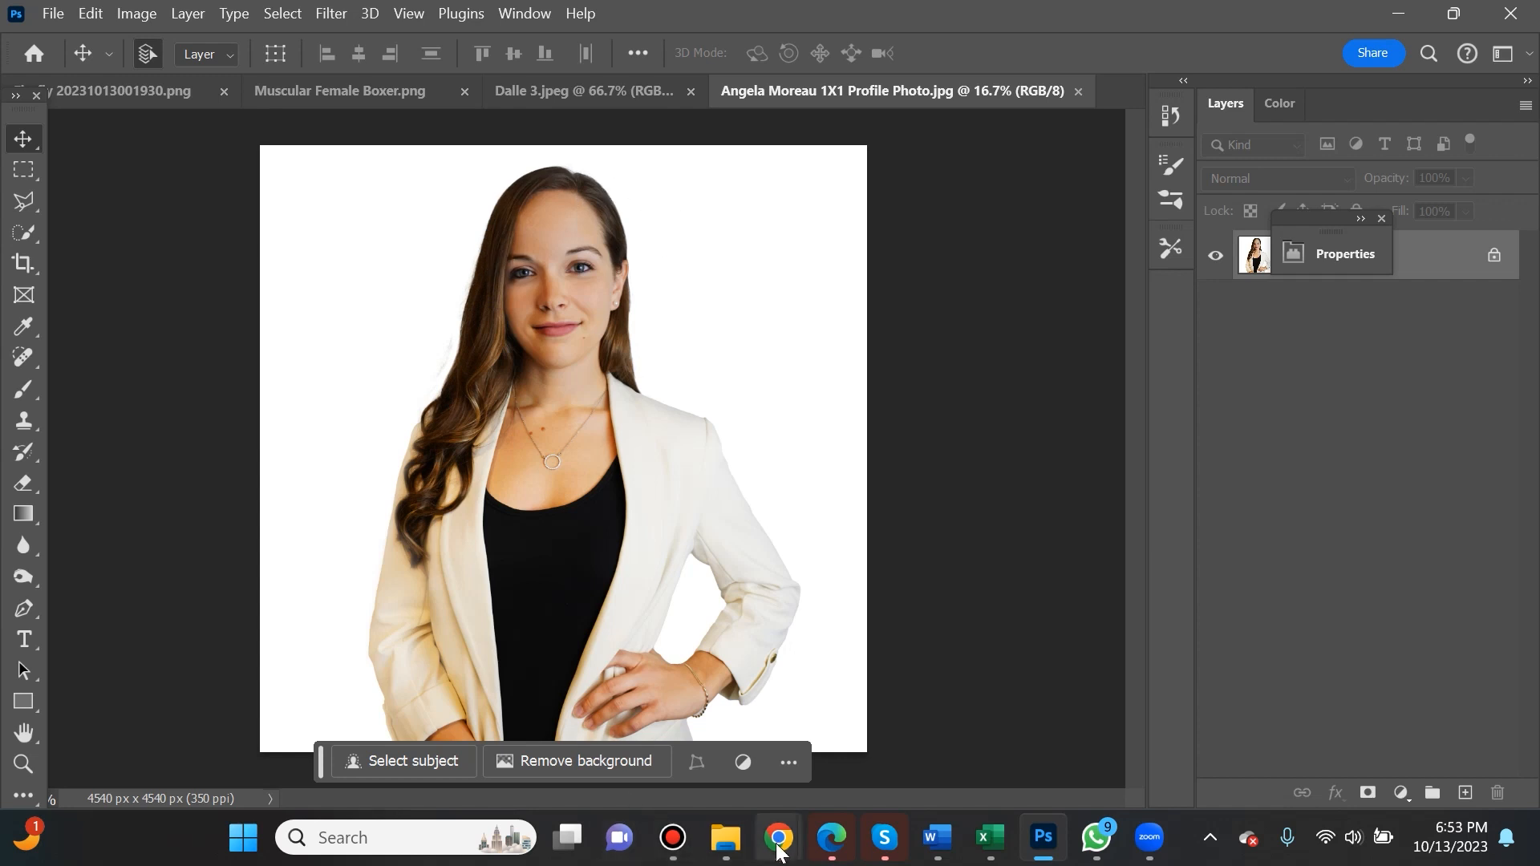
click(777, 837)
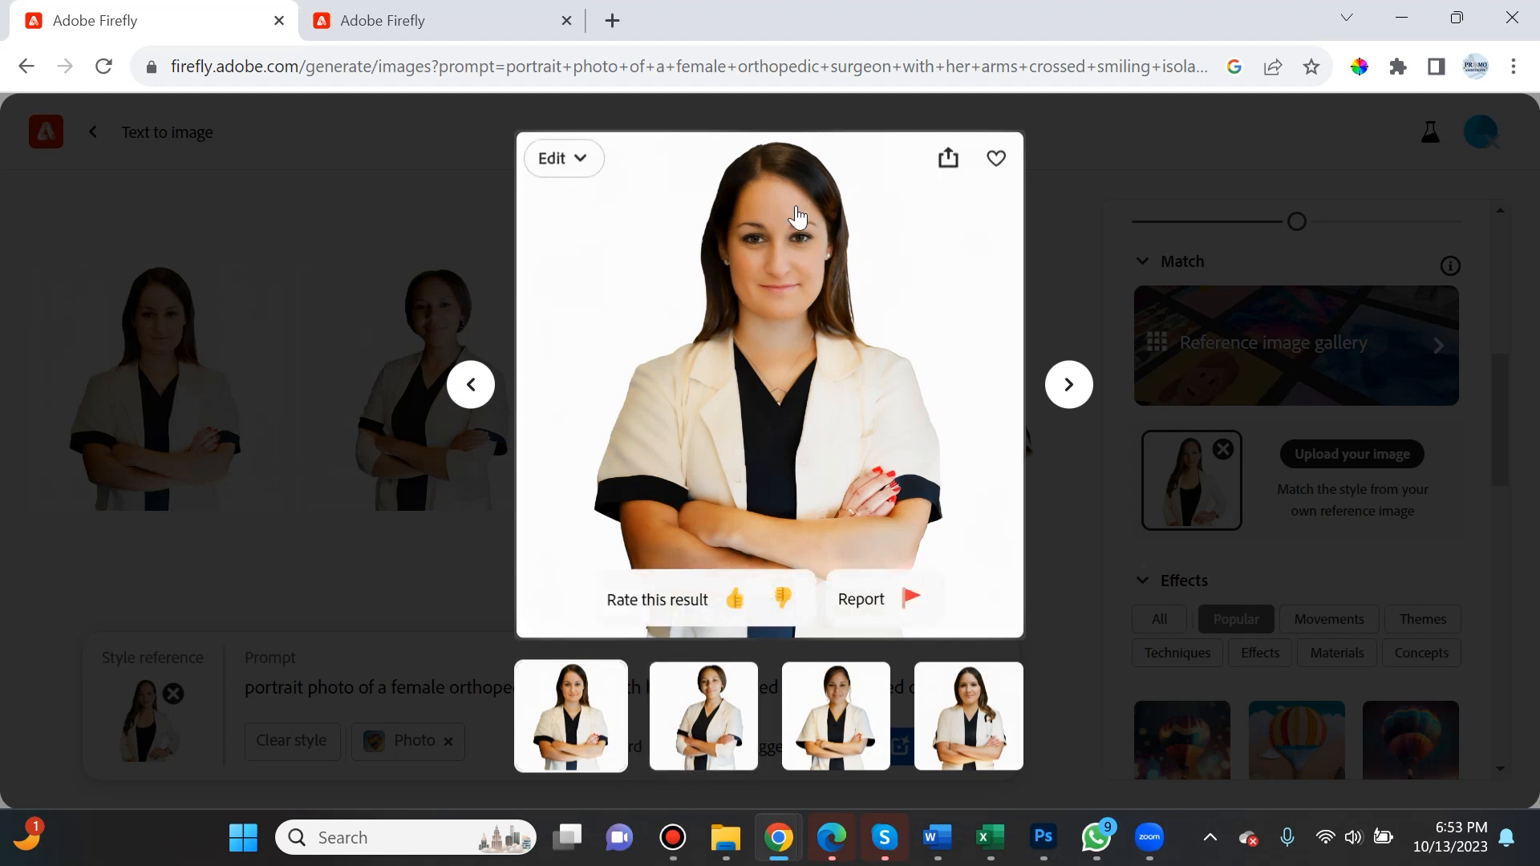
mouse_move(763, 163)
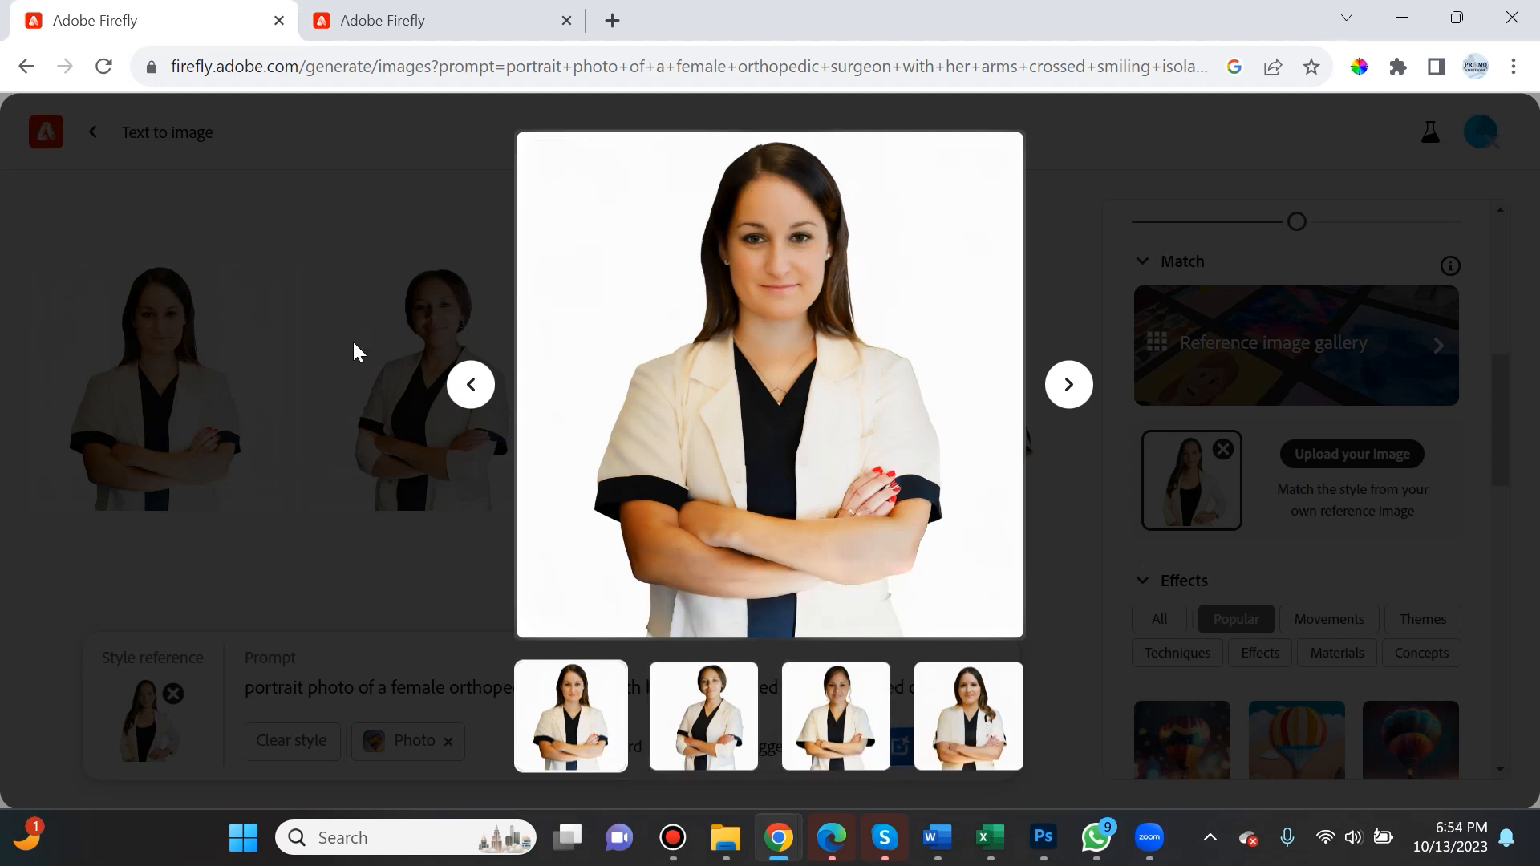
click(470, 384)
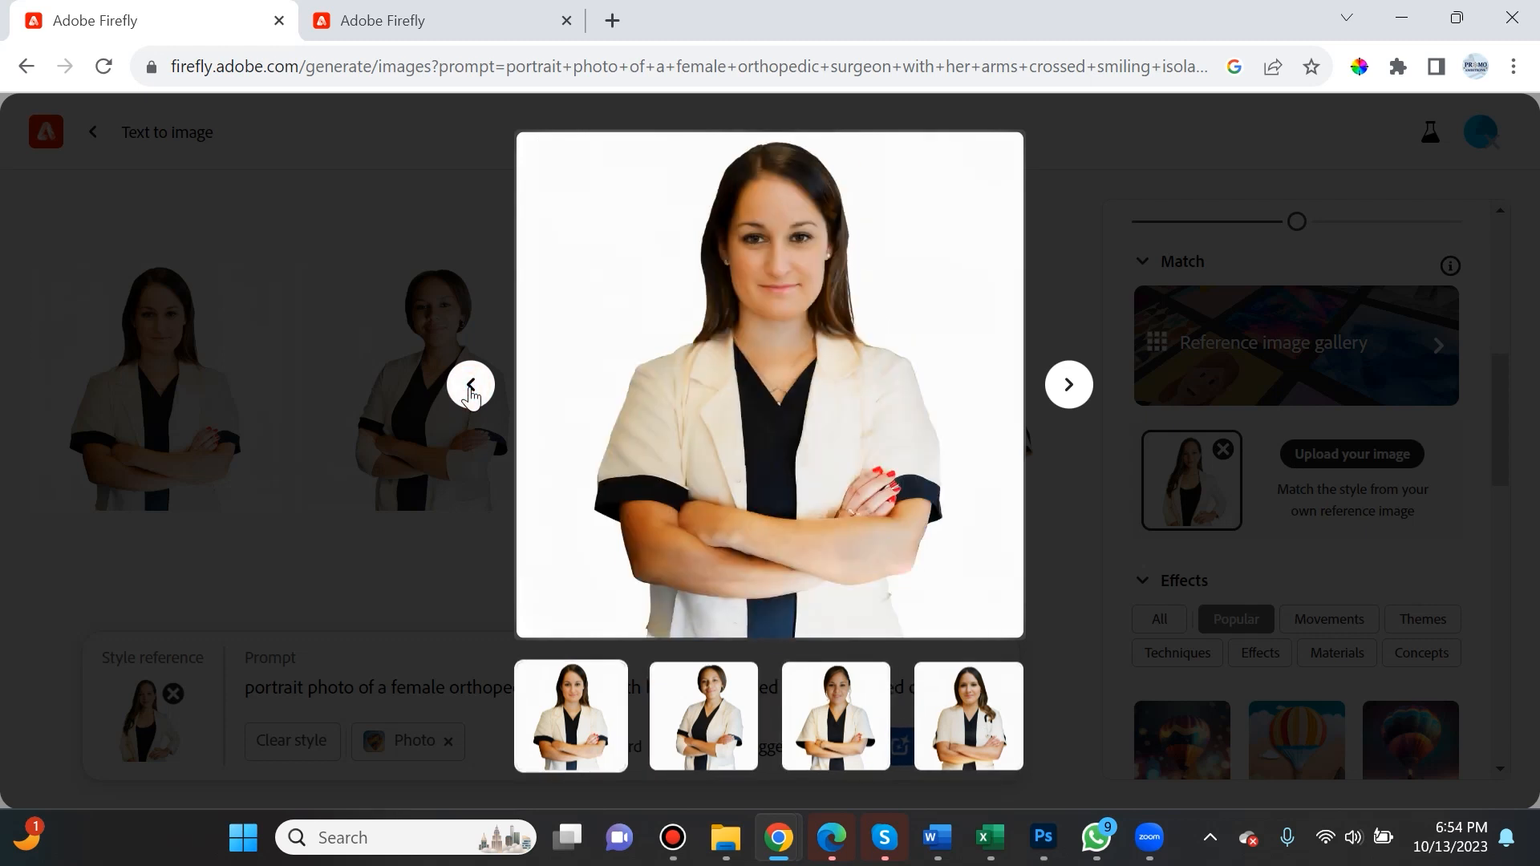
mouse_move(1069, 391)
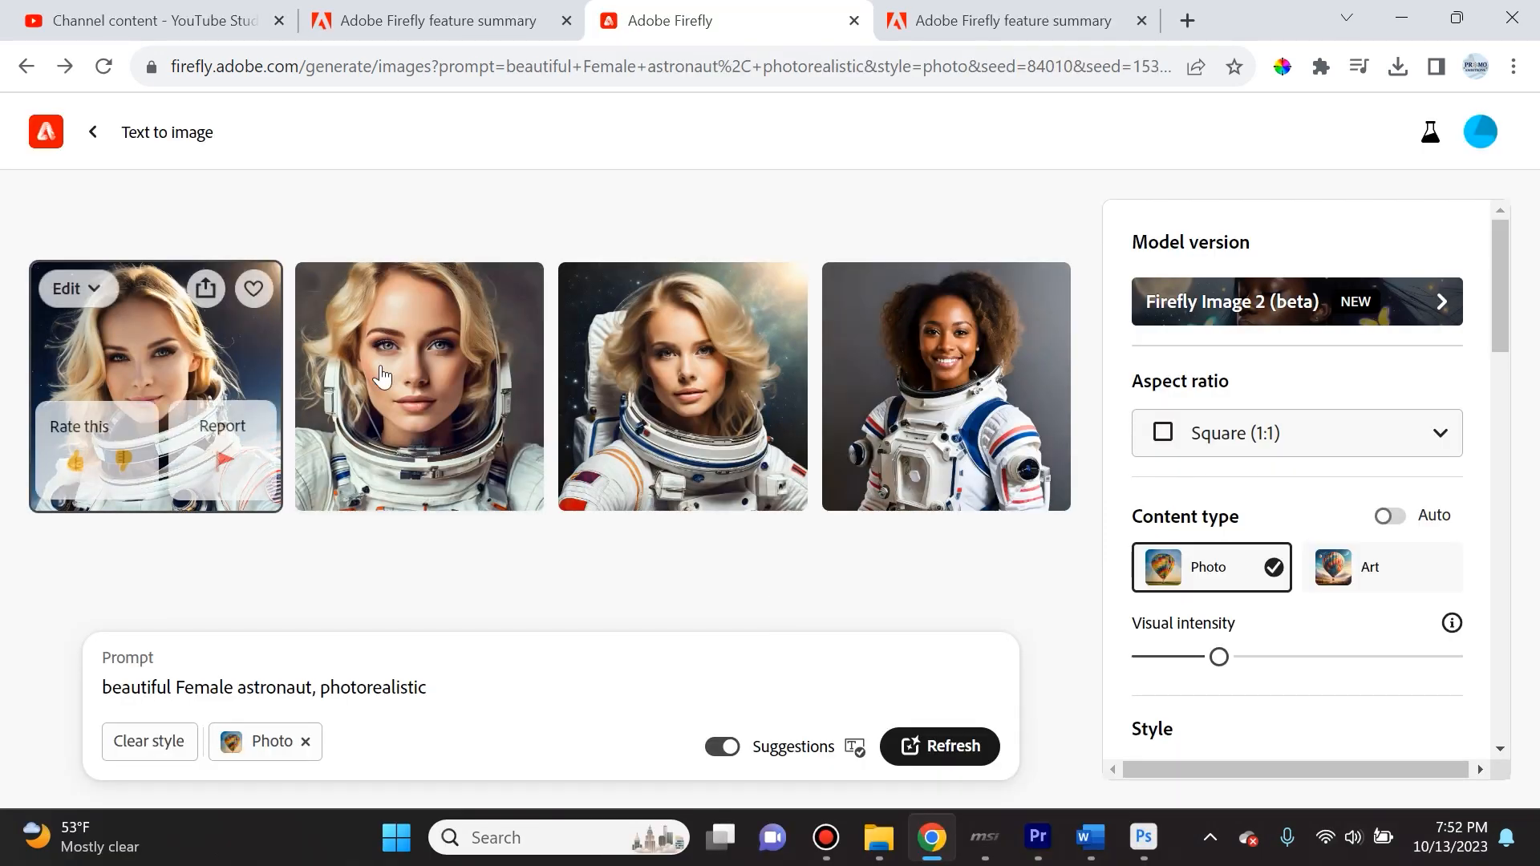
mouse_move(946, 345)
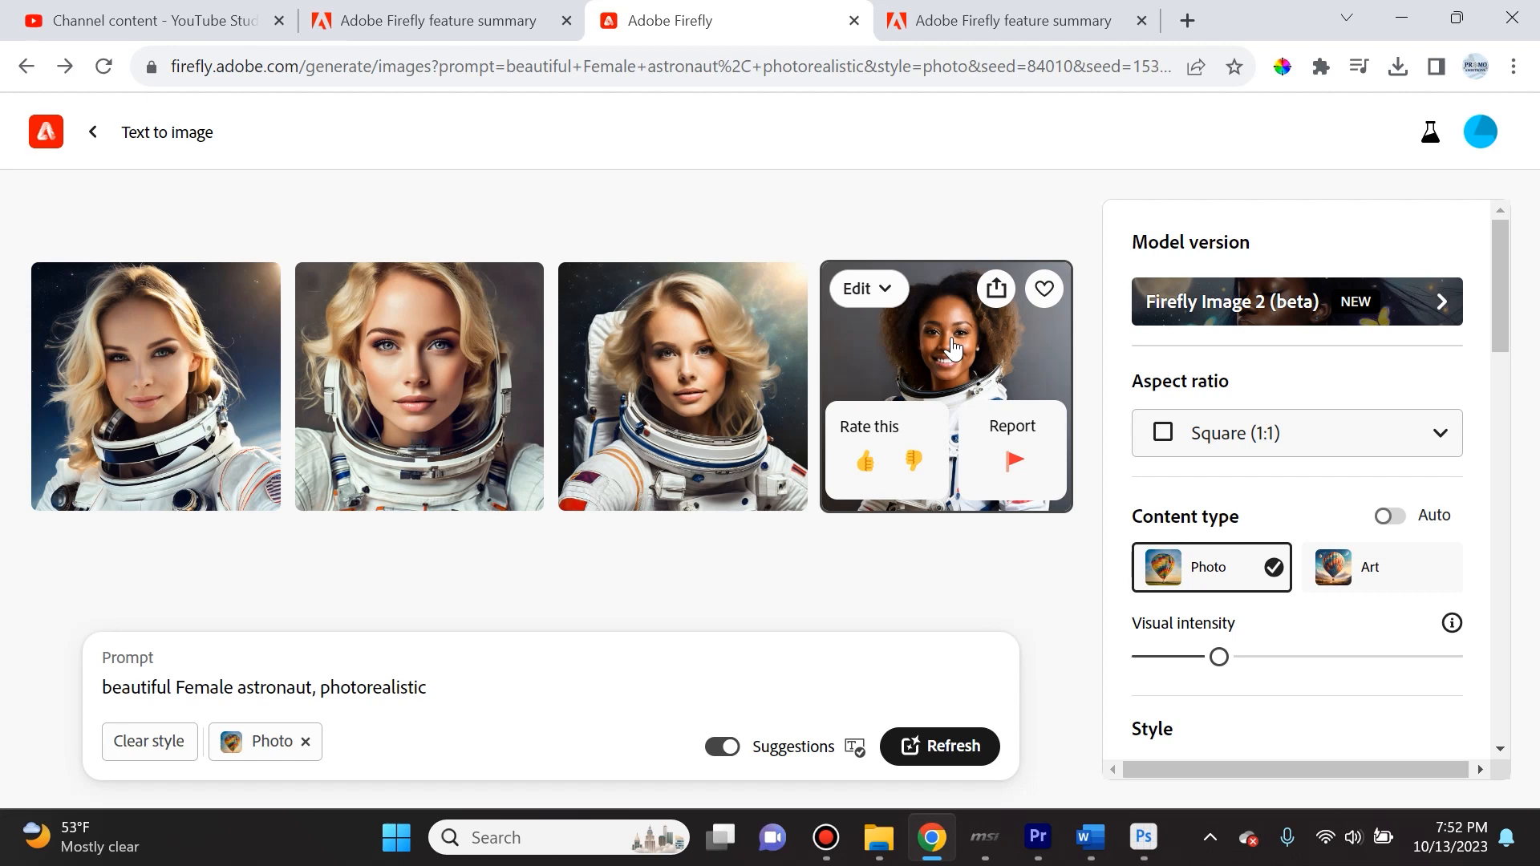
click(943, 343)
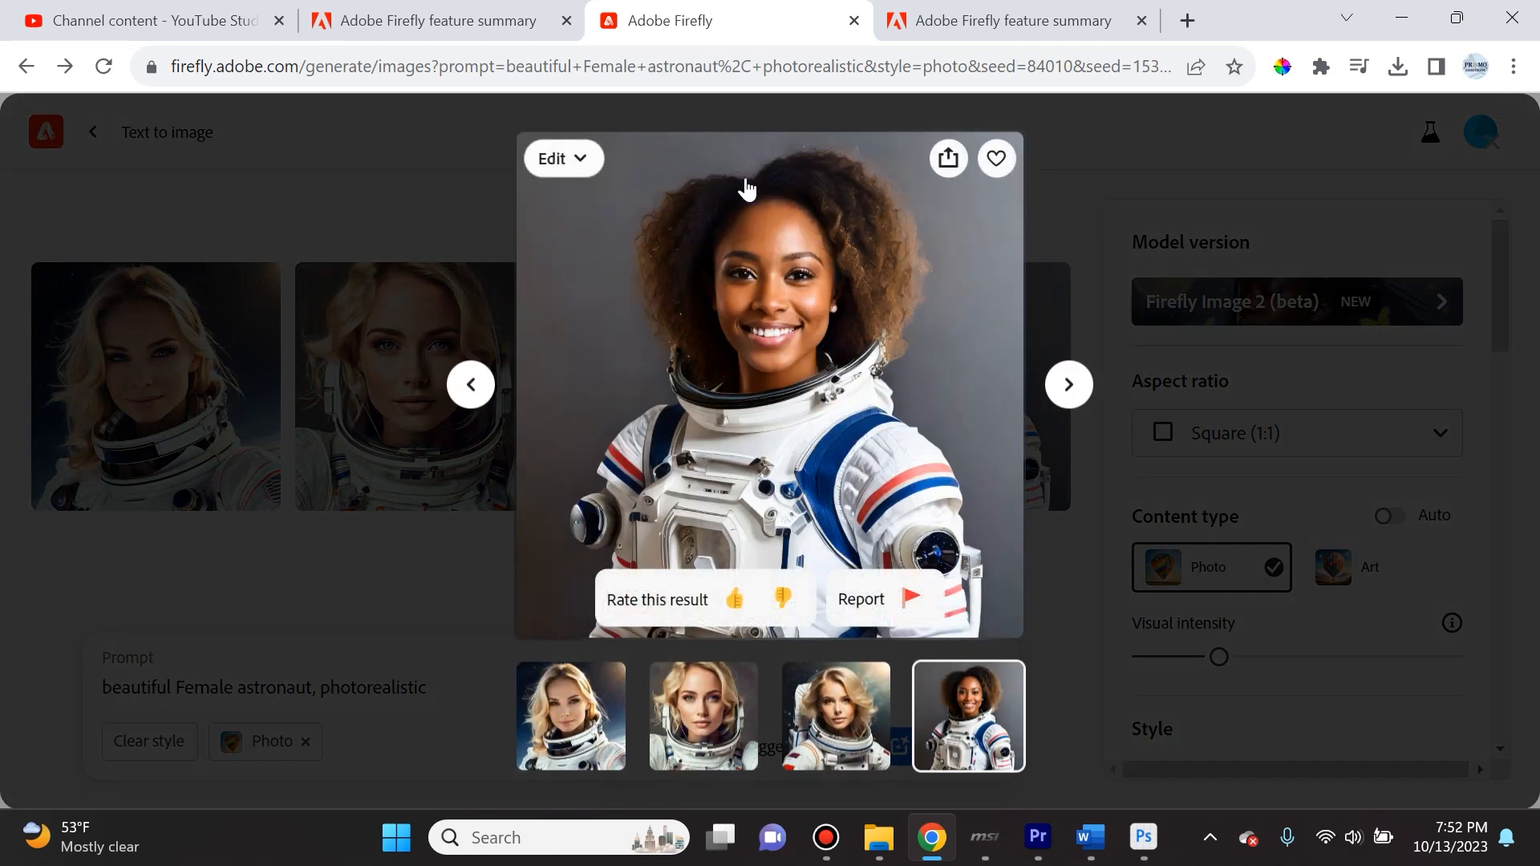
click(947, 159)
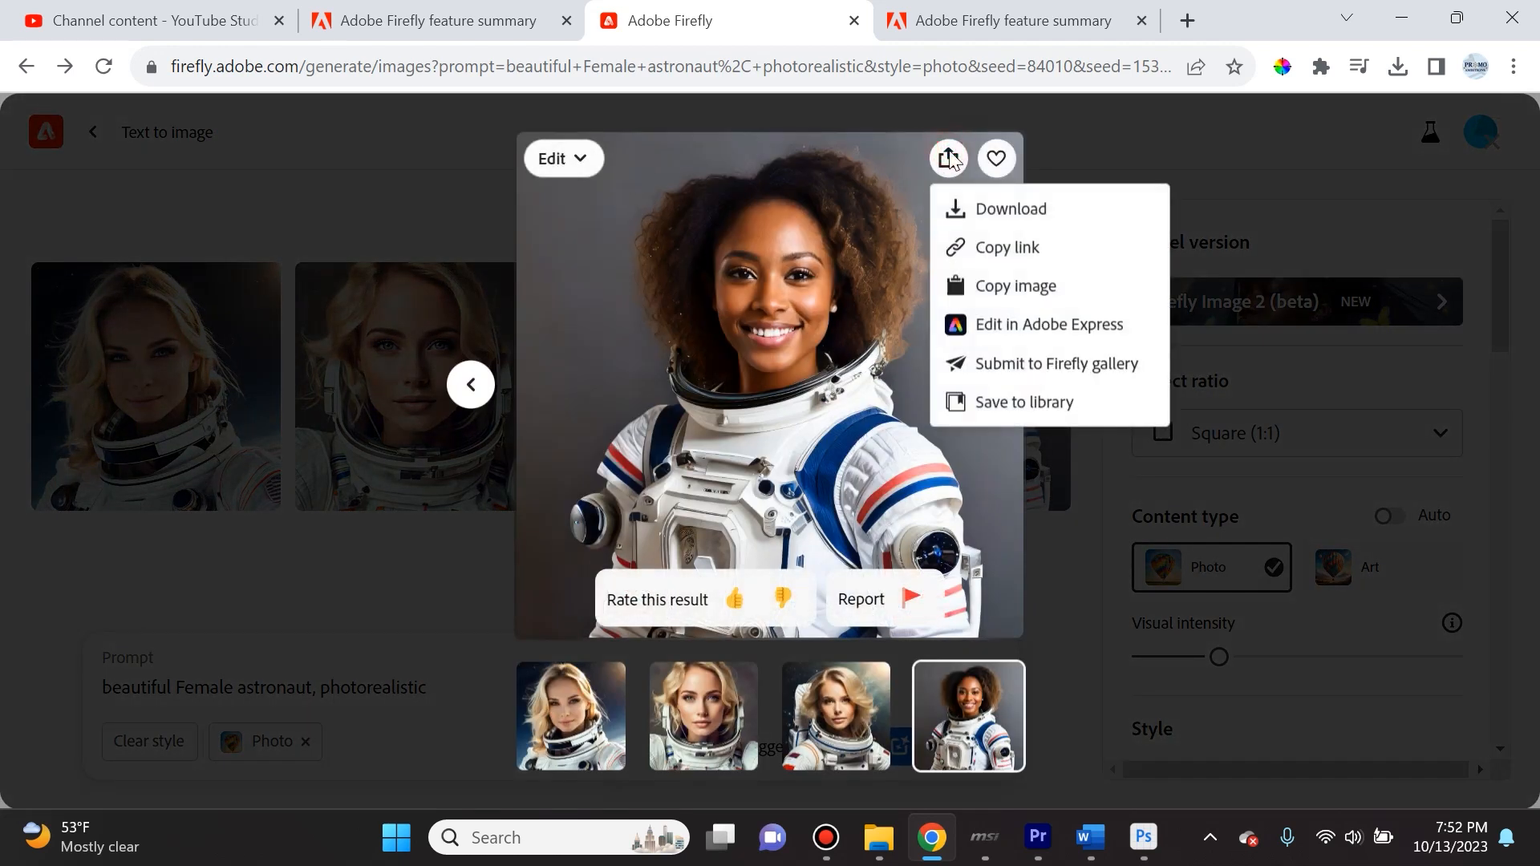
mouse_move(1006, 247)
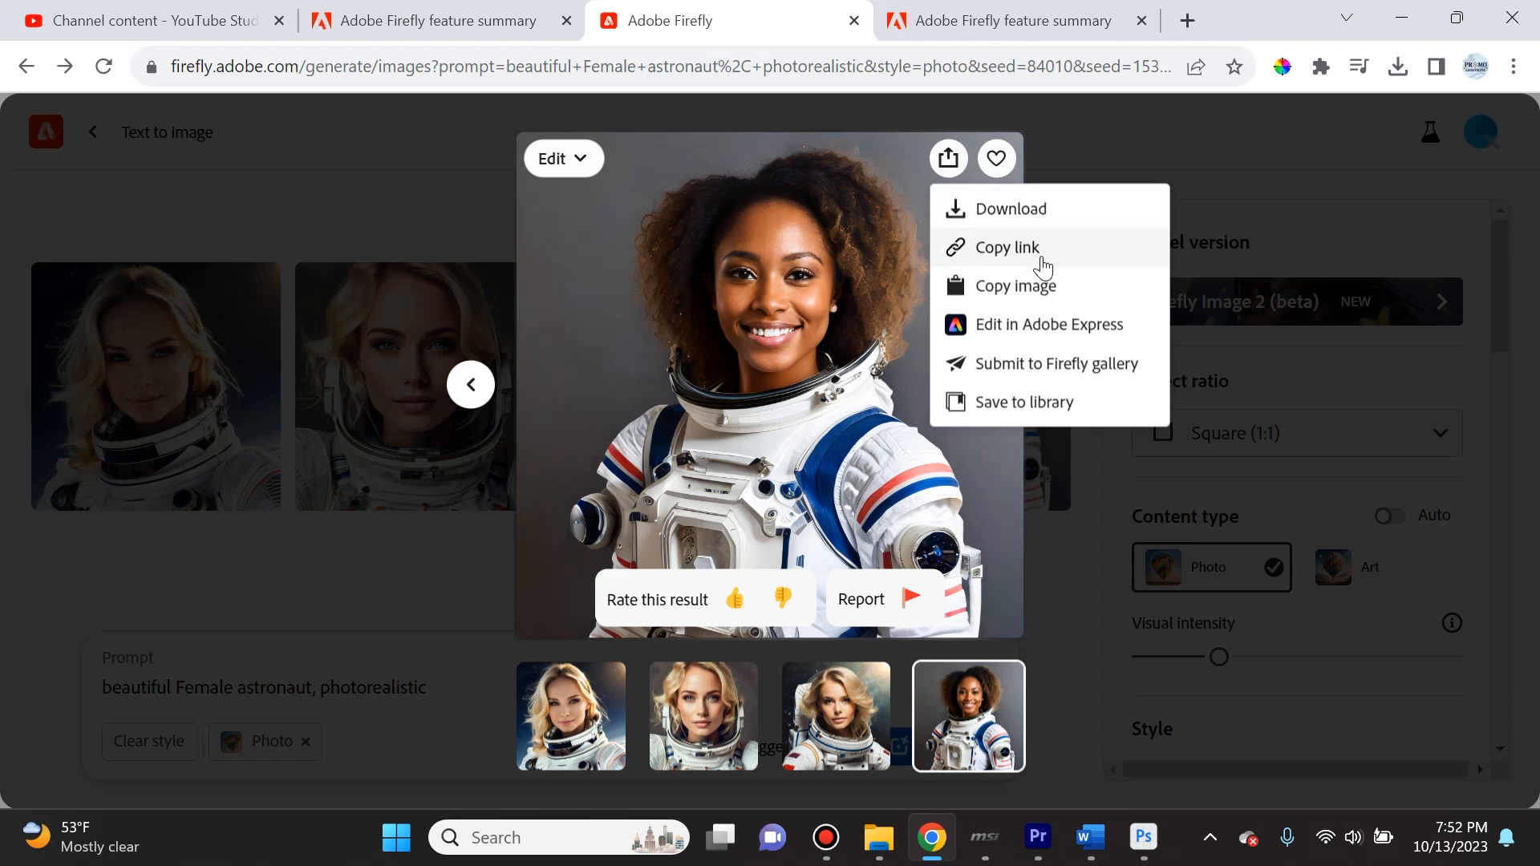
mouse_move(946, 164)
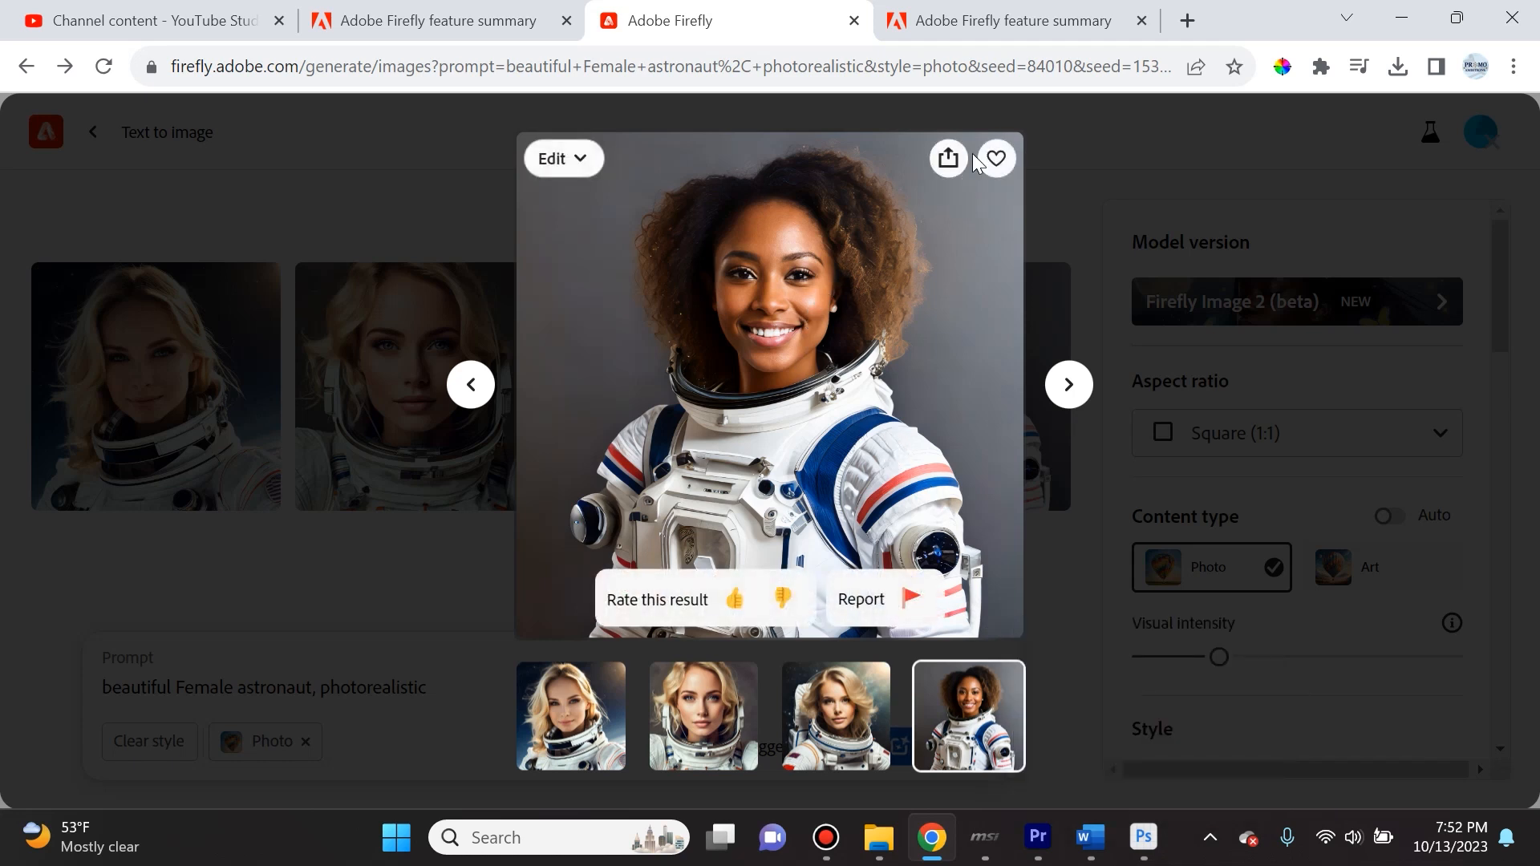
mouse_move(946, 158)
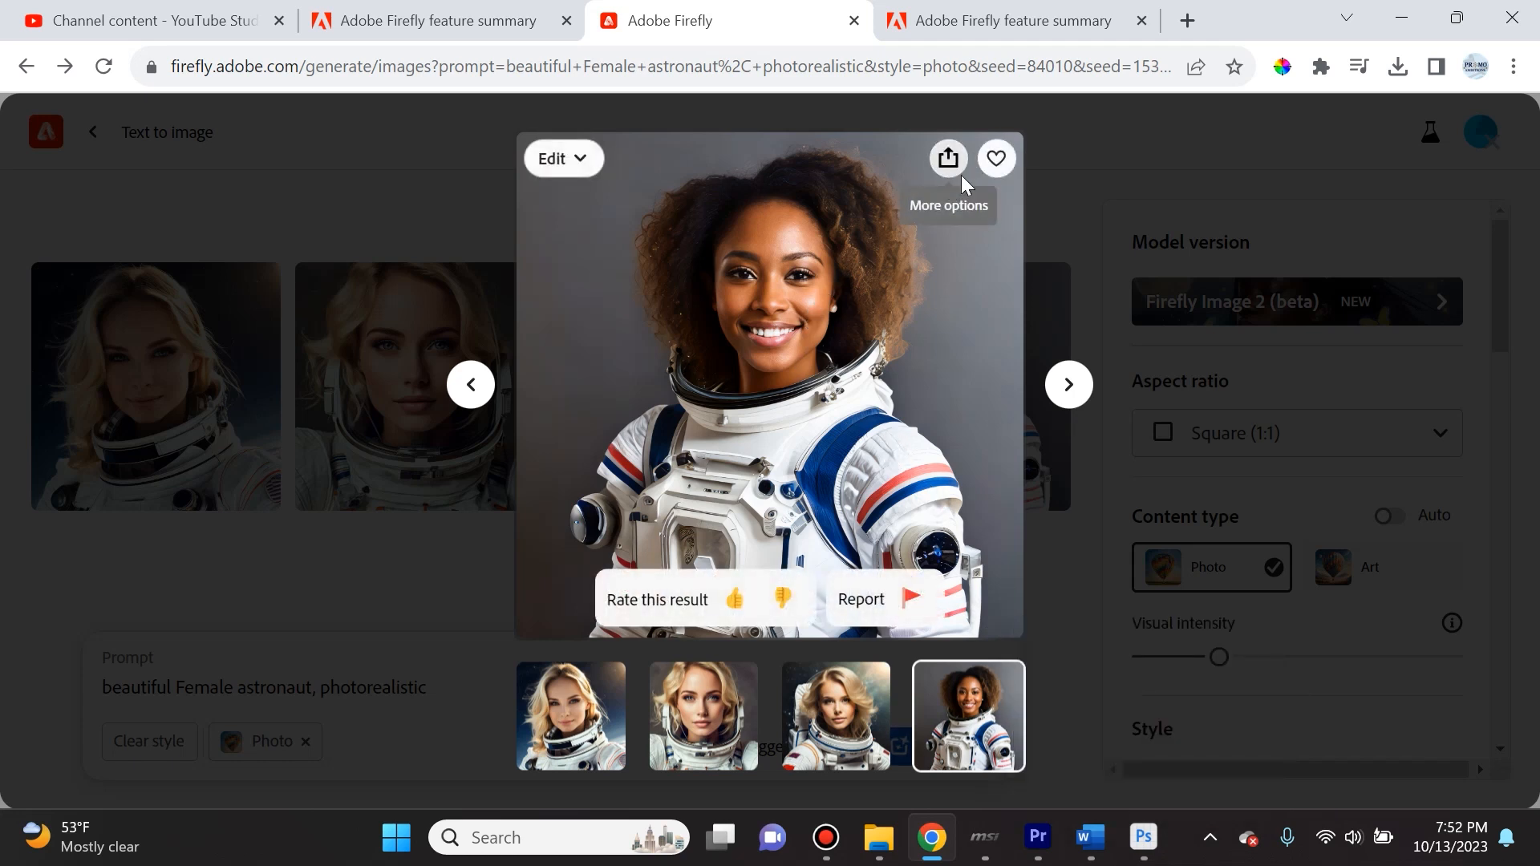
mouse_move(994, 159)
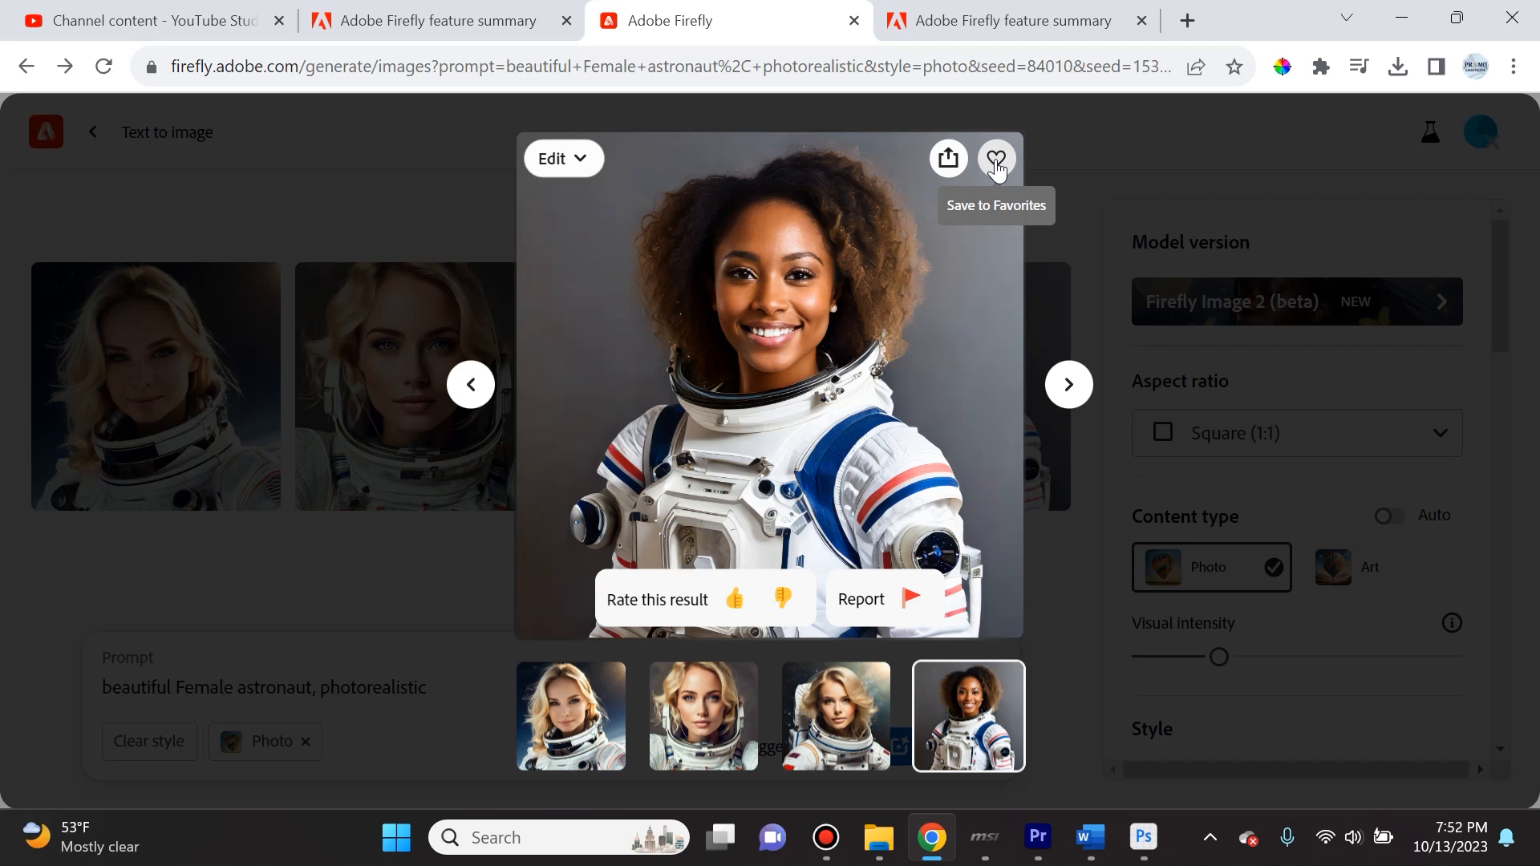
mouse_move(983, 455)
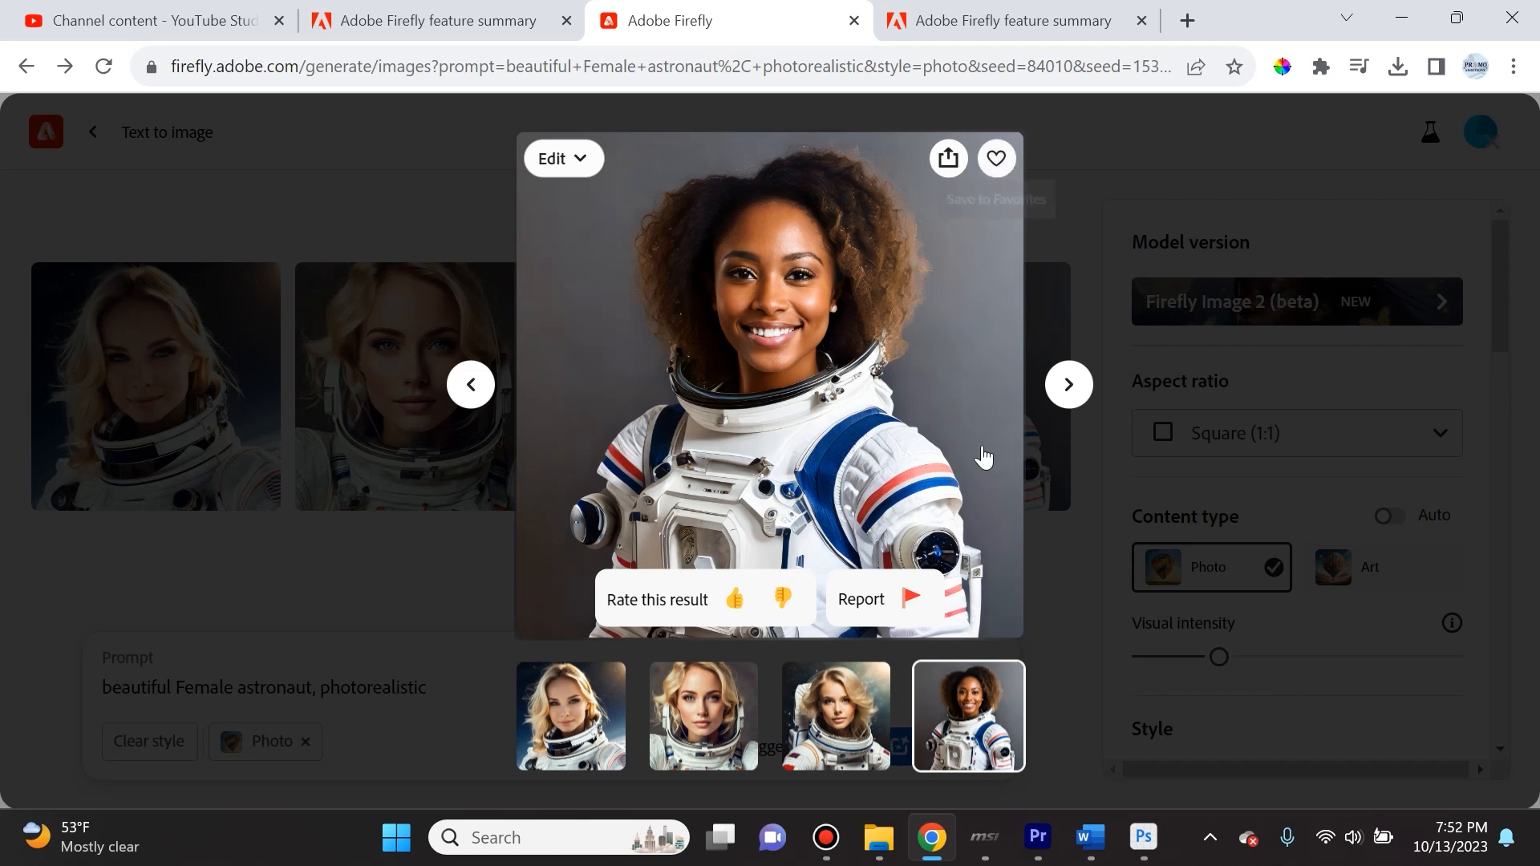
mouse_move(841, 271)
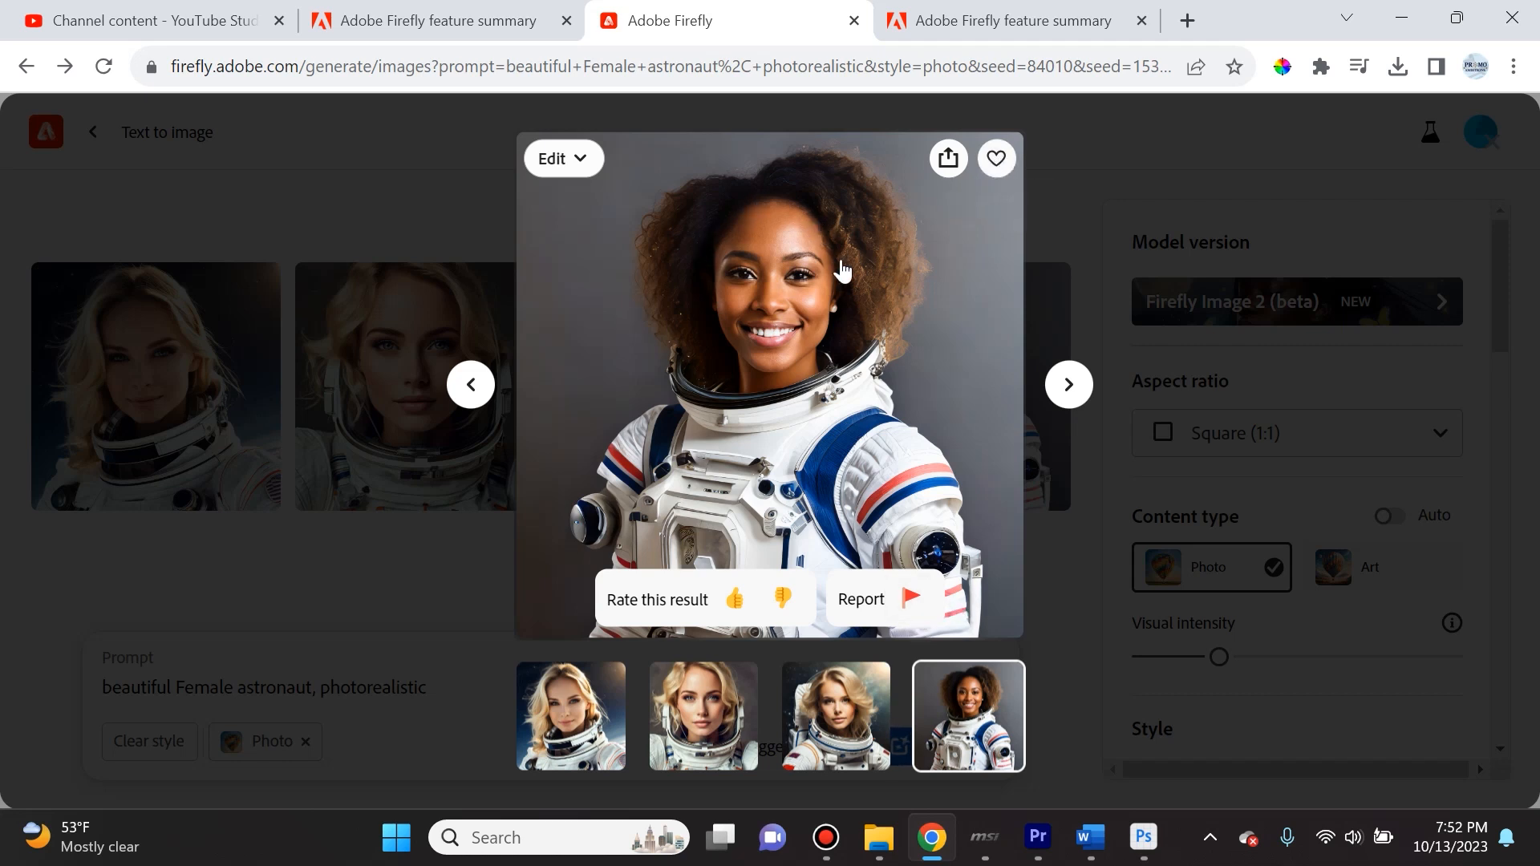
mouse_move(701, 560)
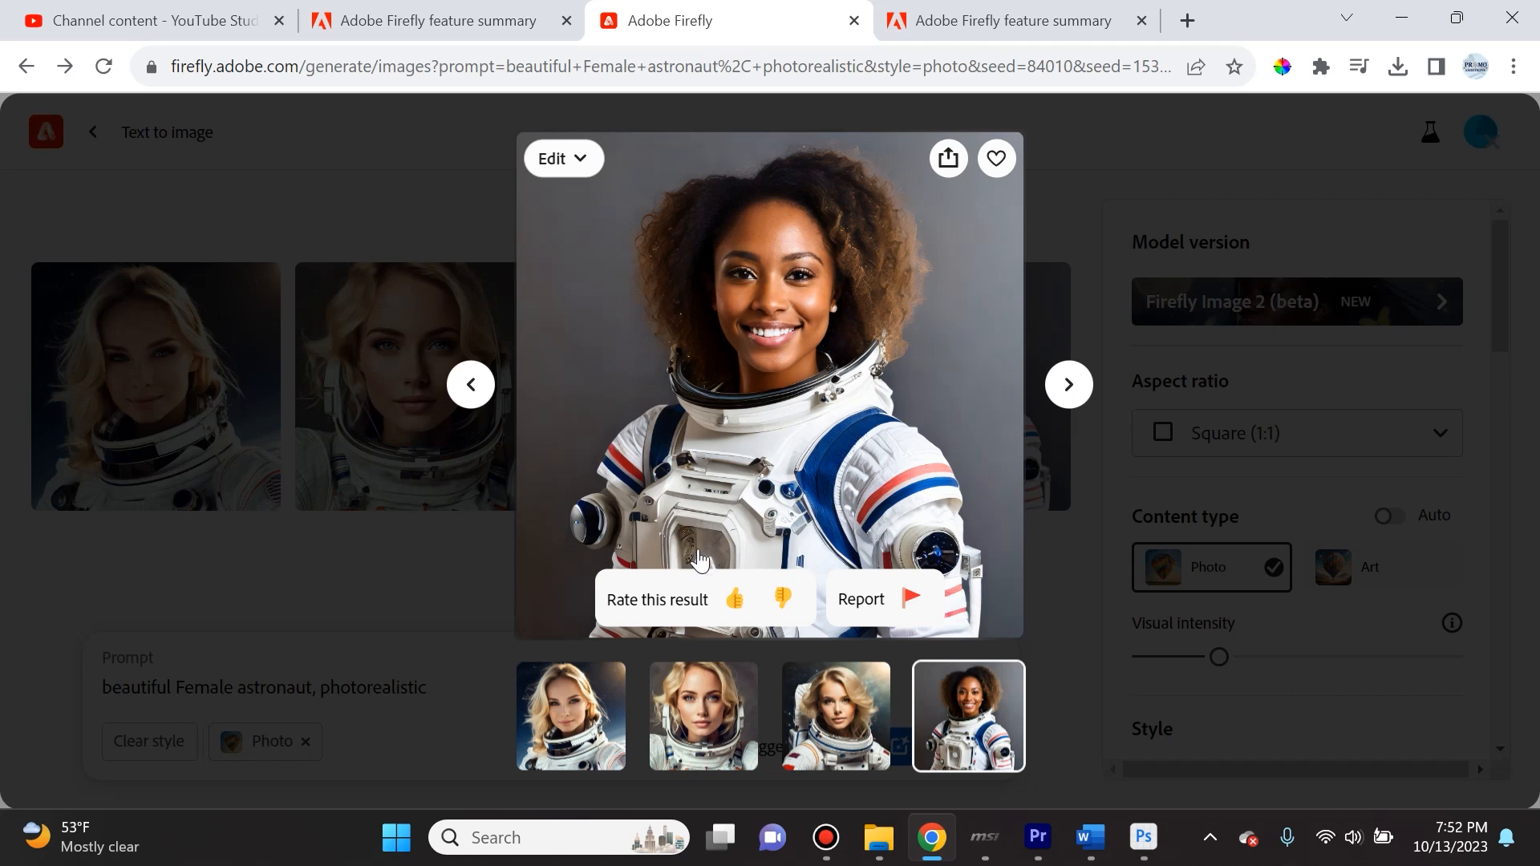
mouse_move(675, 515)
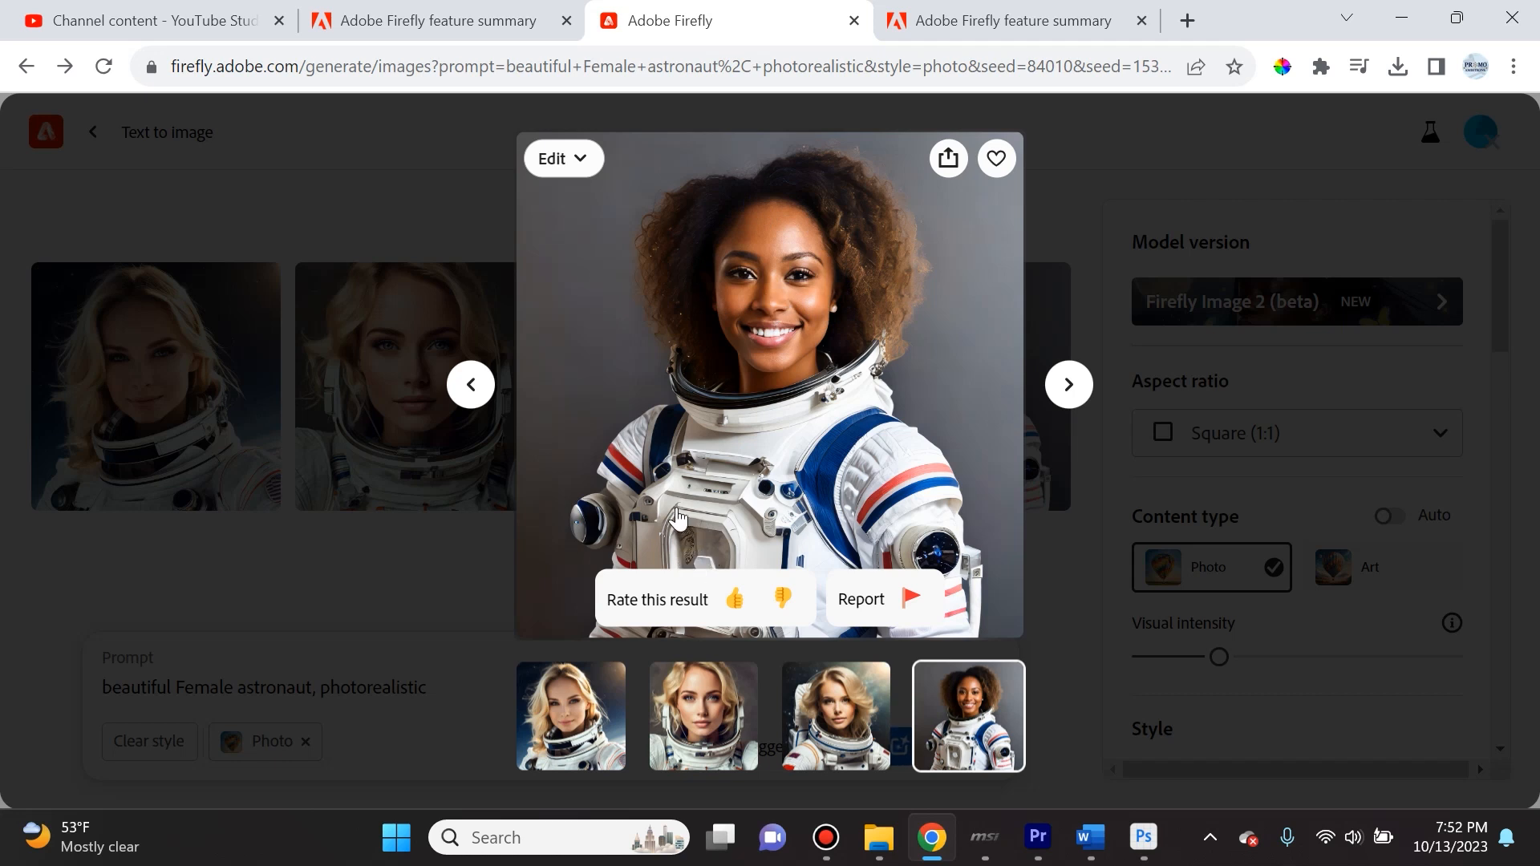
mouse_move(629, 603)
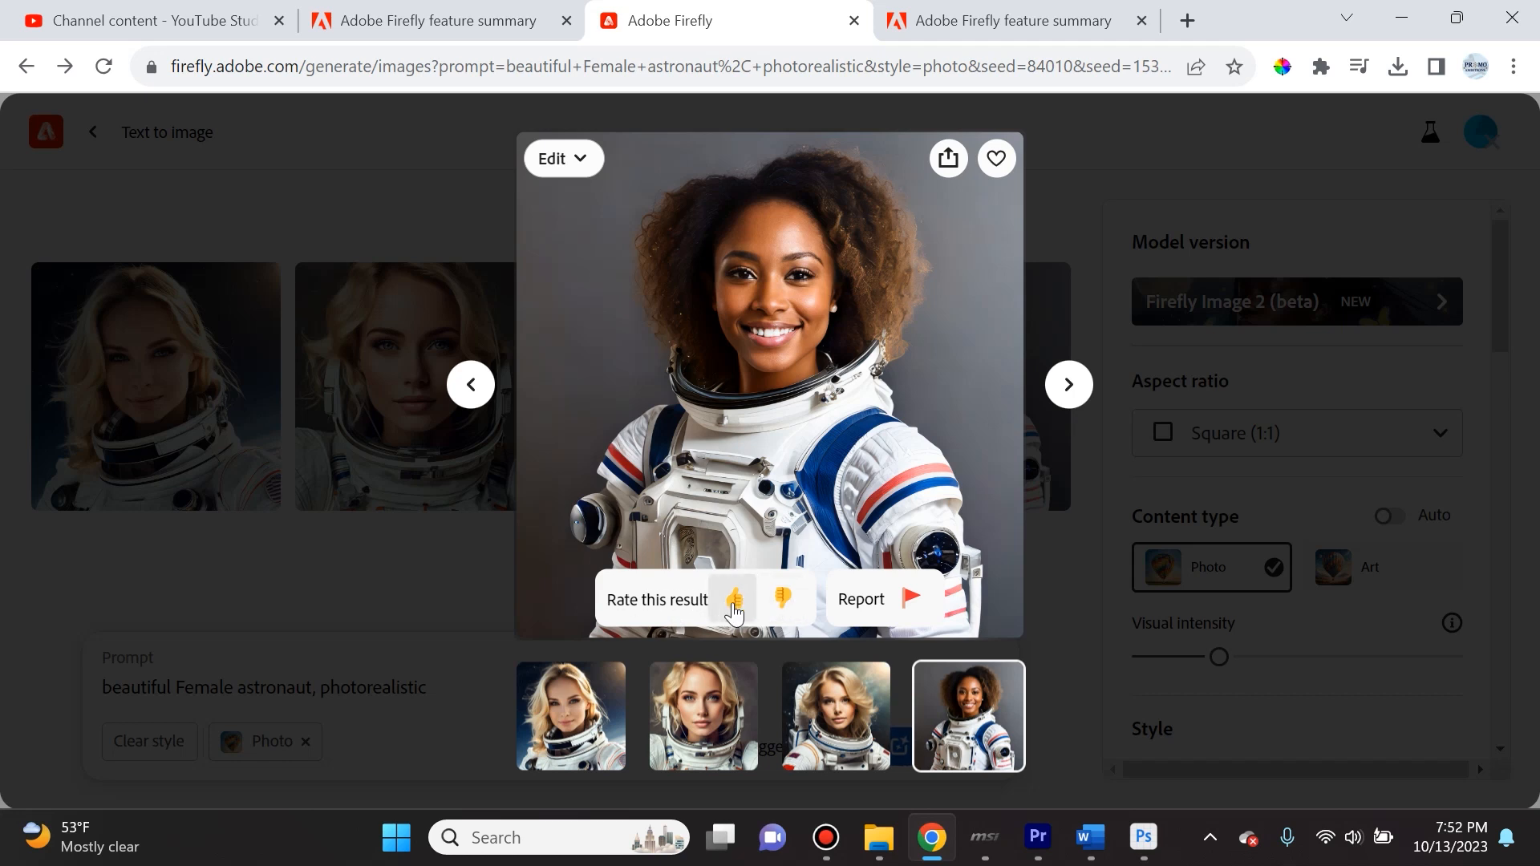
mouse_move(591, 167)
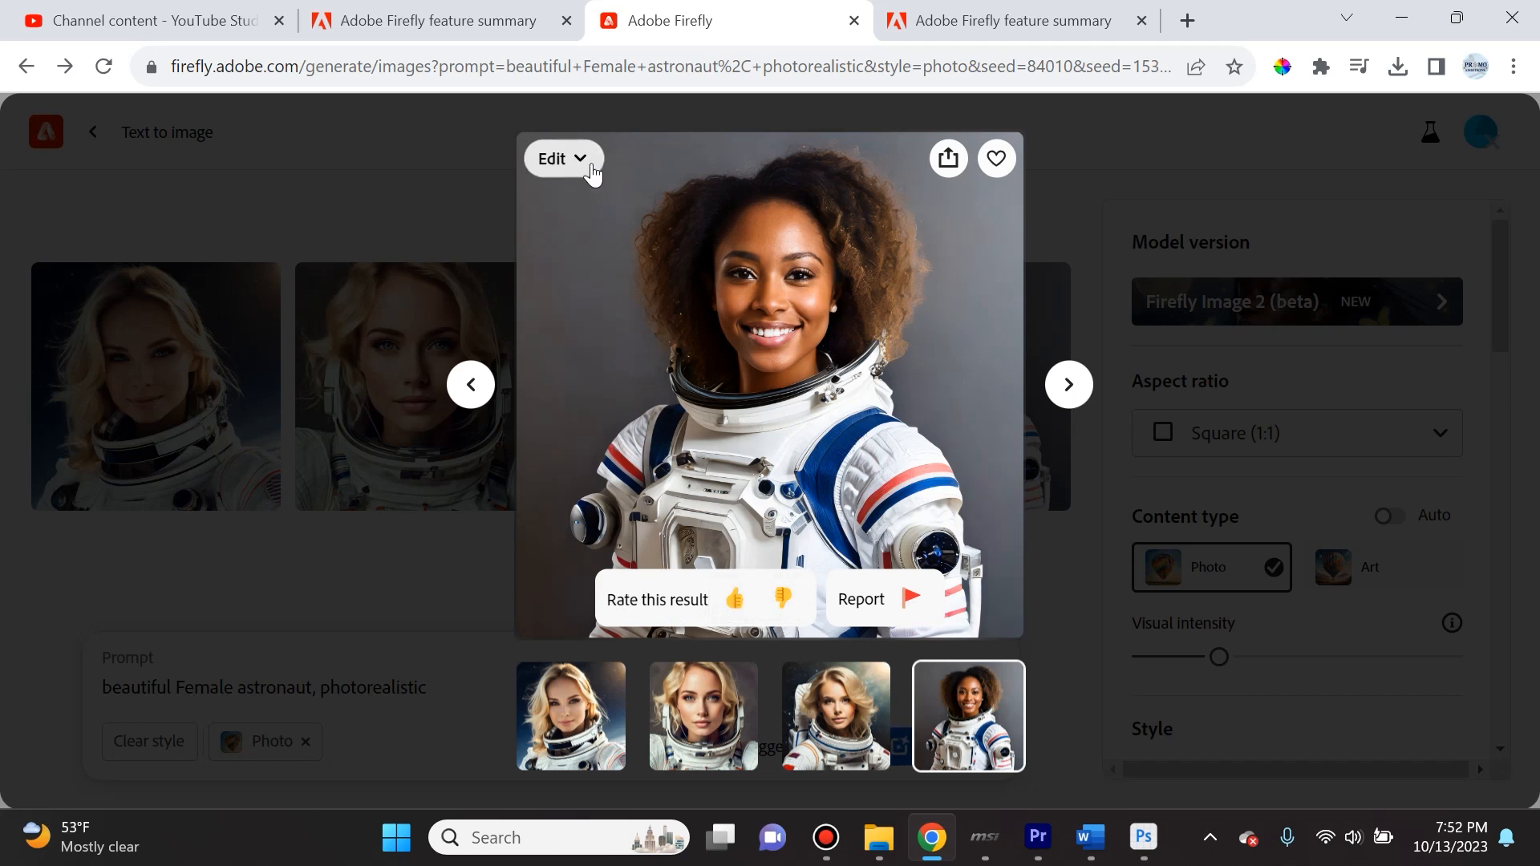
- Show the Edit menu for the enlarged dark-haired astronaut result
click(561, 159)
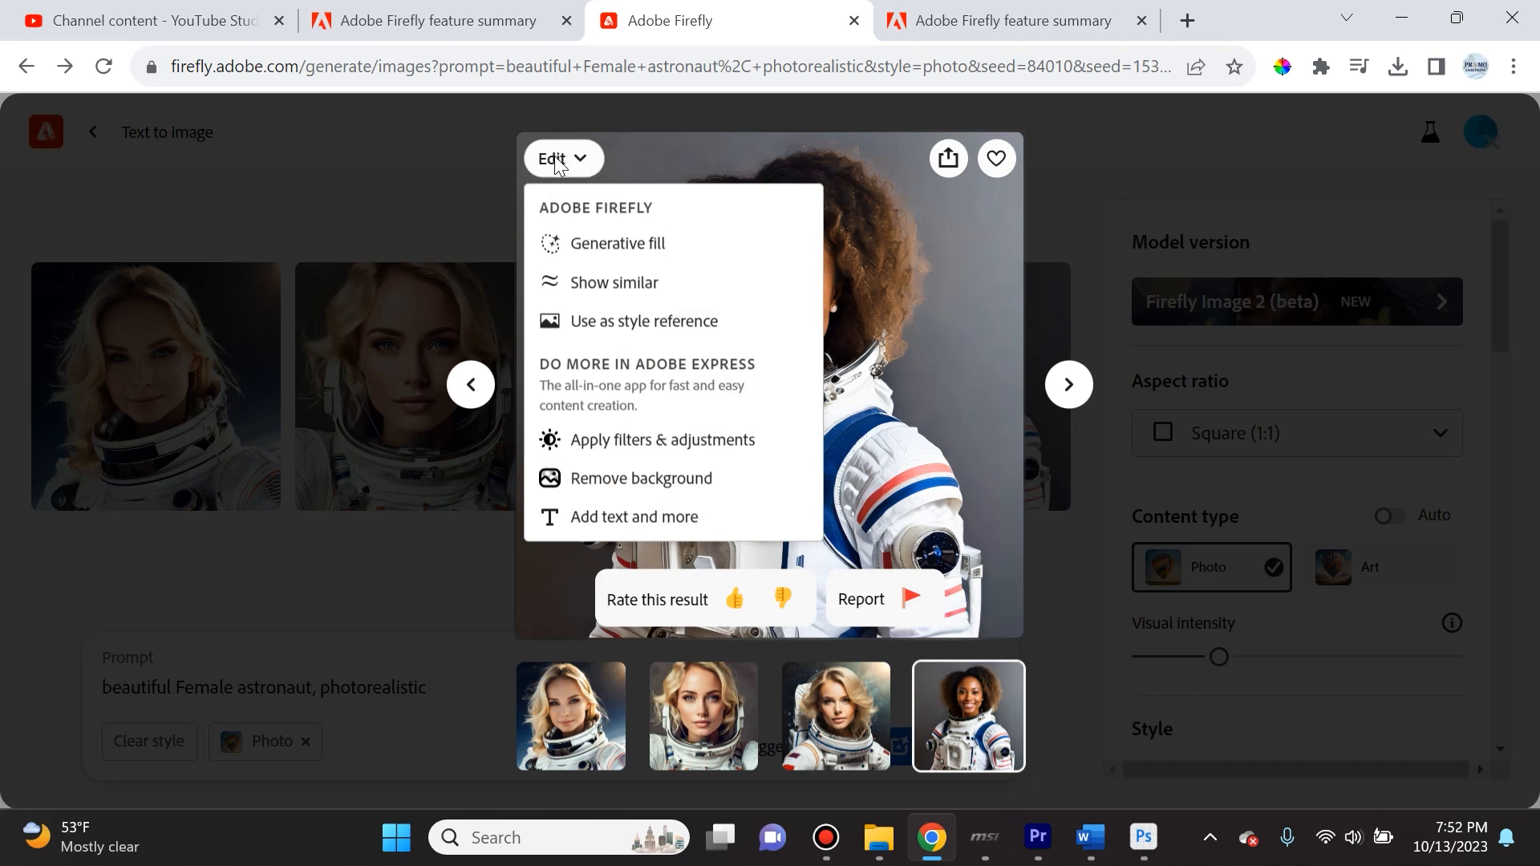
mouse_move(616, 244)
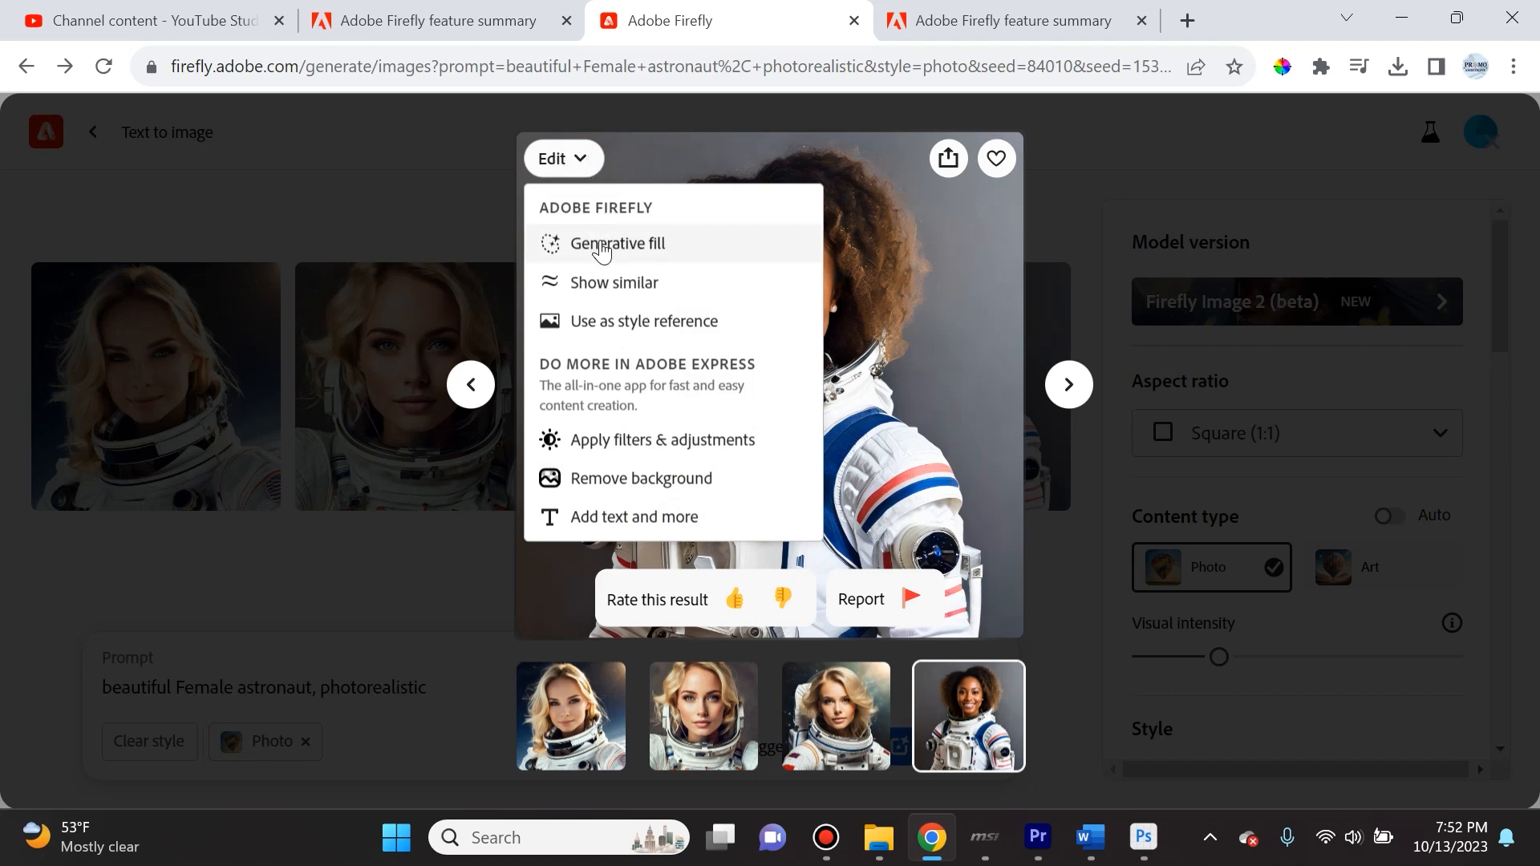
mouse_move(632, 343)
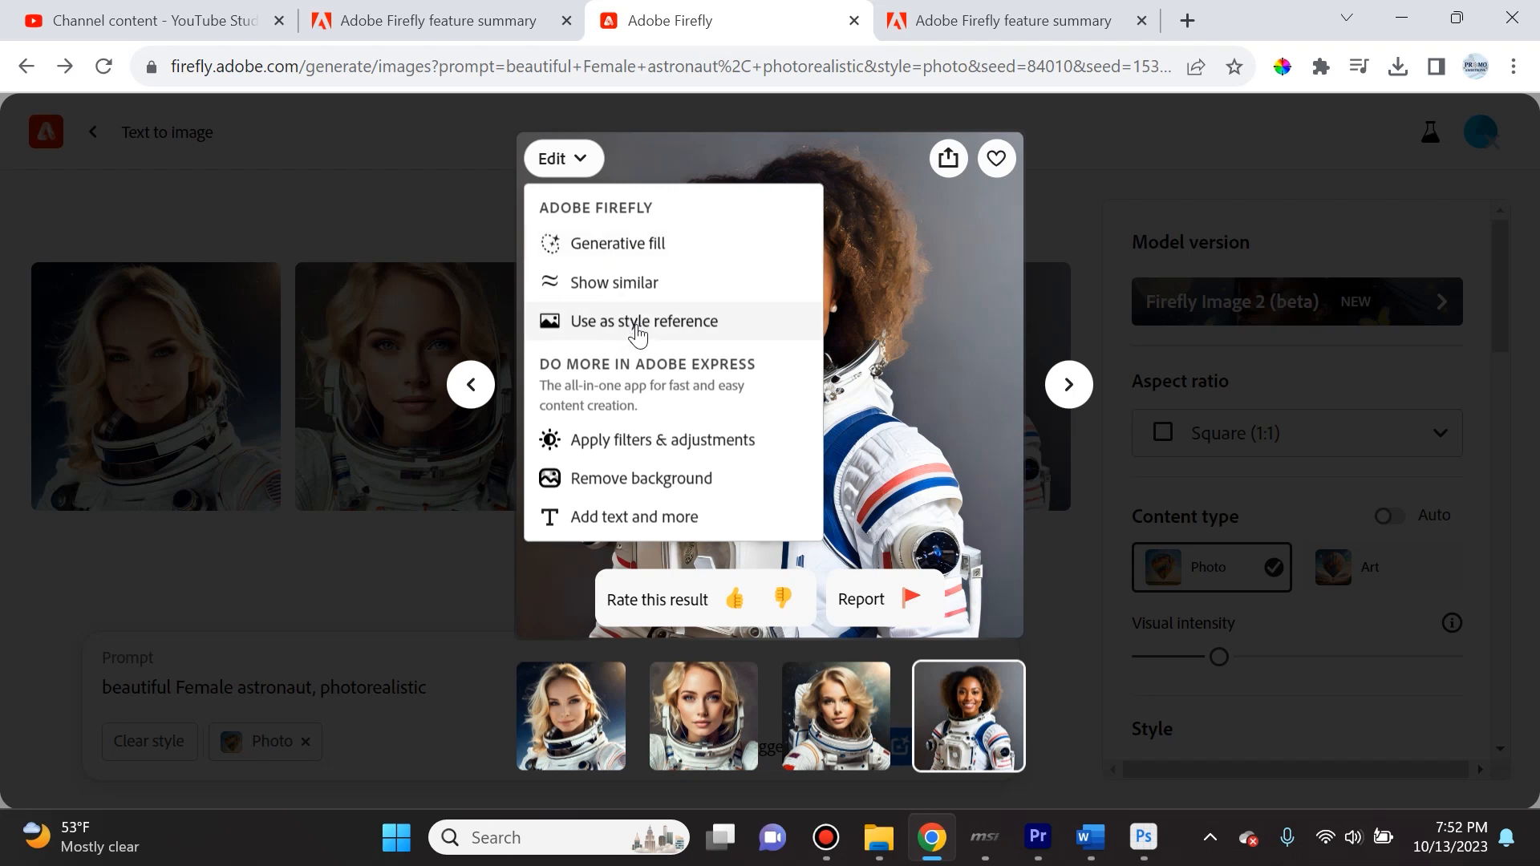
mouse_move(627, 470)
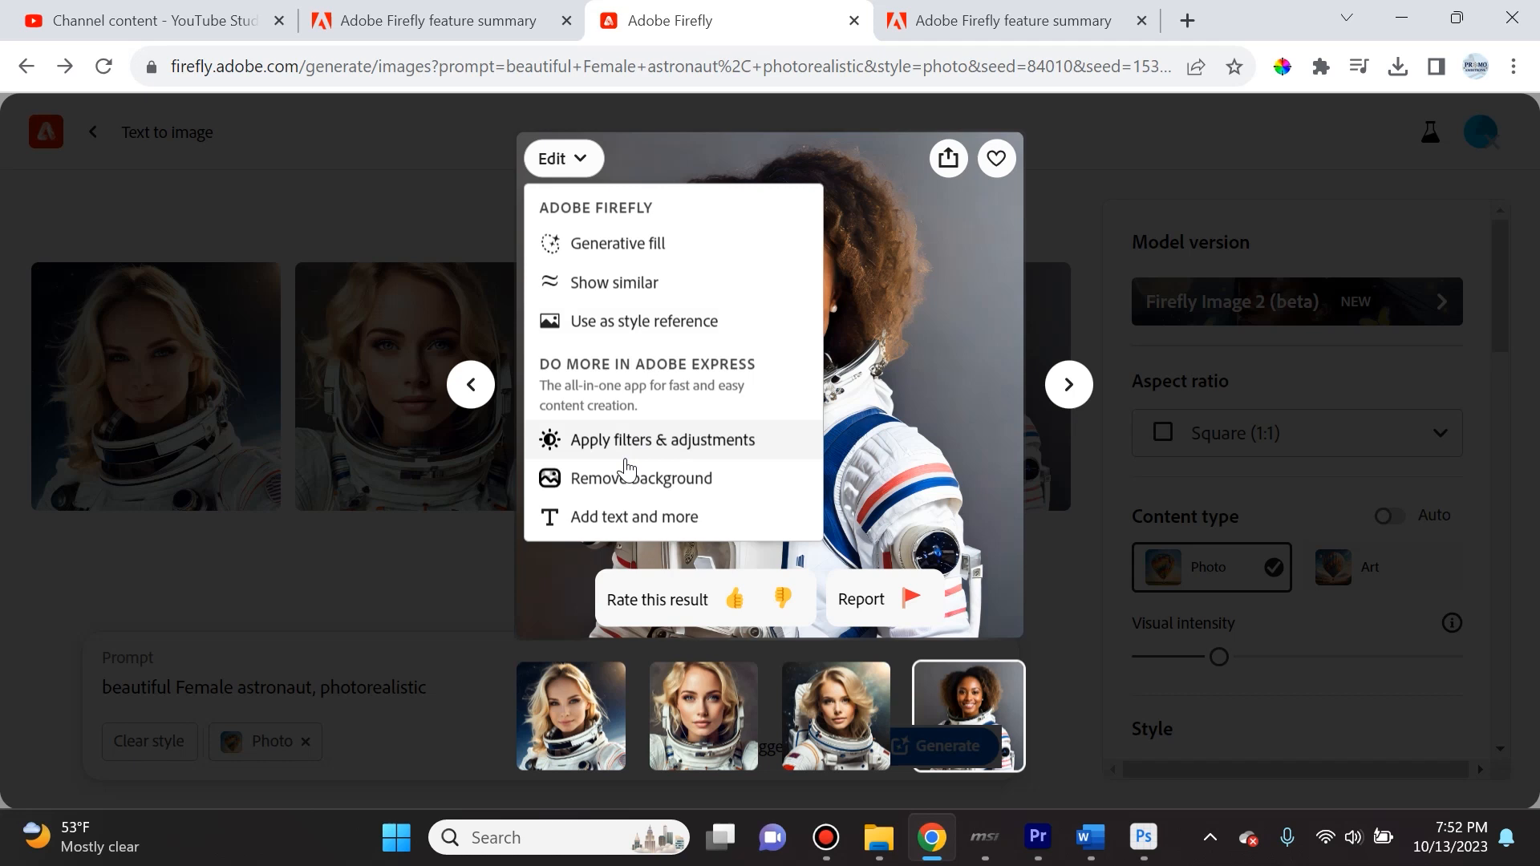
mouse_move(733, 358)
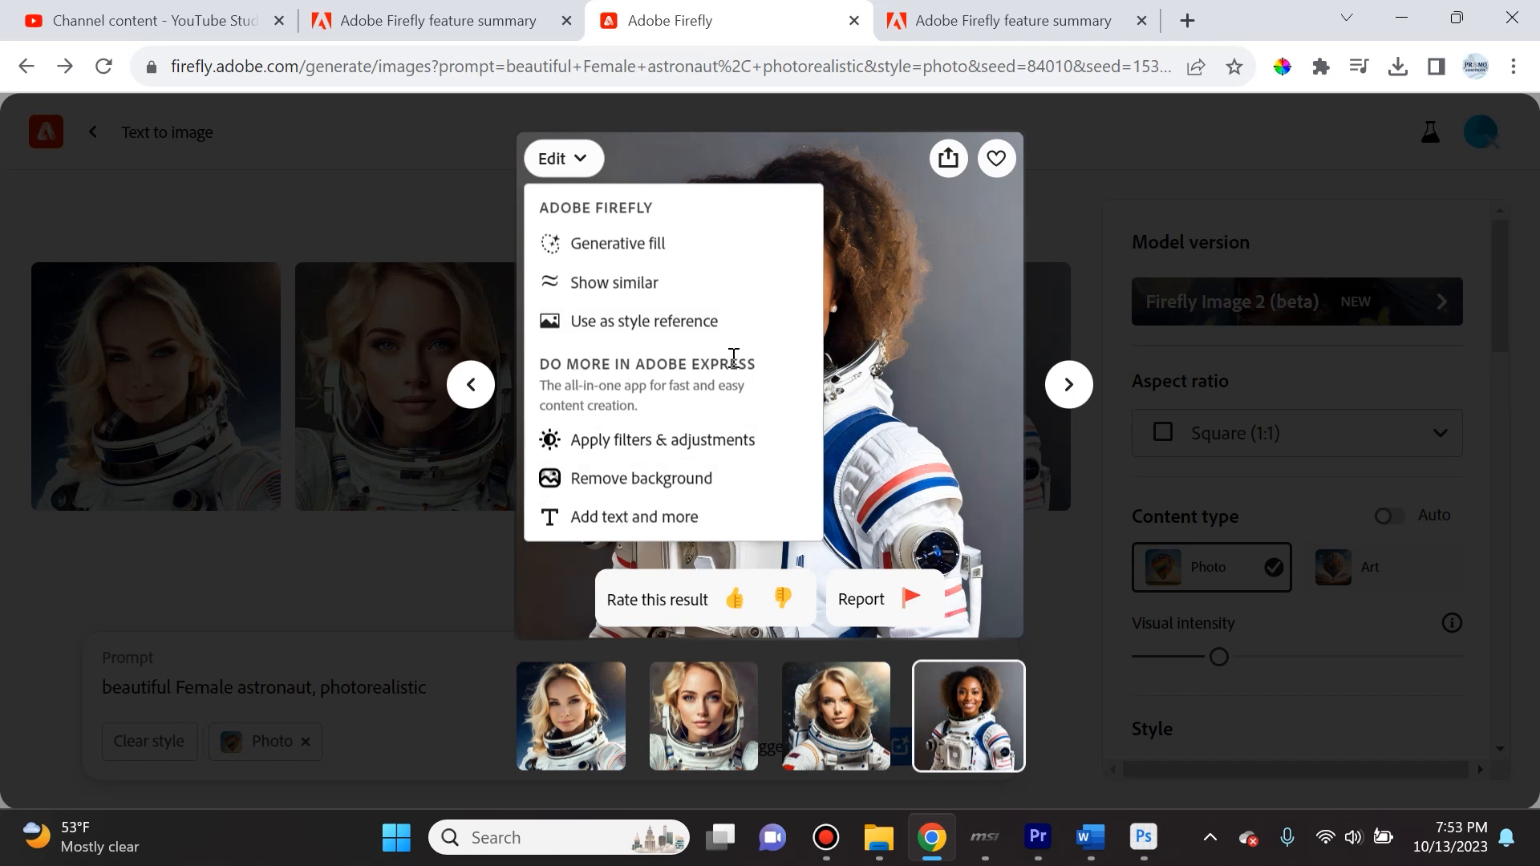
mouse_move(634, 518)
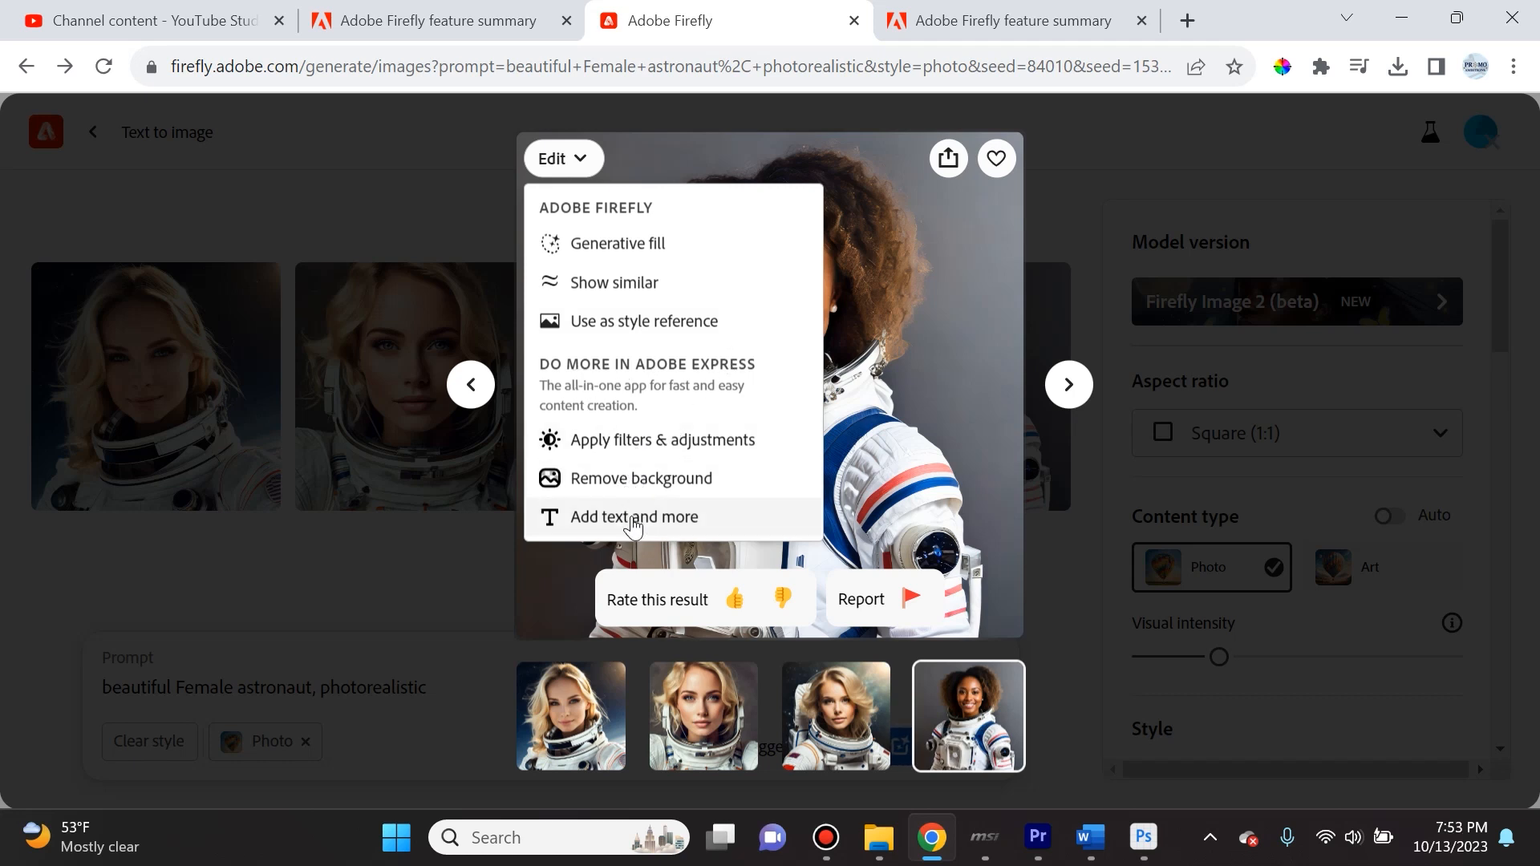
mouse_move(632, 491)
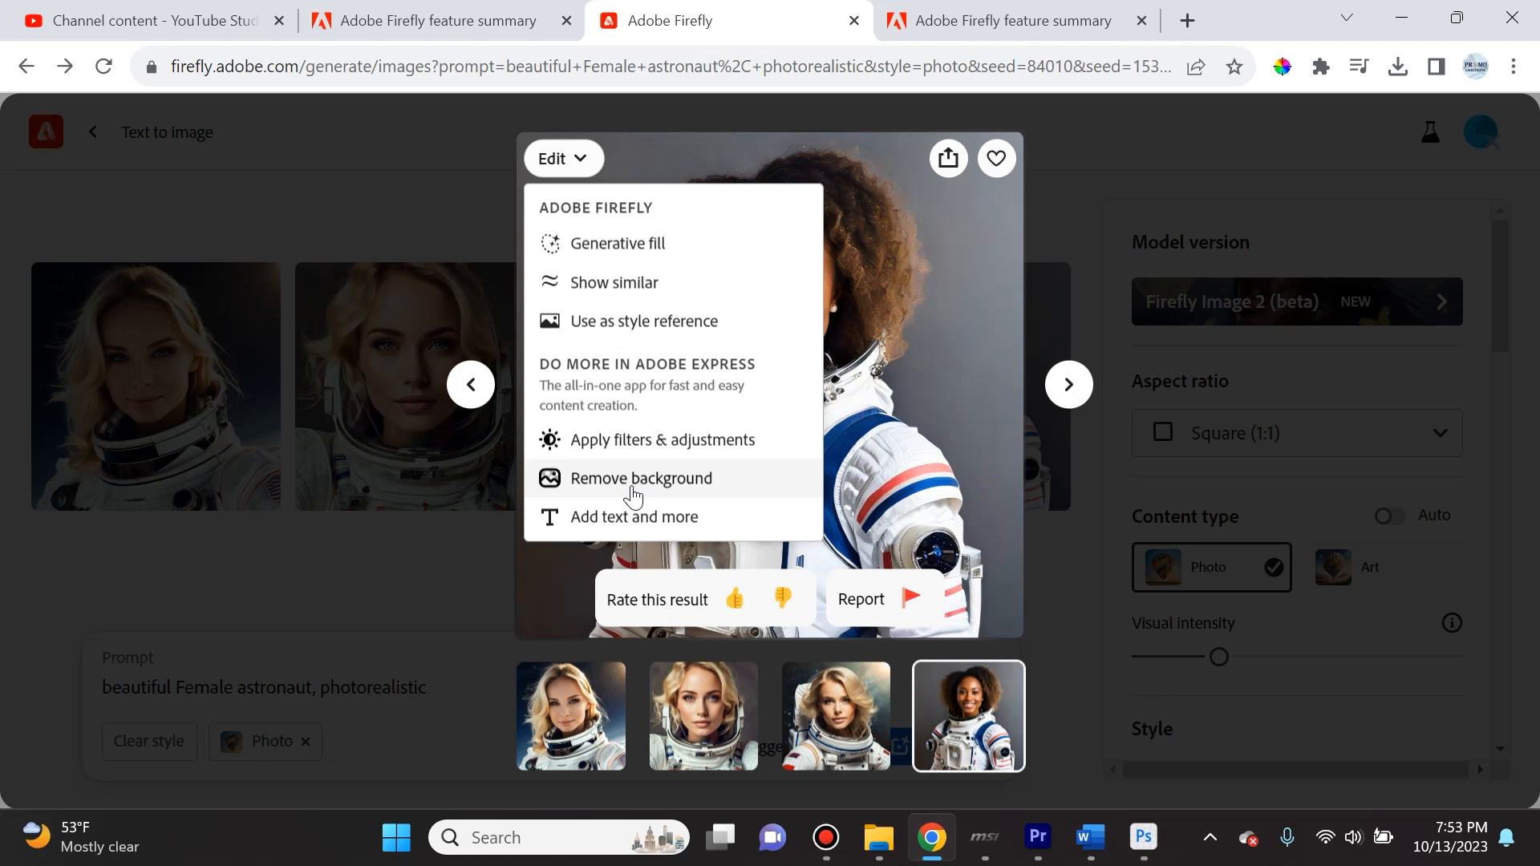
mouse_move(646, 445)
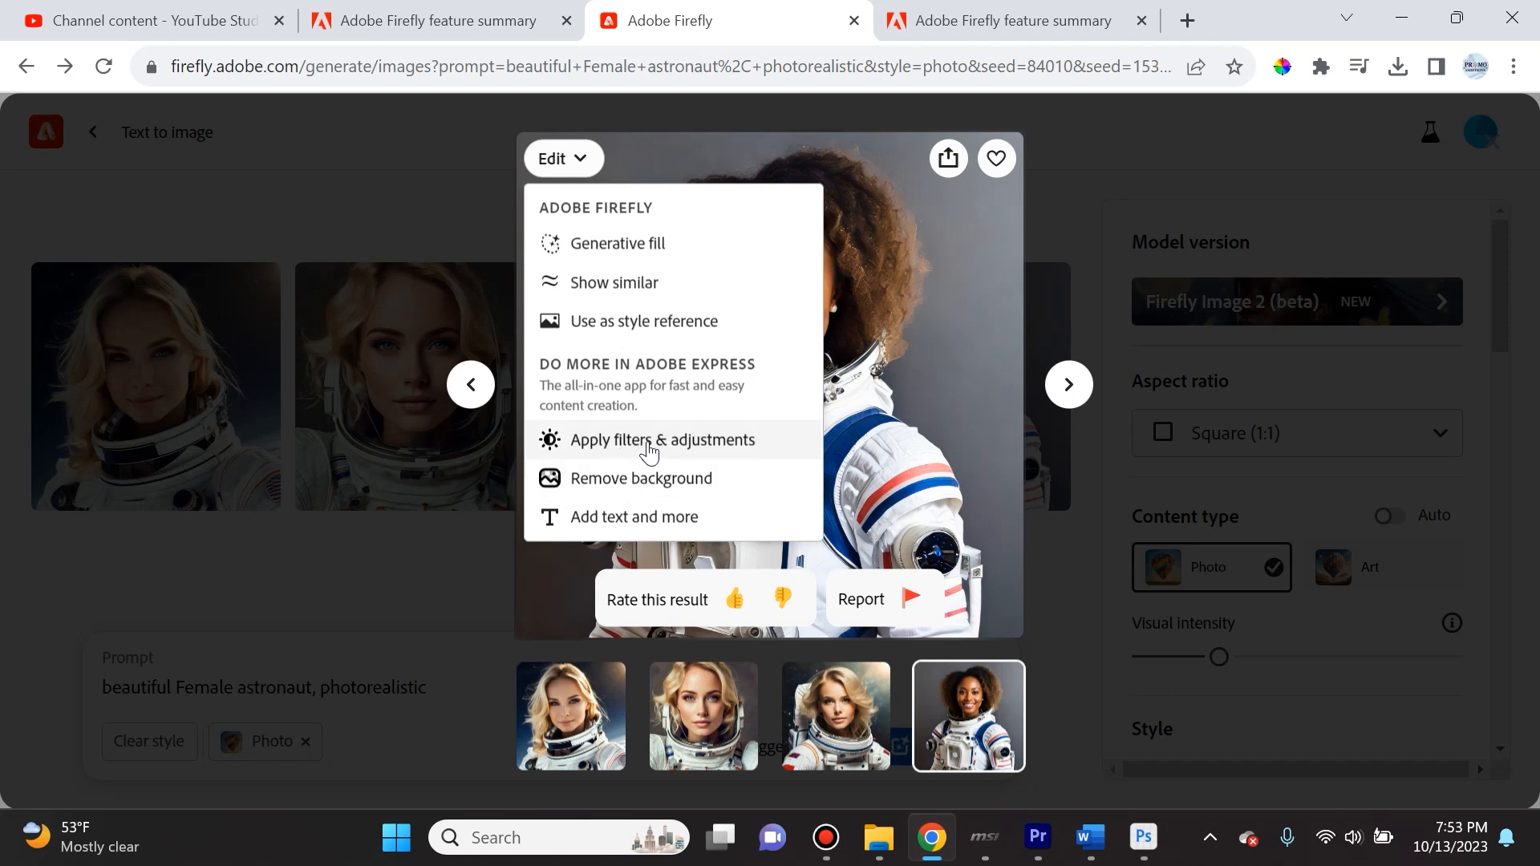
mouse_move(616, 229)
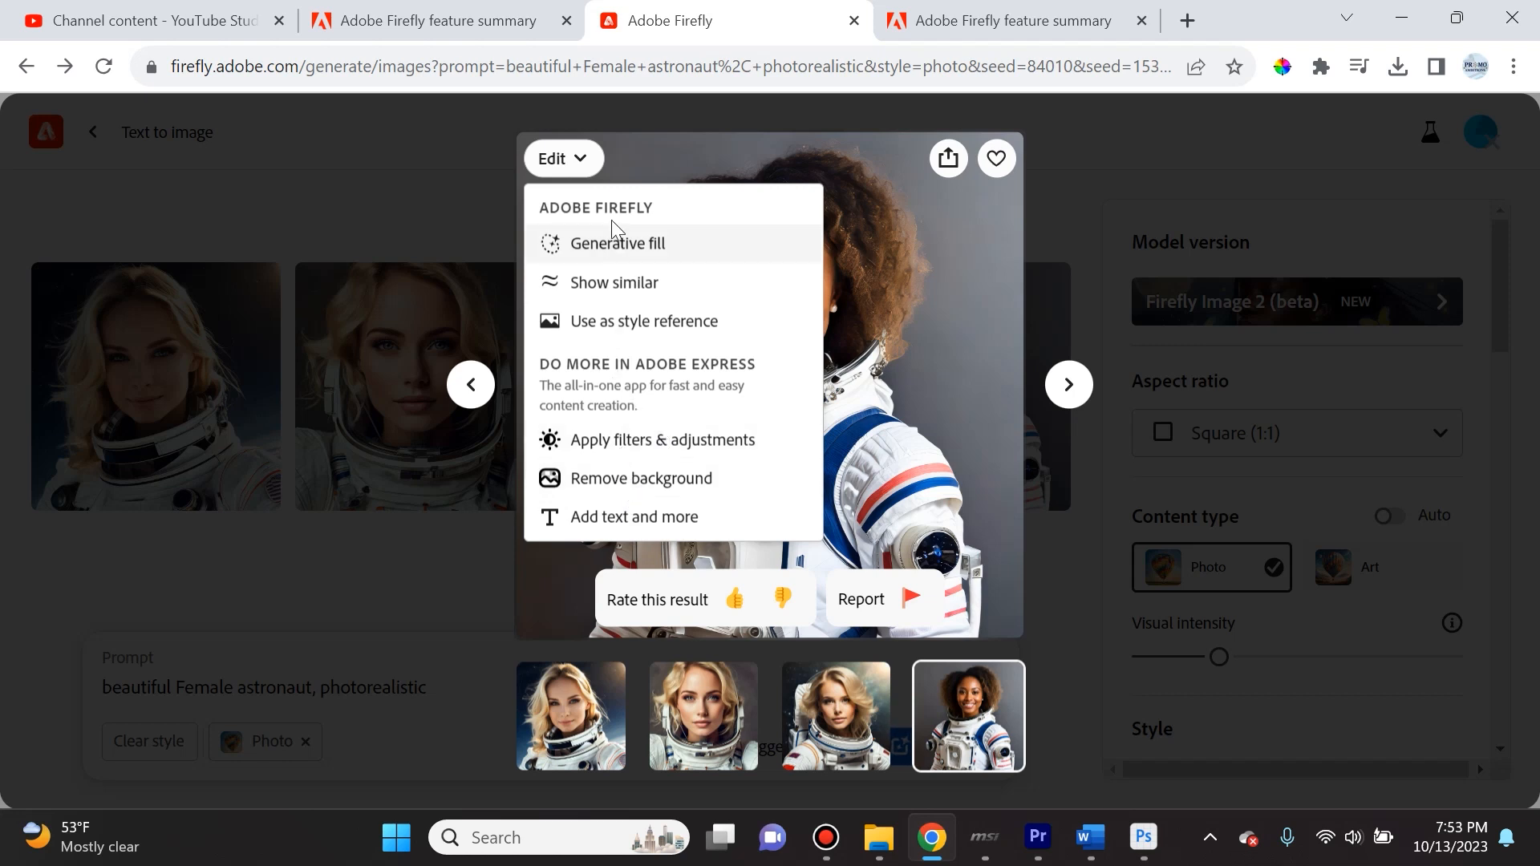
- Send the astronaut to Generative fill, mask the background, invert it onto the astronaut, then clear the mask
click(616, 244)
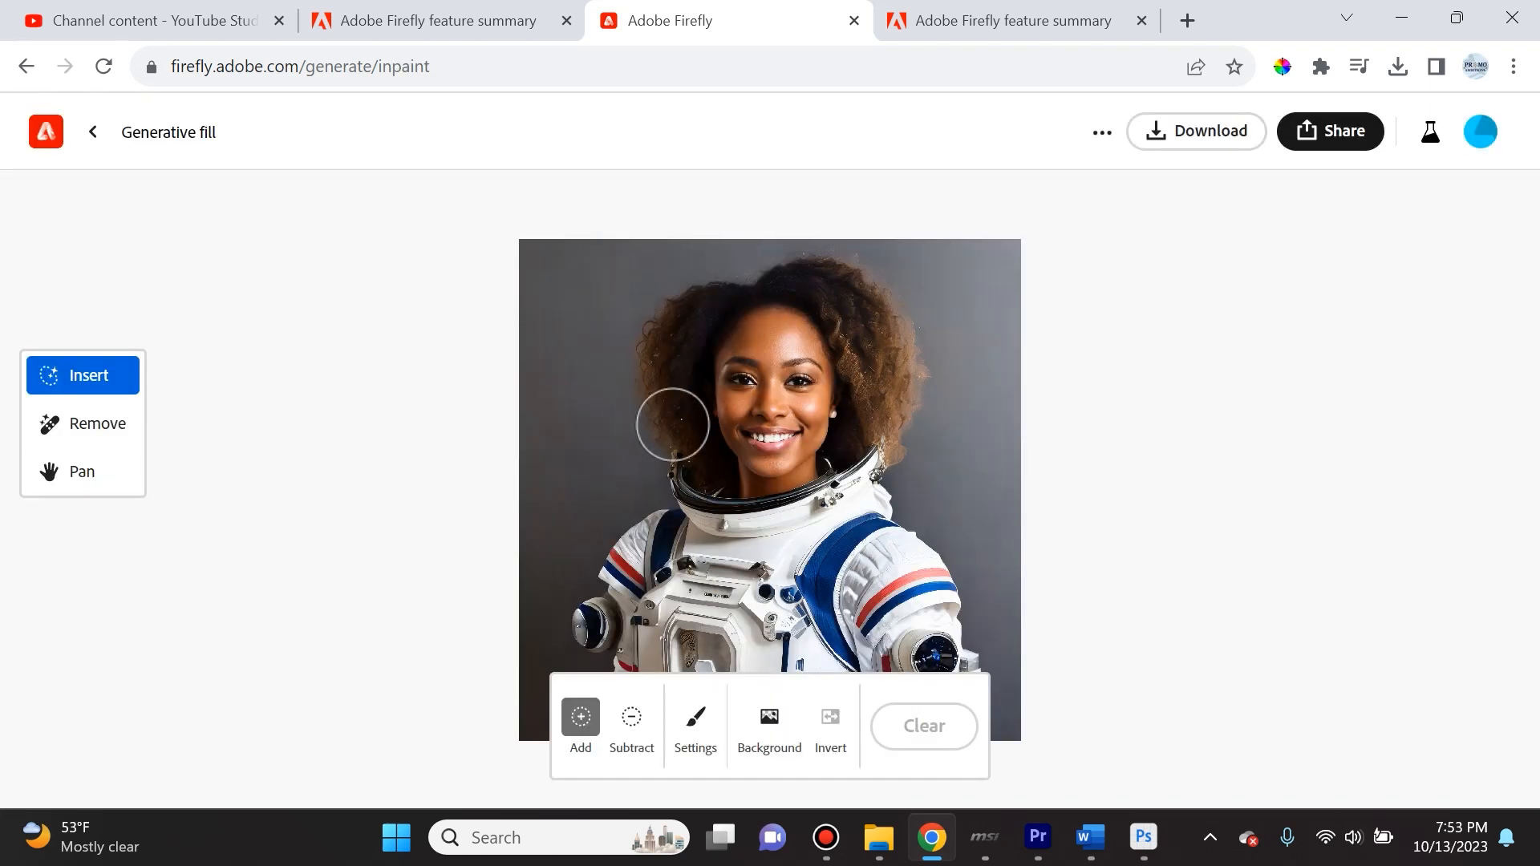
mouse_move(987, 629)
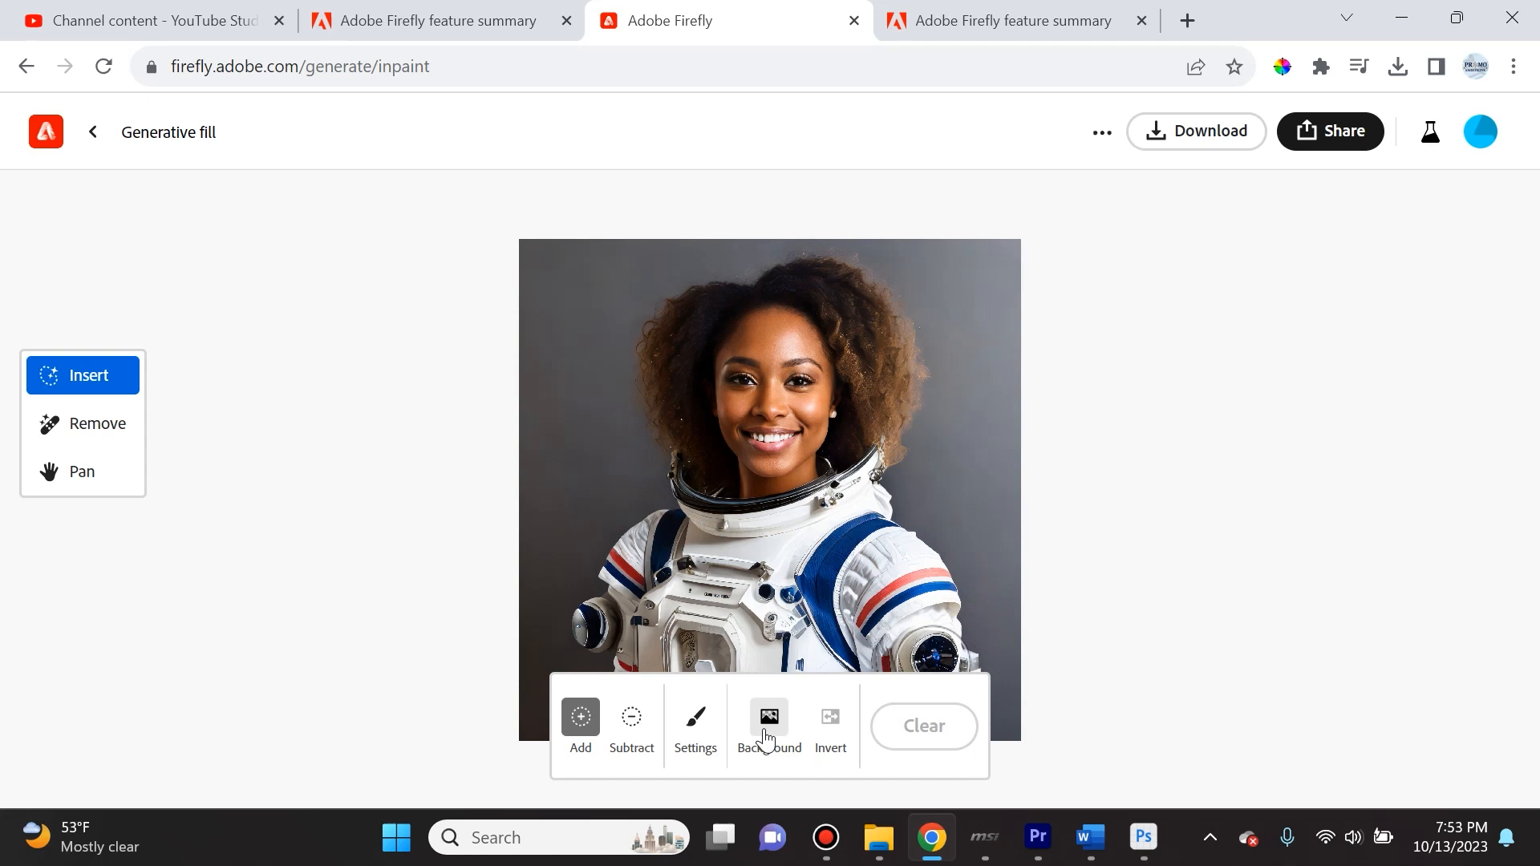
mouse_move(768, 731)
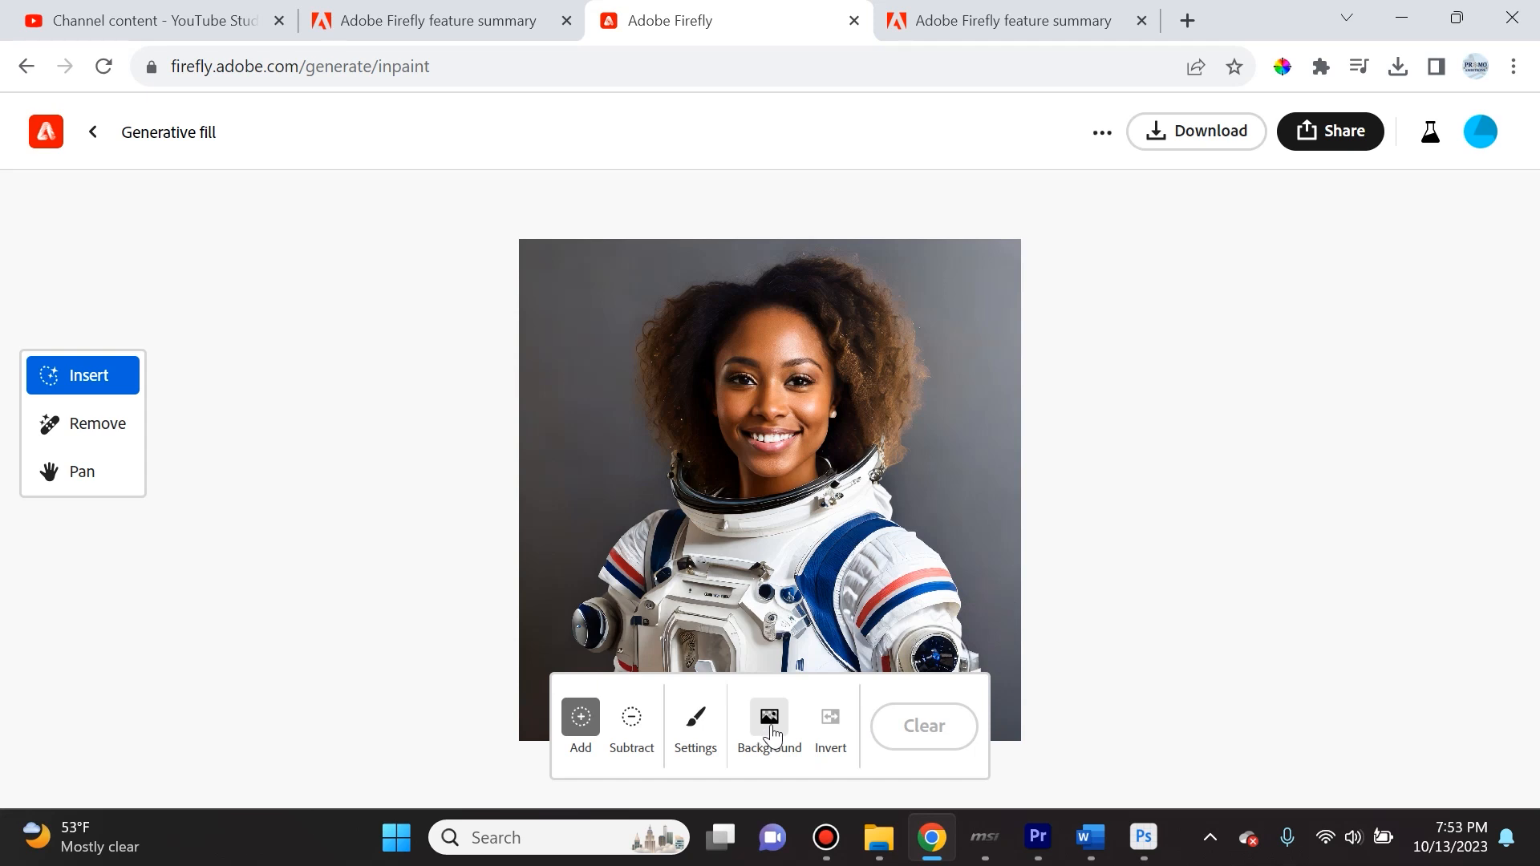
click(769, 725)
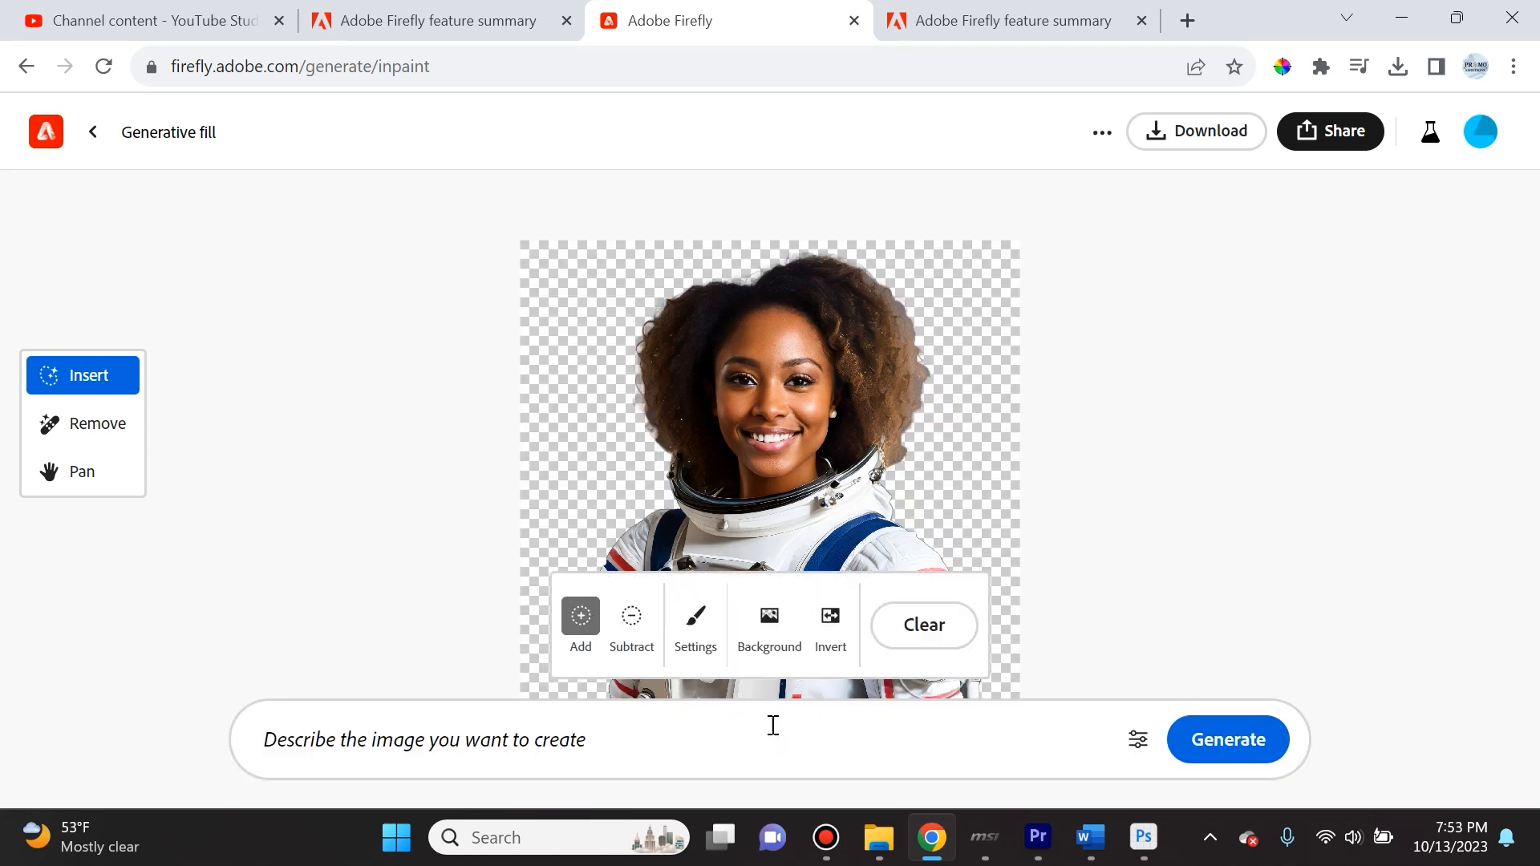
mouse_move(755, 482)
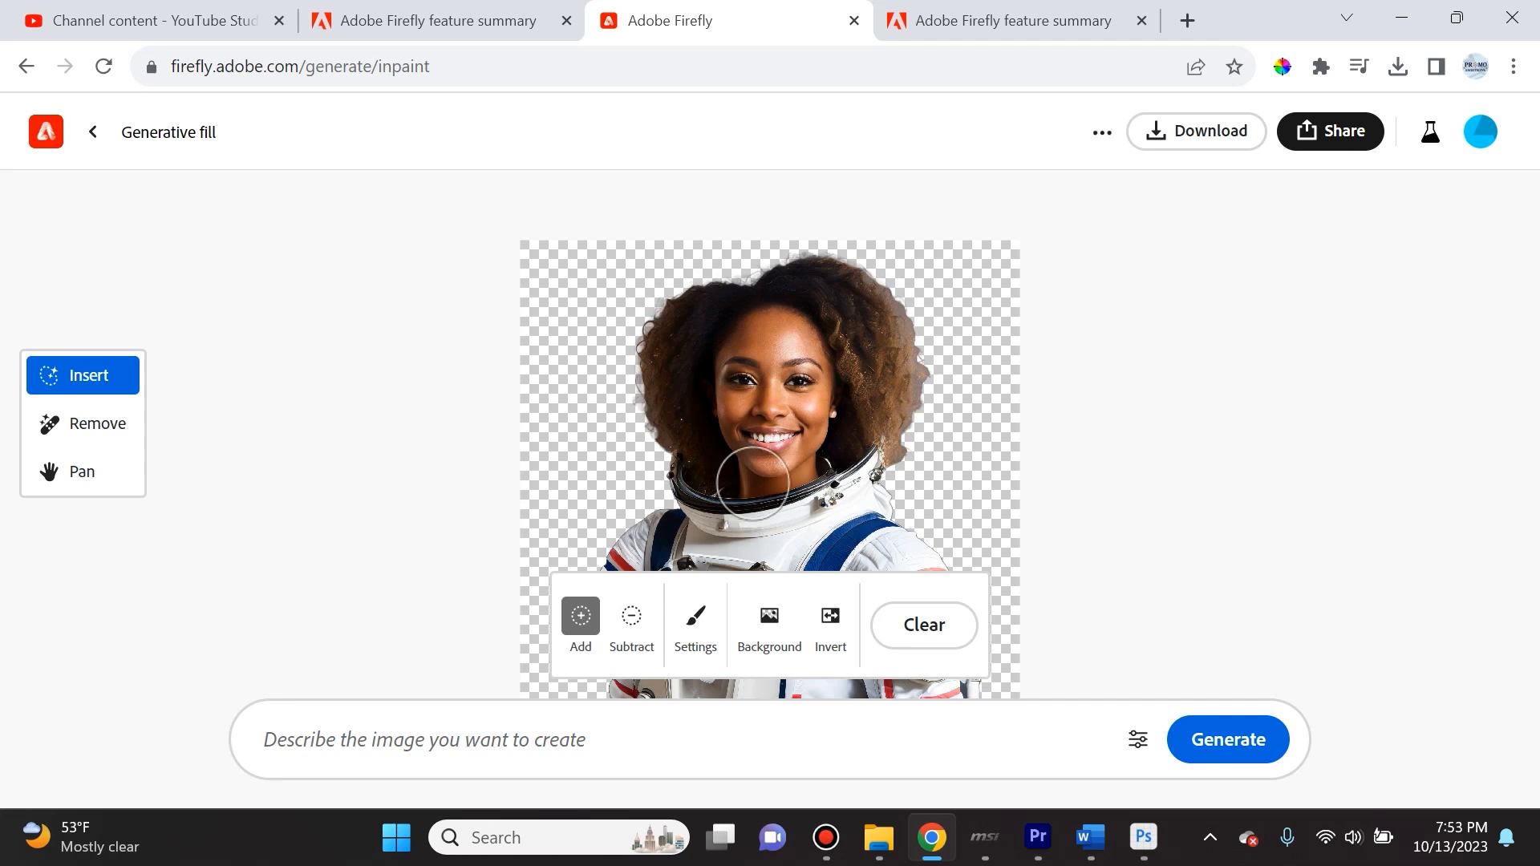
click(829, 616)
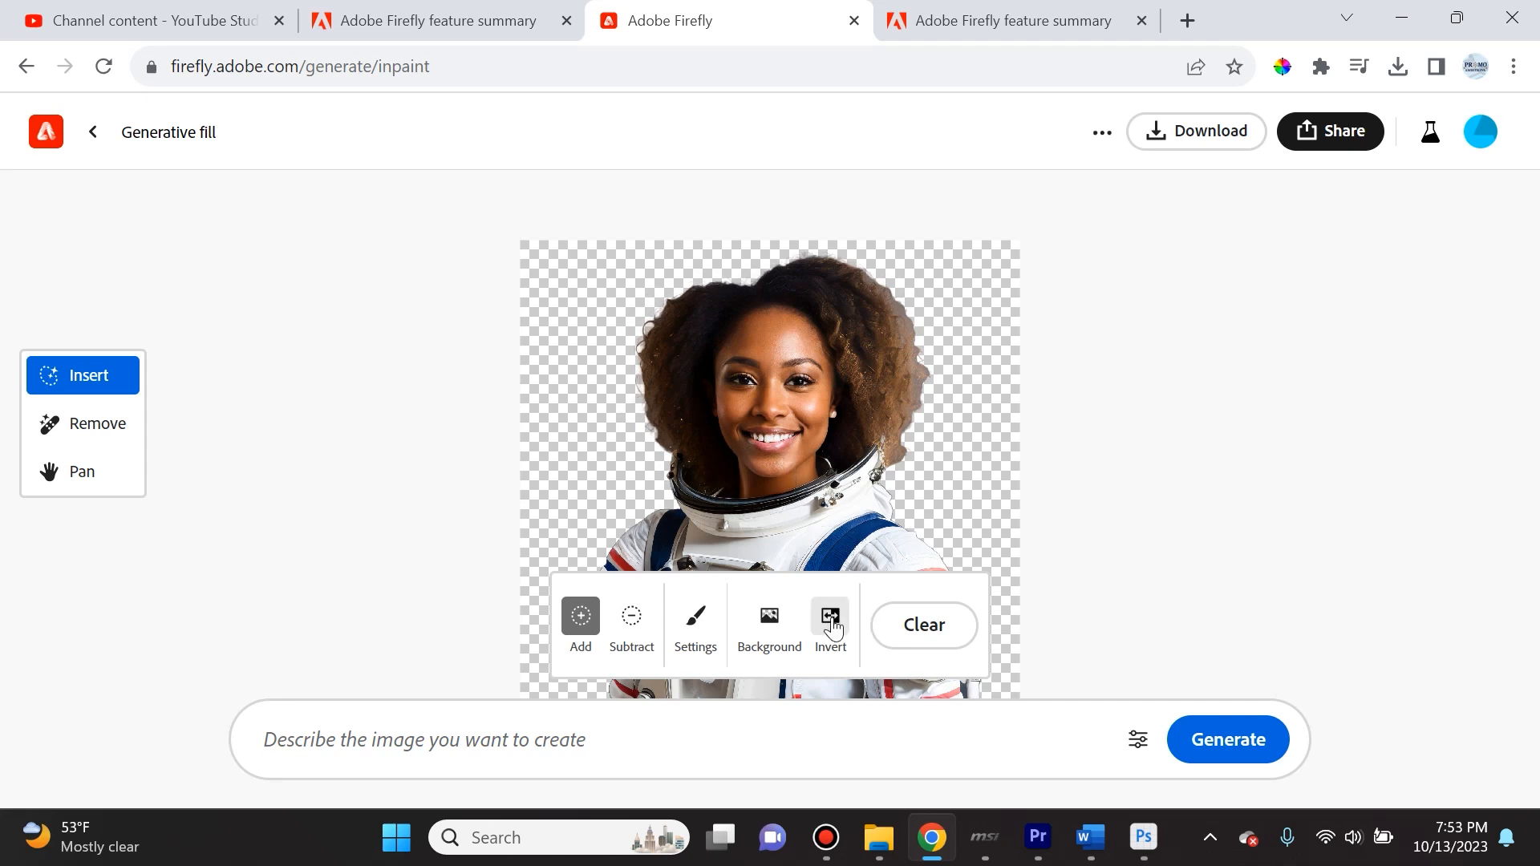
click(829, 624)
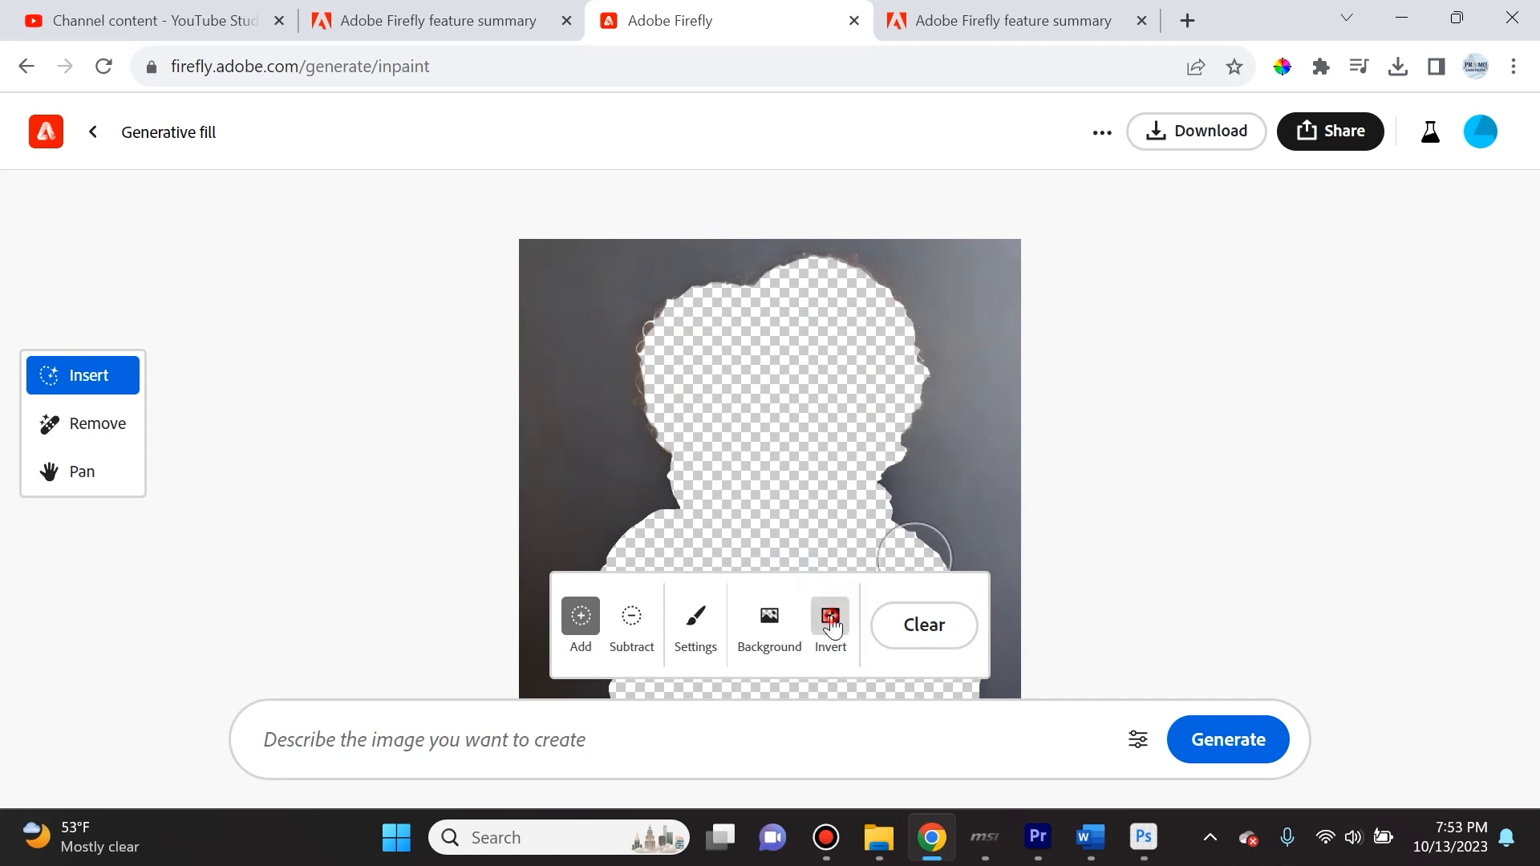
click(1225, 738)
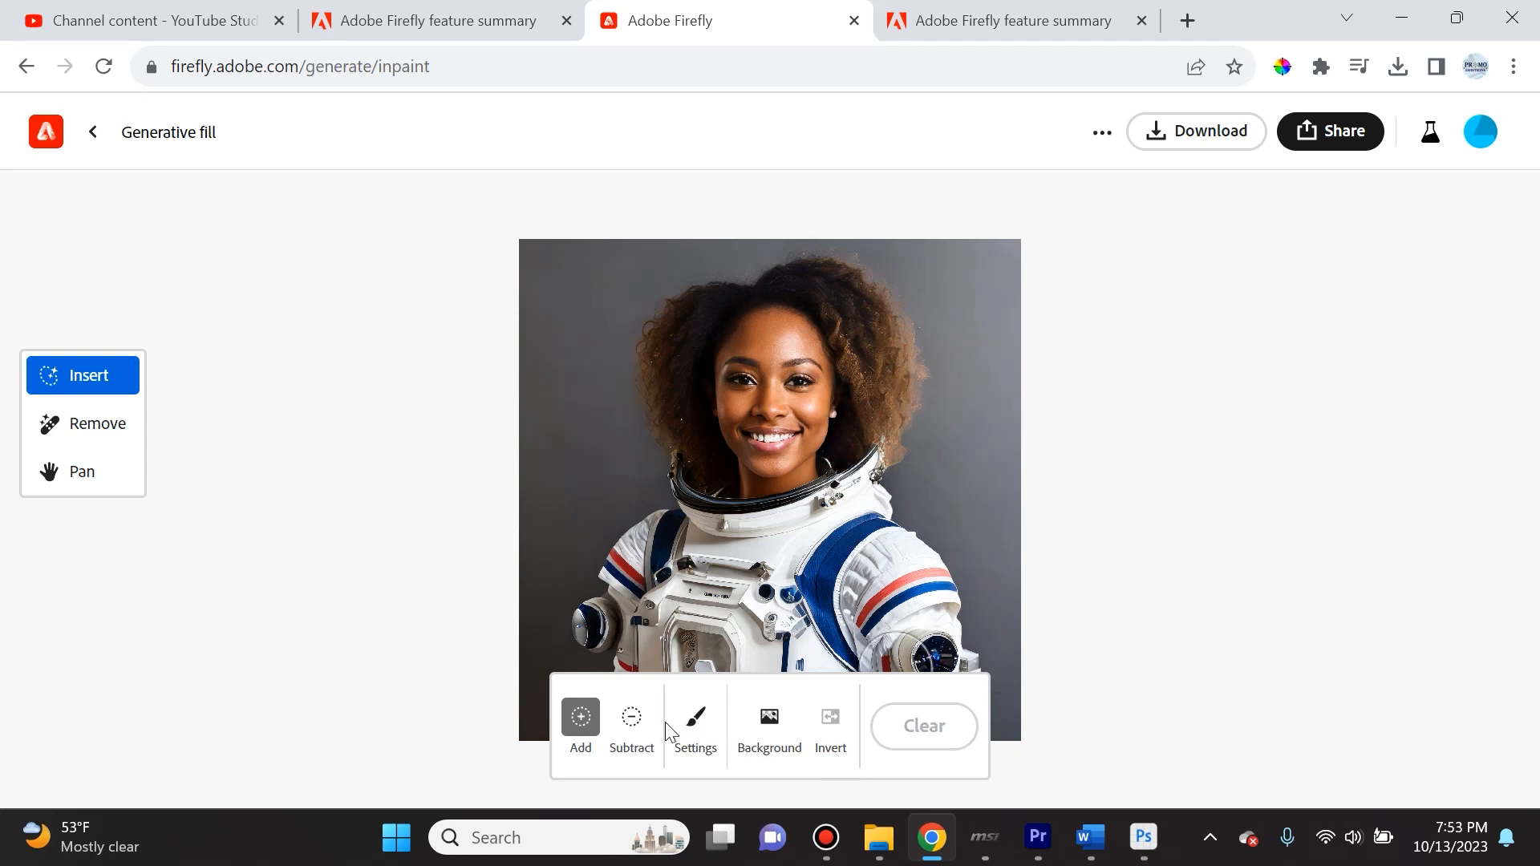
- Check the brush size and hardness settings, paint test strokes, and clear the mask again
click(694, 717)
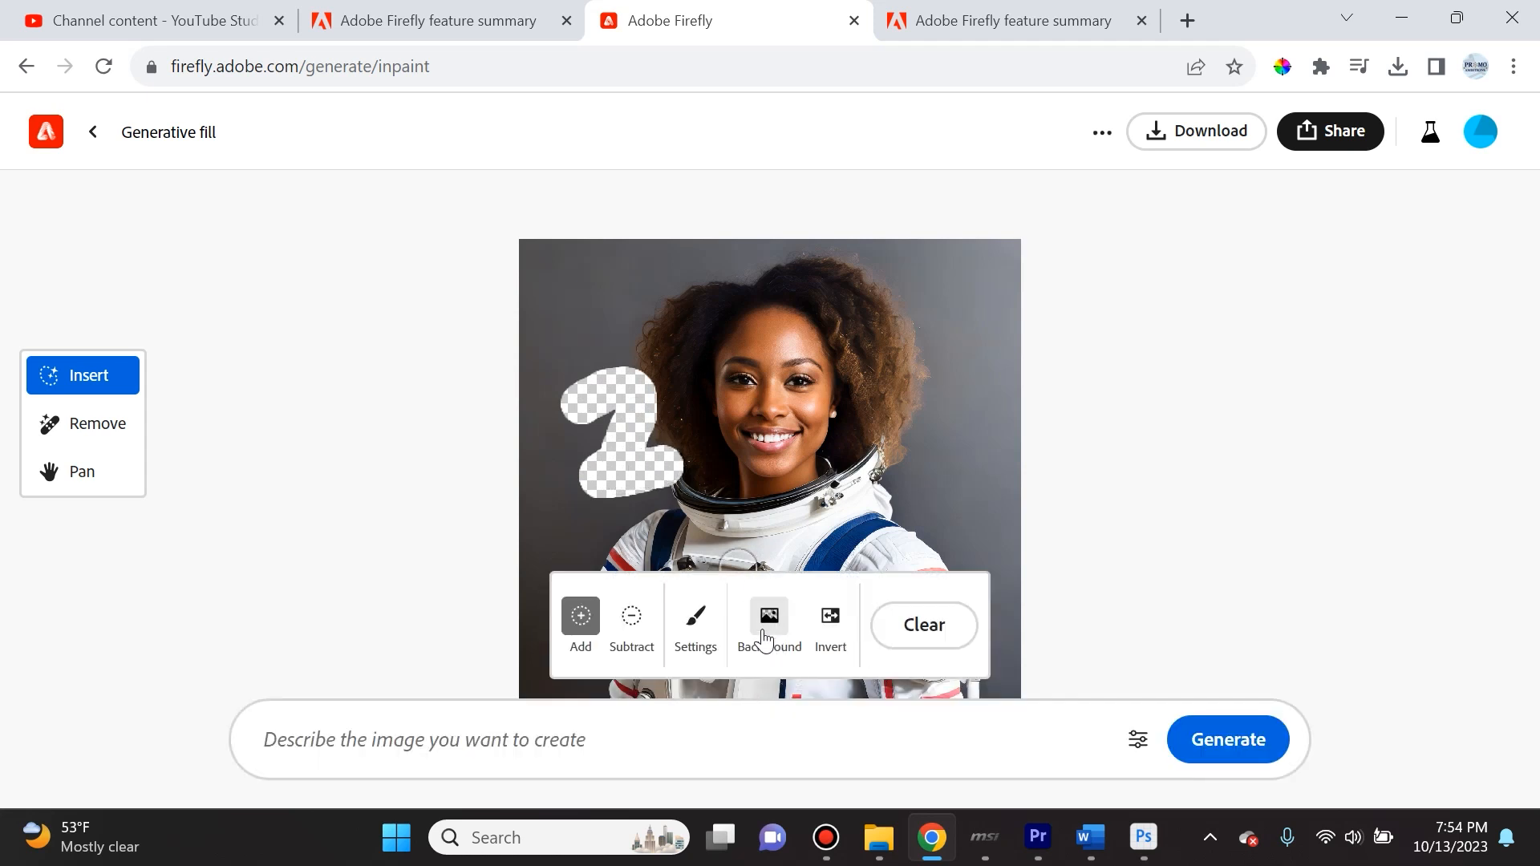
click(695, 624)
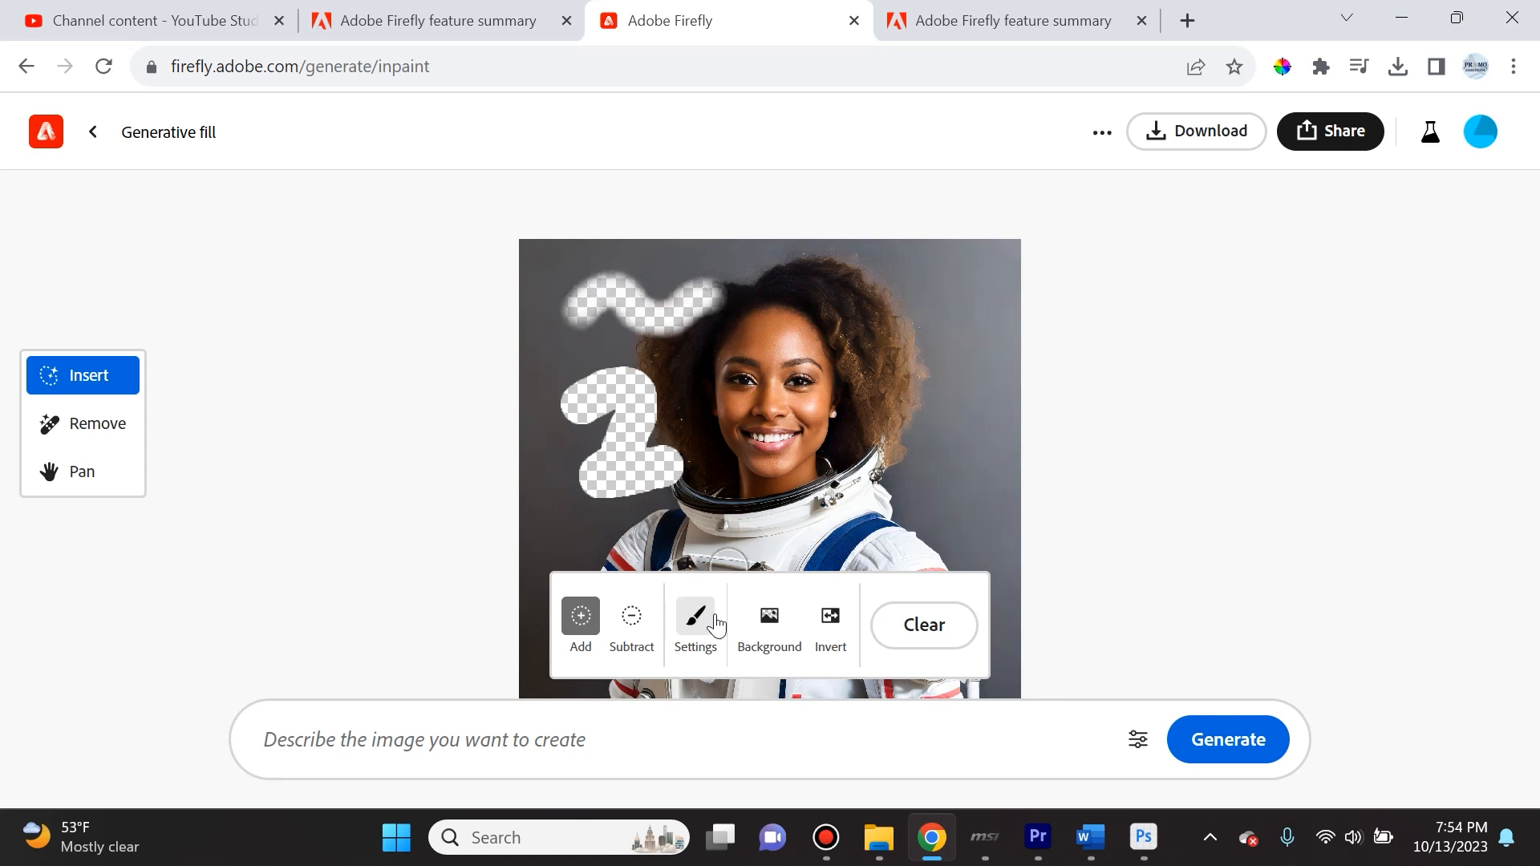
mouse_move(741, 614)
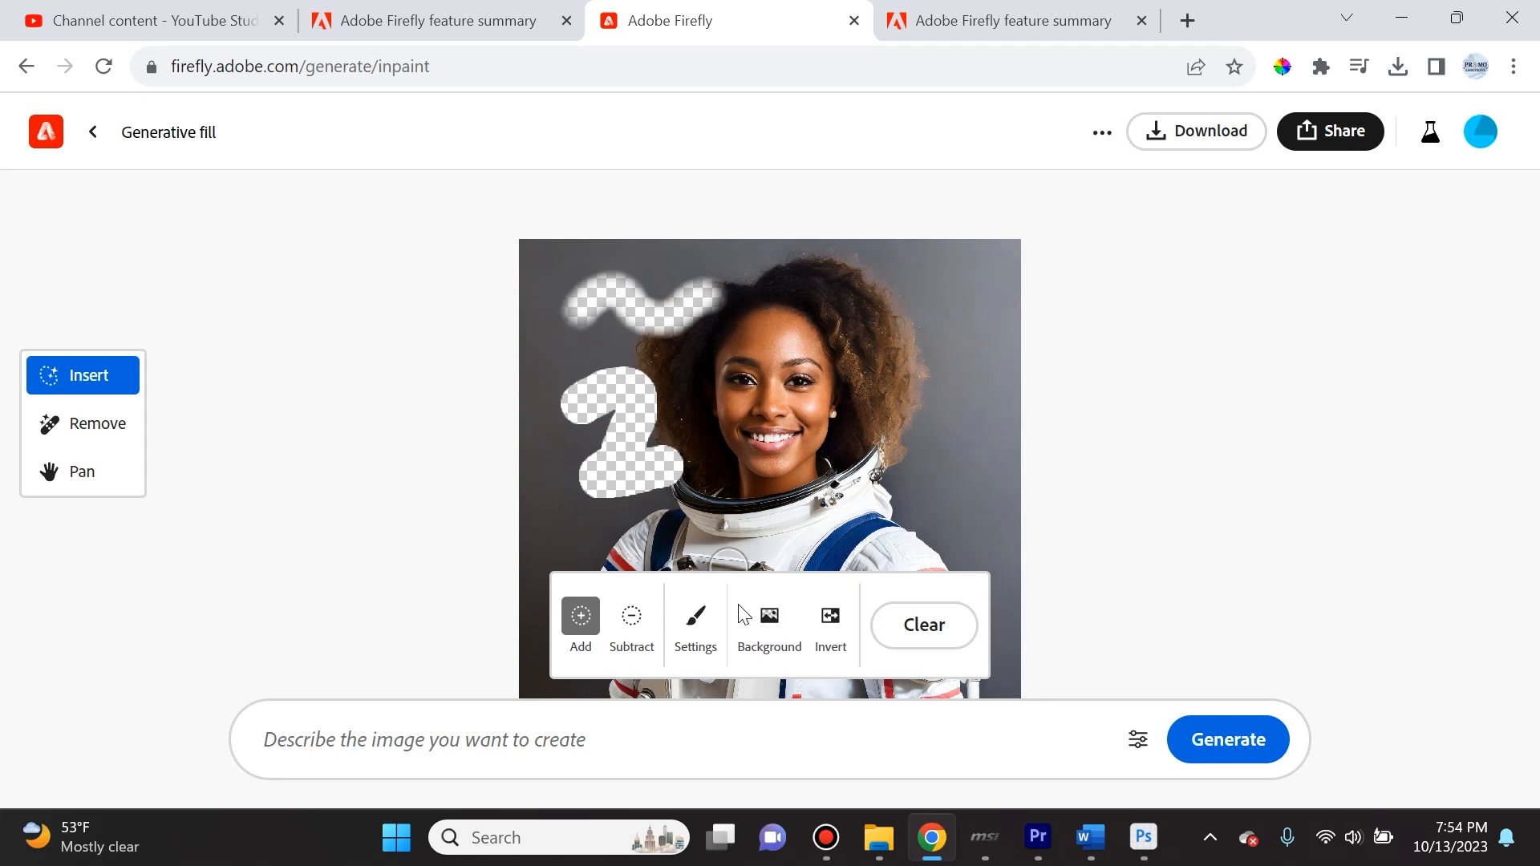
mouse_move(800, 637)
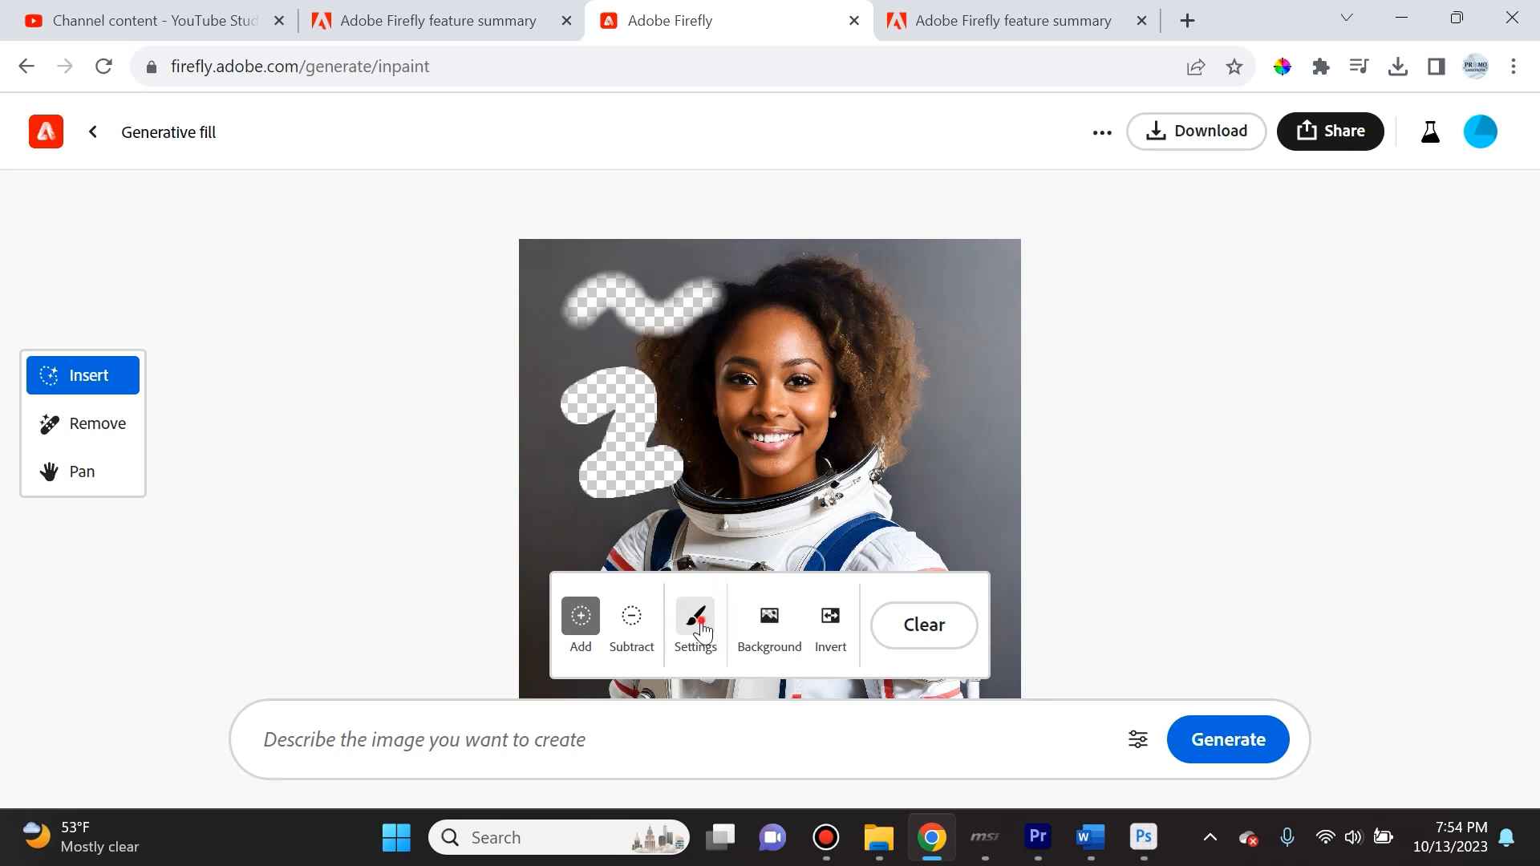
click(694, 622)
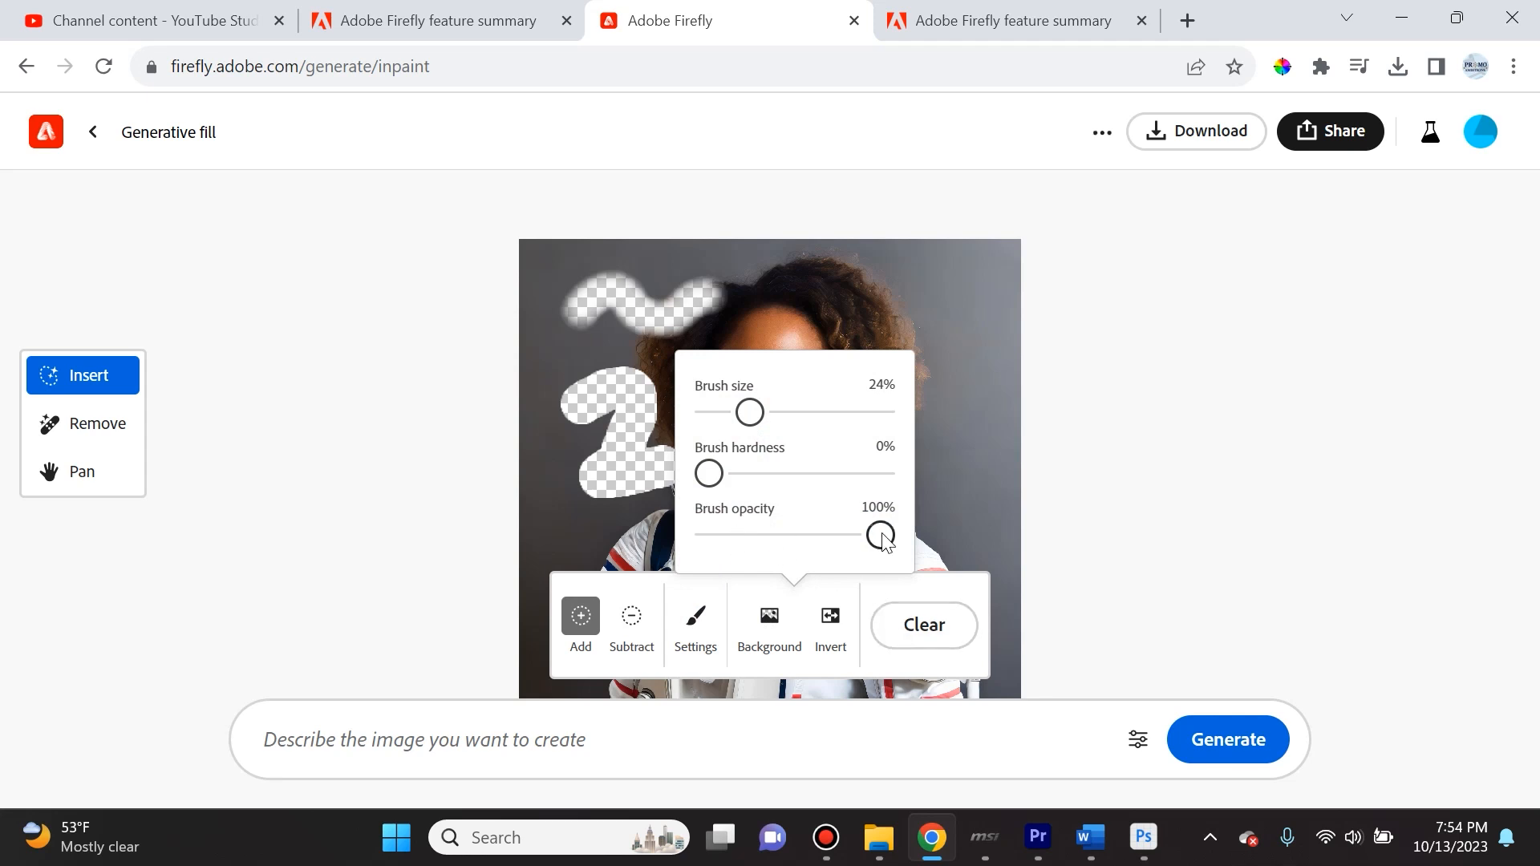
click(920, 624)
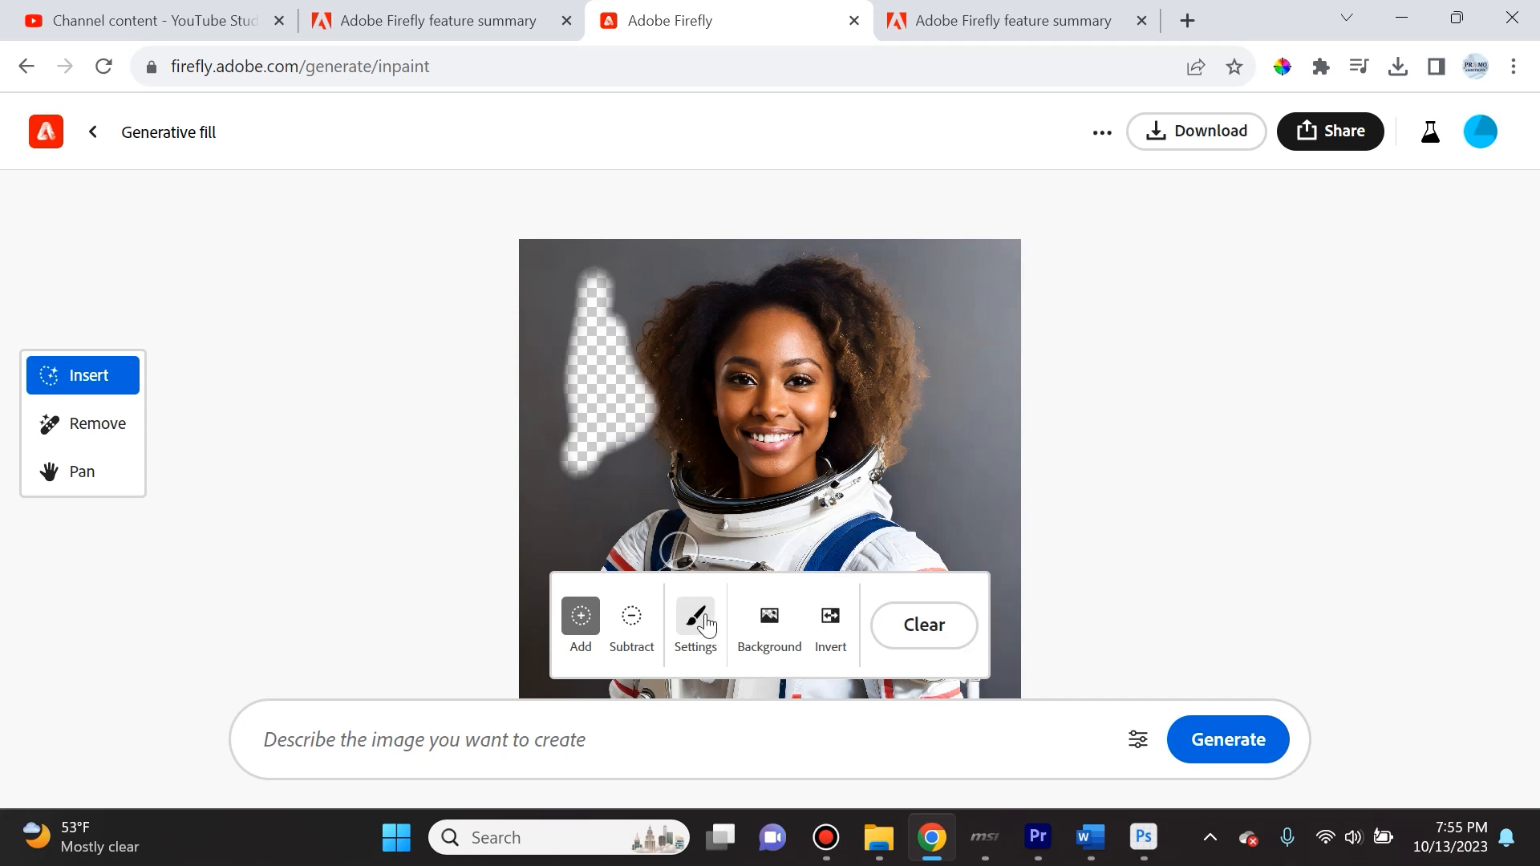
click(695, 616)
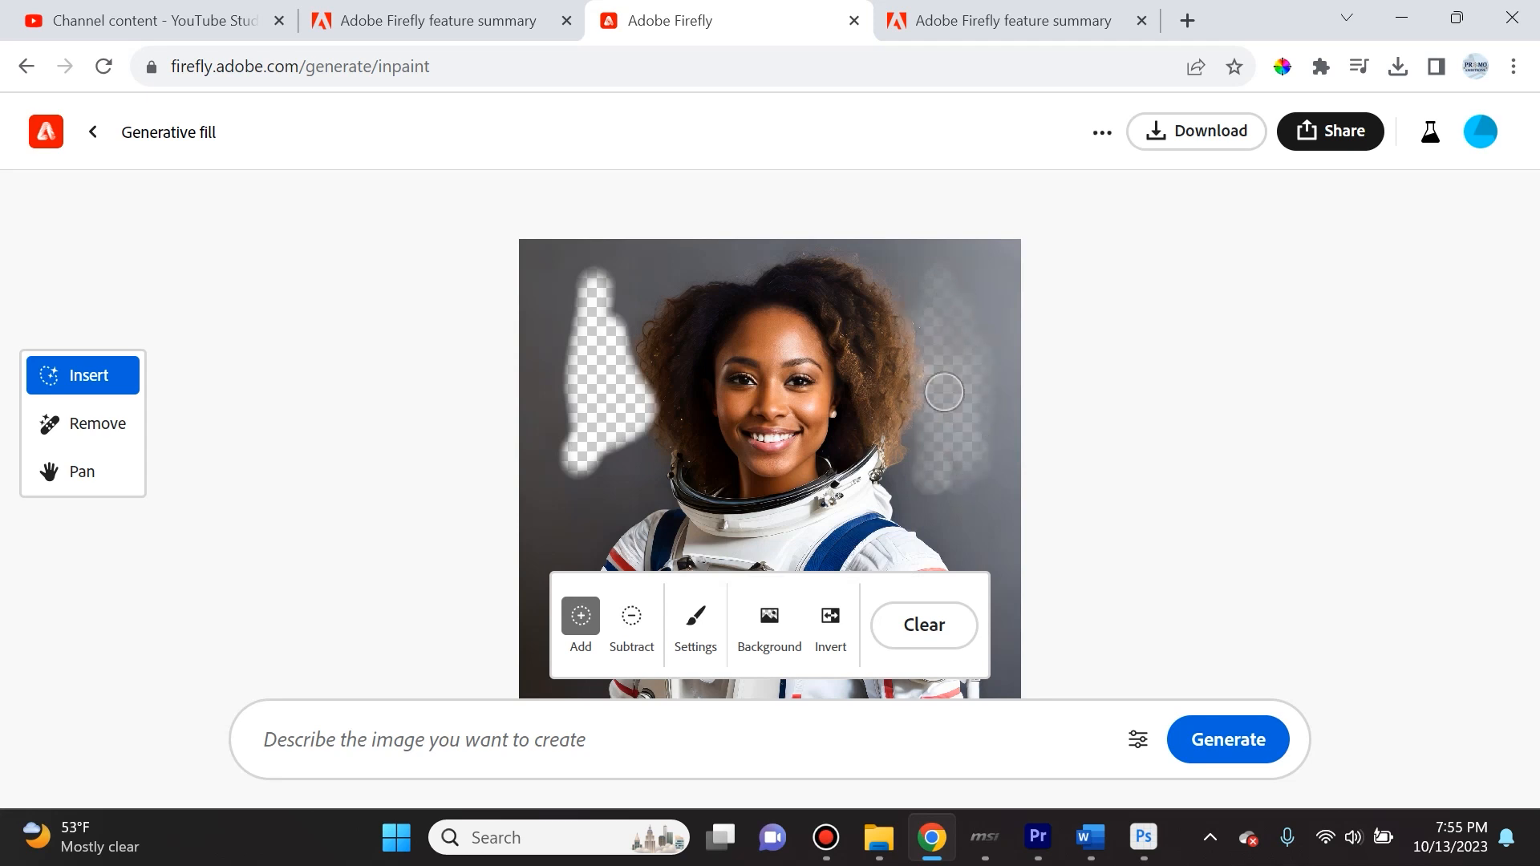
click(921, 624)
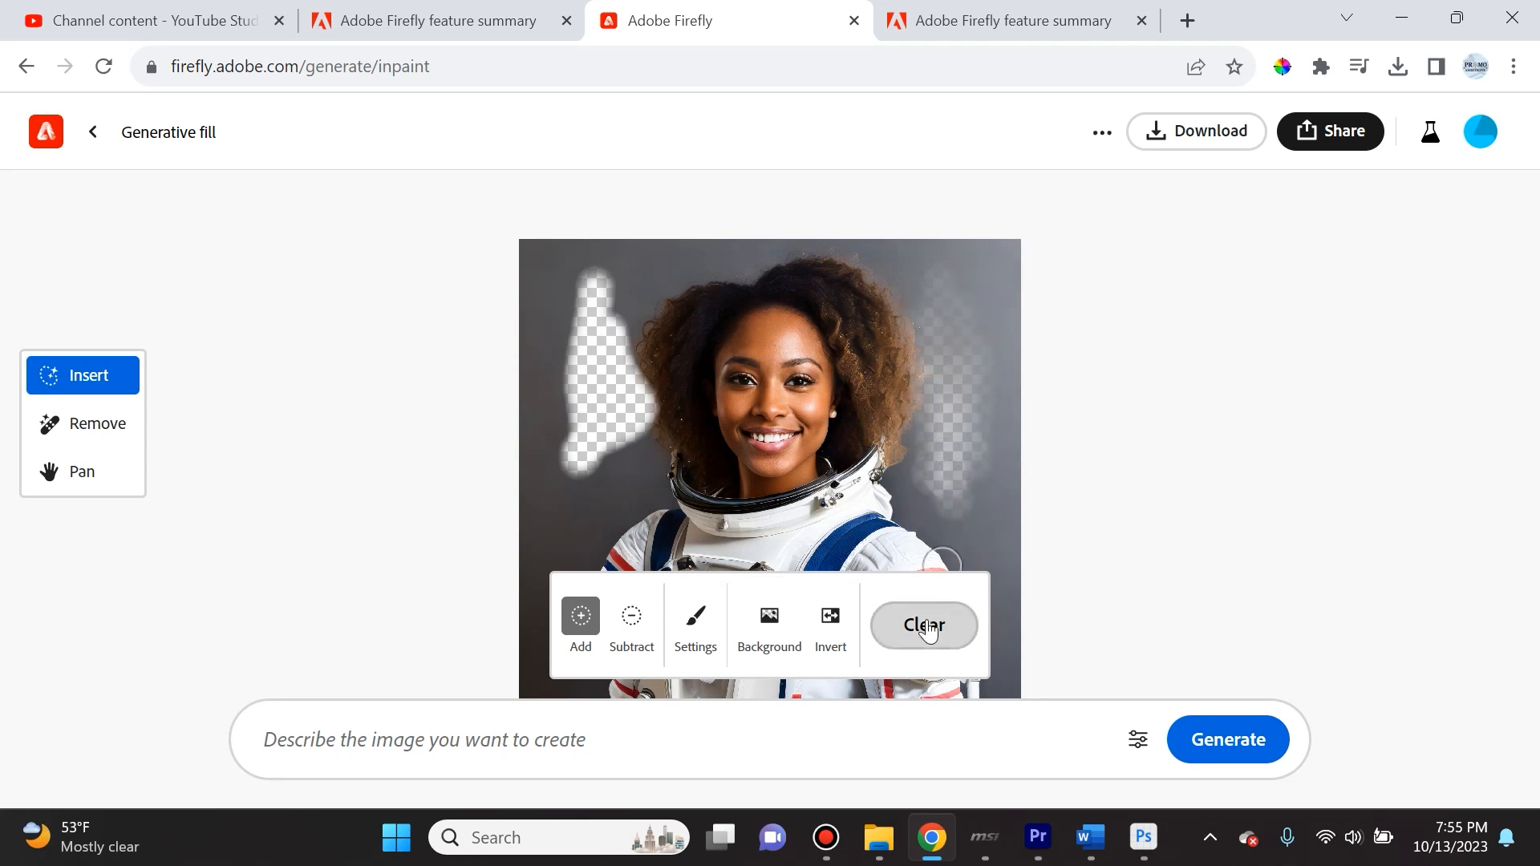
click(922, 626)
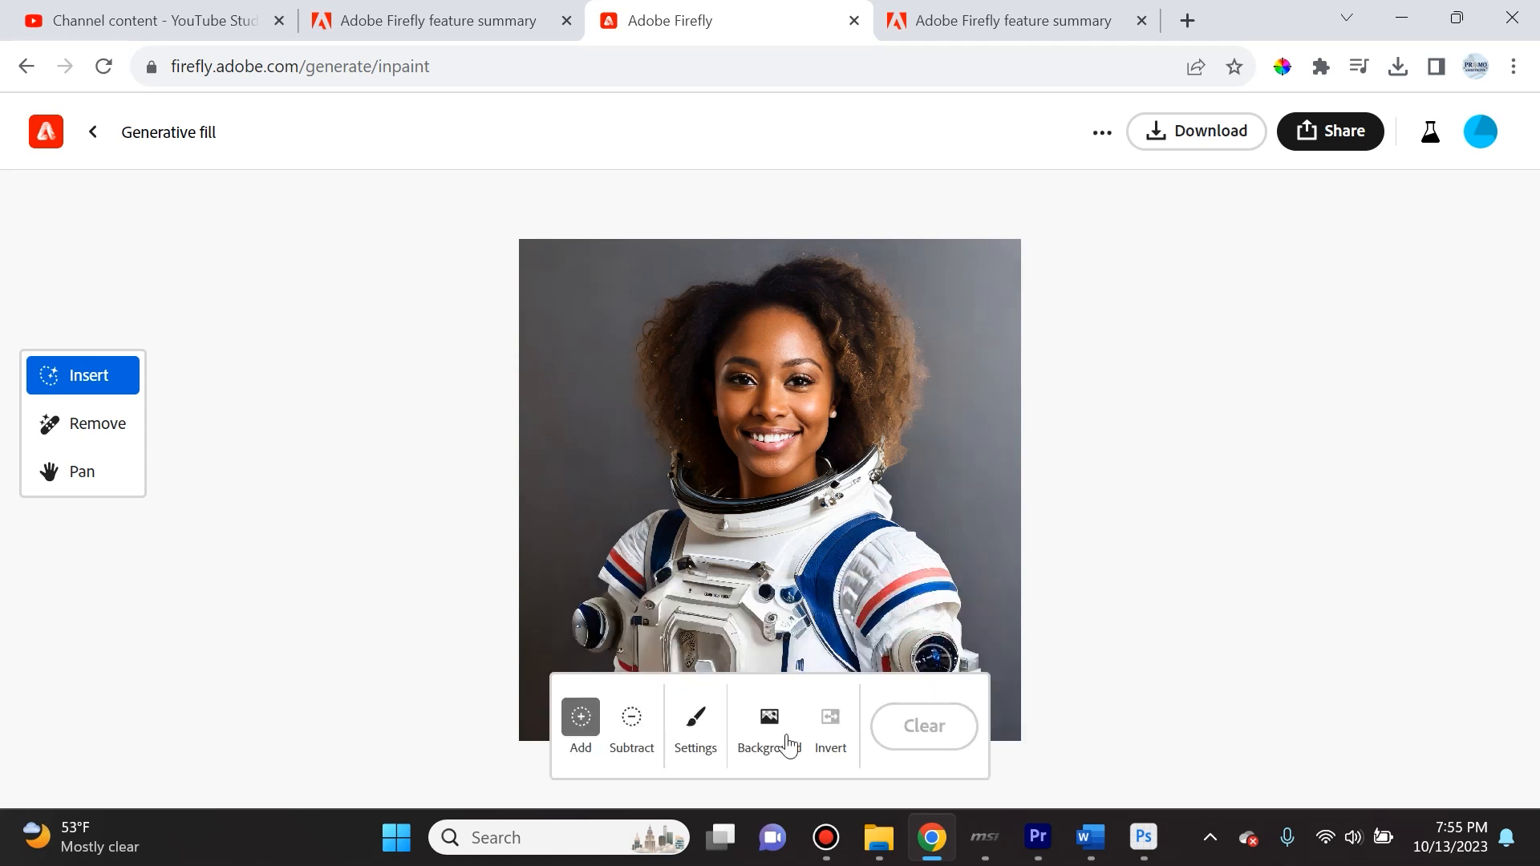
- Paint a mask over the astronaut's eyes, generate 'goggles' there, and select the first variation
click(694, 725)
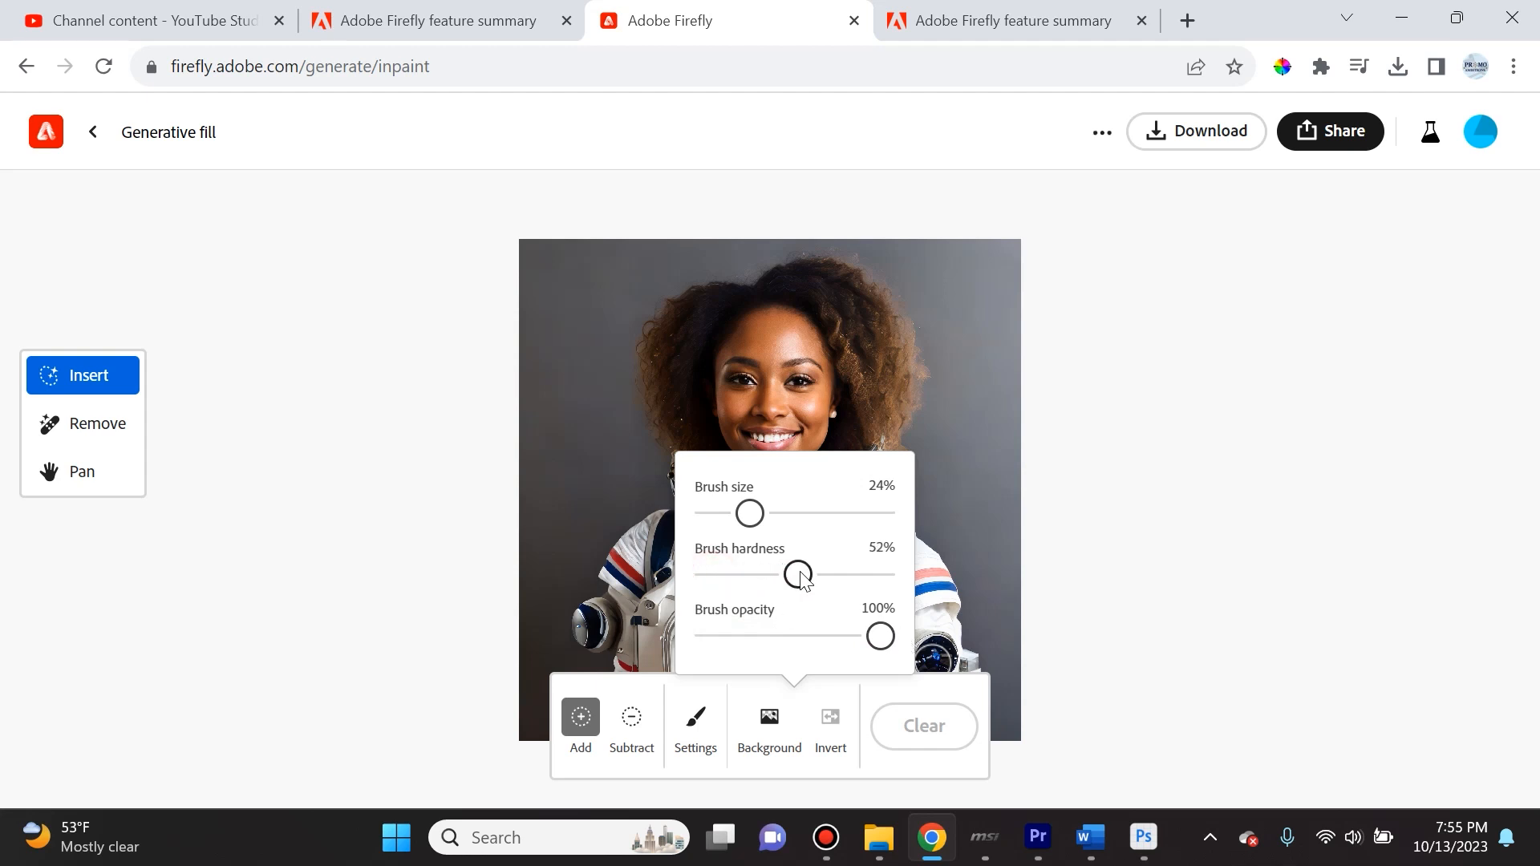
mouse_move(749, 513)
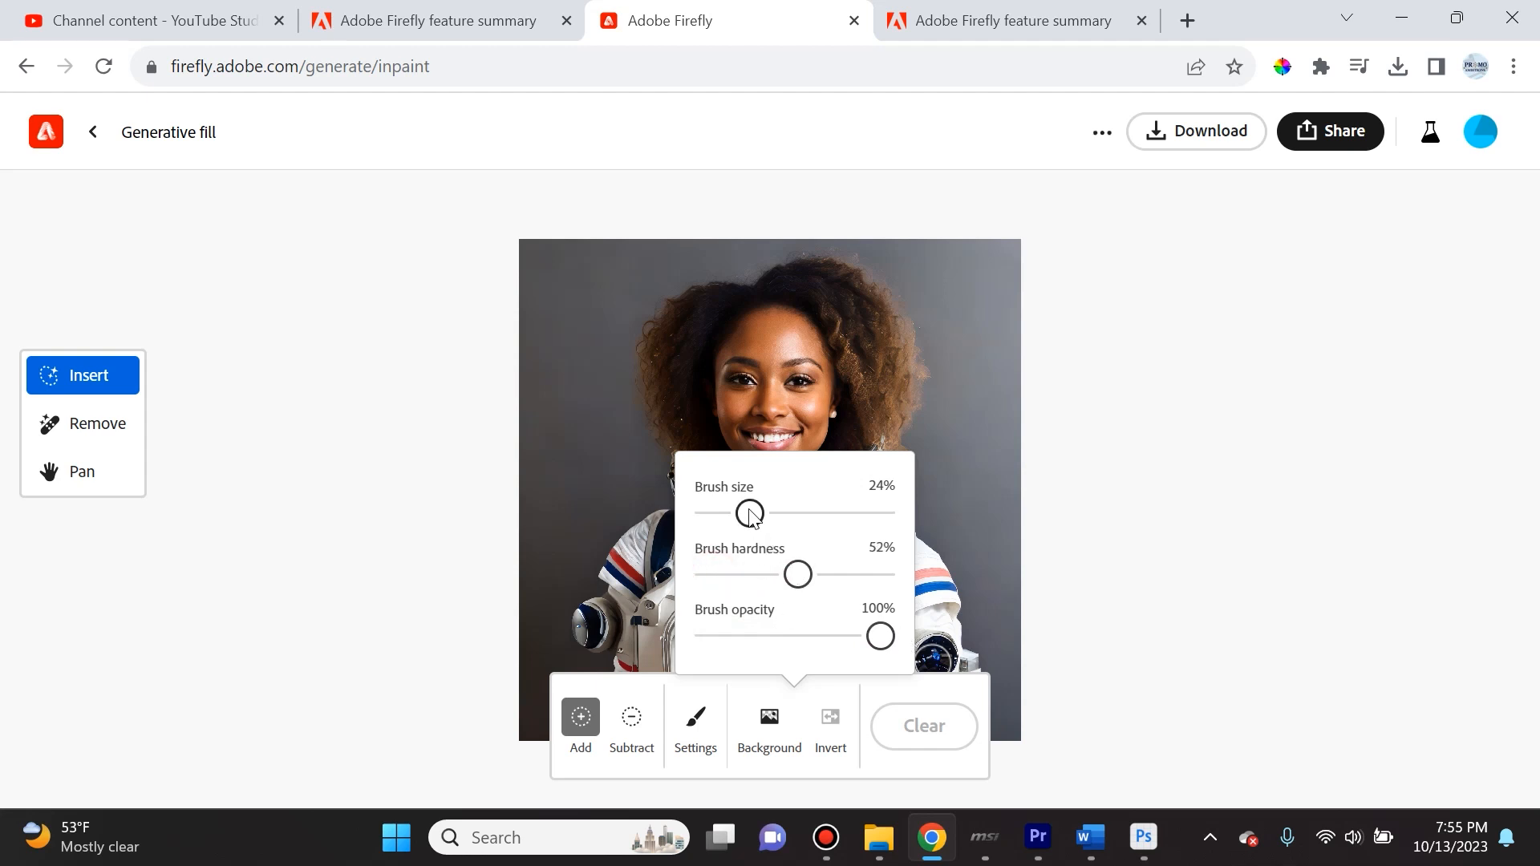
mouse_move(859, 316)
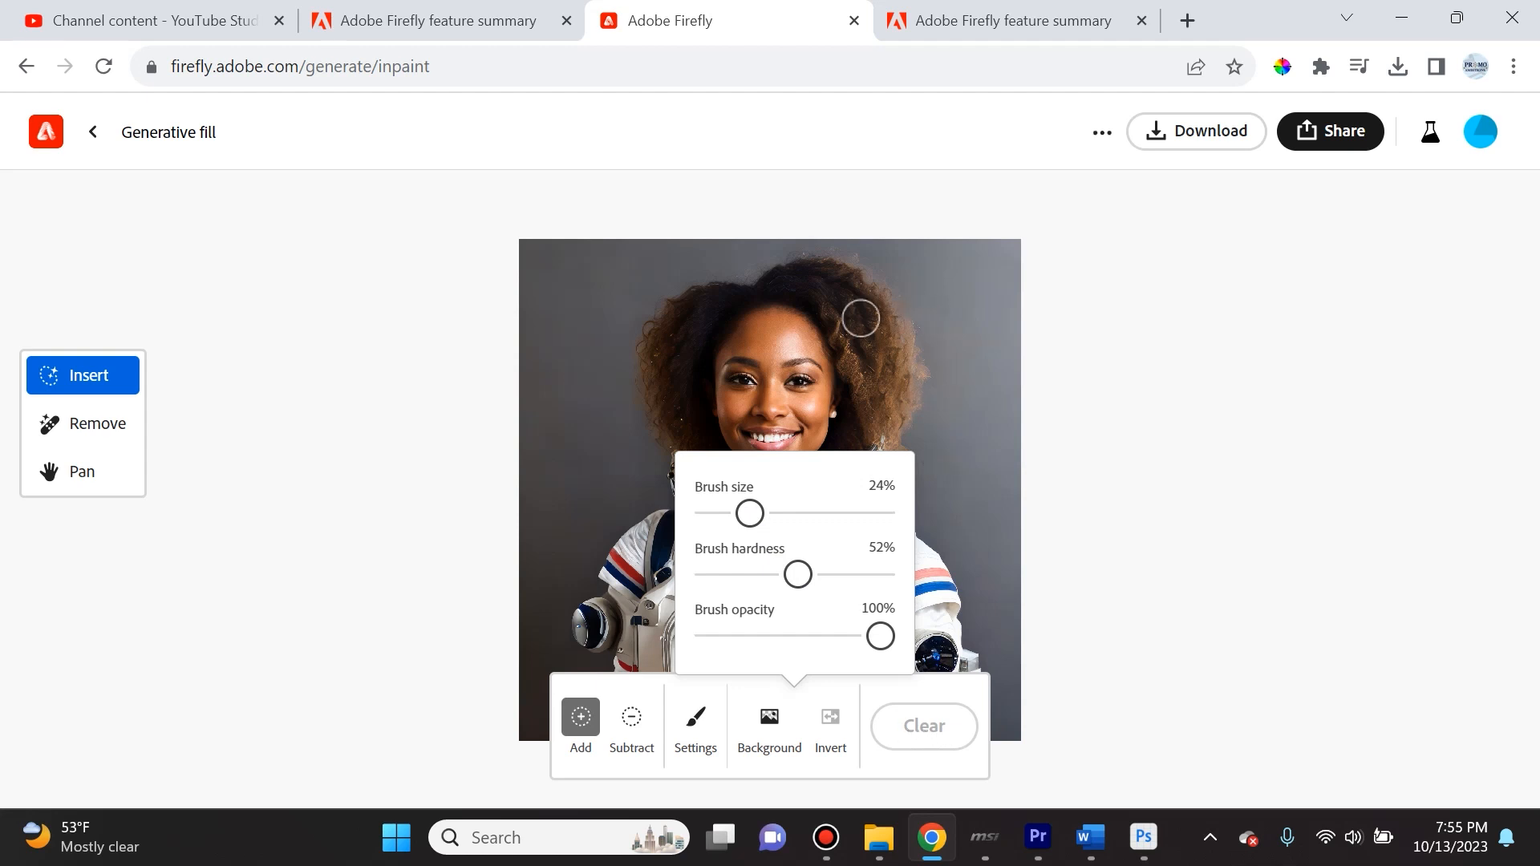
mouse_move(695, 717)
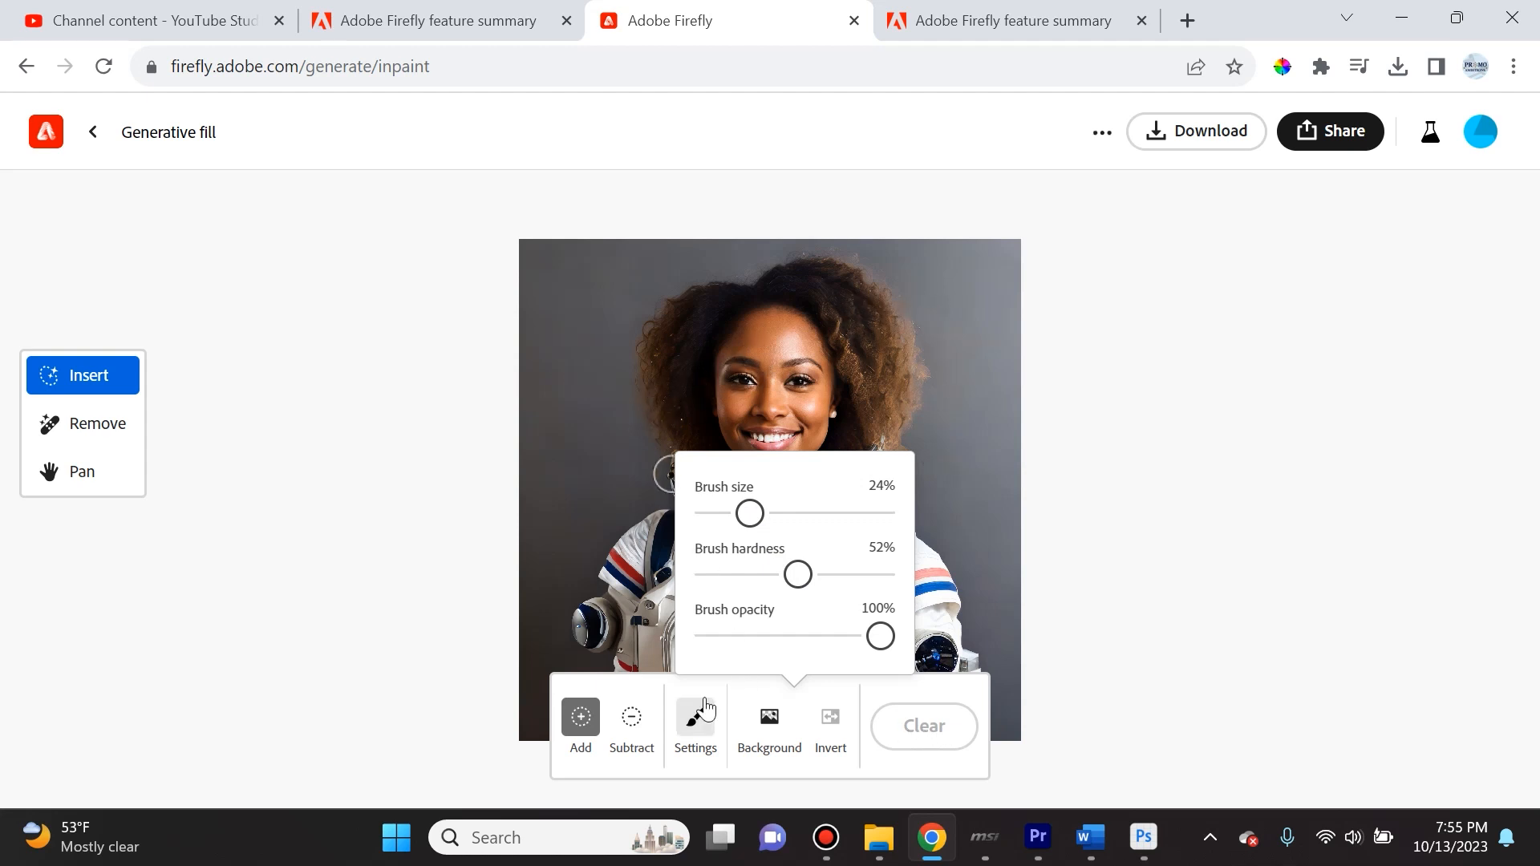
mouse_move(725, 373)
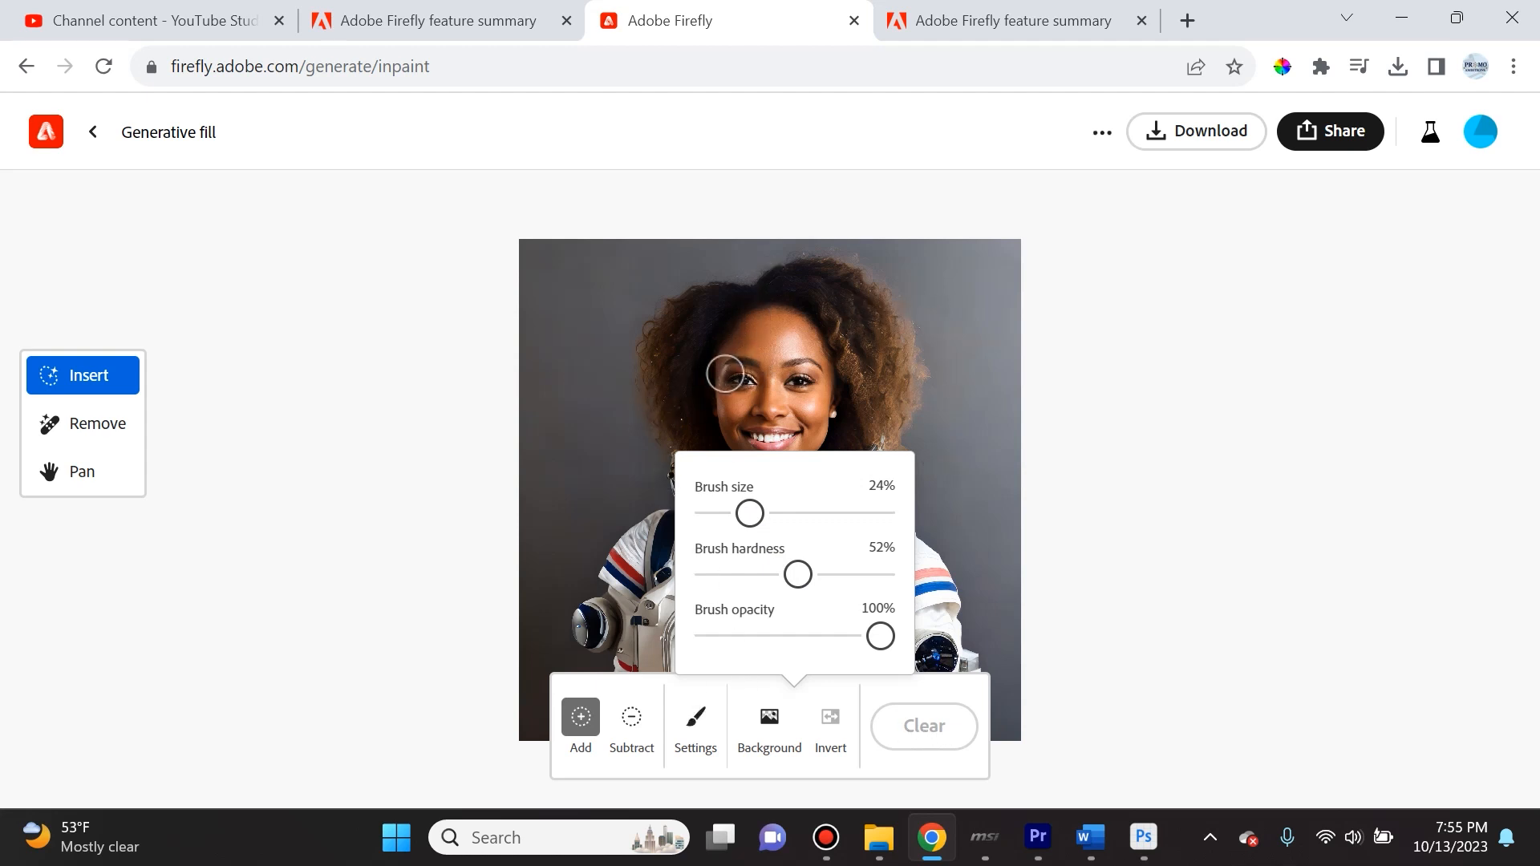
click(579, 717)
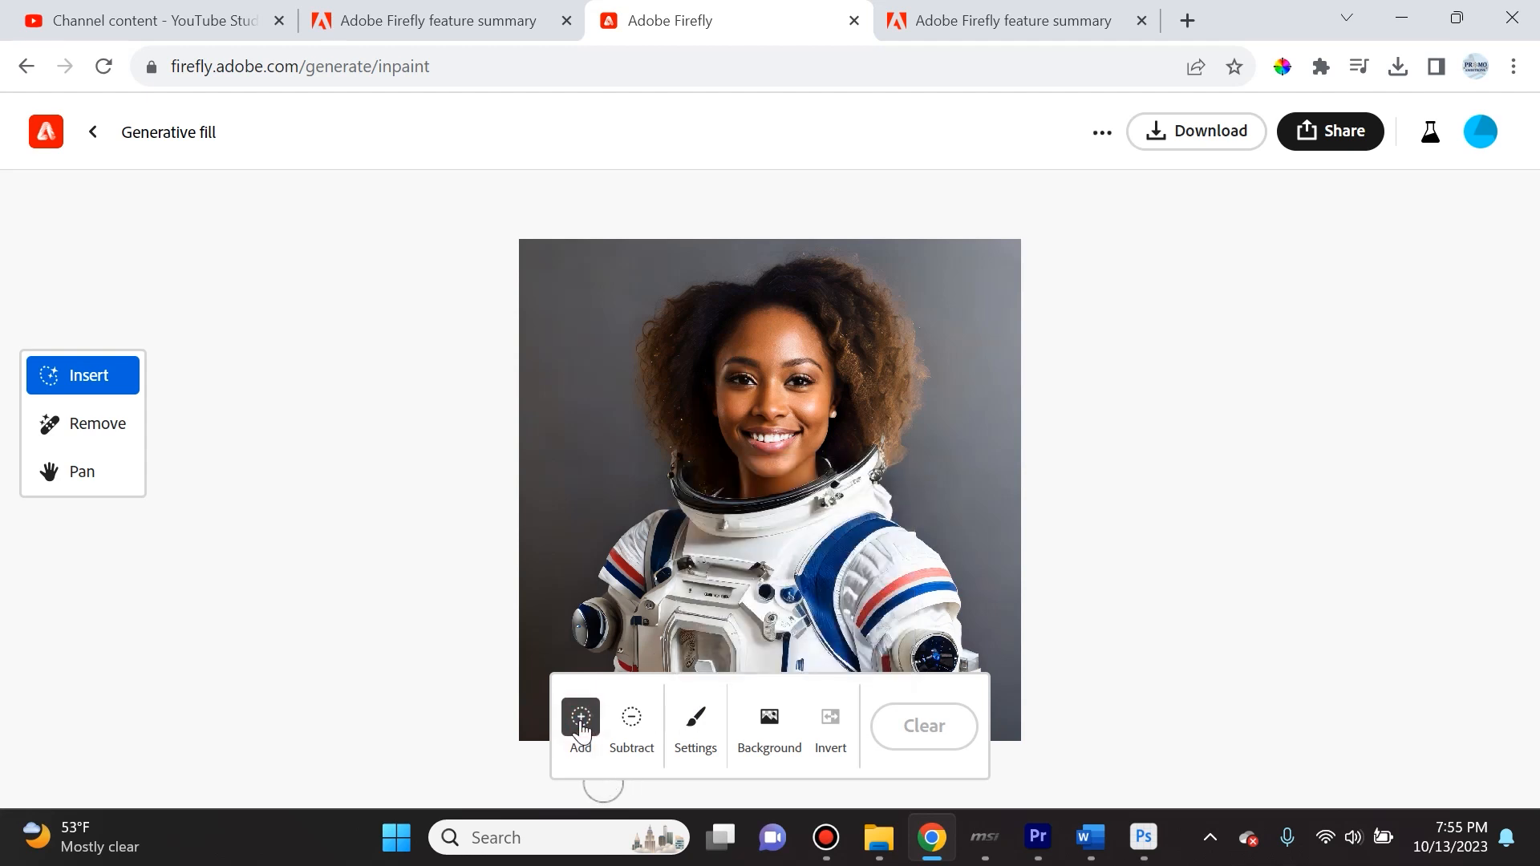
click(734, 371)
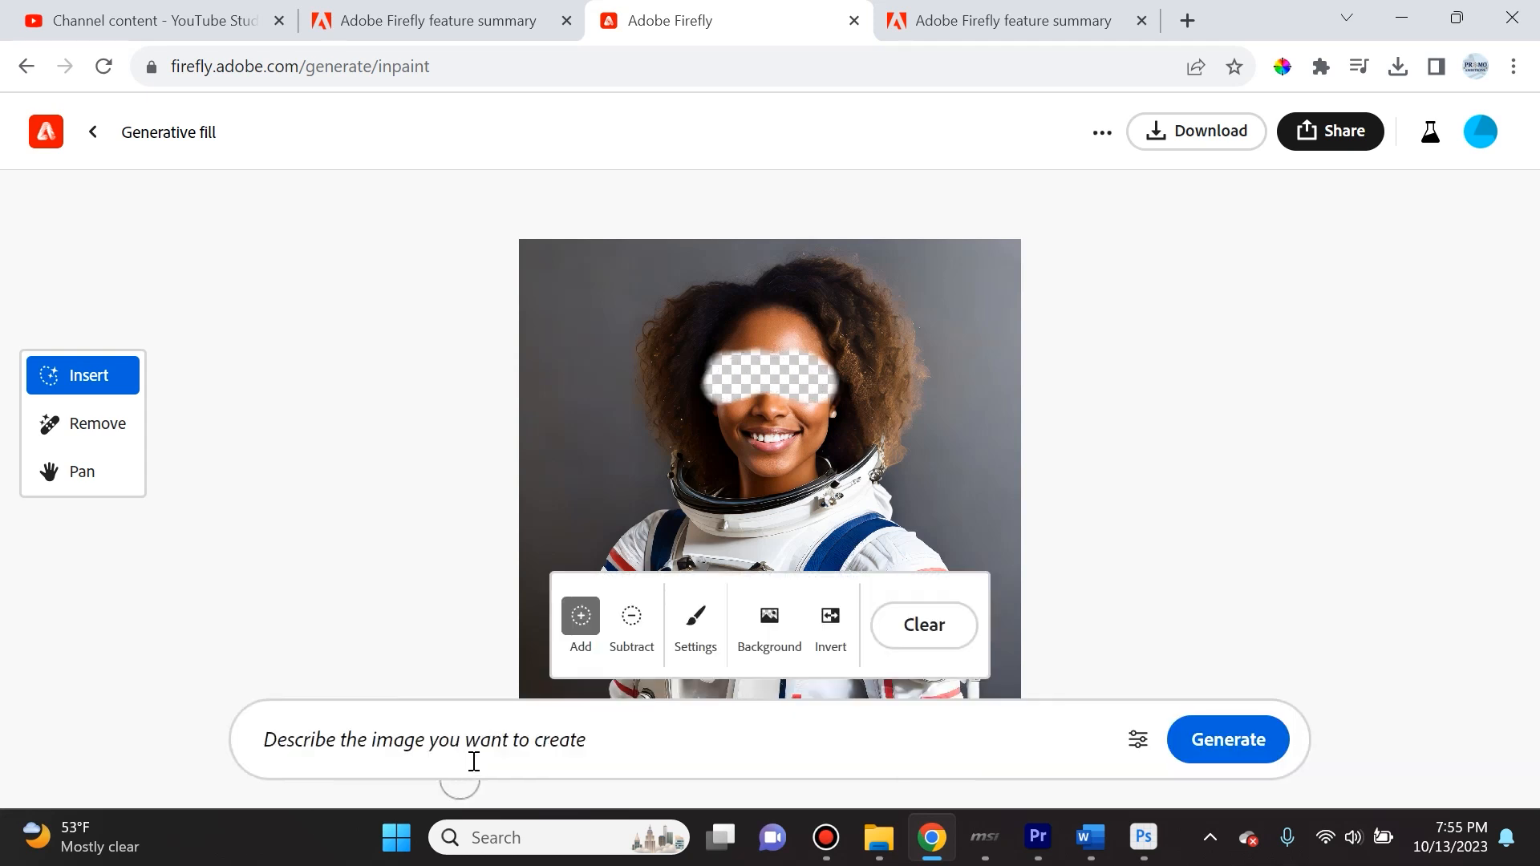
text(go)
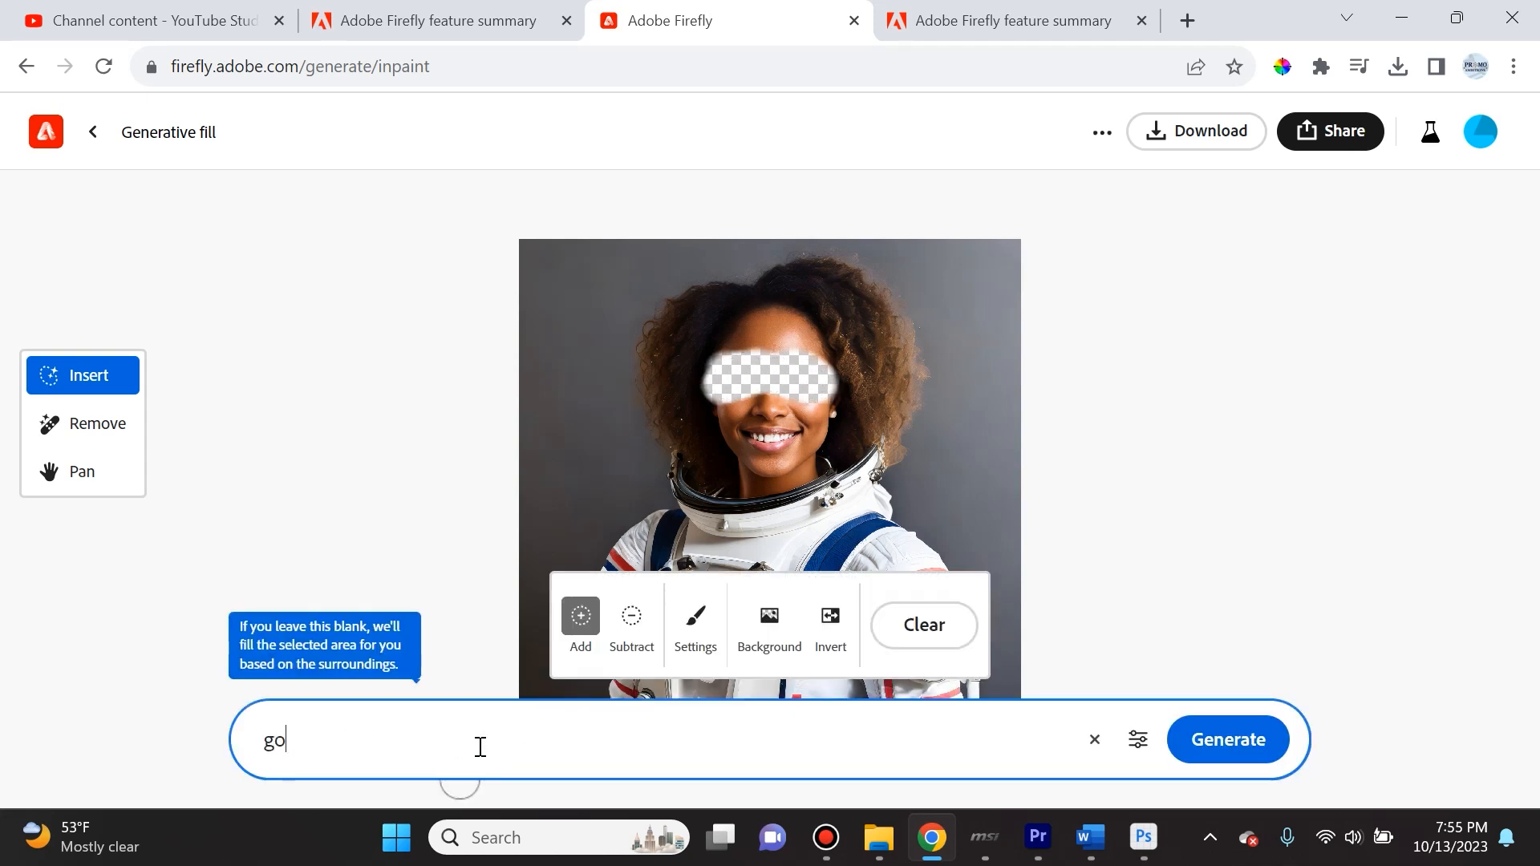
text(ggles)
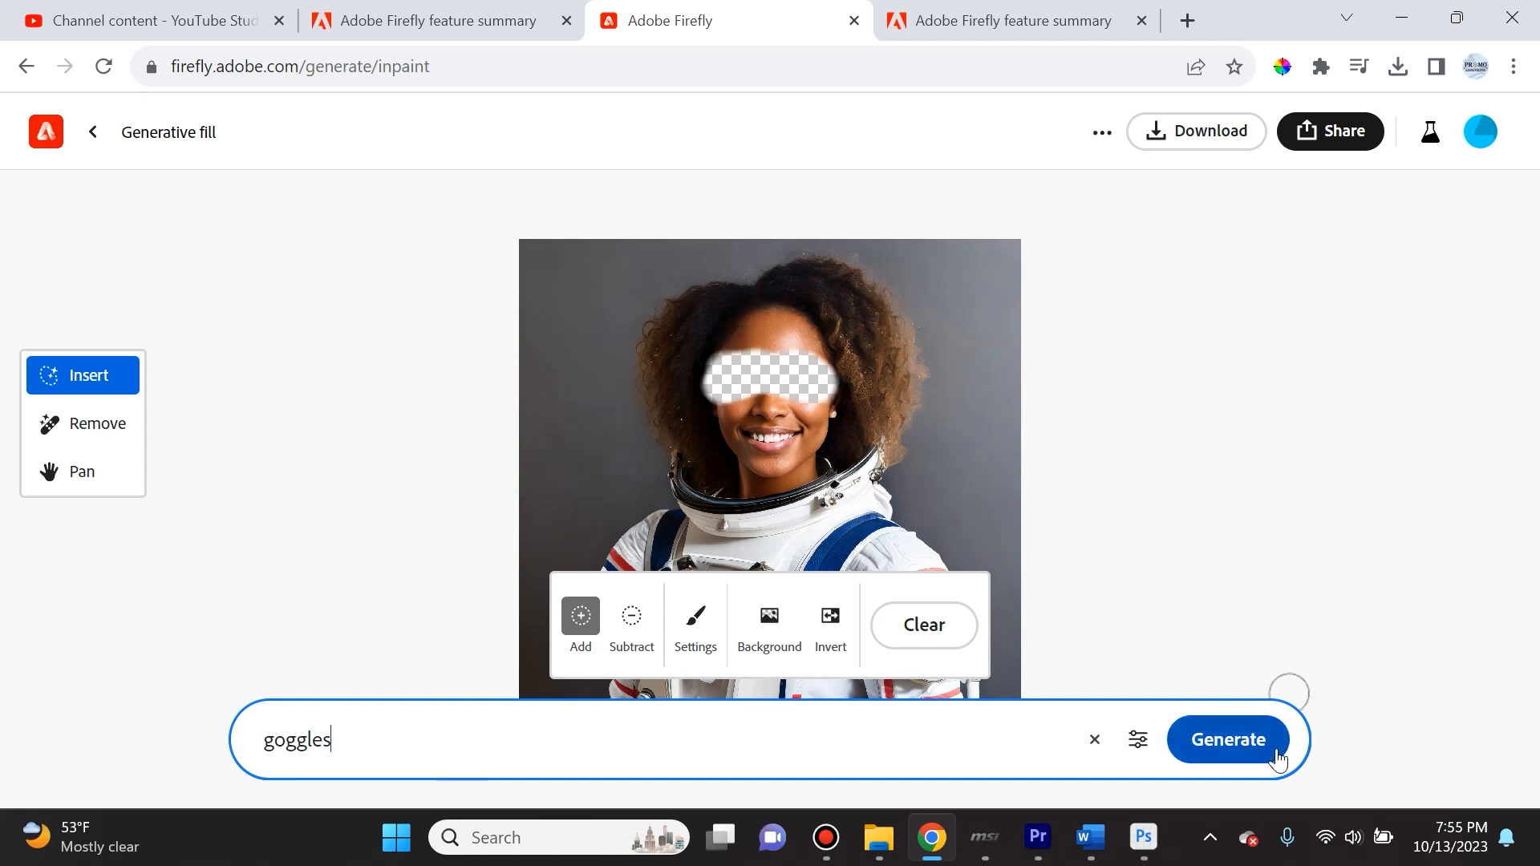
click(1227, 739)
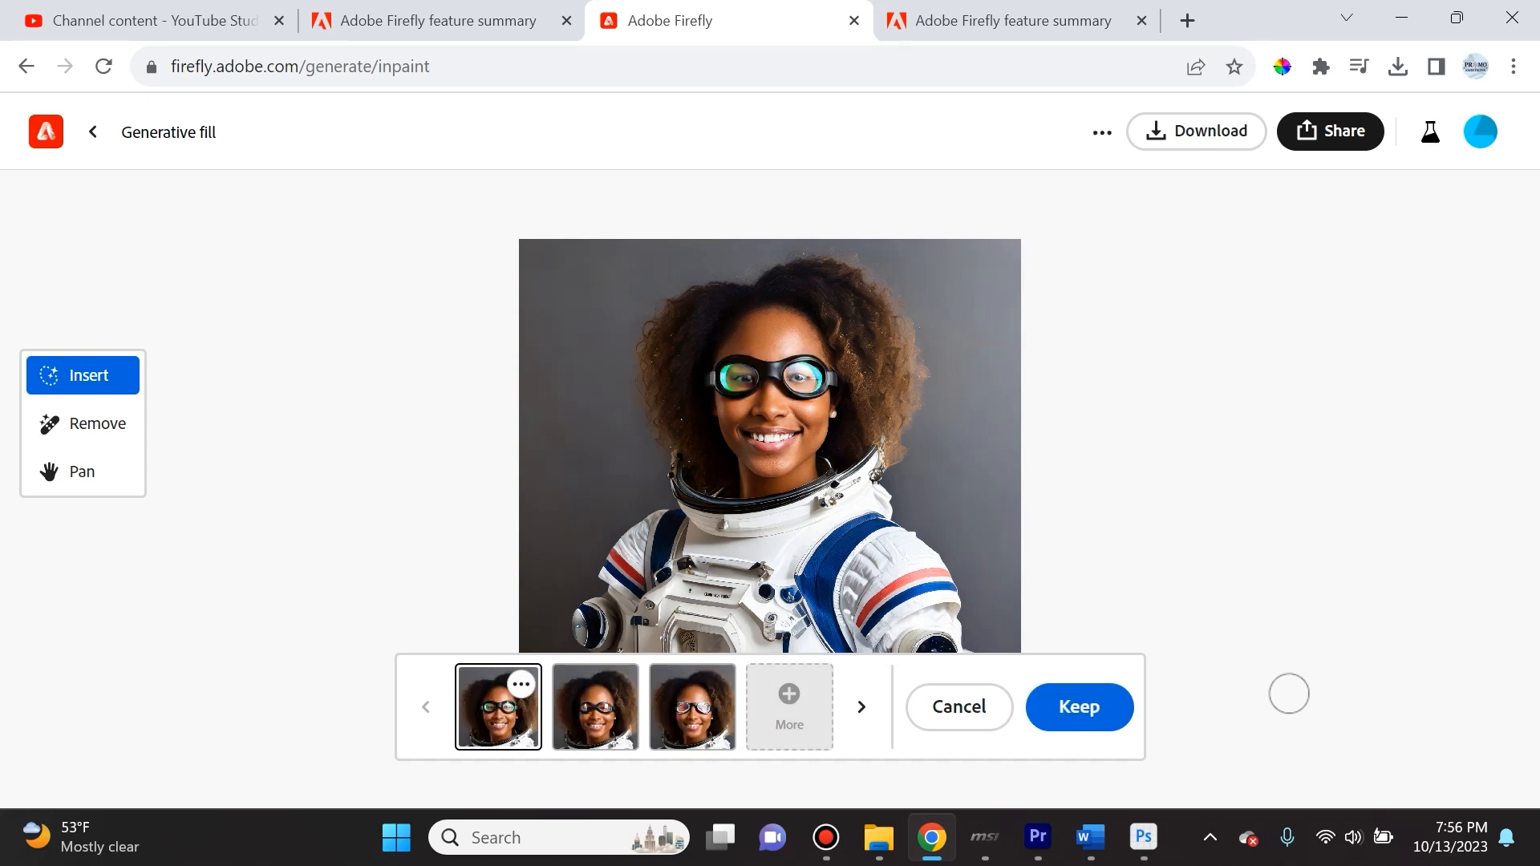
mouse_move(789, 697)
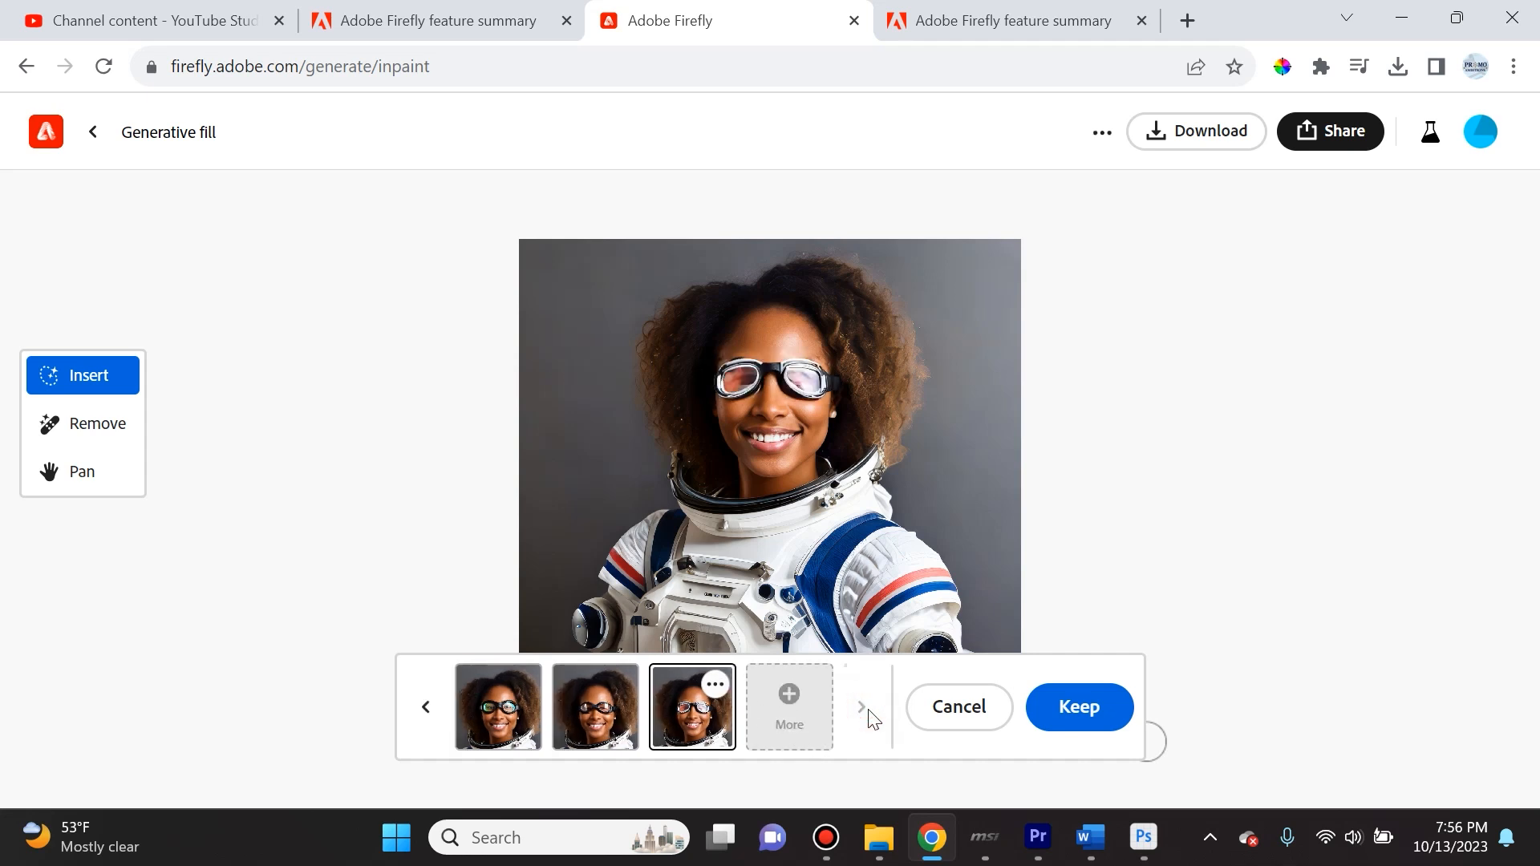
click(425, 705)
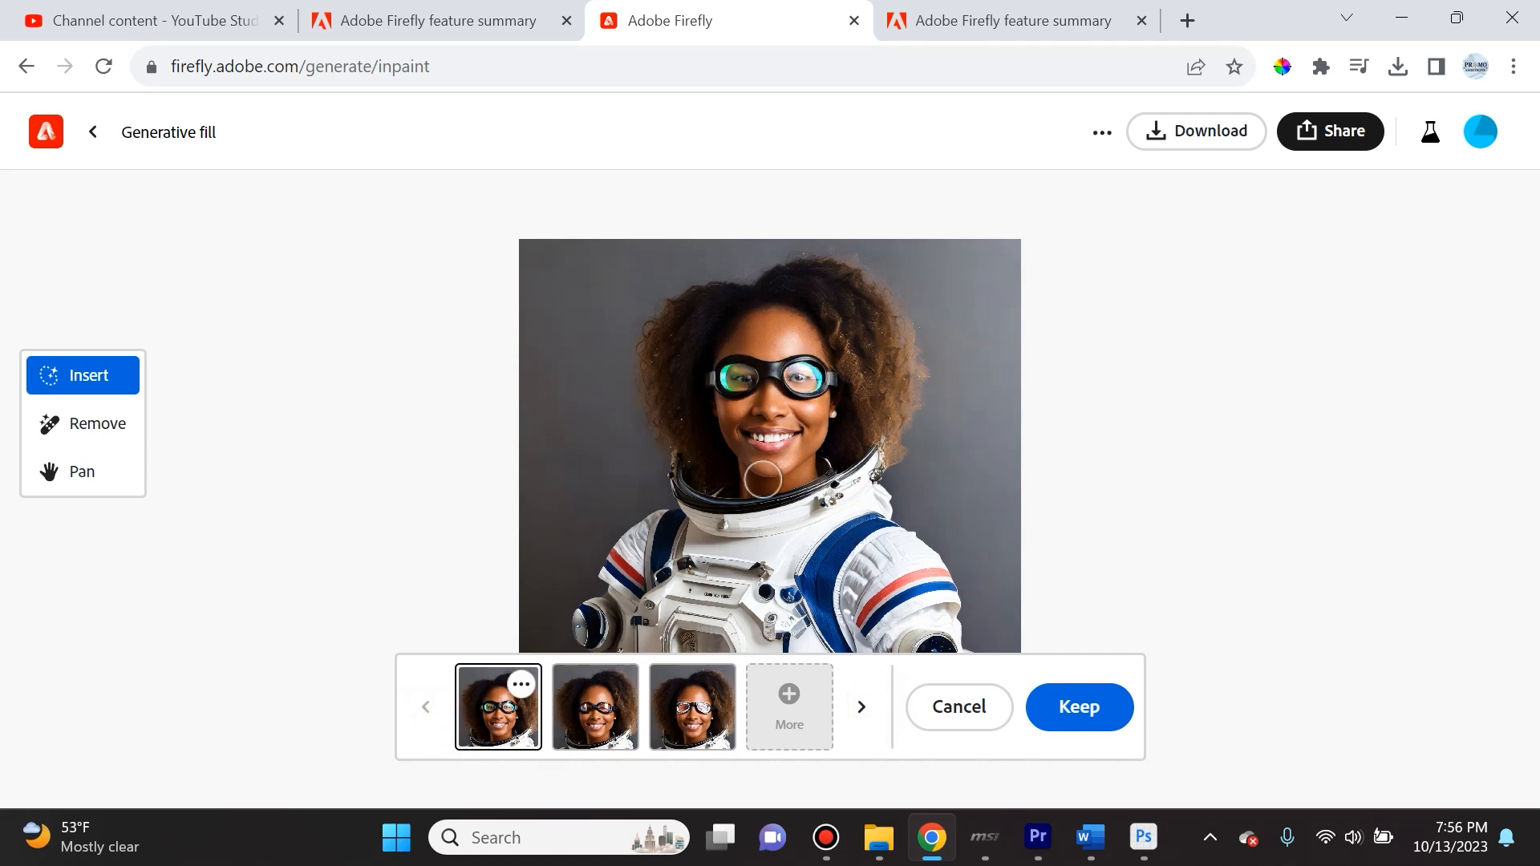
mouse_move(670, 302)
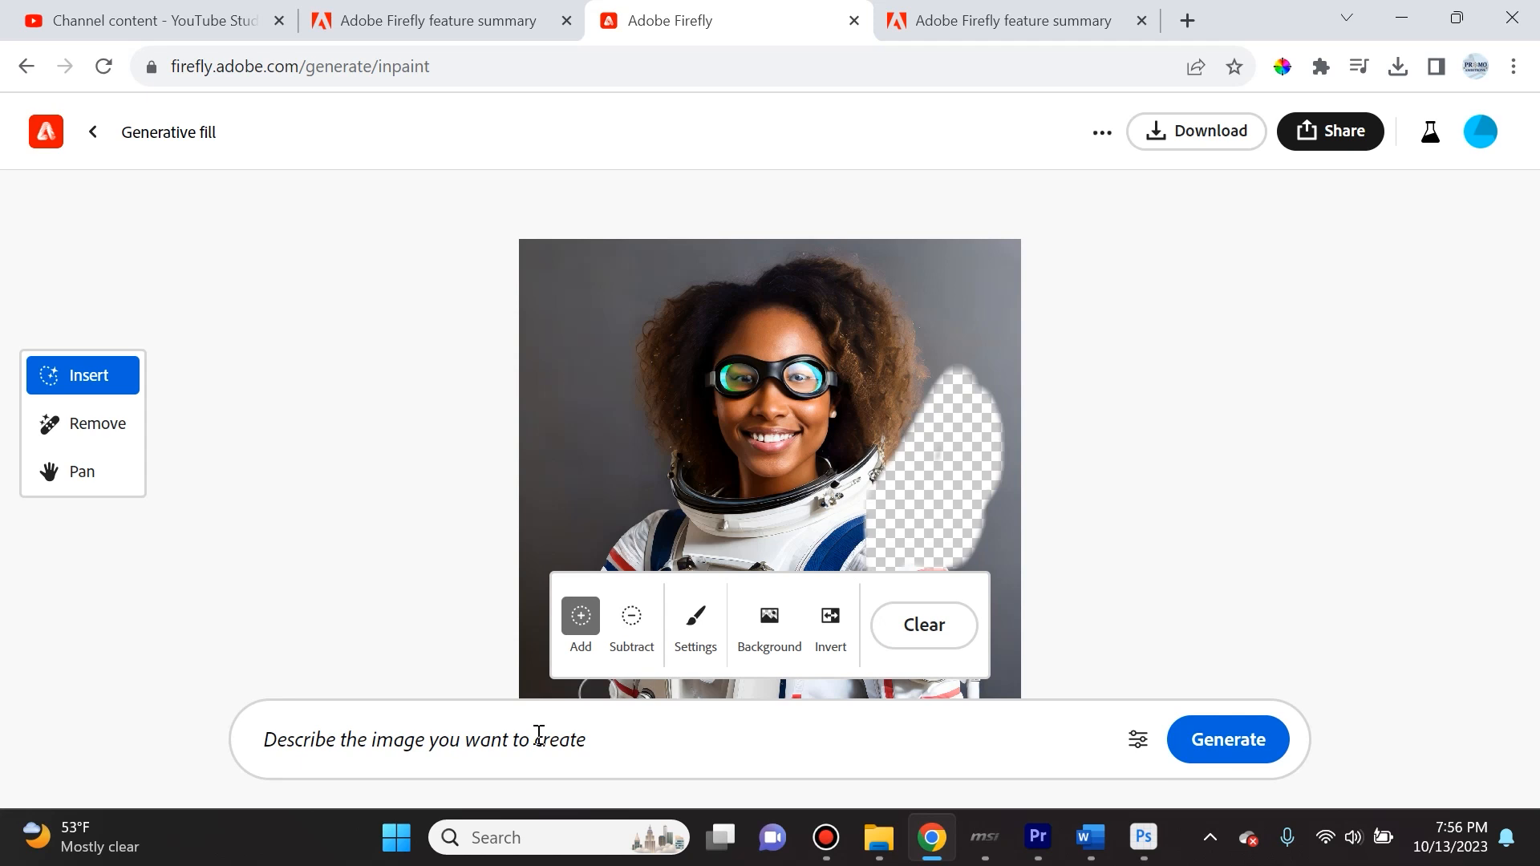
- Generate 'parrot sitting on shoulder' on the masked shoulder and keep the blue parrot variation
text(parrot sitt)
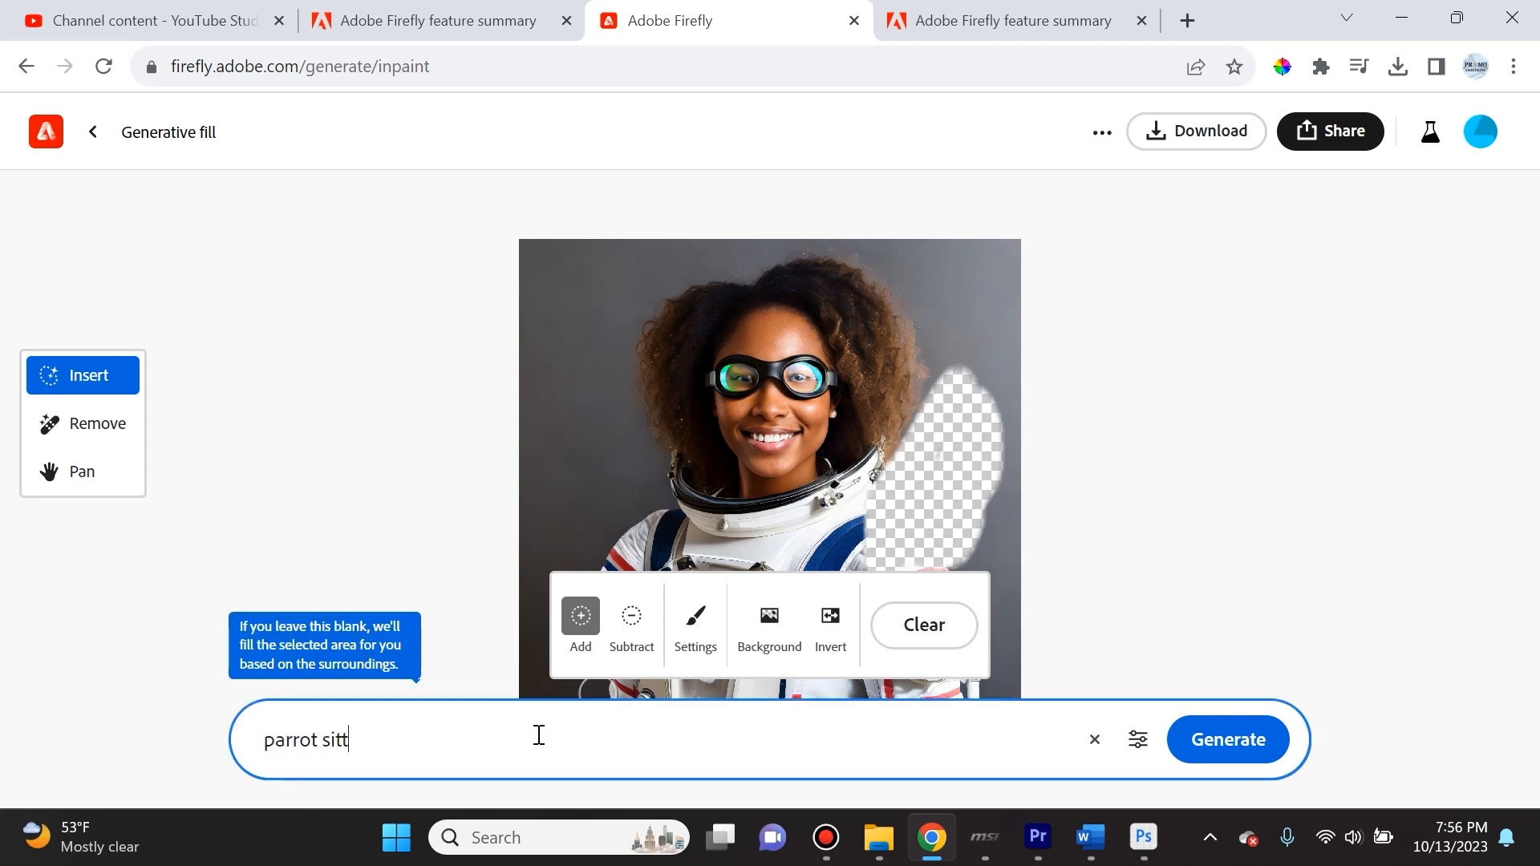
text(ing on shoulder)
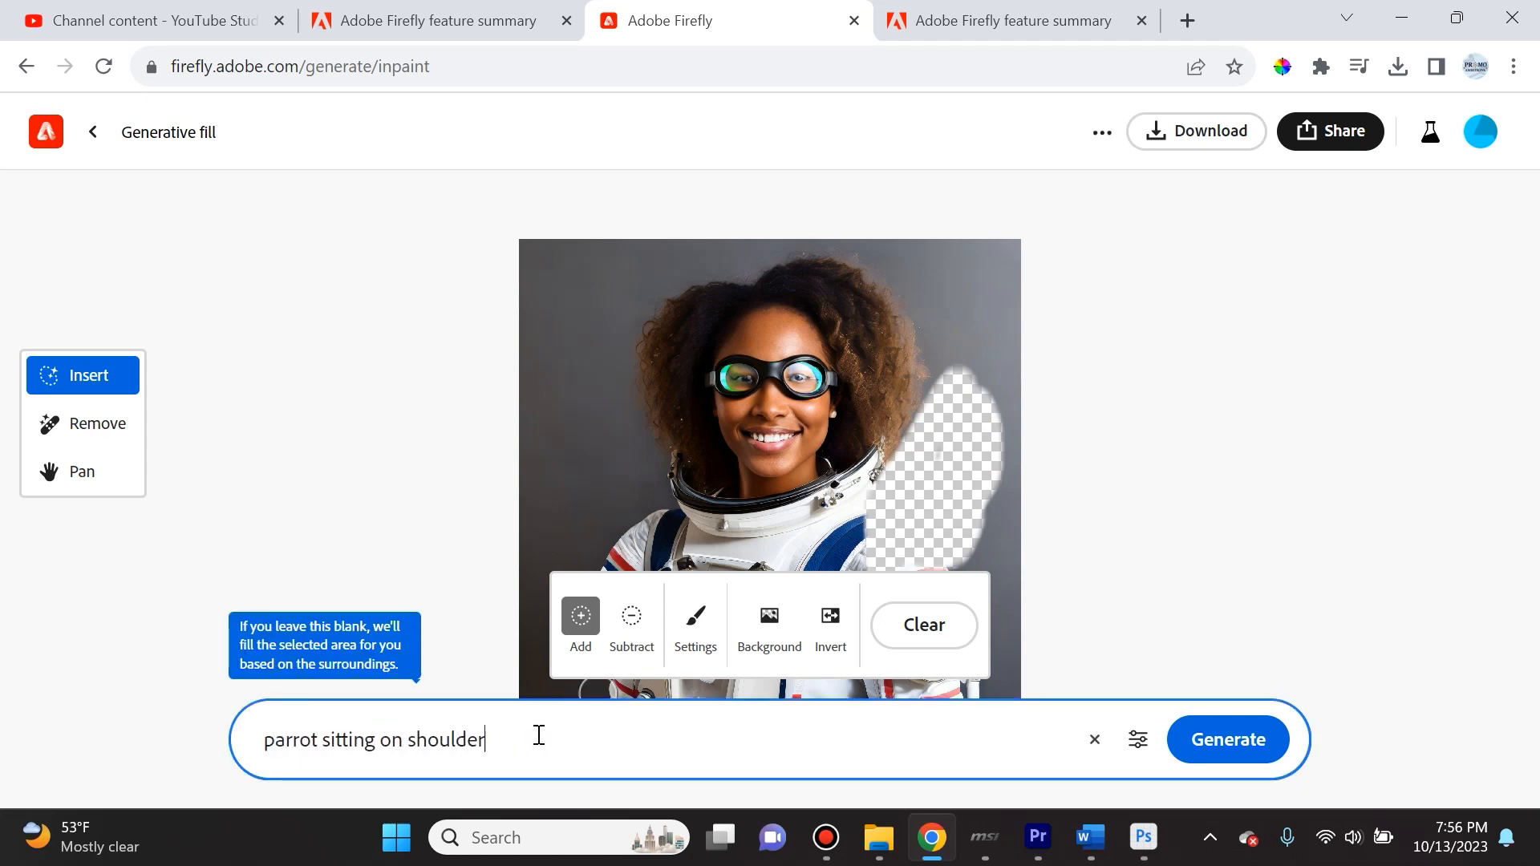
click(1227, 737)
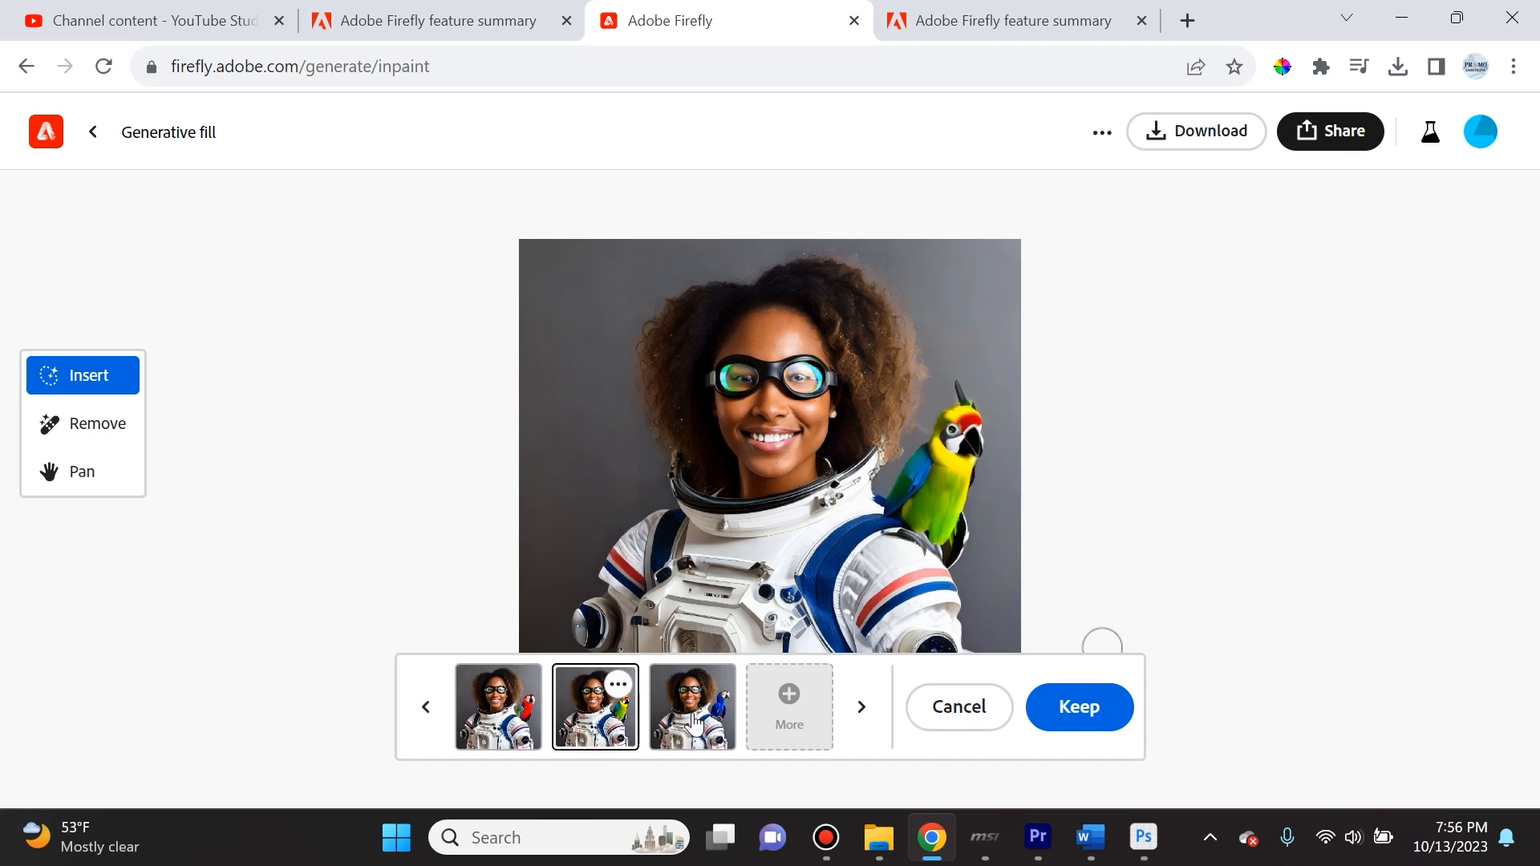
click(690, 705)
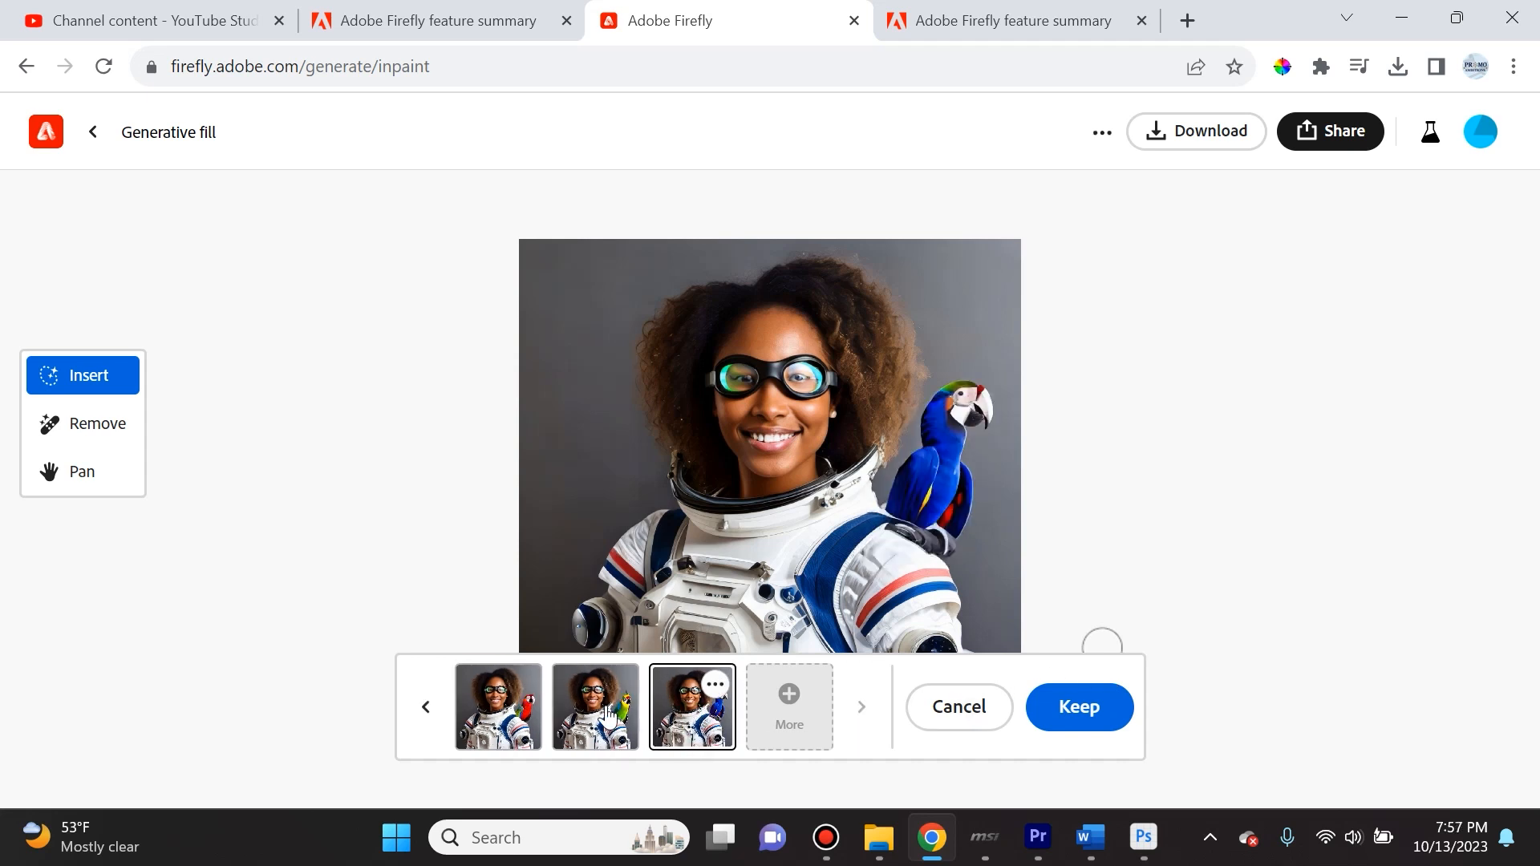
click(956, 706)
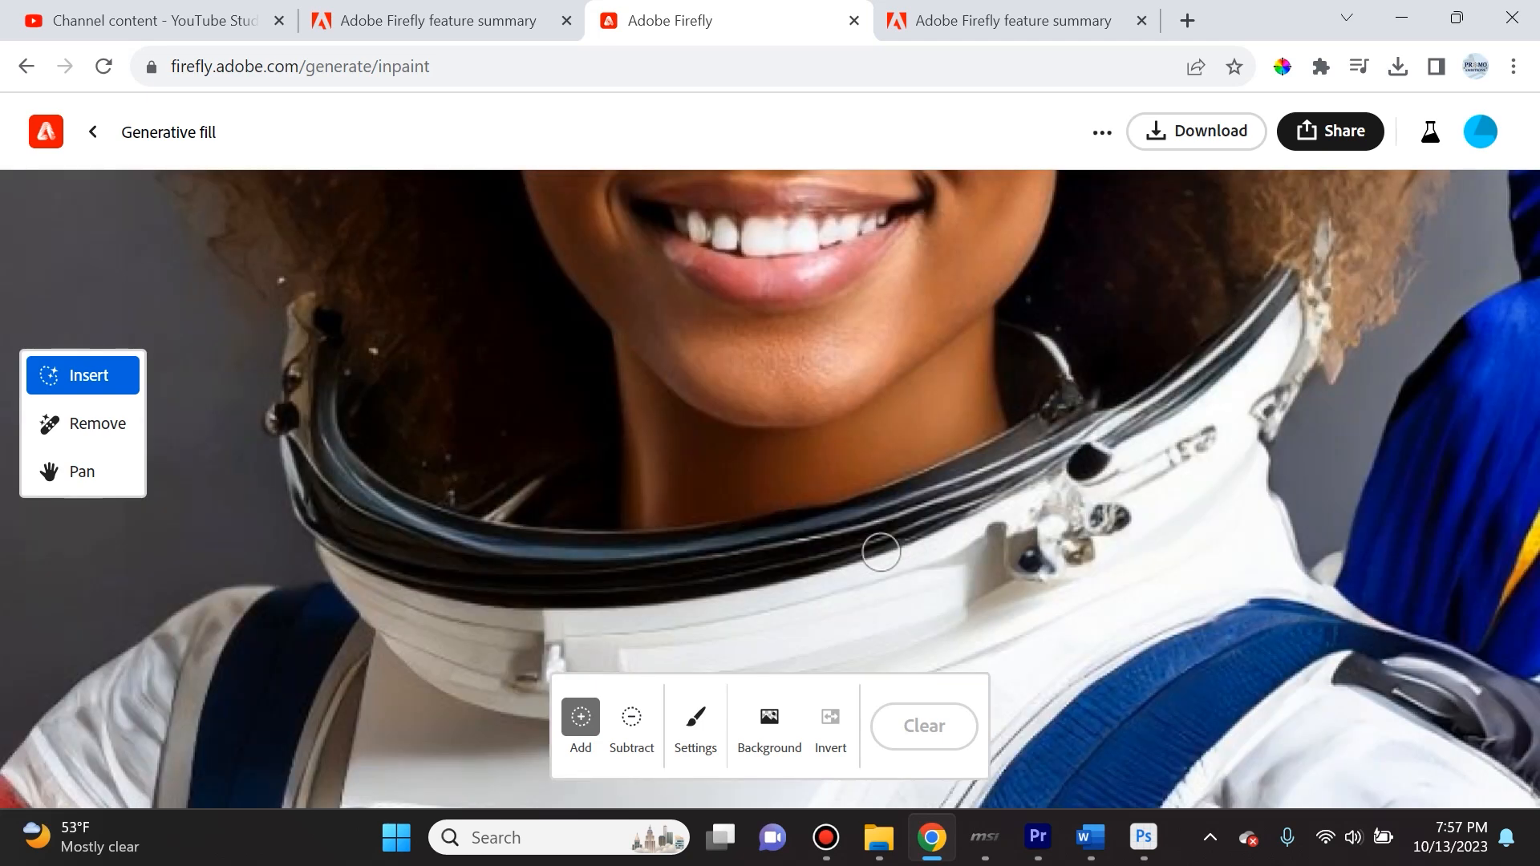
click(82, 472)
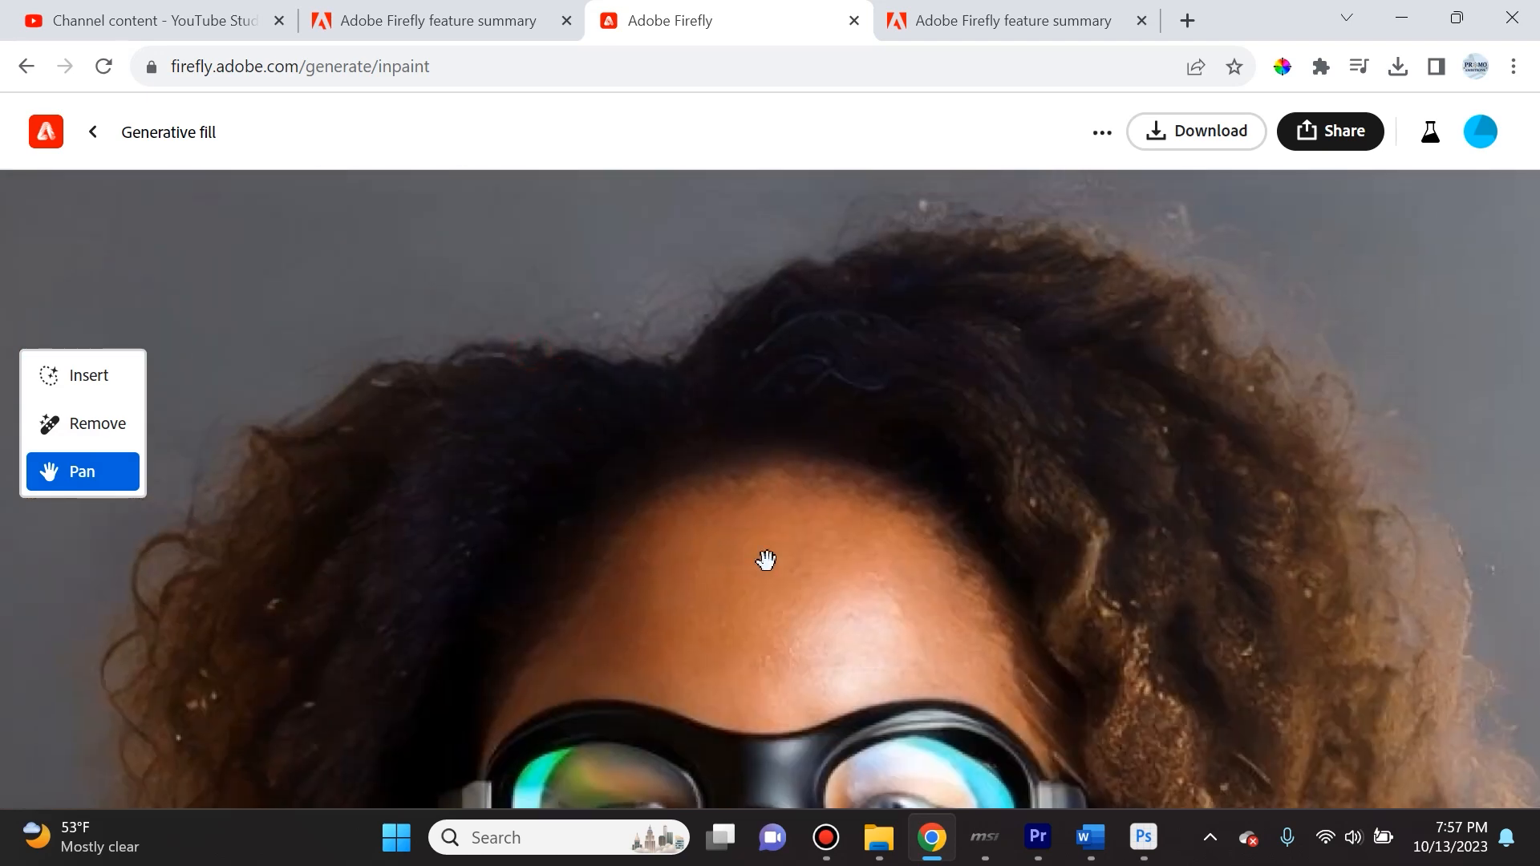
mouse_move(680, 678)
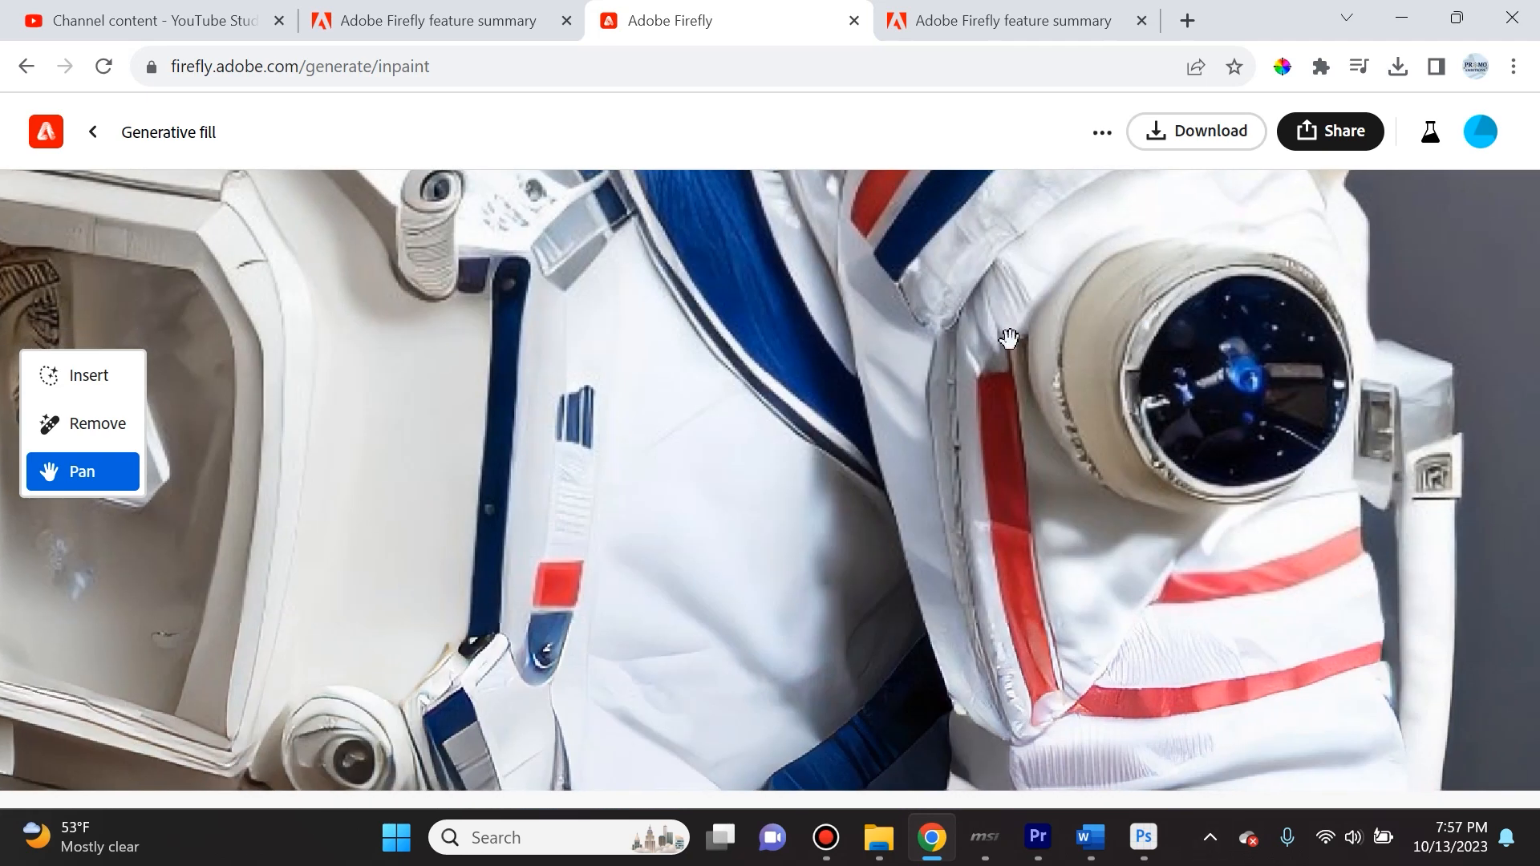
mouse_move(950, 662)
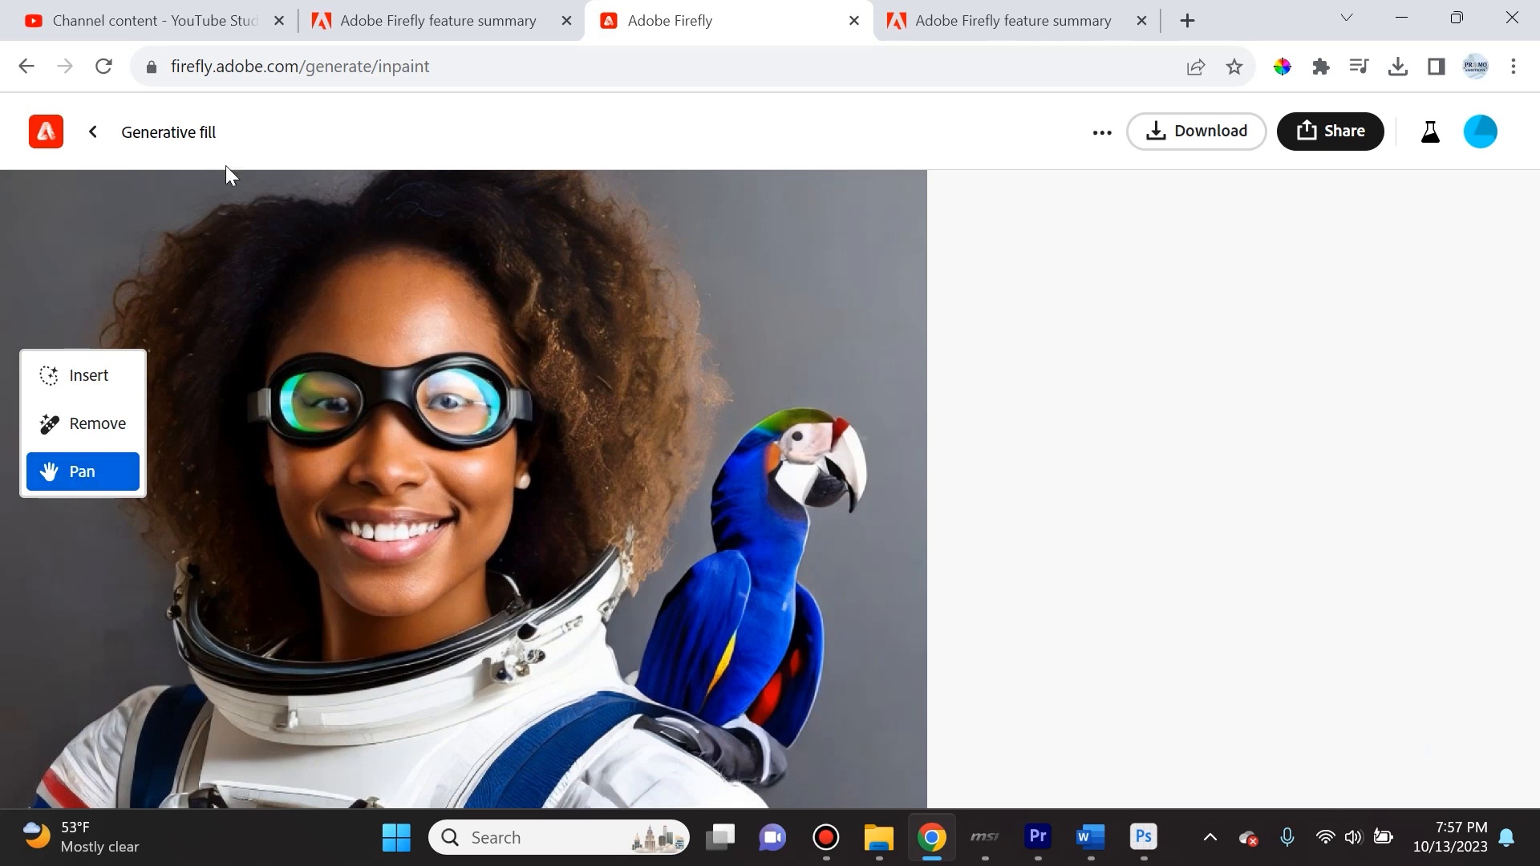
mouse_move(98, 423)
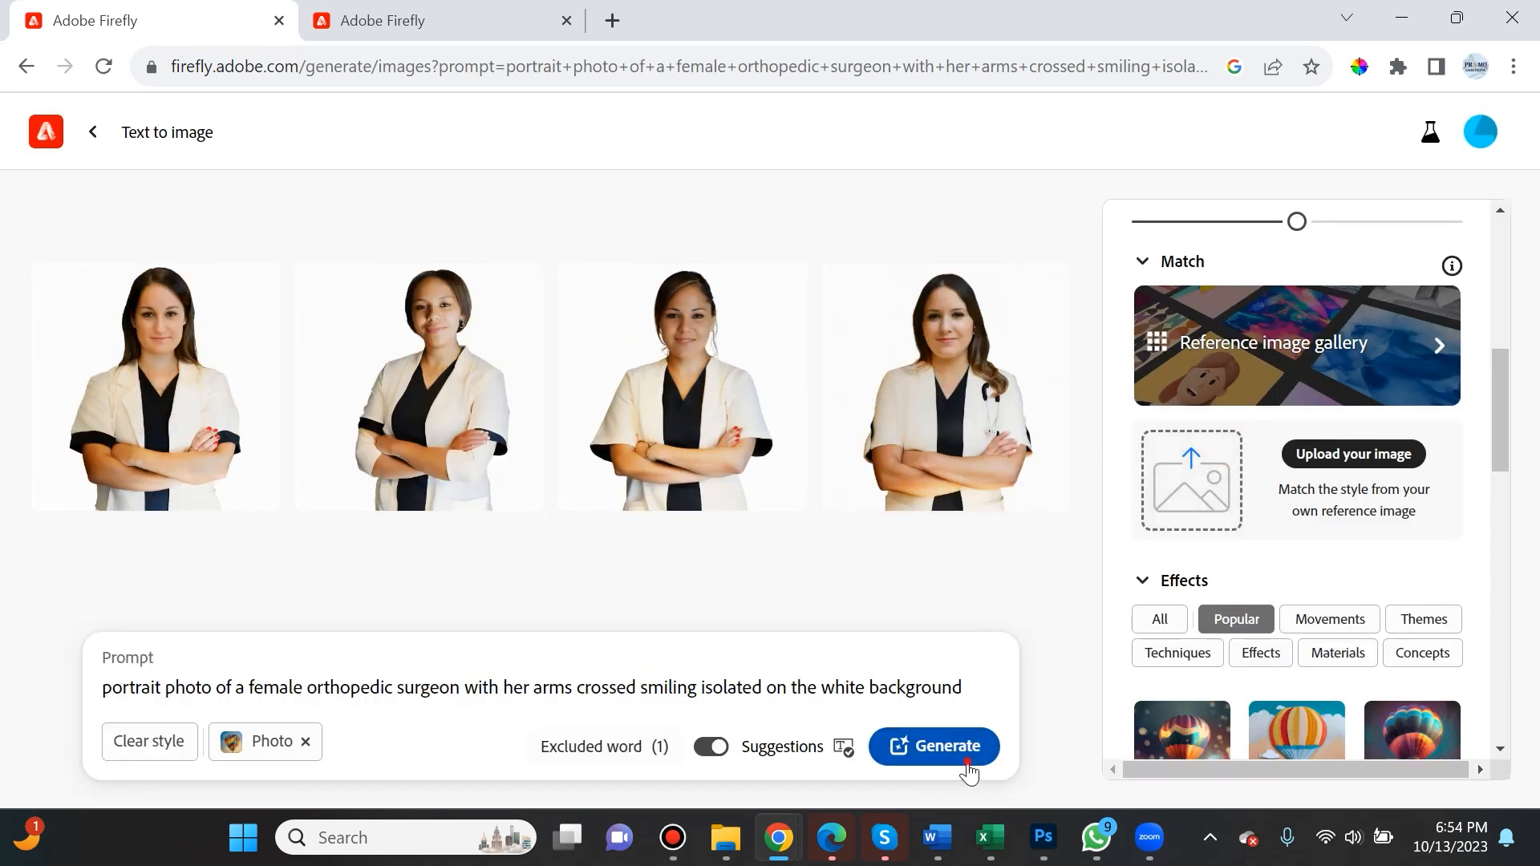
- Regenerate the orthopedic surgeon portraits and view the scrubs results enlarged, stepping back to the previous one
click(933, 746)
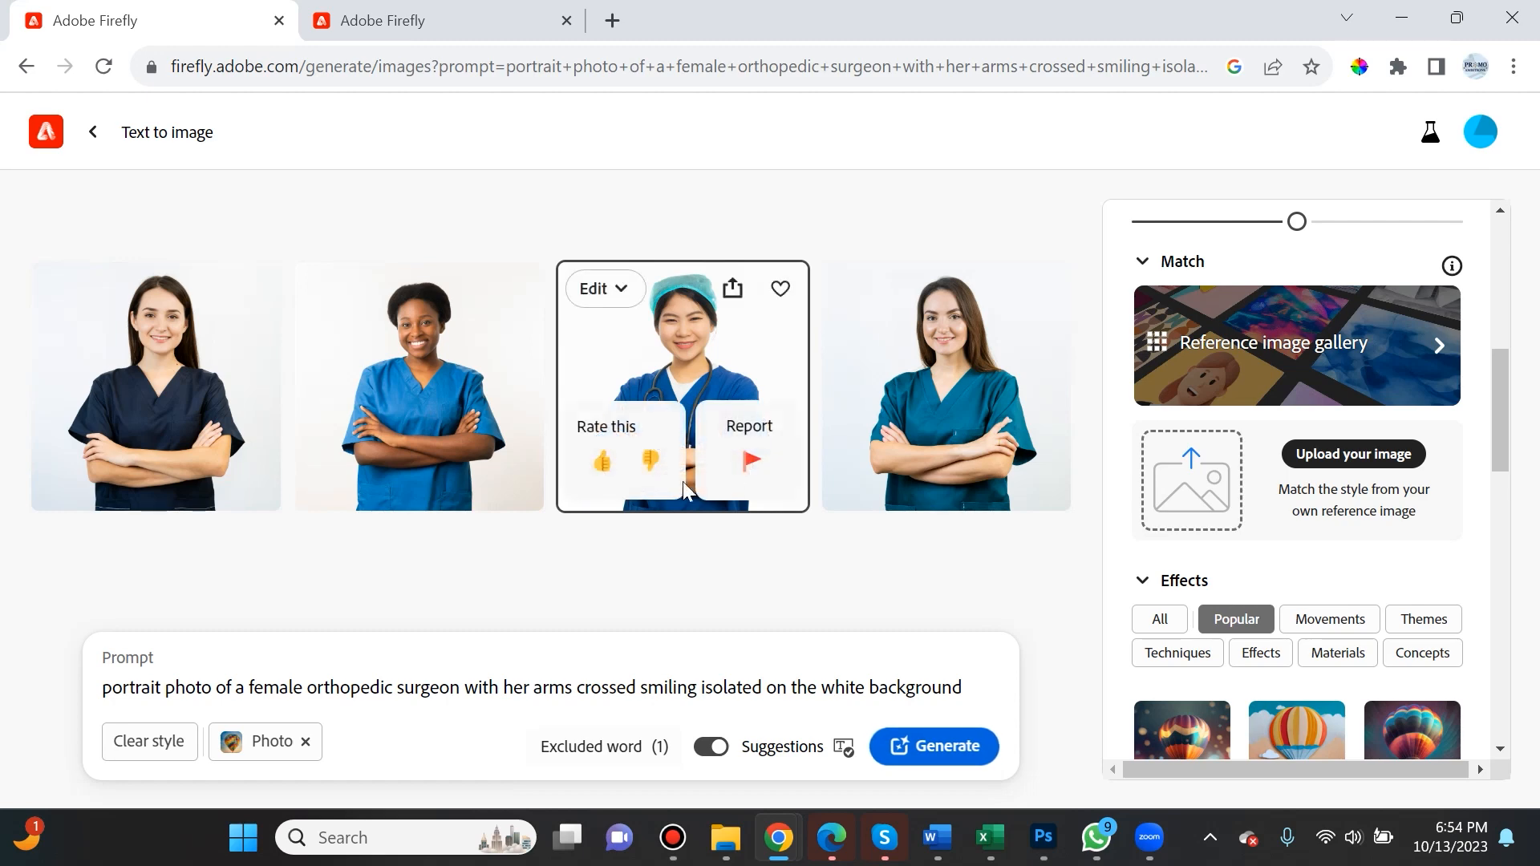
mouse_move(475, 338)
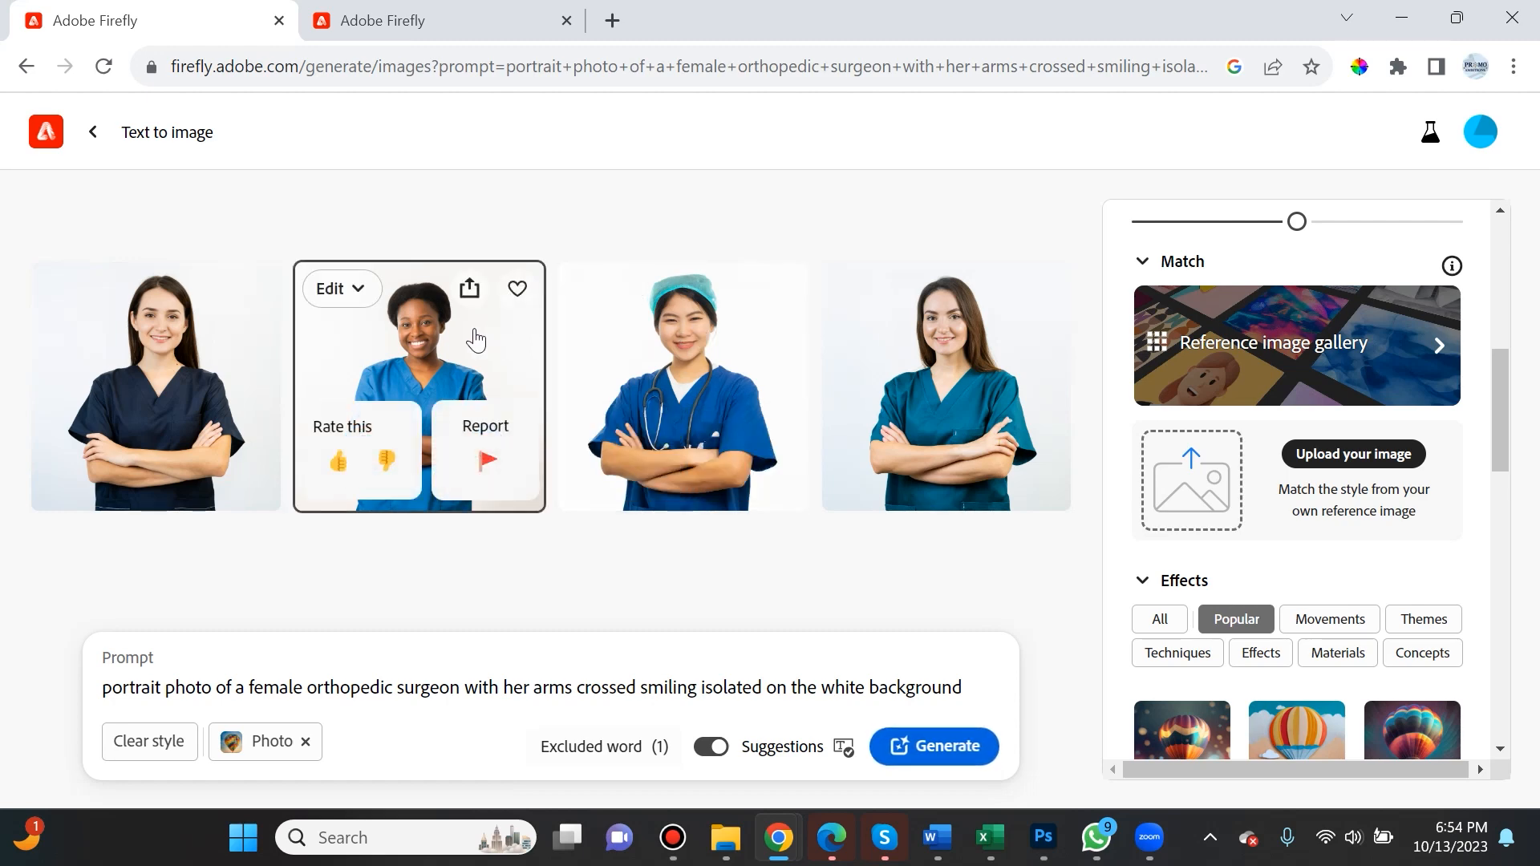
click(945, 385)
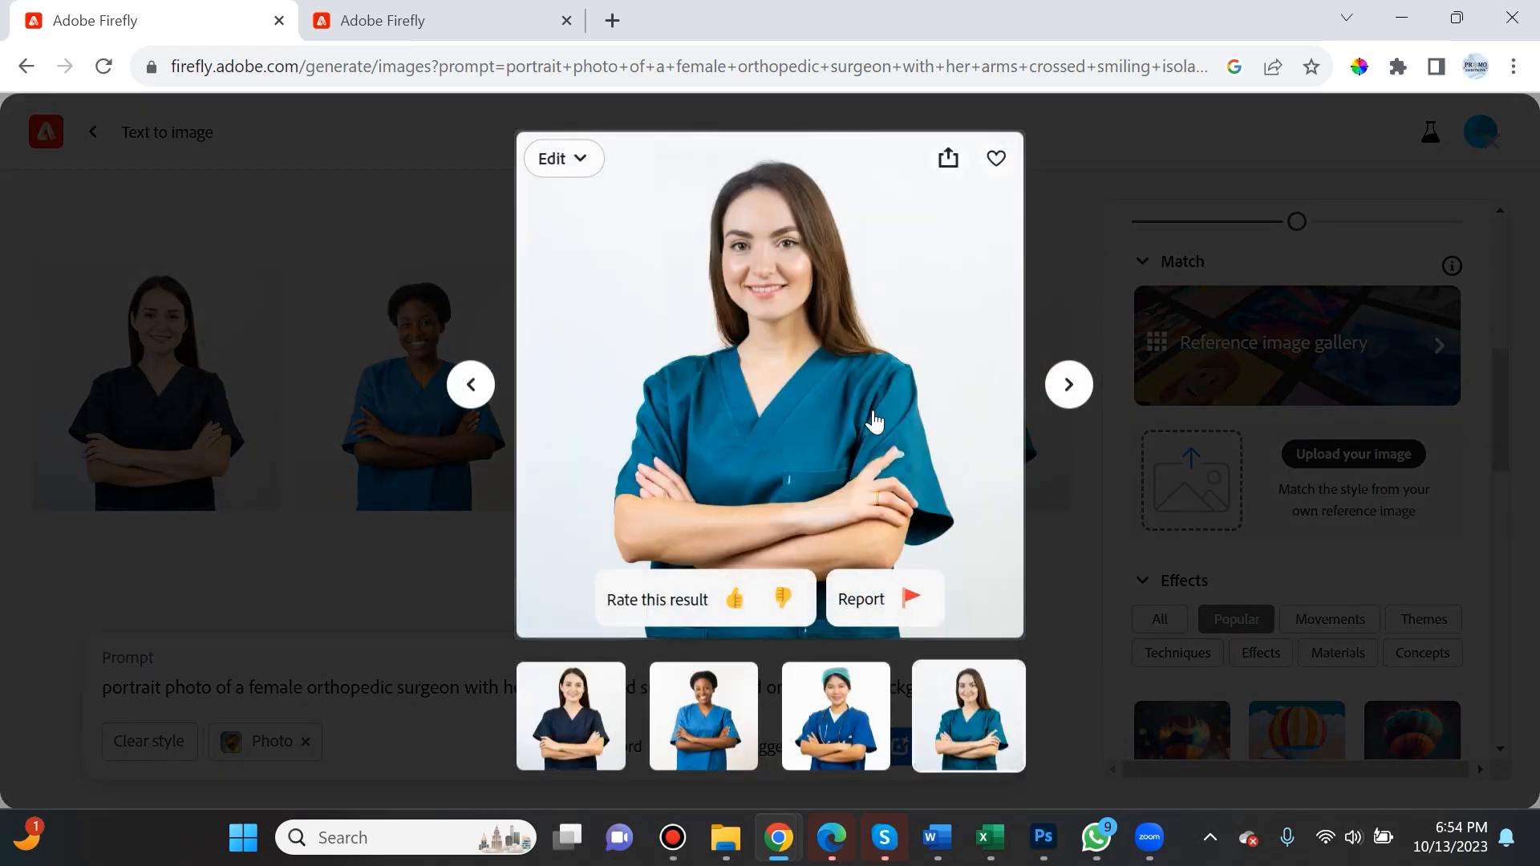
mouse_move(977, 519)
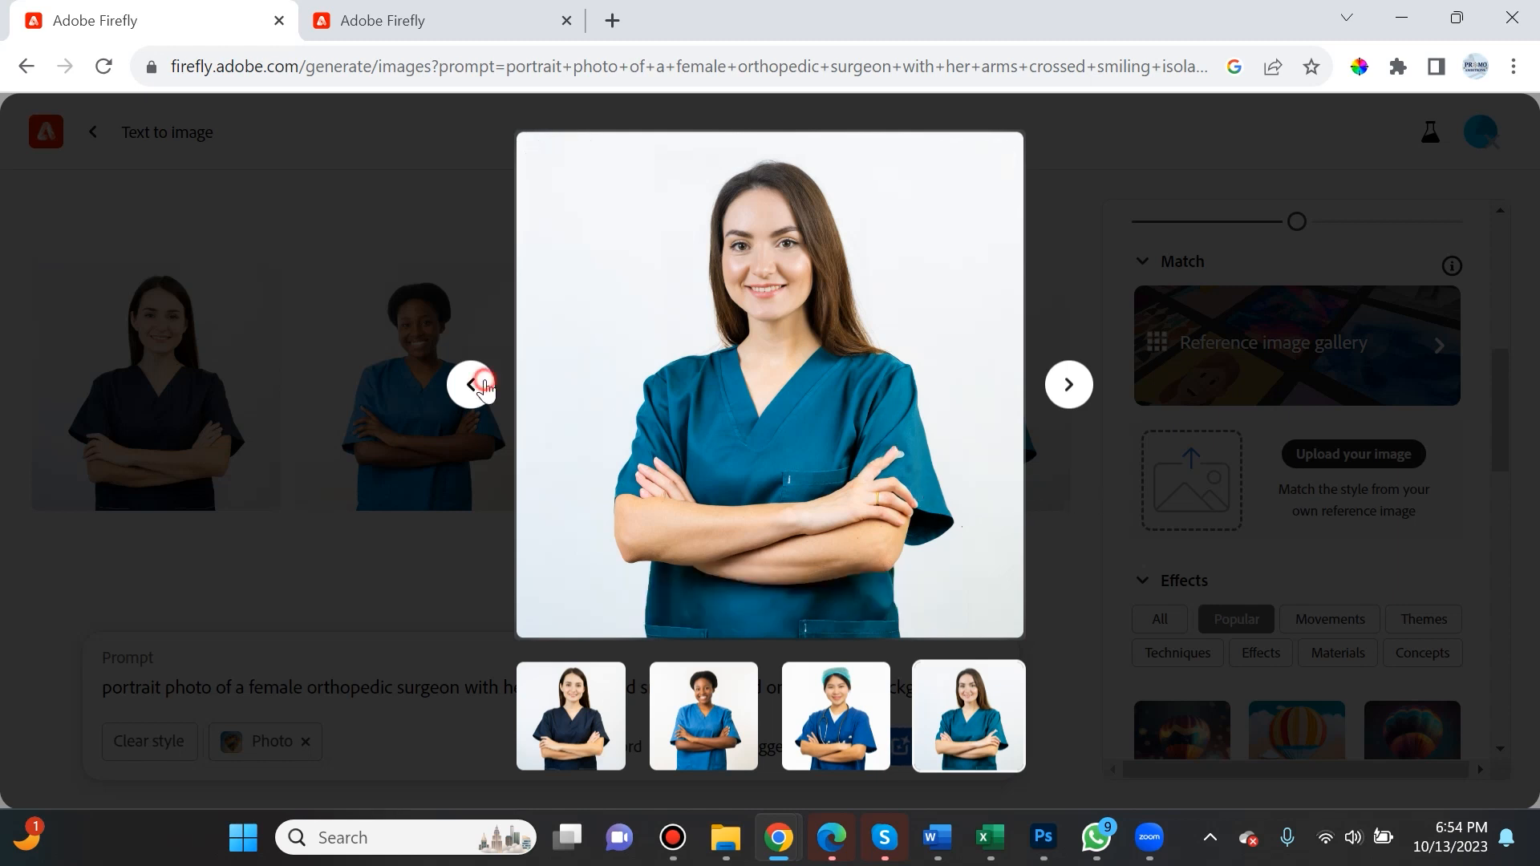
click(470, 383)
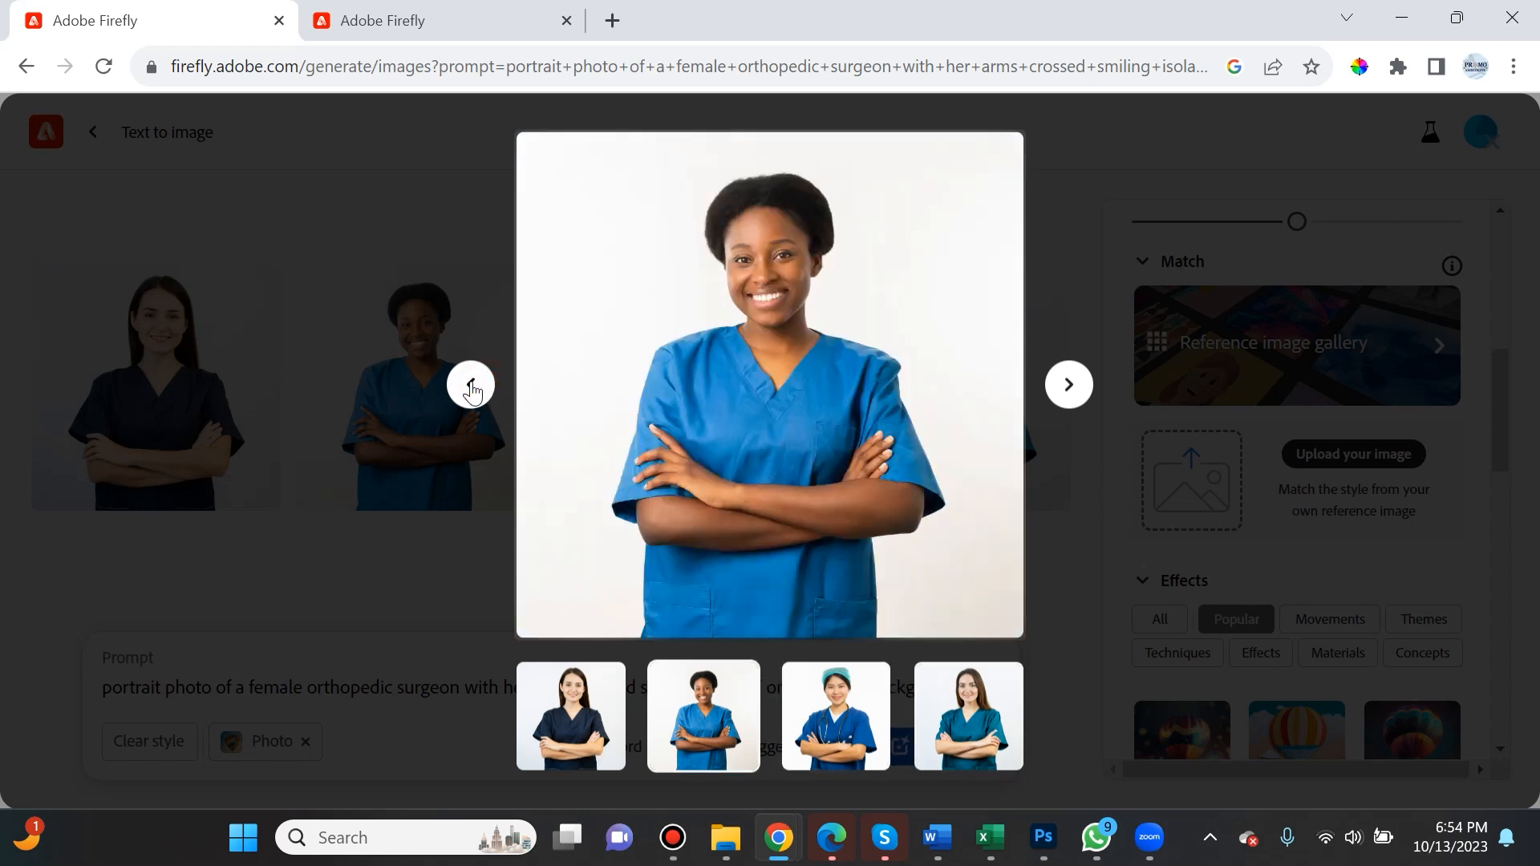